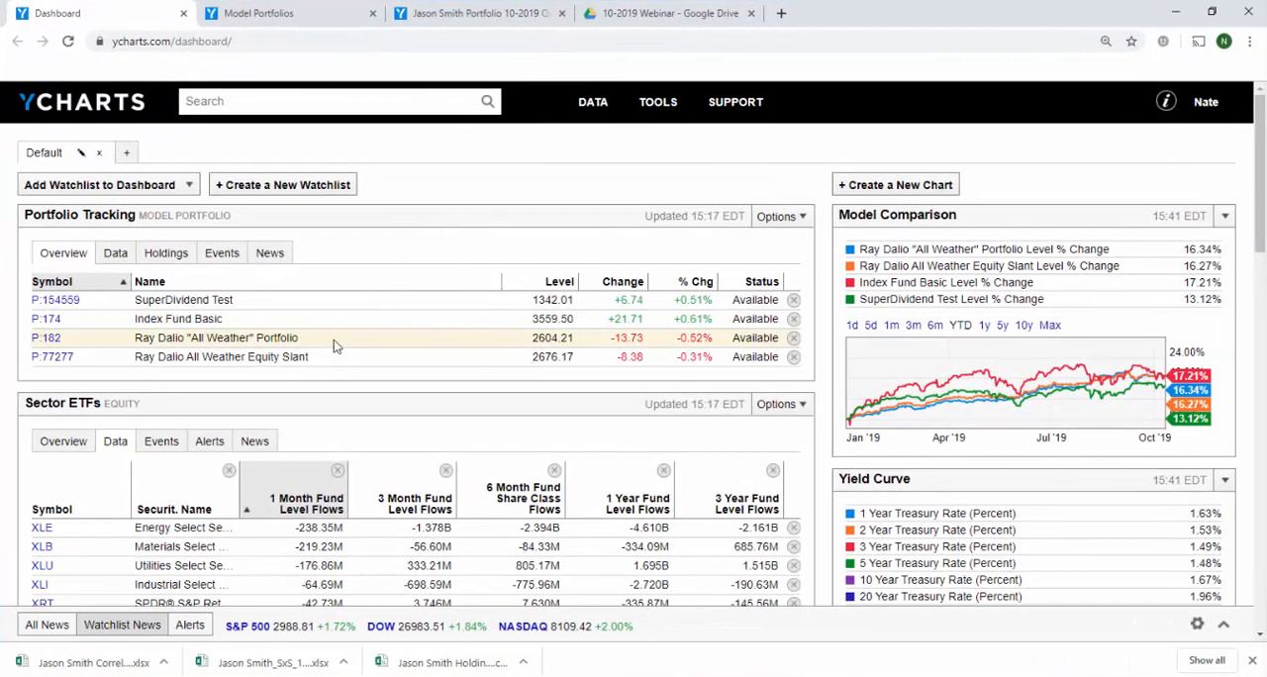
mouse_move(448, 318)
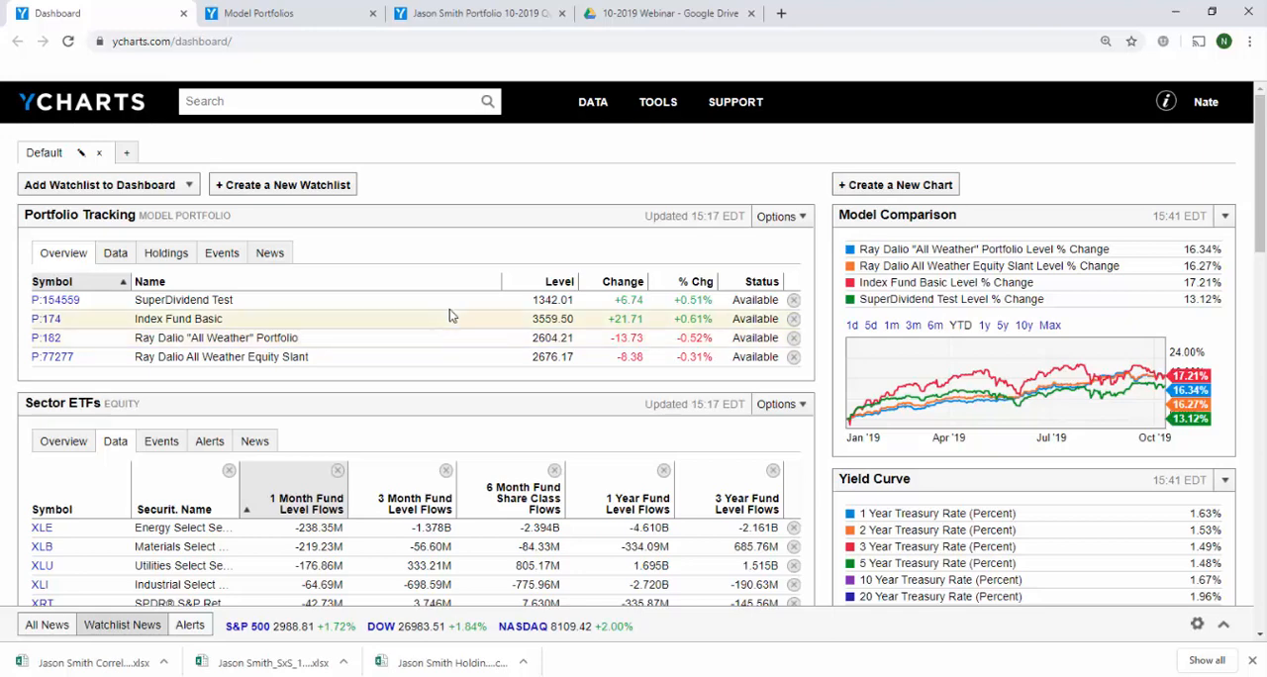
key(alt+tab)
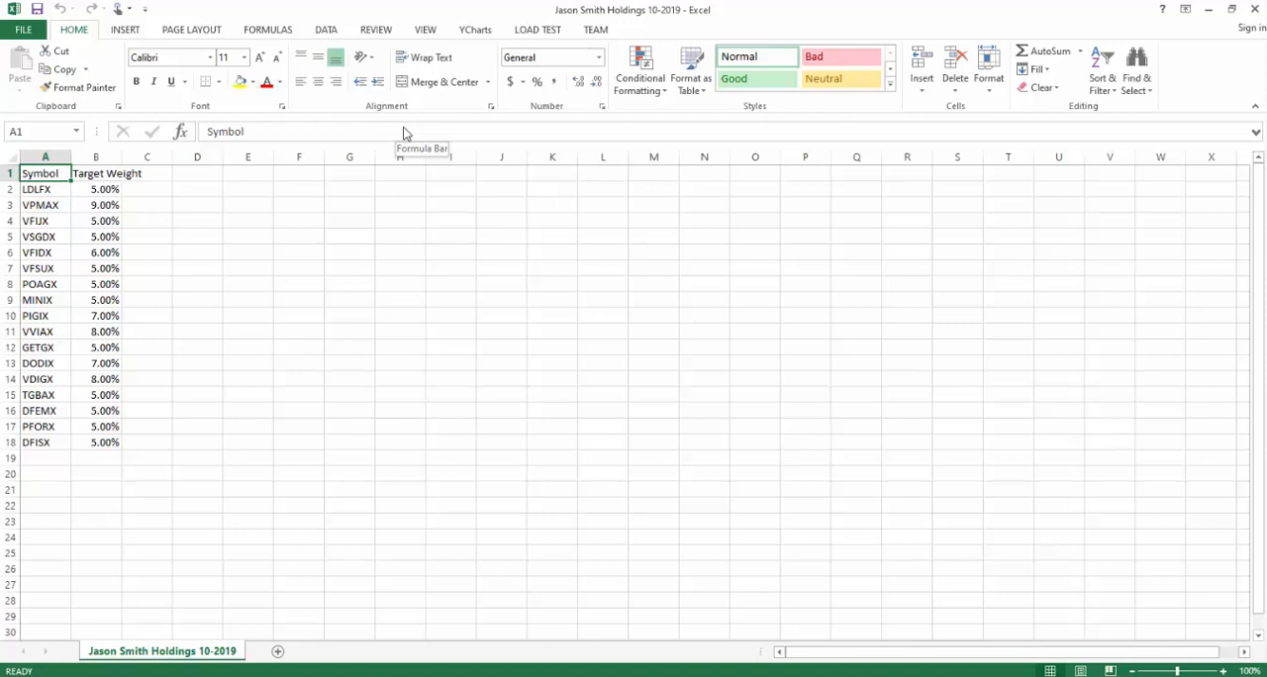
mouse_move(1102, 44)
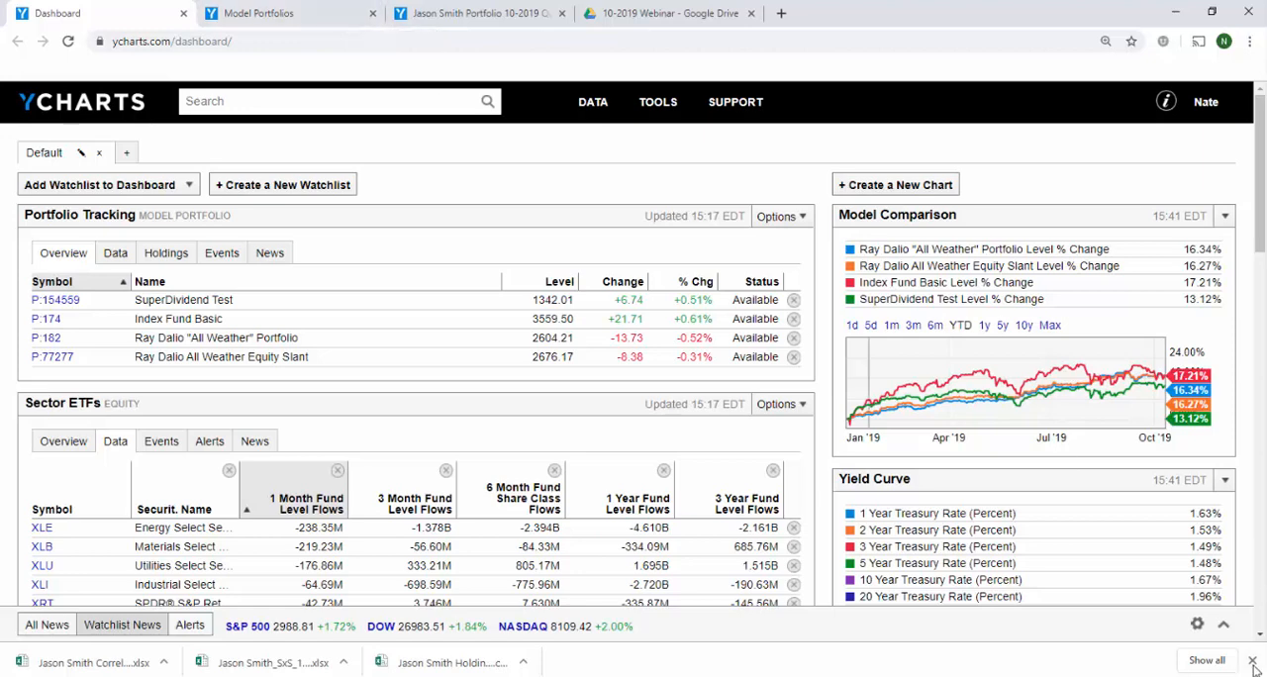
click(259, 13)
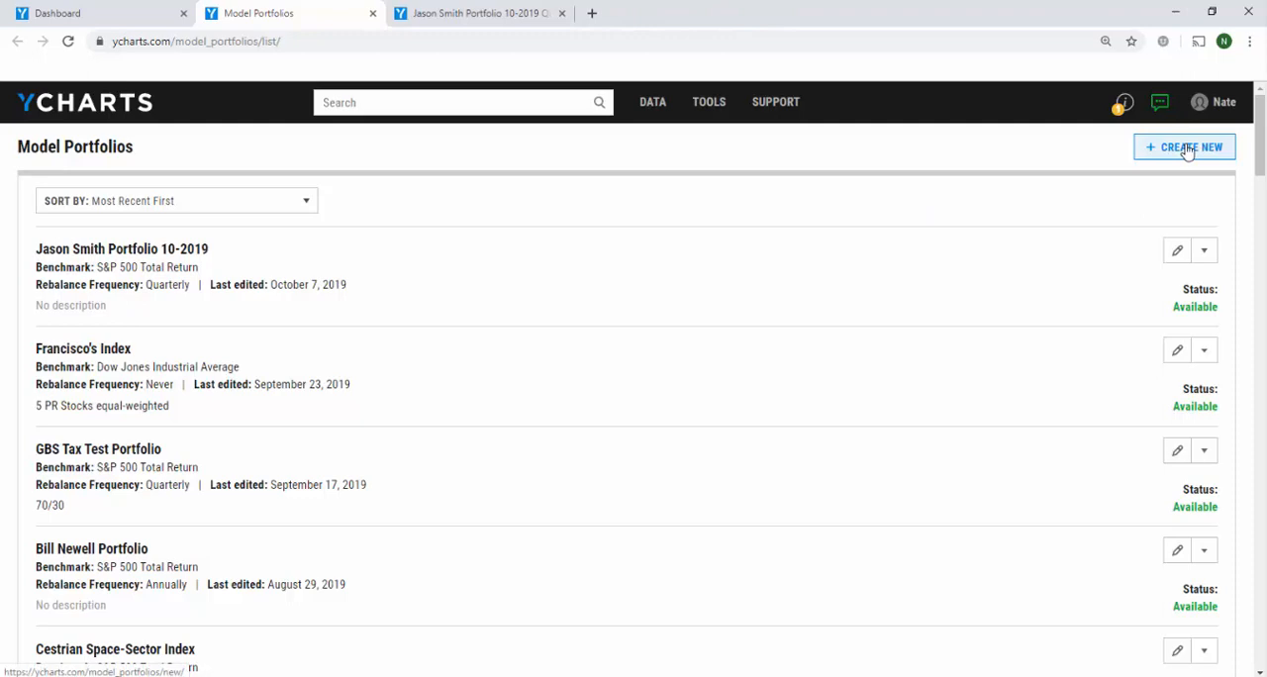
click(1184, 146)
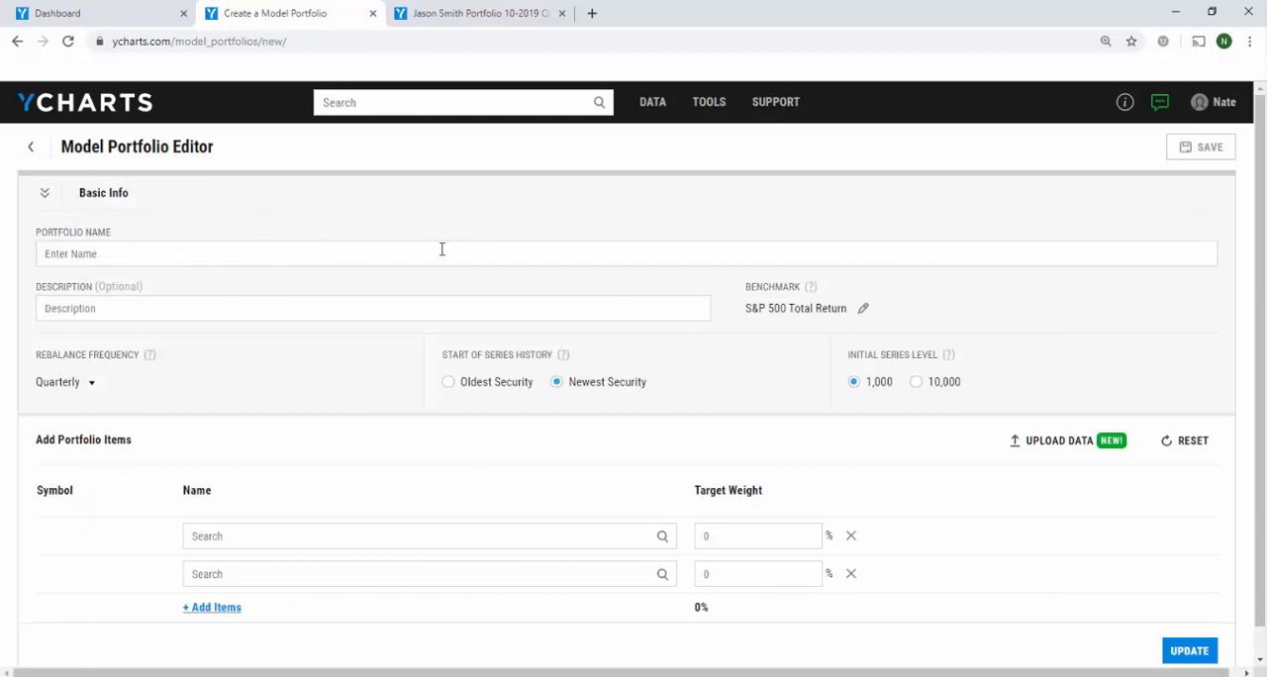
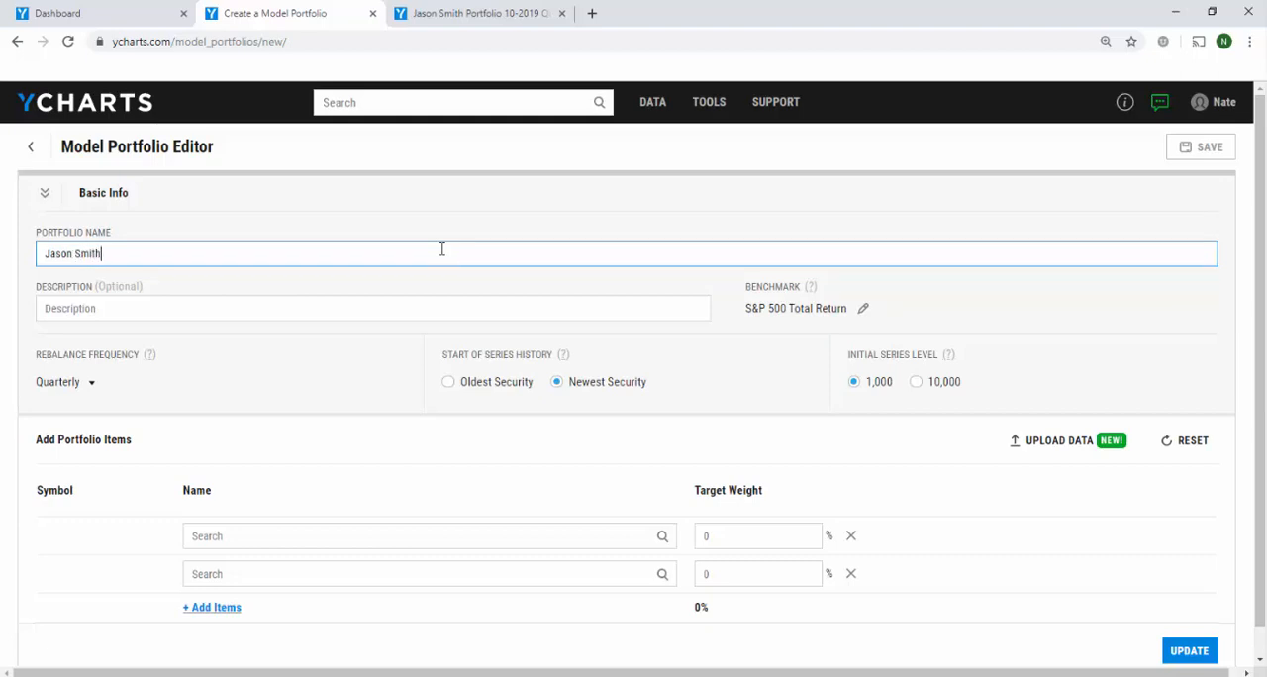
click(372, 308)
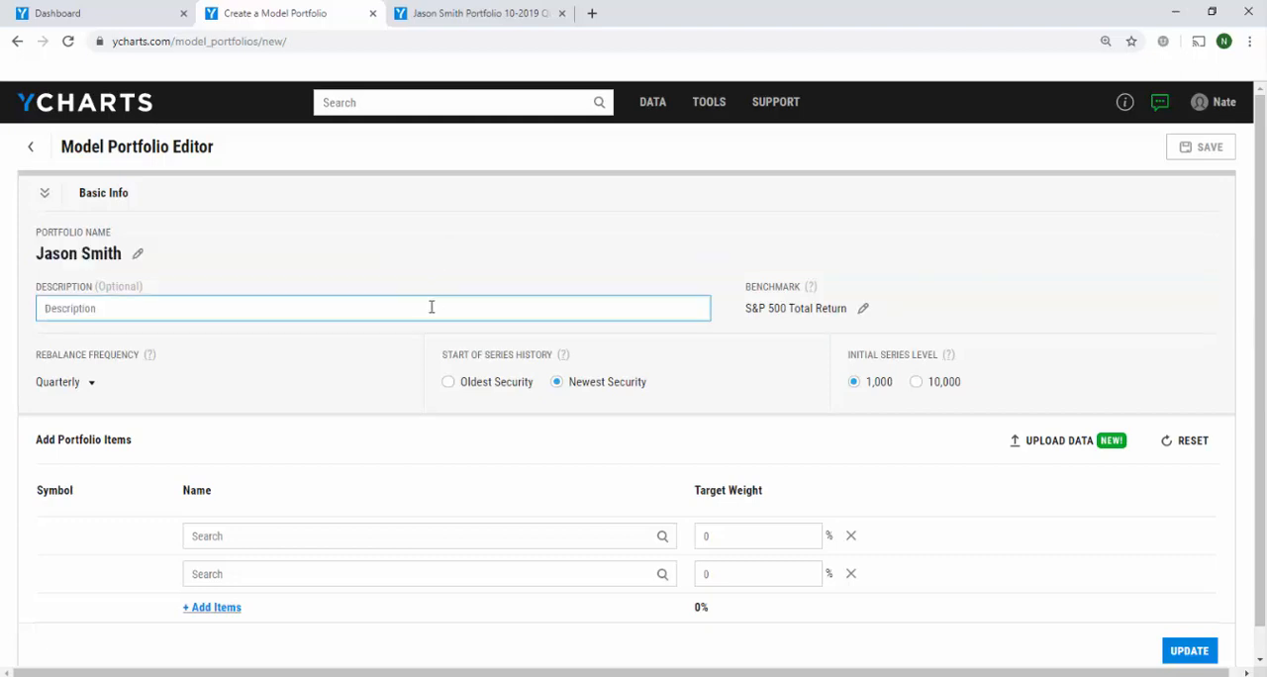
Add the description 'Current Portfolio' and set the benchmark to S&P Target Risk Moderate Index
text(c)
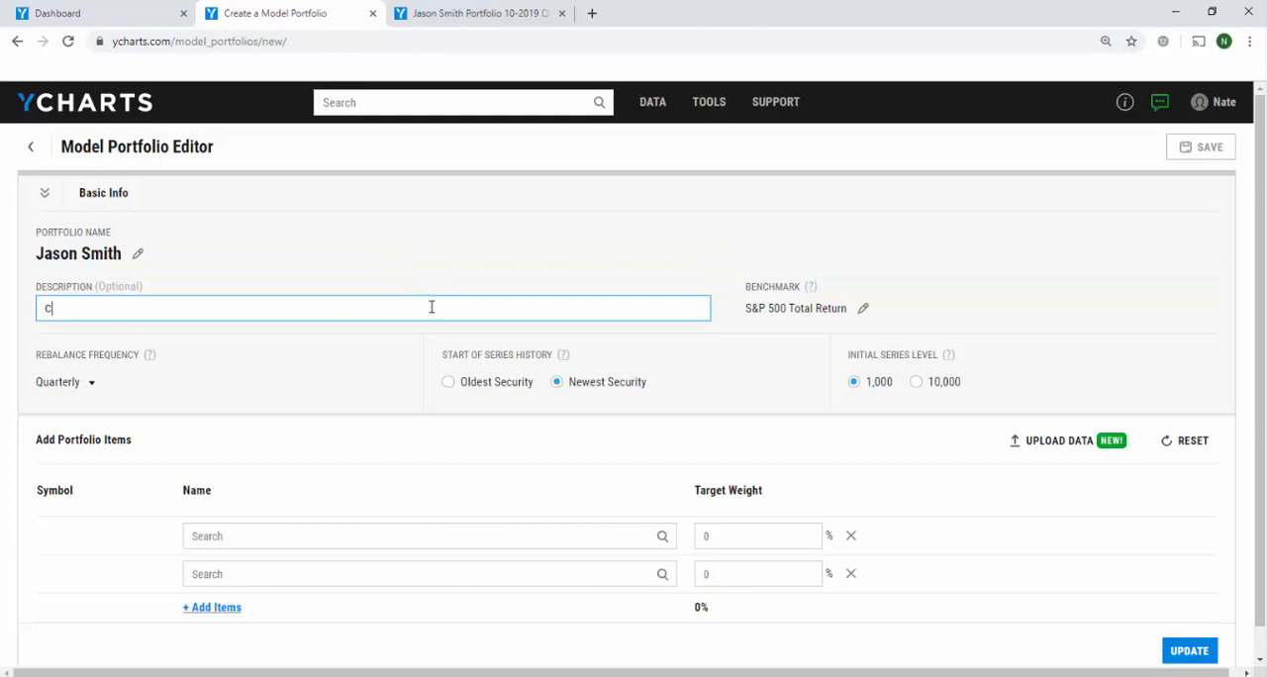
text(urrent Portfolio)
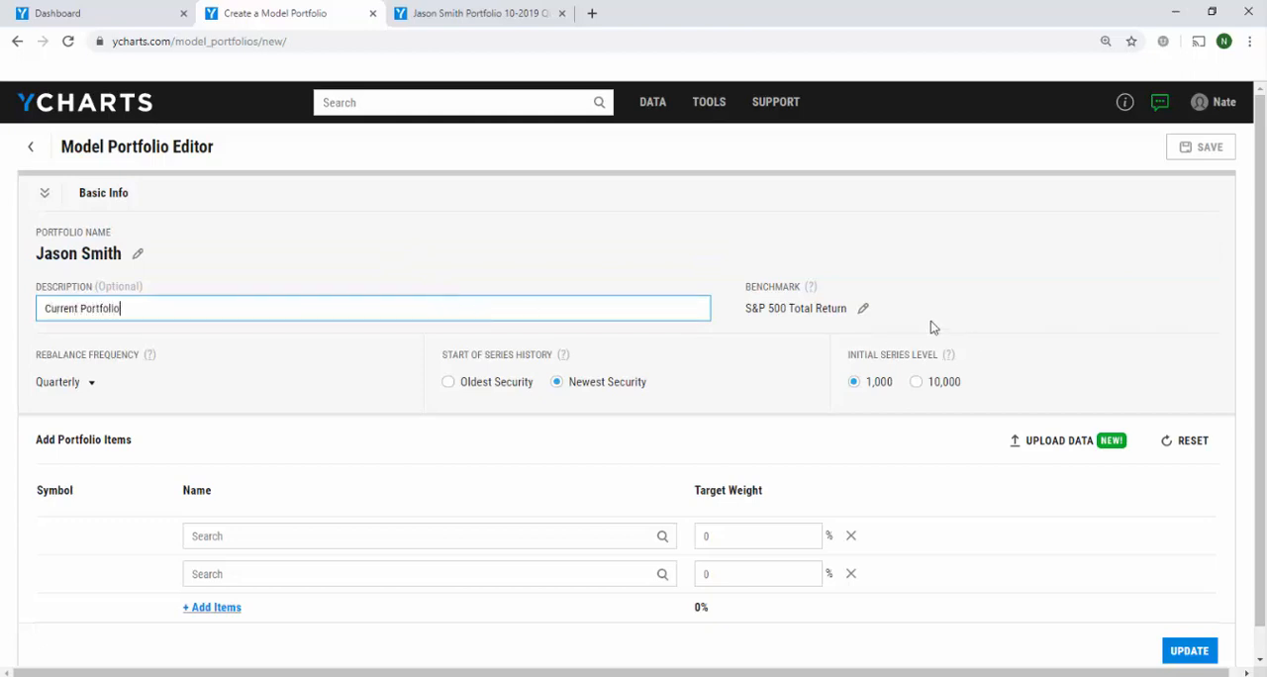
mouse_move(863, 308)
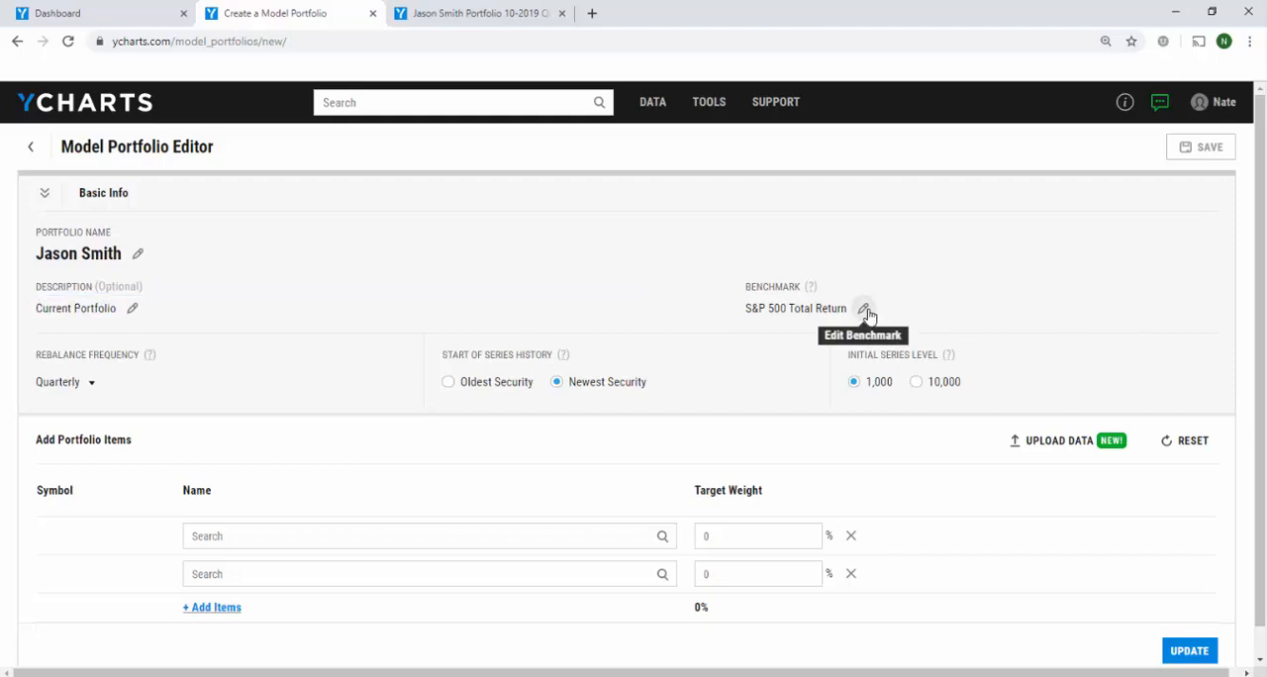
click(865, 308)
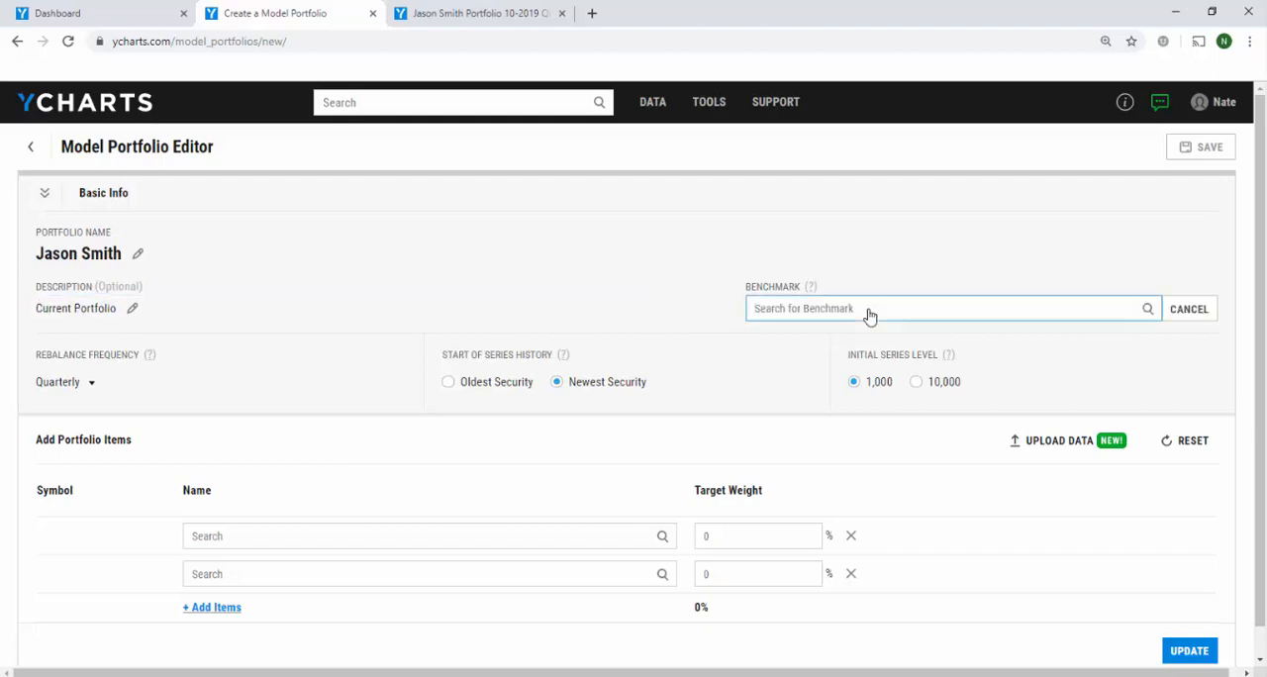
text(moderate)
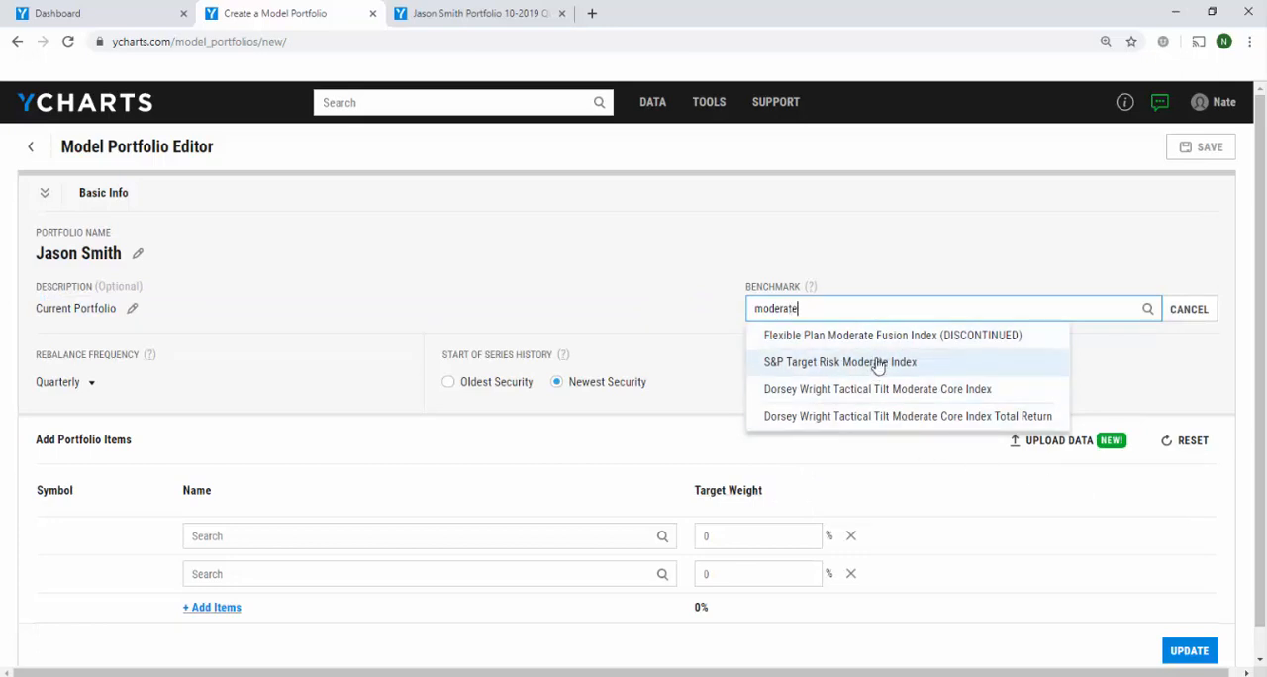
click(839, 361)
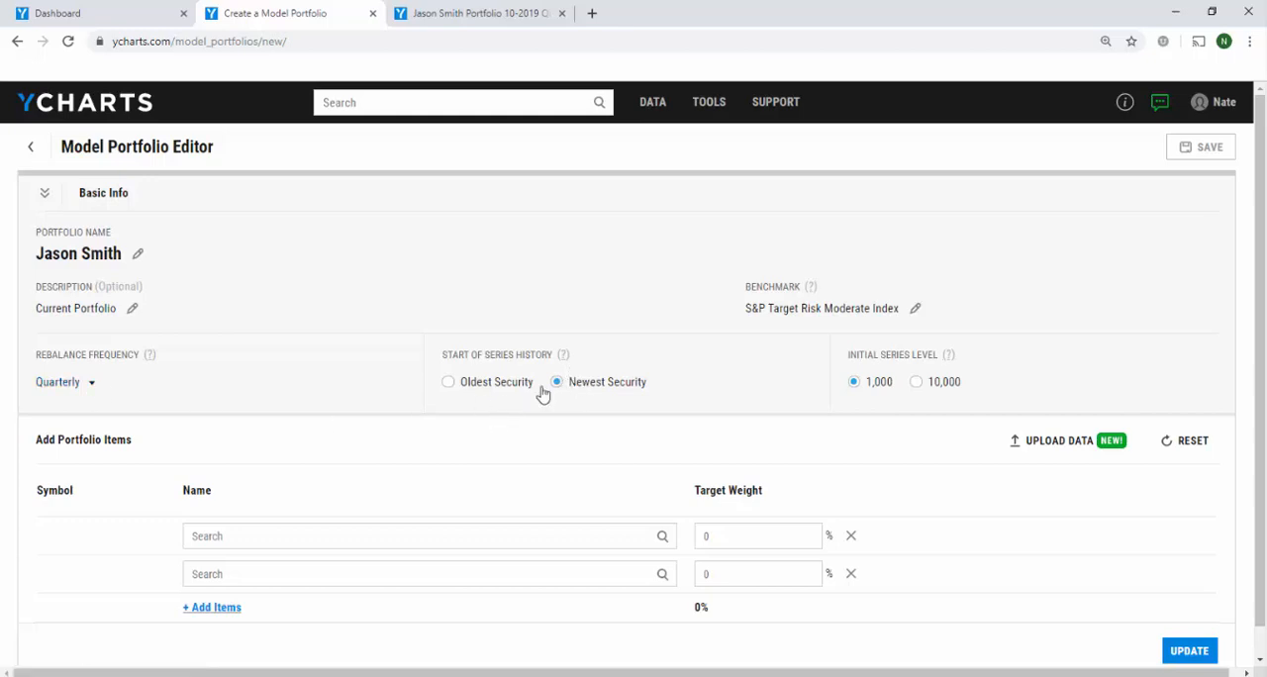
mouse_move(916, 381)
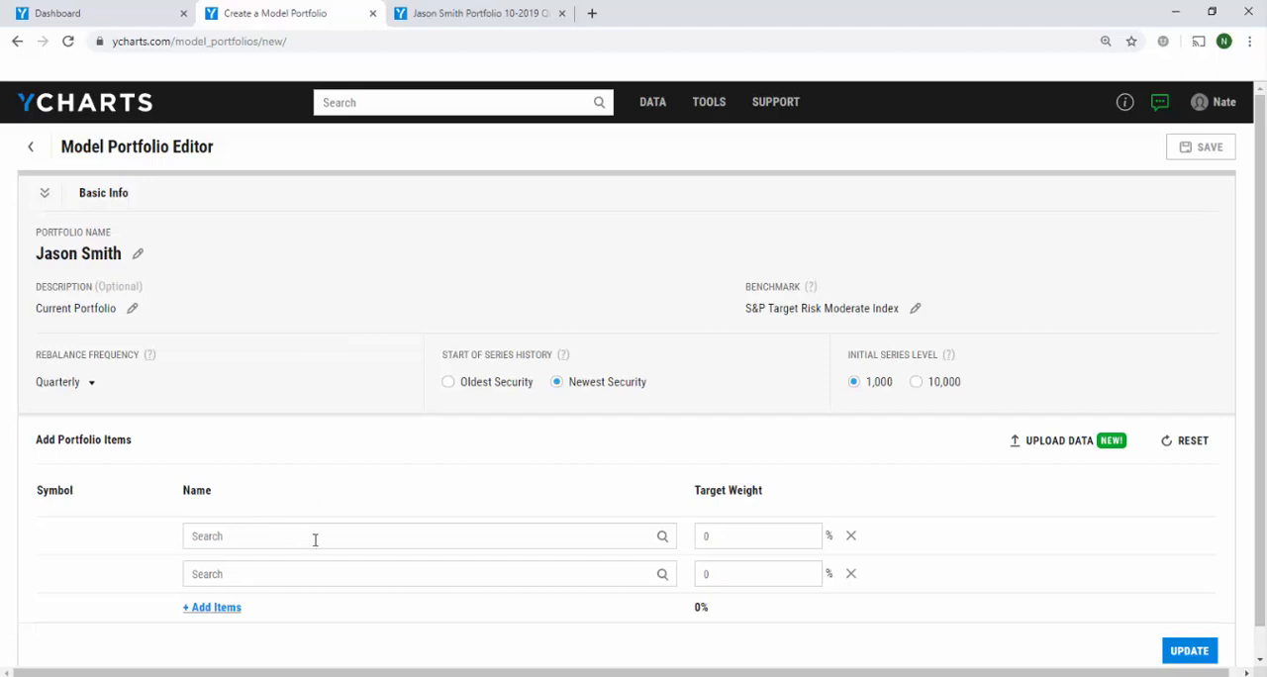
mouse_move(316, 538)
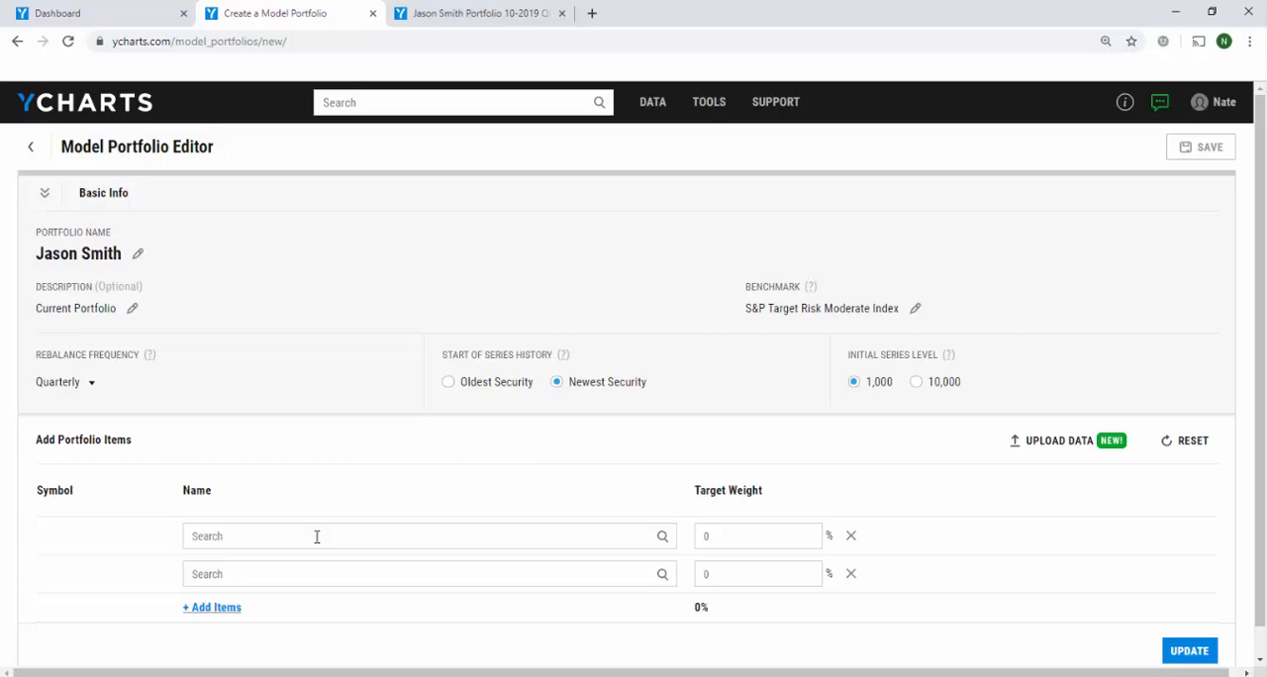
mouse_move(1067, 440)
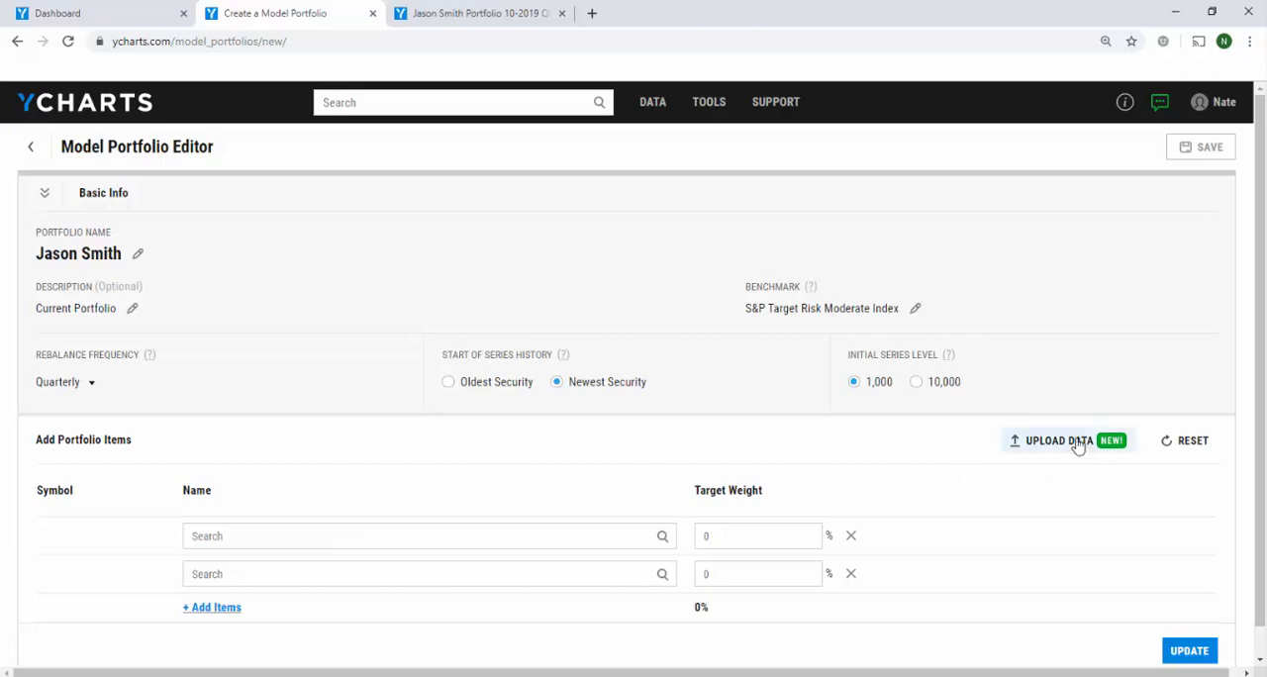
mouse_move(1069, 447)
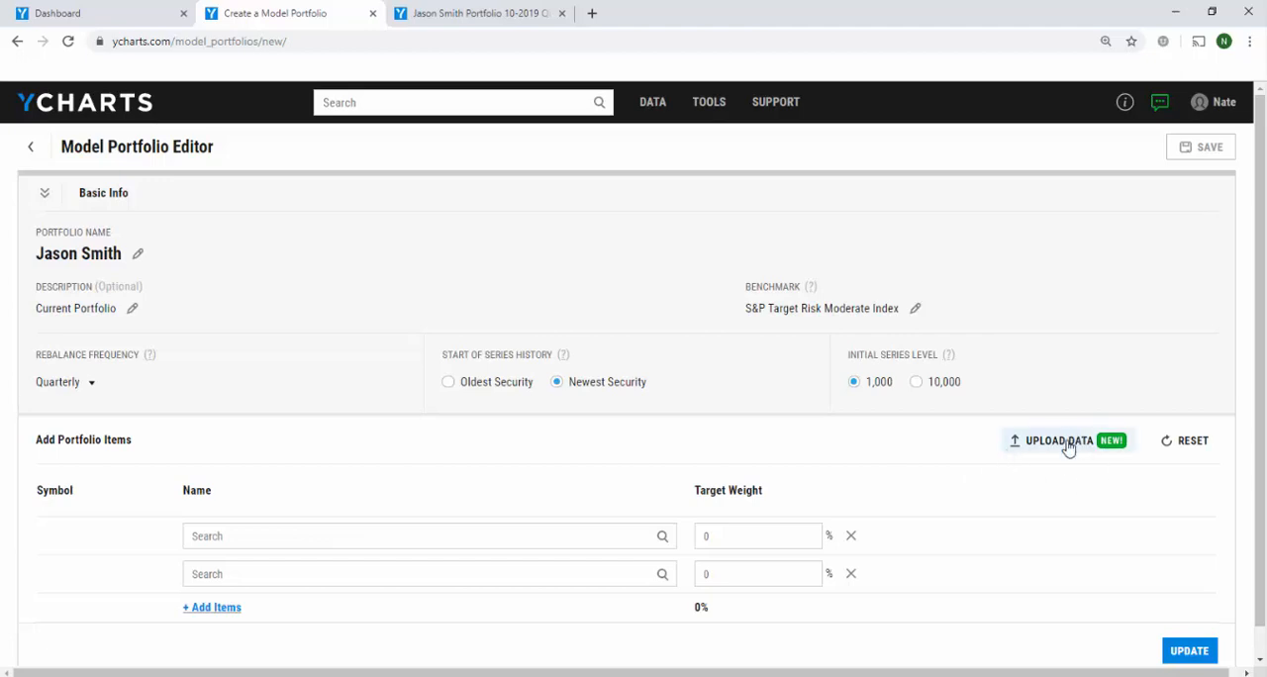
Download the holdings template and open holdings_template.csv maximized in Excel
click(1059, 441)
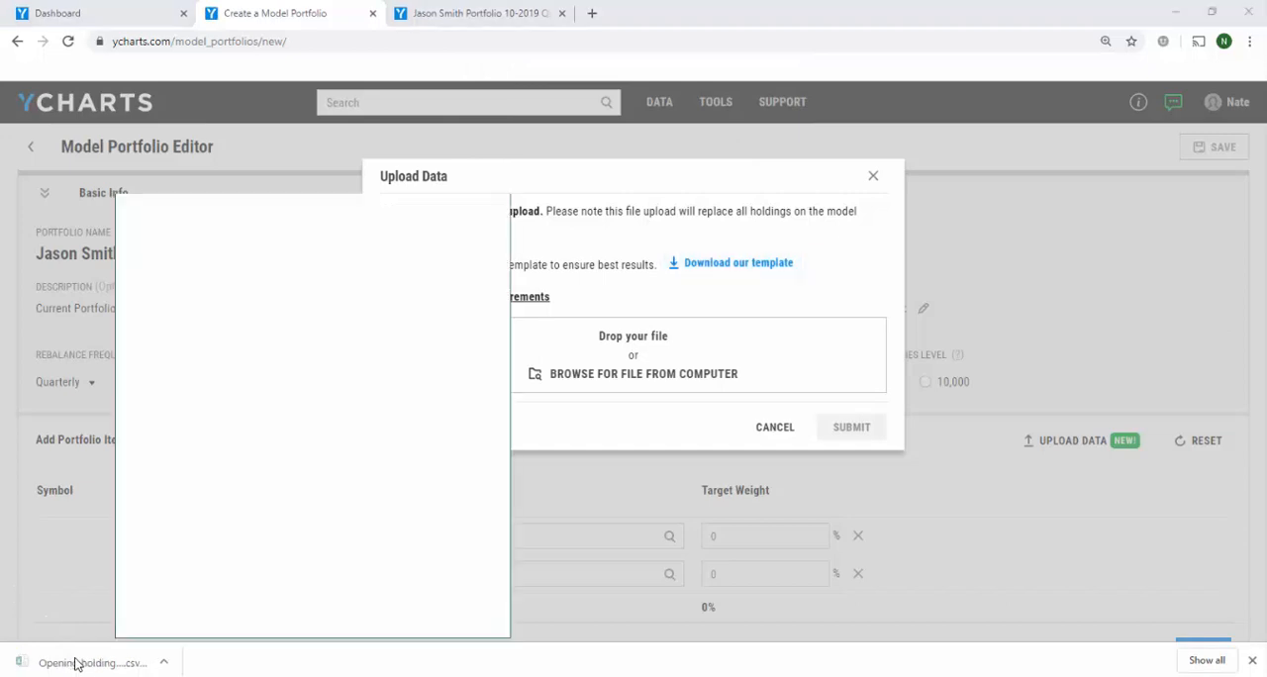
mouse_move(569, 386)
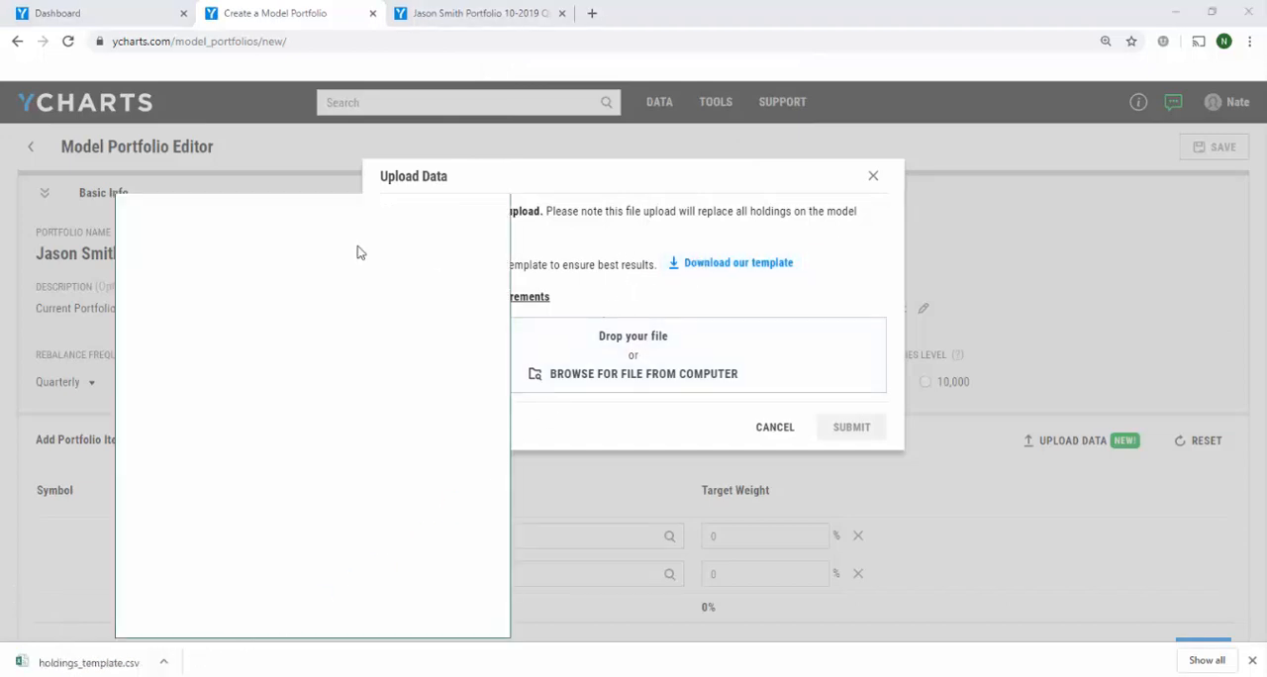
click(88, 663)
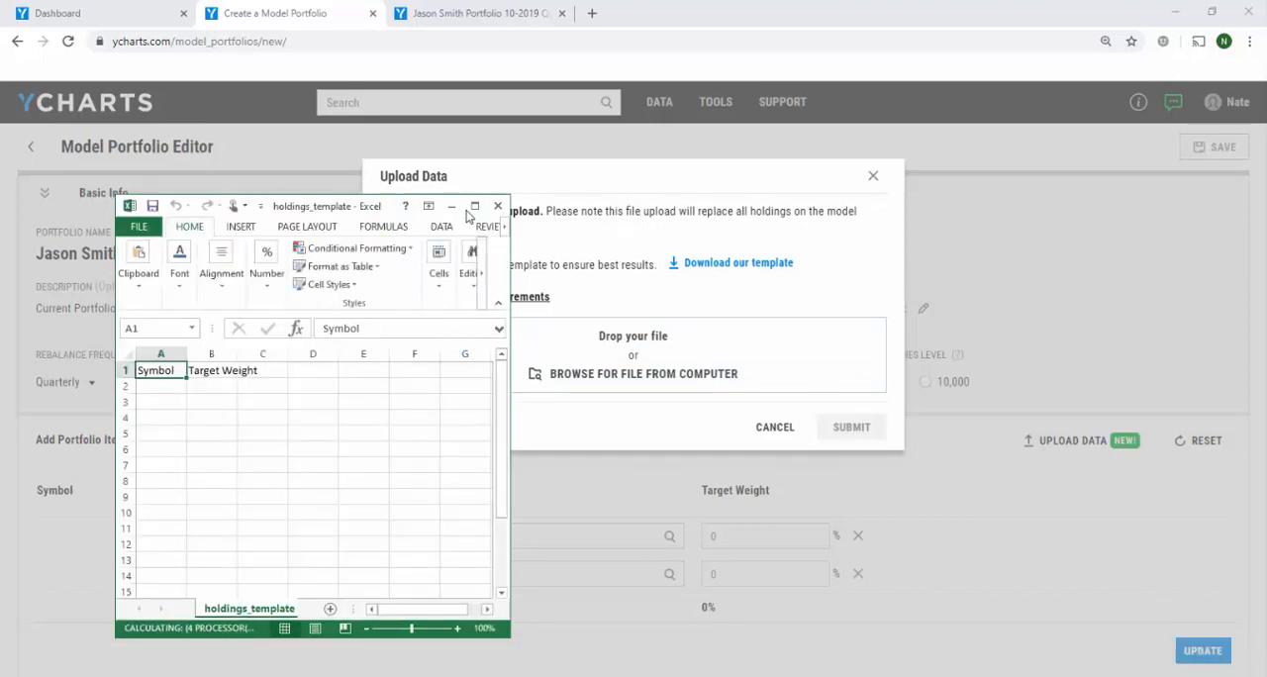
mouse_move(475, 206)
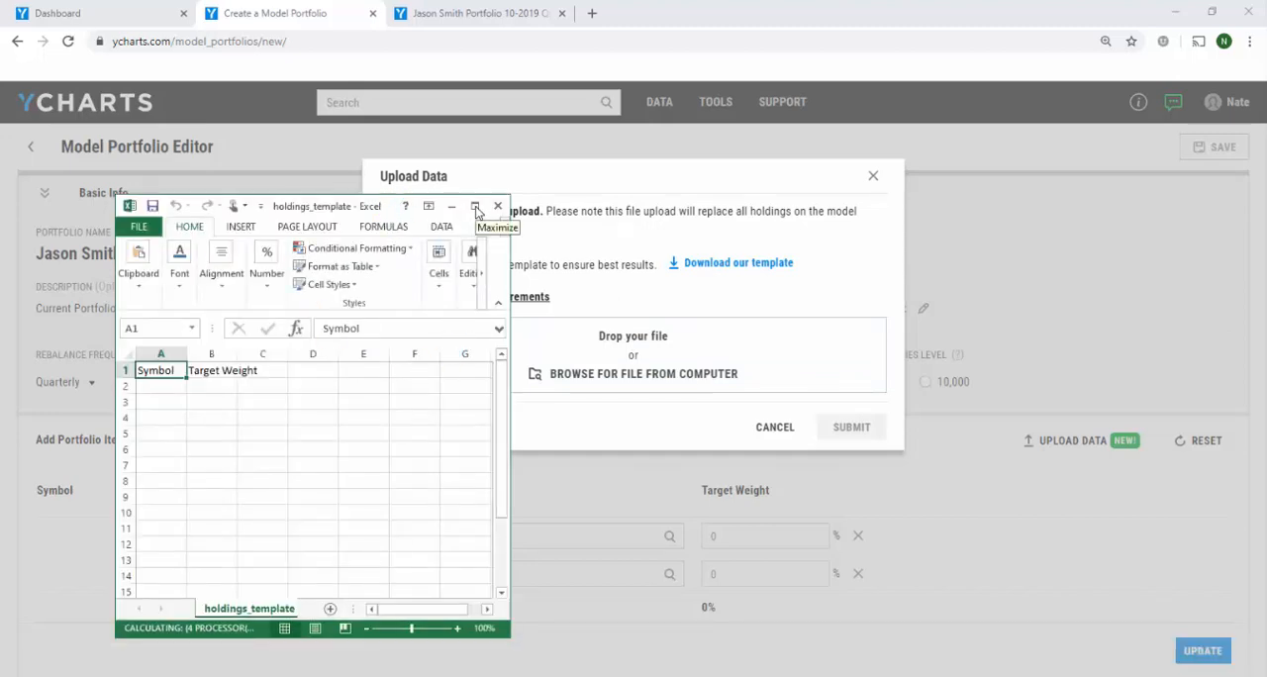
click(475, 206)
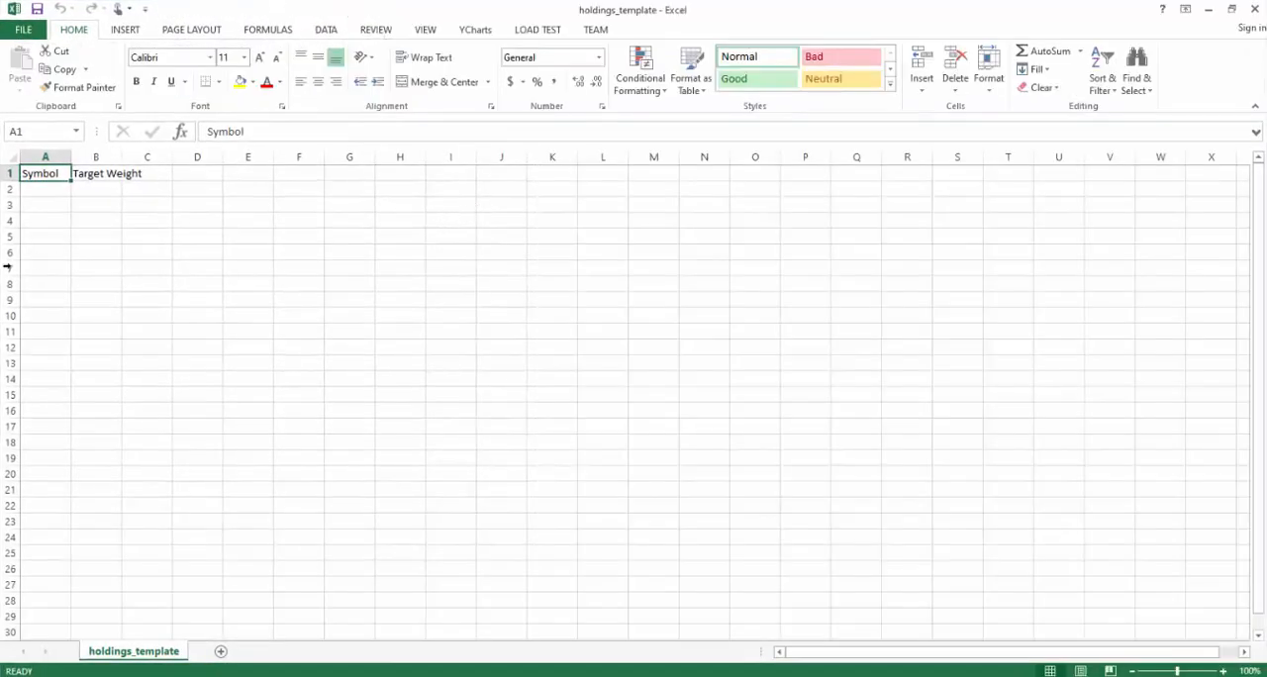
mouse_move(40, 363)
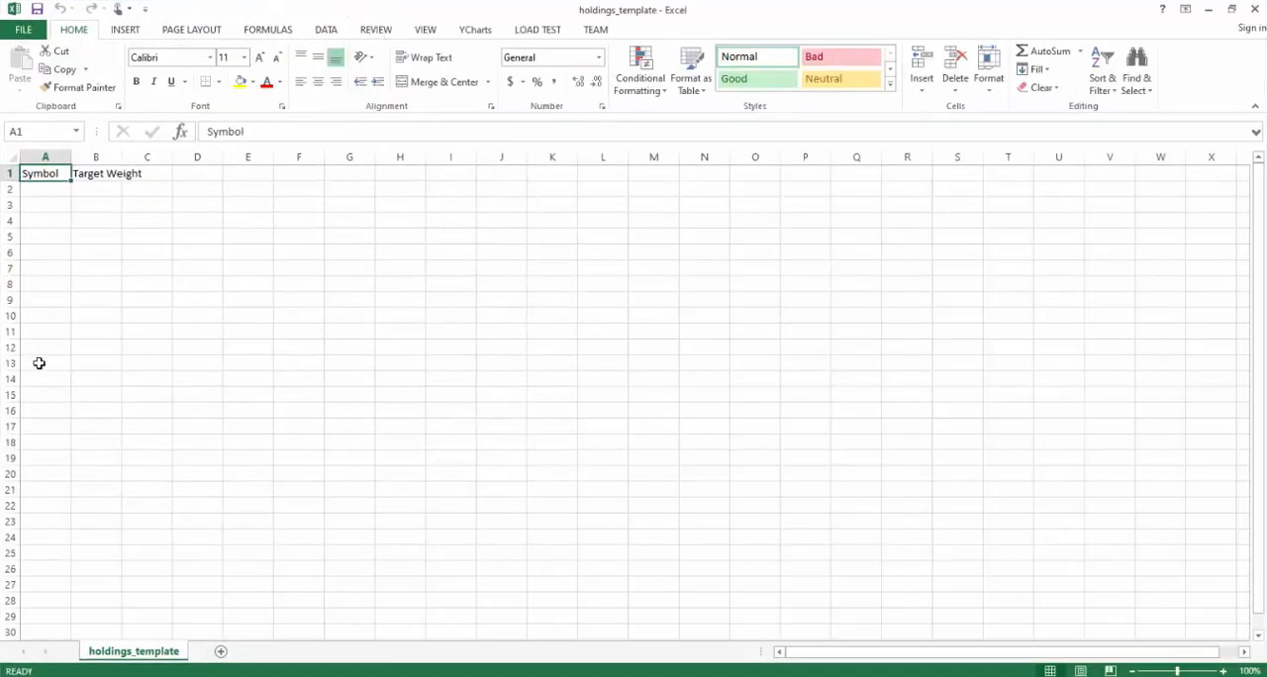
click(44, 189)
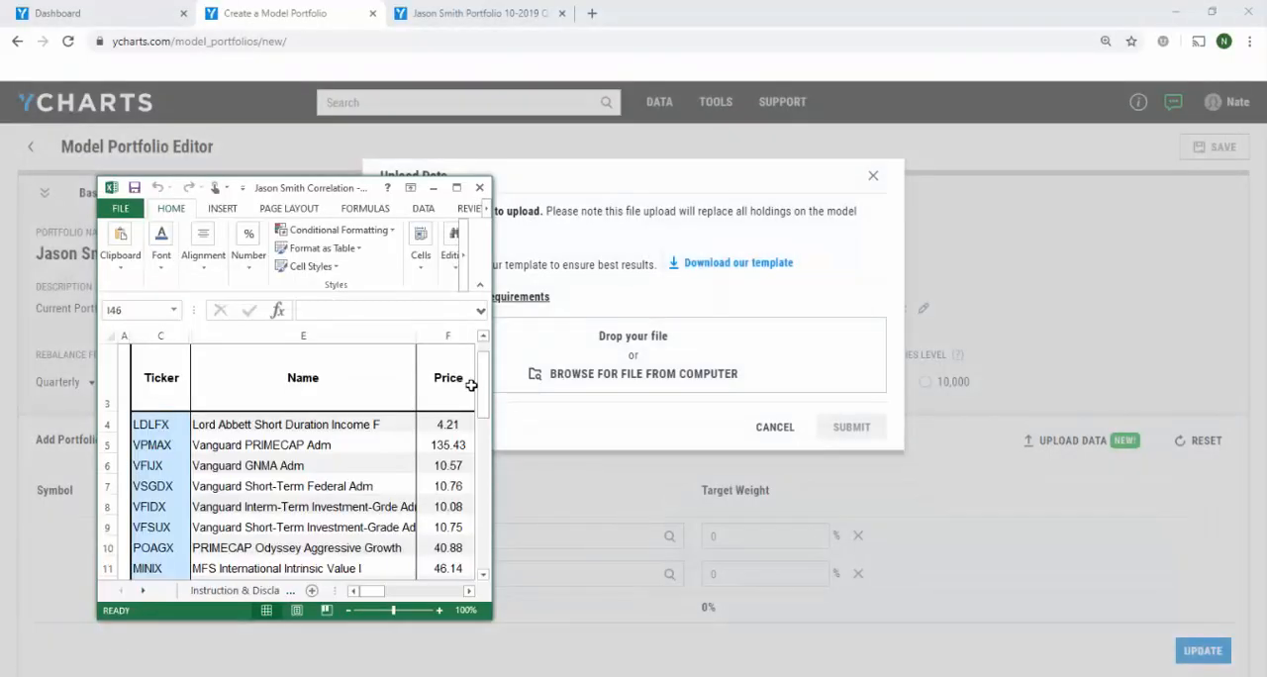
key(alt+tab)
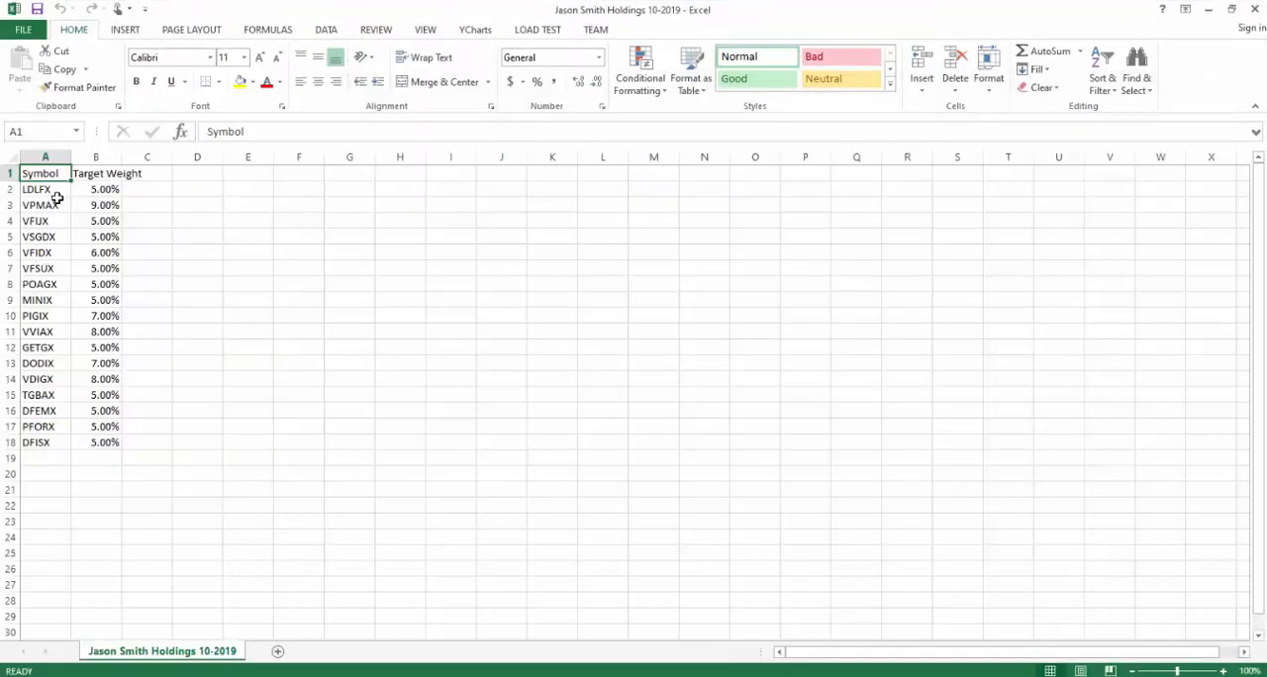
mouse_move(71, 231)
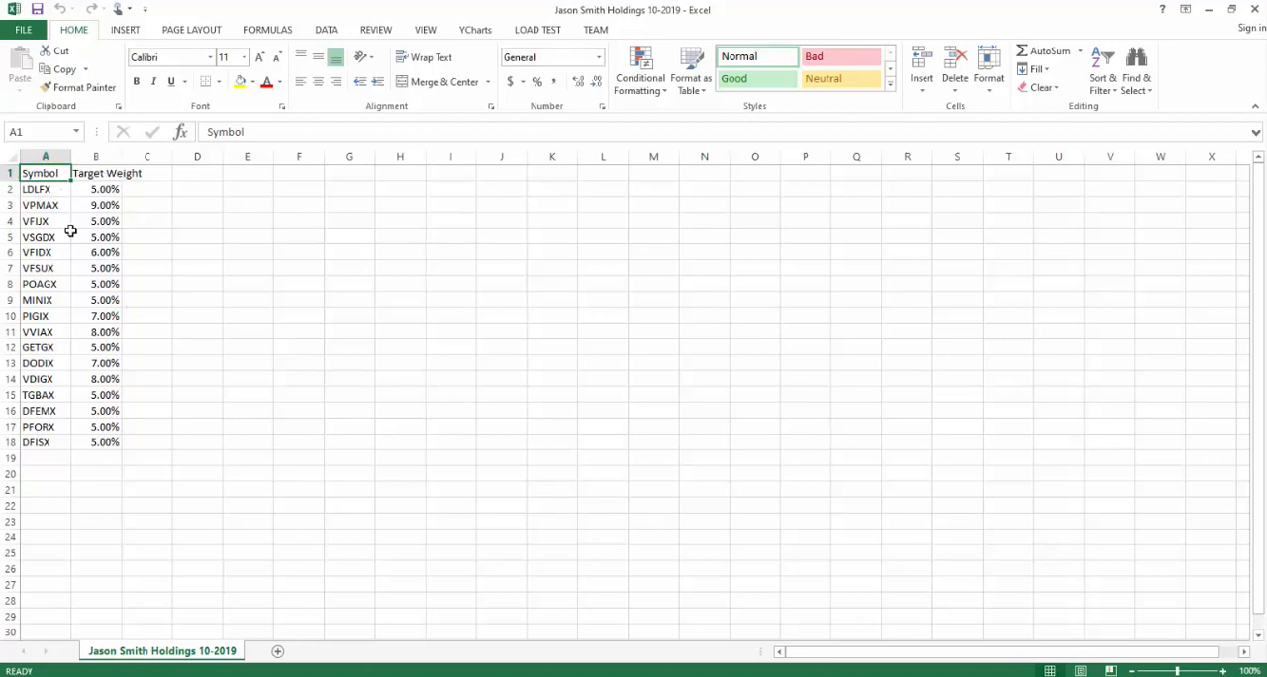
key(alt+tab)
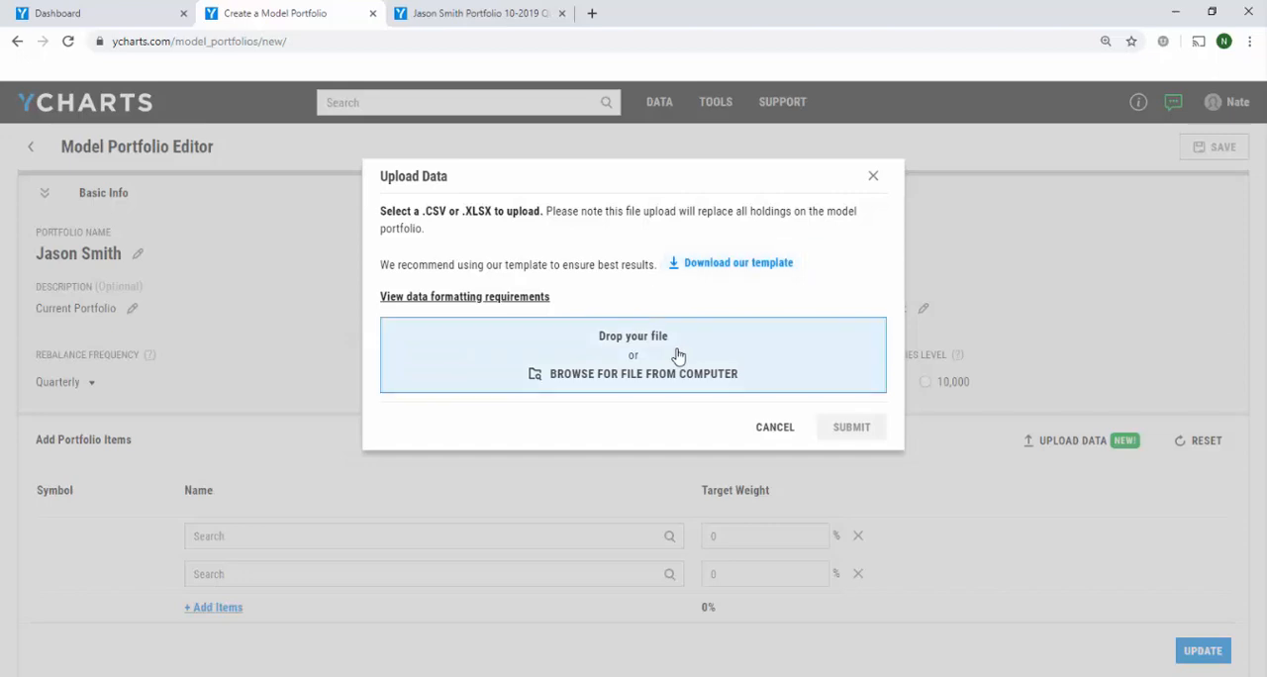
click(642, 373)
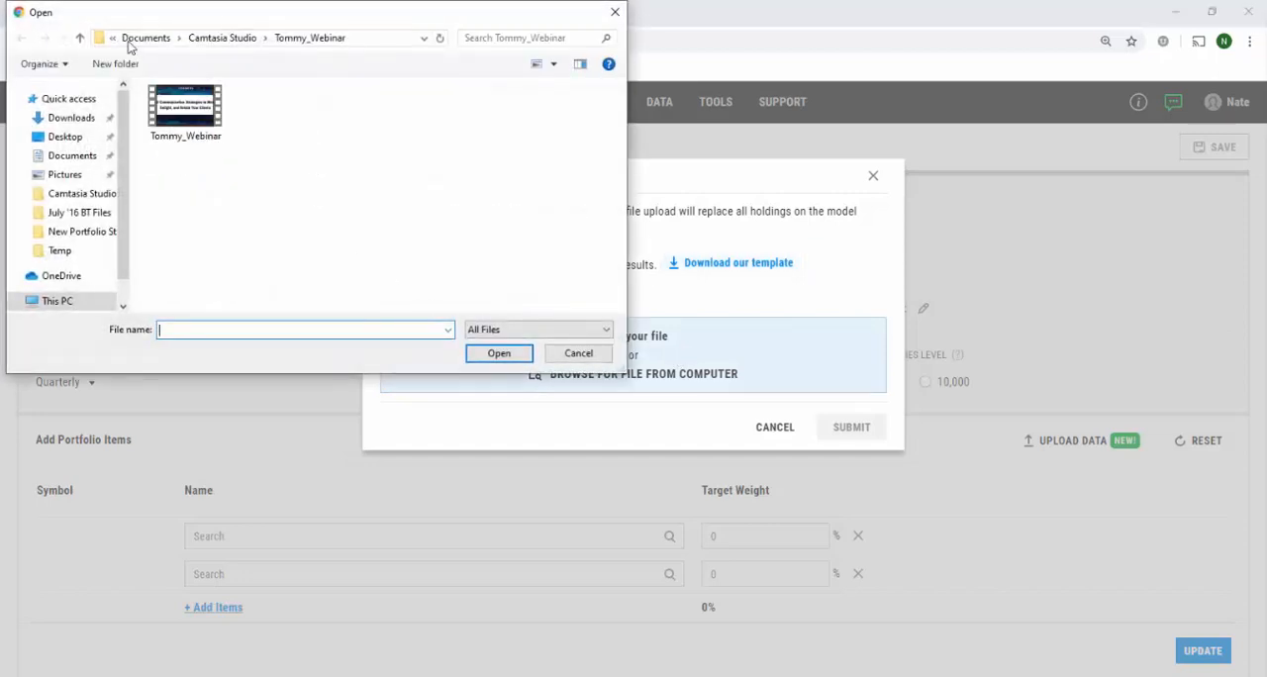
click(70, 118)
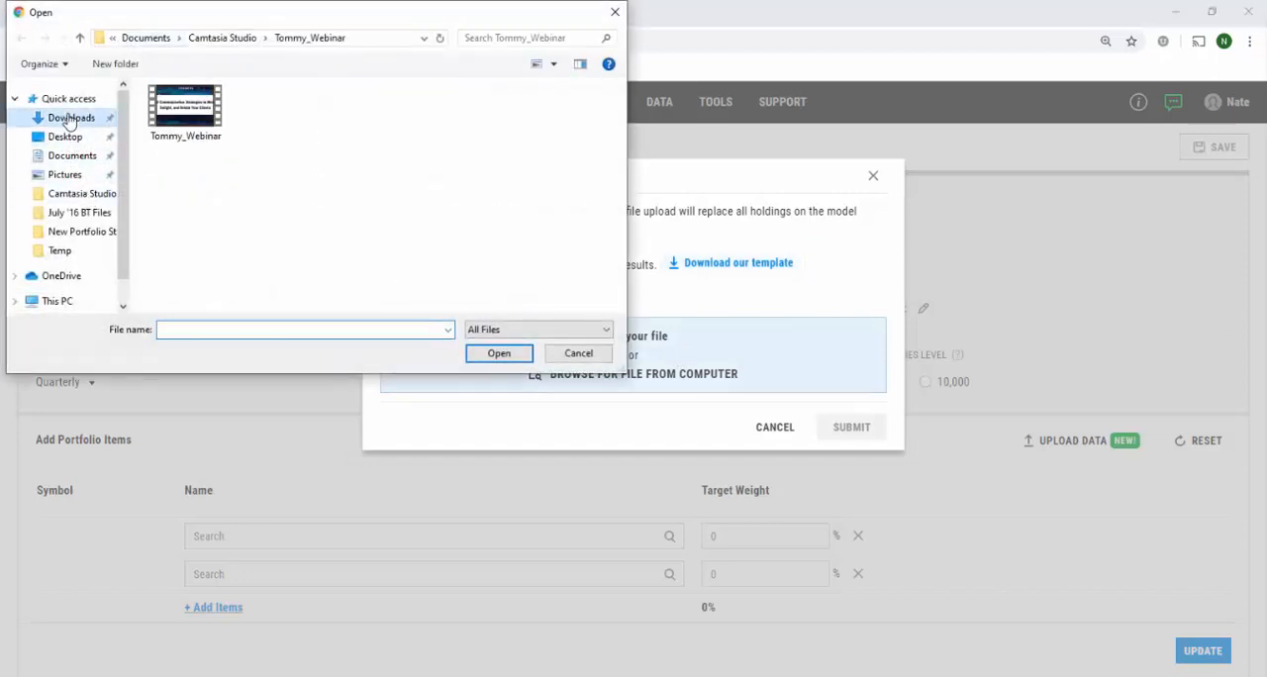
click(71, 117)
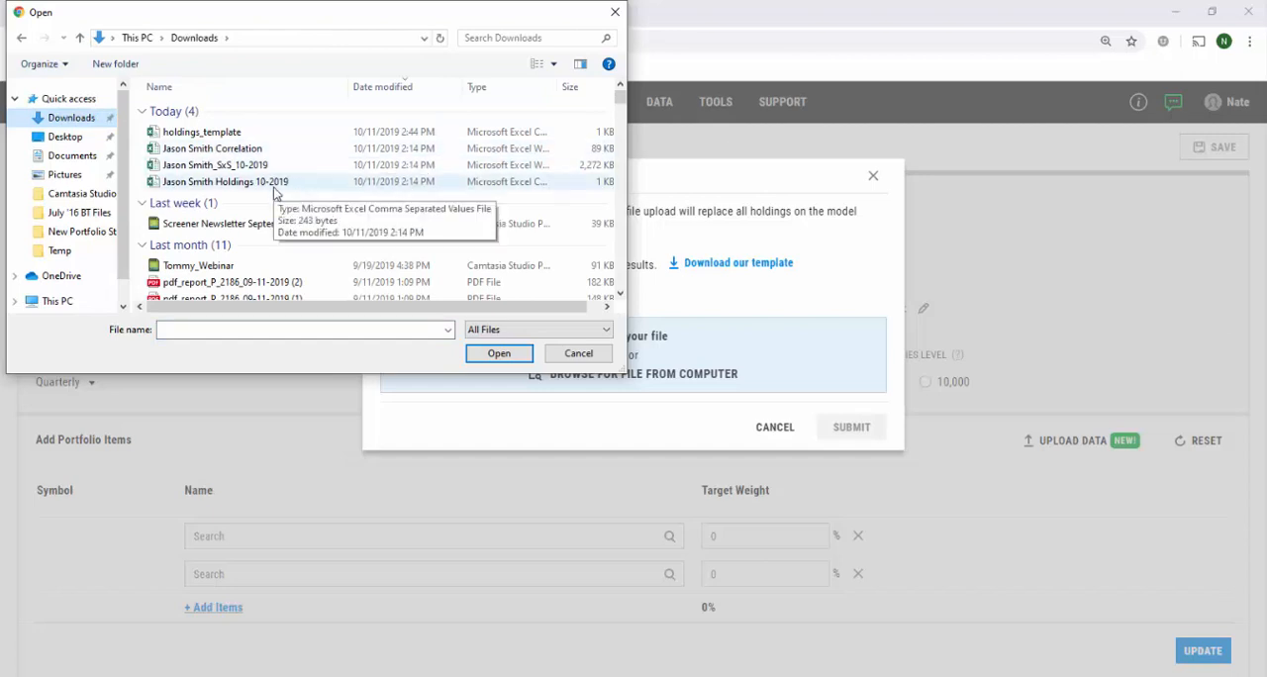
click(499, 354)
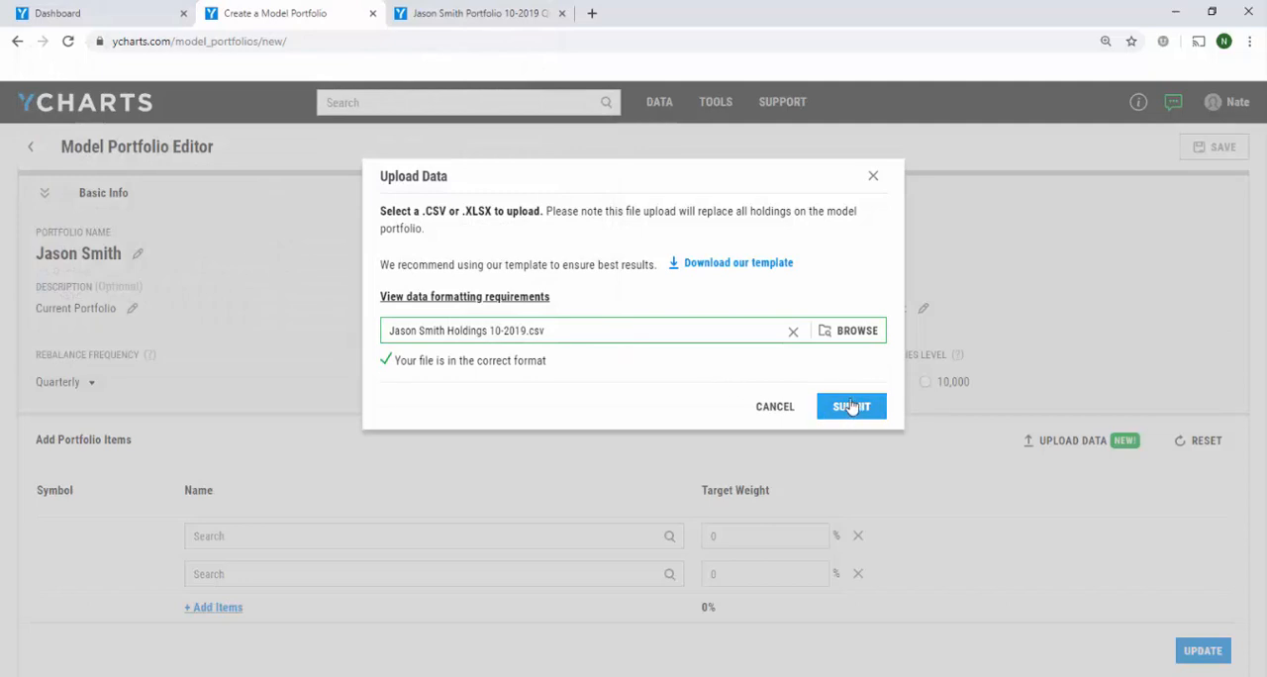
click(849, 406)
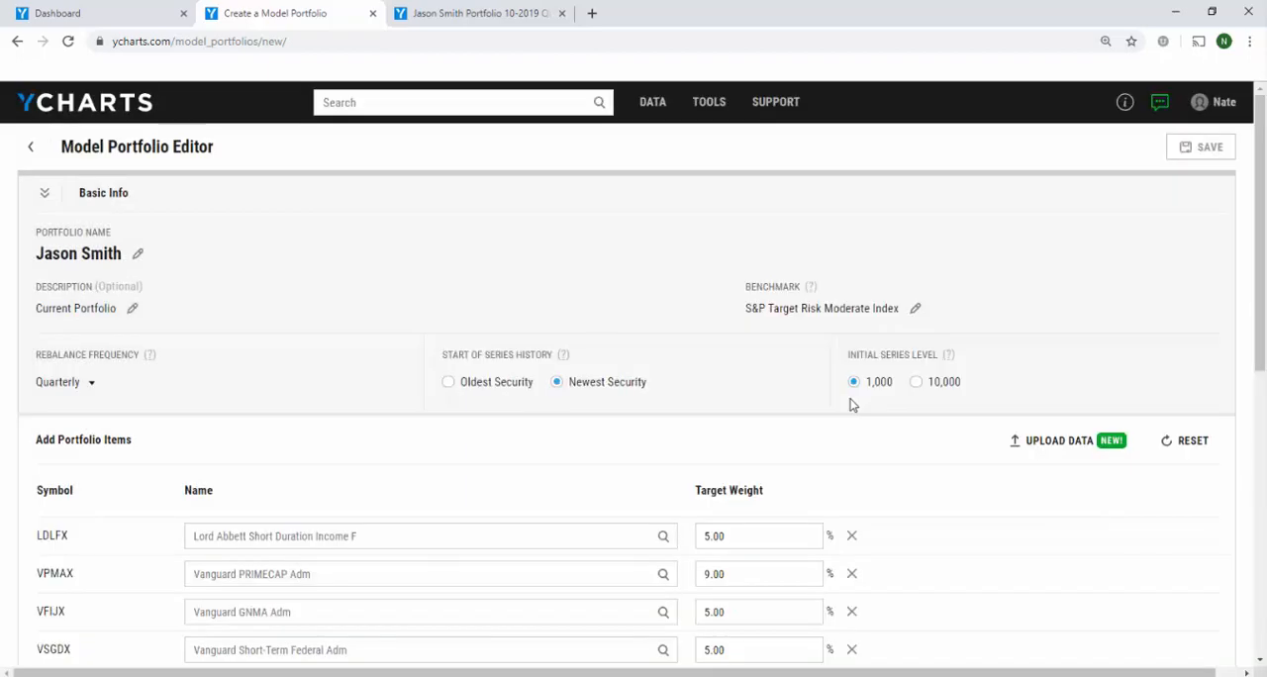
Review the imported funds down to DFISX, confirm the 100% total, and save
scroll(down, 3)
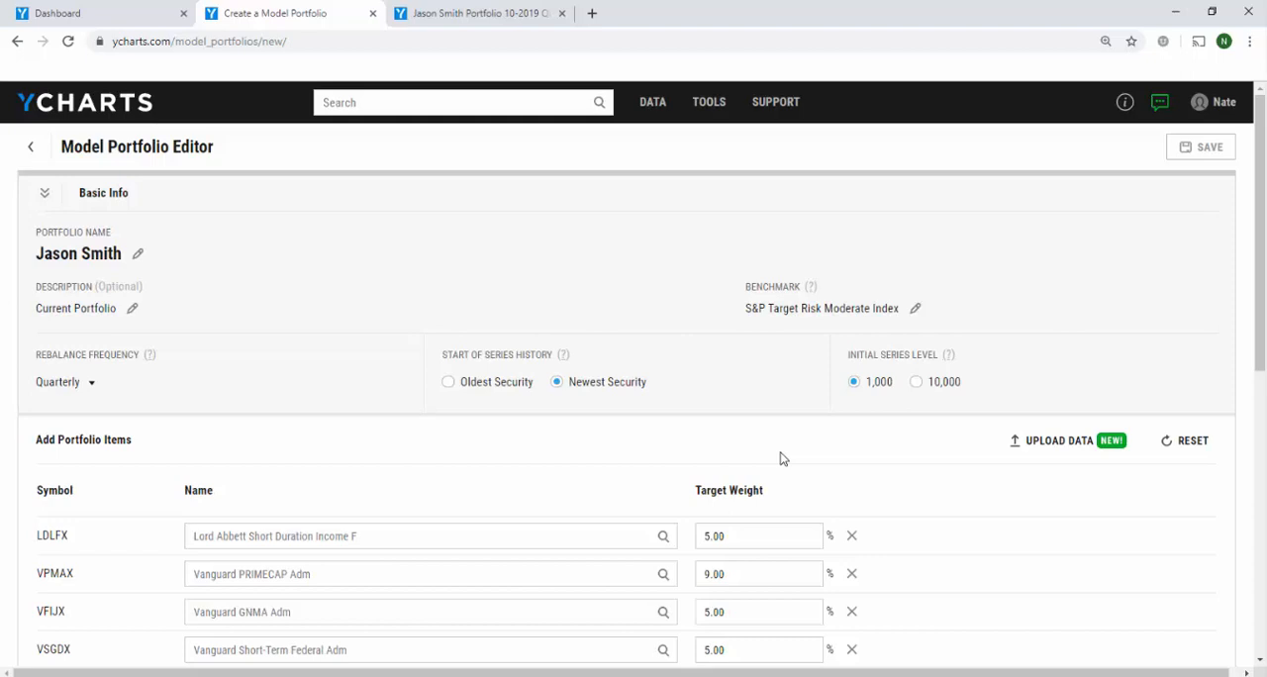
scroll(down, 3)
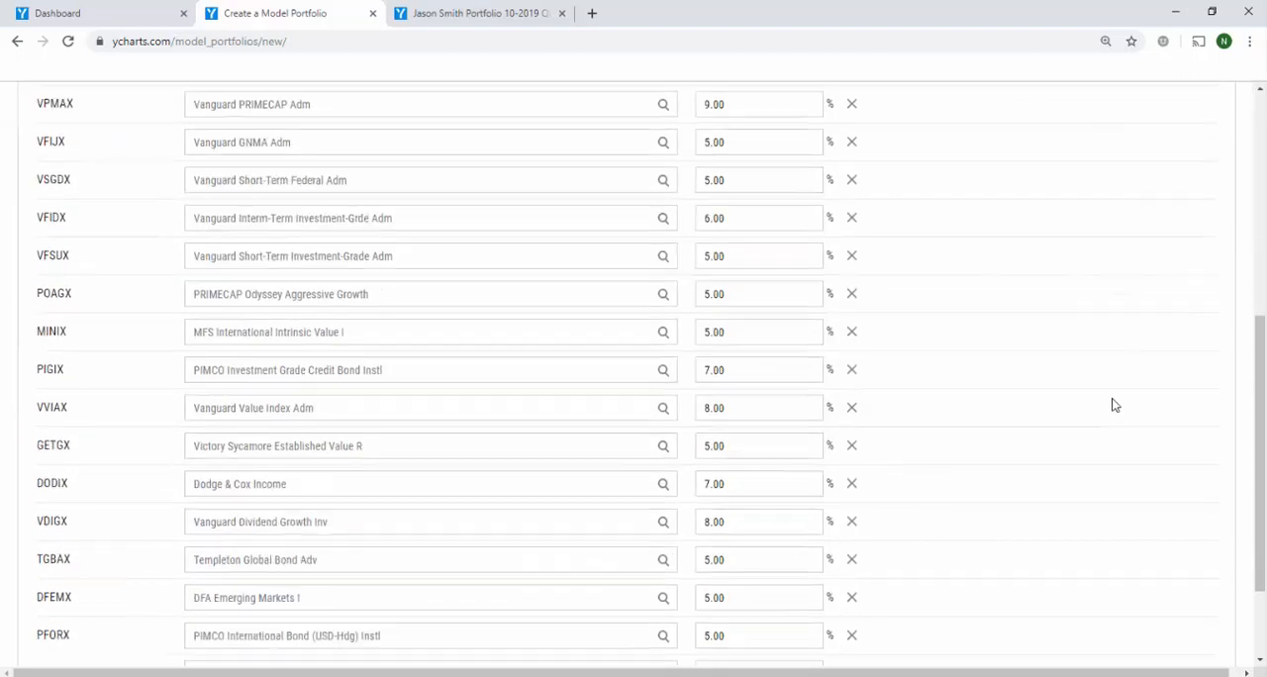
scroll(down, 3)
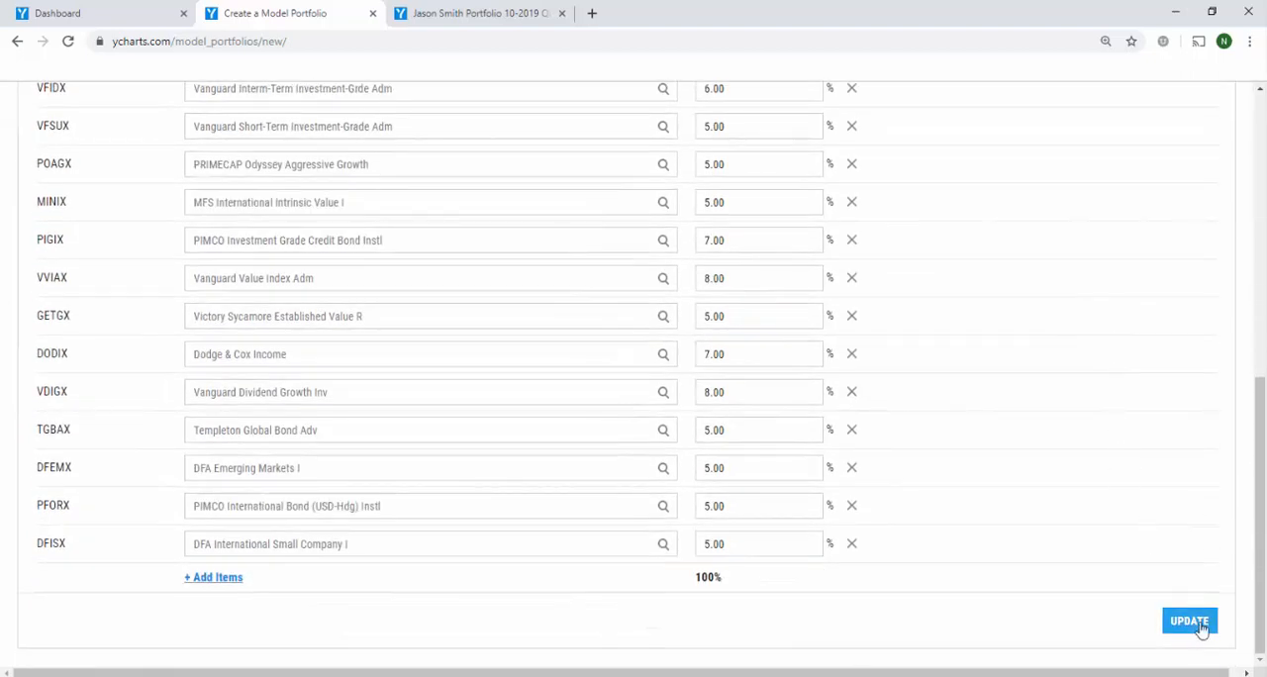
click(1188, 620)
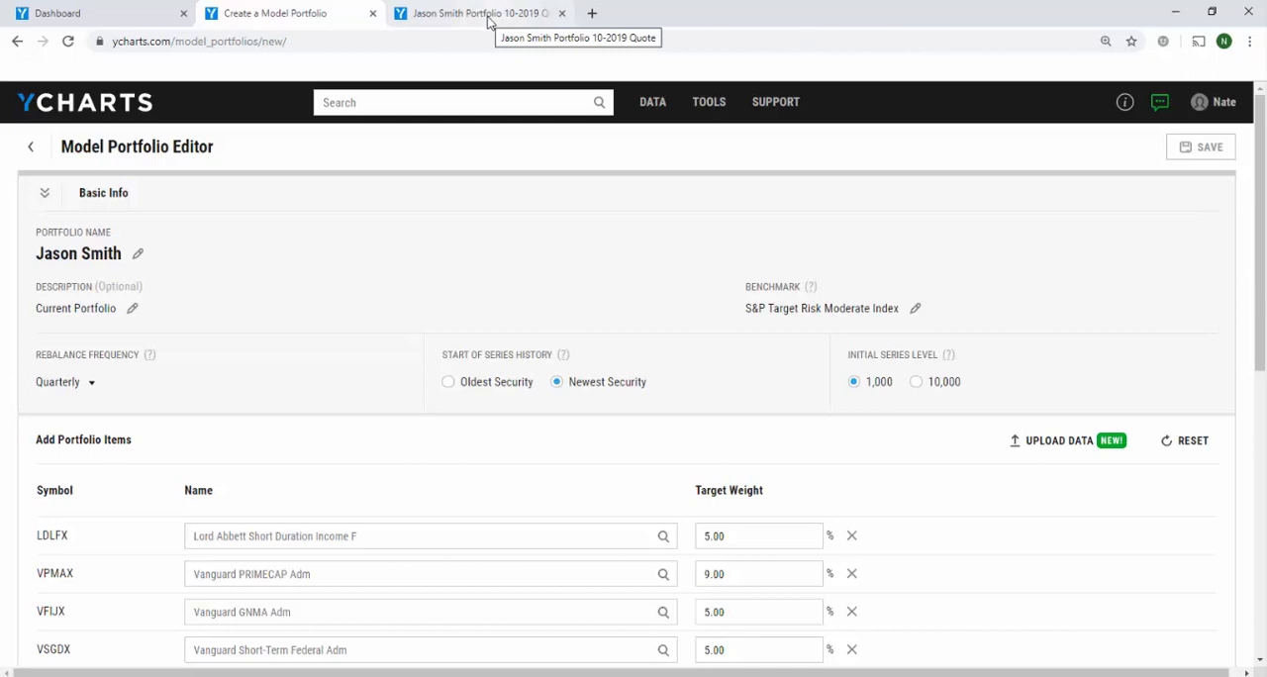
click(475, 12)
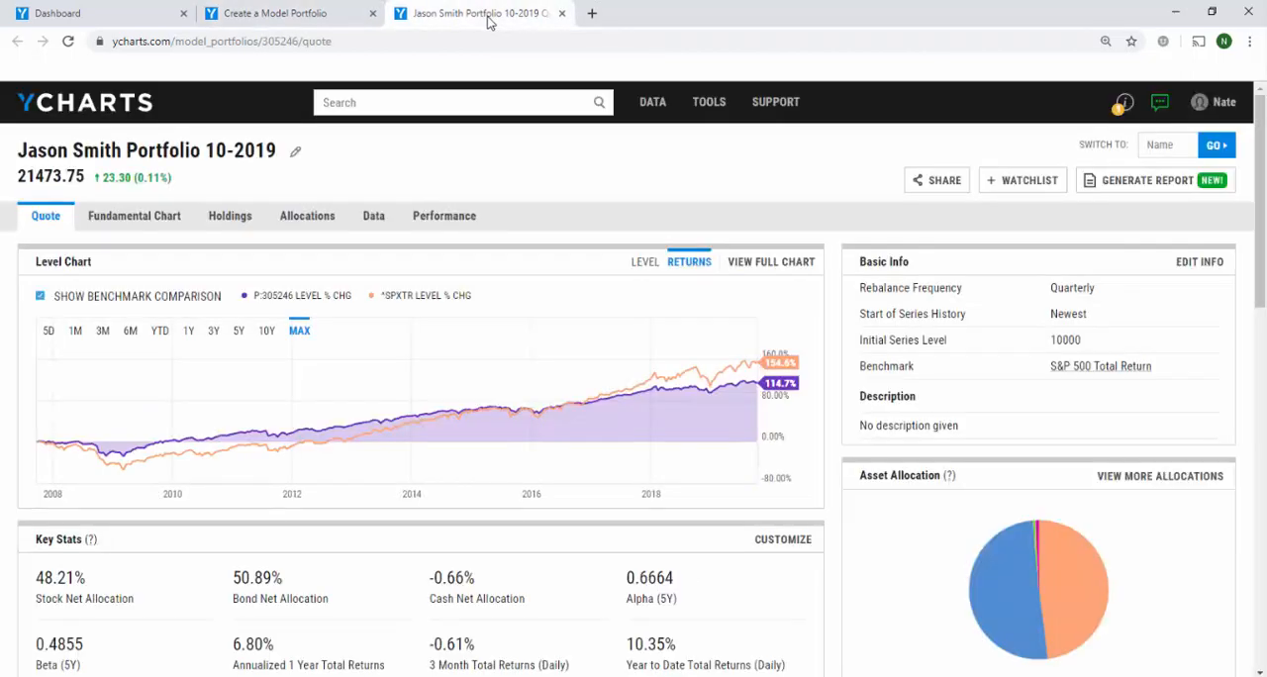
mouse_move(524, 194)
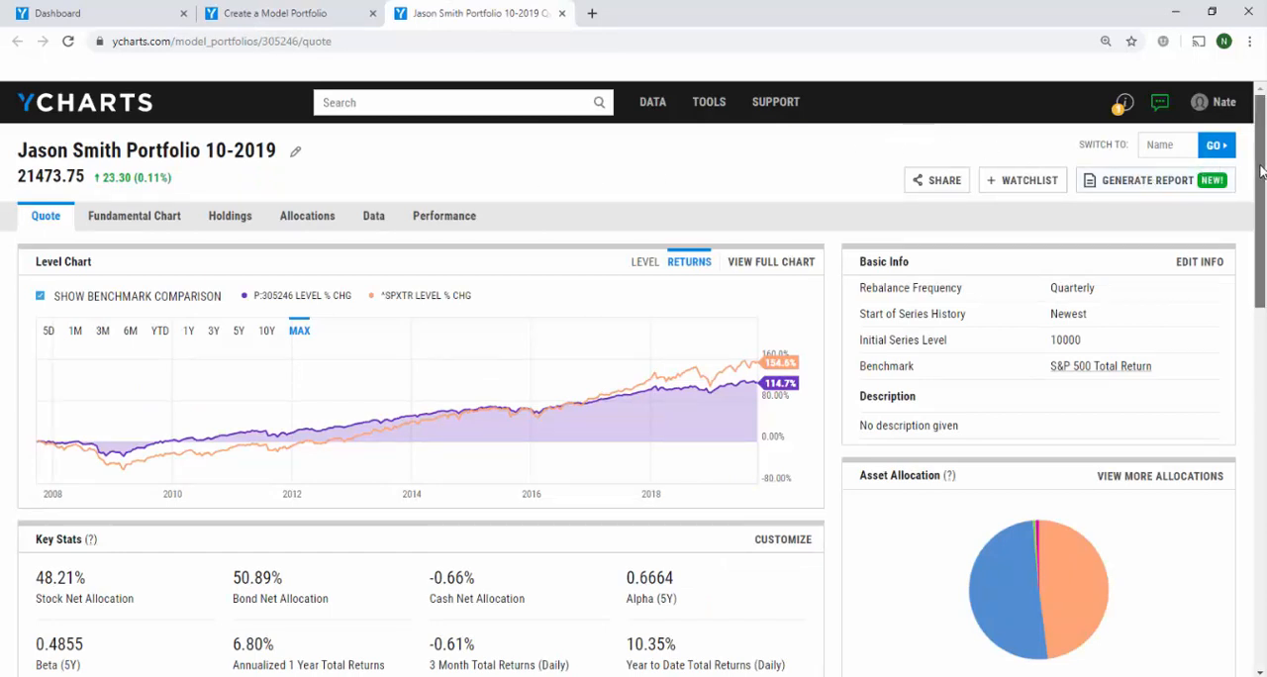
scroll(down, 3)
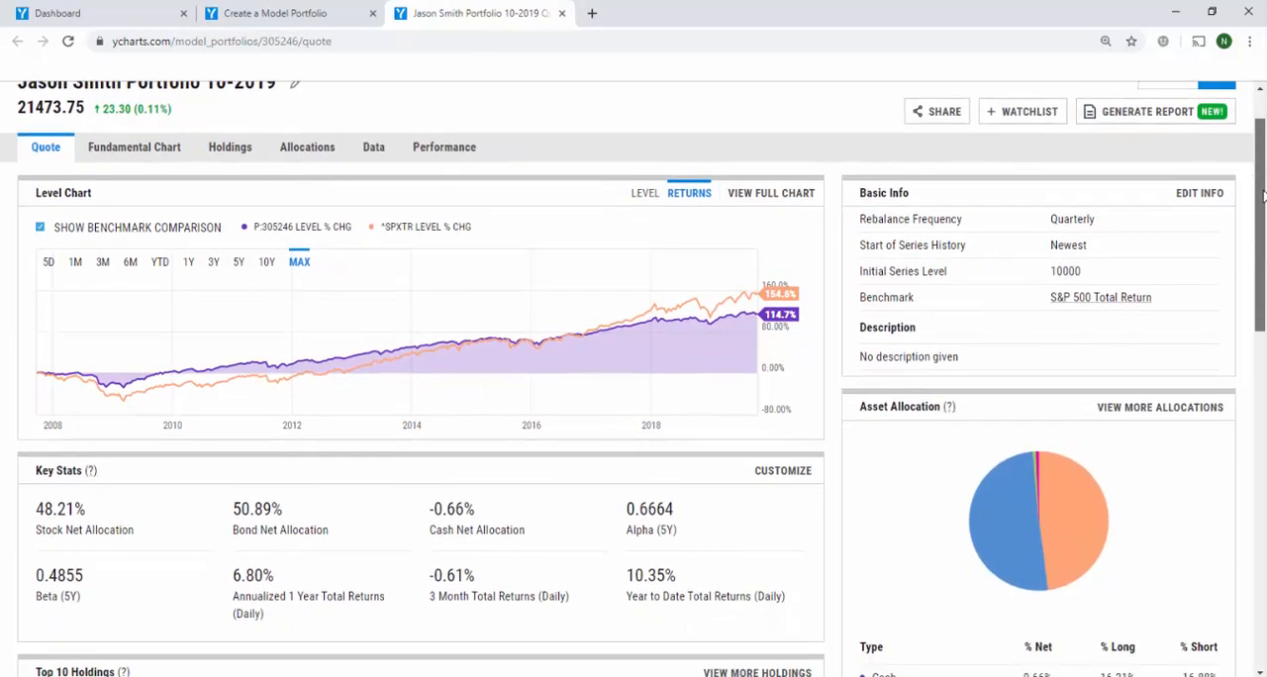
scroll(down, 3)
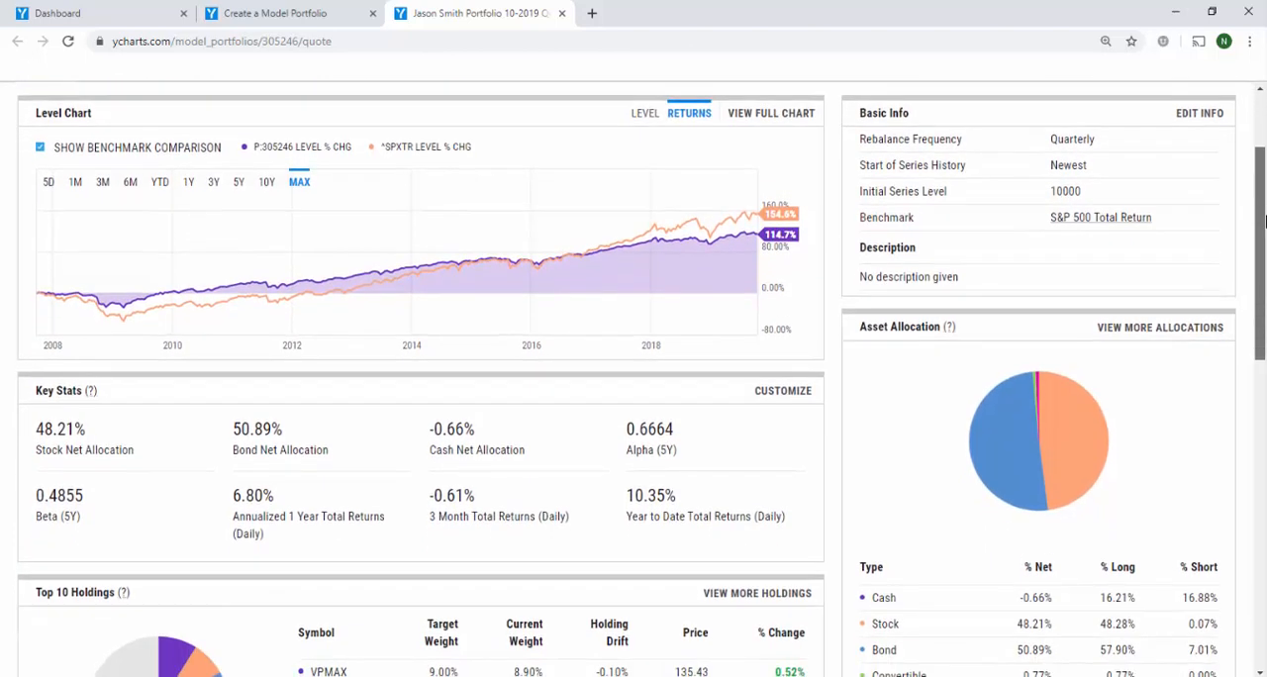
mouse_move(544, 219)
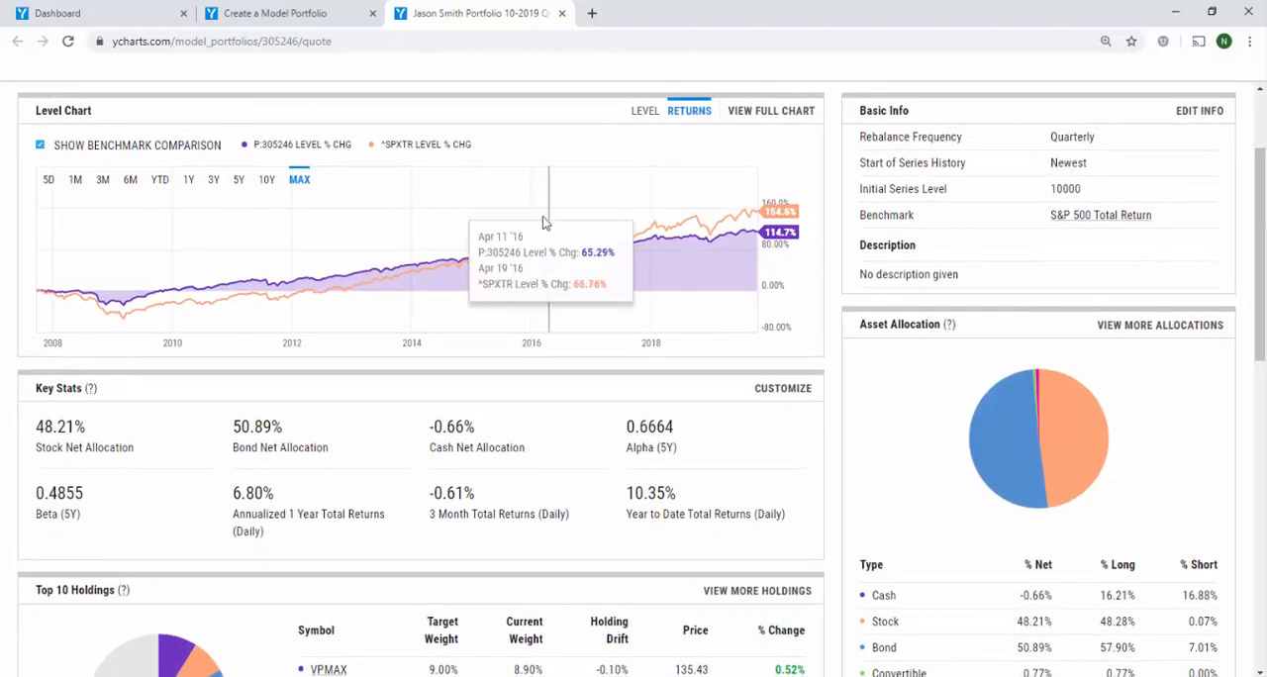
mouse_move(728, 269)
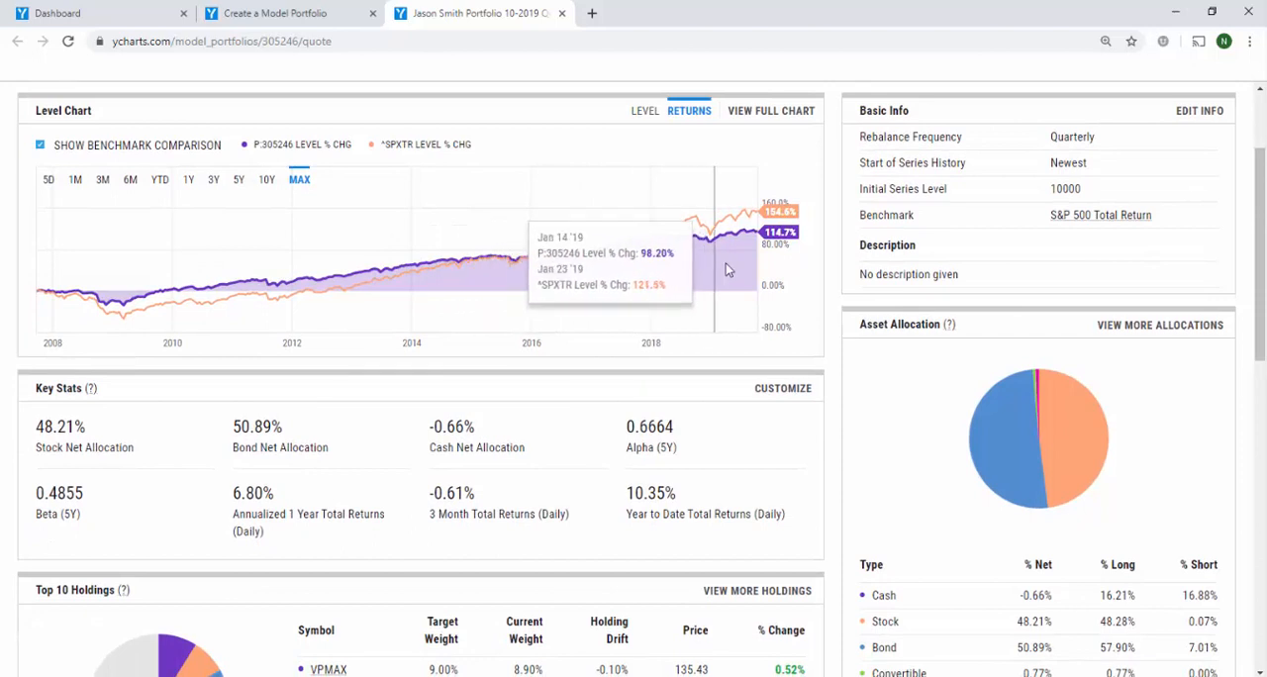
mouse_move(712, 257)
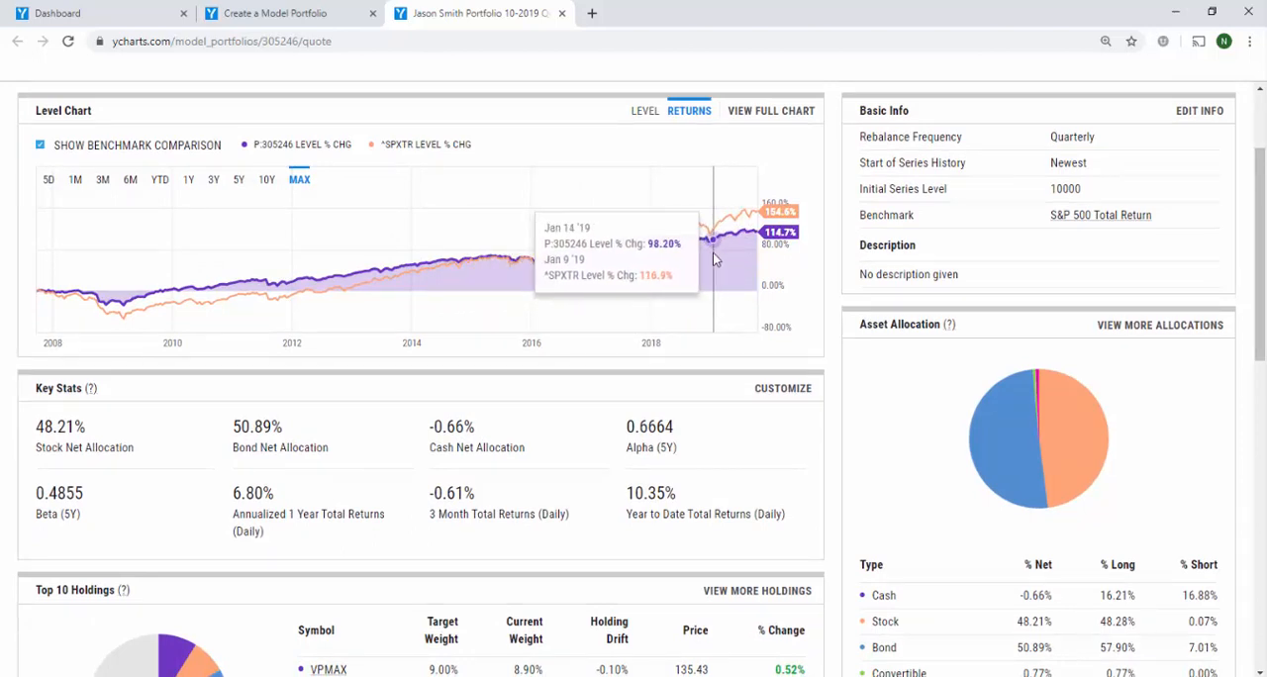
mouse_move(693, 260)
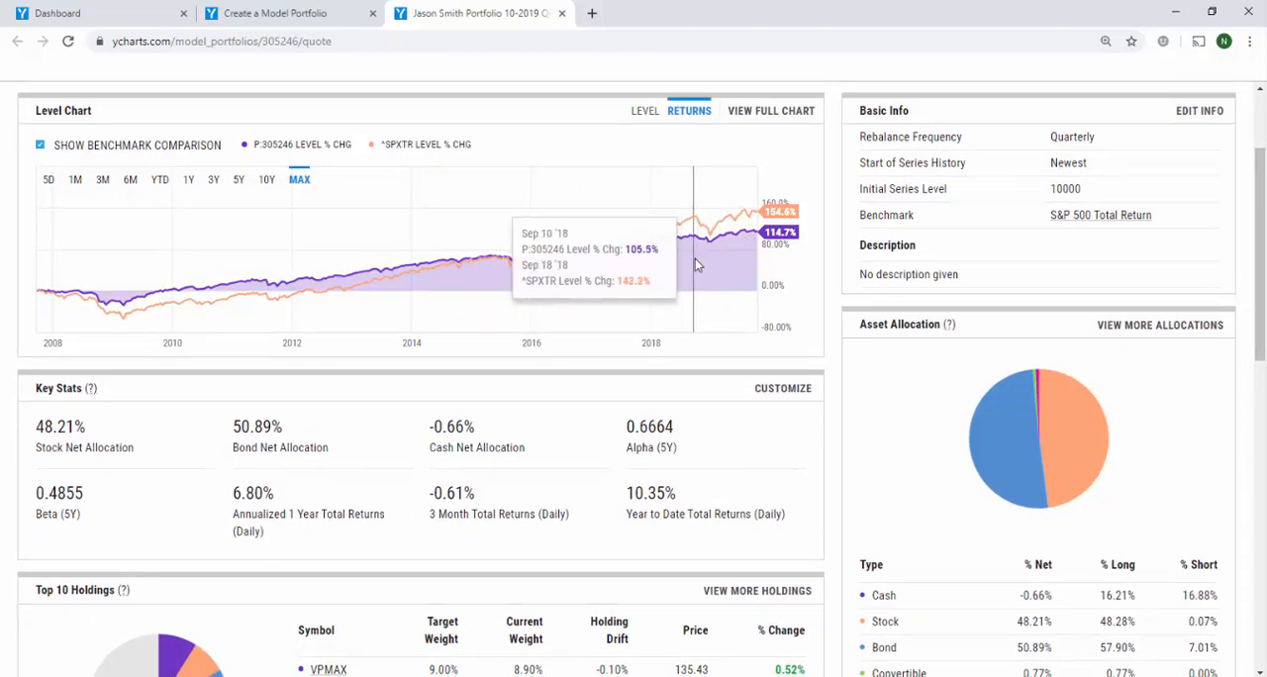
scroll(down, 3)
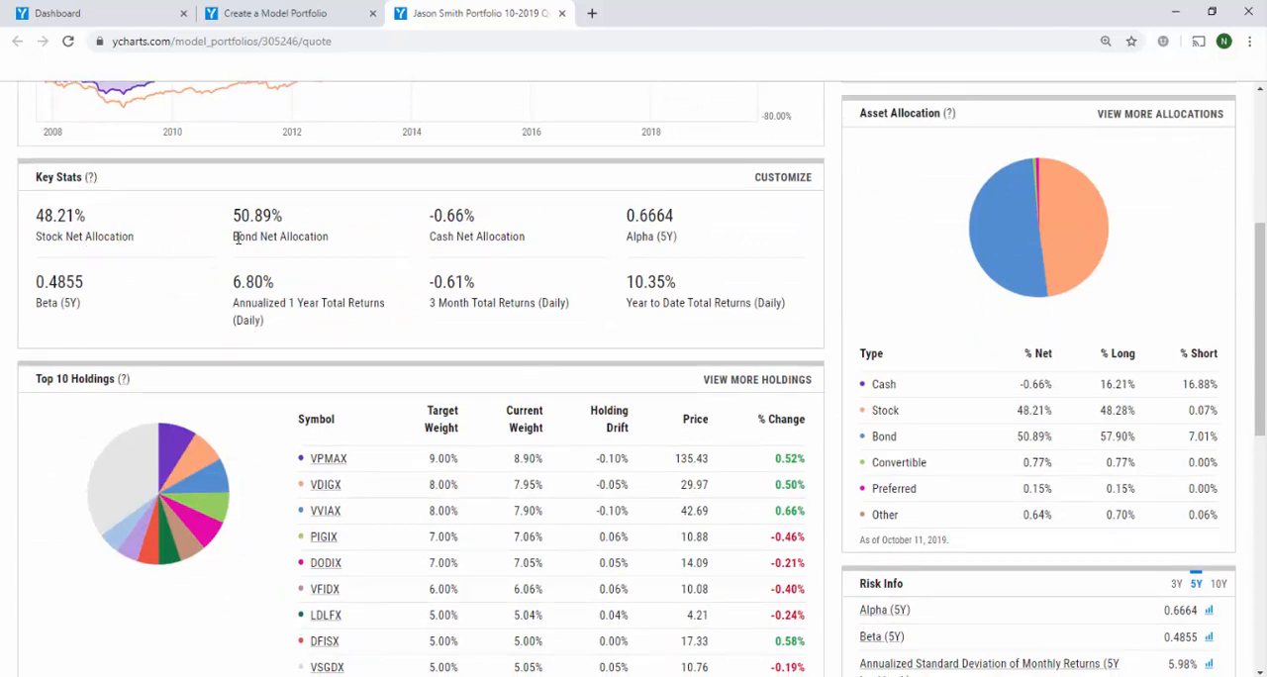
mouse_move(250, 252)
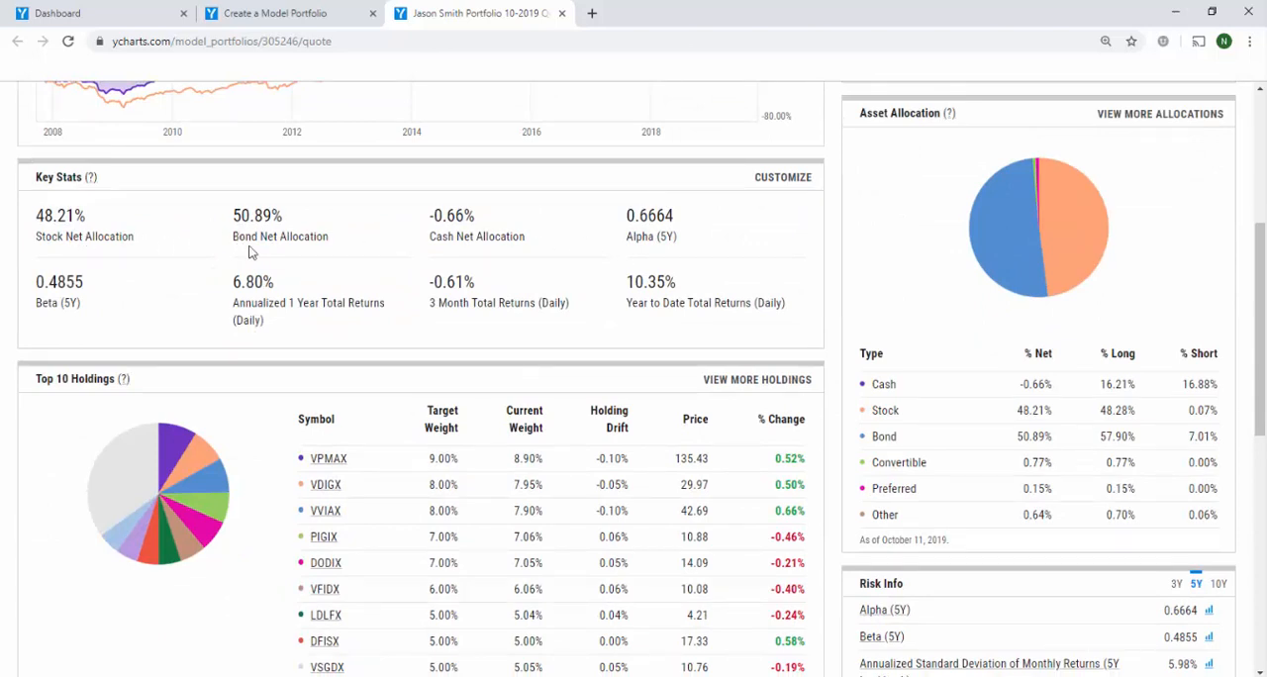
mouse_move(1010, 228)
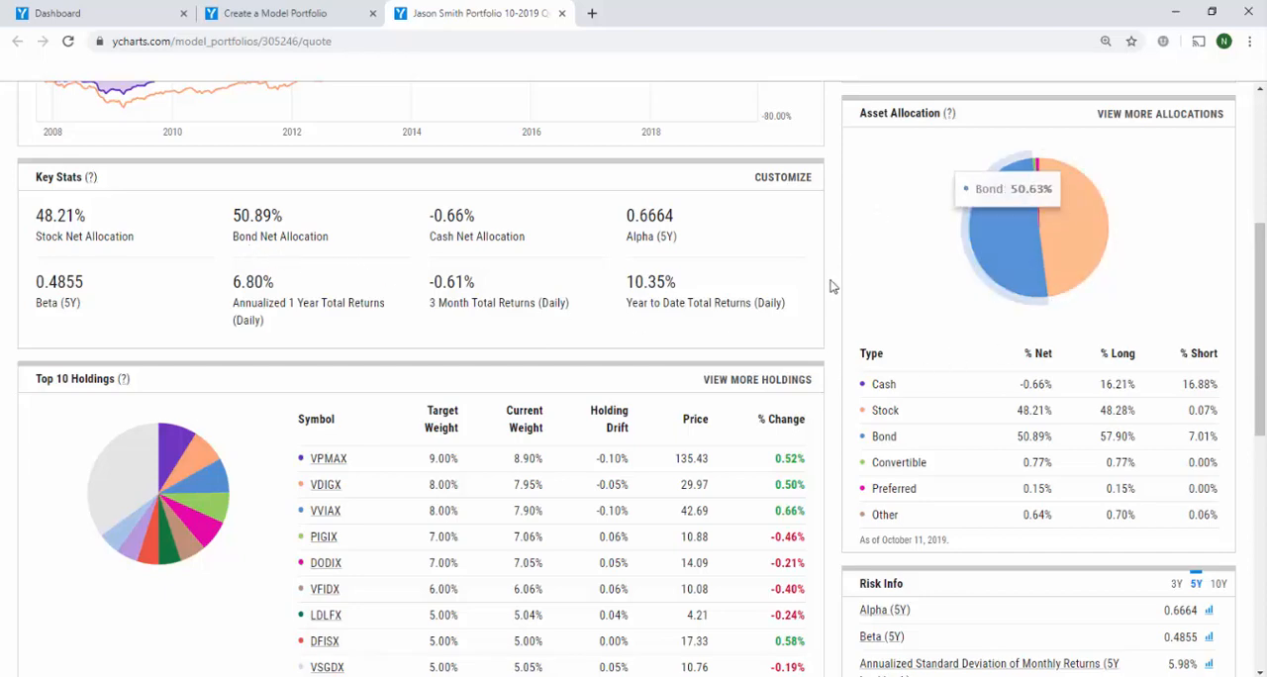
scroll(down, 3)
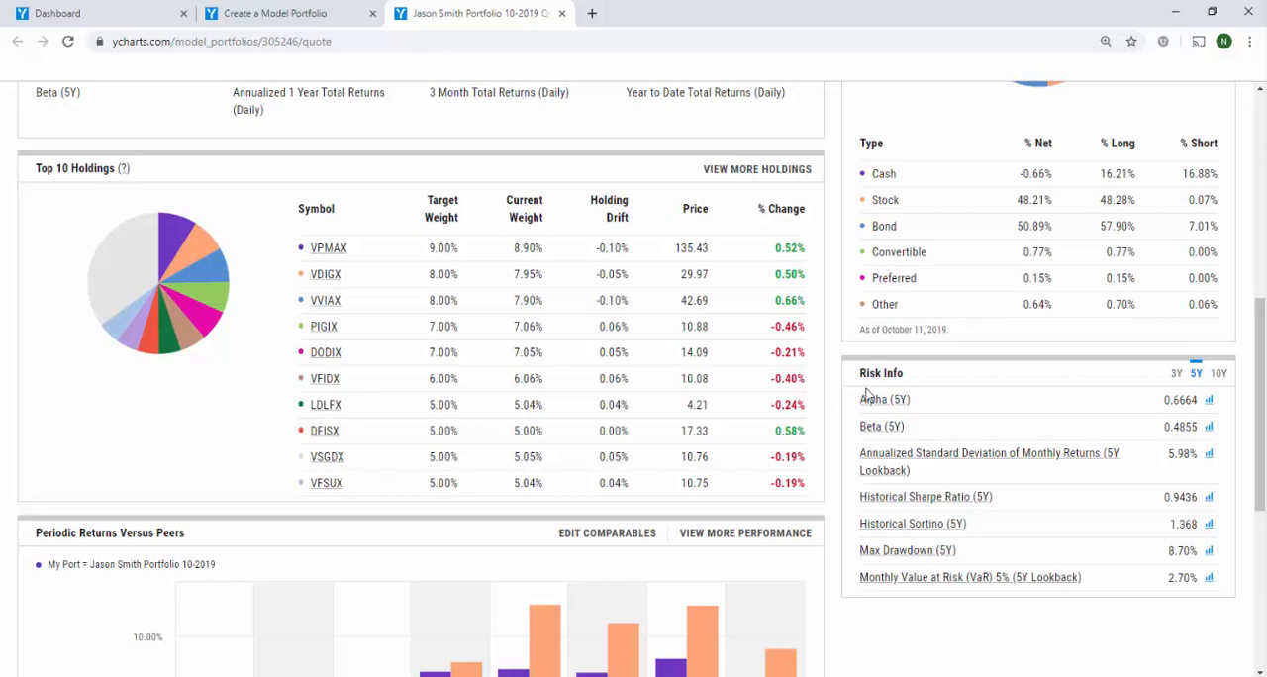
mouse_move(884, 399)
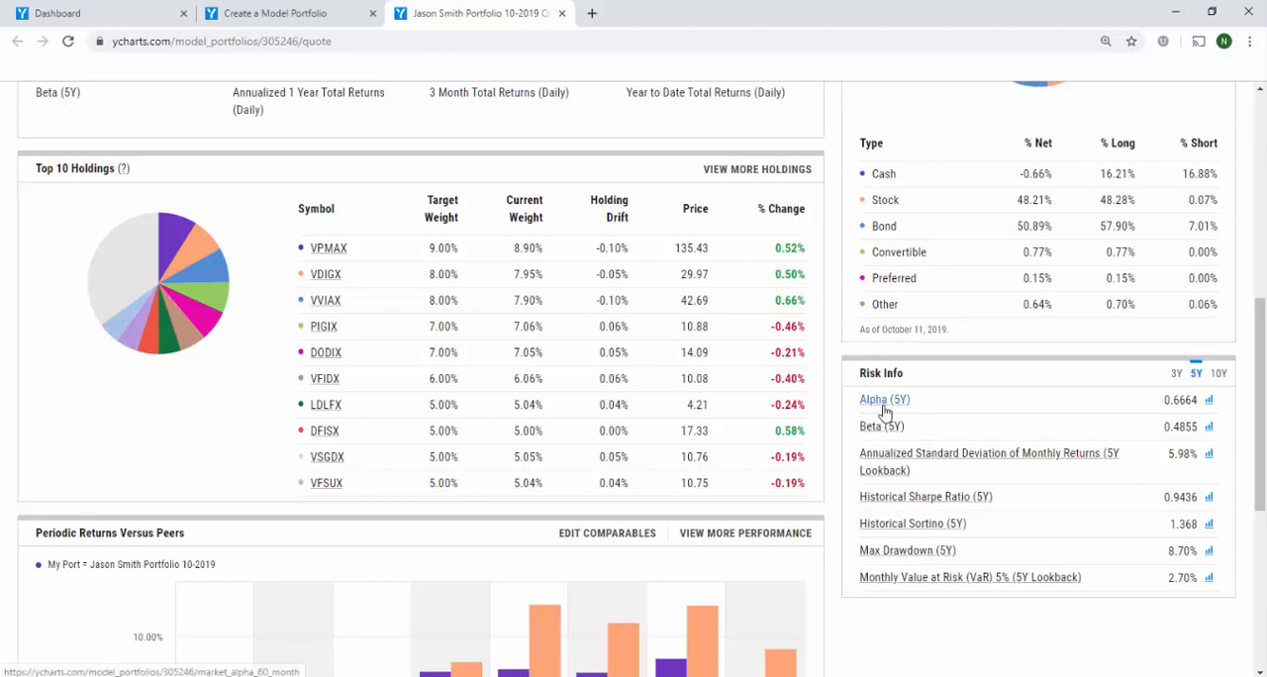
mouse_move(886, 550)
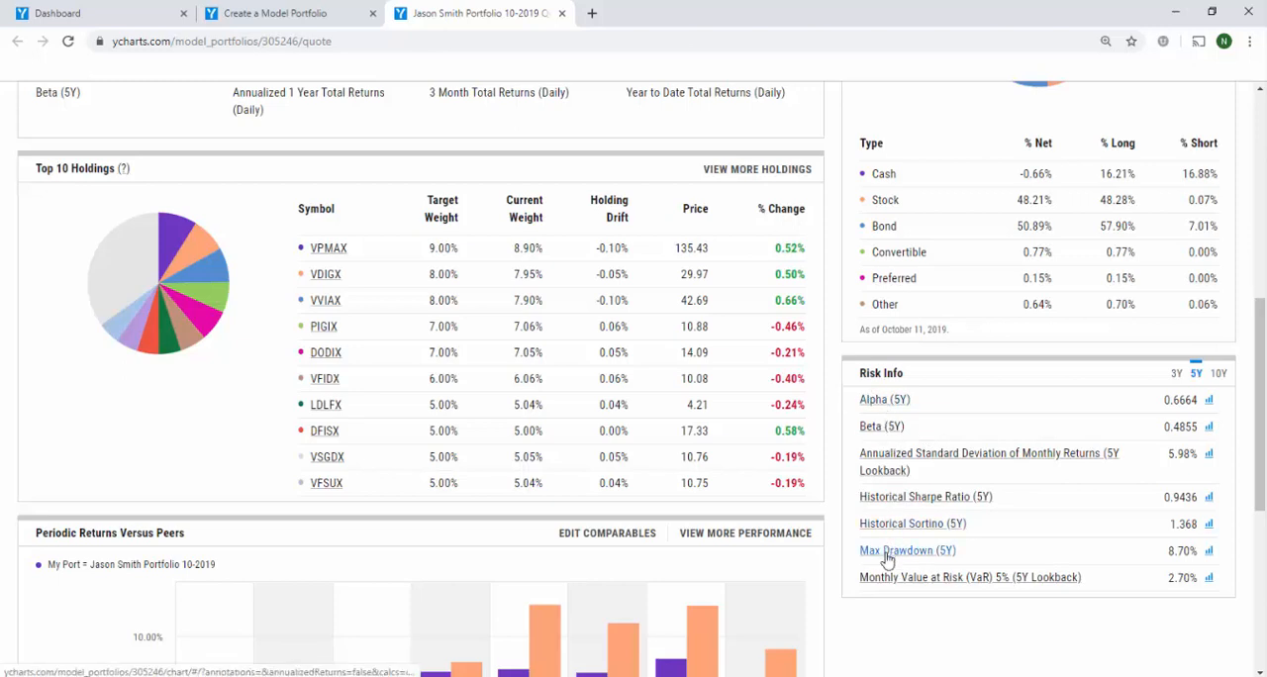
scroll(down, 3)
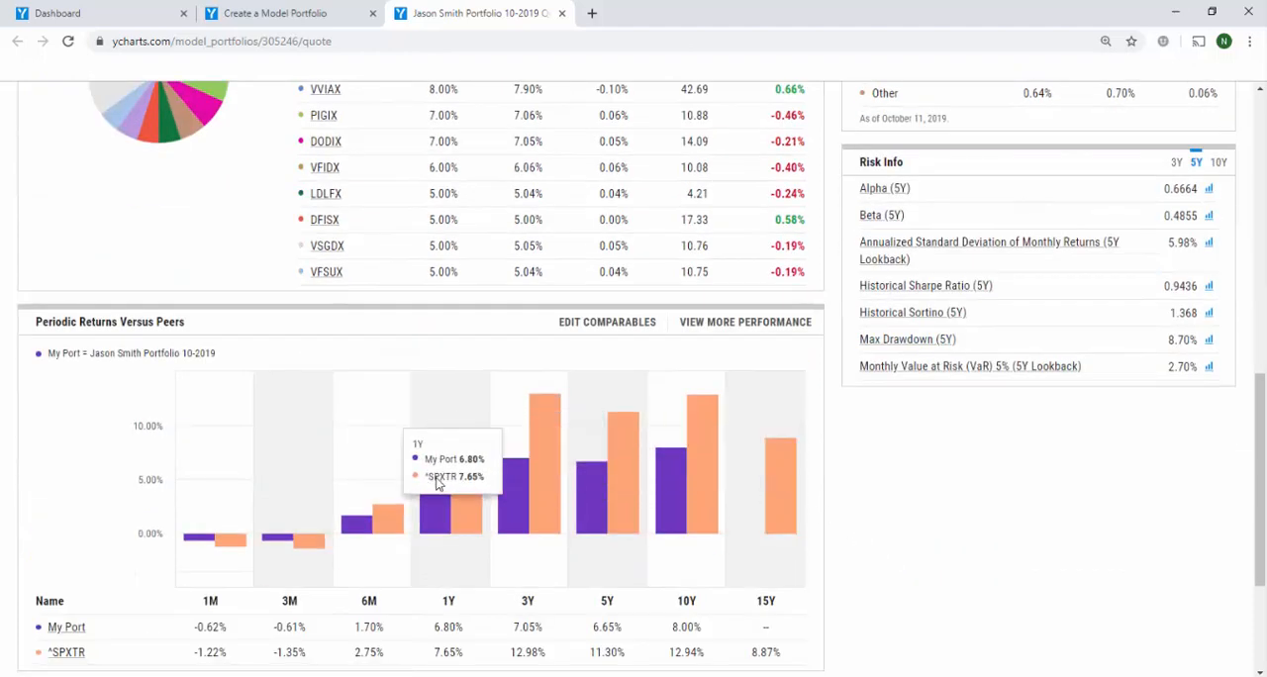
mouse_move(589, 480)
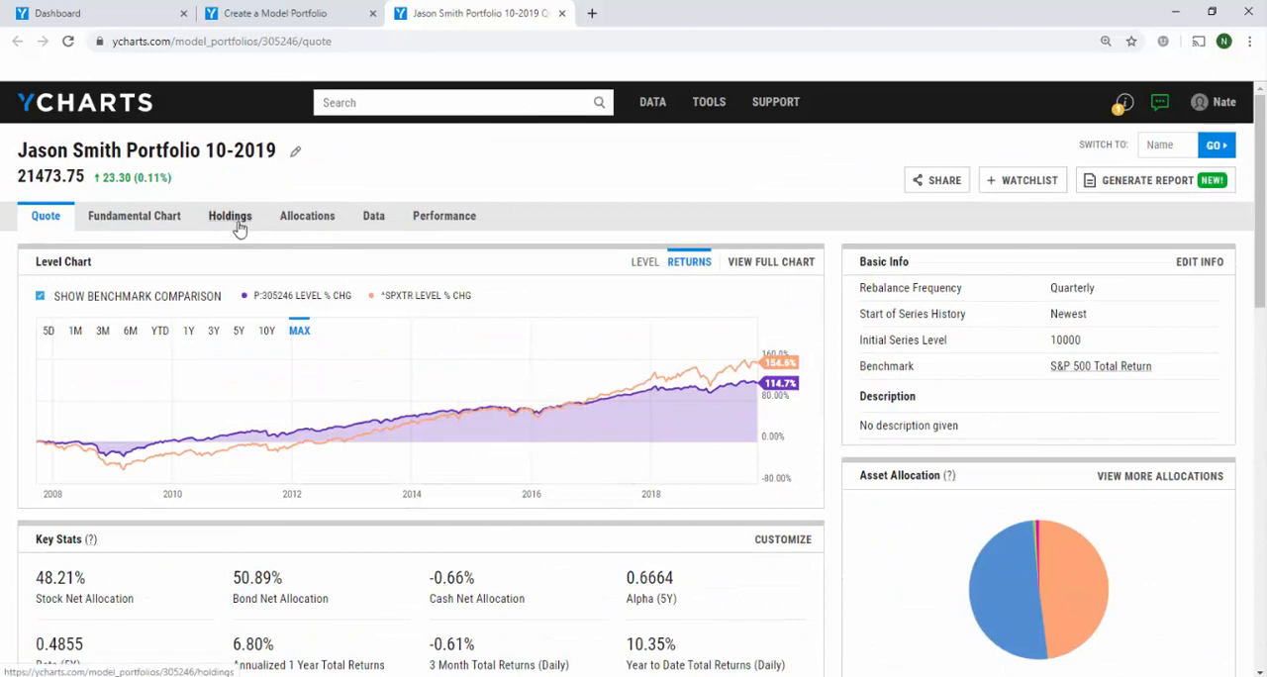
Browse the All Holdings table of 17 funds with target and current weights
click(230, 215)
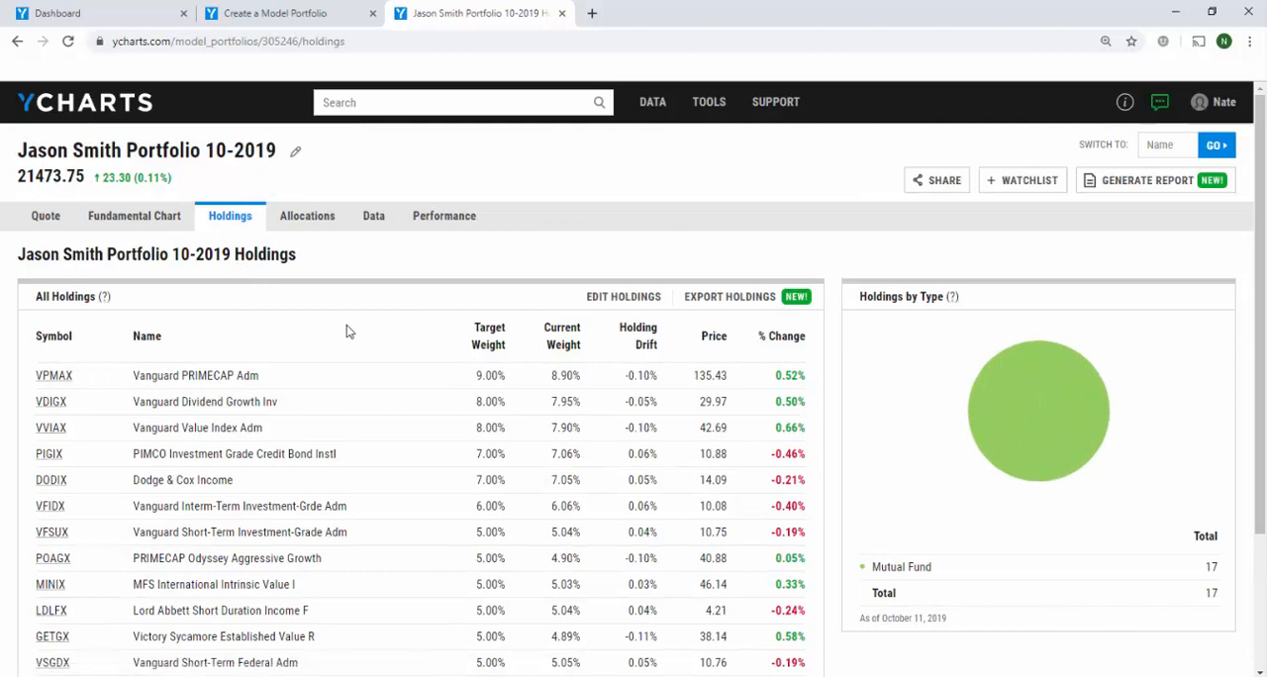
scroll(down, 3)
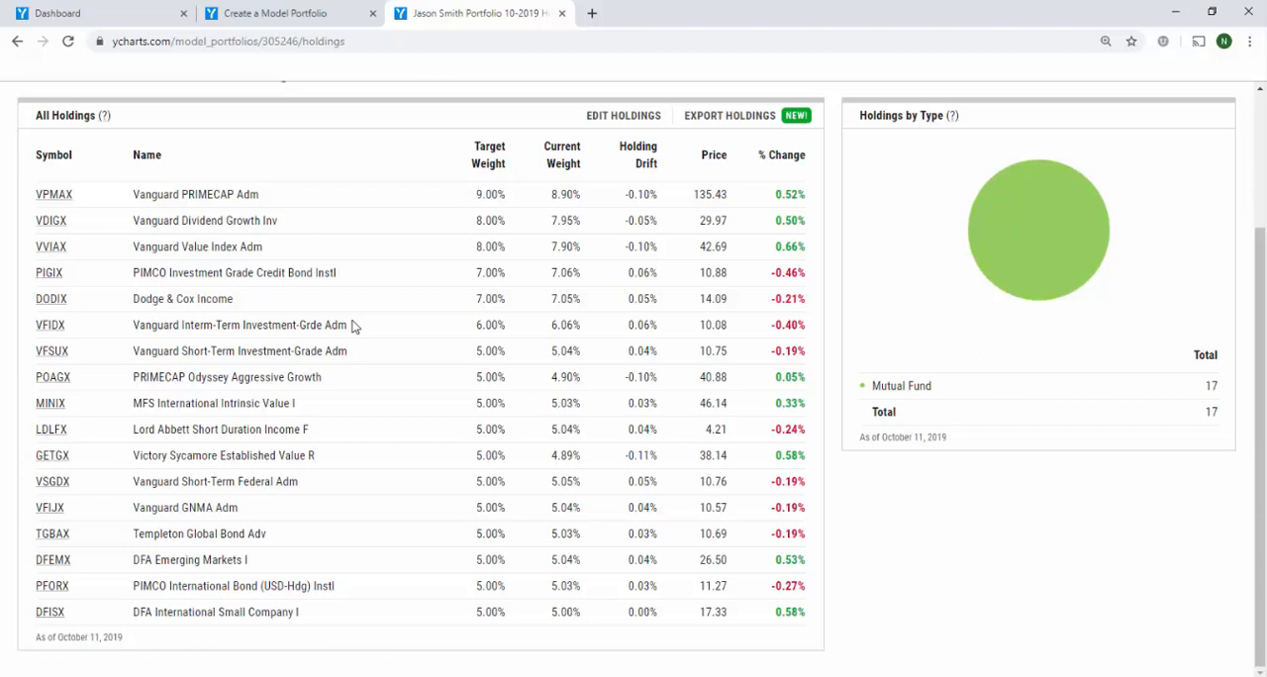
mouse_move(433, 265)
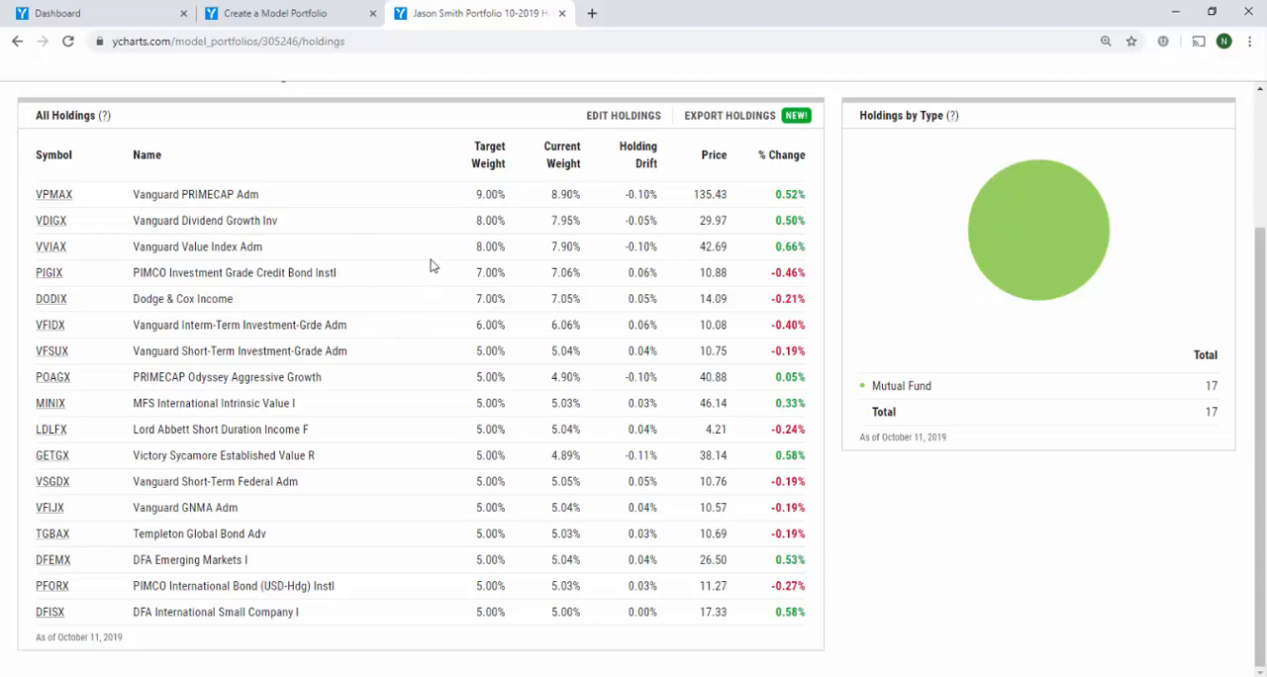
mouse_move(547, 629)
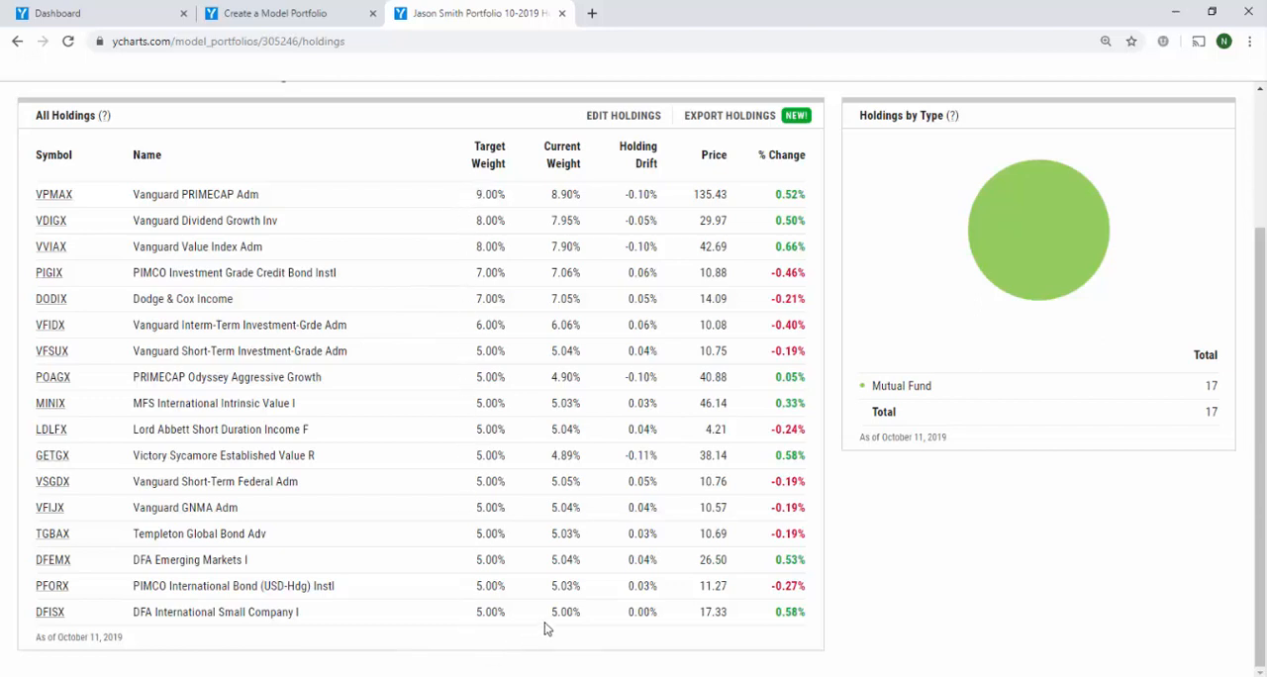
mouse_move(622, 174)
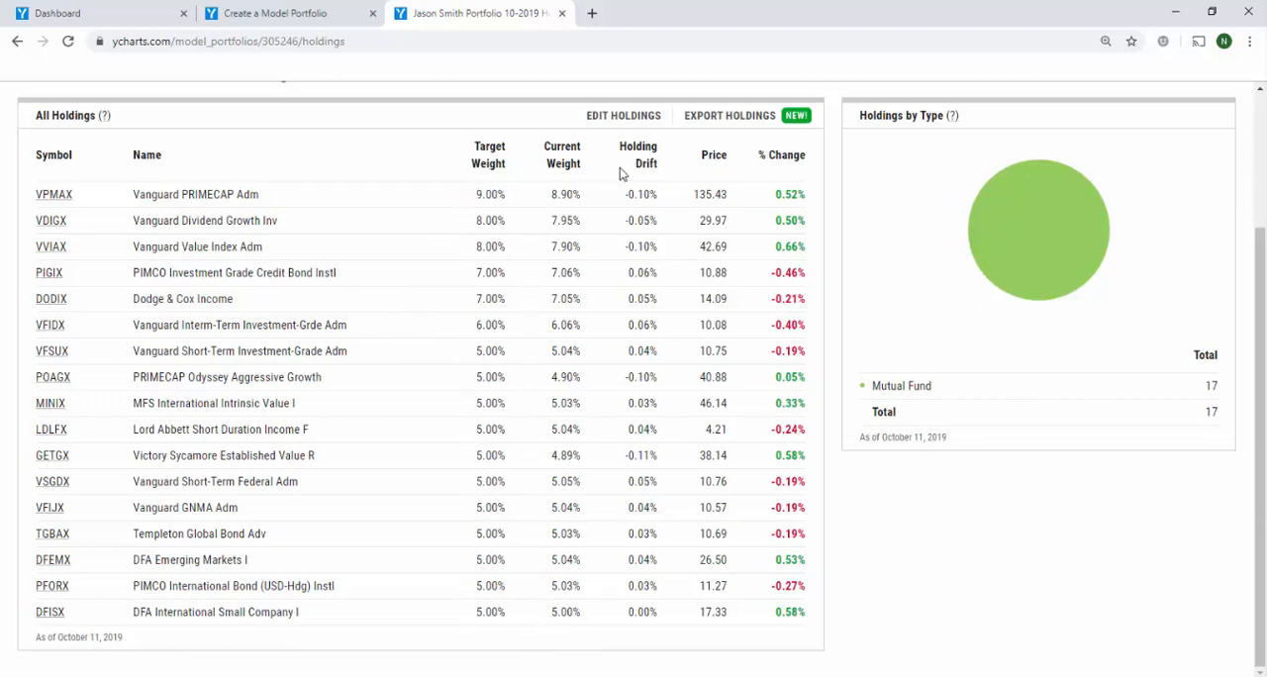
mouse_move(790, 183)
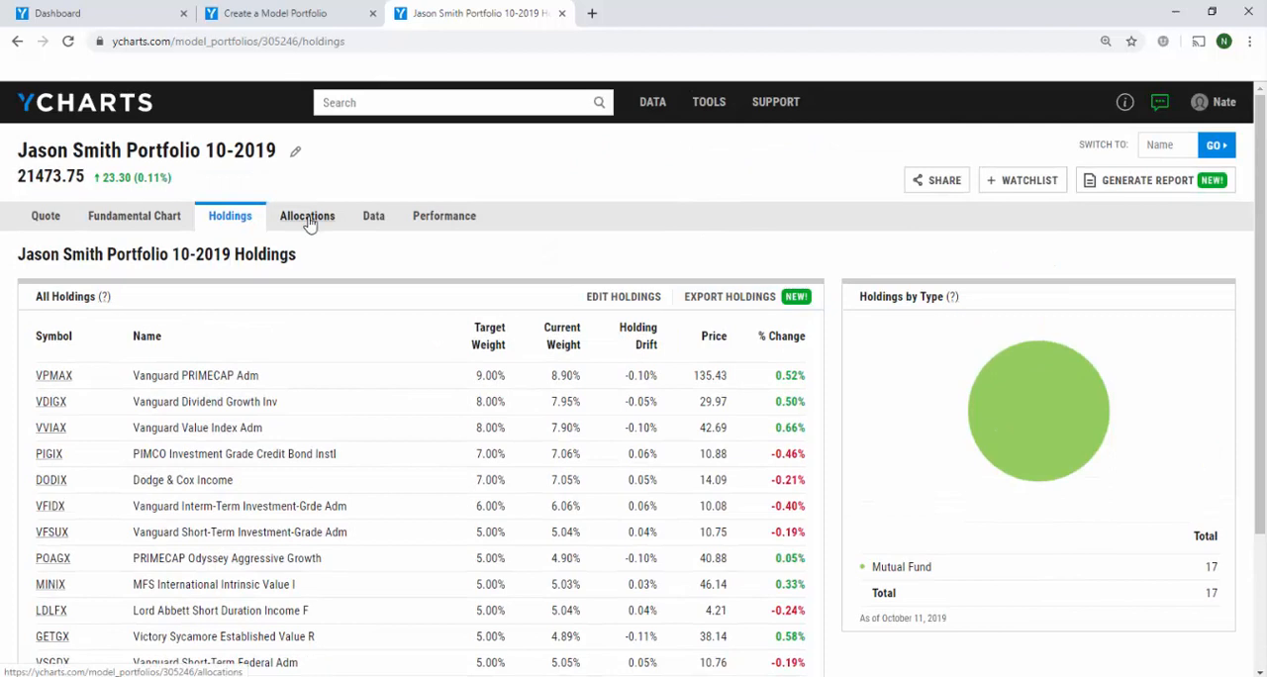
click(307, 216)
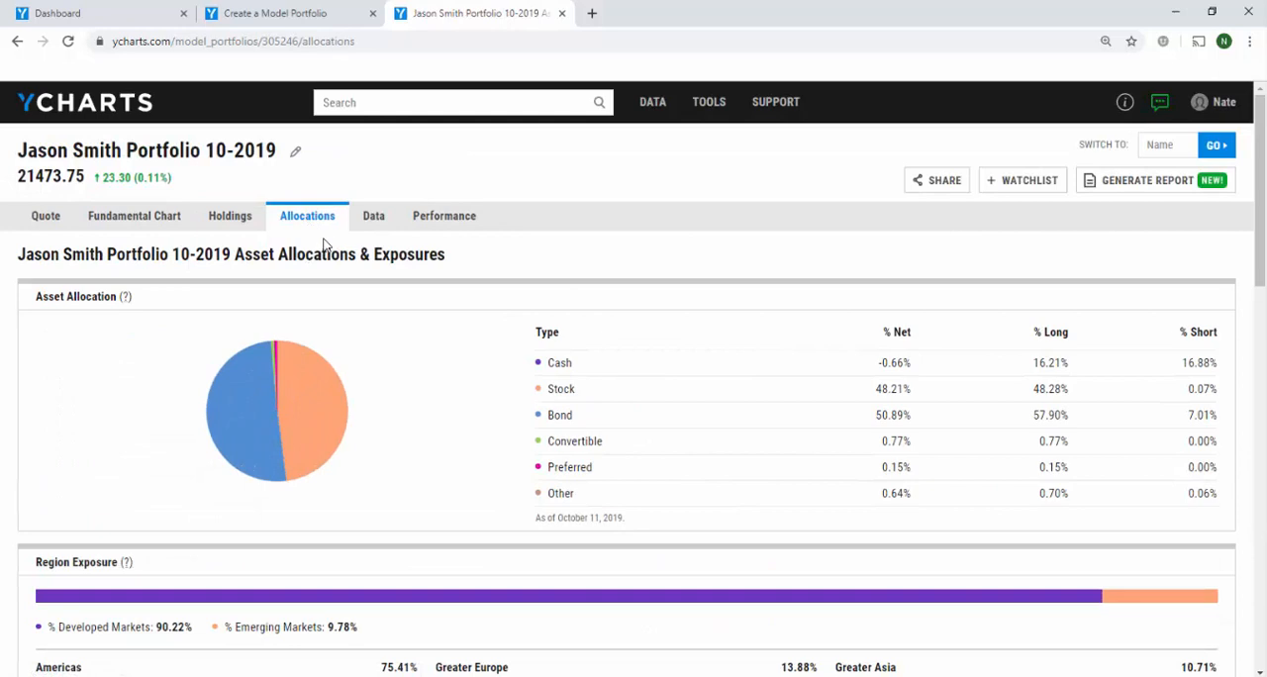
mouse_move(394, 375)
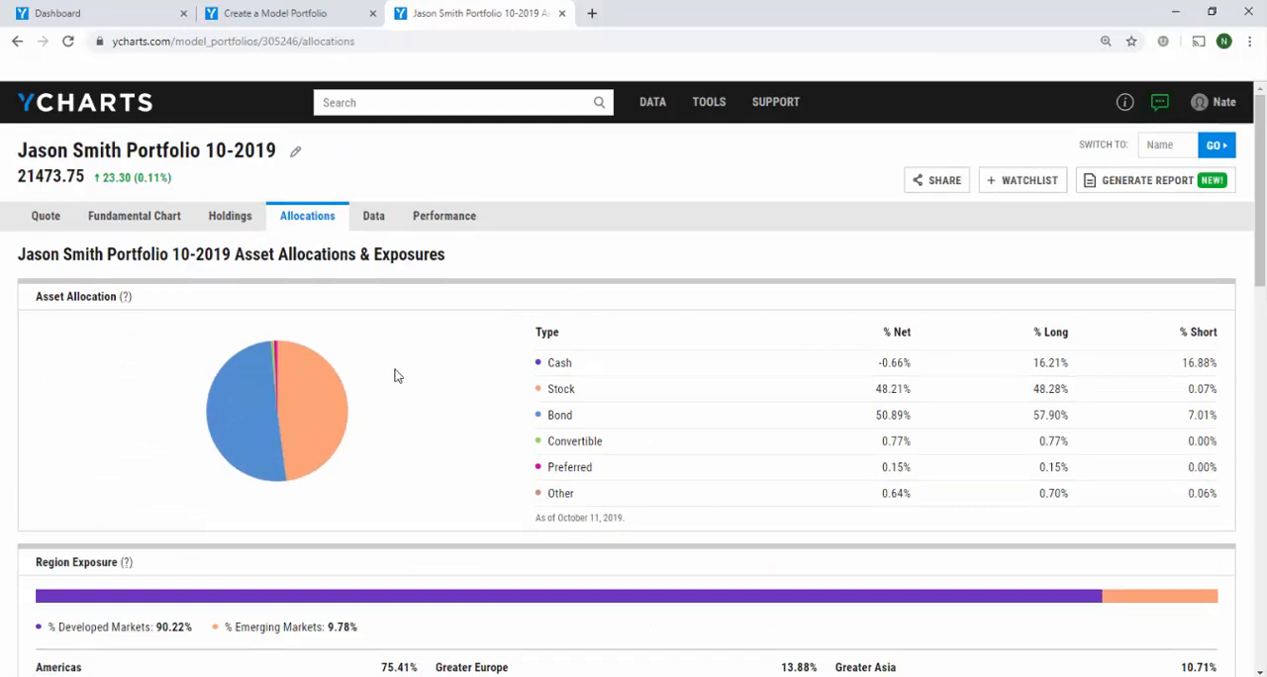
scroll(down, 3)
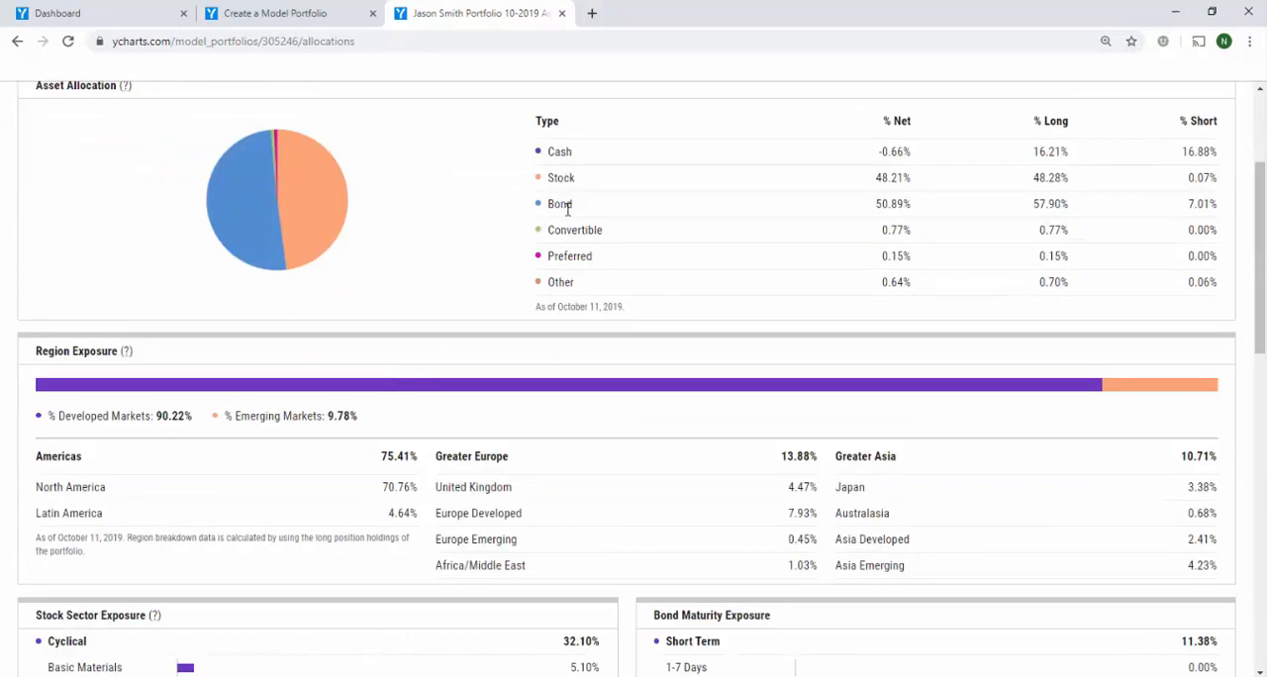
mouse_move(109, 380)
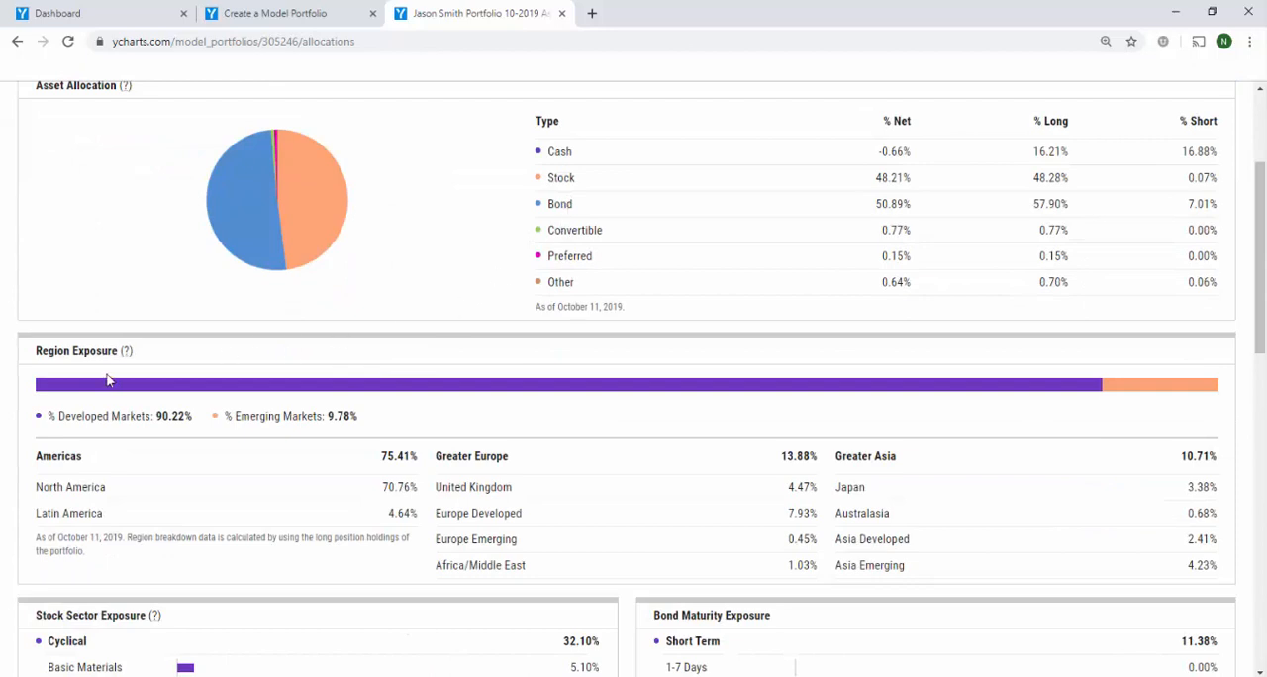
scroll(down, 3)
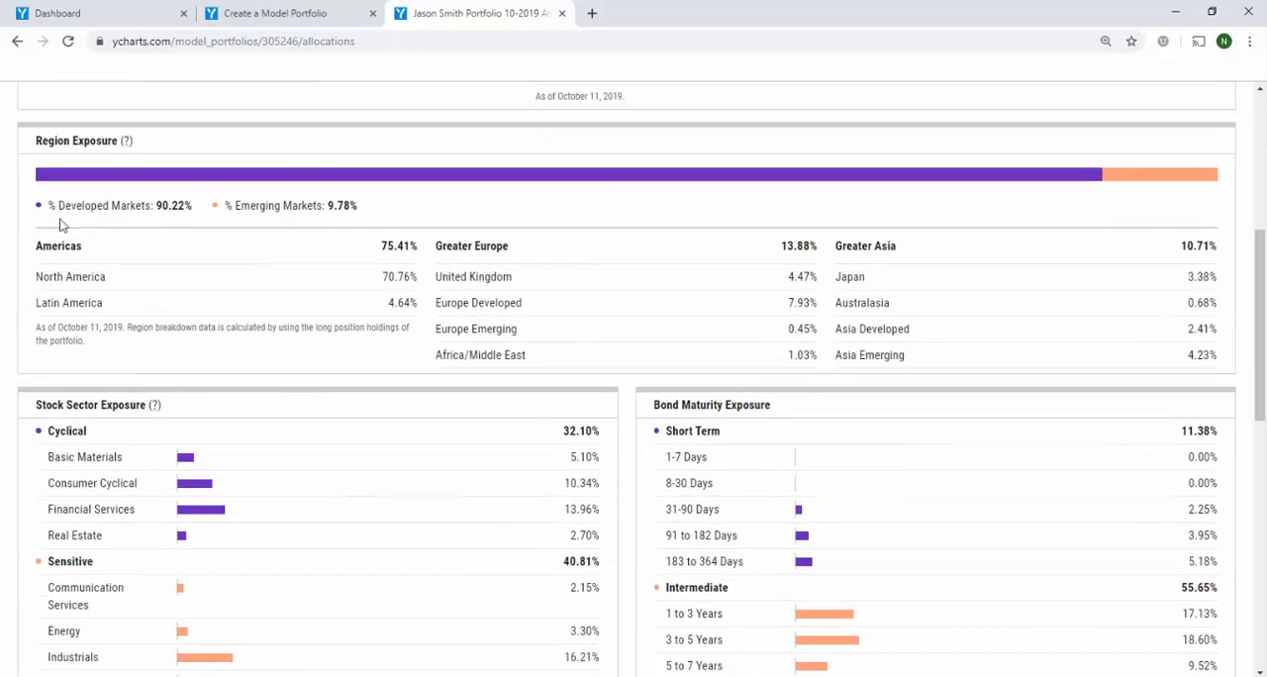
mouse_move(53, 225)
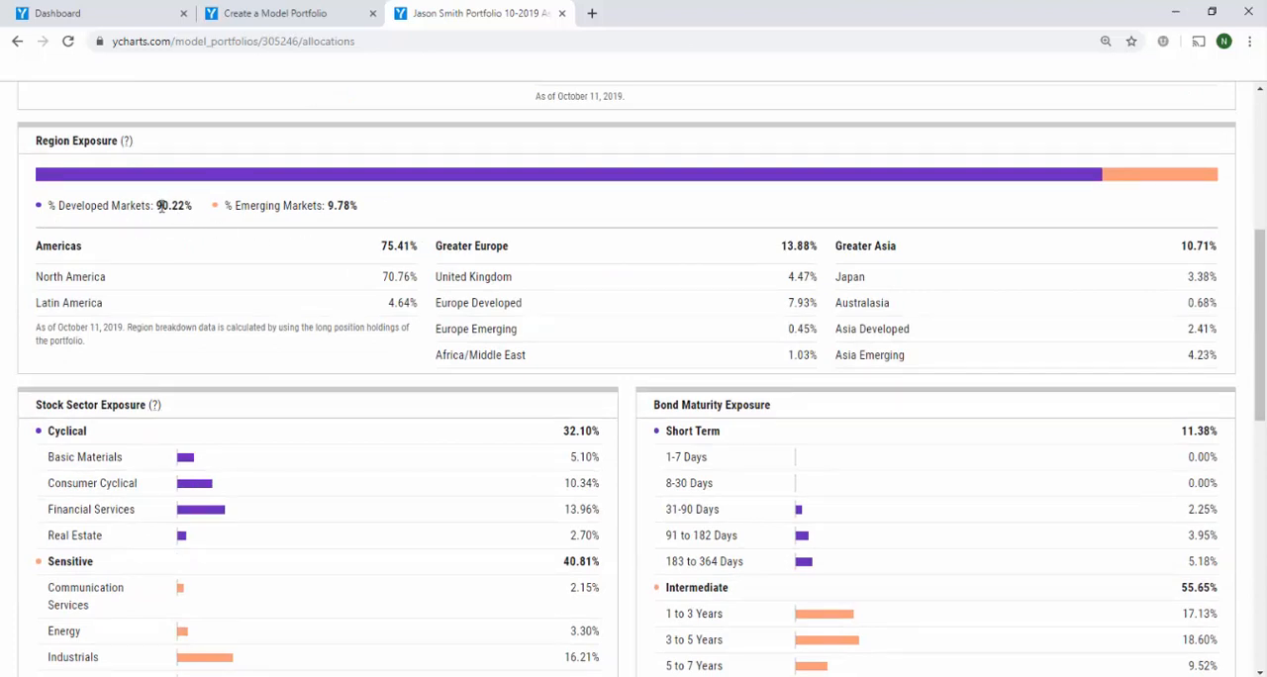
mouse_move(236, 193)
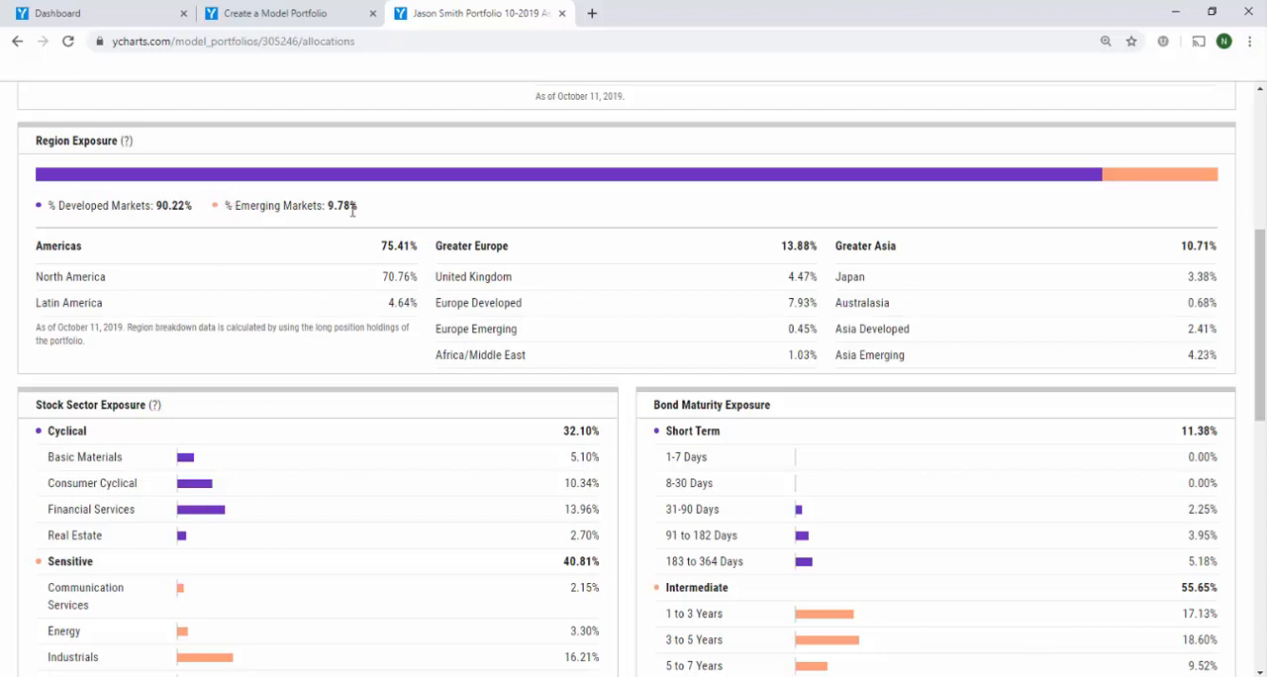
scroll(down, 3)
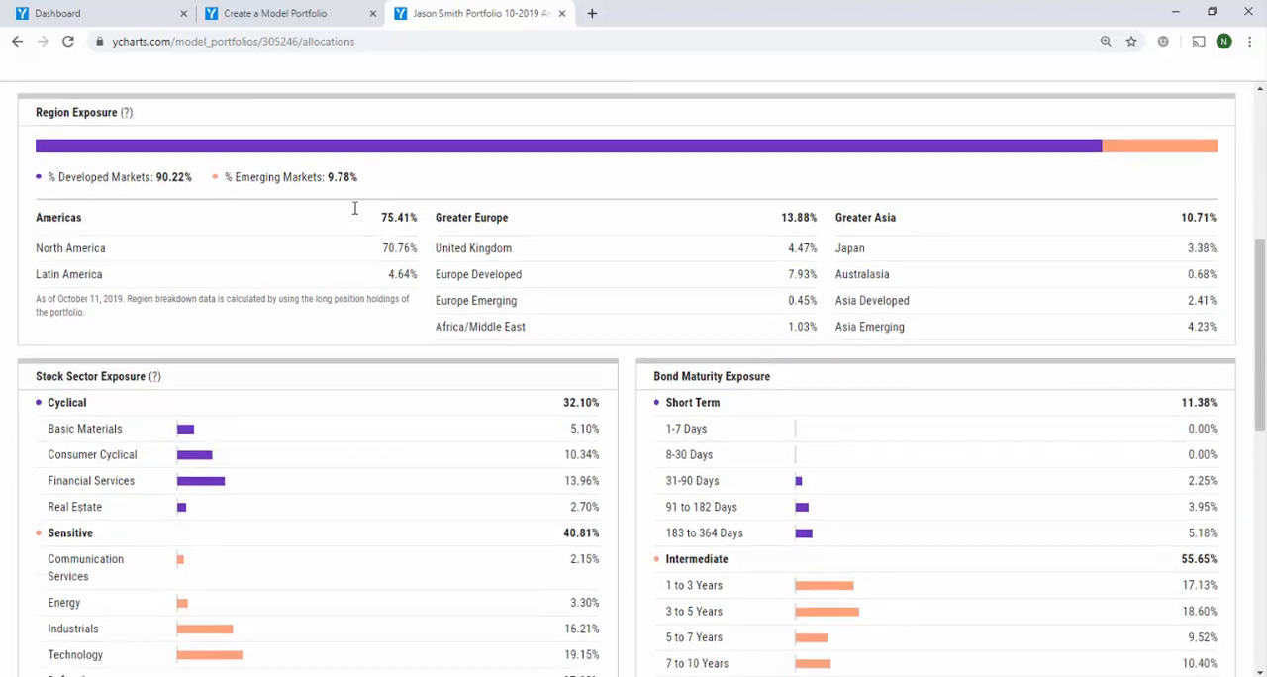
scroll(down, 3)
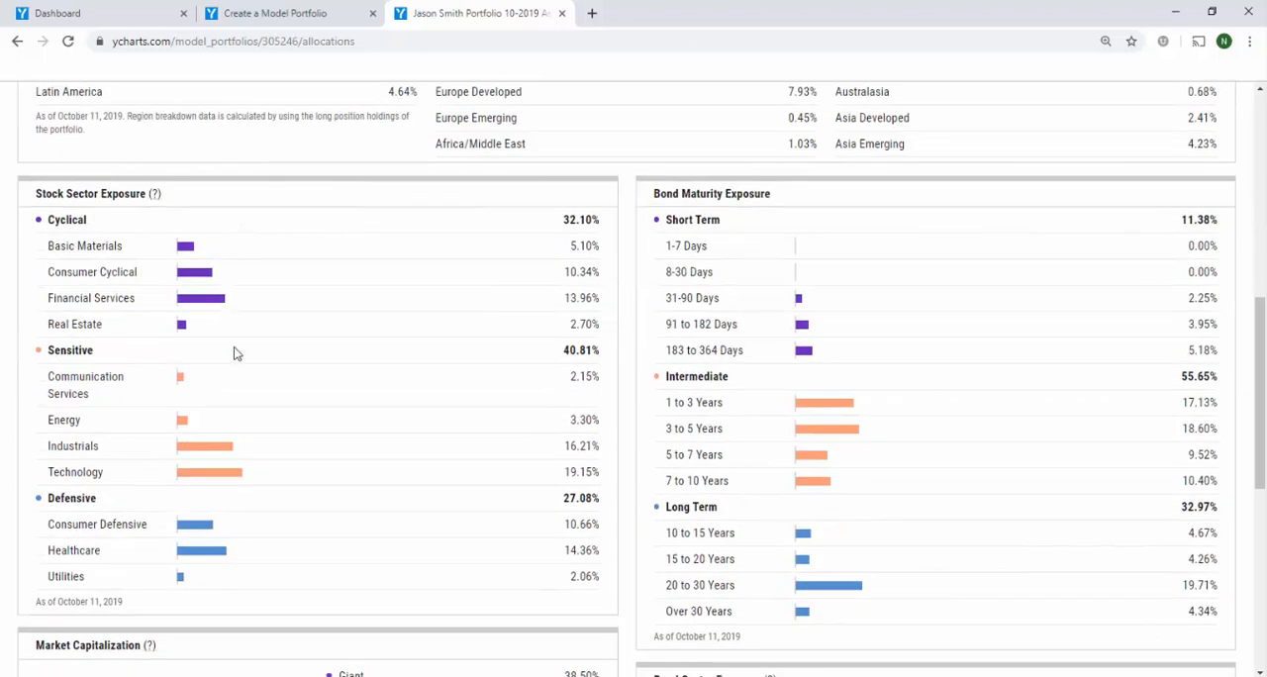
mouse_move(772, 565)
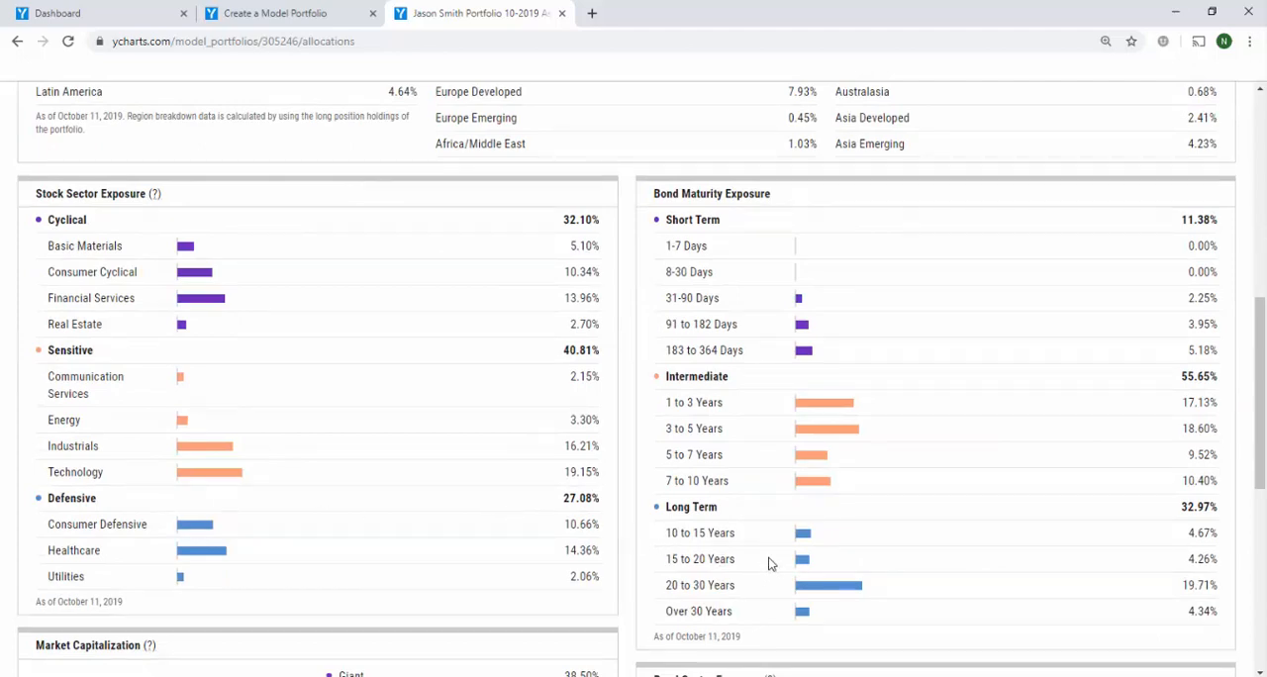
scroll(down, 3)
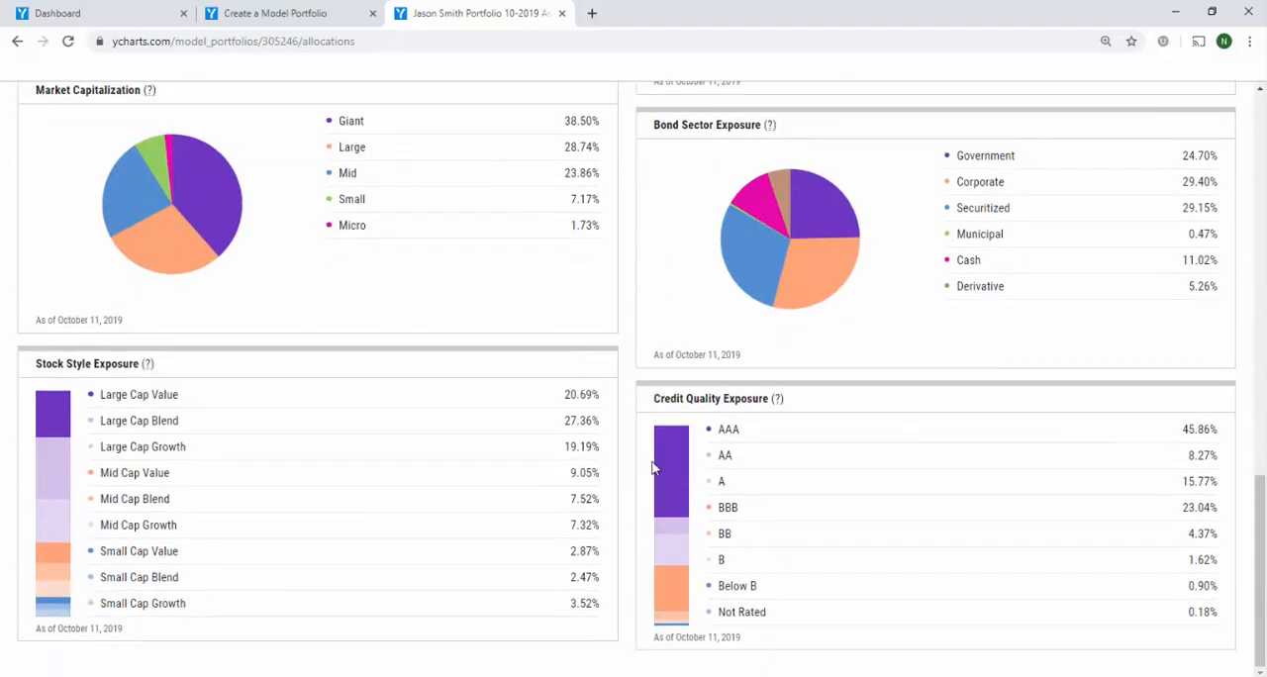
mouse_move(638, 451)
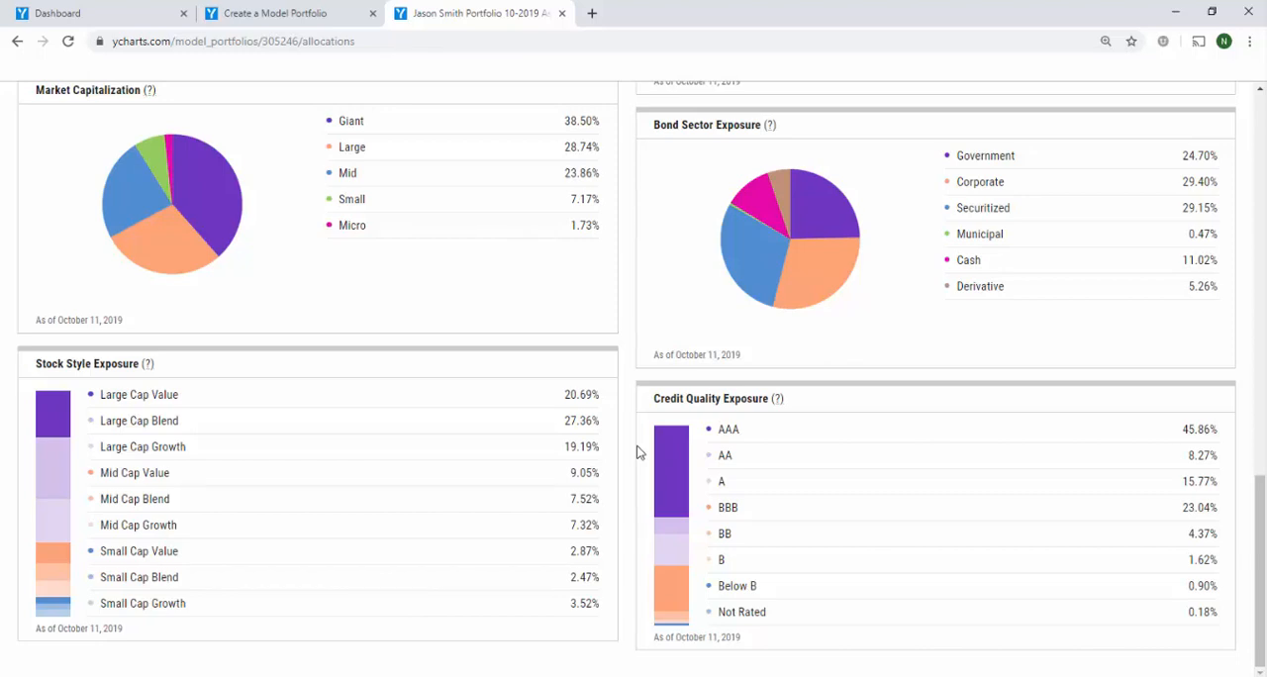
mouse_move(681, 518)
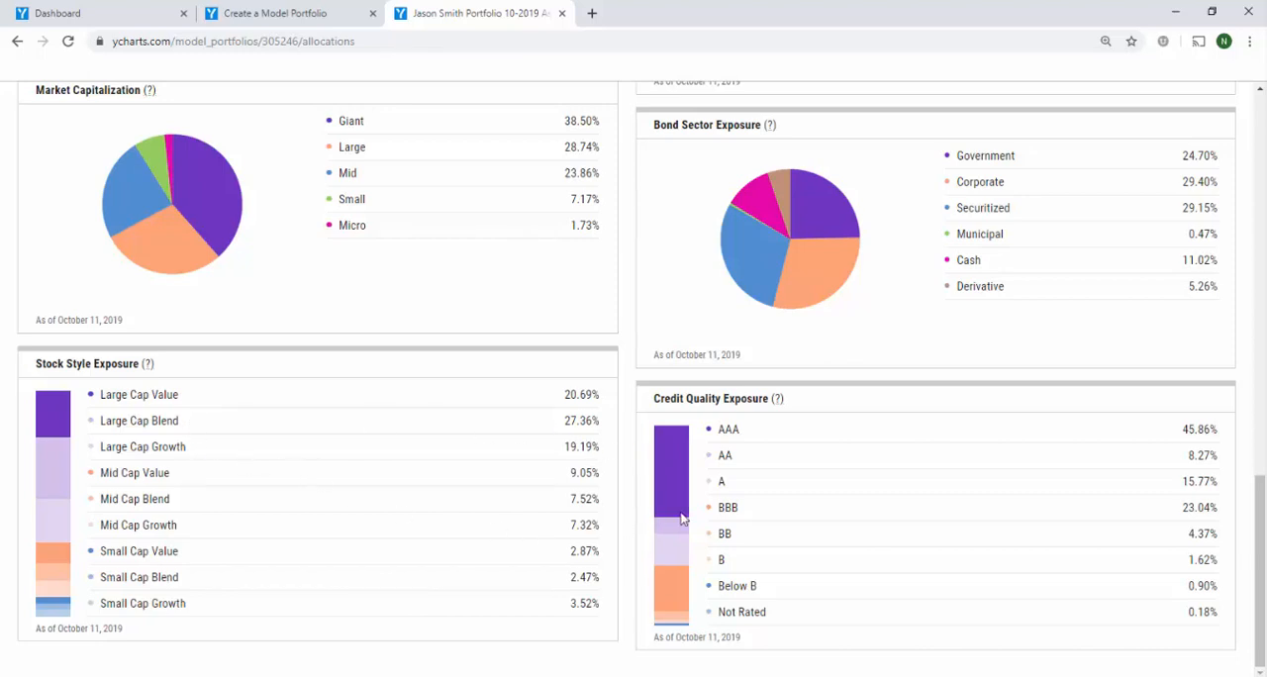
mouse_move(633, 497)
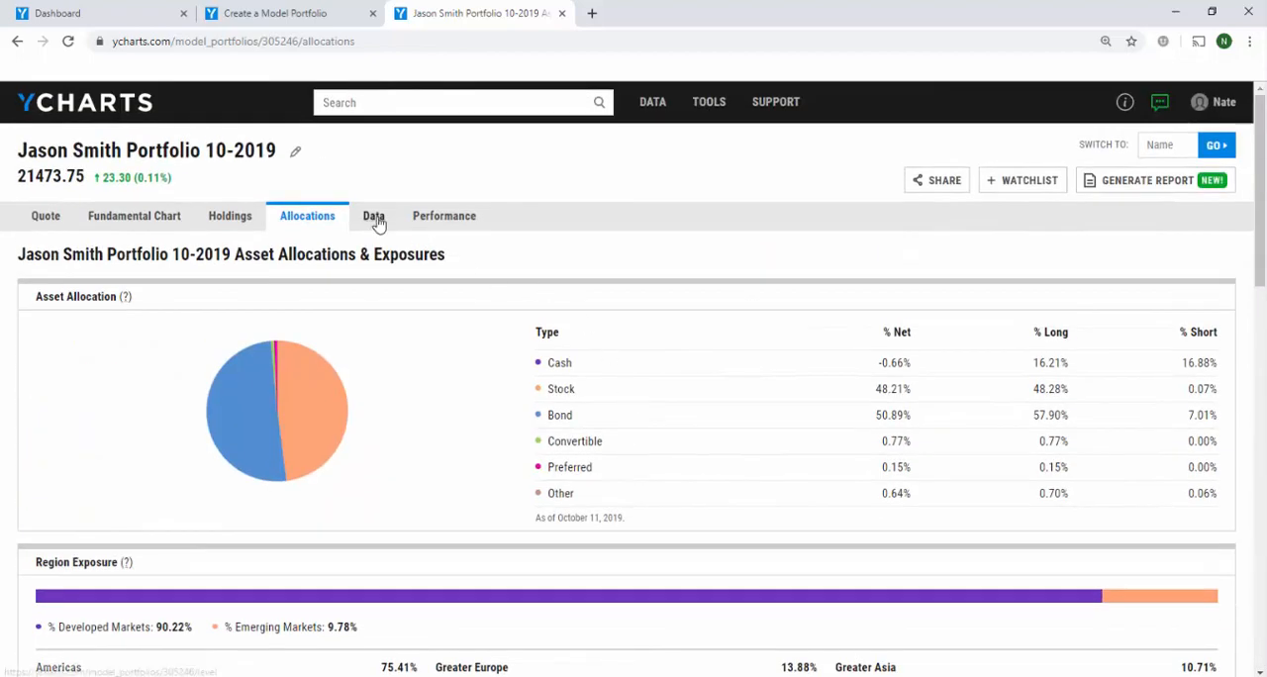
Open the Data page and browse the Model Portfolio Specific metrics
click(373, 216)
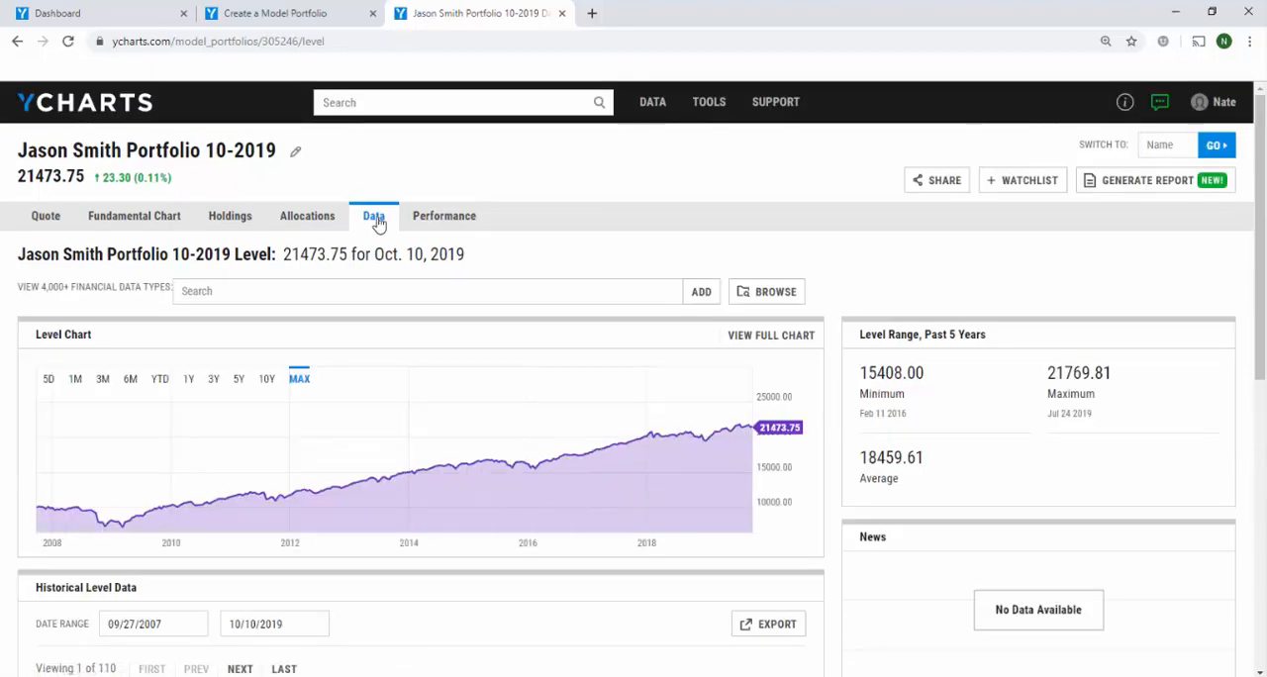
click(775, 291)
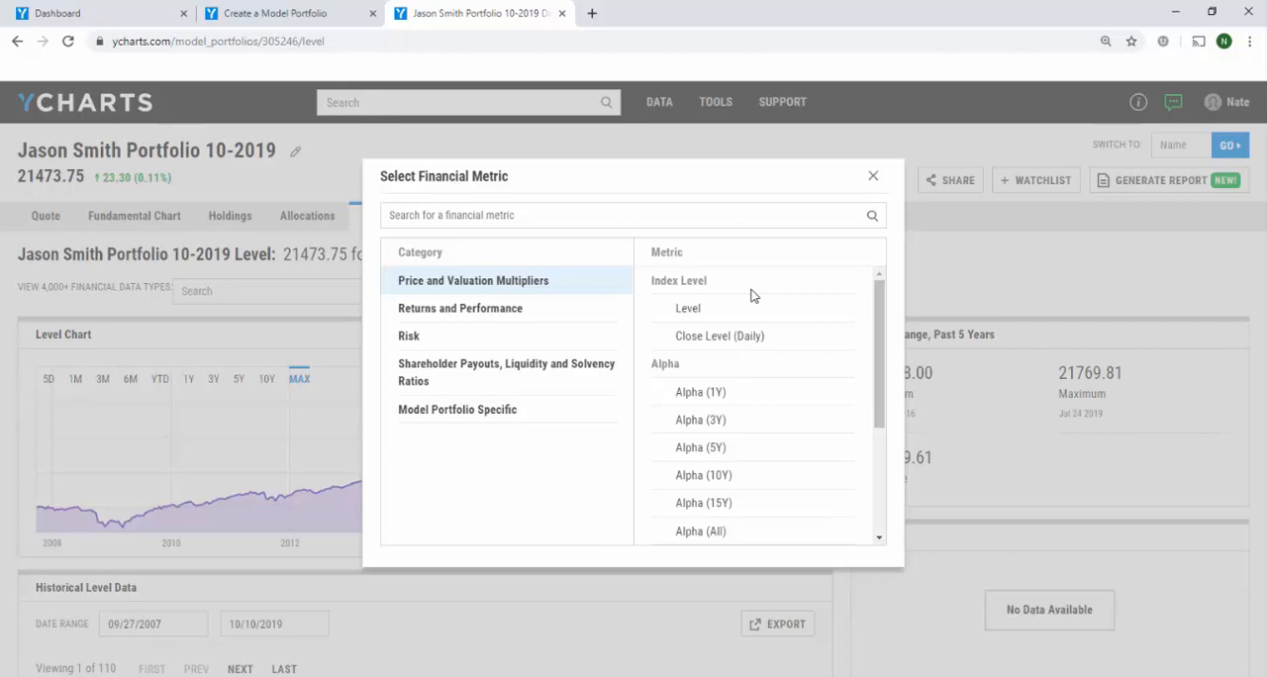
click(457, 408)
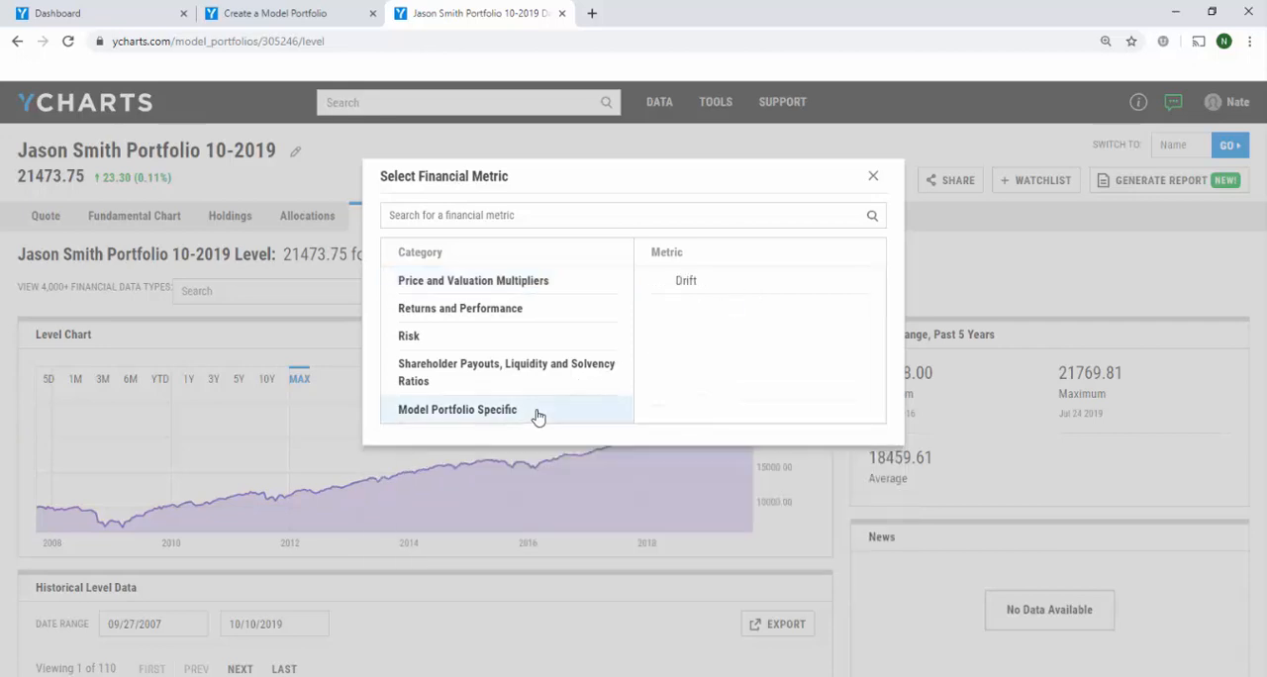
mouse_move(548, 386)
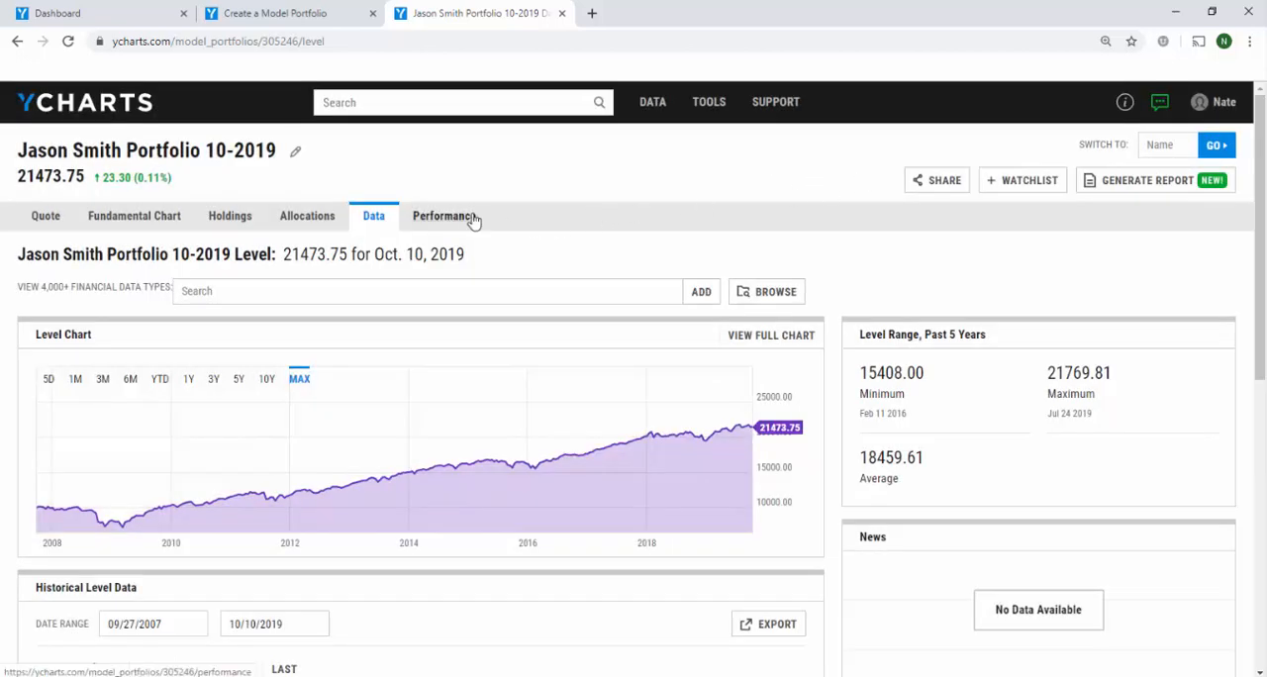
Review cumulative, annual and periodic returns versus S&P 500 Total Return on the Performance page
click(443, 216)
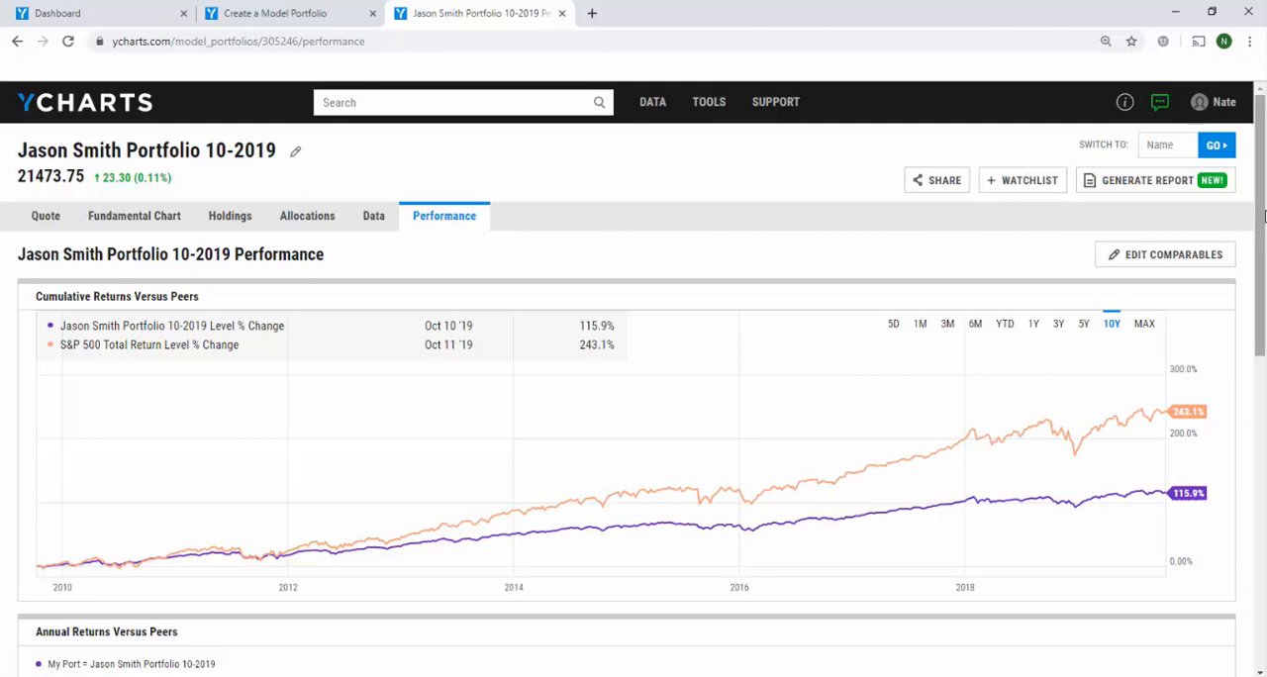
scroll(down, 3)
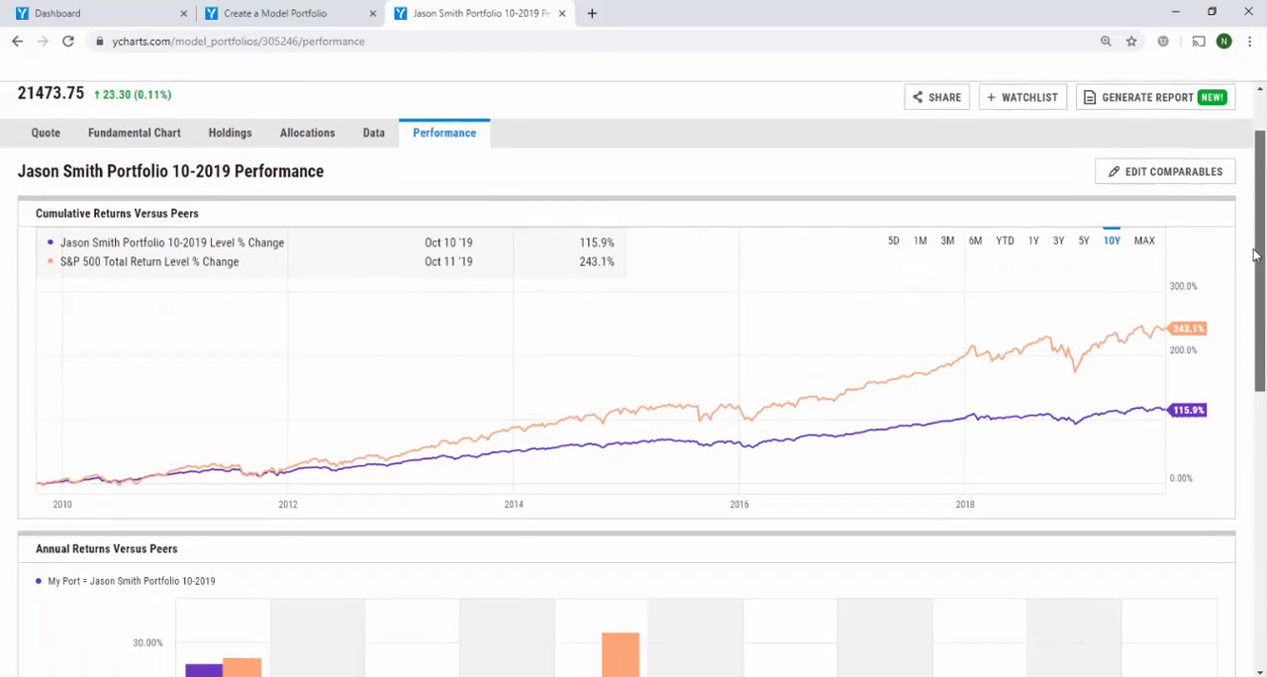
scroll(down, 3)
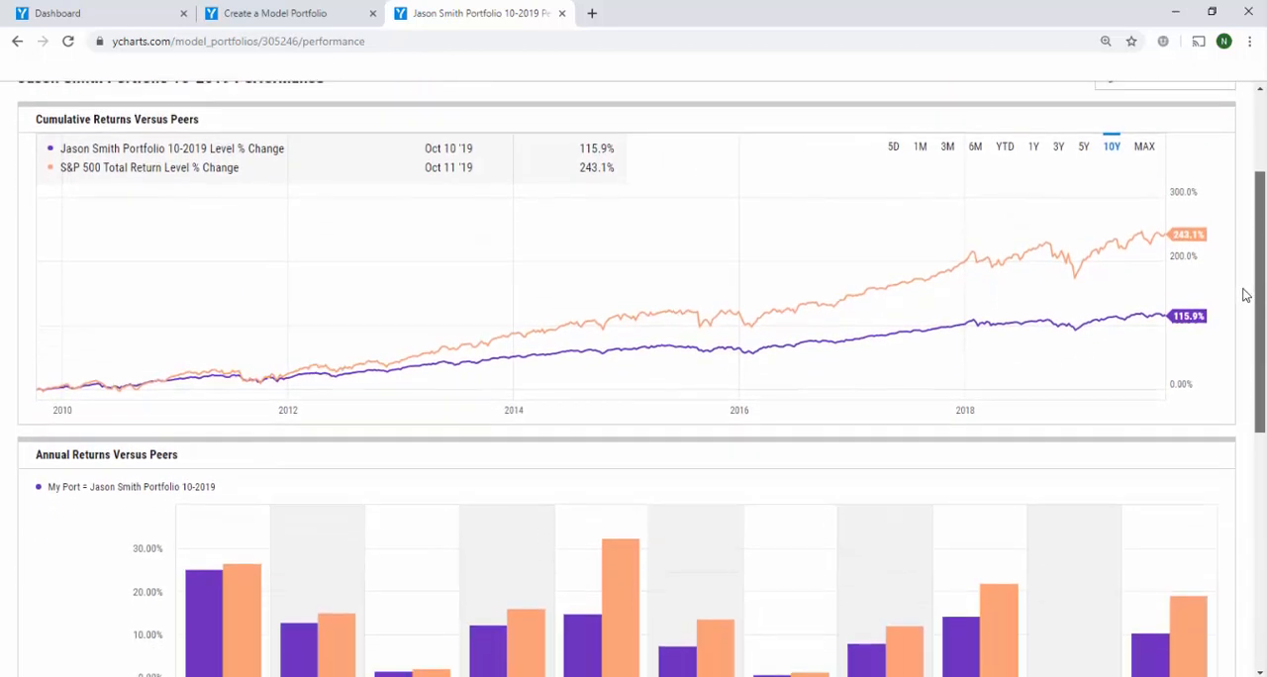
scroll(down, 3)
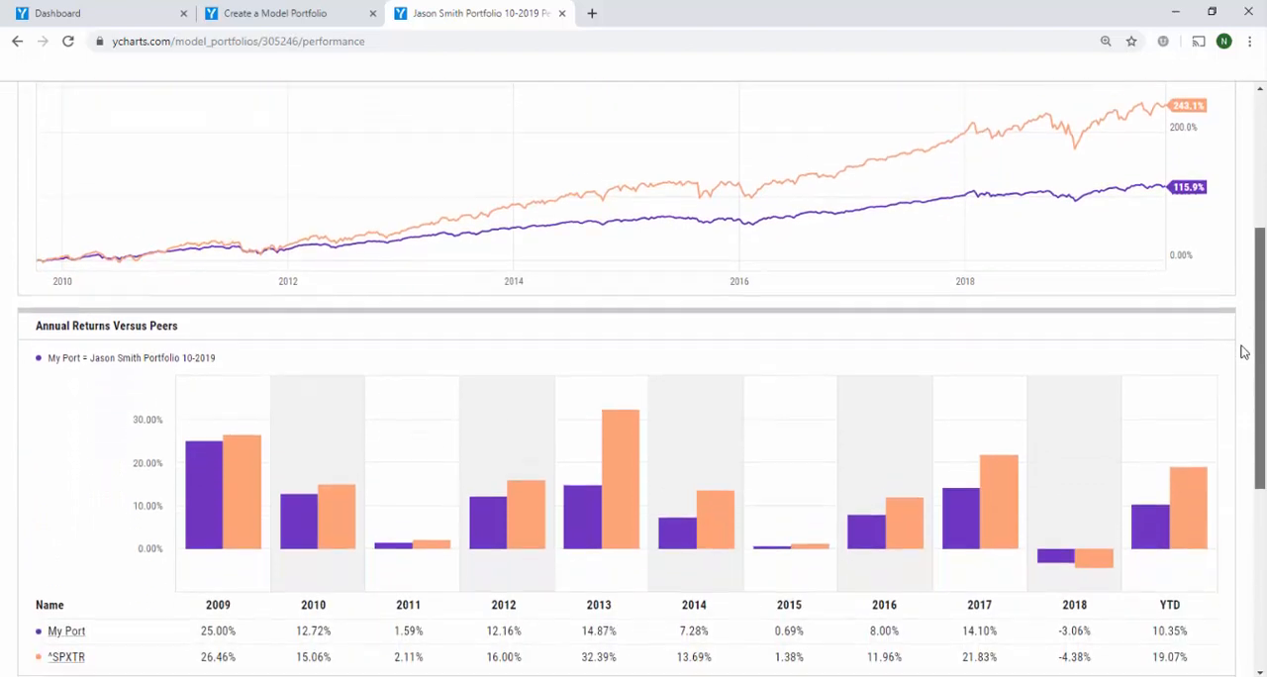
scroll(down, 3)
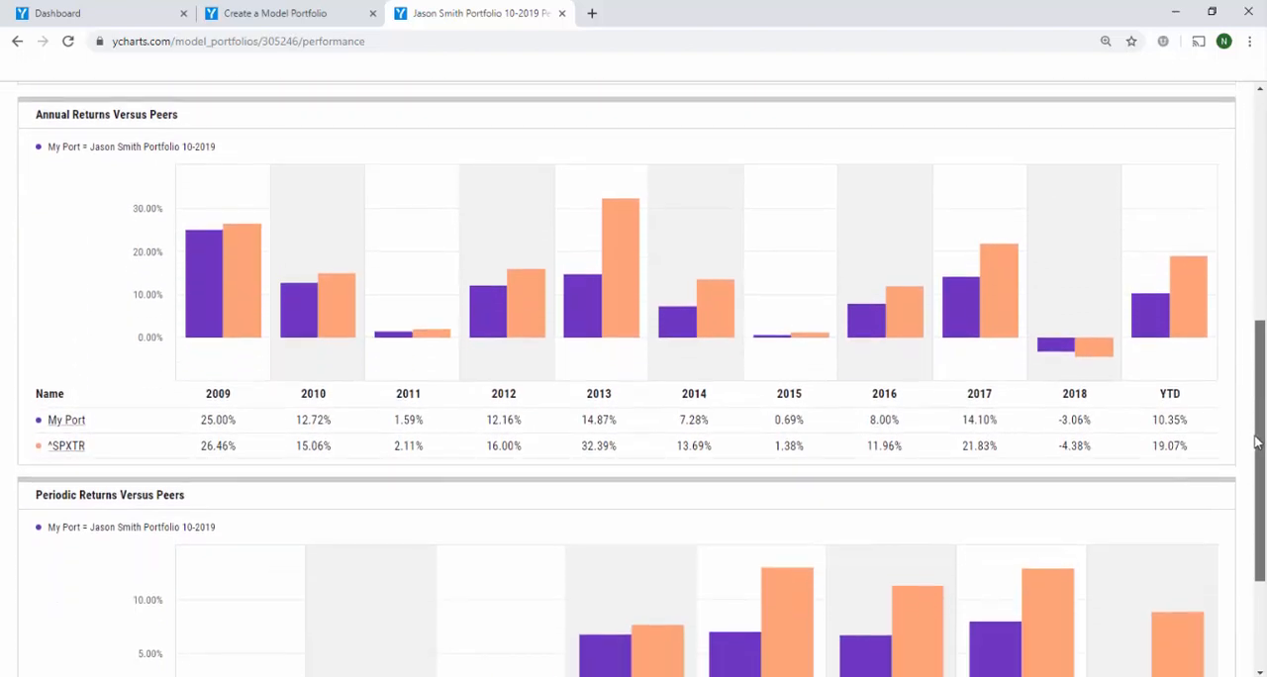
scroll(down, 3)
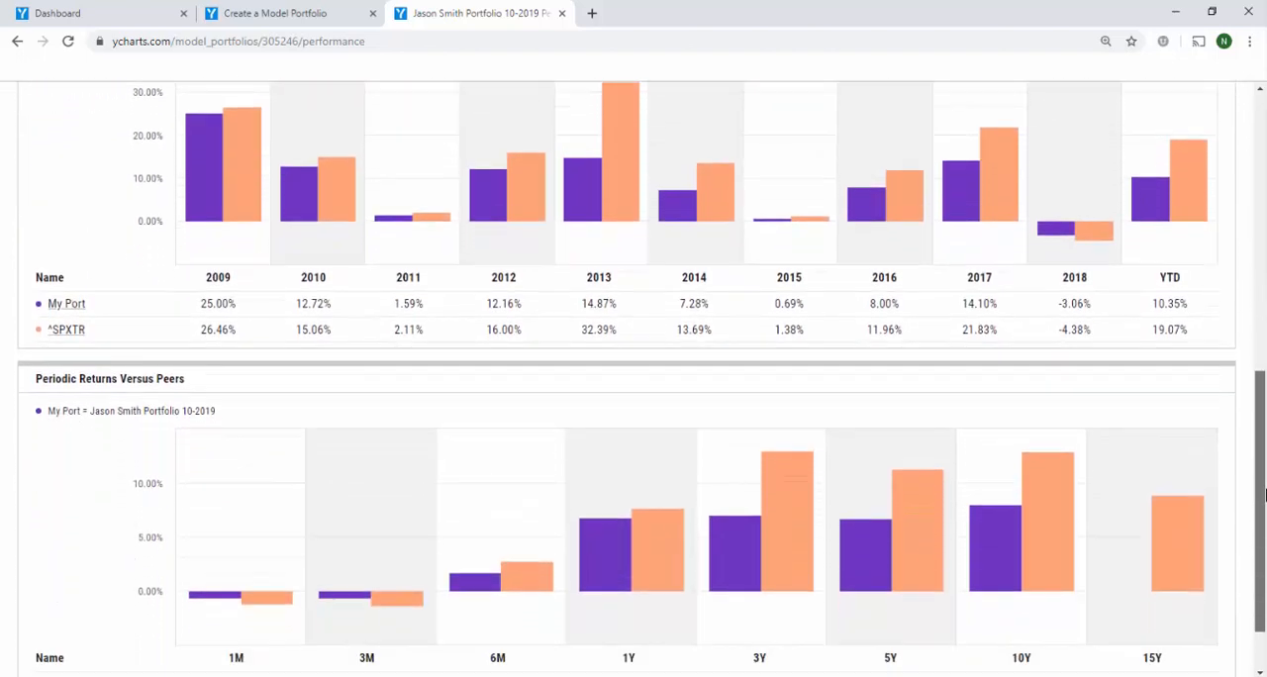
scroll(down, 3)
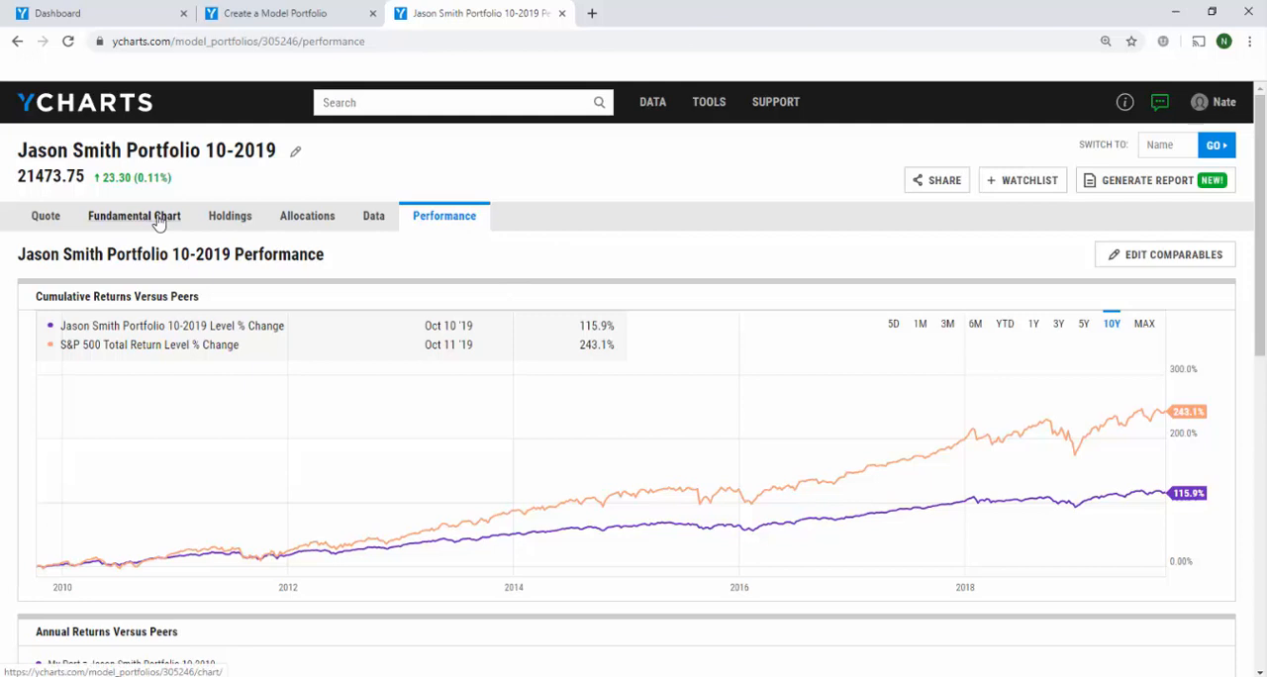
Open a Fundamental Chart of the portfolio versus ^SPXTR over one year
click(134, 216)
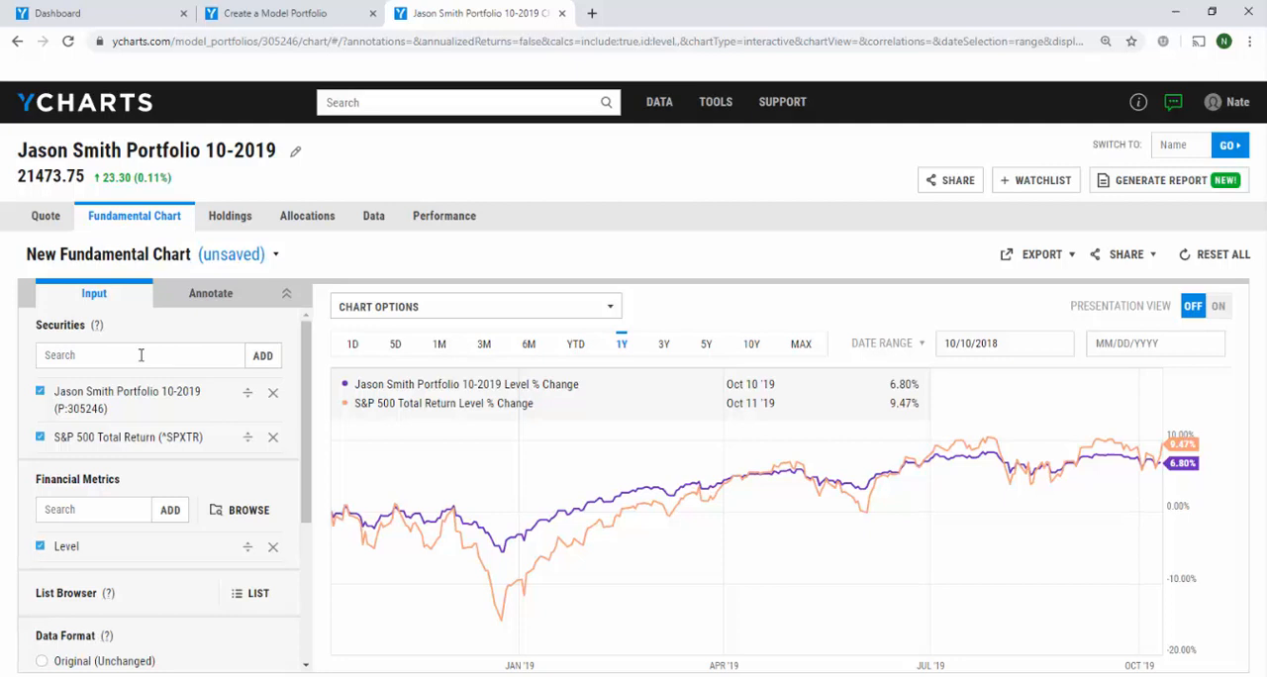
mouse_move(129, 406)
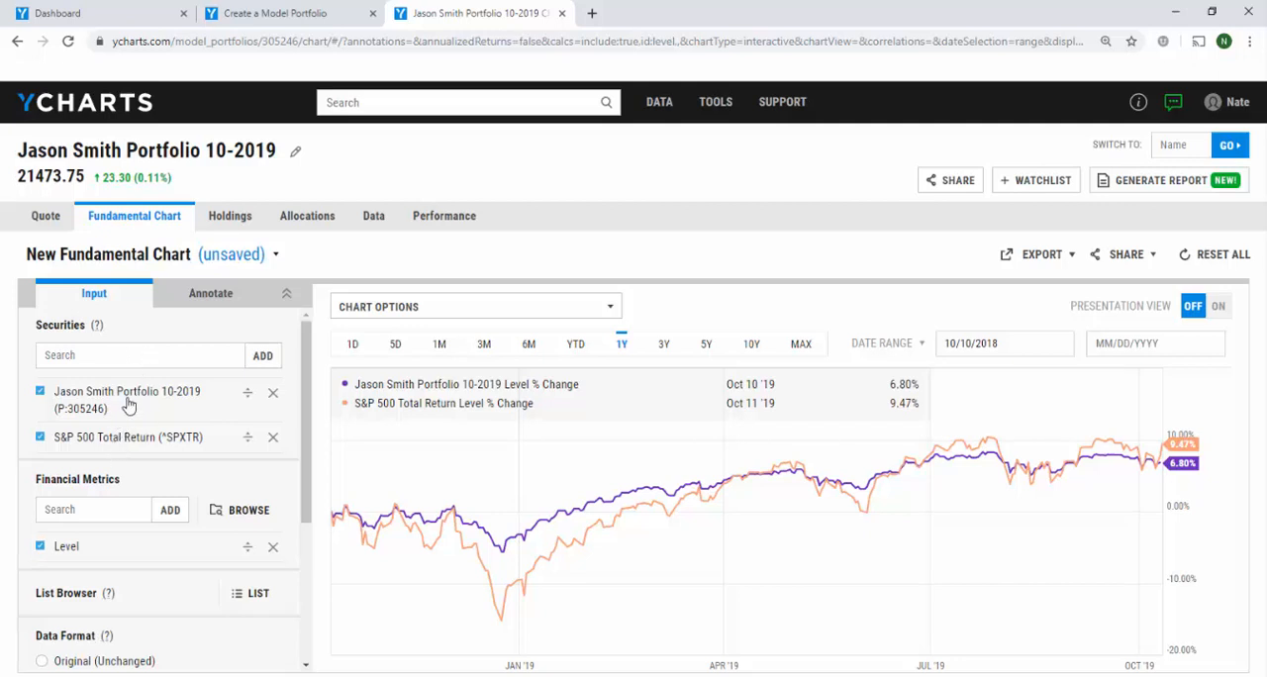
mouse_move(163, 442)
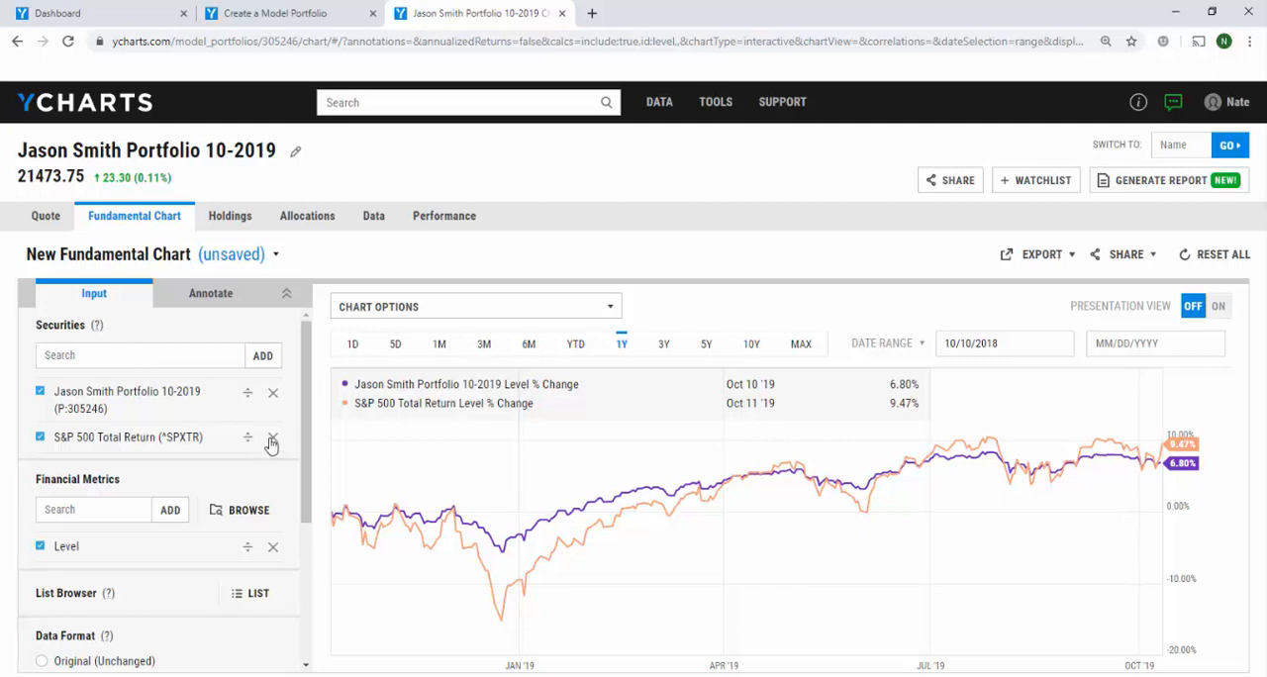
mouse_move(272, 437)
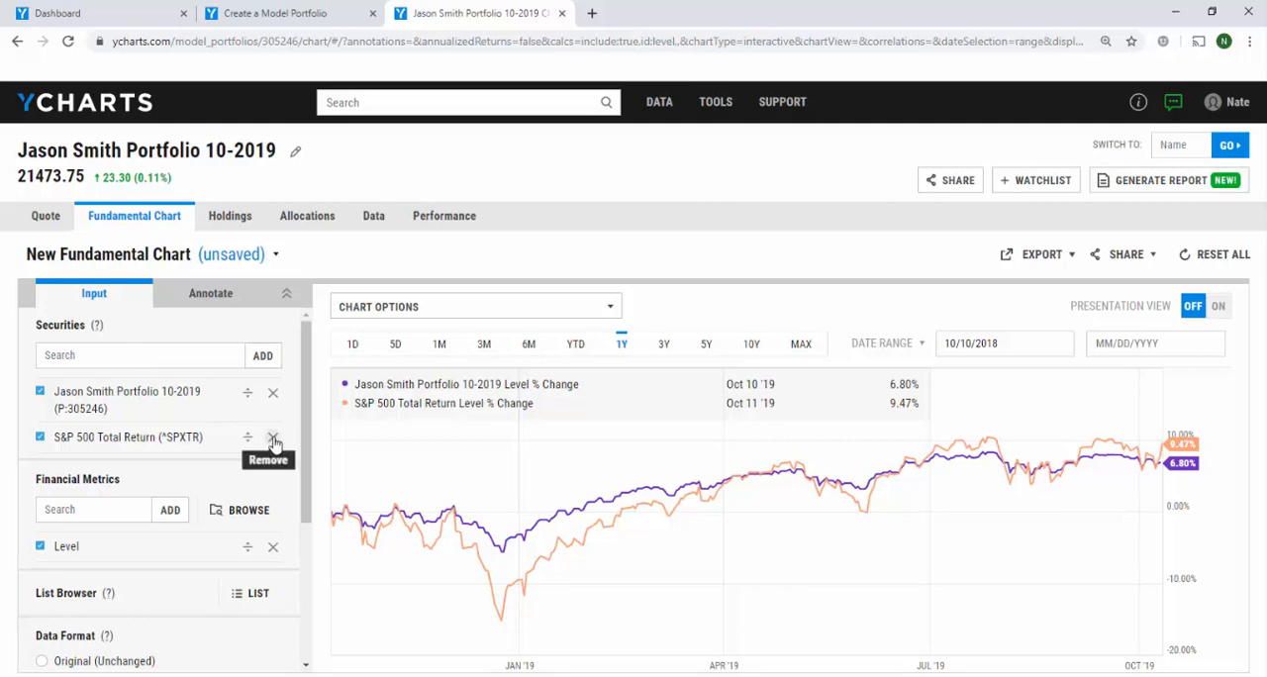
Swap S&P 500 Total Return for S&P Target Risk Moderate Index and enable Presentation View
click(140, 355)
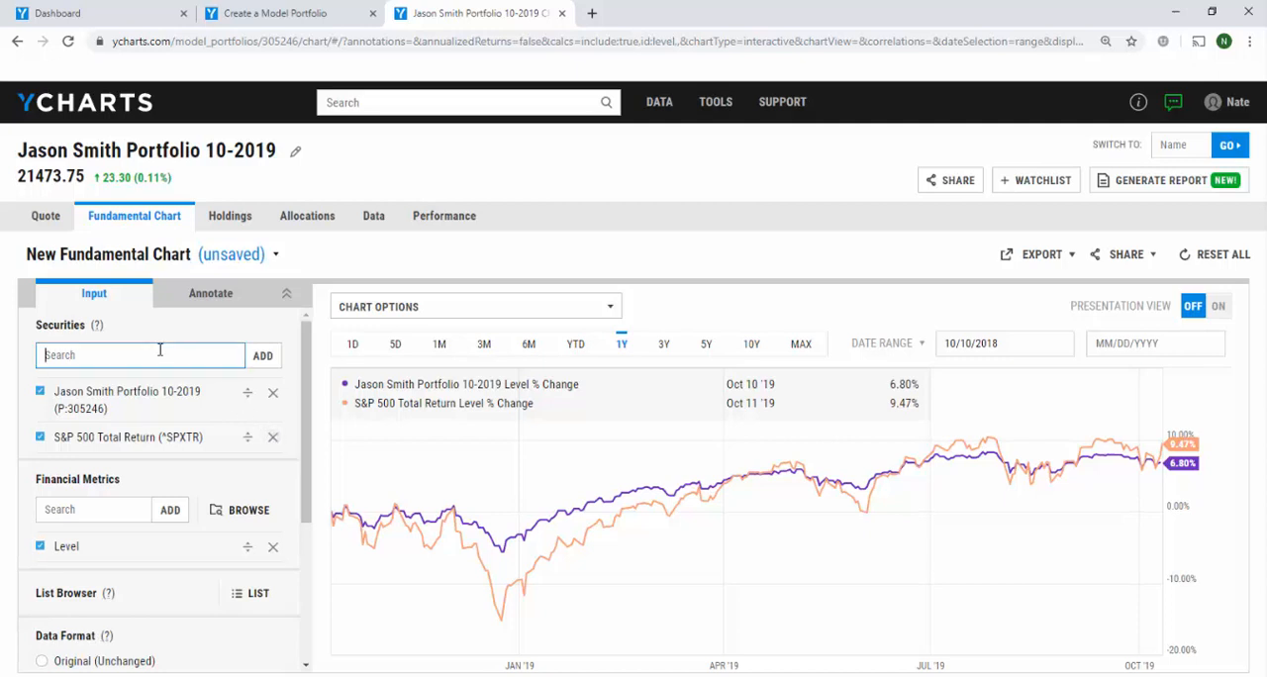
text(model)
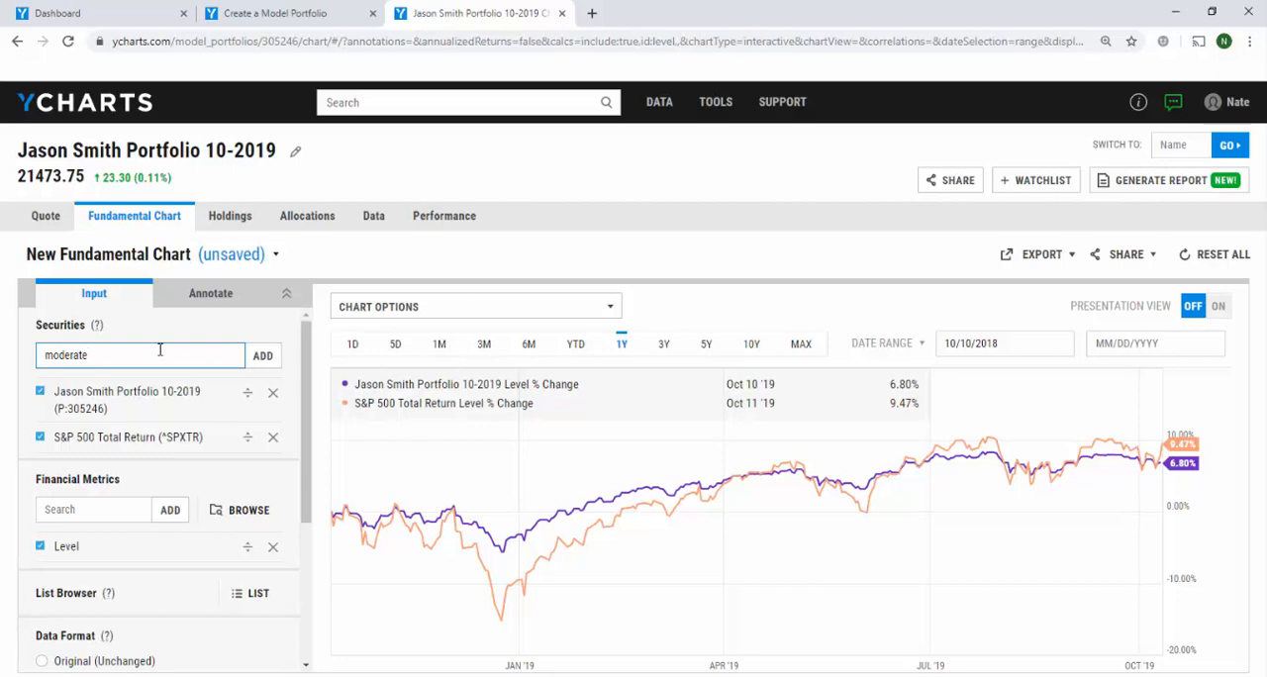
text(moderate)
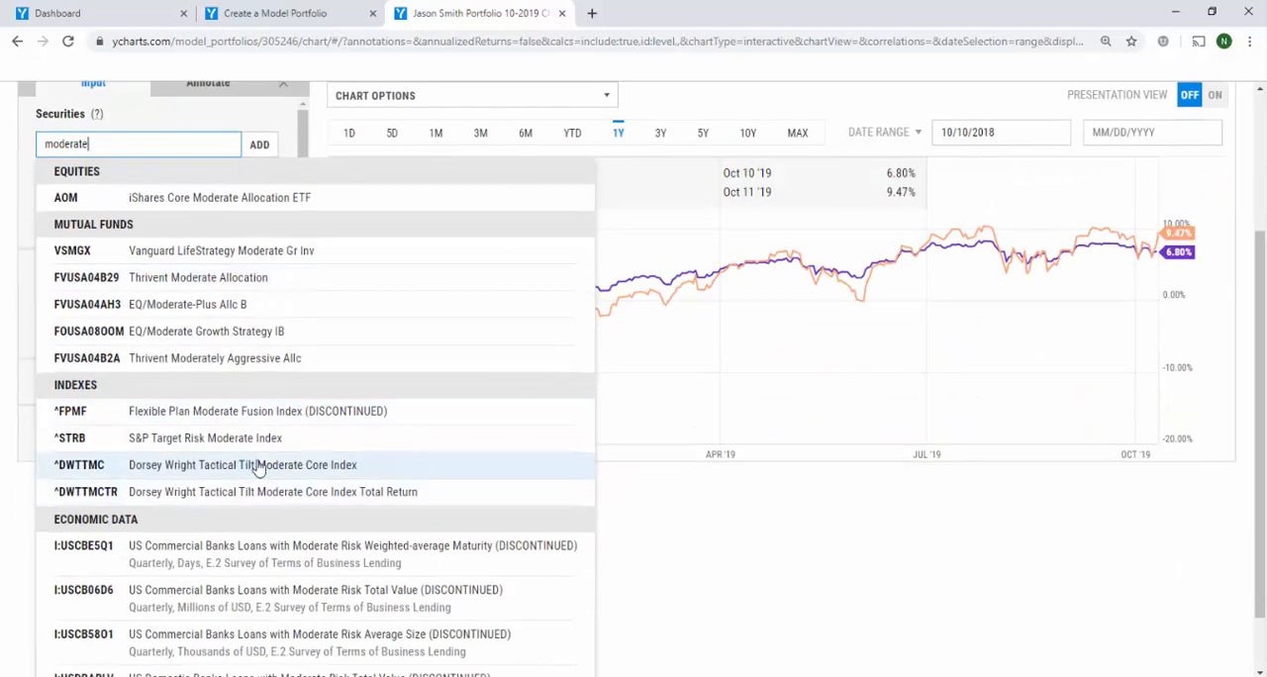
click(205, 437)
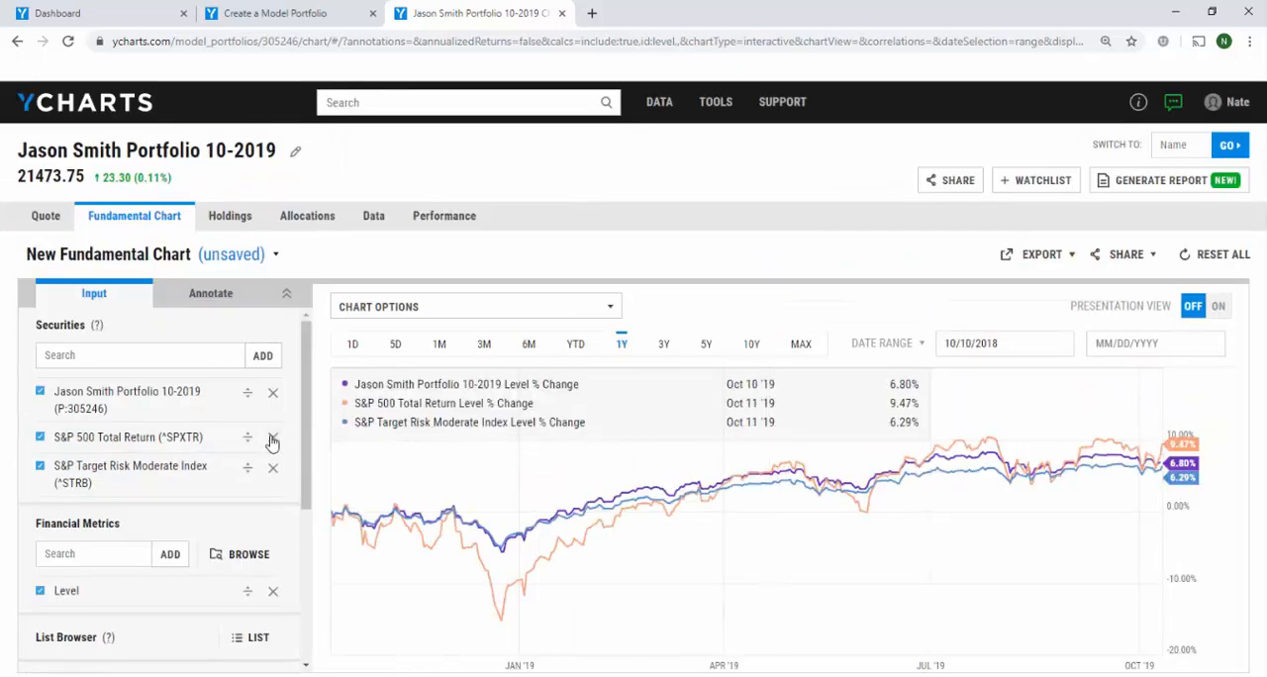
mouse_move(273, 436)
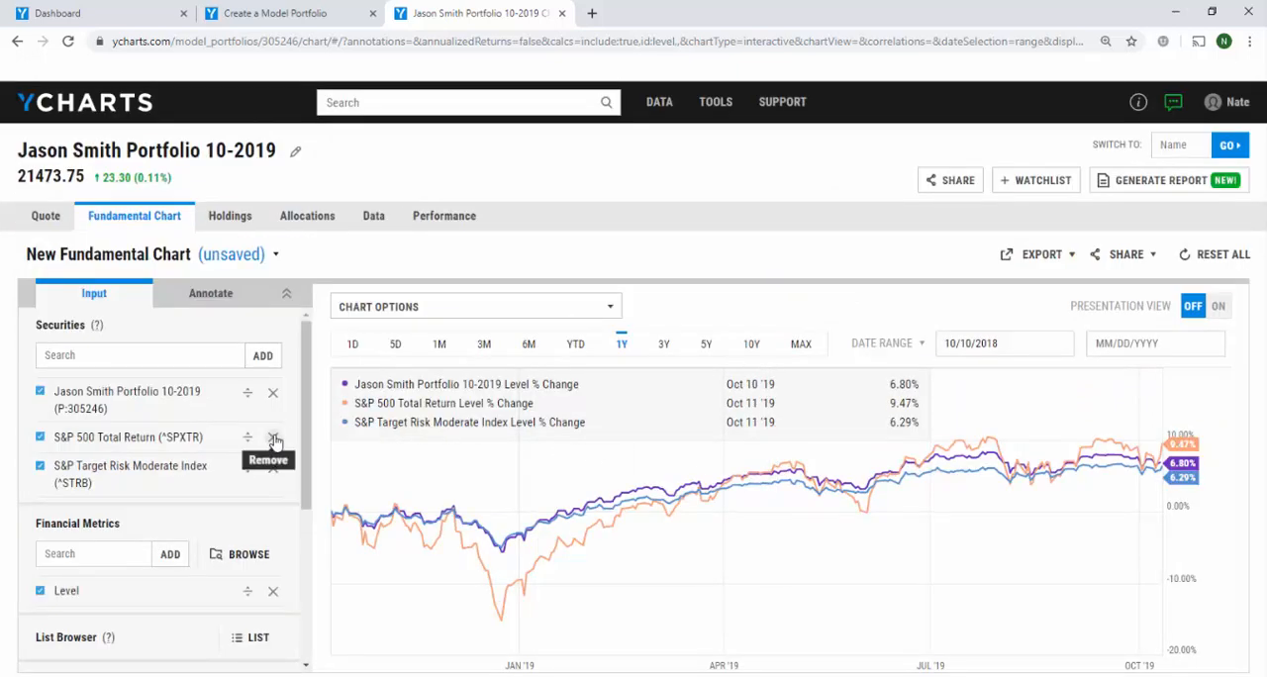
click(273, 436)
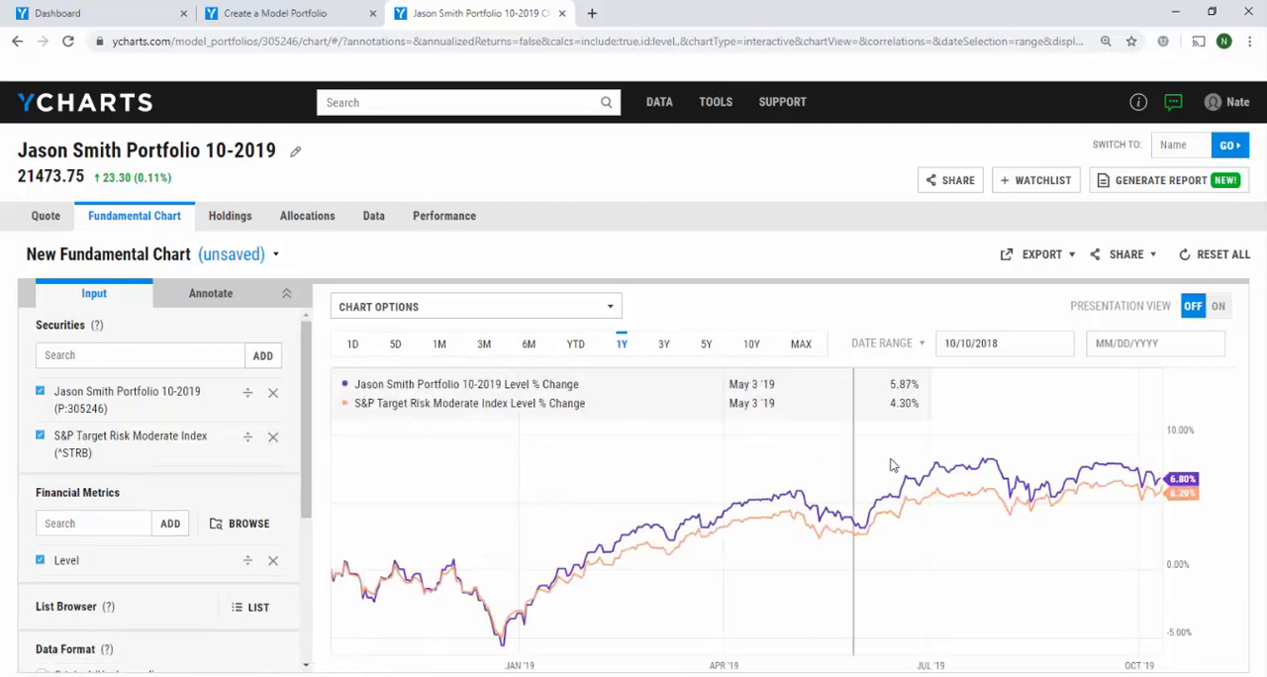
mouse_move(636, 458)
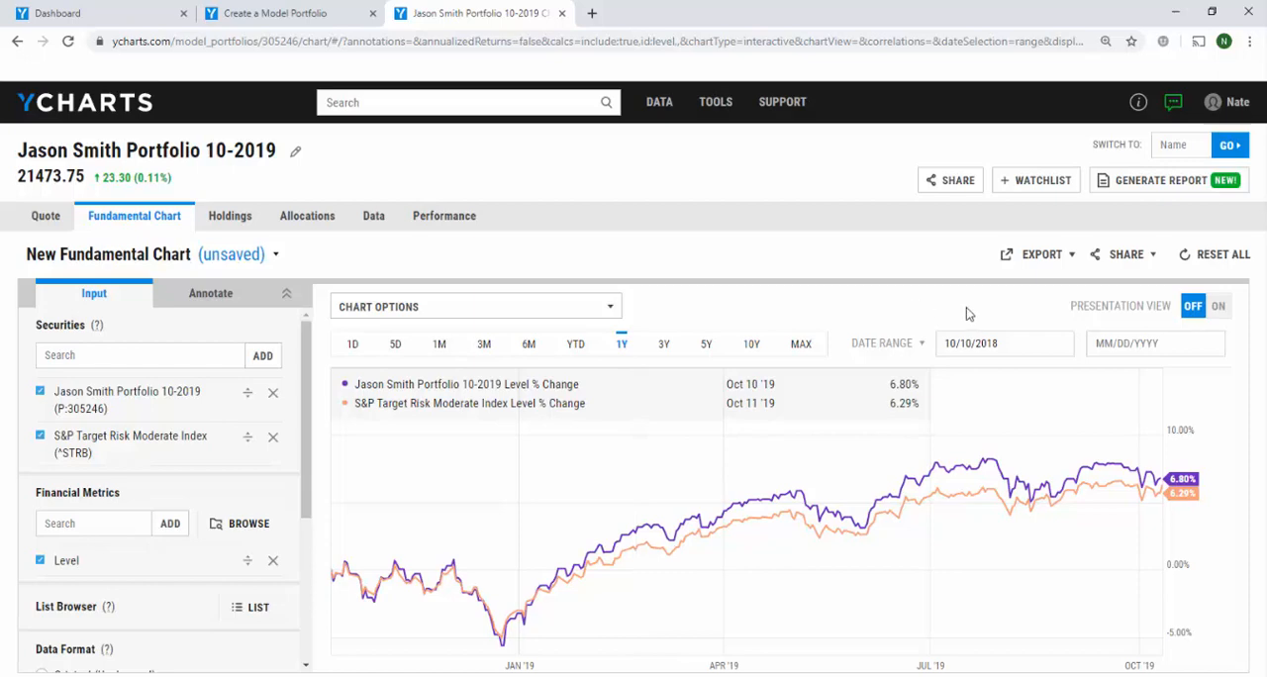
click(1205, 305)
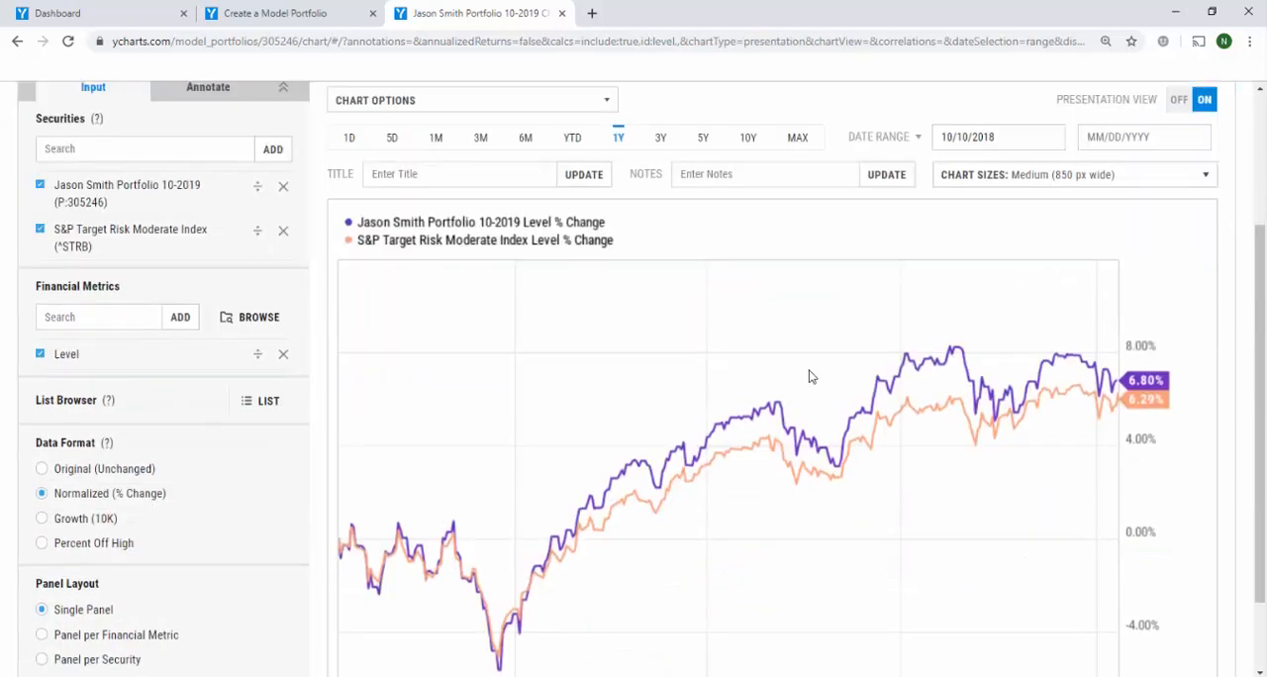
scroll(down, 3)
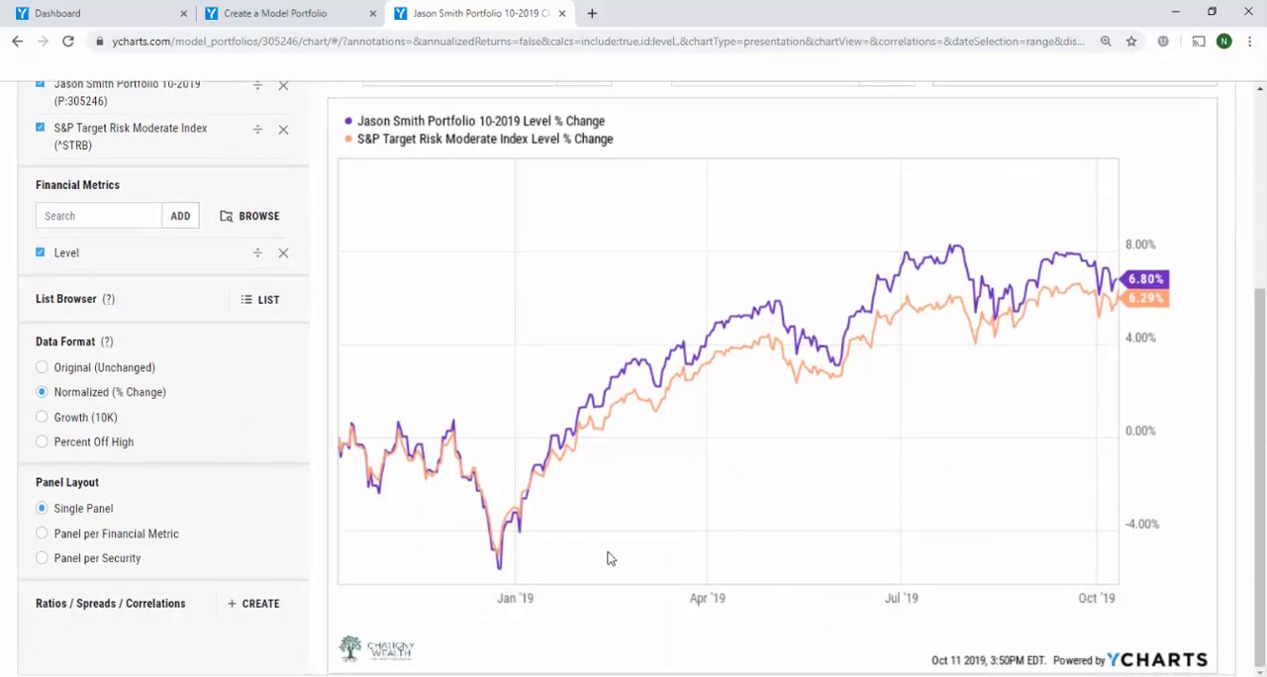
scroll(up, 3)
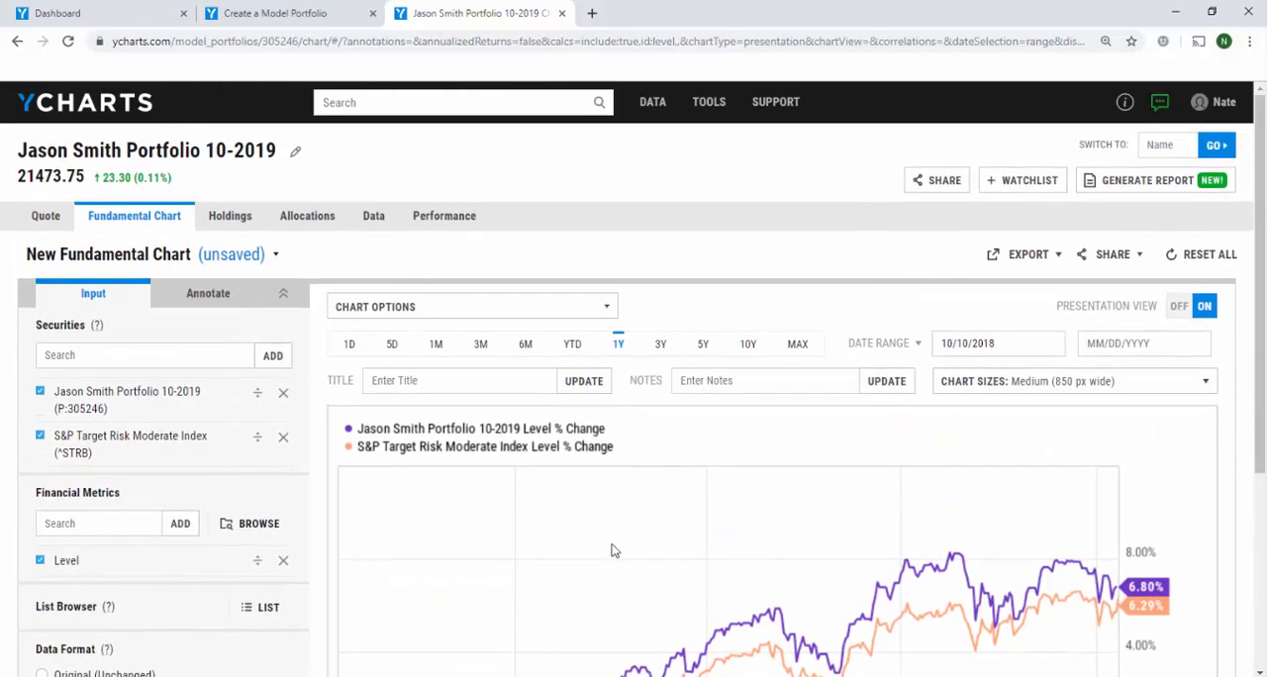
mouse_move(777, 355)
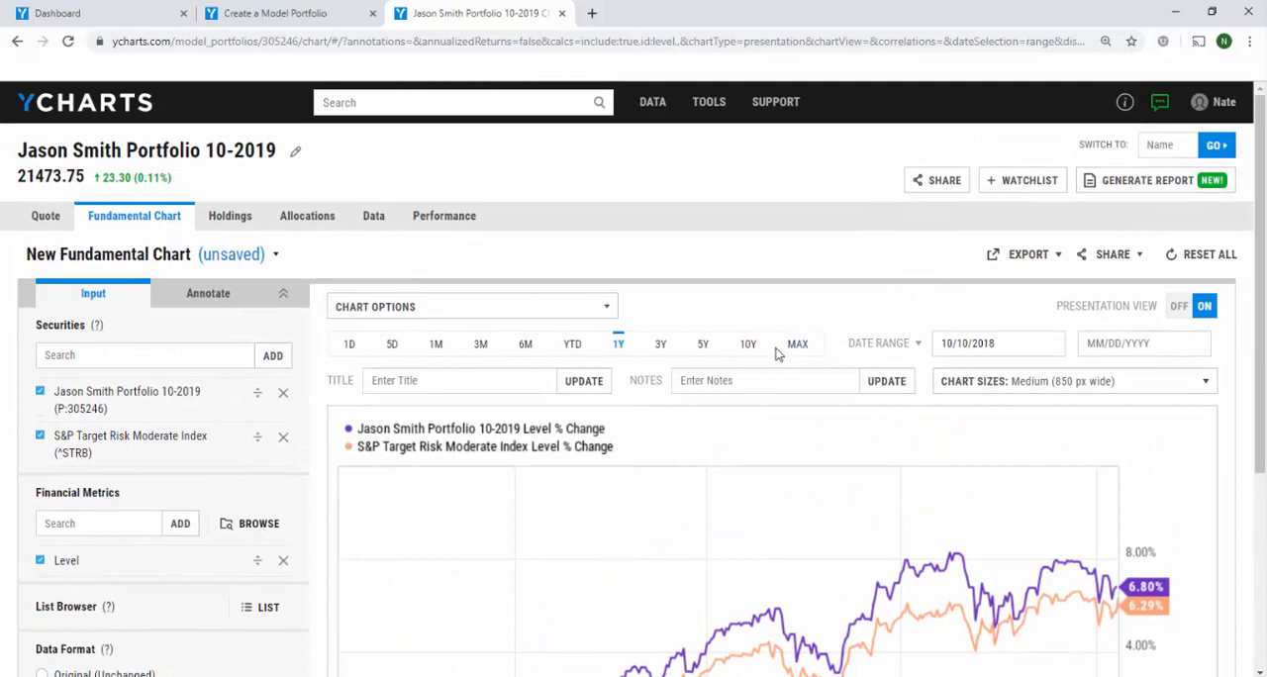
mouse_move(1113, 186)
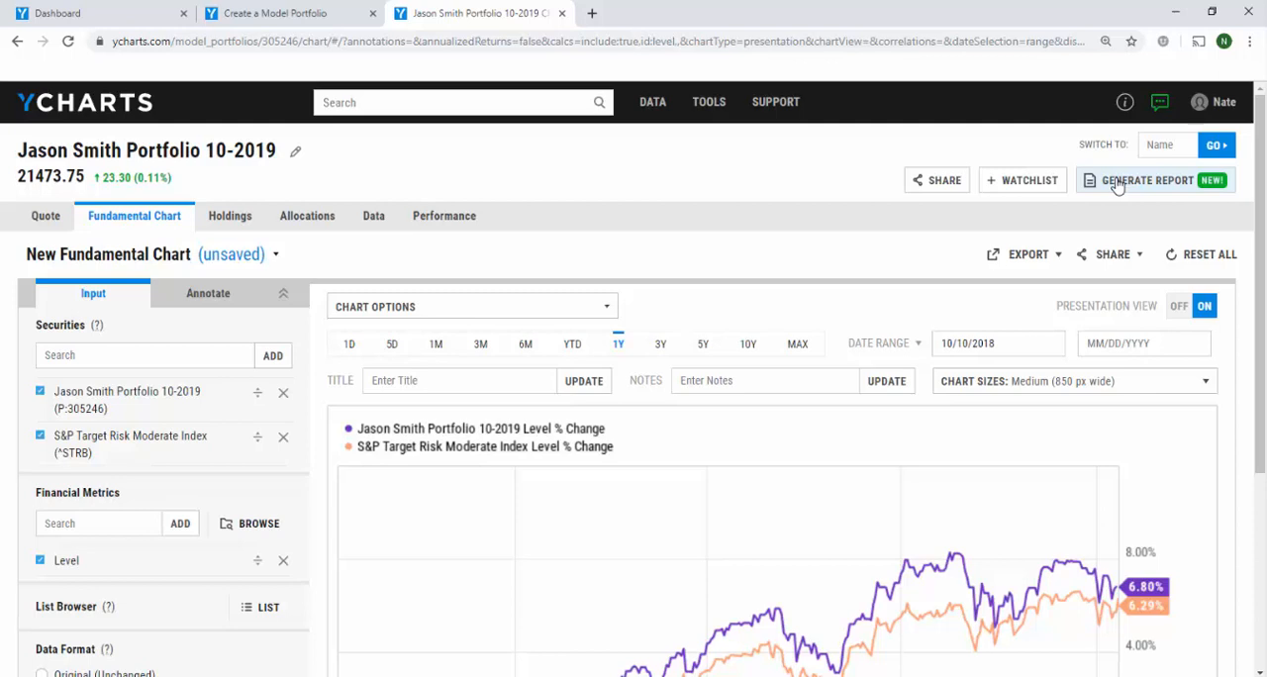
Generate the Two Page Overview Report - With Benchmark PDF using its default title
click(1148, 179)
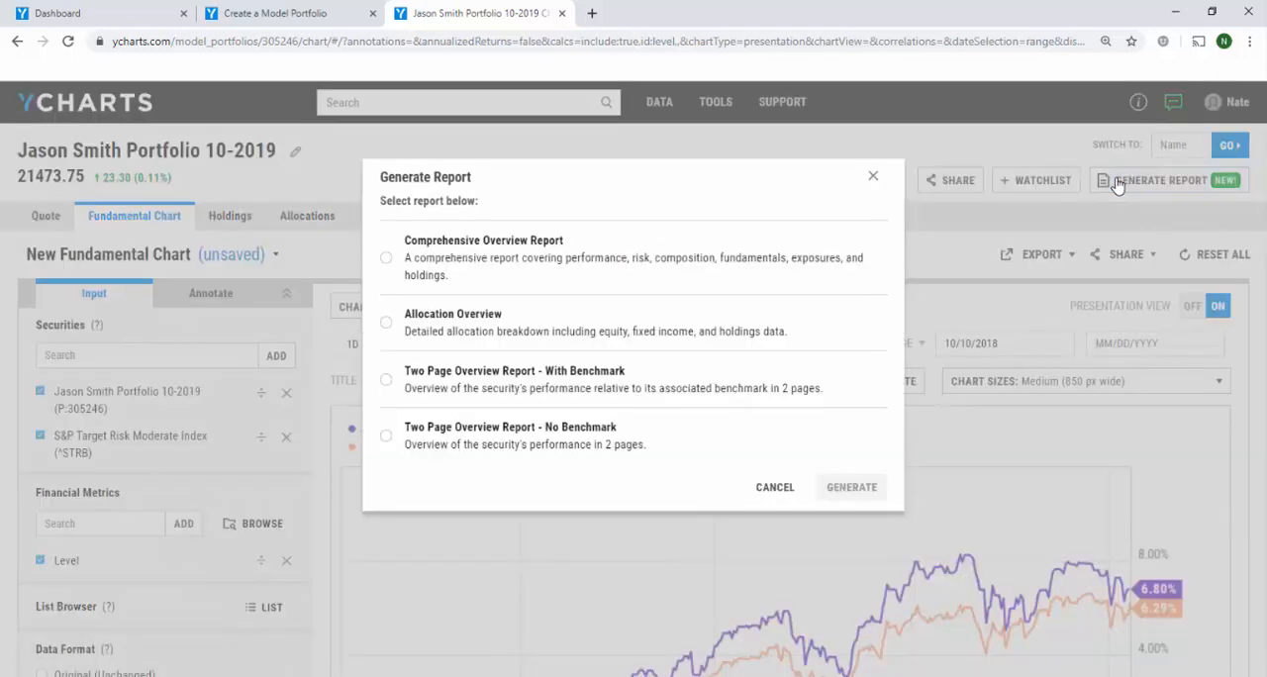
mouse_move(515, 387)
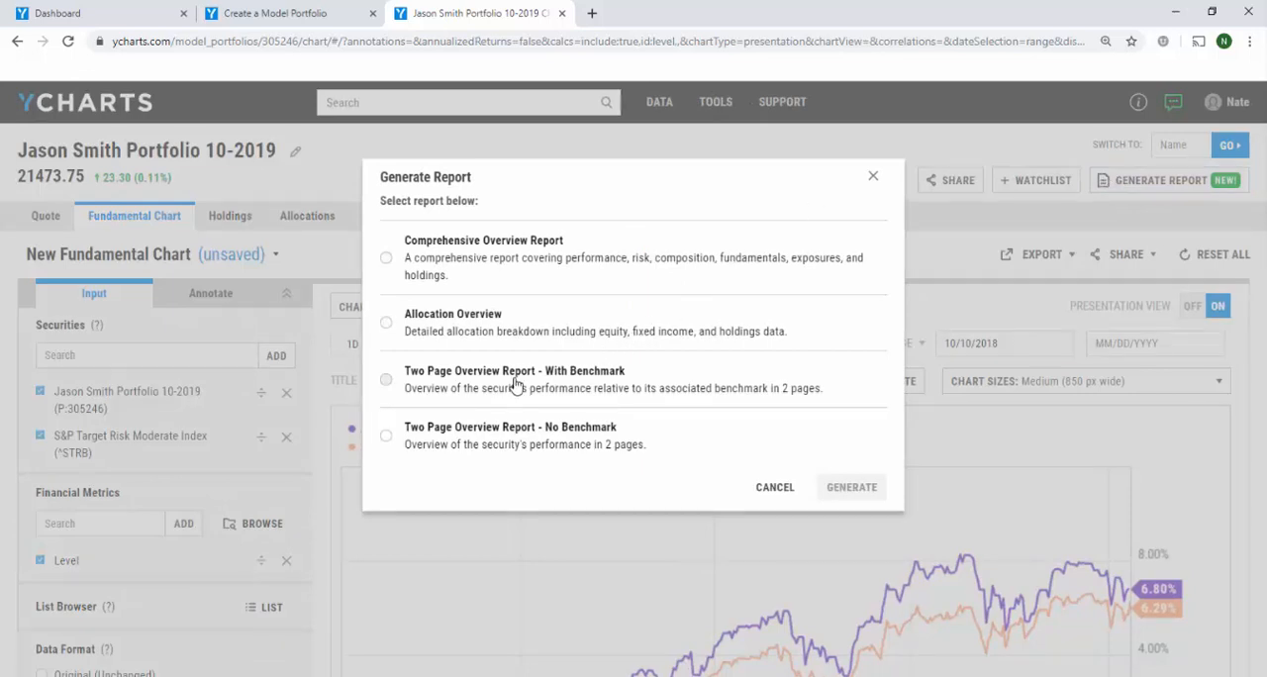
click(385, 379)
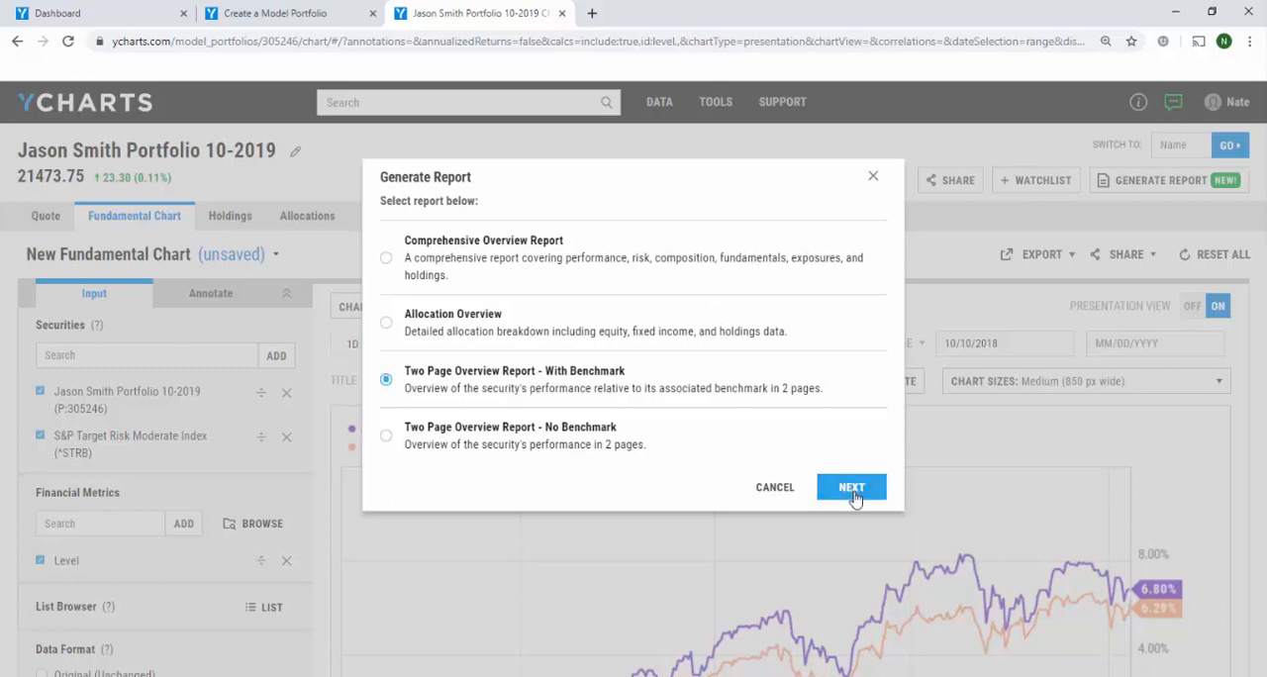
click(851, 486)
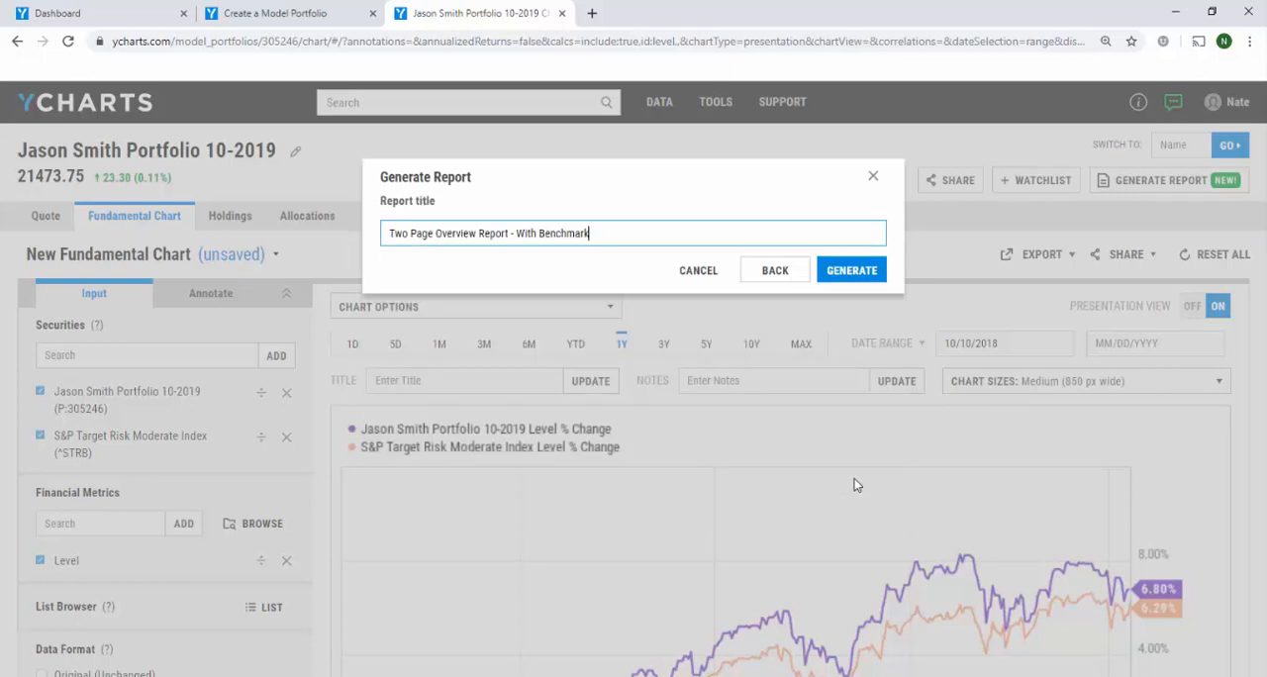
click(851, 269)
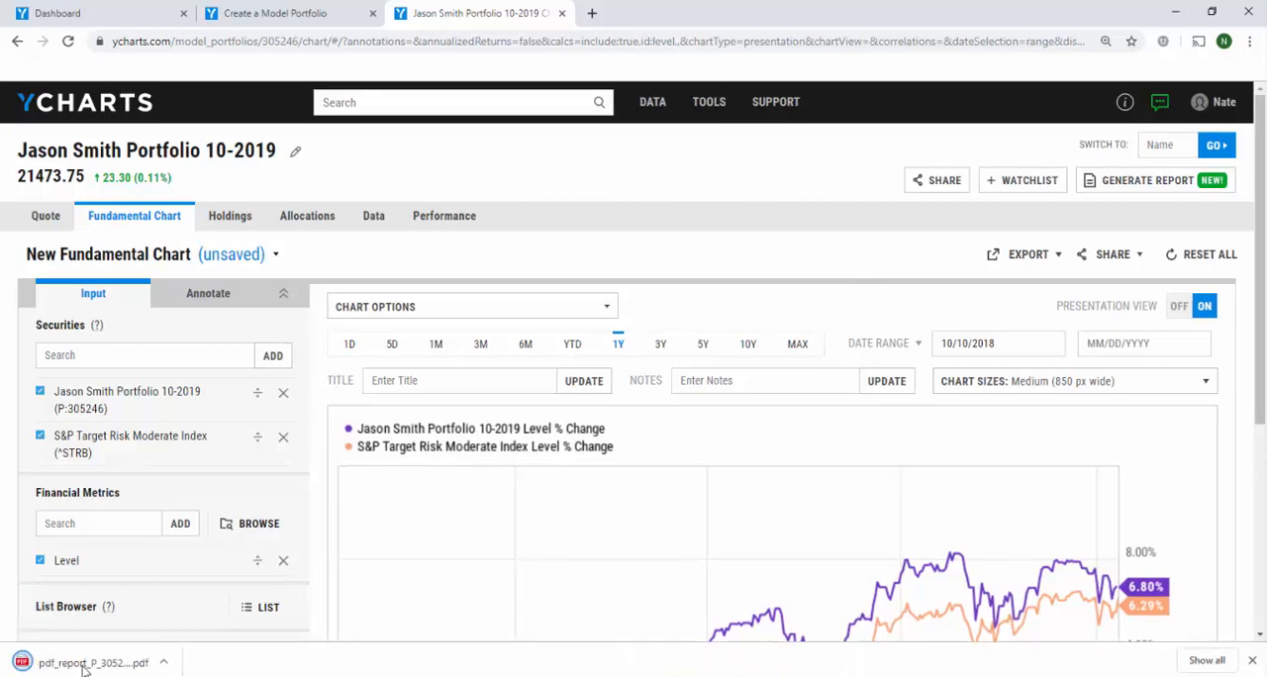
Open the downloaded report PDF and scroll through allocation, geographic exposure and top holdings
click(94, 662)
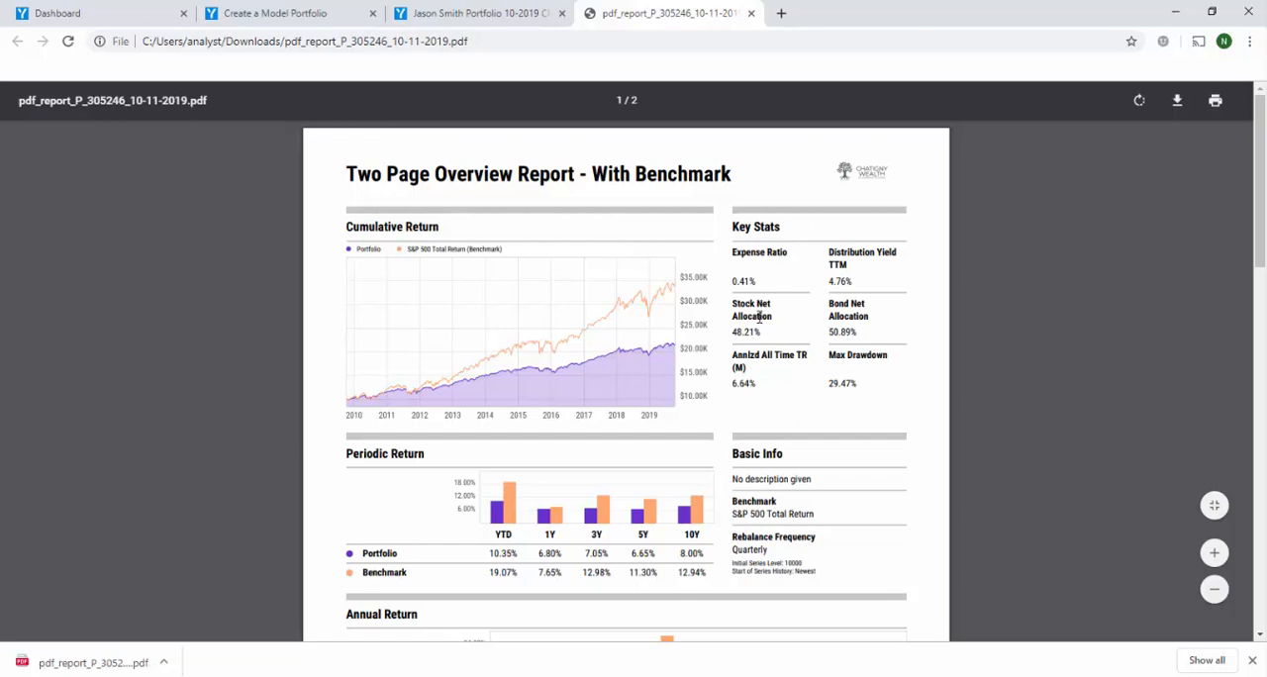
click(1214, 552)
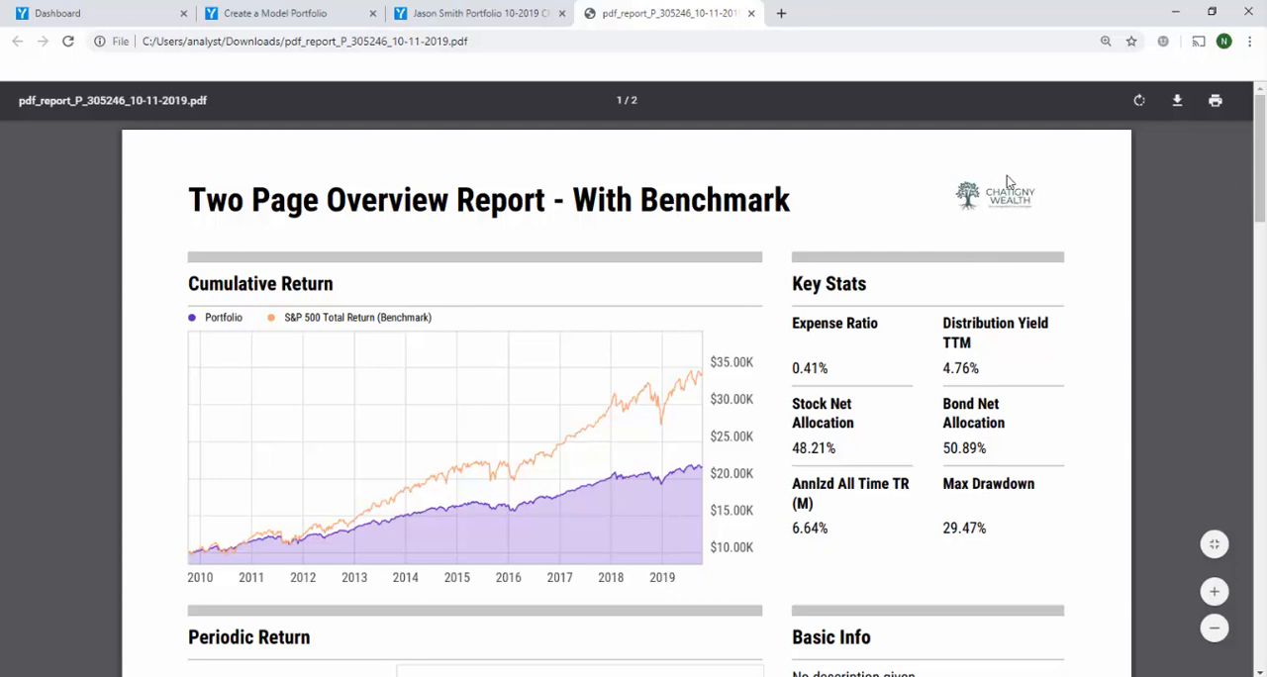
scroll(down, 3)
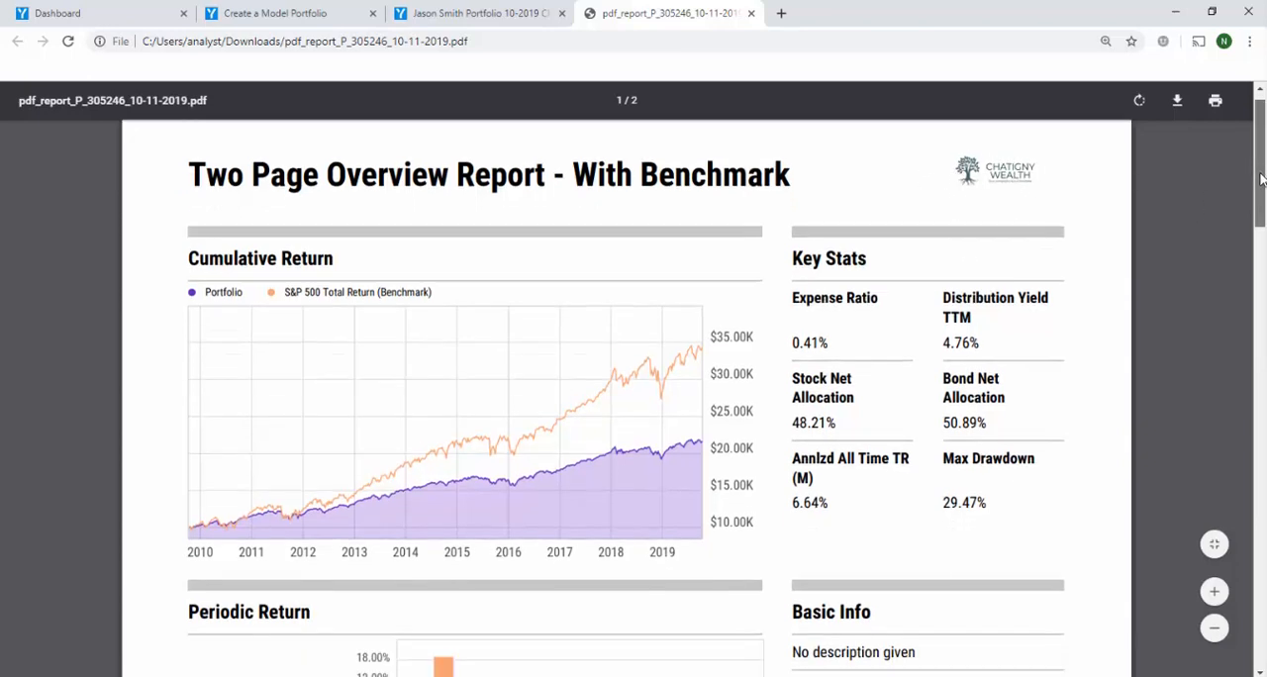
scroll(down, 3)
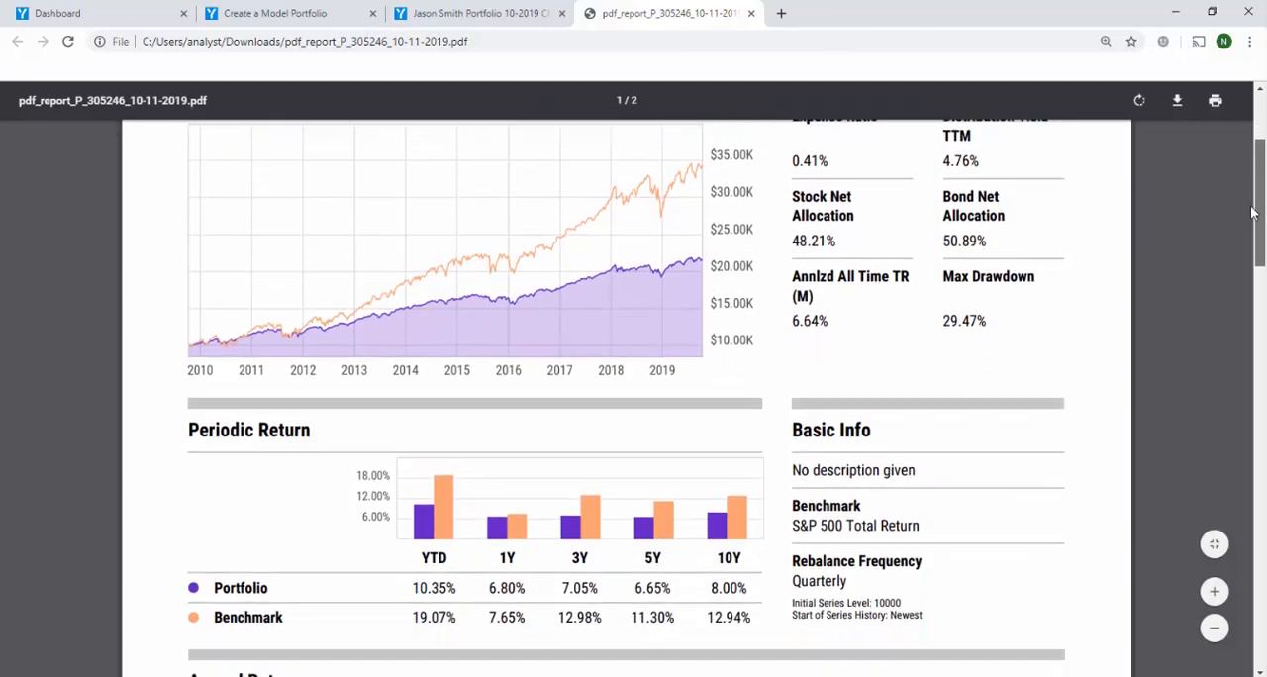
scroll(down, 3)
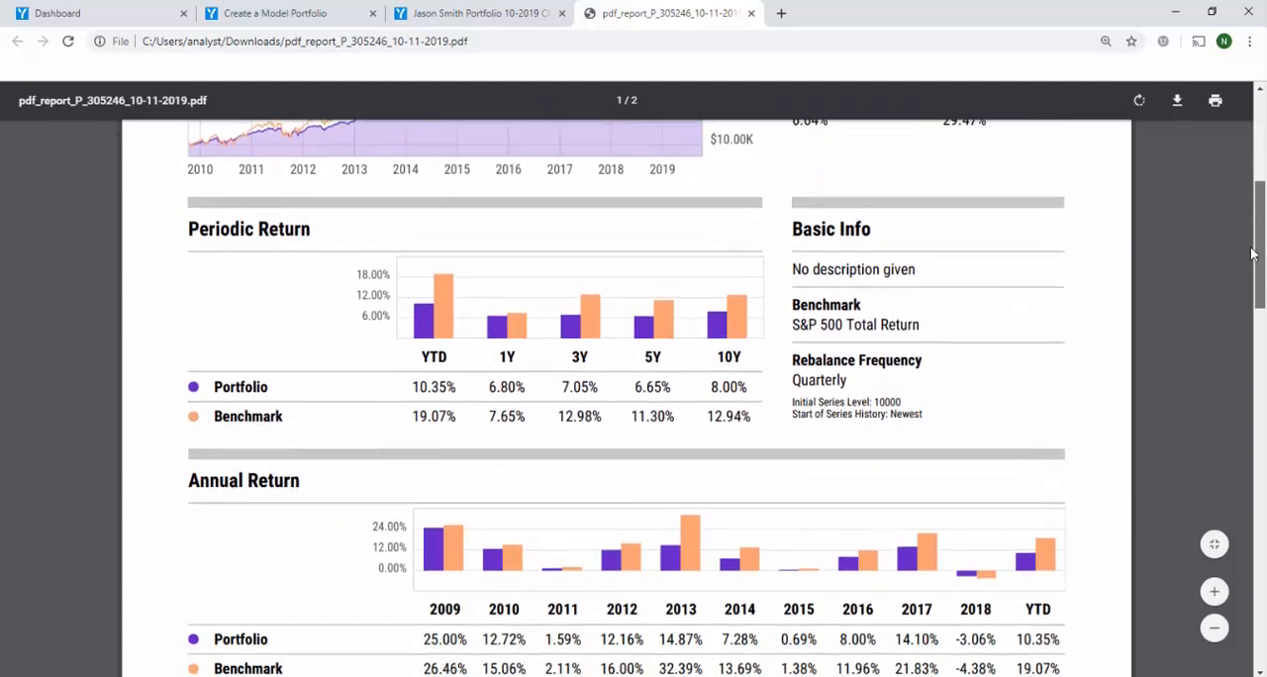
scroll(down, 3)
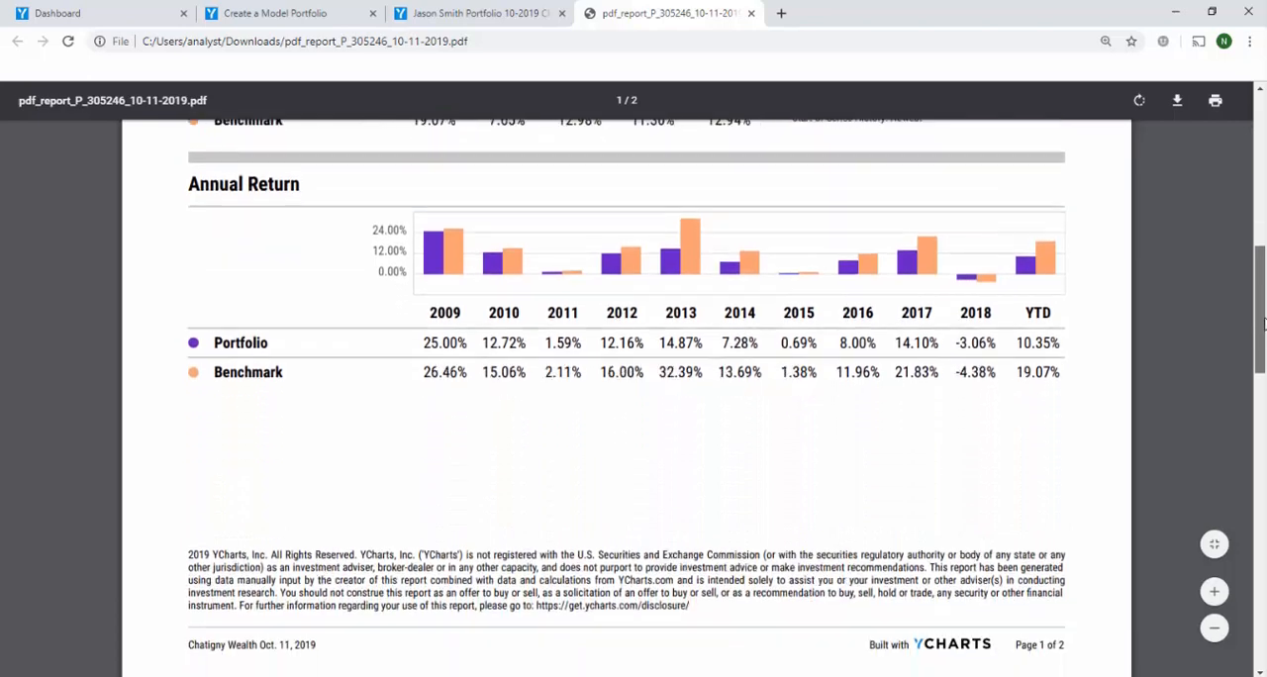
scroll(down, 3)
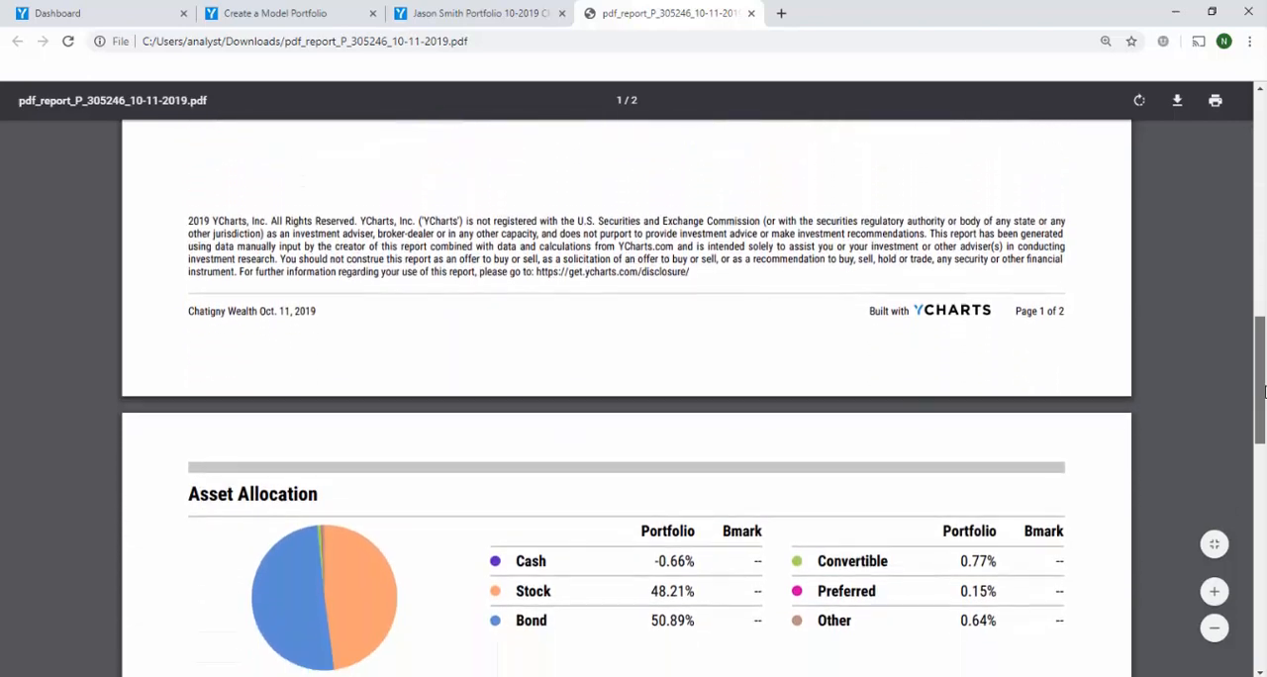
scroll(down, 3)
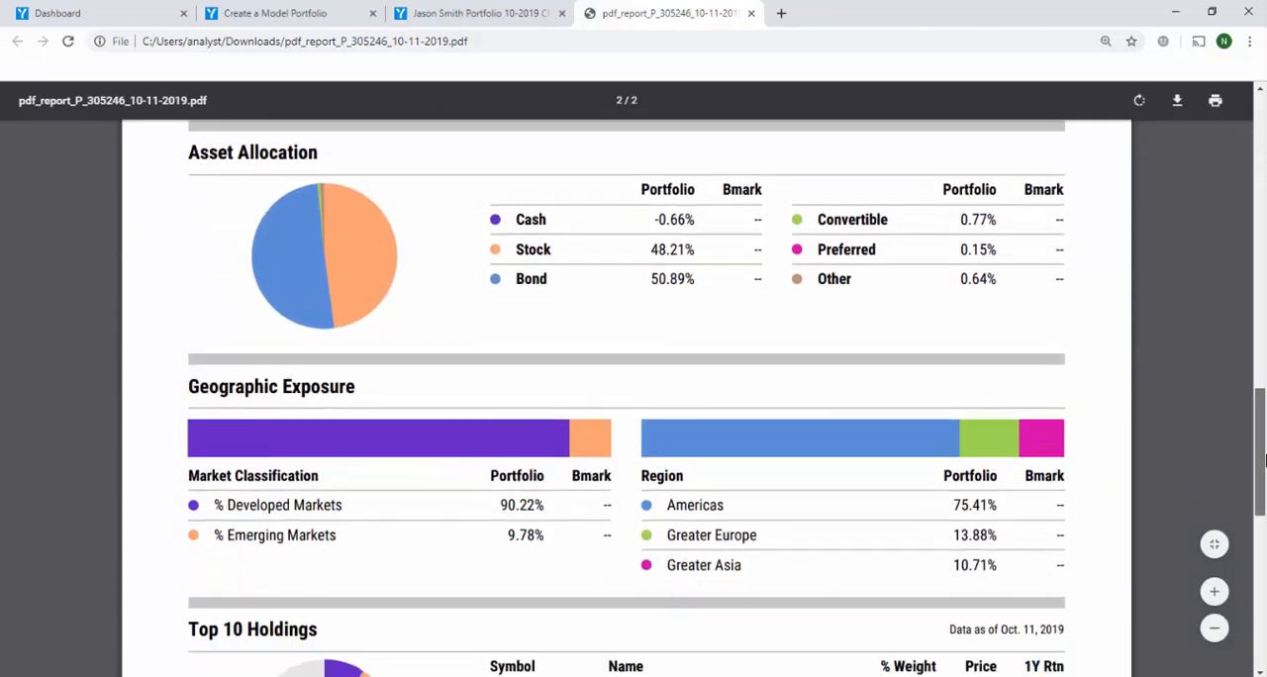
scroll(down, 3)
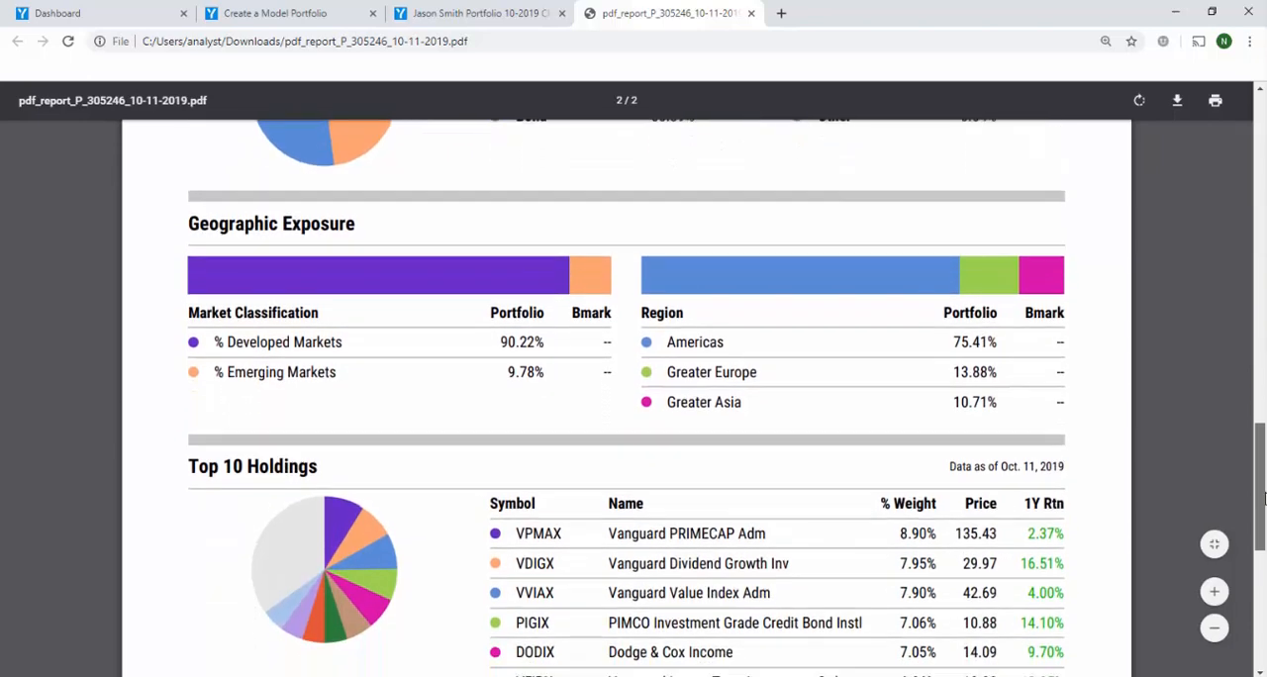
scroll(down, 3)
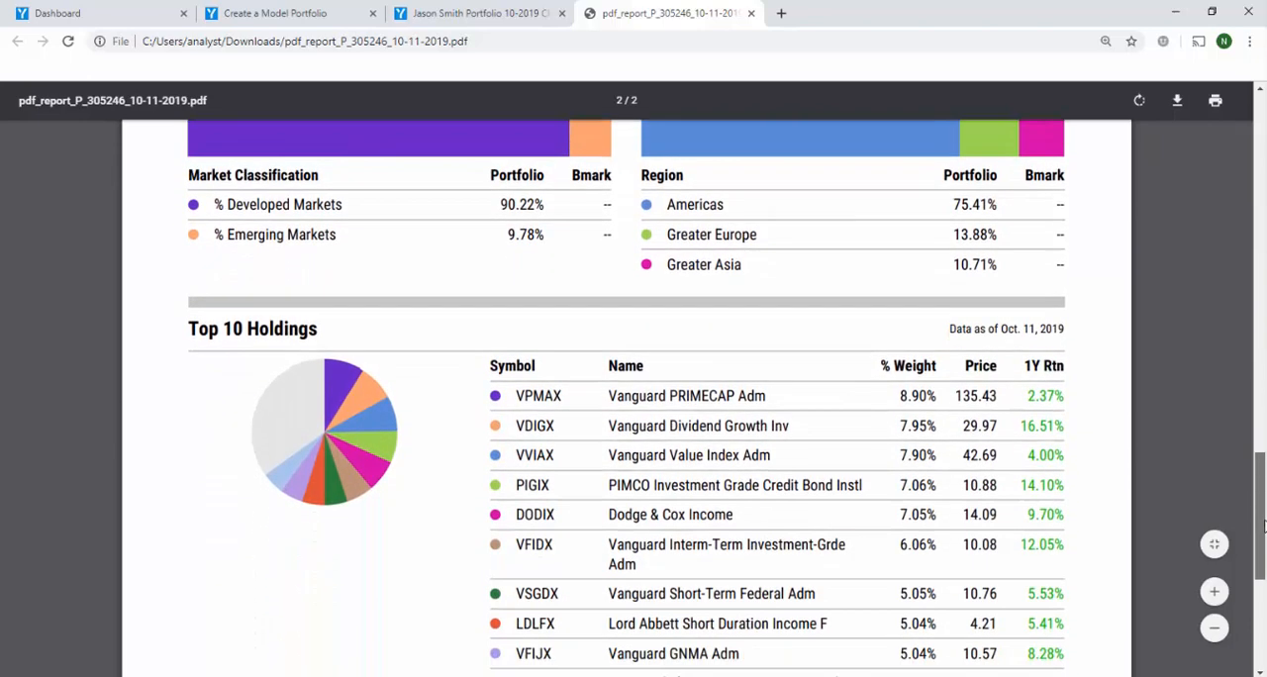
scroll(down, 3)
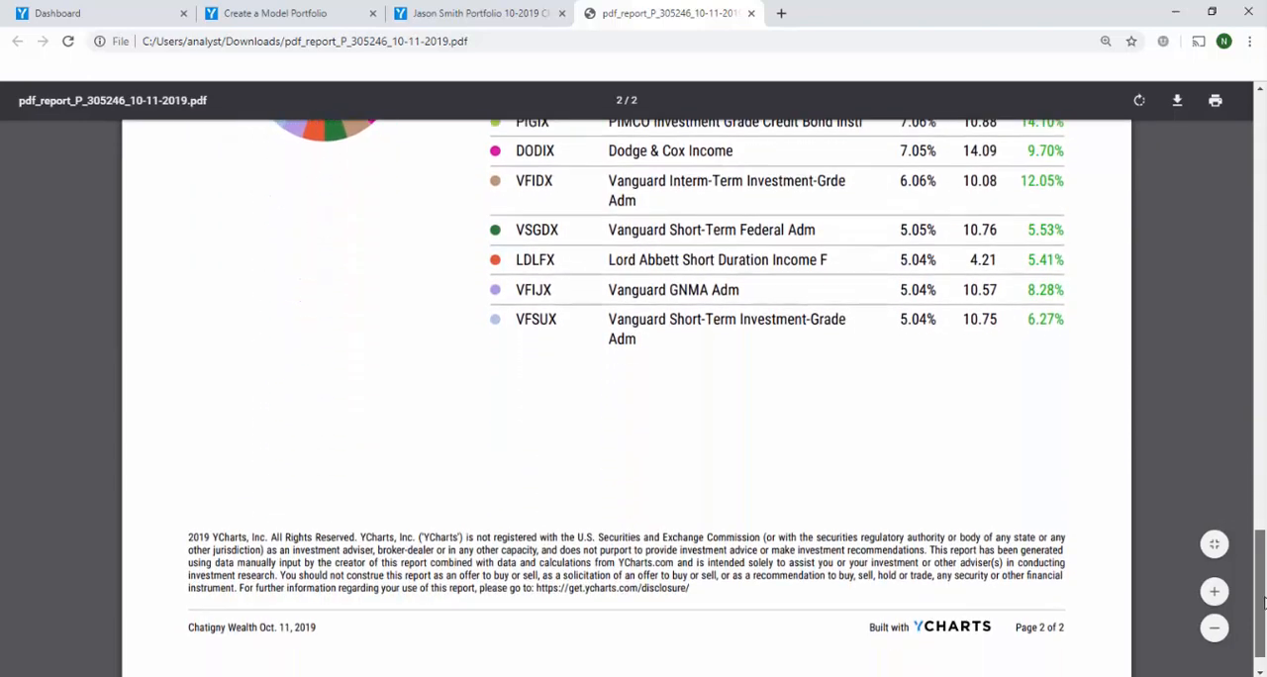
scroll(up, 3)
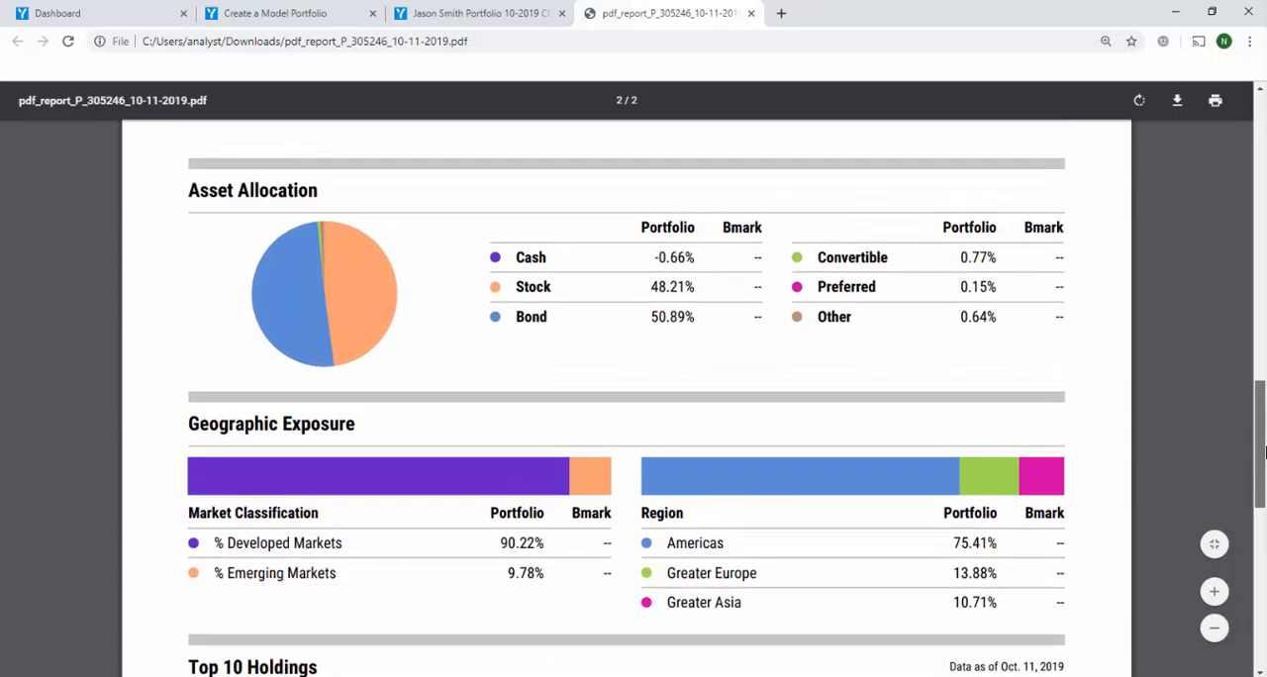
scroll(down, 3)
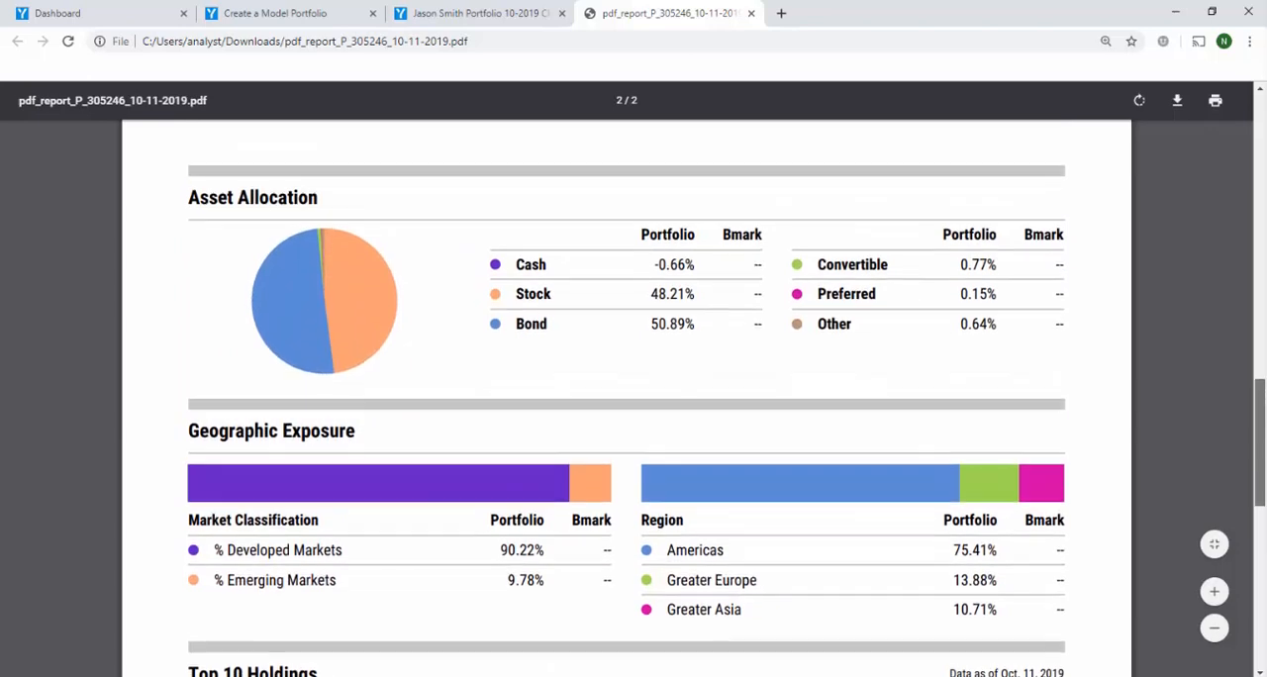
scroll(up, 3)
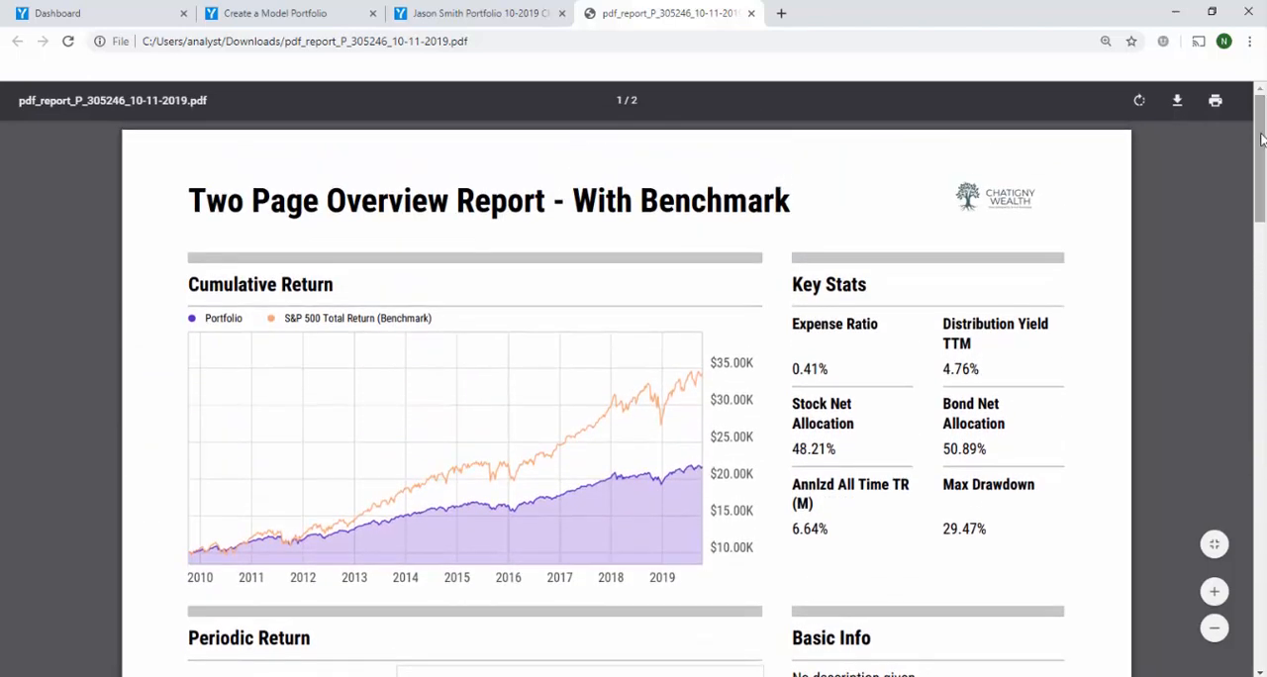
mouse_move(480, 13)
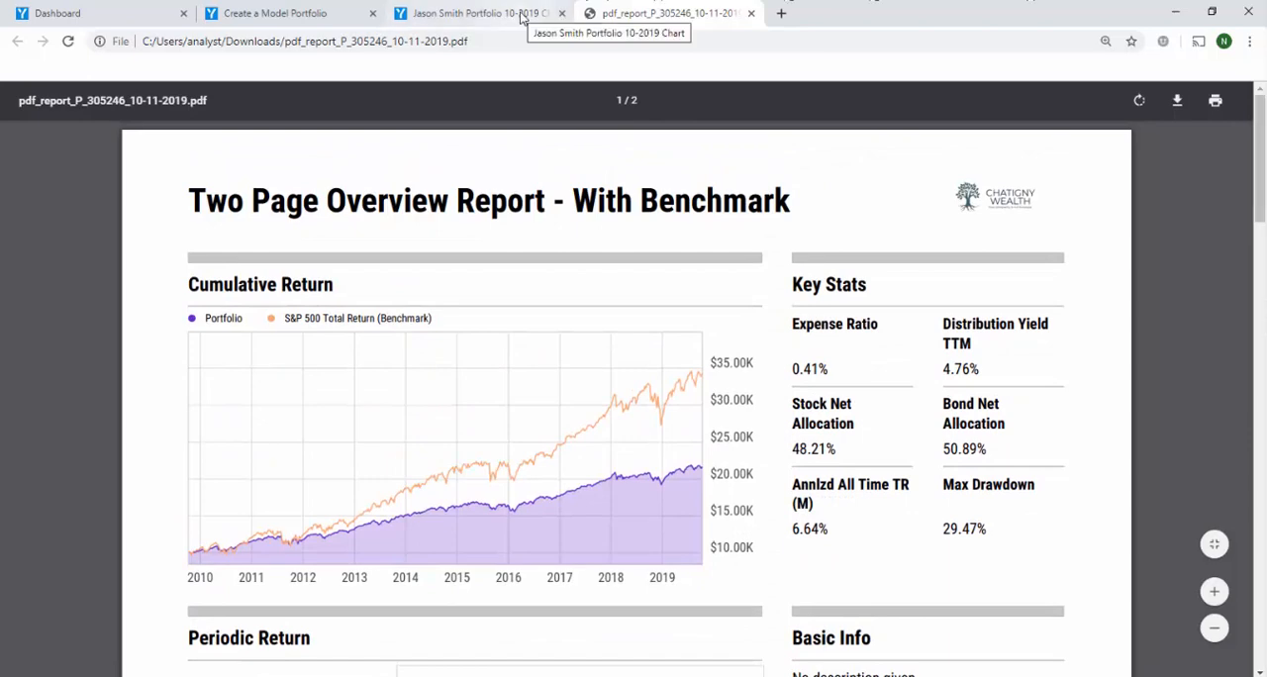
Return to the portfolio chart, review the report types, then dismiss them without generating
click(480, 13)
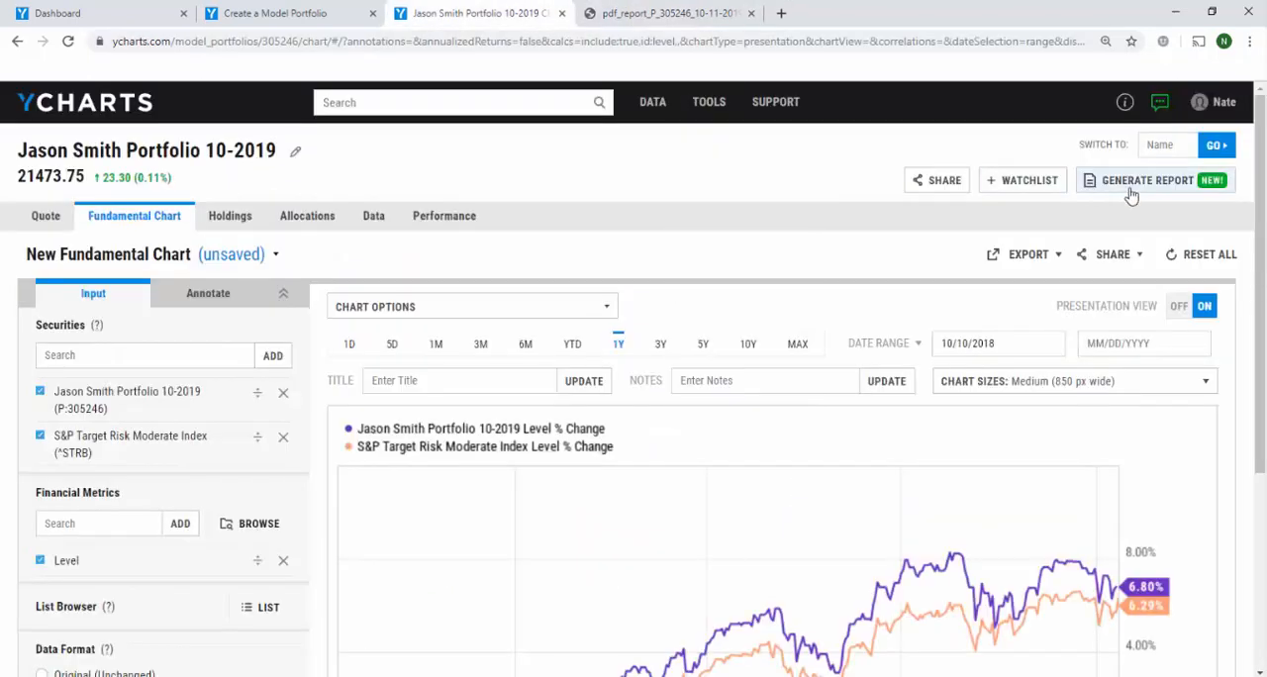
click(1147, 180)
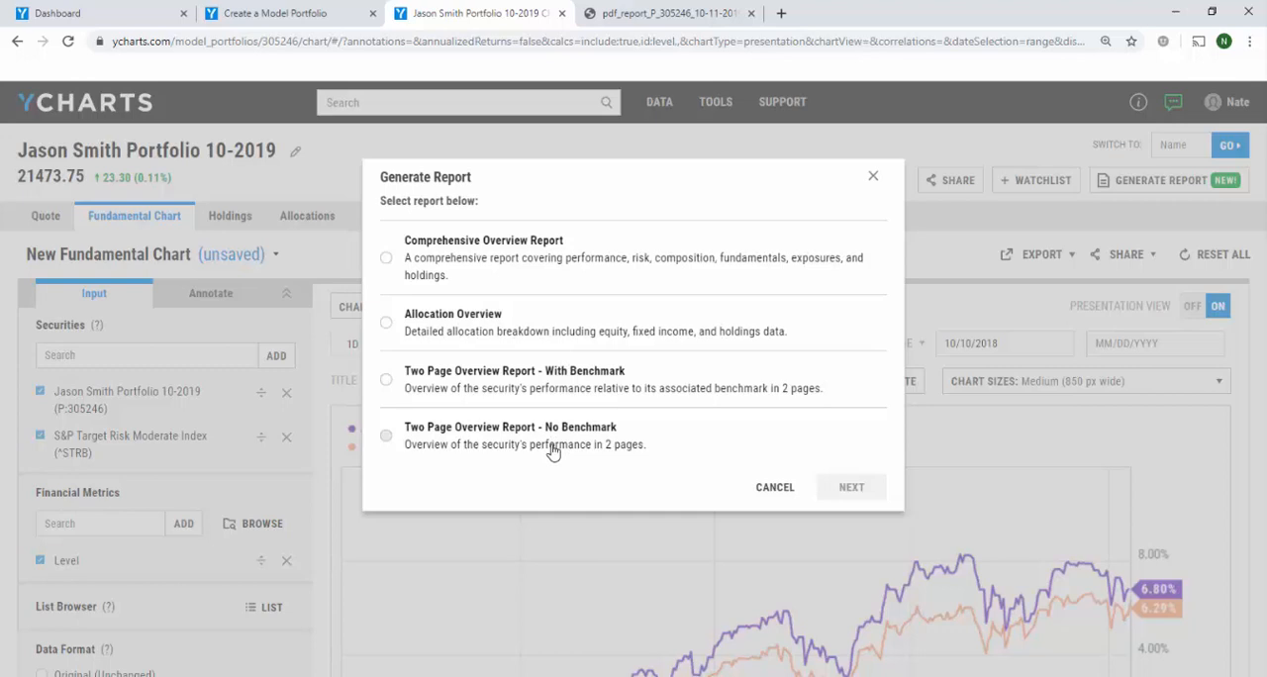
mouse_move(579, 400)
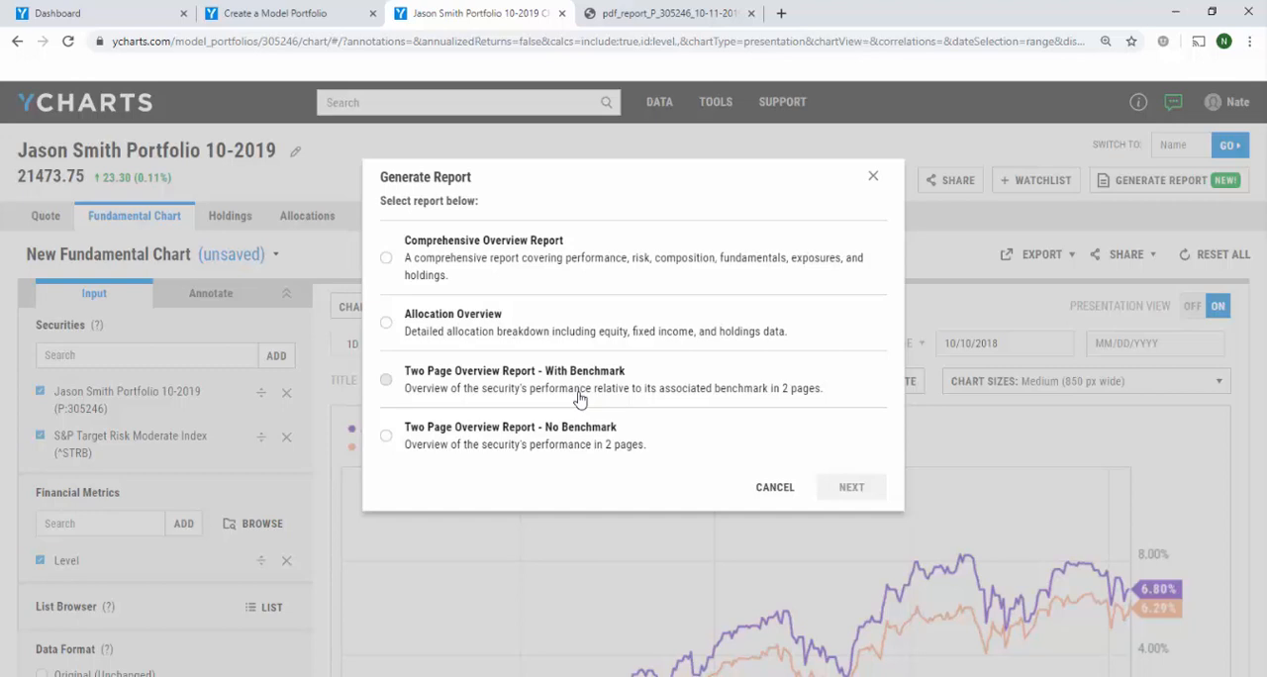
mouse_move(856, 193)
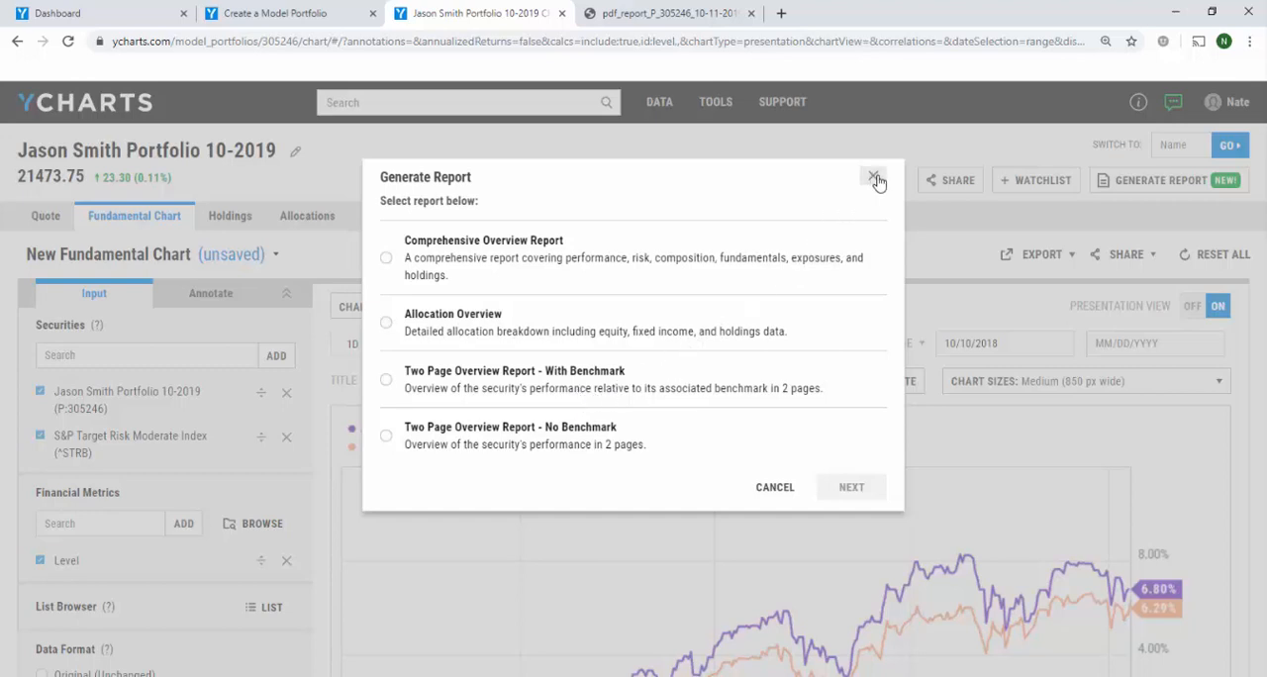
click(873, 176)
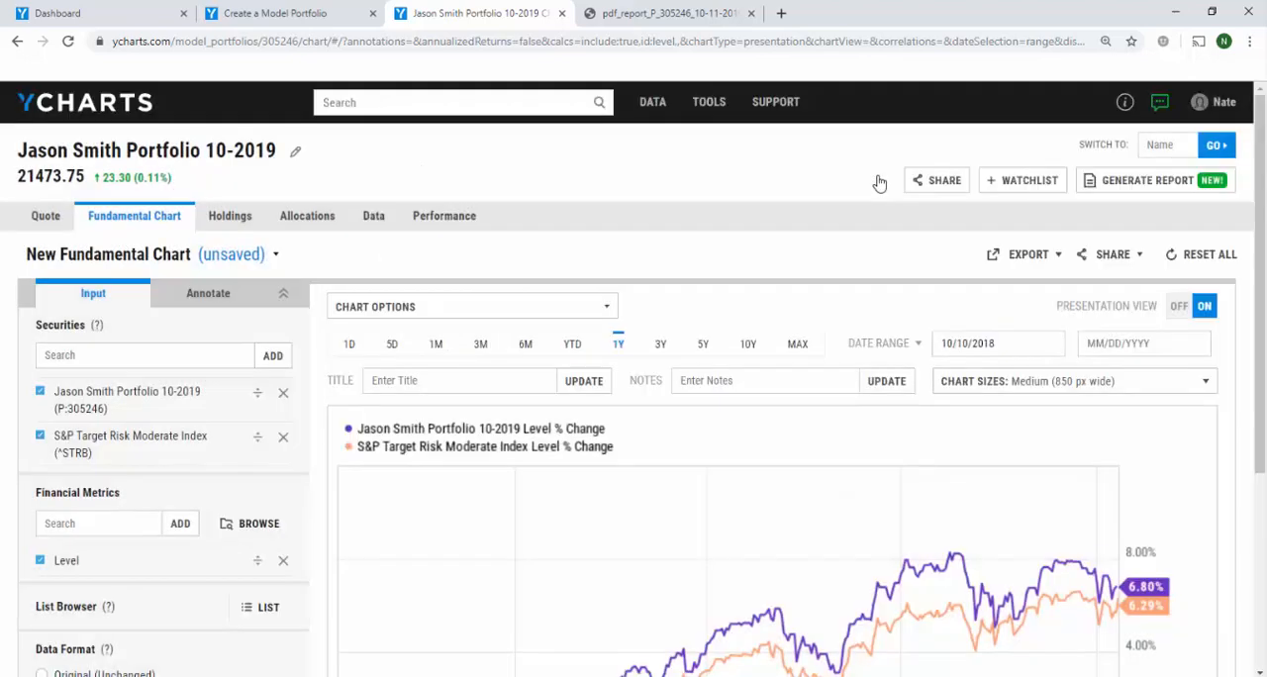
Go to the Excel Add-In page from the Tools menu
click(708, 101)
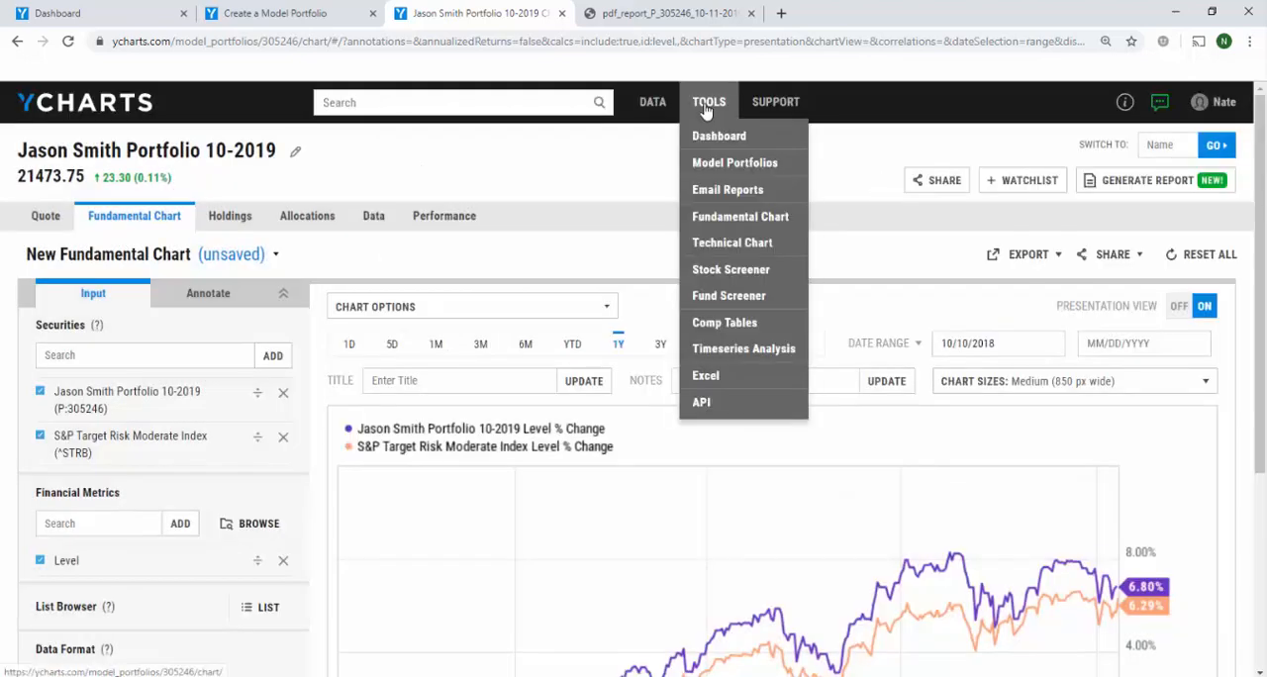
mouse_move(705, 375)
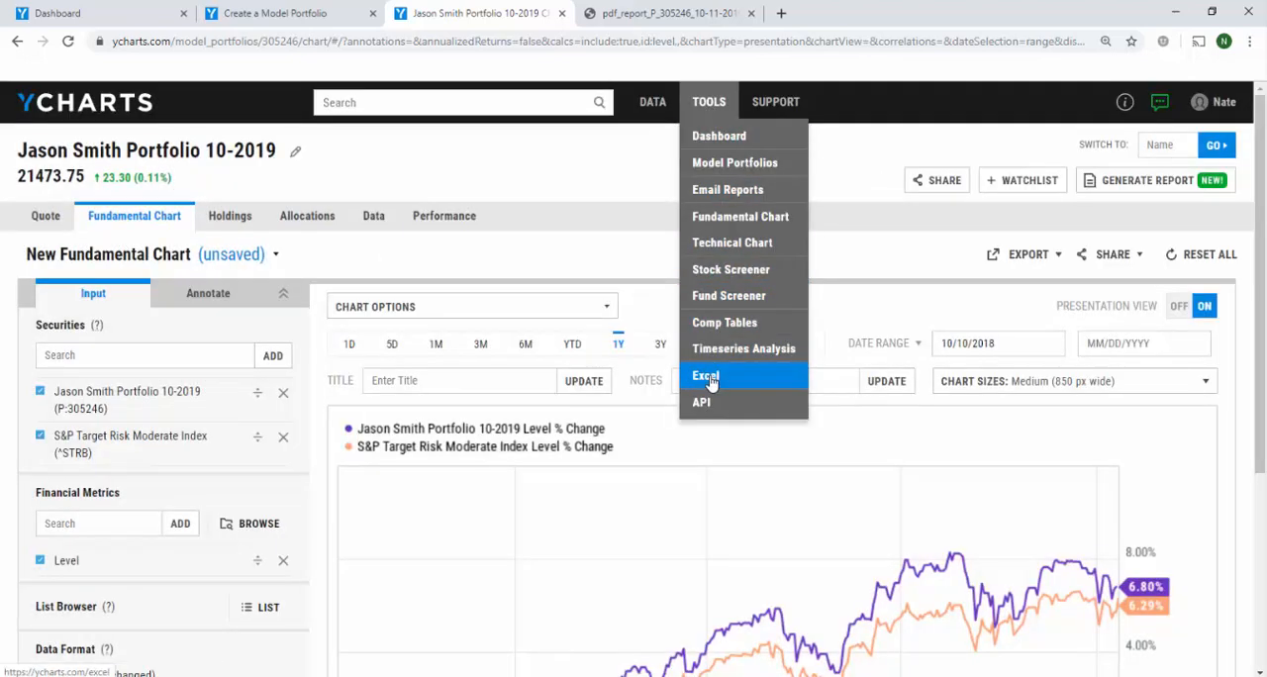
click(704, 375)
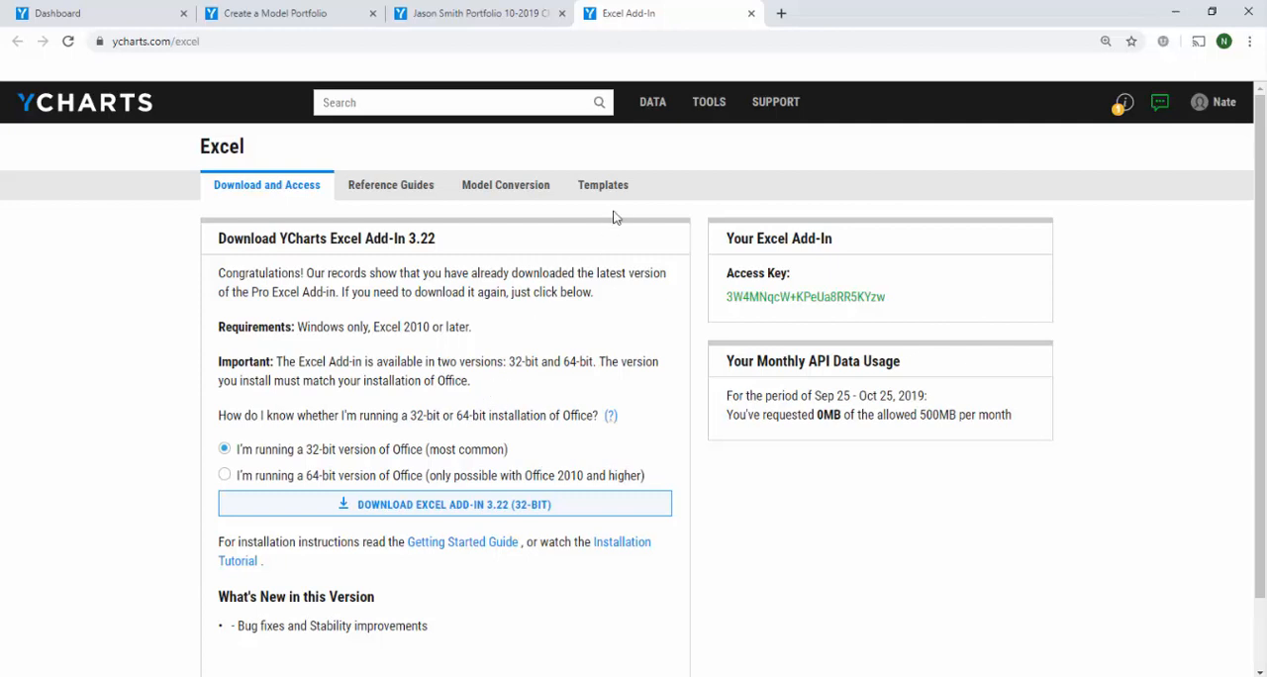
mouse_move(603, 184)
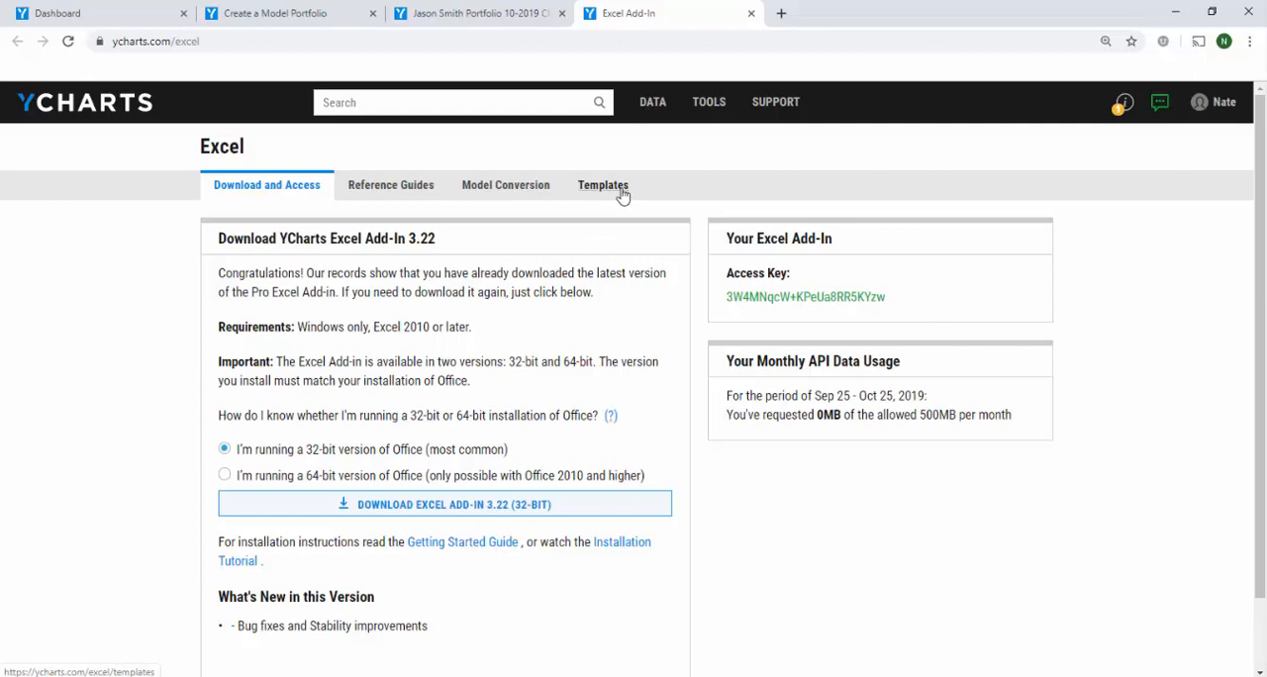
Browse the Excel Templates list, including Portfolio Overview and Model Portfolio Comparison
click(602, 185)
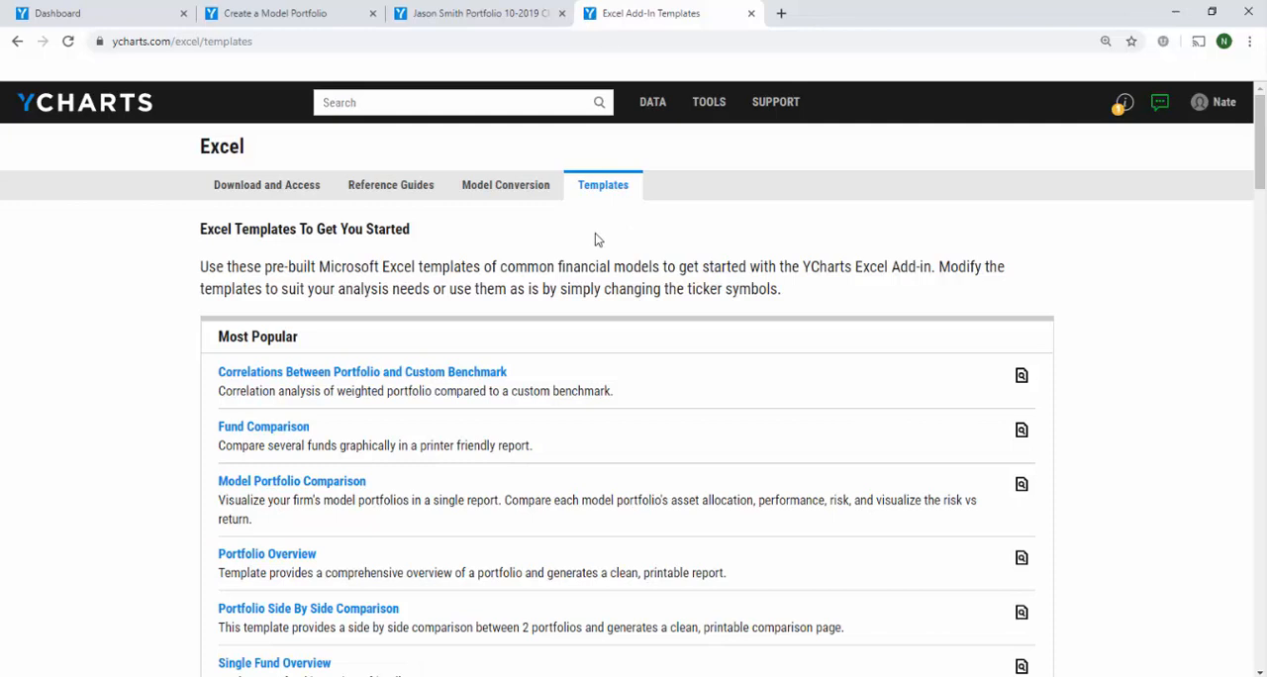
scroll(down, 3)
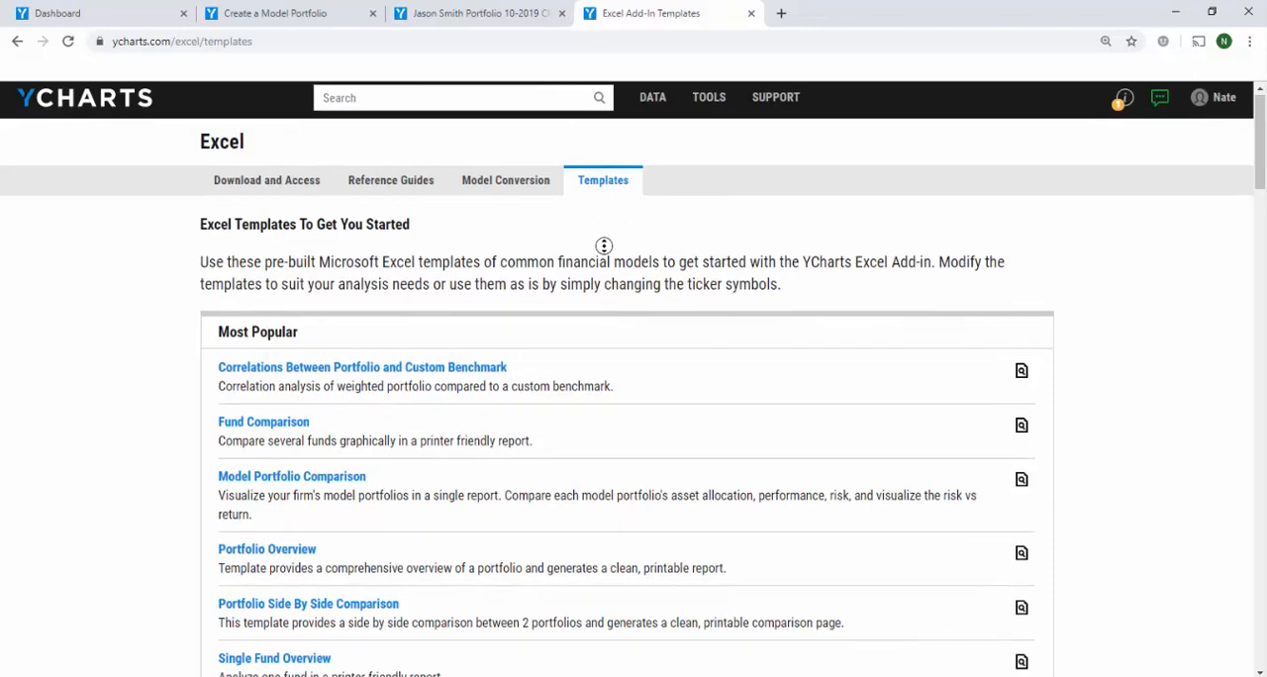
scroll(down, 3)
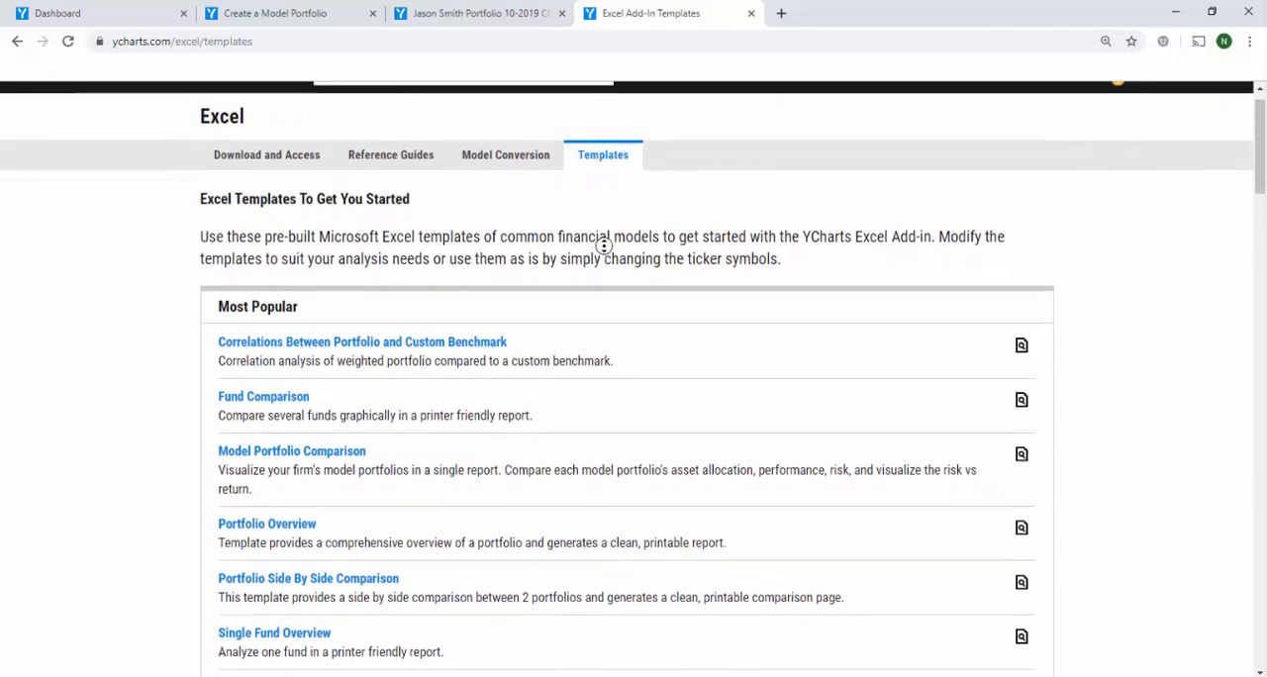
scroll(down, 3)
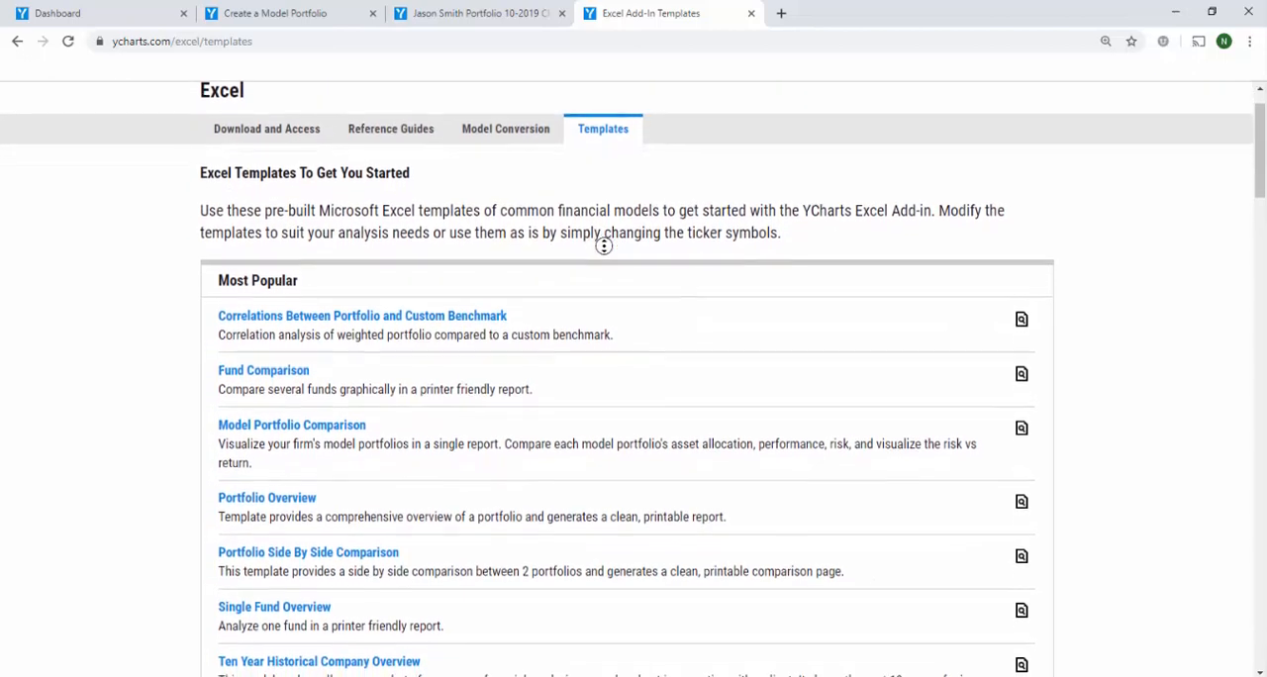
scroll(down, 3)
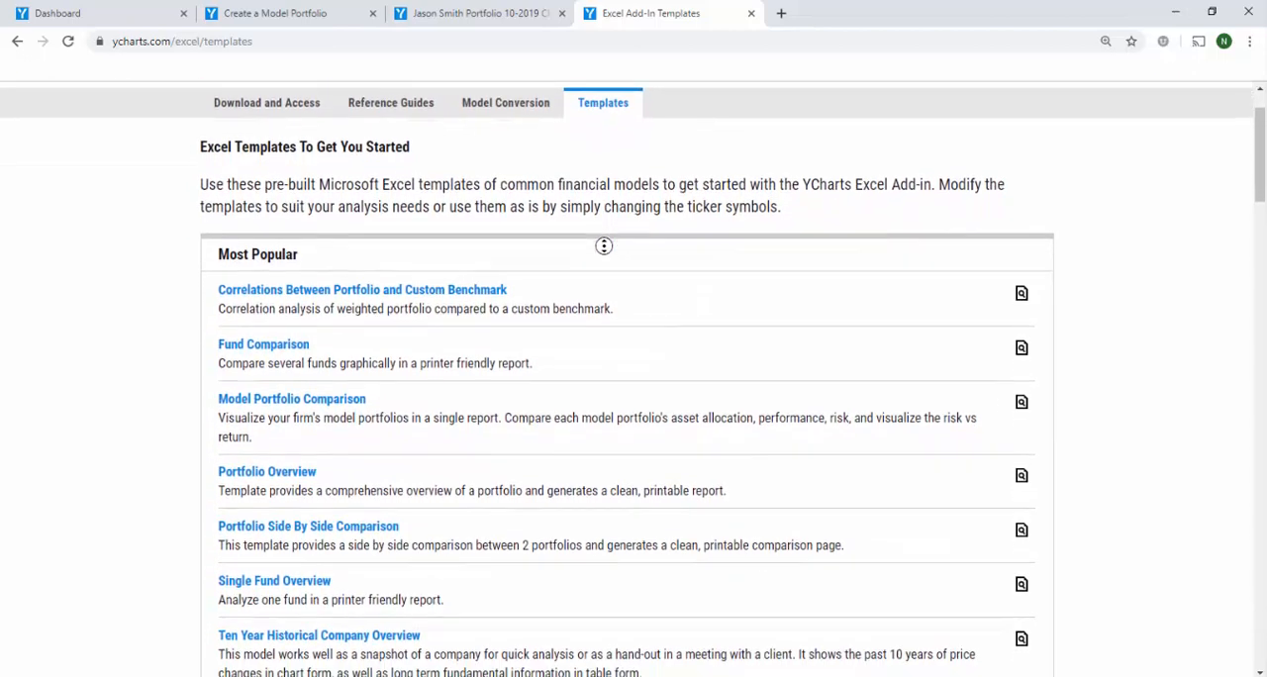
scroll(down, 3)
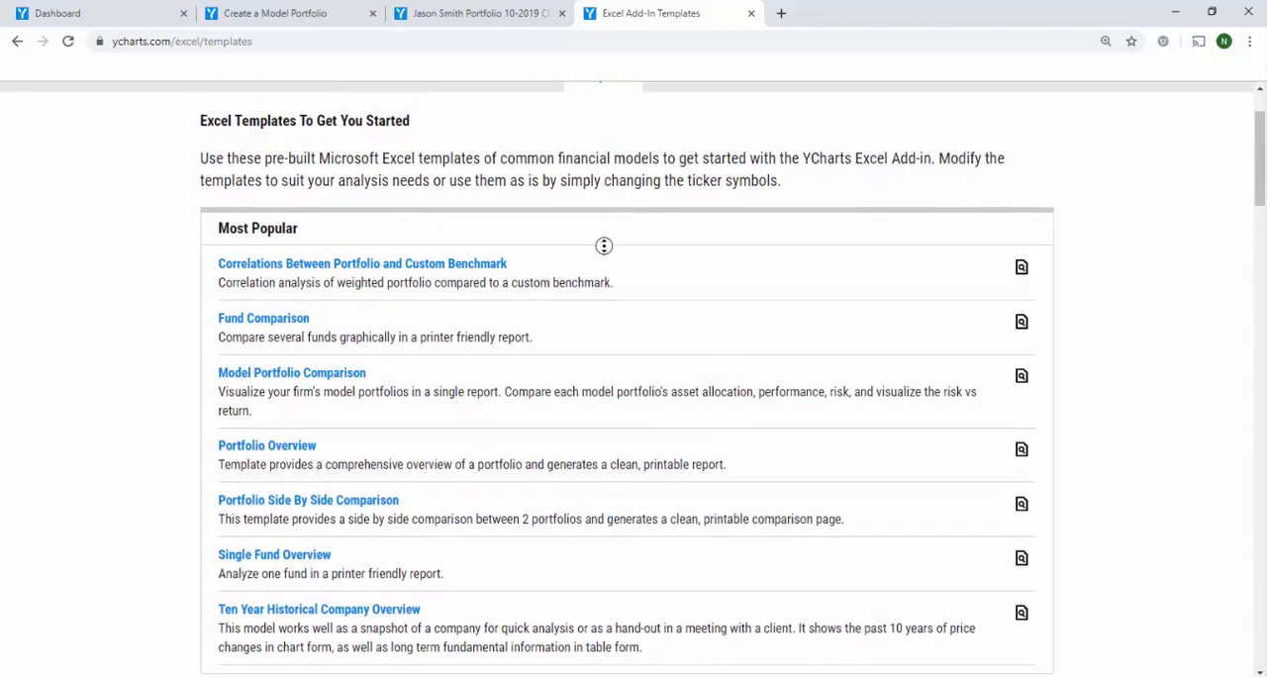
scroll(down, 3)
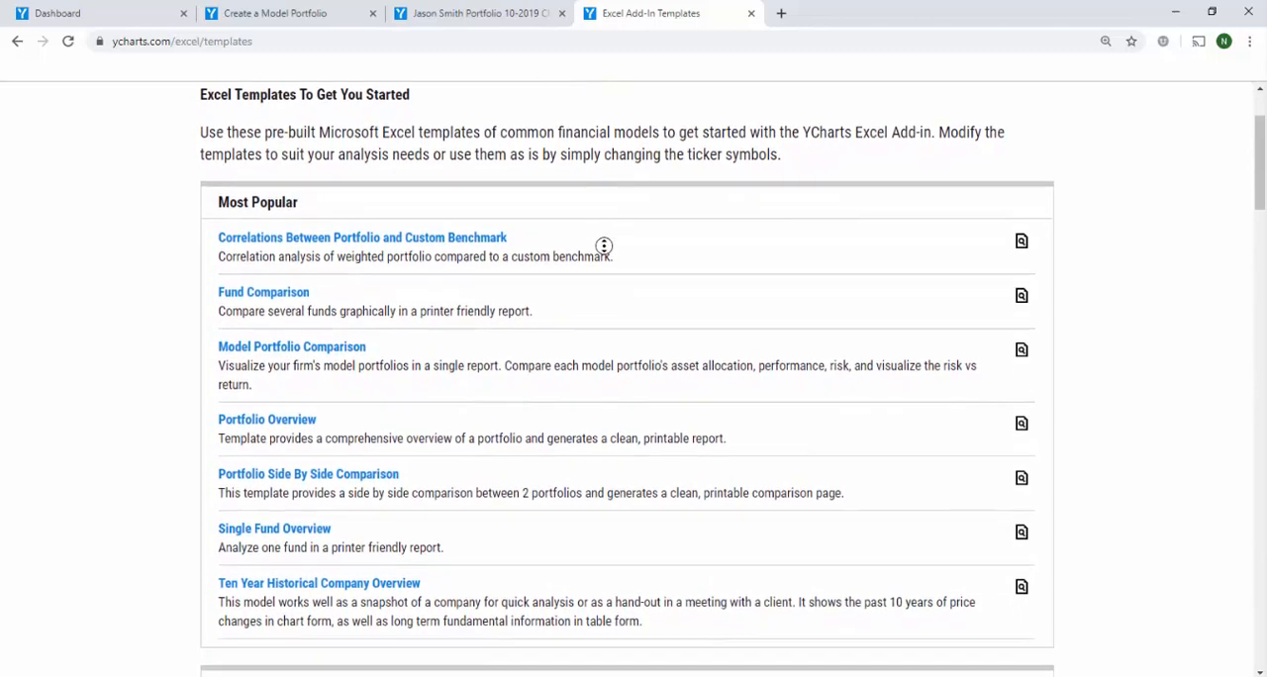
scroll(down, 3)
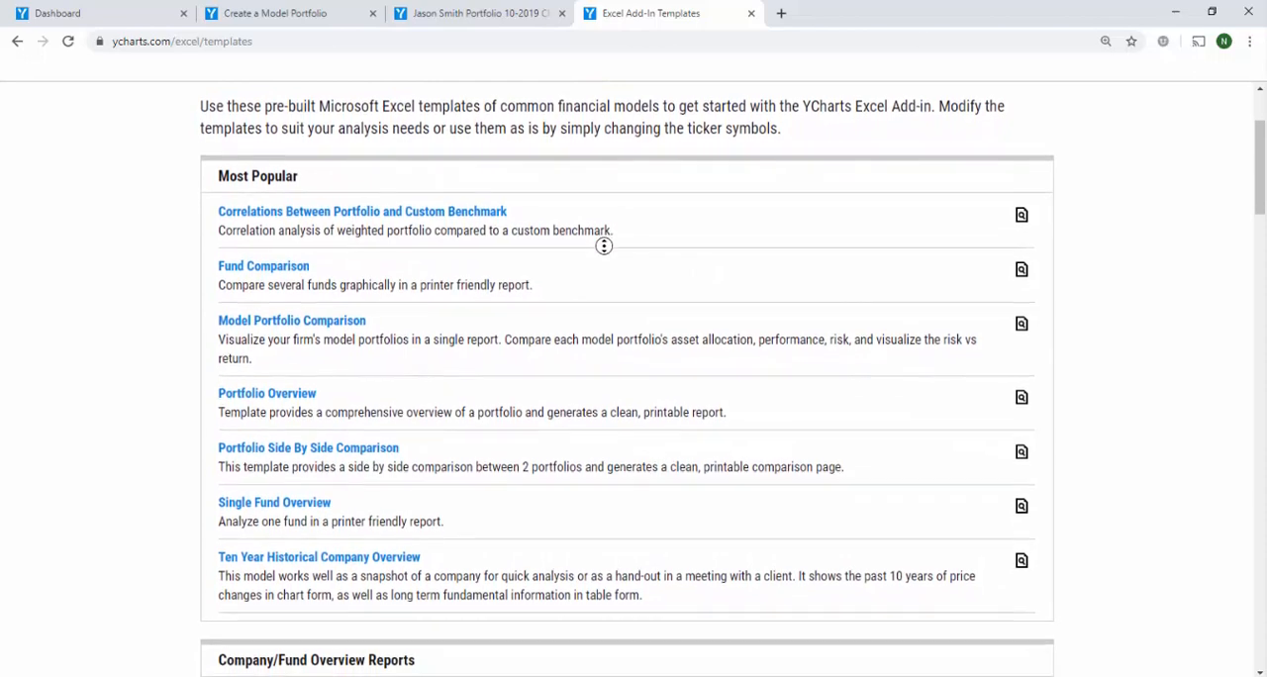
scroll(down, 3)
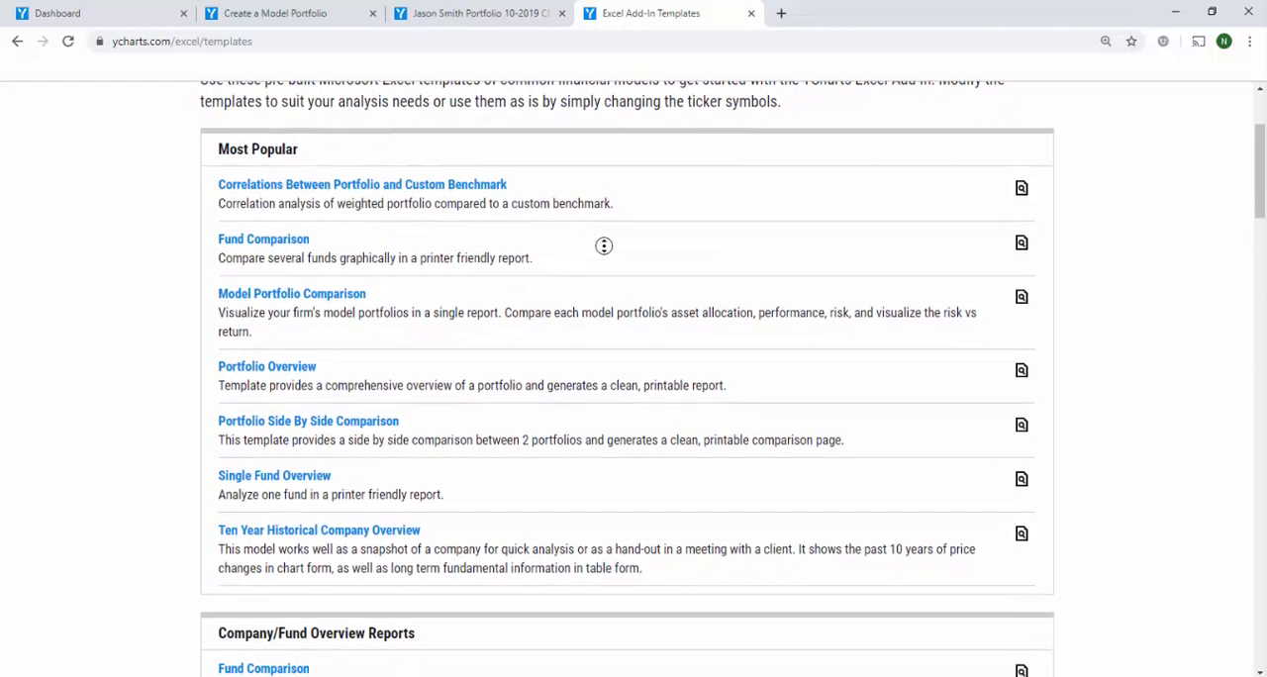
scroll(down, 3)
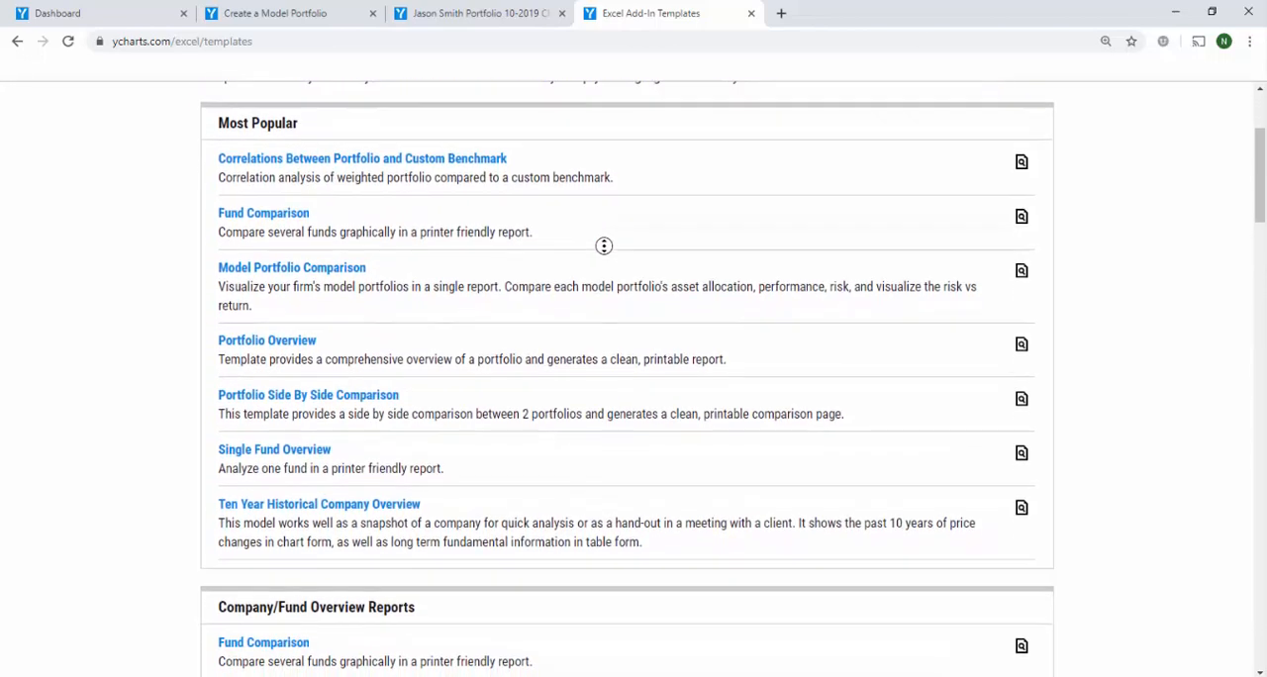
scroll(down, 3)
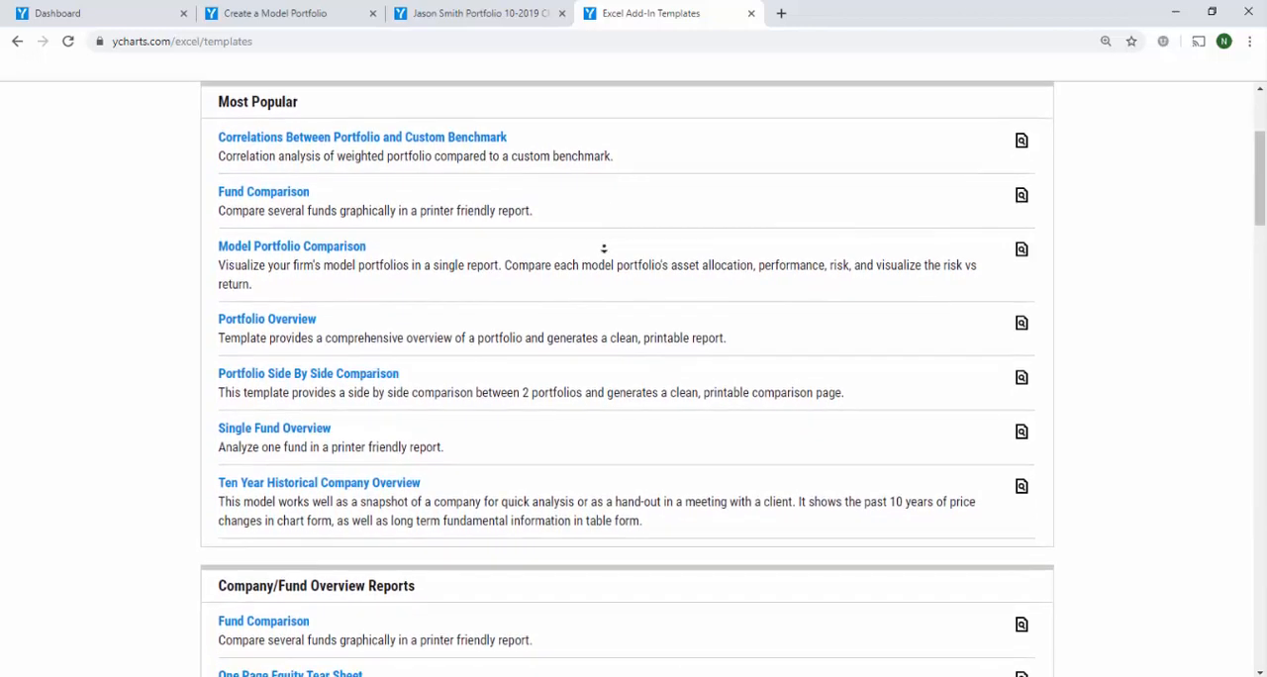
mouse_move(550, 214)
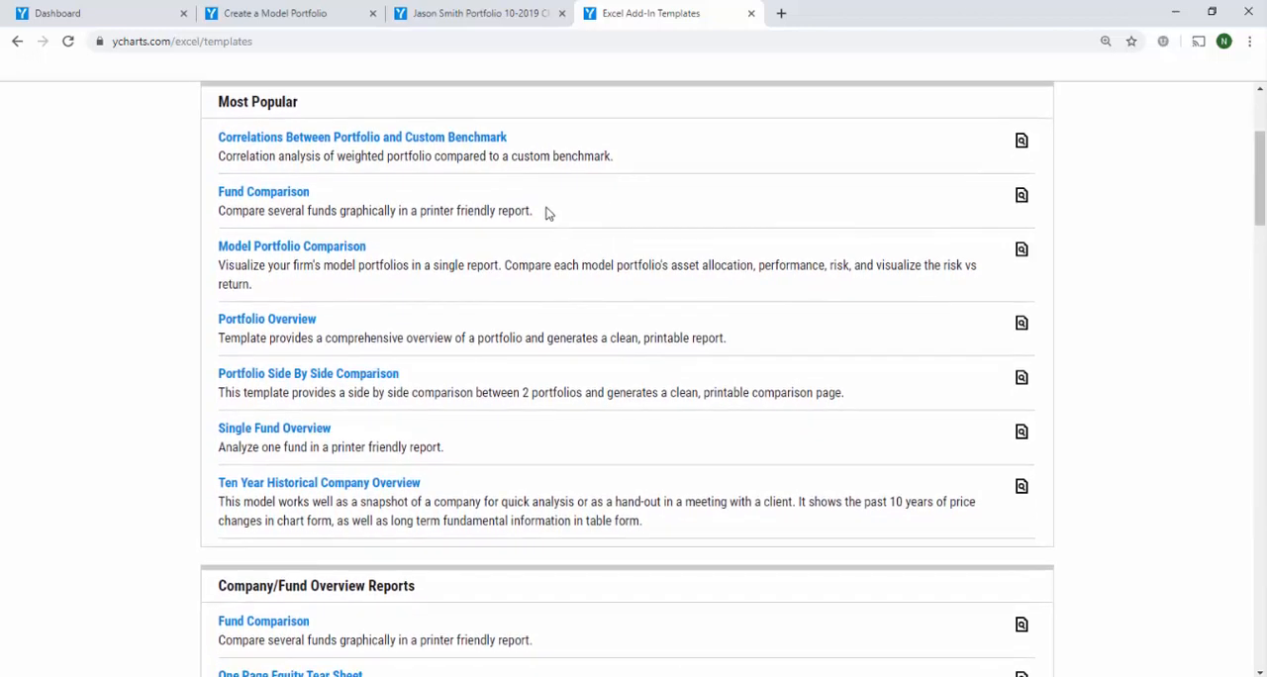
mouse_move(394, 381)
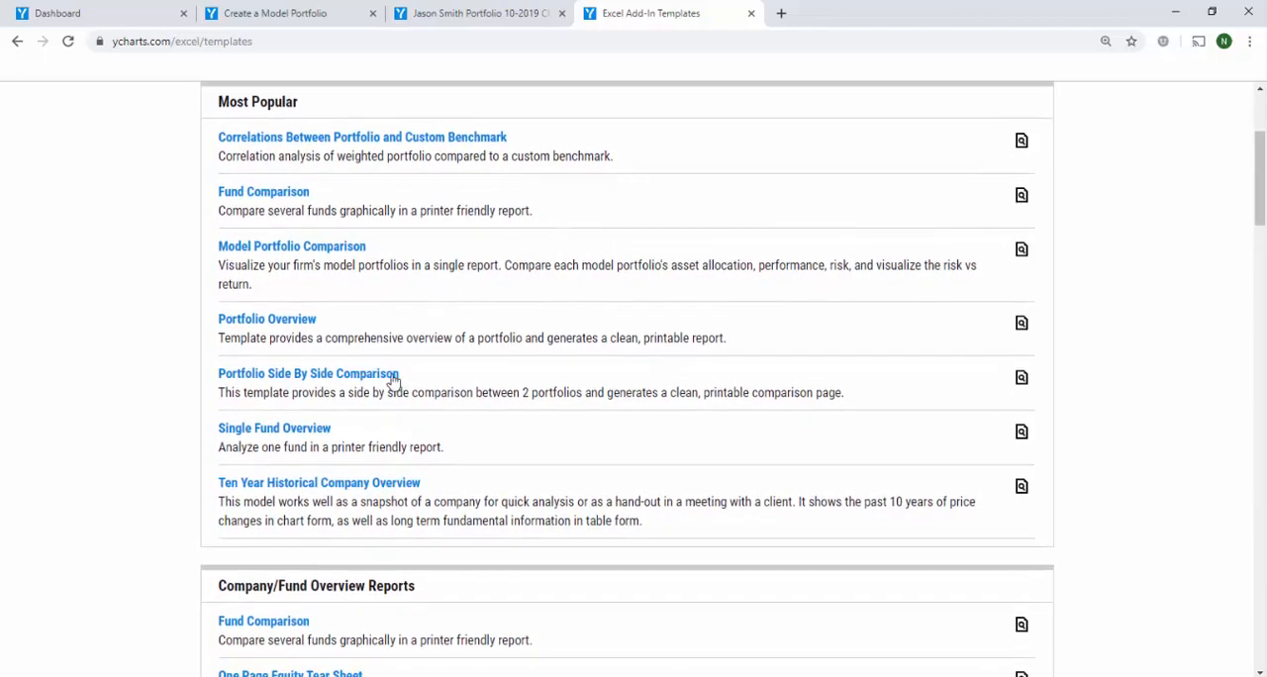
mouse_move(366, 381)
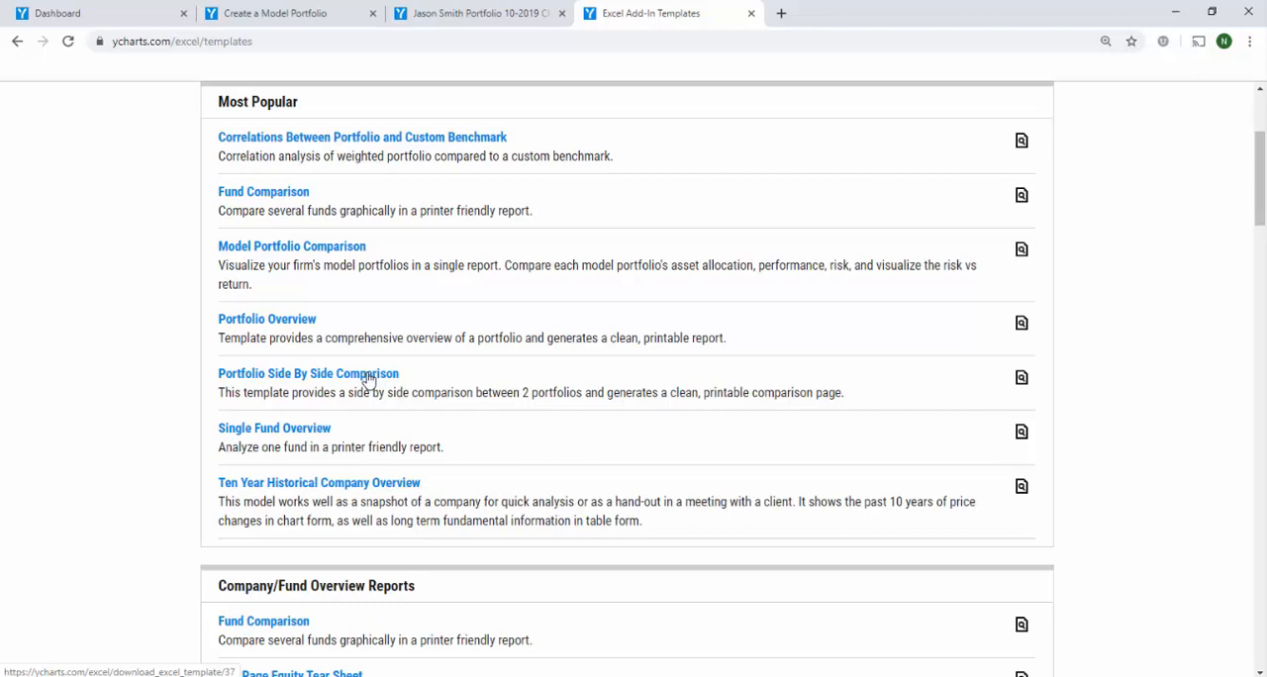
mouse_move(416, 288)
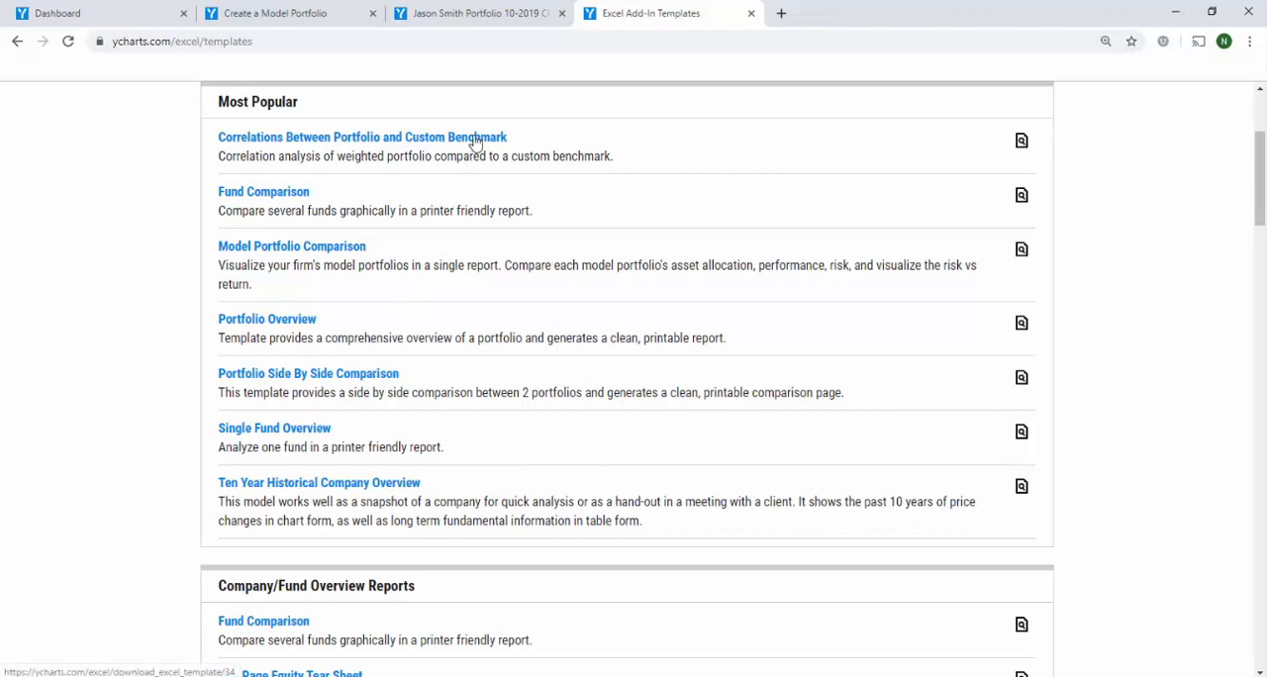
mouse_move(204, 133)
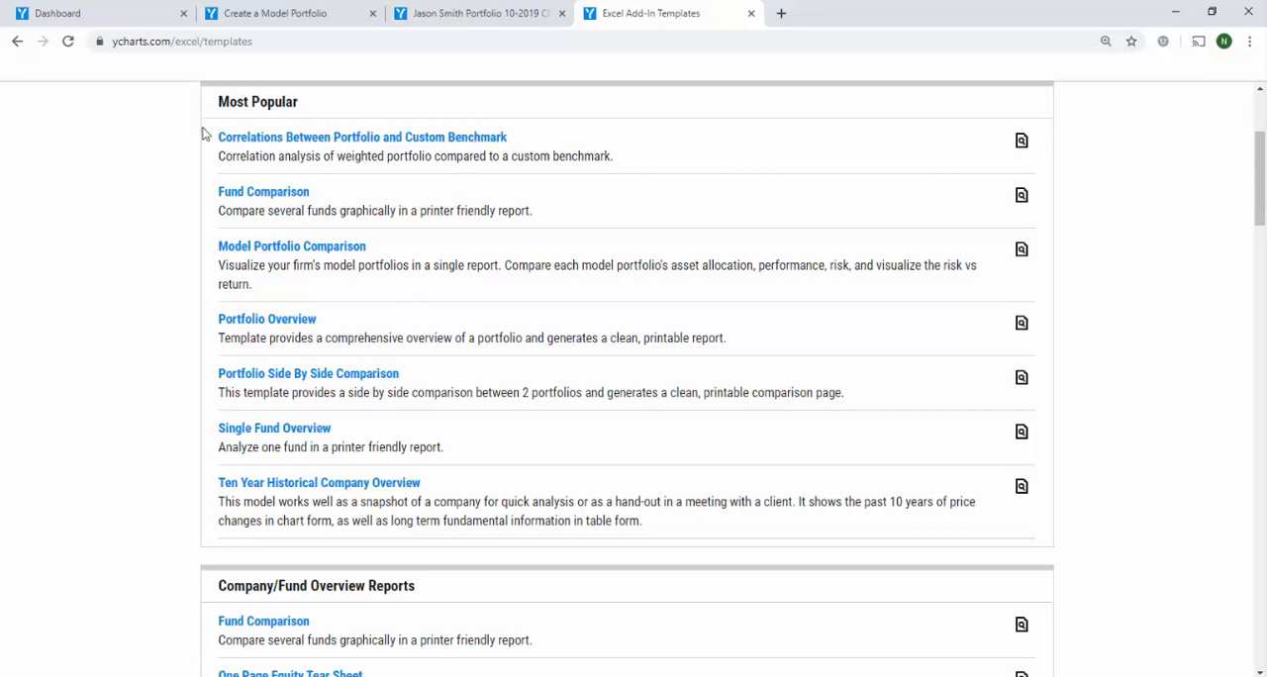
mouse_move(220, 126)
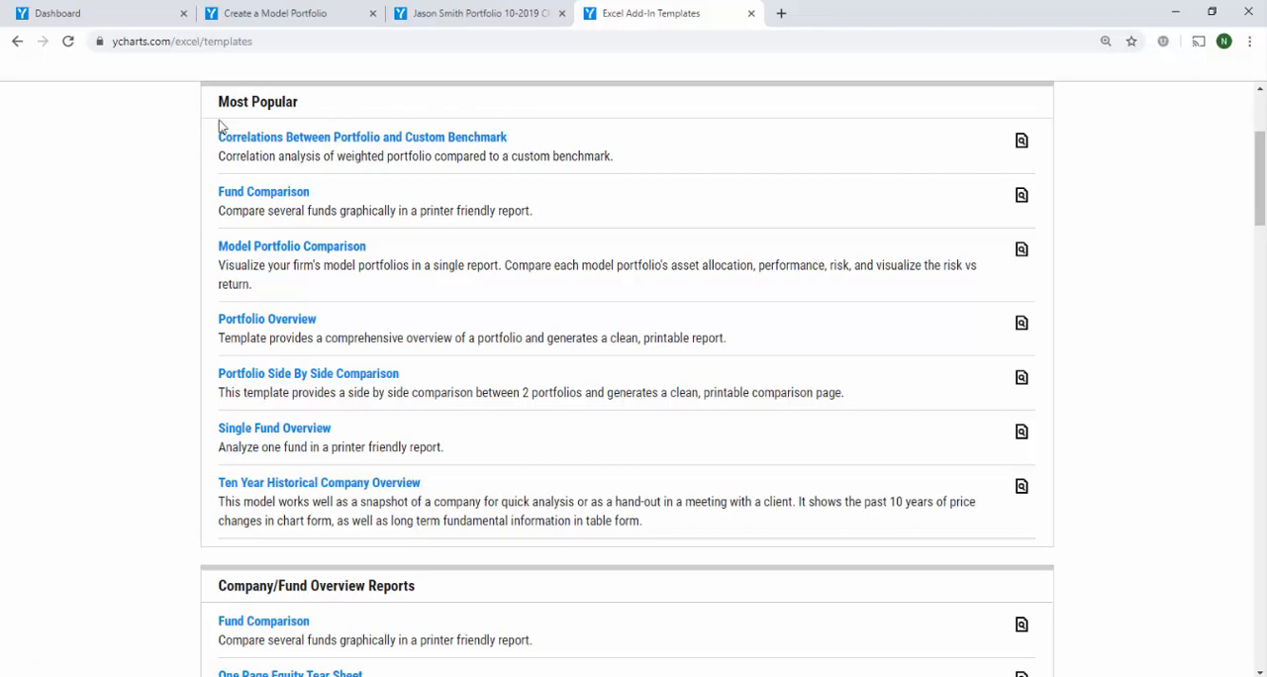
mouse_move(531, 136)
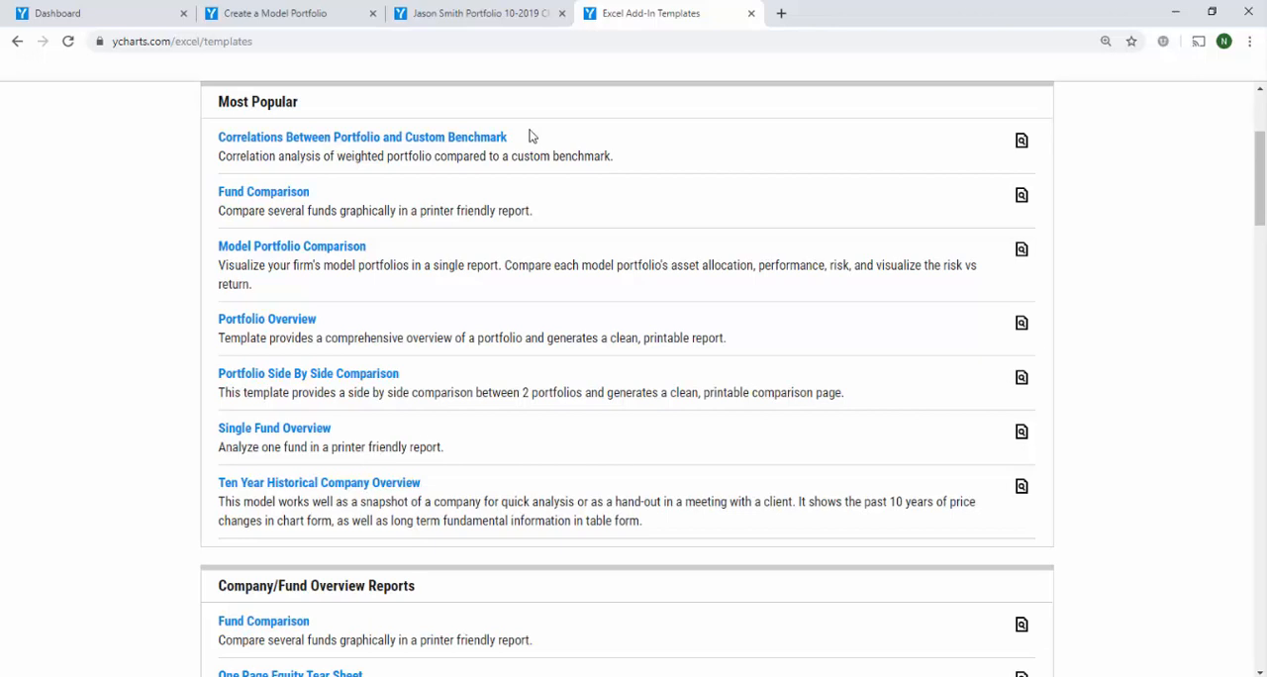
mouse_move(633, 424)
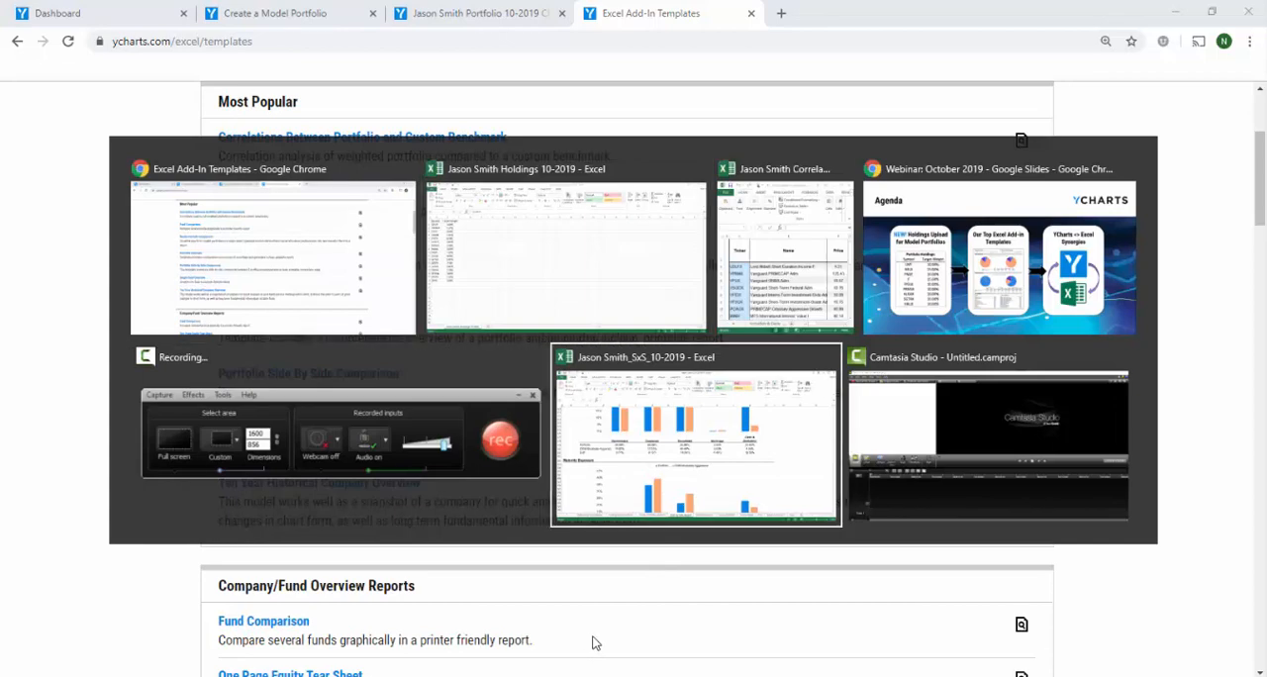
In the side-by-side workbook, inspect the Trailing Returns (INPUT) sheet and the model portfolio cell D7
click(695, 436)
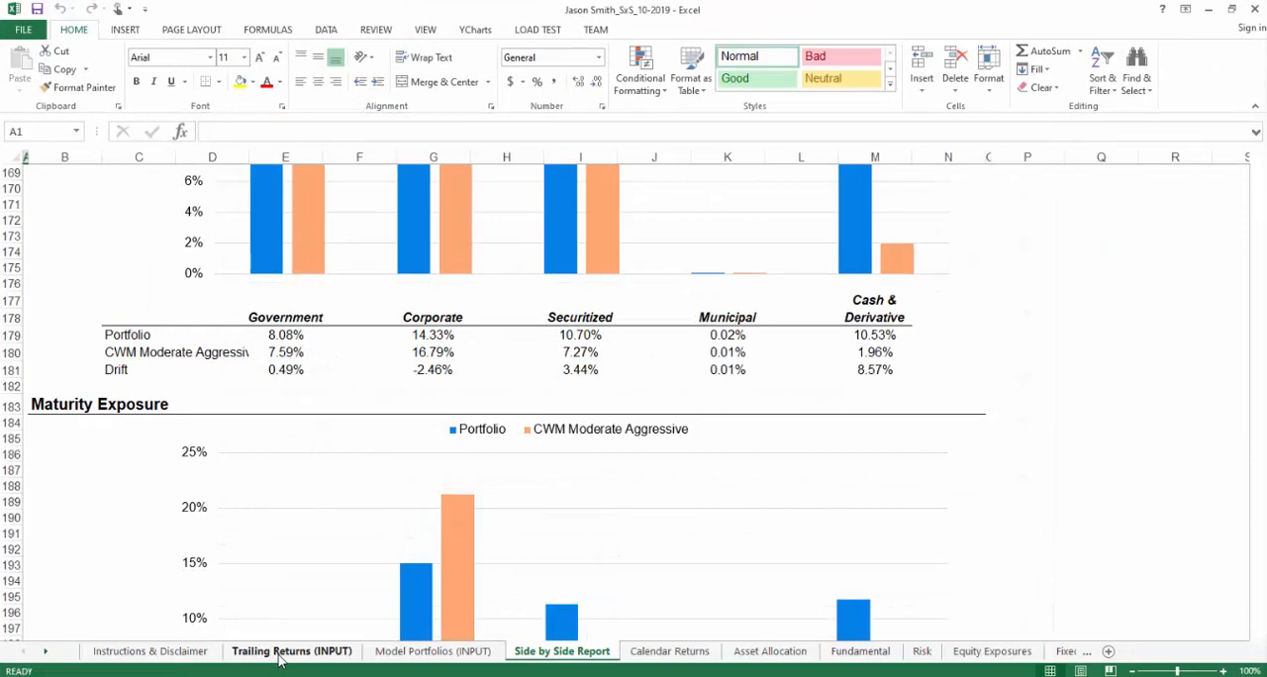
click(291, 650)
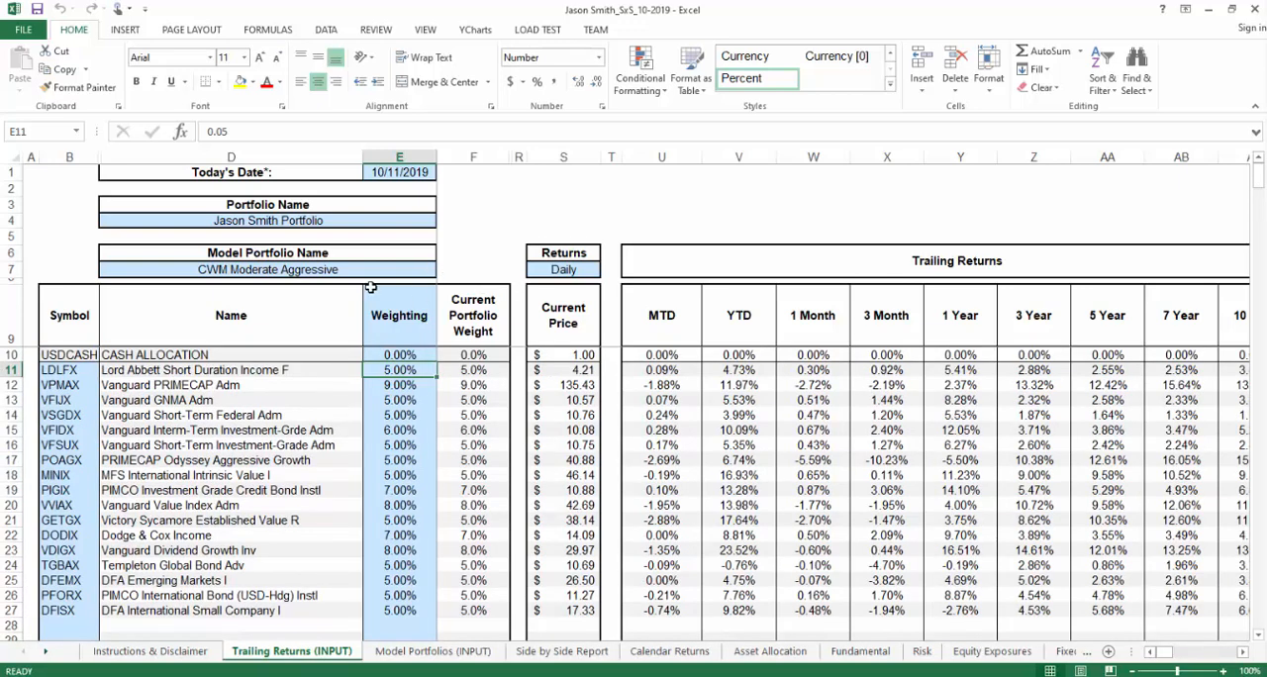
mouse_move(62, 371)
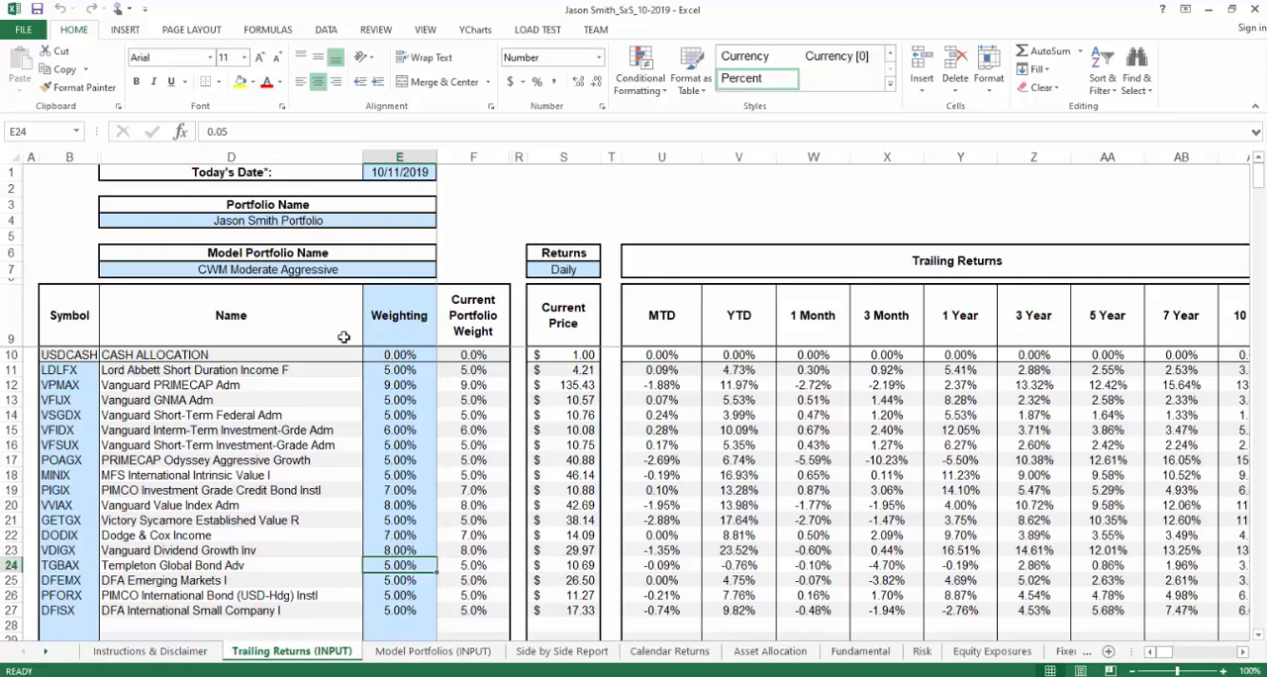
click(267, 269)
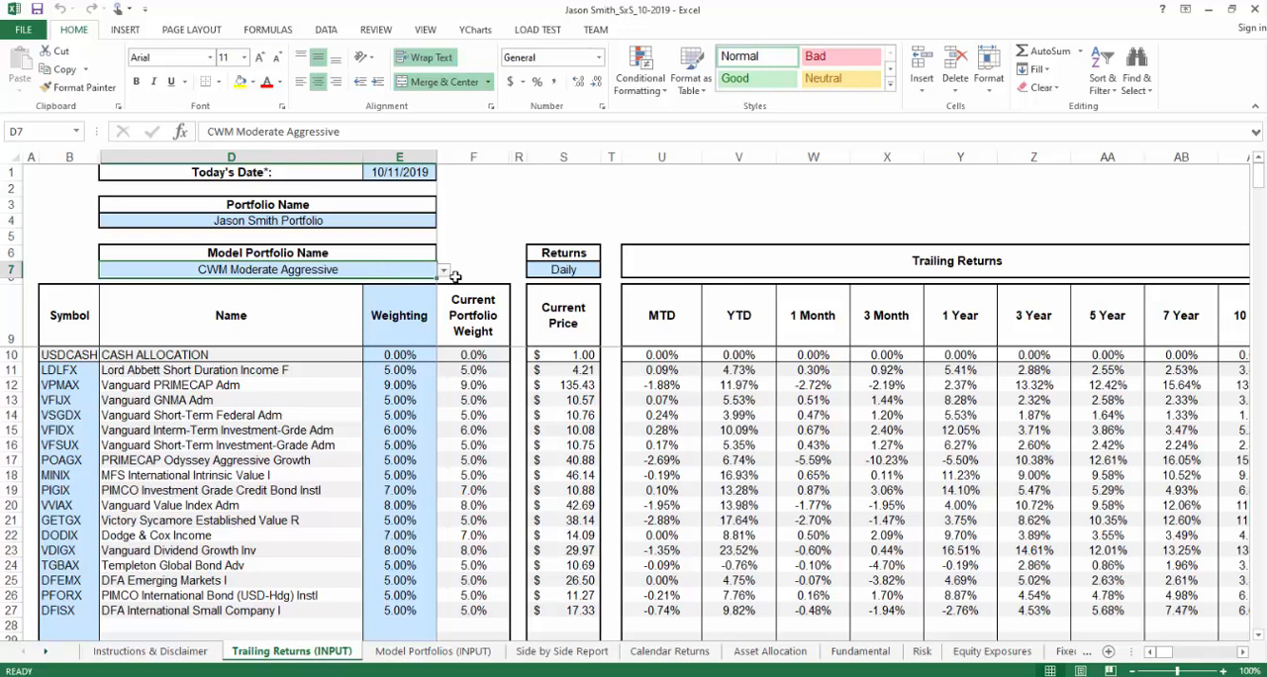
click(442, 271)
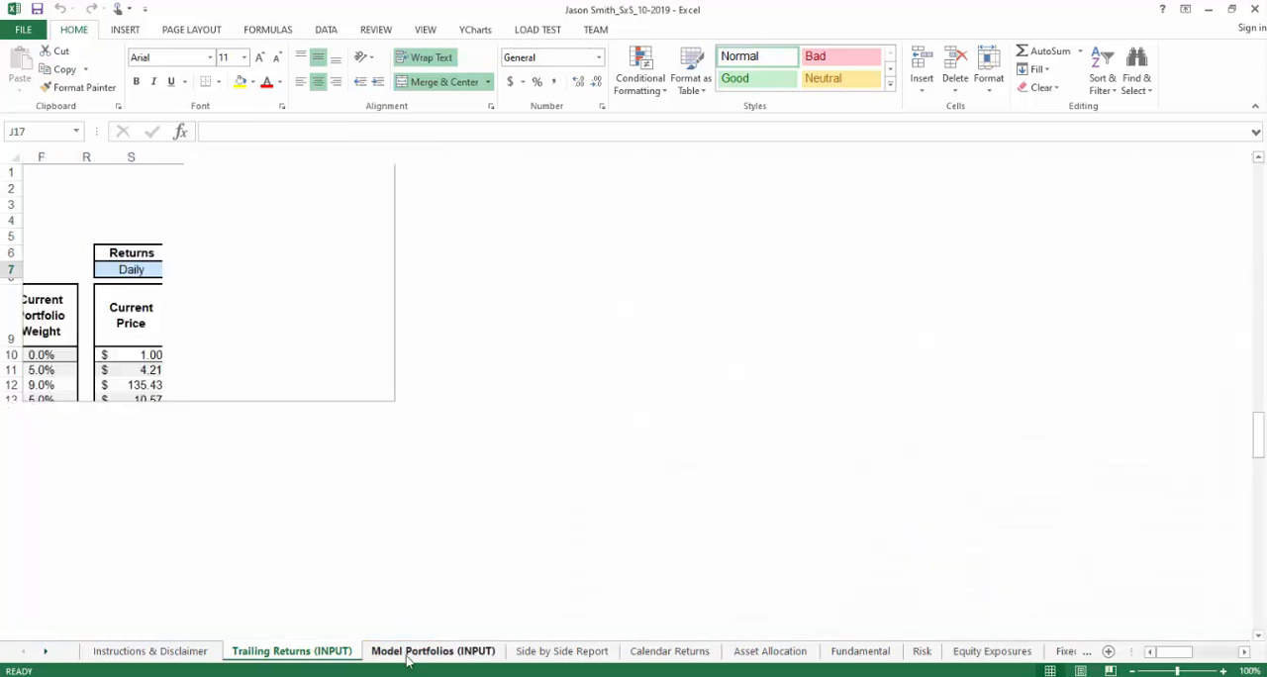
View the Model Portfolios (INPUT) sheet and scroll across the CWM model portfolios
click(432, 650)
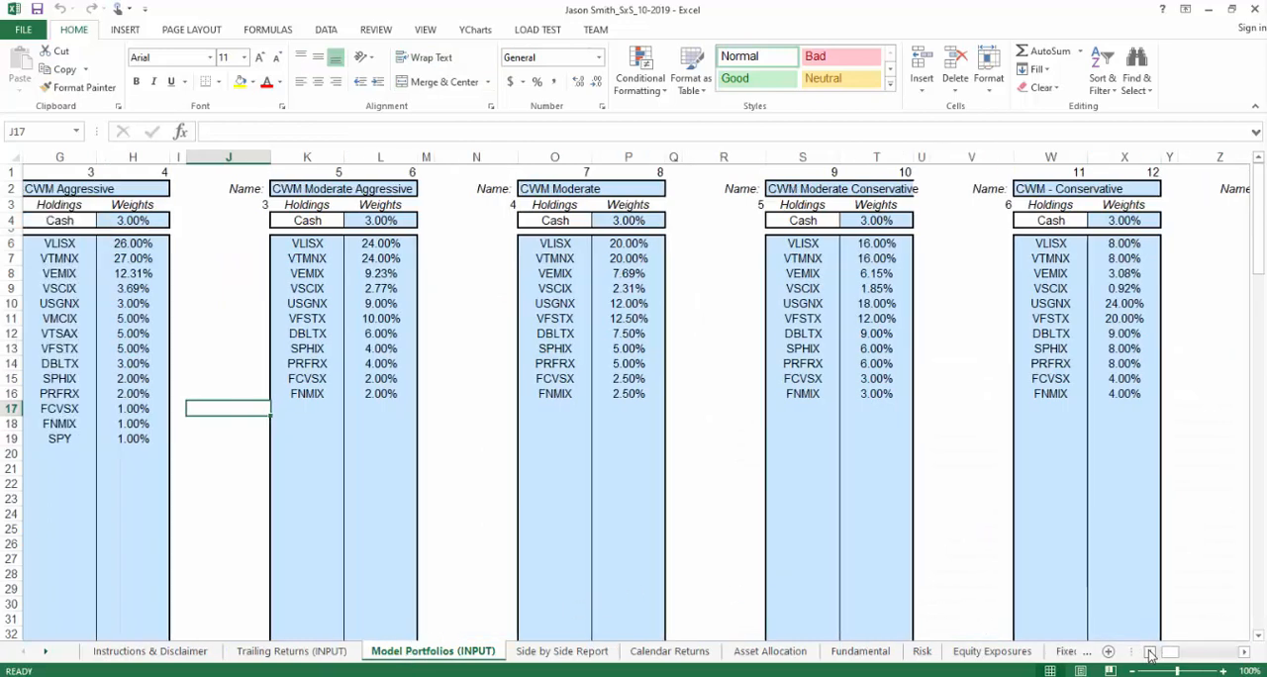
scroll(left, 3)
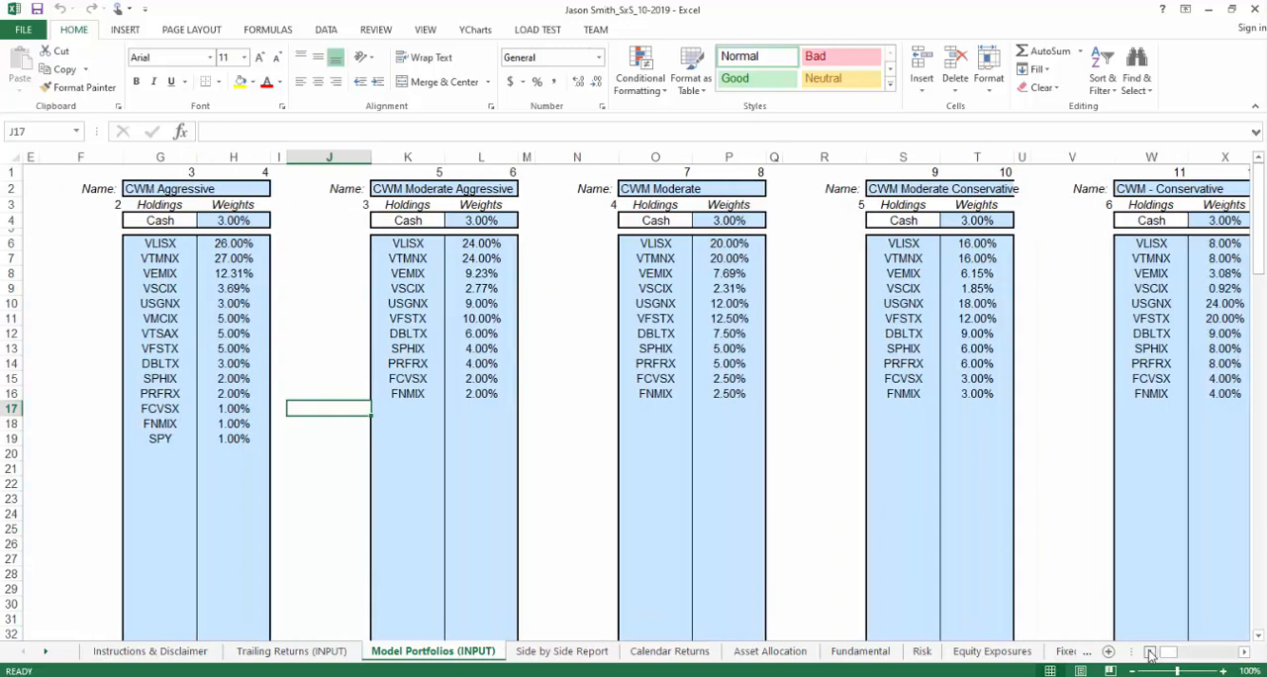
scroll(right, 3)
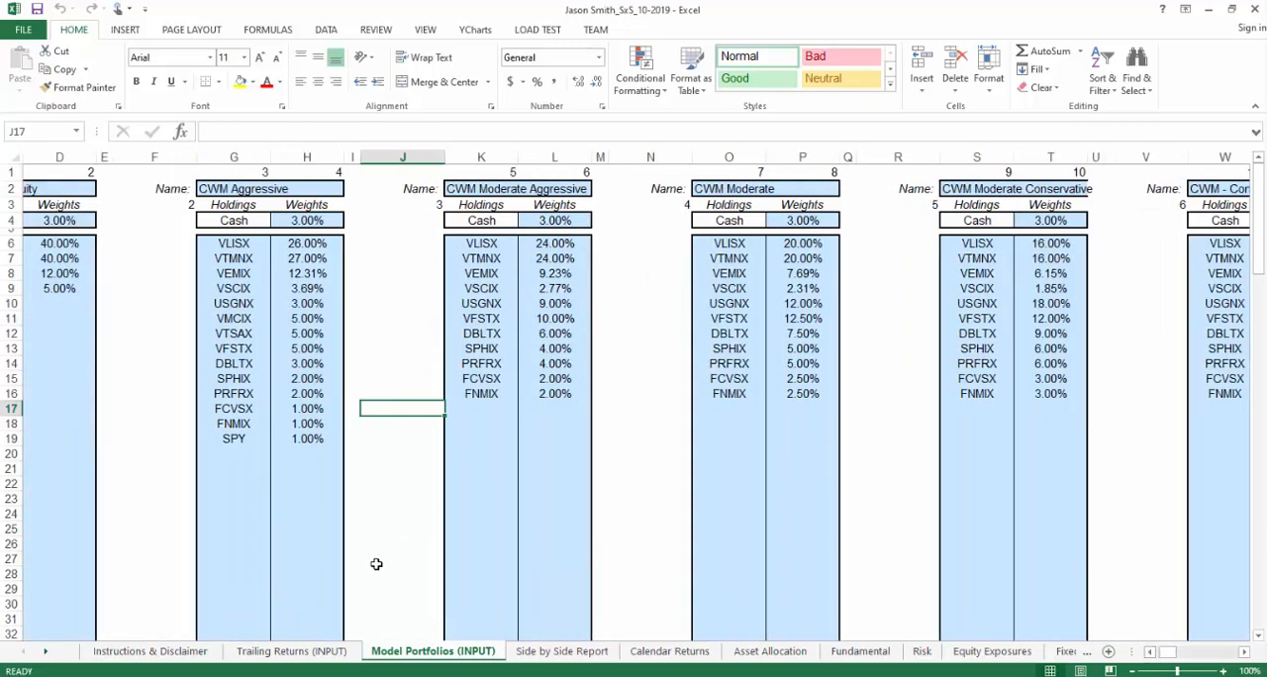
Scroll the Trailing Returns (INPUT) sheet down to the SPY/AGG/ACWI benchmark data
click(291, 650)
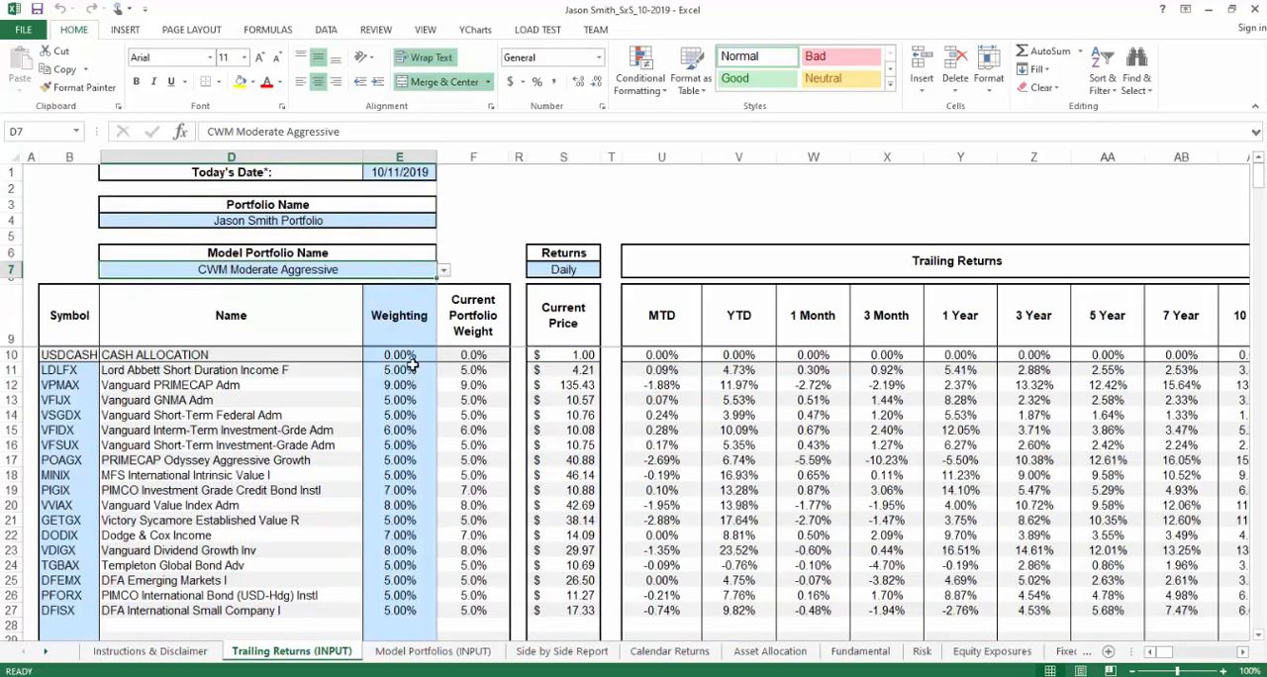
scroll(down, 3)
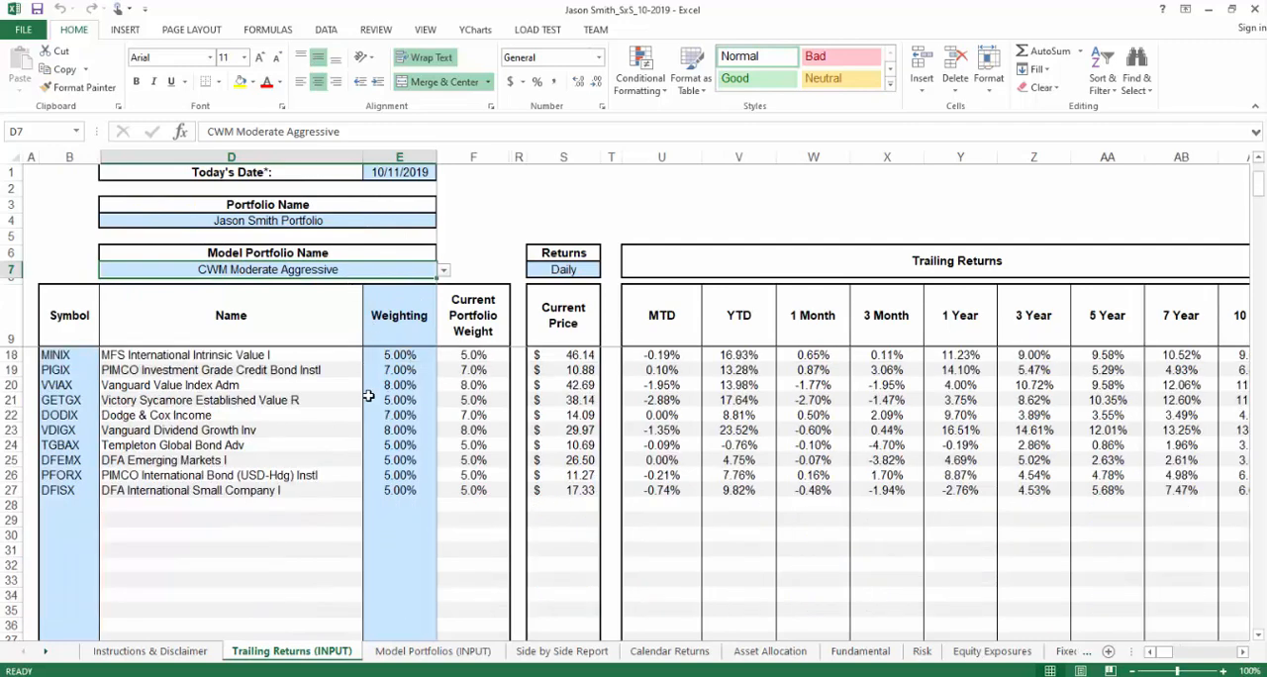
scroll(down, 3)
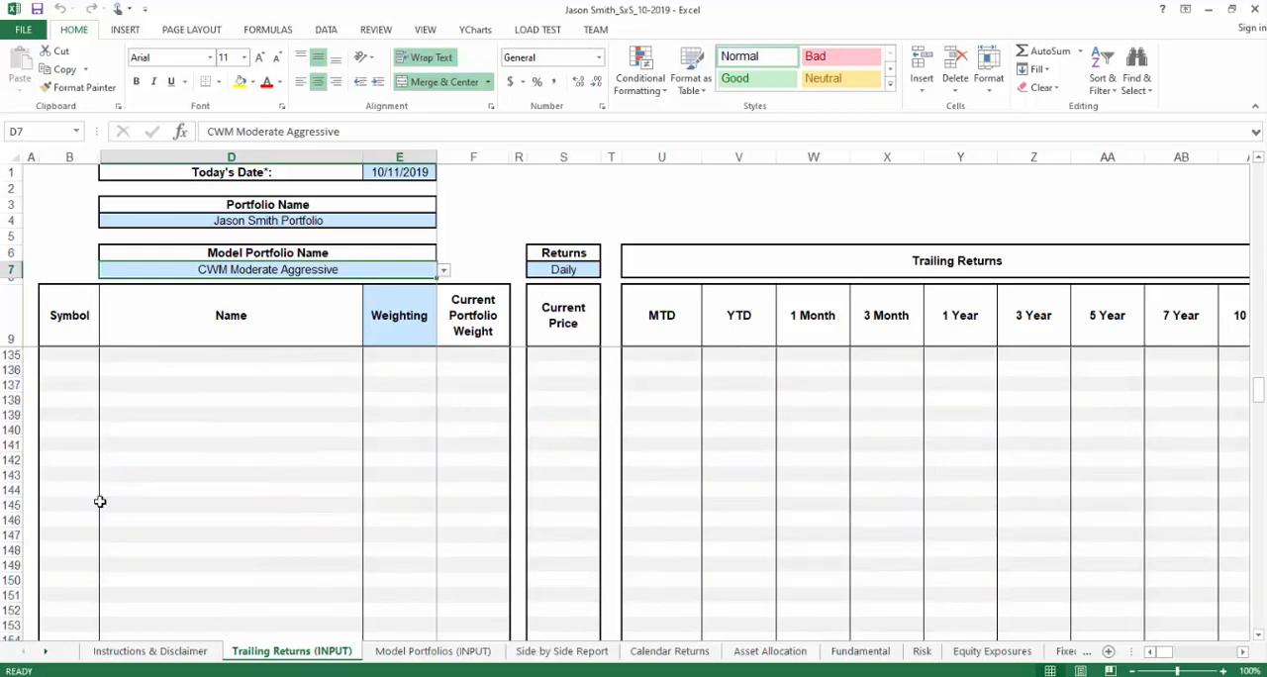
scroll(down, 3)
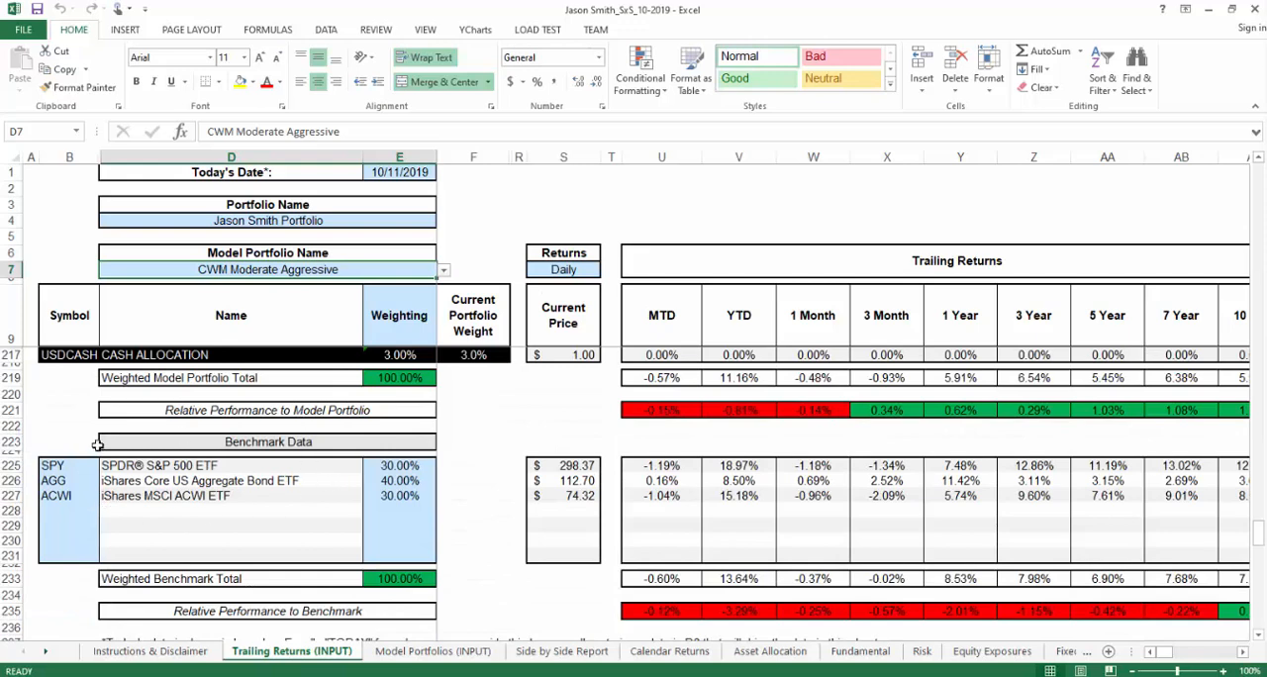
mouse_move(129, 532)
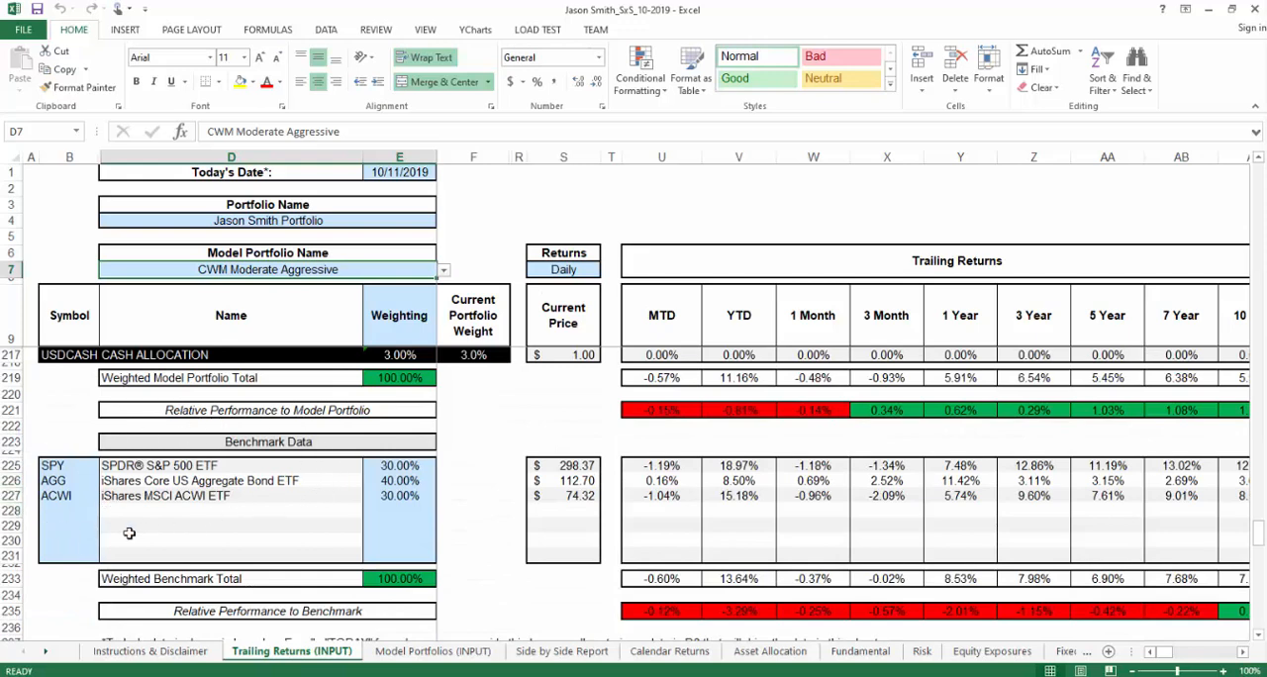
mouse_move(170, 496)
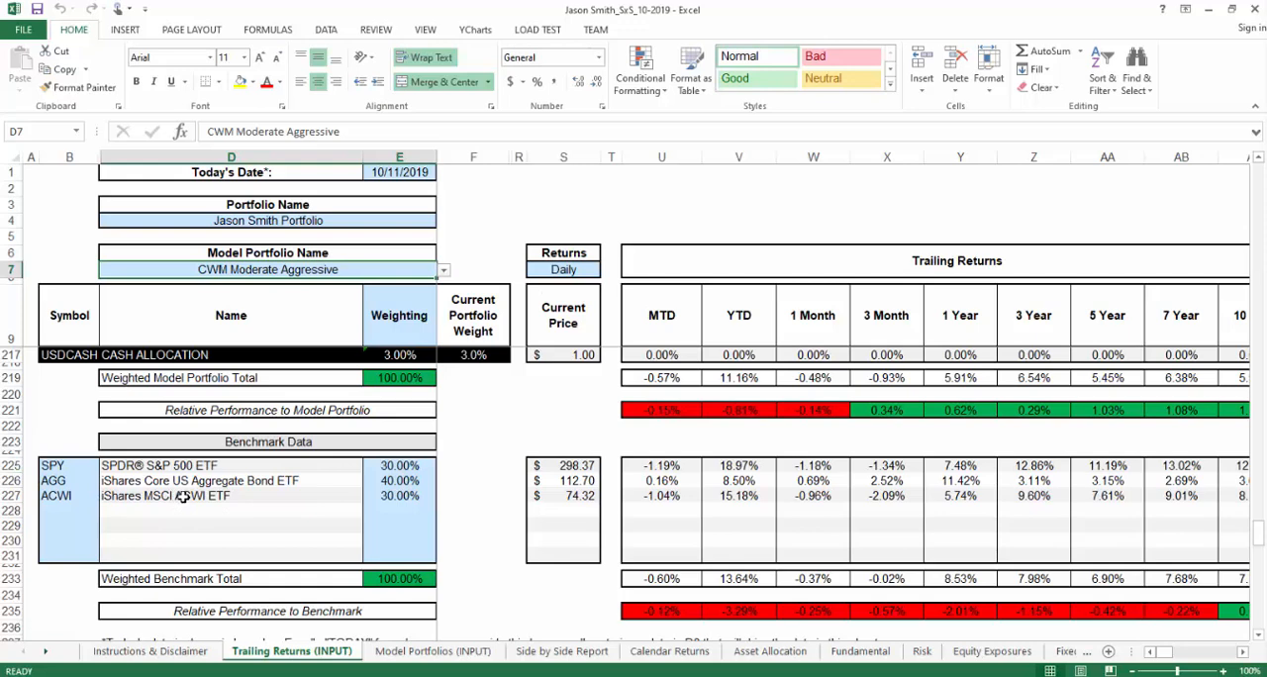
mouse_move(186, 495)
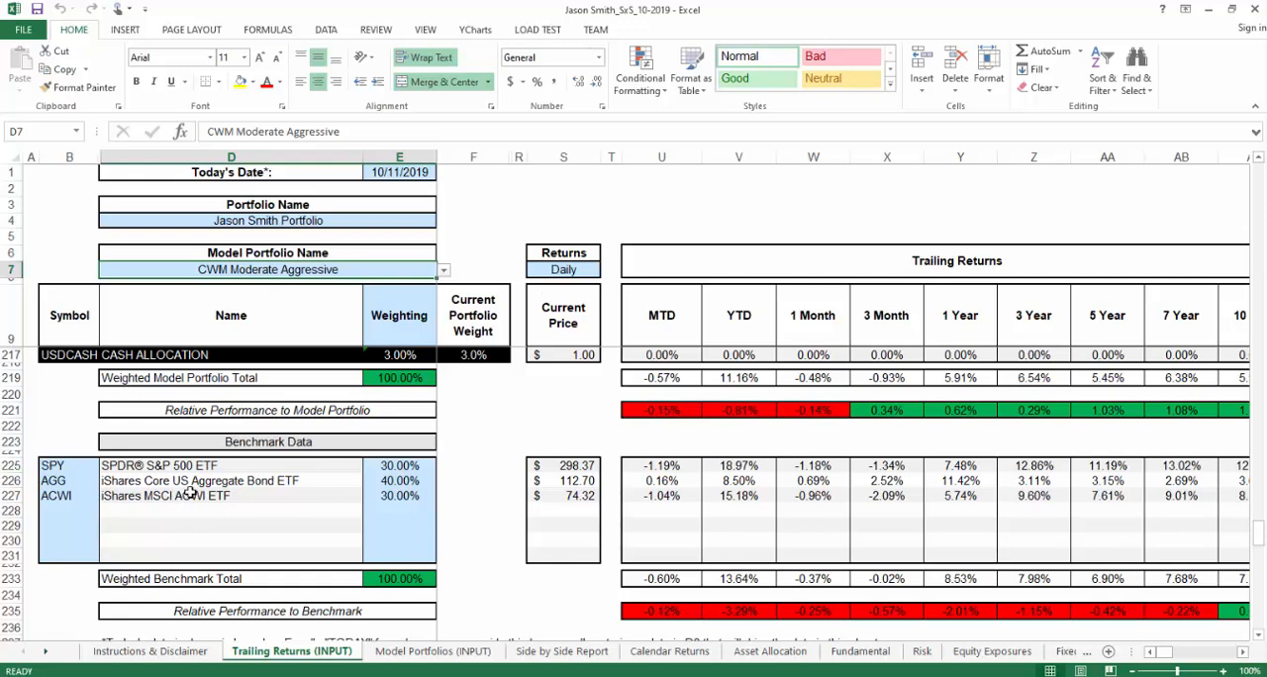
mouse_move(339, 511)
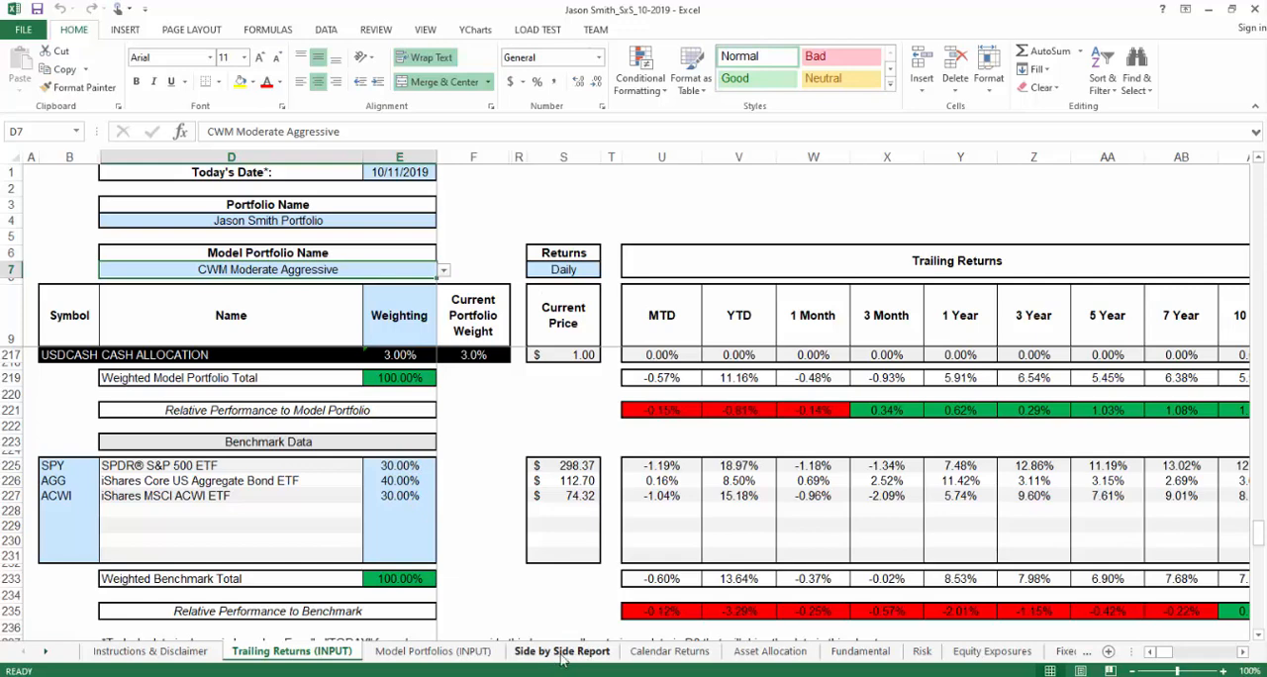
mouse_move(564, 658)
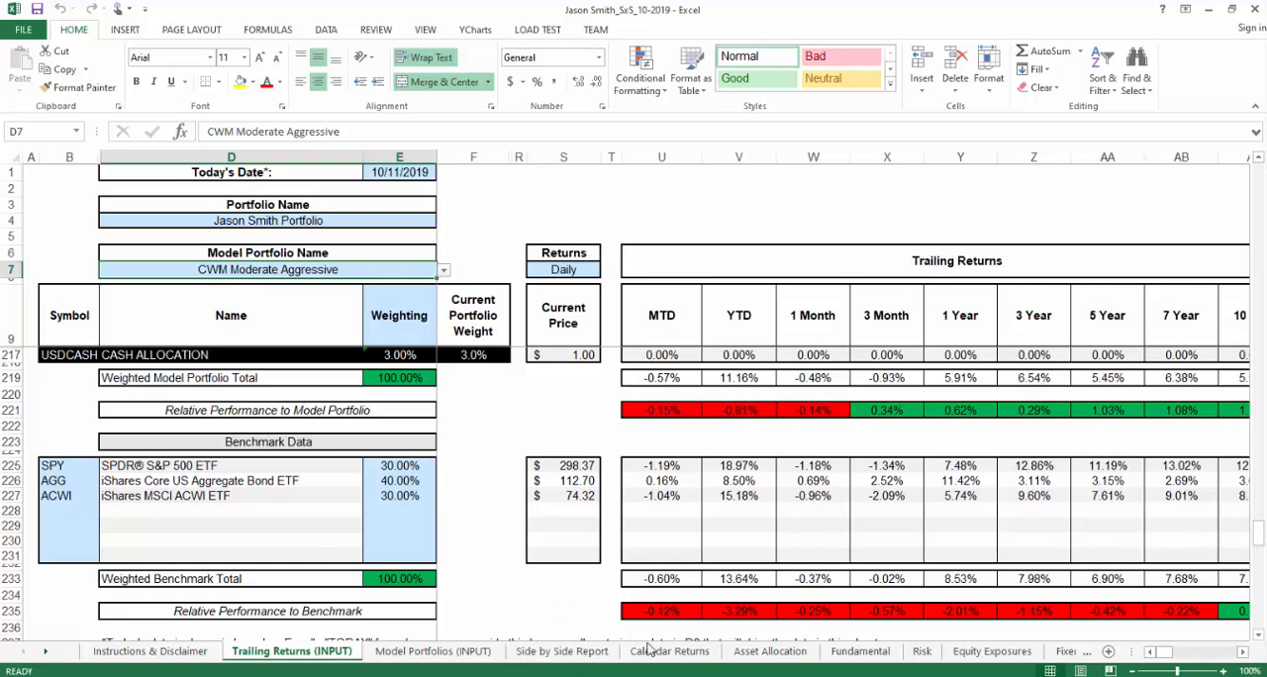
Browse the Calendar Returns, Asset Allocation and Fundamental sheets, ending on the Risk sheet
click(670, 651)
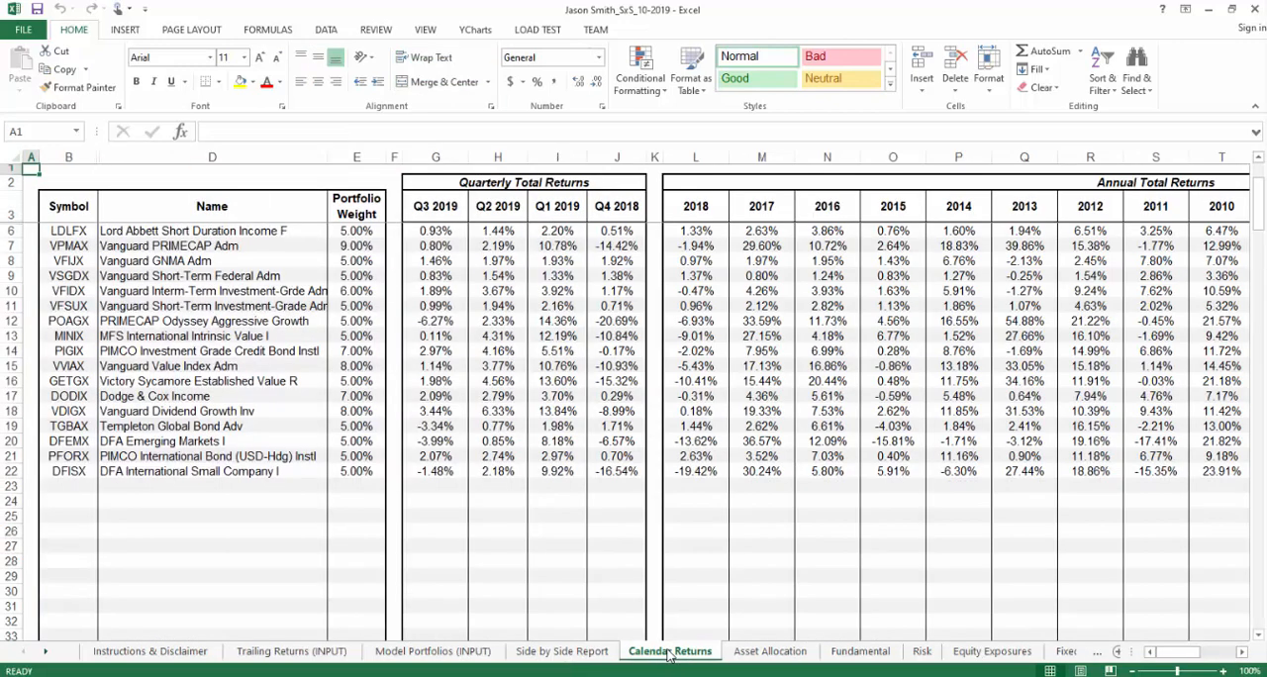
mouse_move(770, 651)
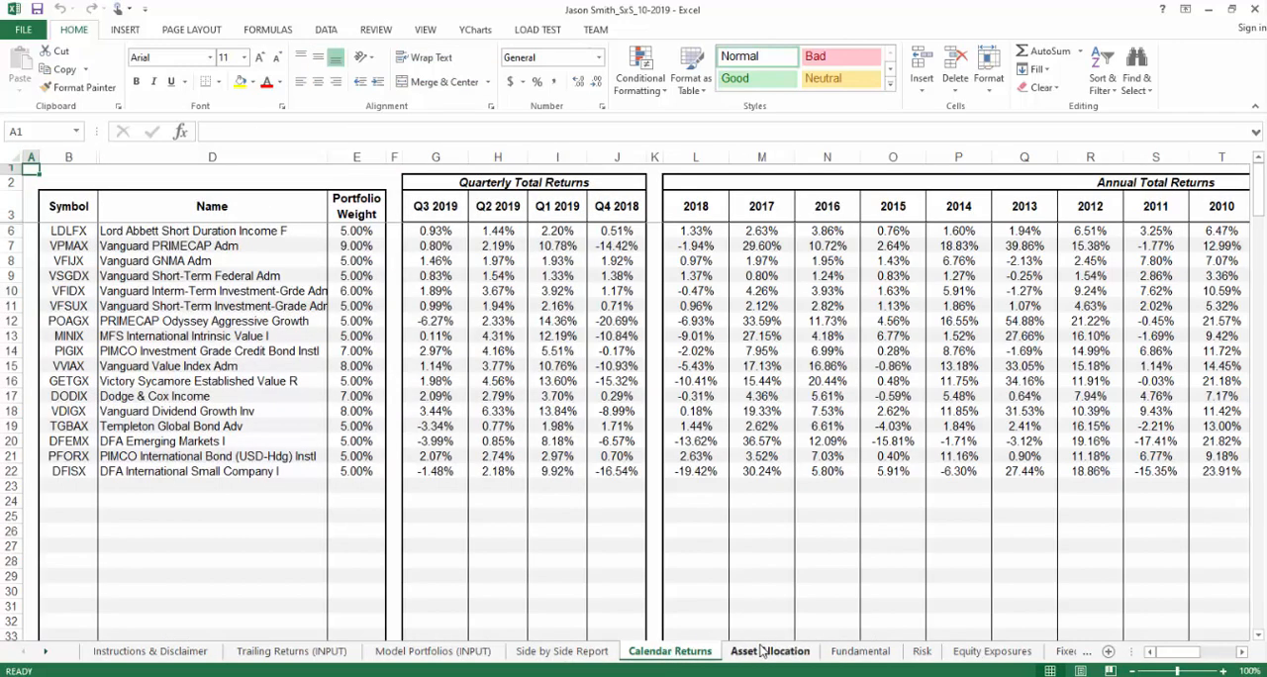
click(770, 652)
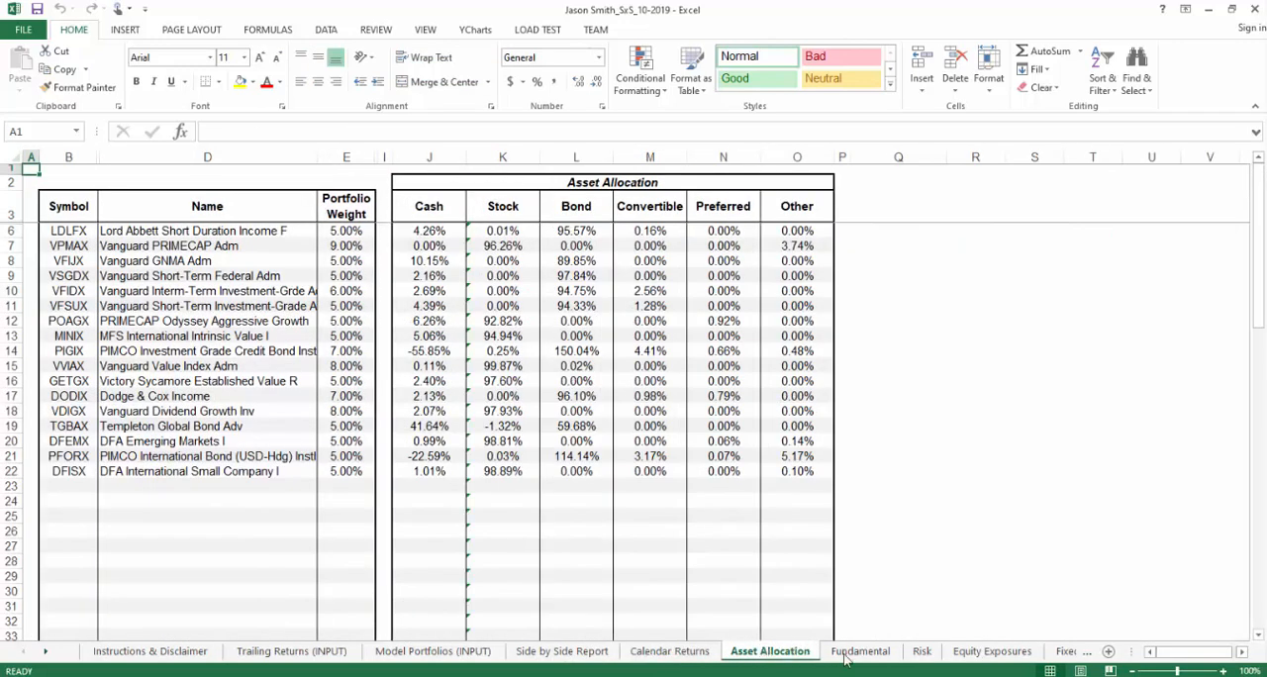
click(859, 650)
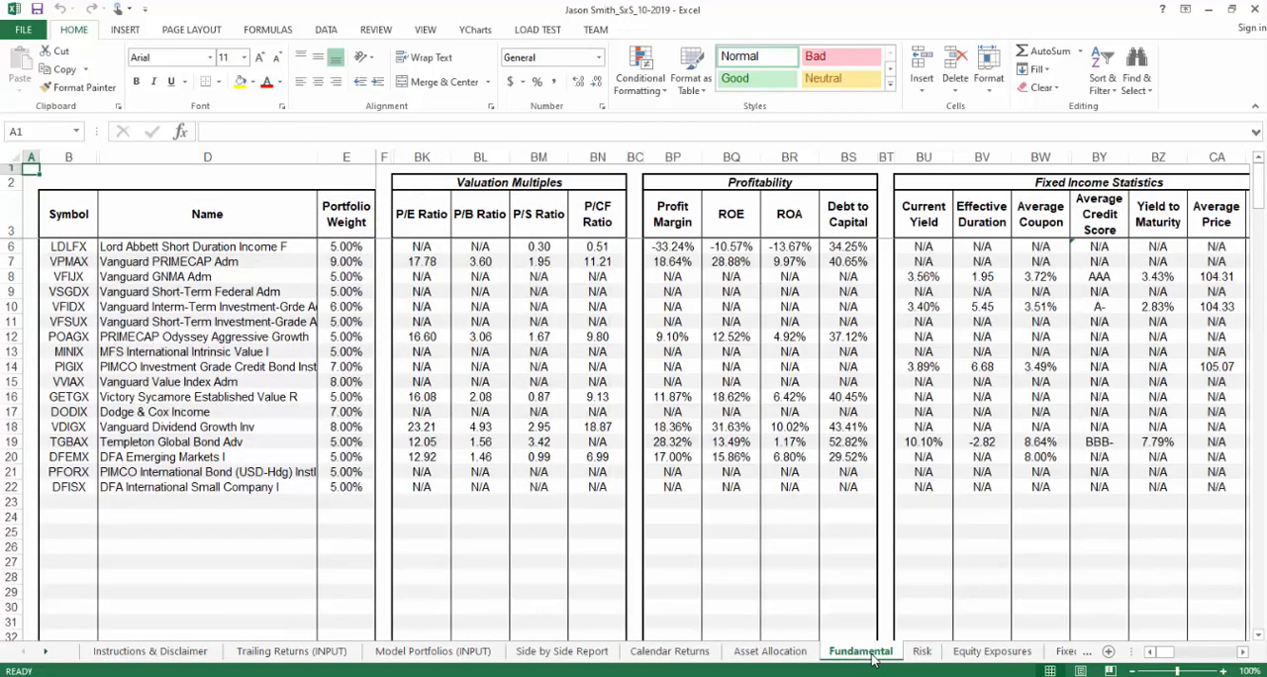
mouse_move(899, 650)
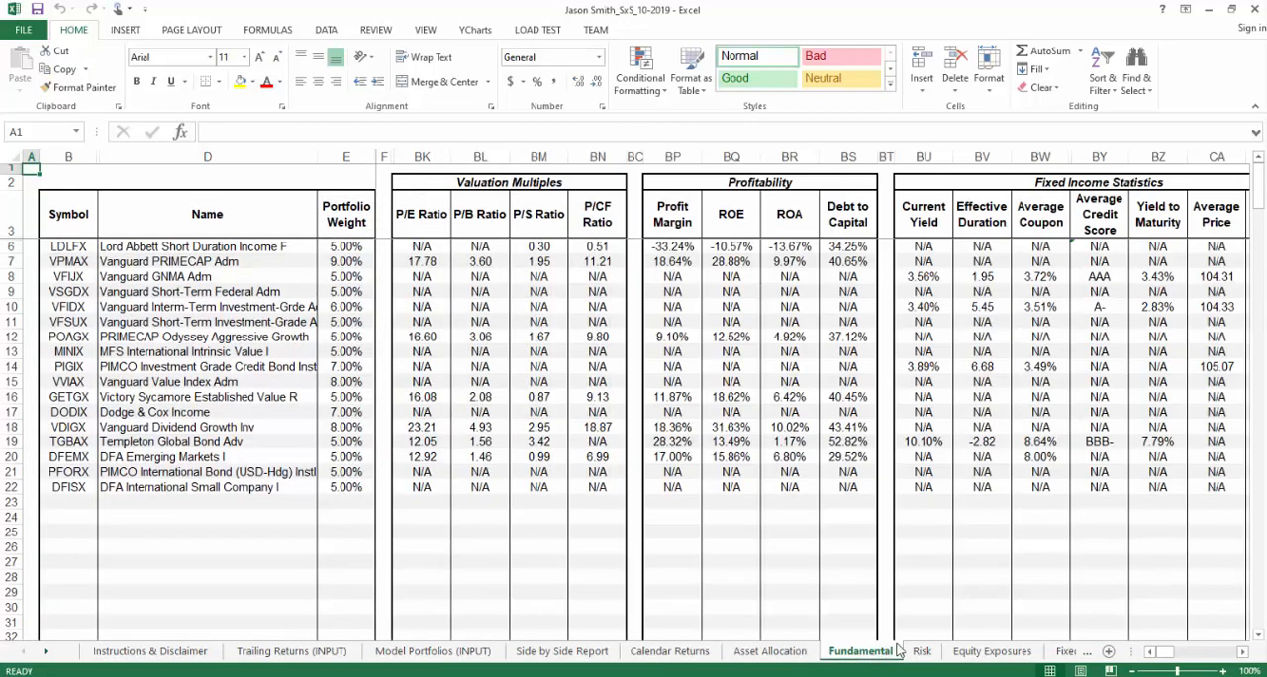
click(920, 651)
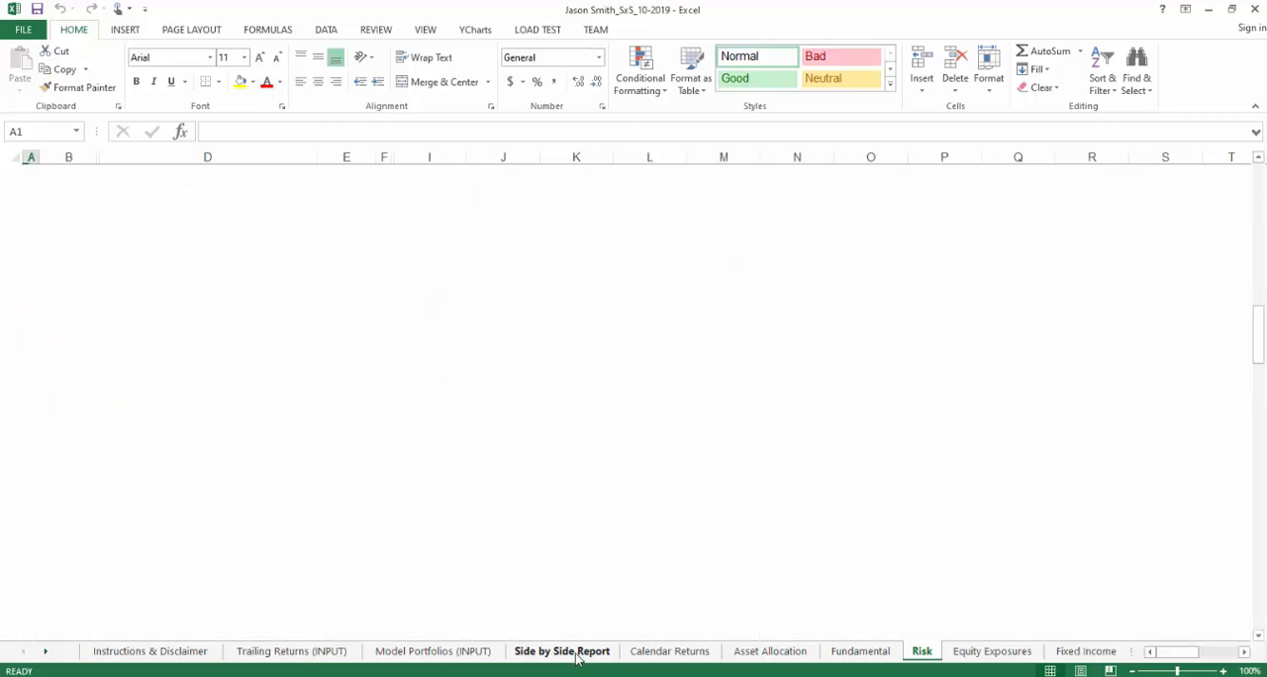
click(561, 650)
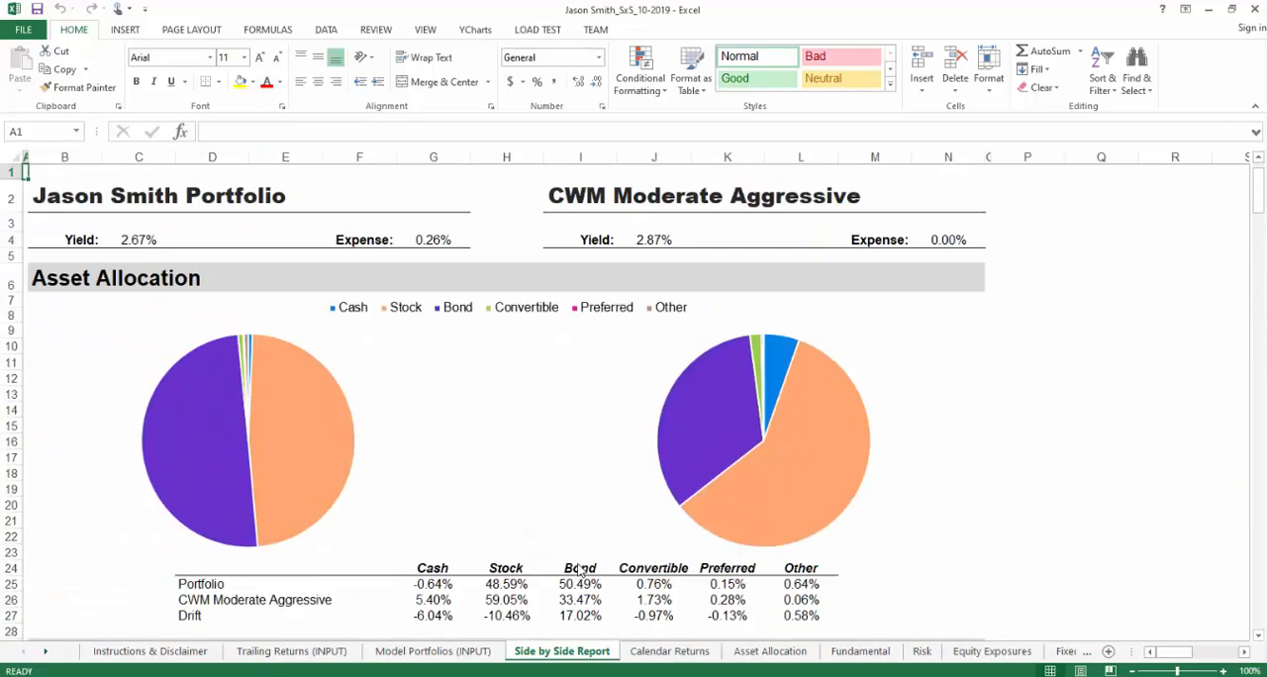
mouse_move(902, 327)
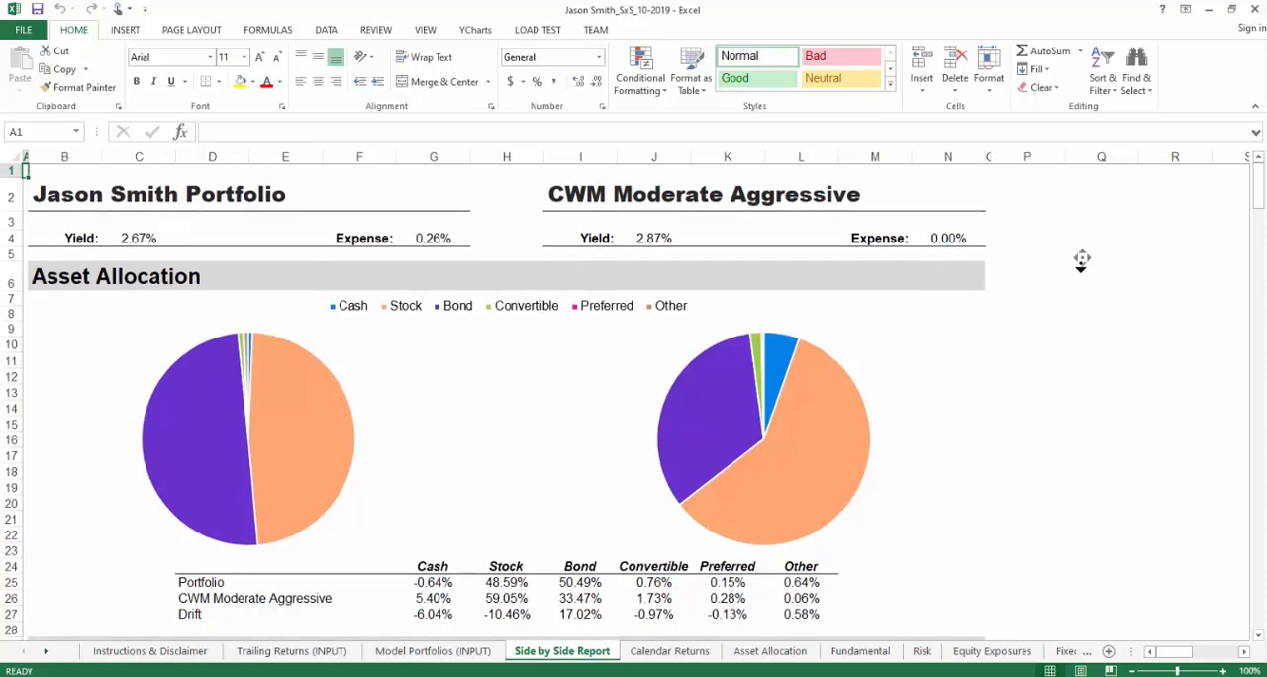
scroll(down, 3)
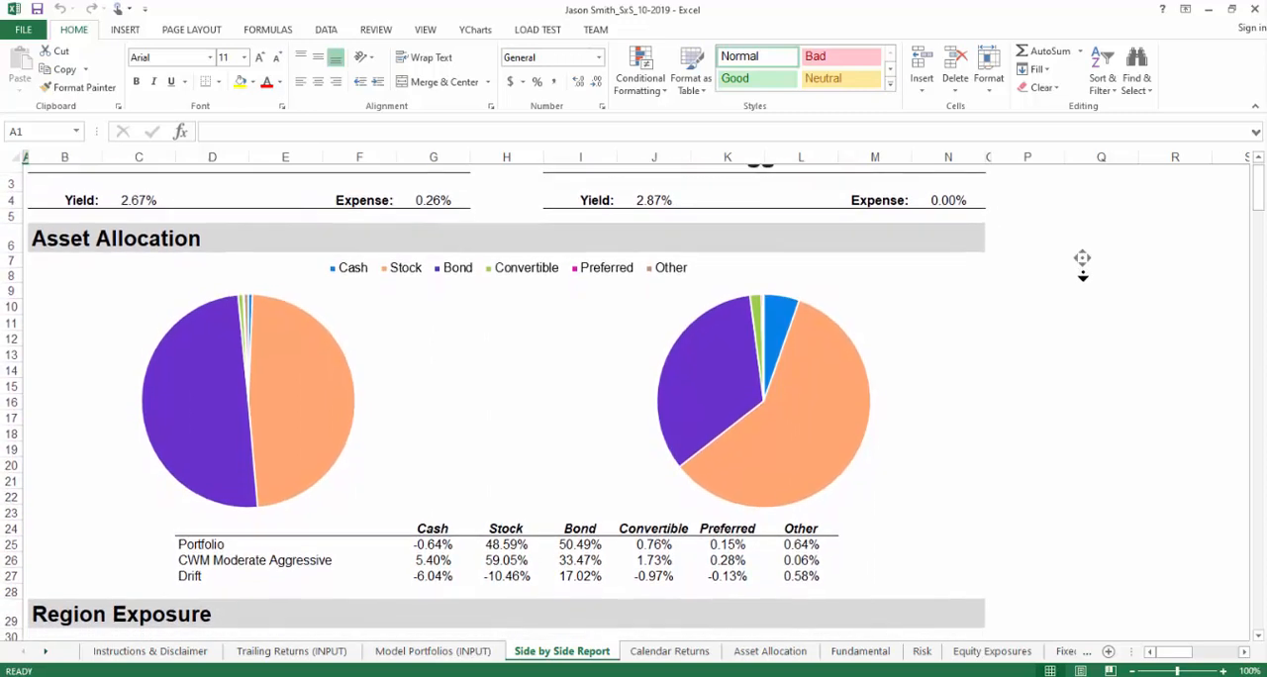
scroll(down, 3)
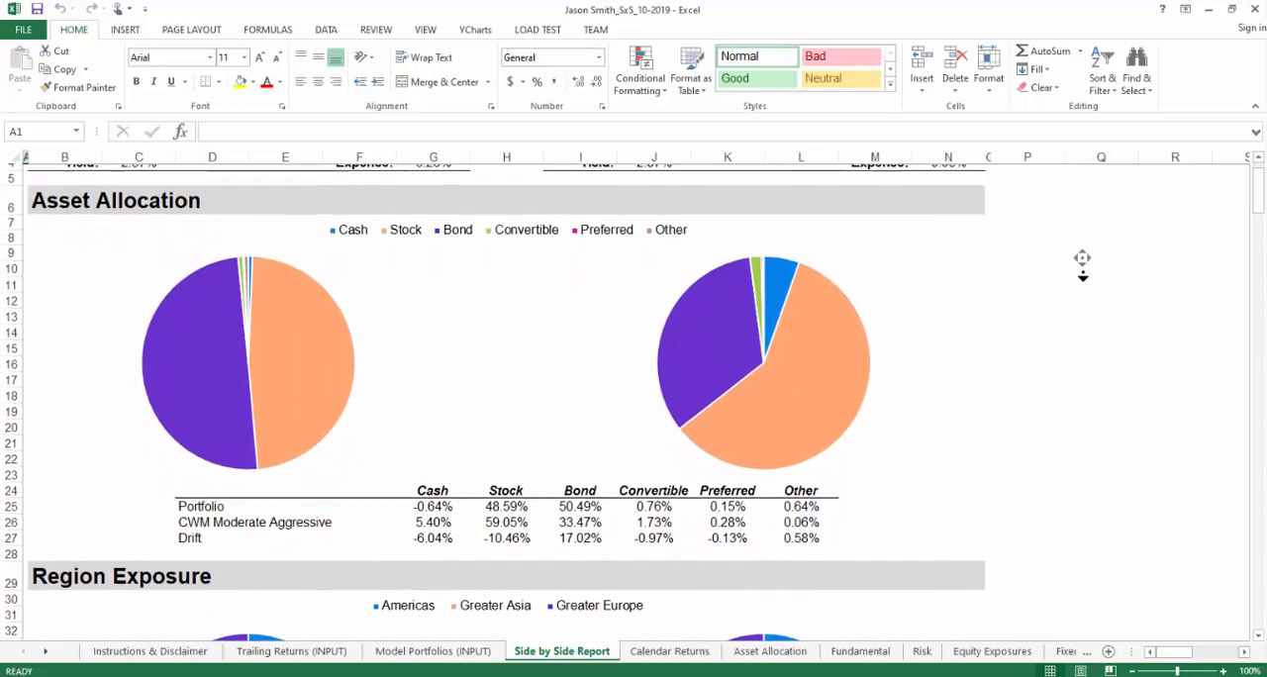
scroll(down, 3)
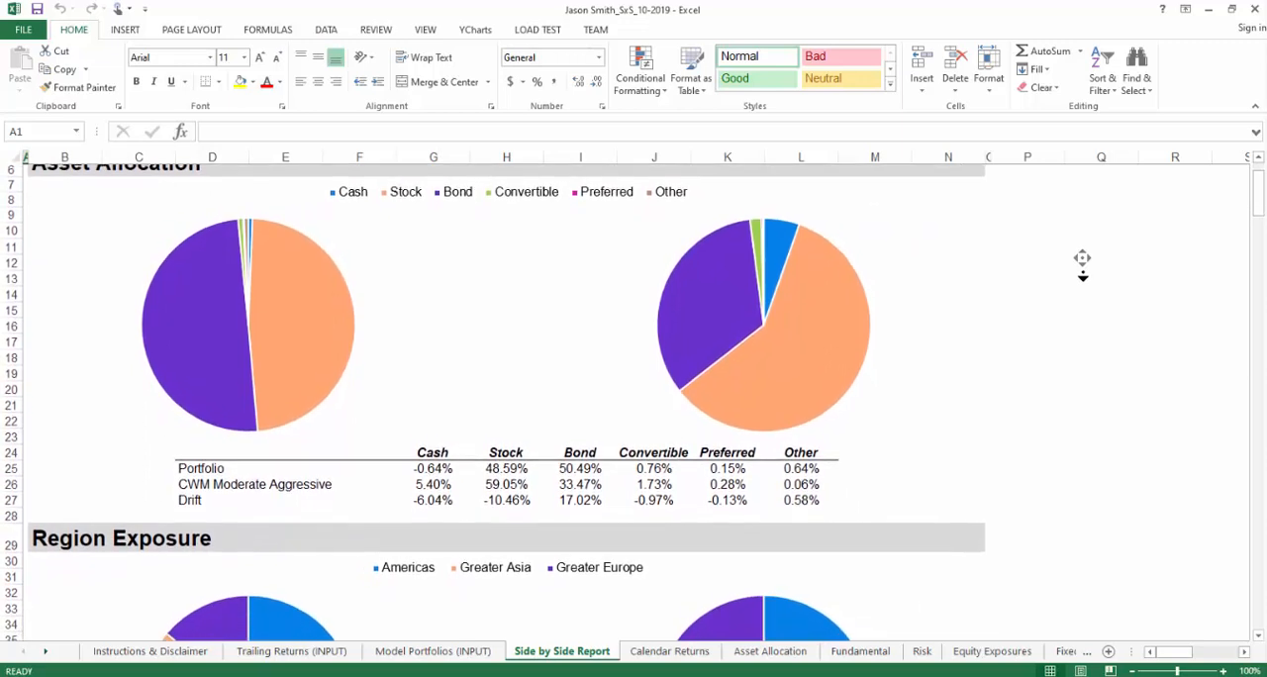
scroll(down, 3)
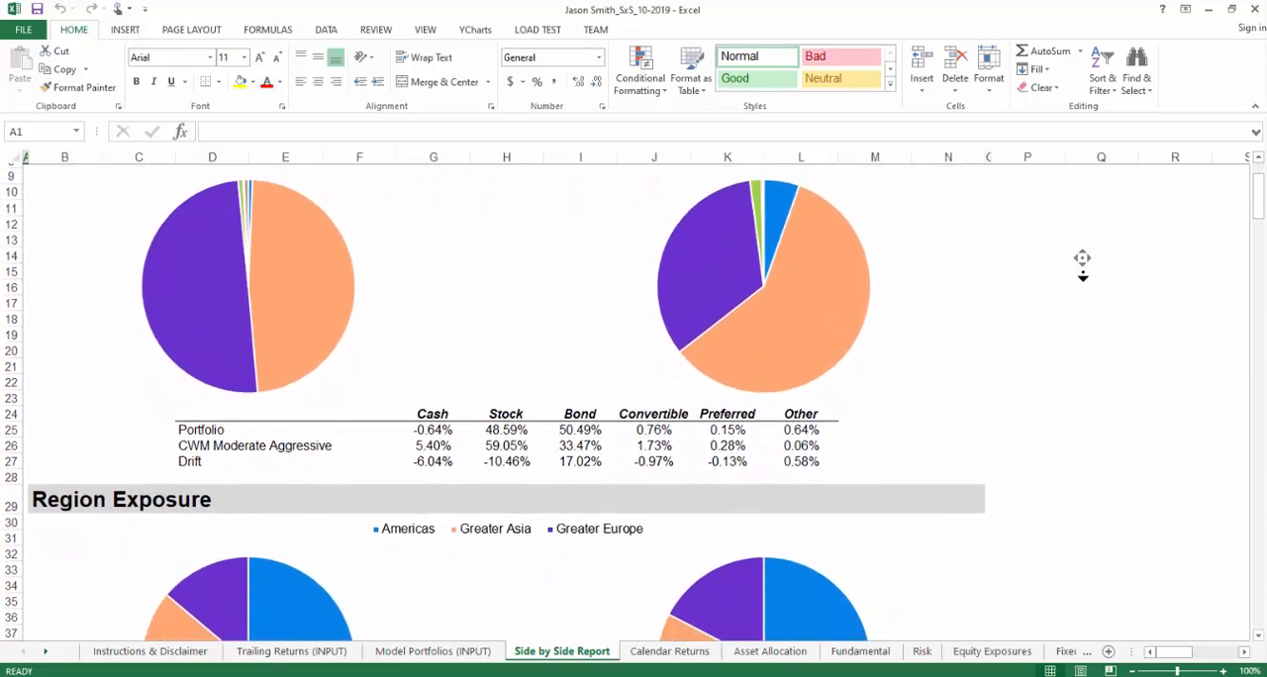
scroll(down, 3)
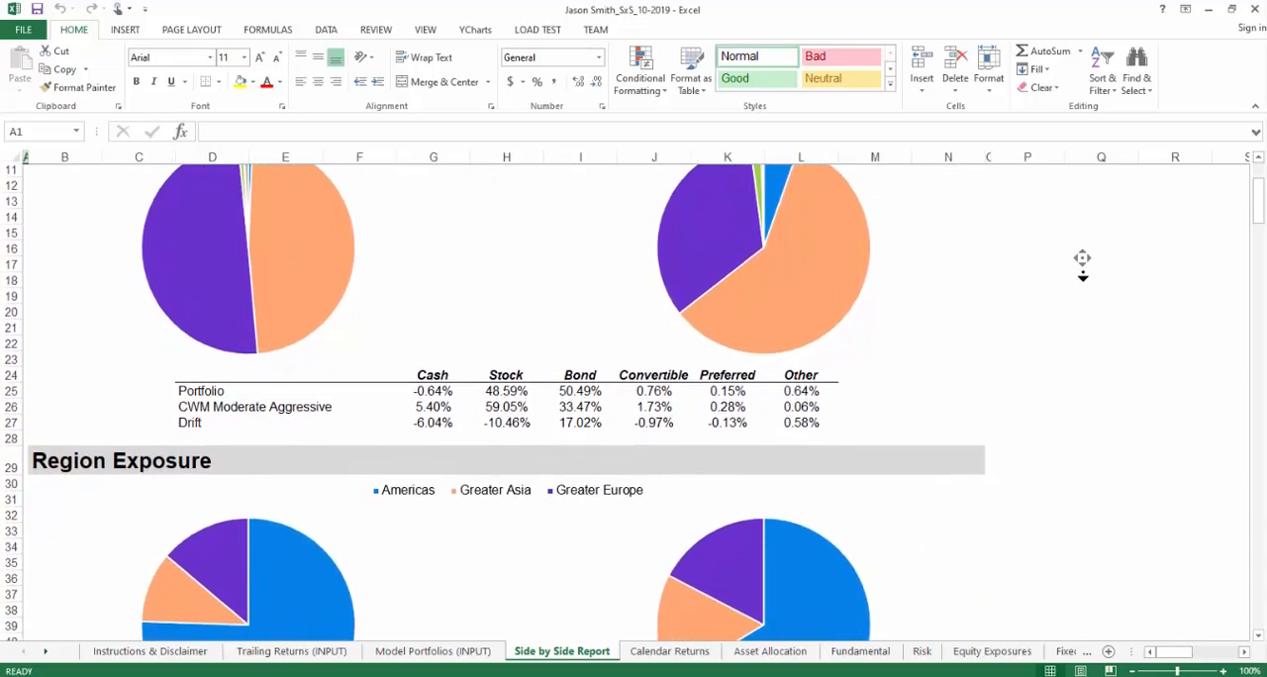
scroll(down, 3)
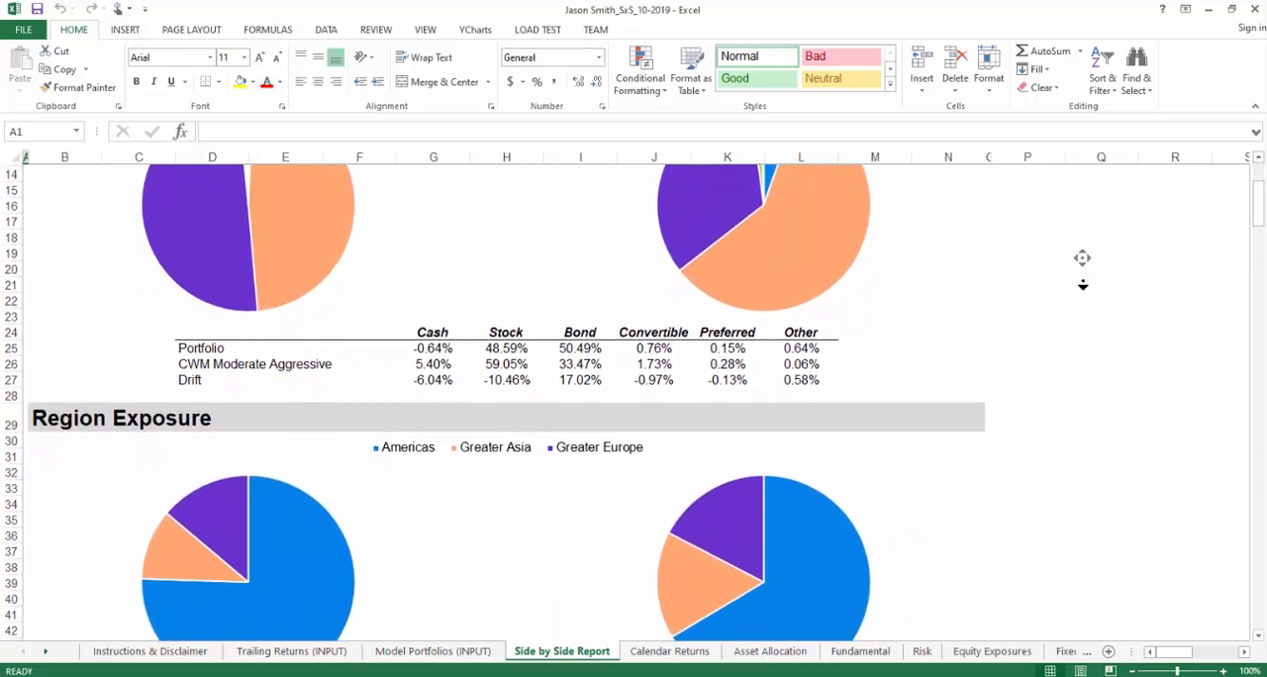
scroll(down, 3)
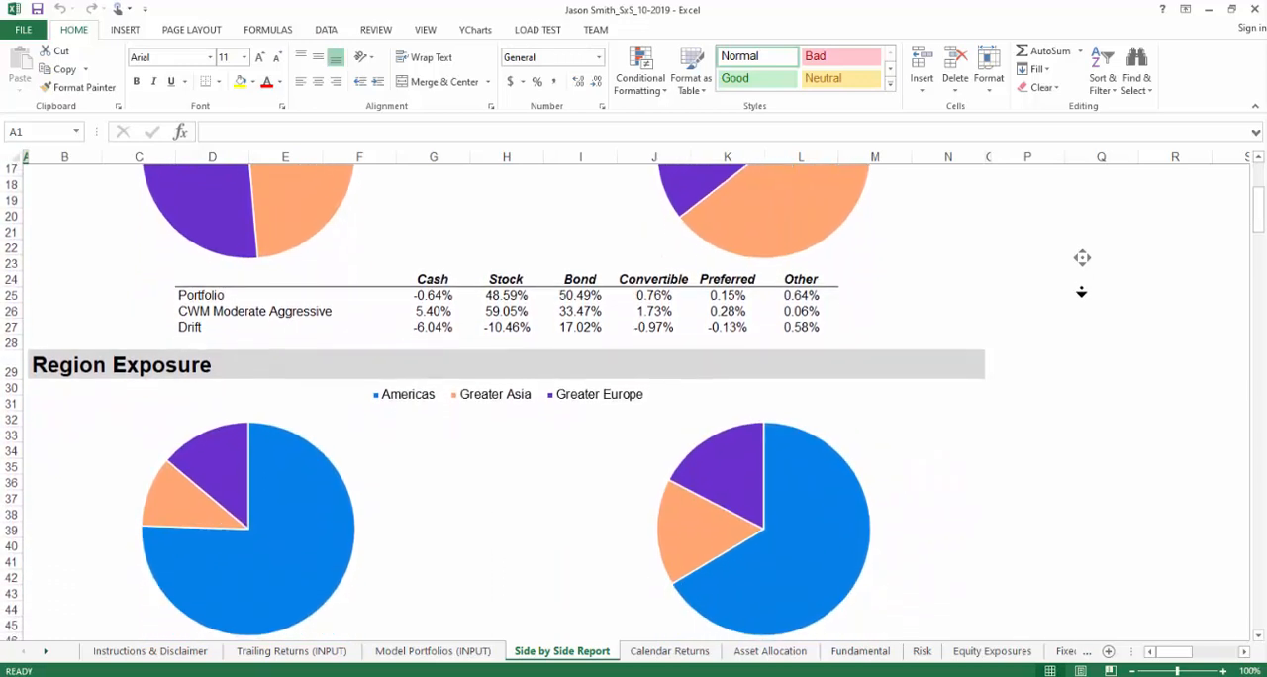
scroll(down, 3)
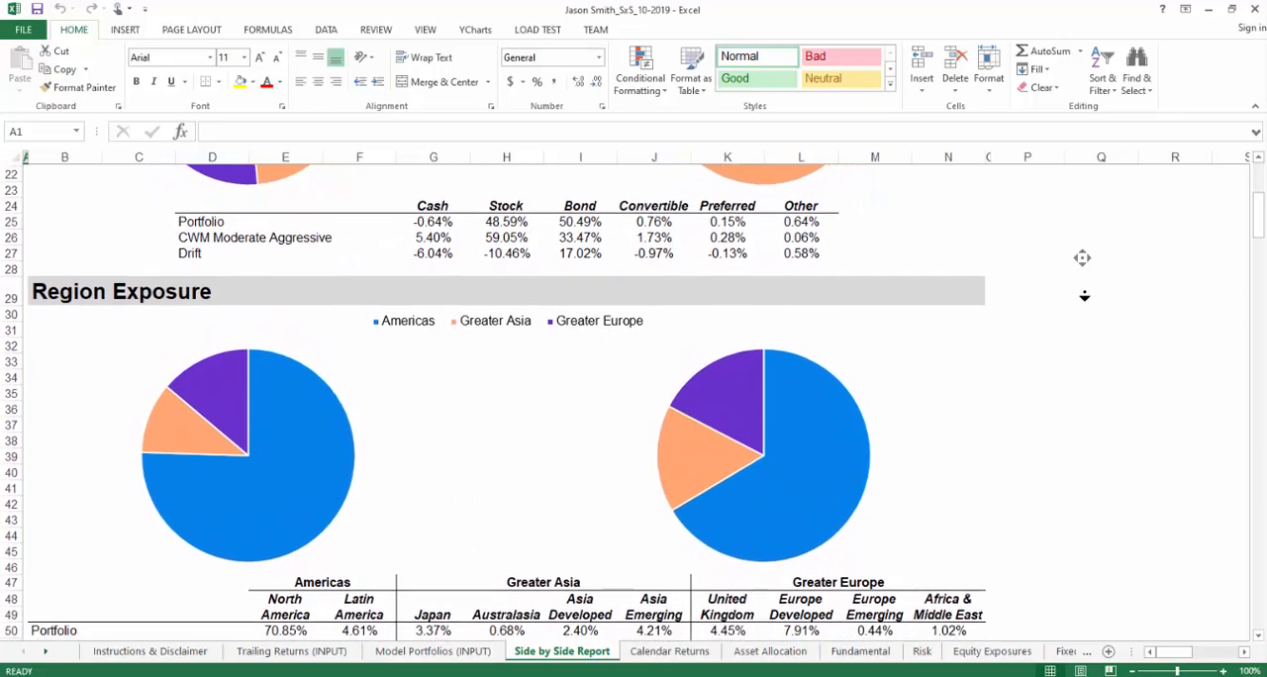
scroll(down, 3)
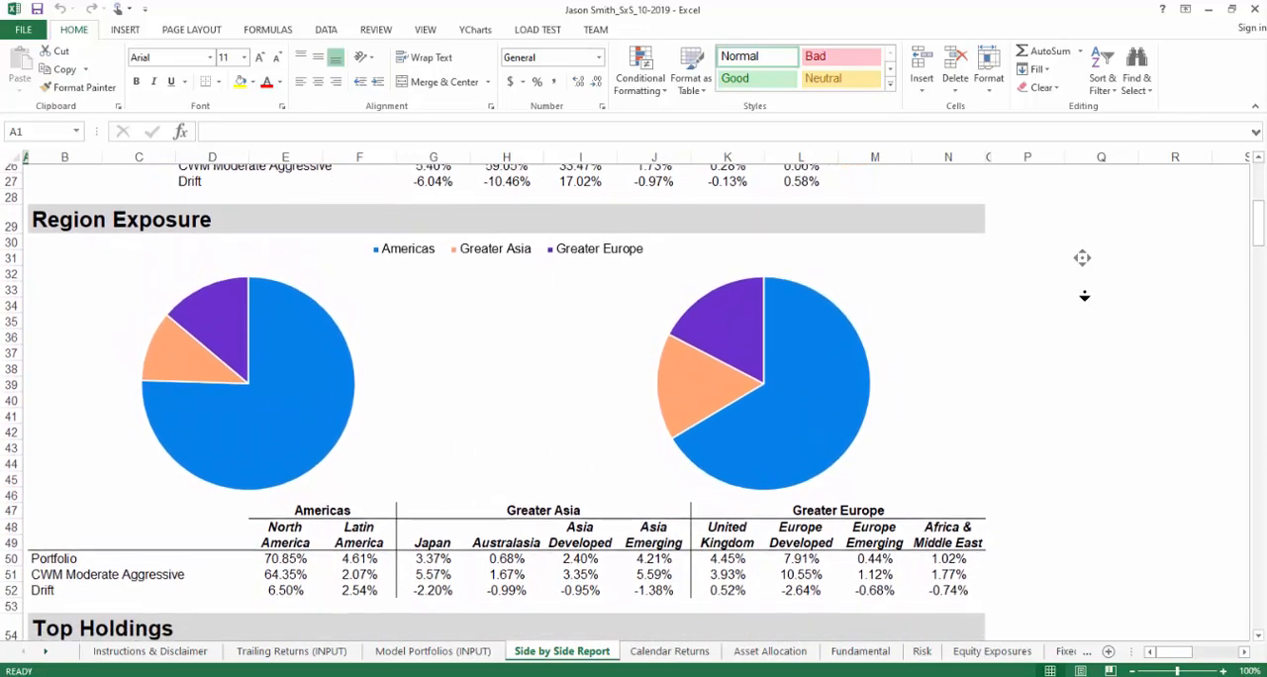
scroll(down, 3)
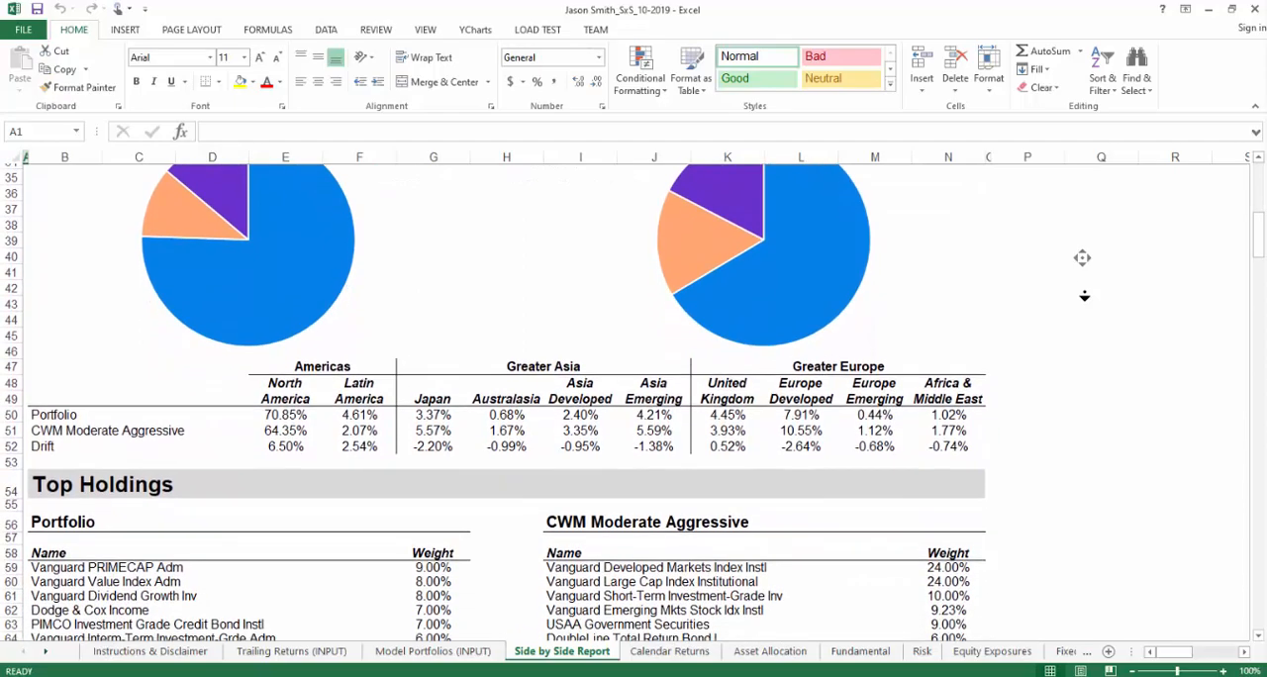
scroll(down, 3)
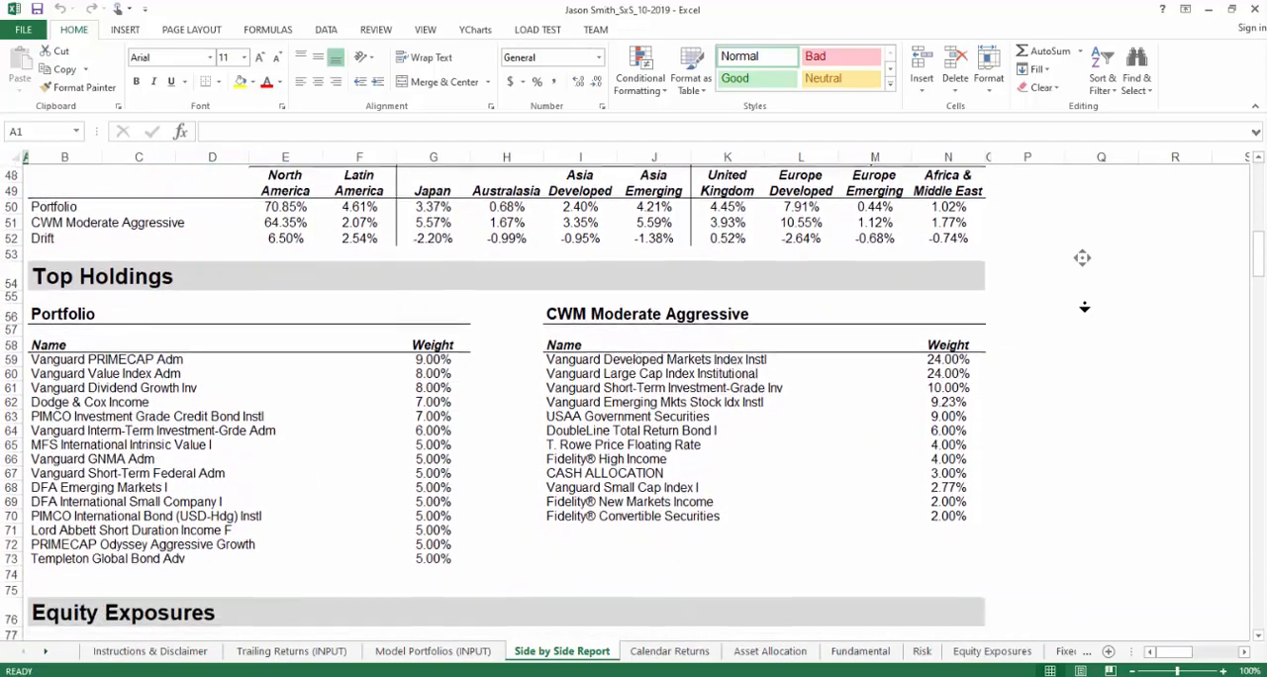
scroll(down, 3)
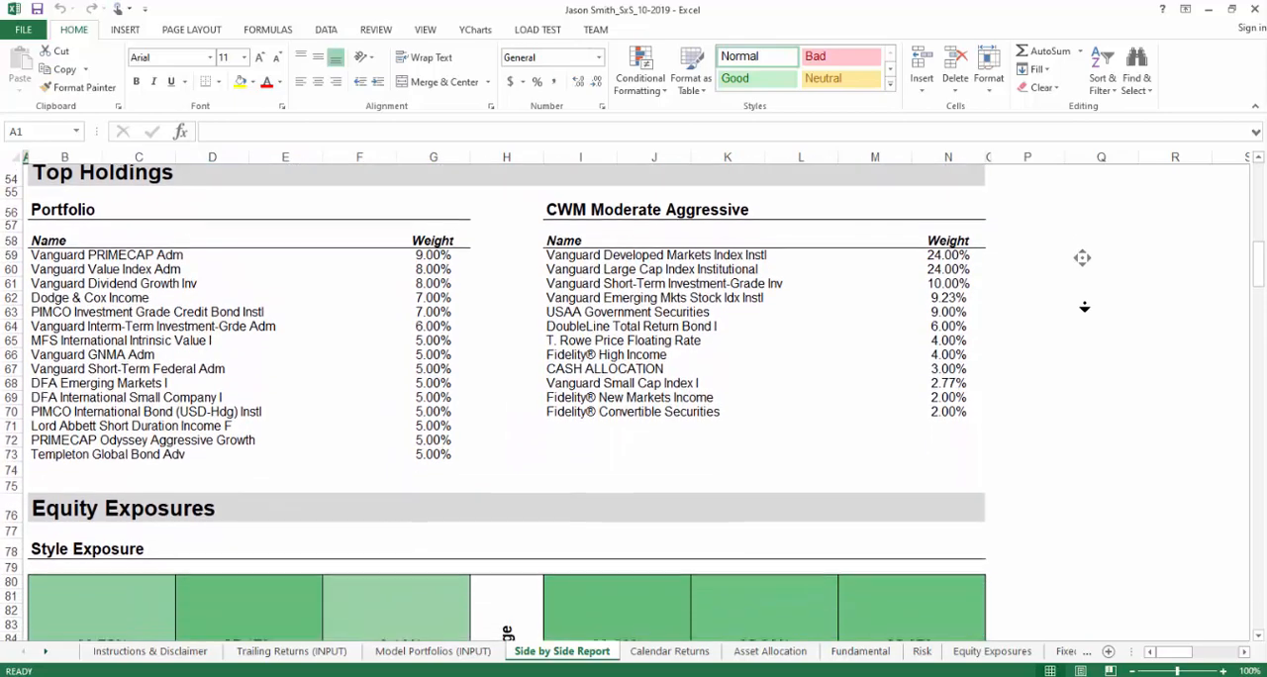
scroll(down, 3)
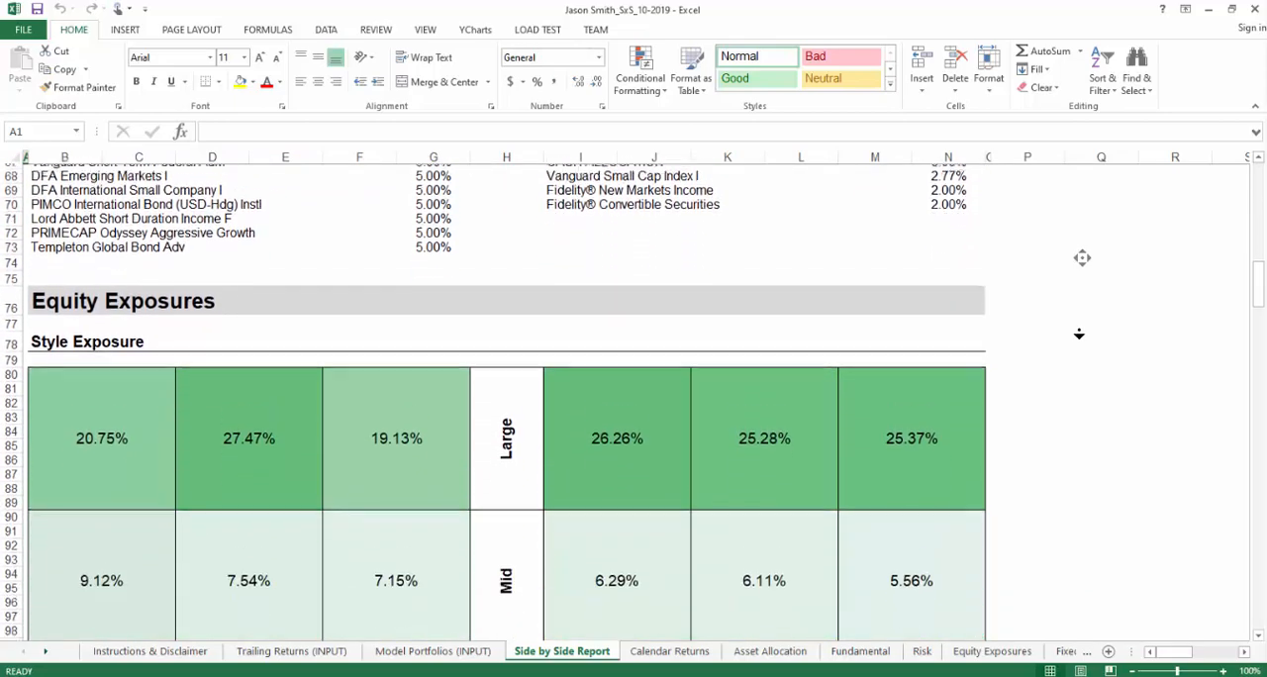
scroll(down, 3)
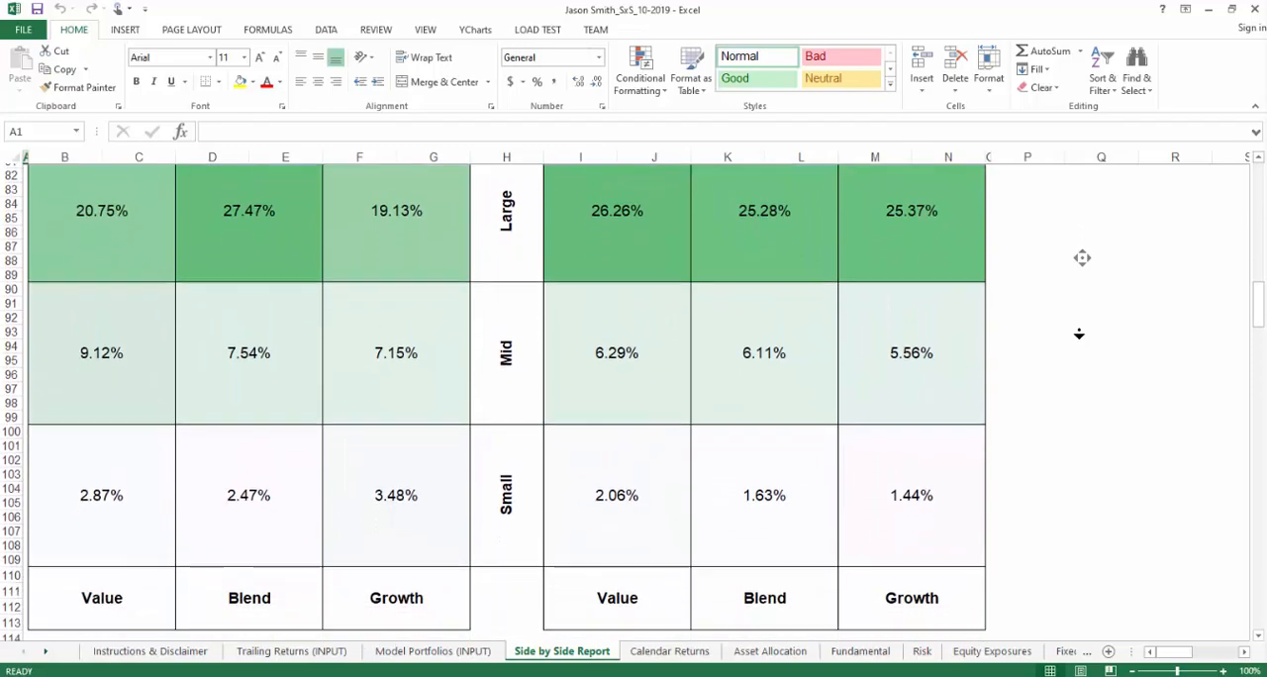
scroll(down, 3)
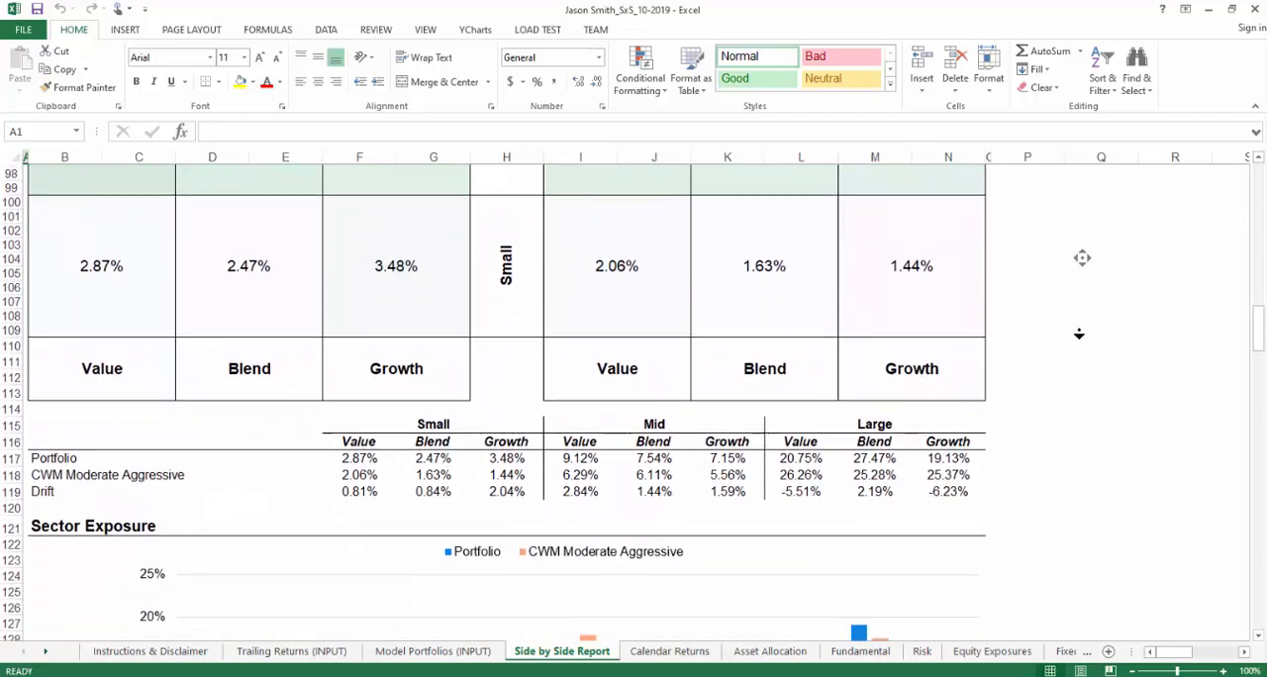
scroll(down, 3)
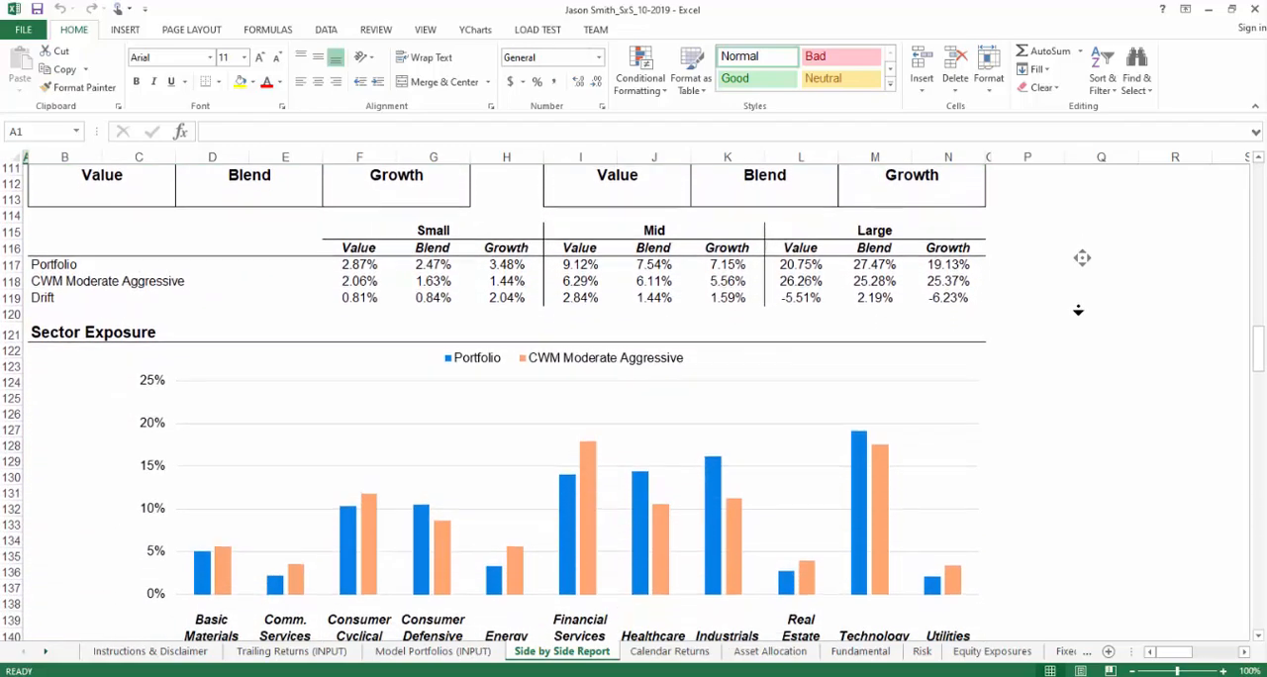
scroll(down, 3)
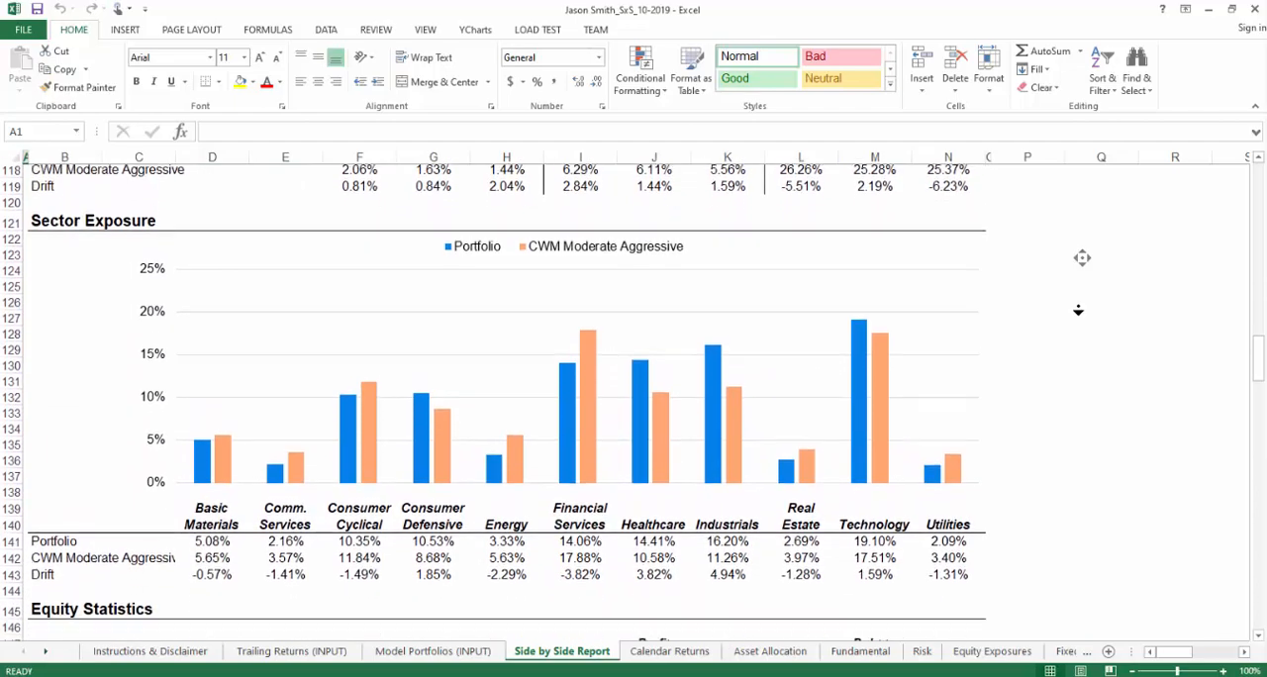
scroll(down, 3)
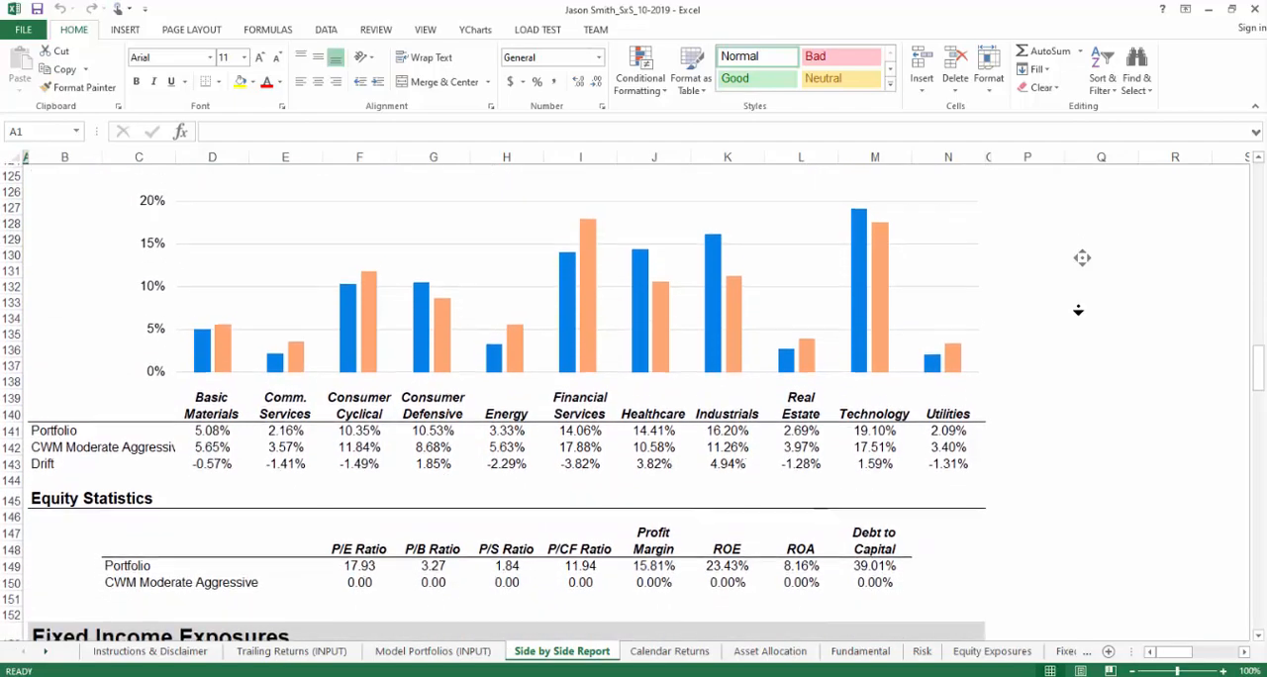
scroll(down, 3)
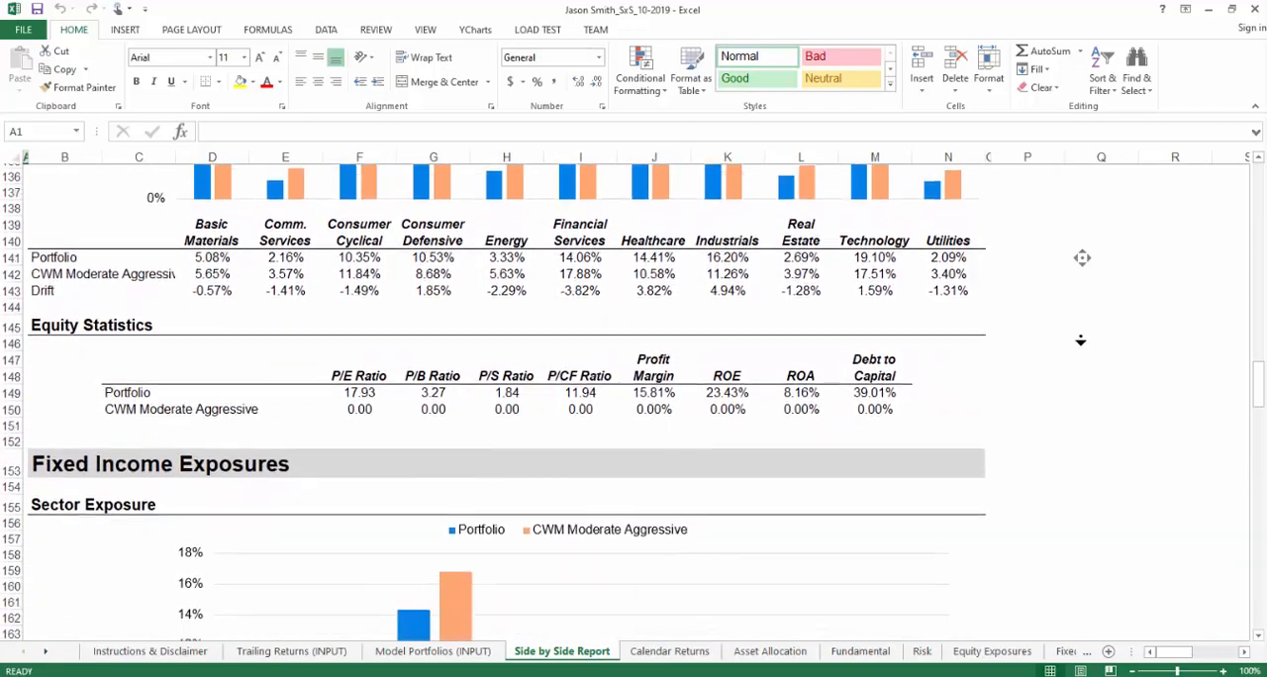
scroll(down, 3)
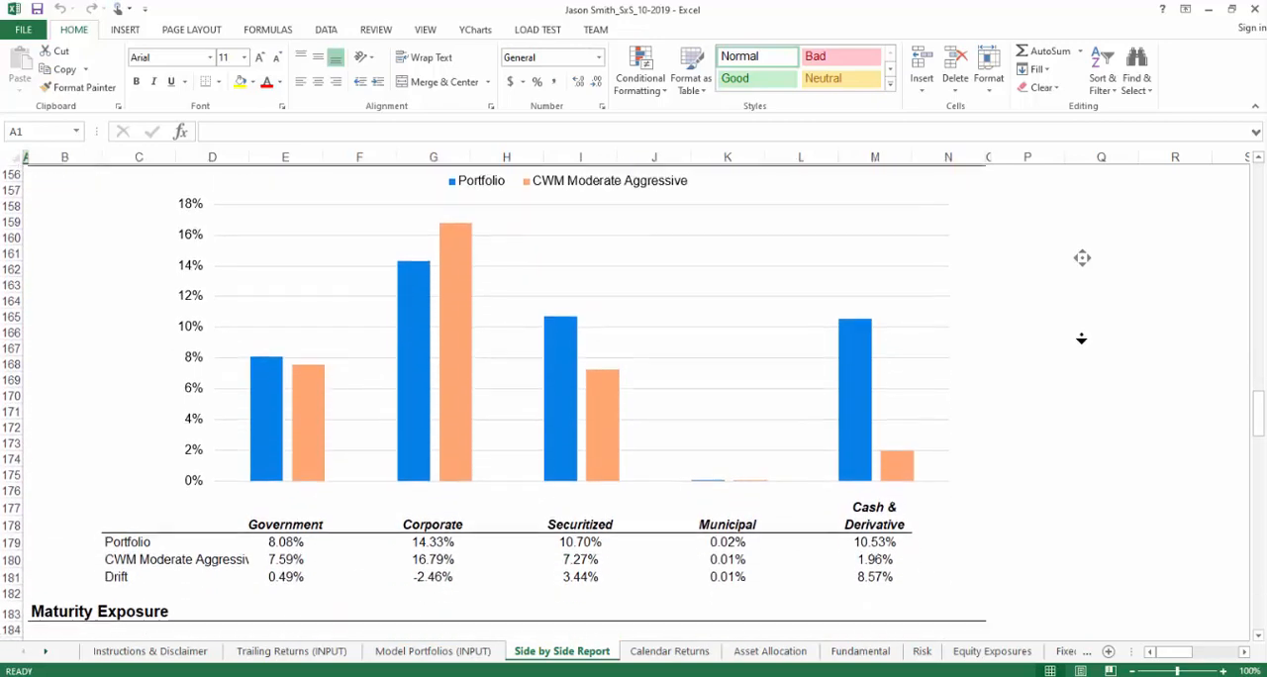
scroll(down, 3)
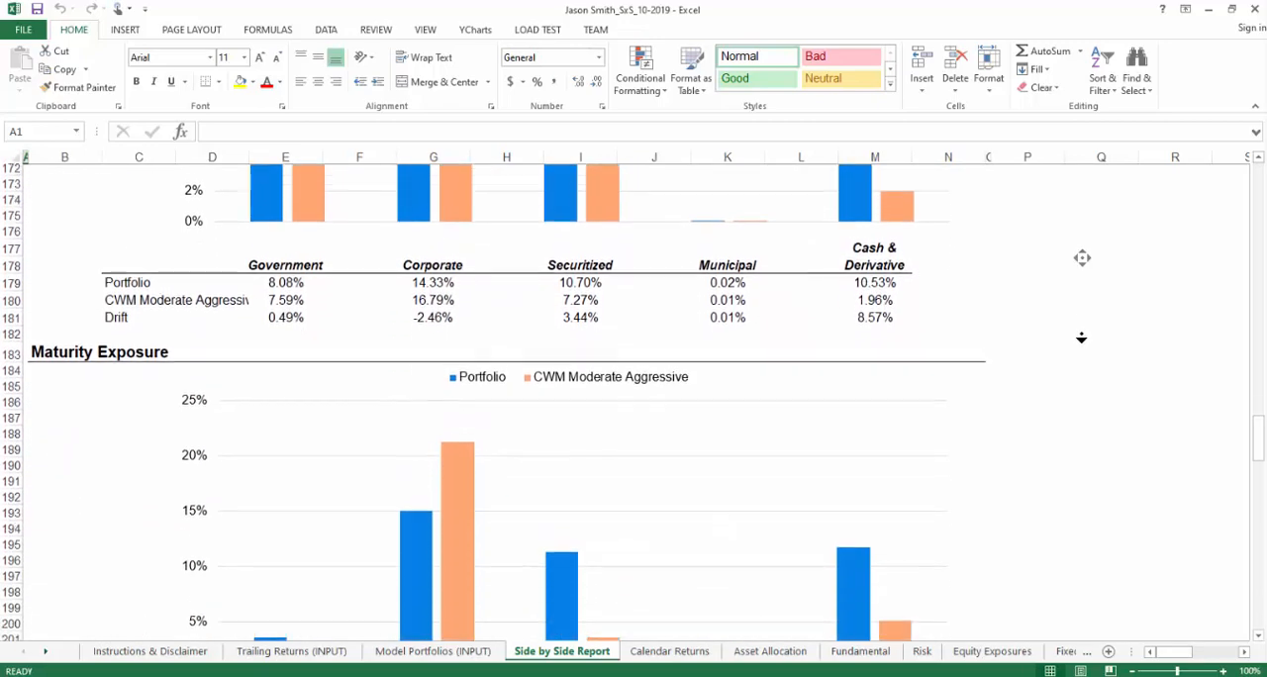
scroll(down, 3)
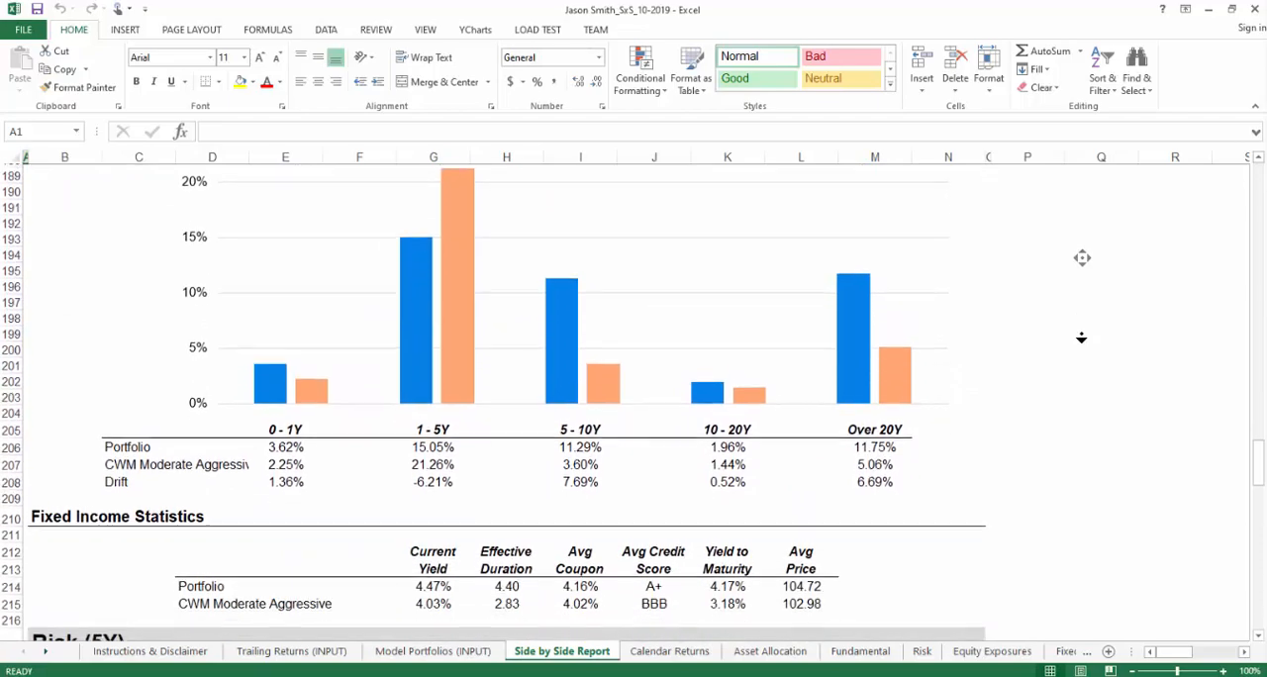
scroll(down, 3)
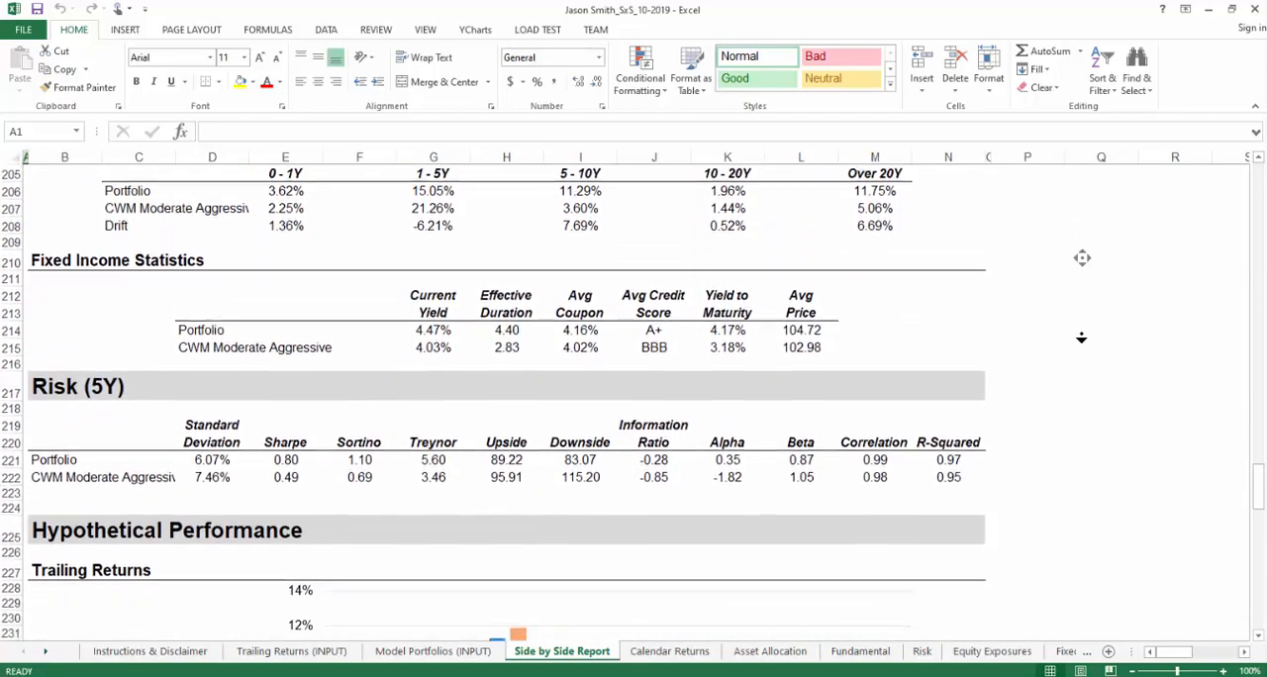
scroll(down, 3)
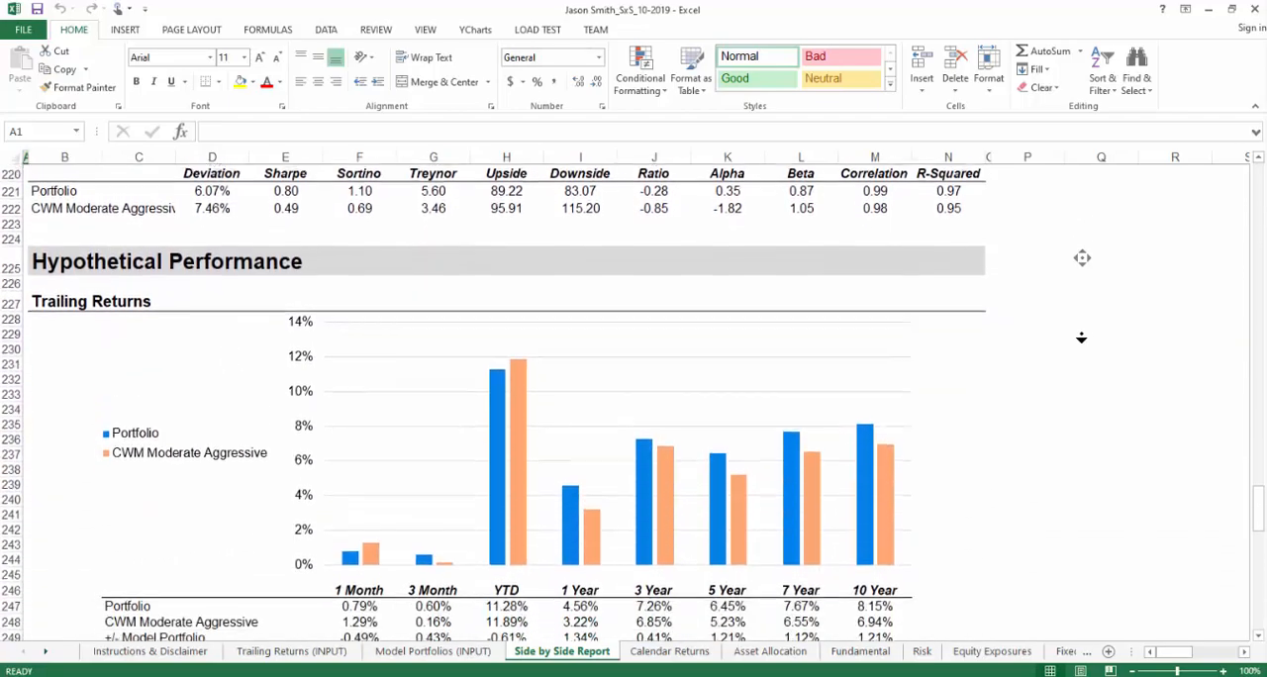
scroll(down, 3)
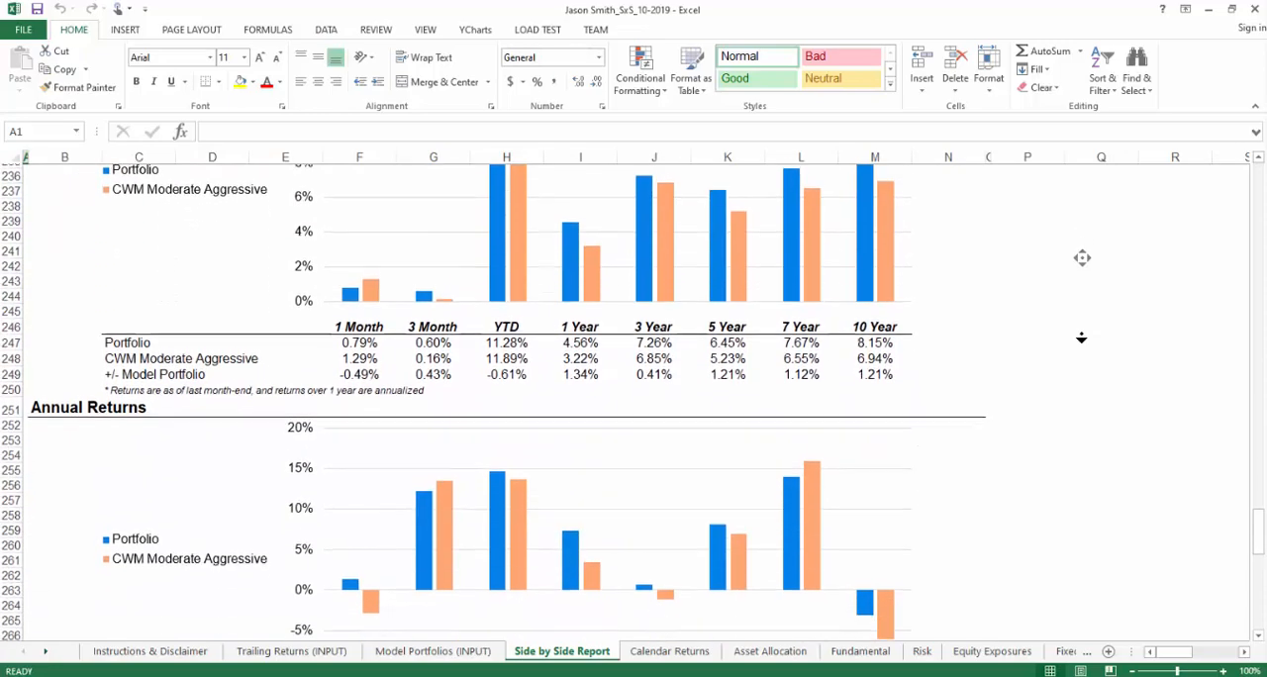
scroll(down, 3)
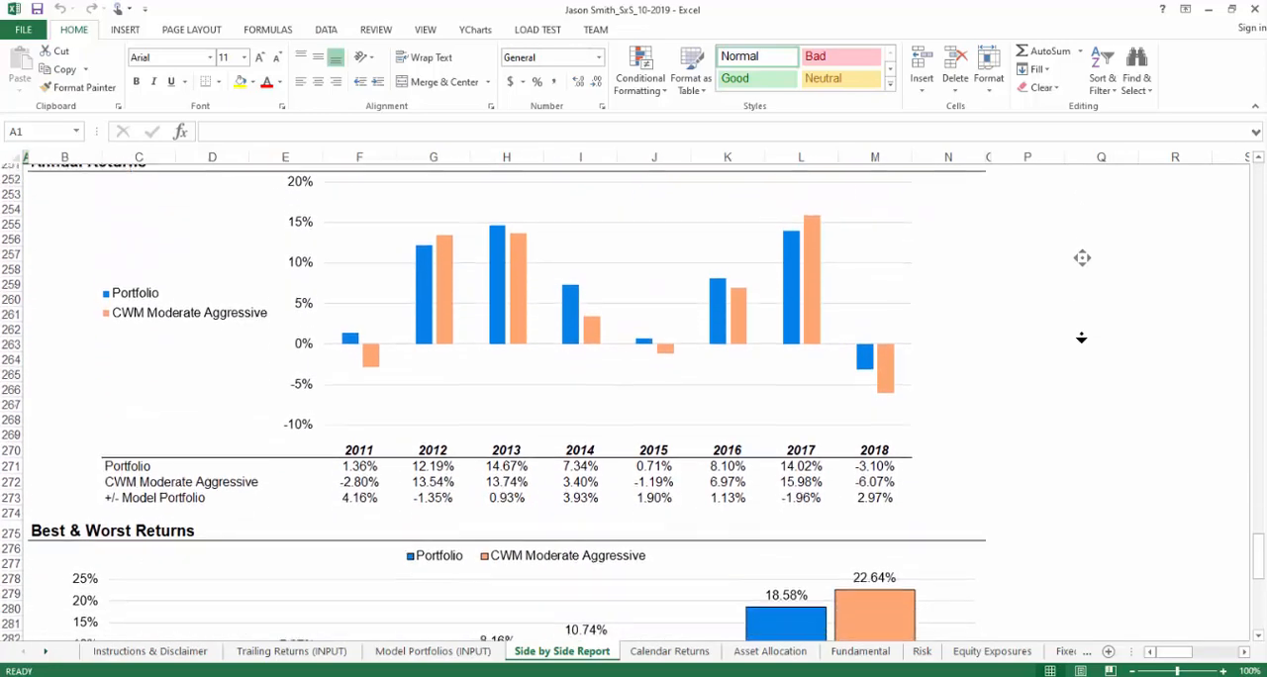
scroll(down, 3)
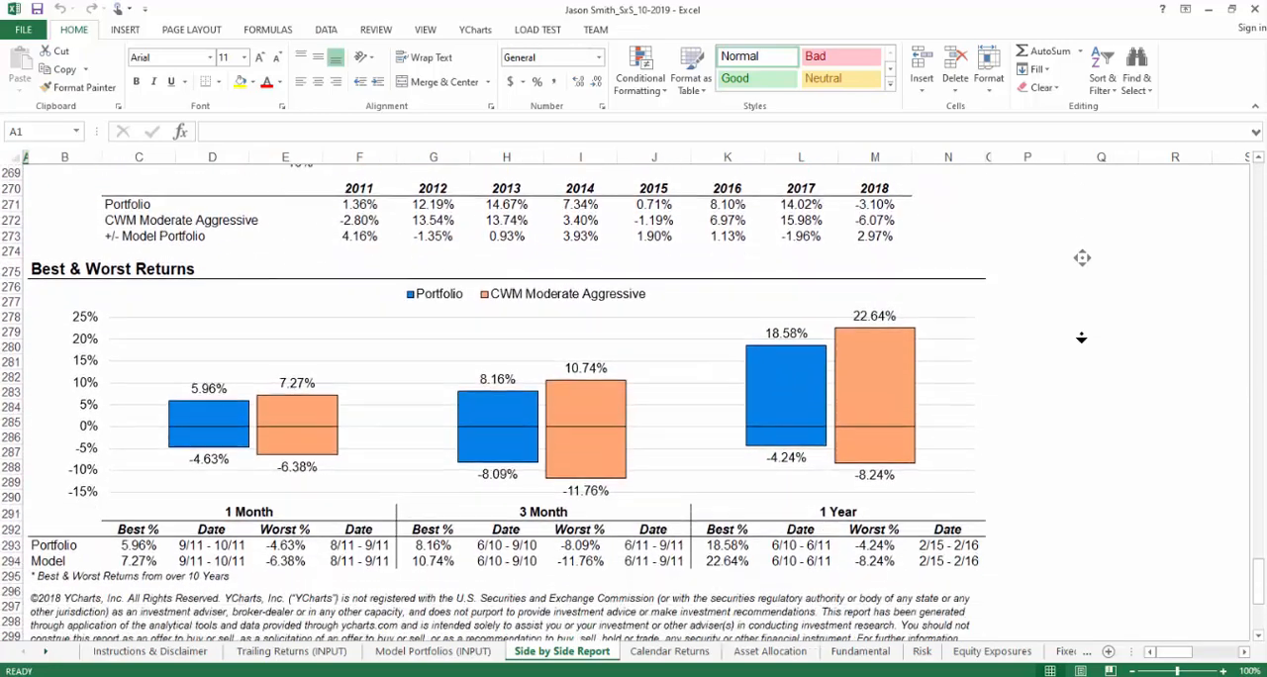
scroll(down, 3)
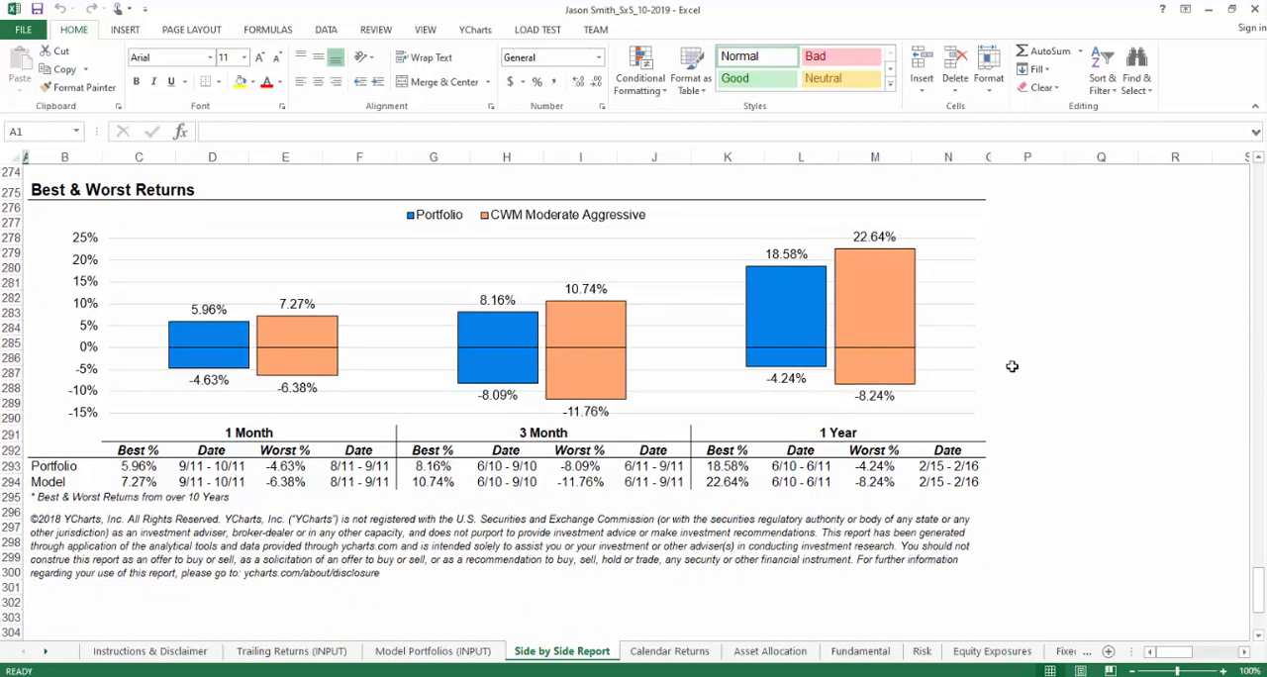
mouse_move(901, 325)
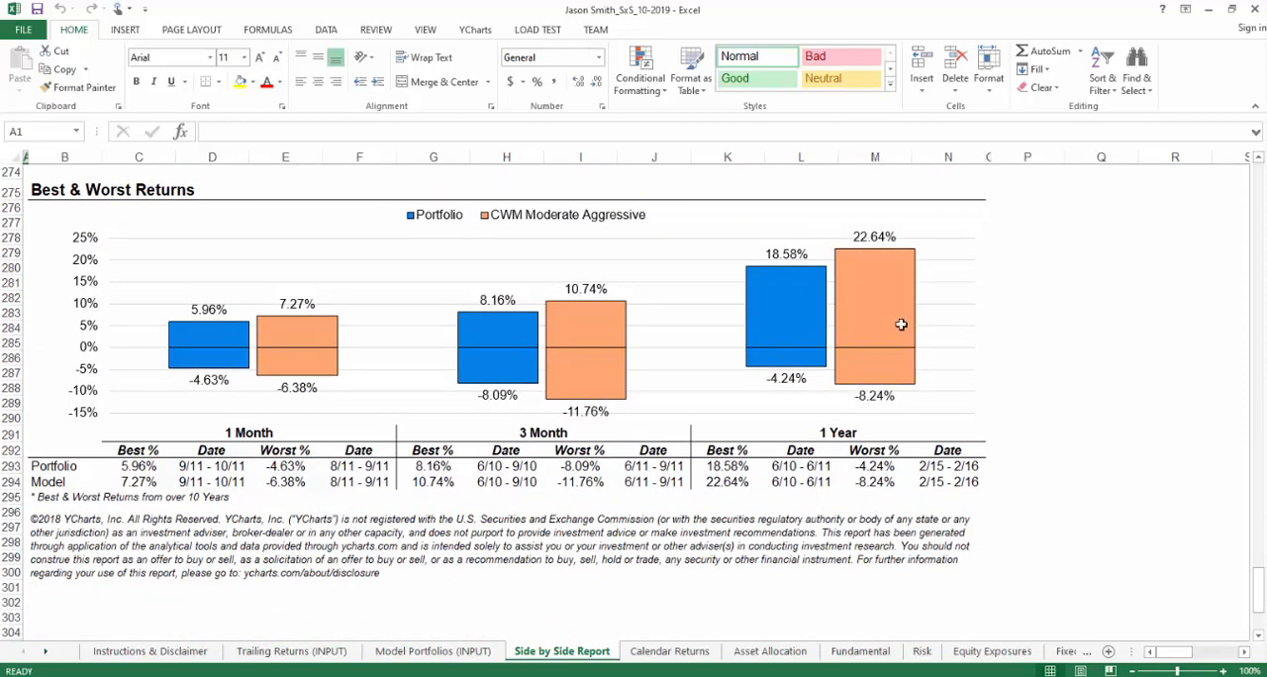
mouse_move(22, 29)
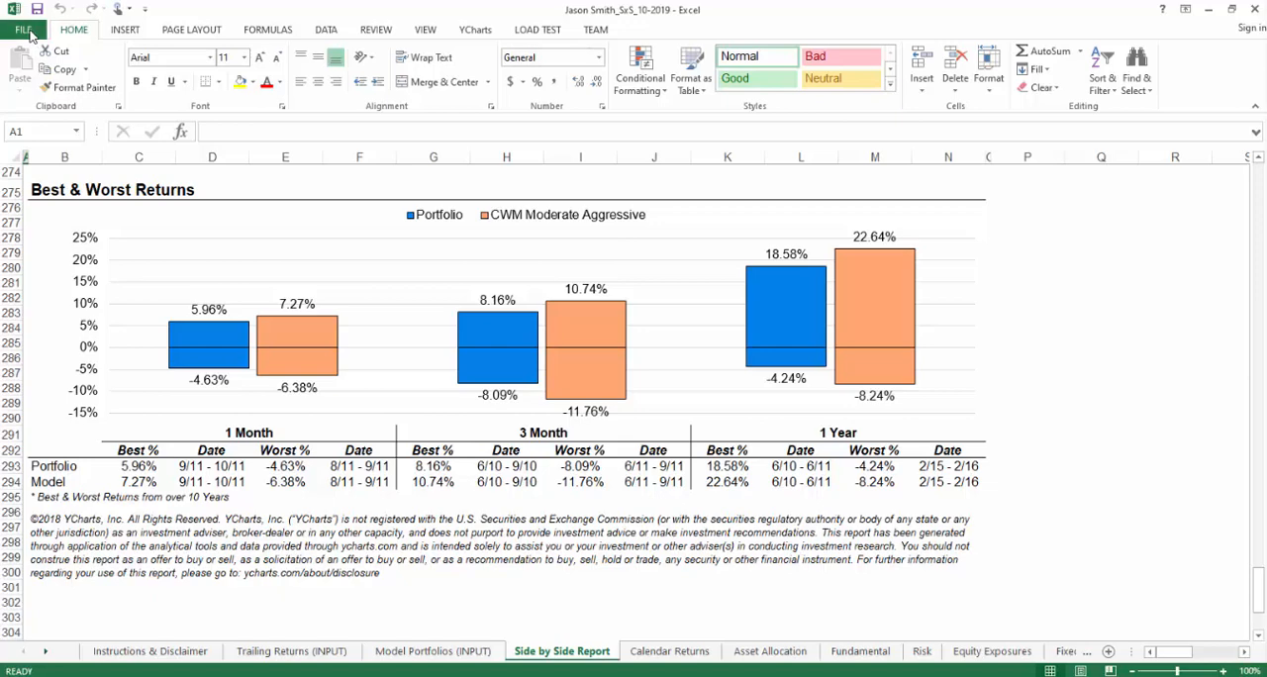
Page through all four print preview pages, then return to the Side by Side Report sheet
click(23, 29)
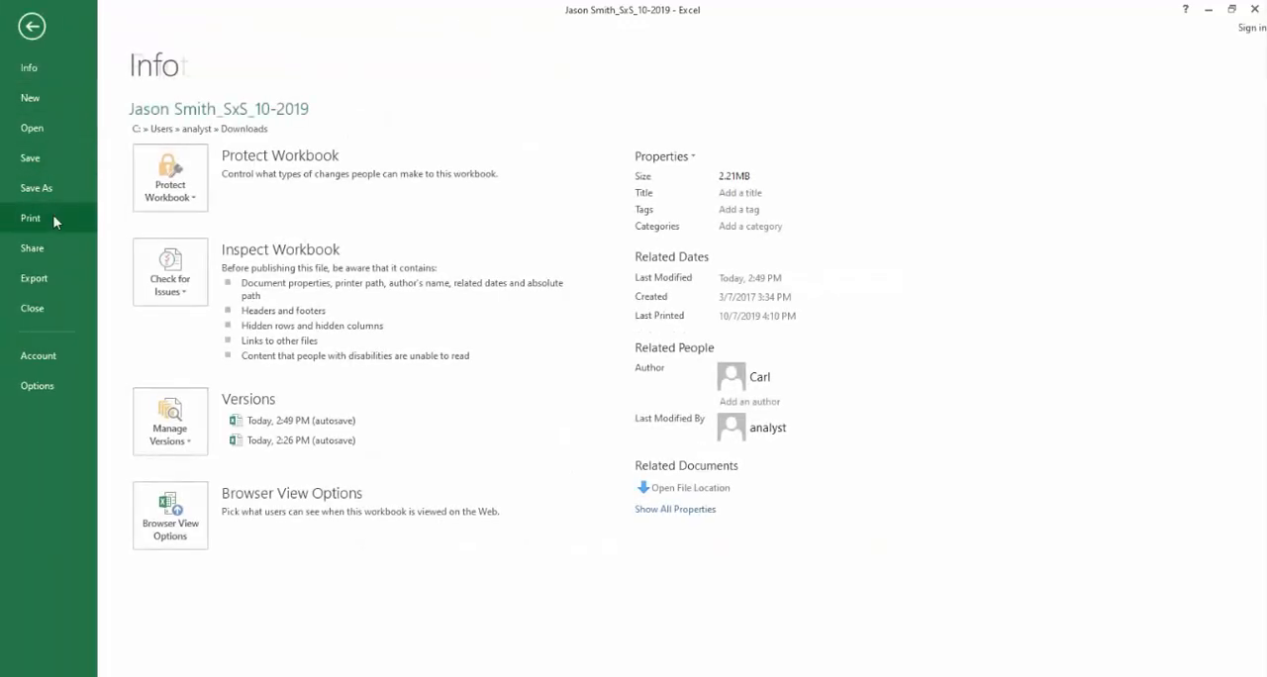
click(29, 218)
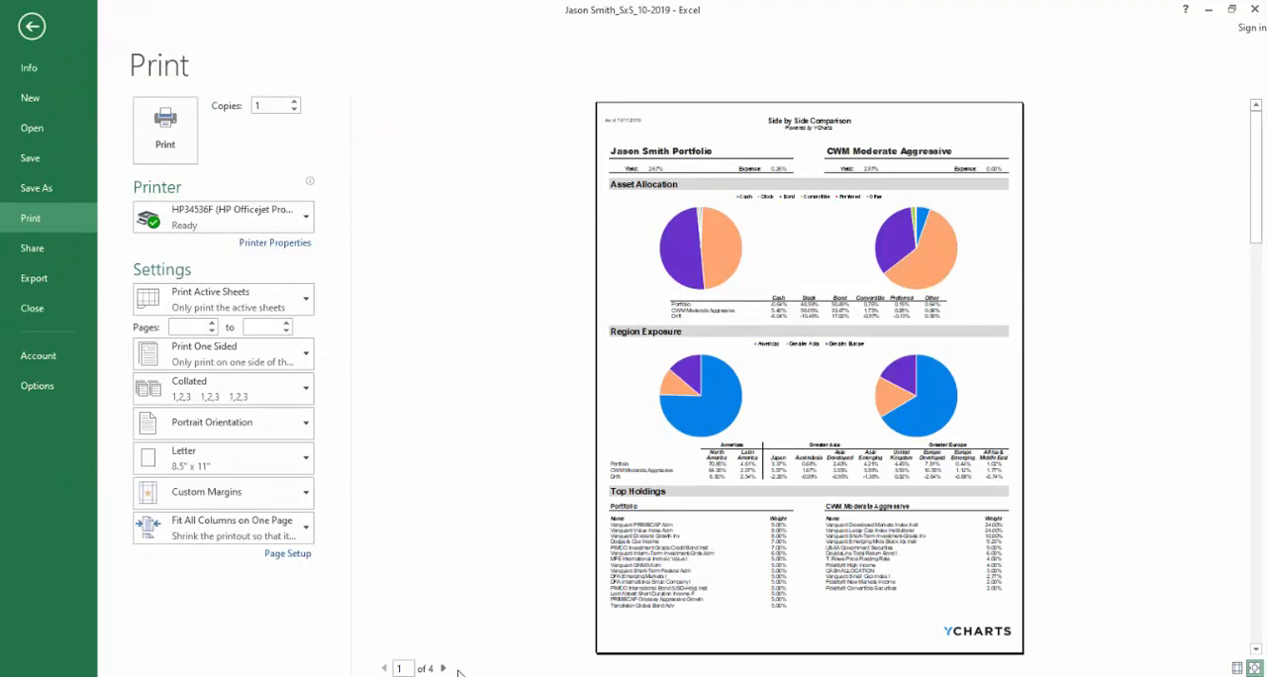
mouse_move(443, 668)
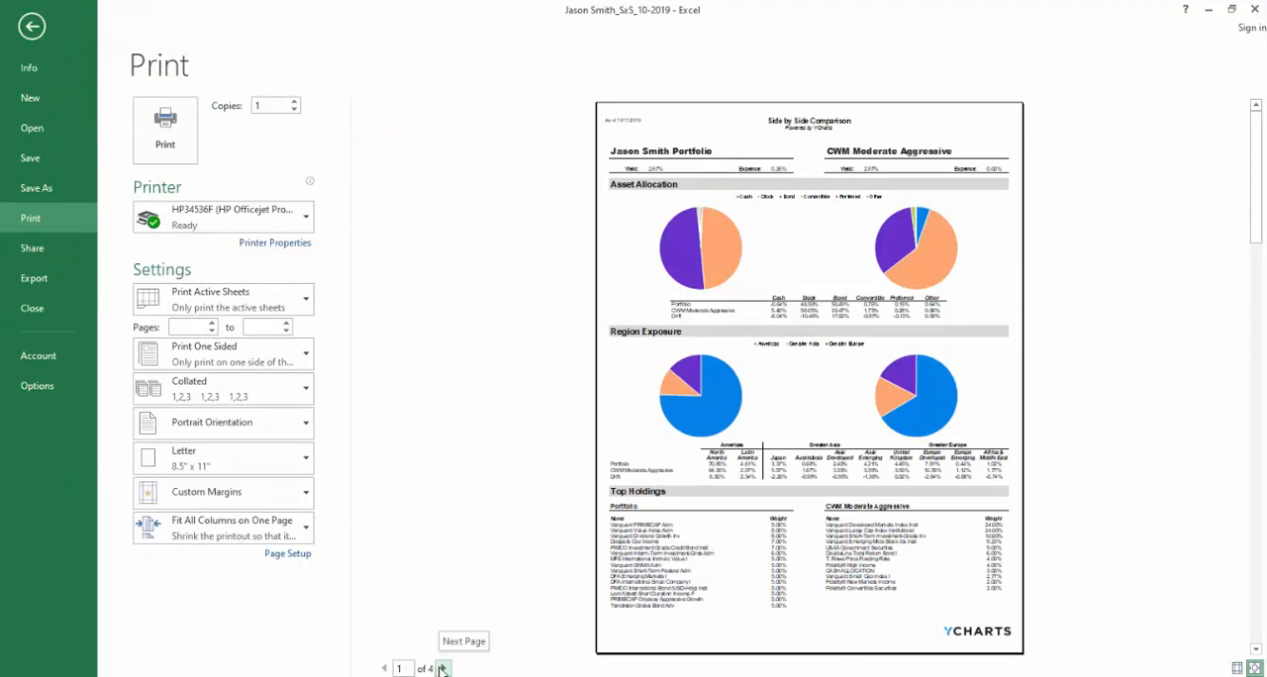
click(442, 668)
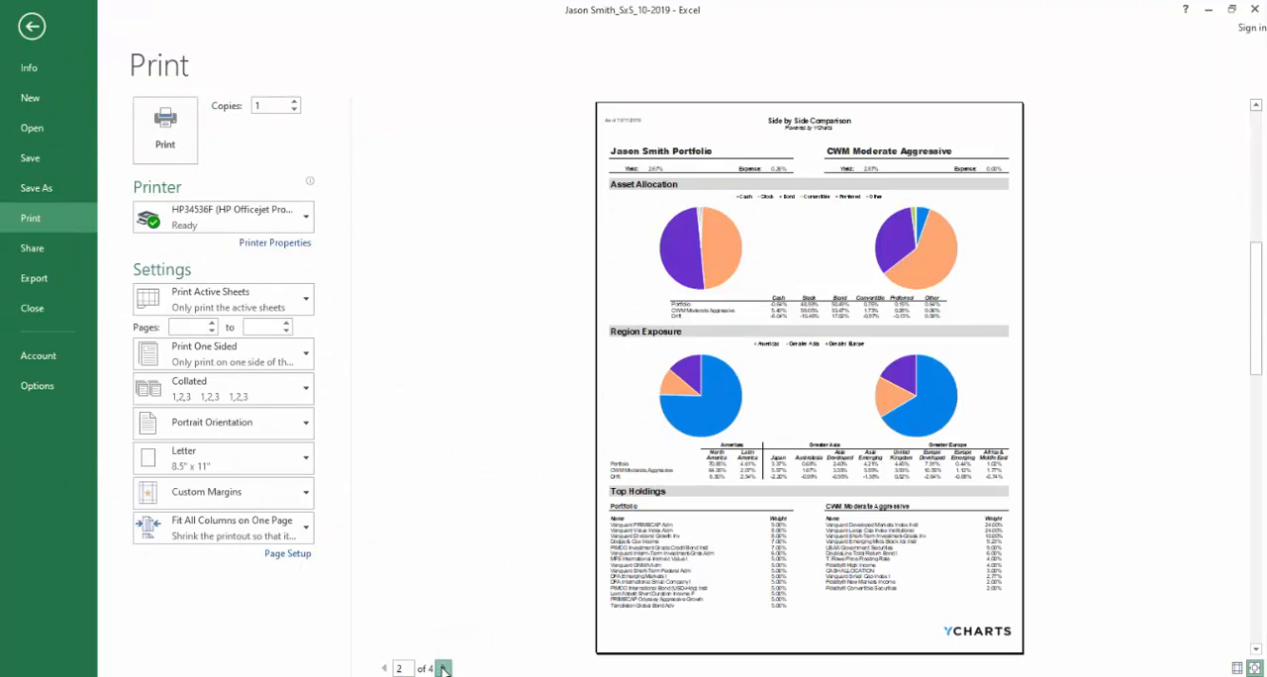
click(442, 668)
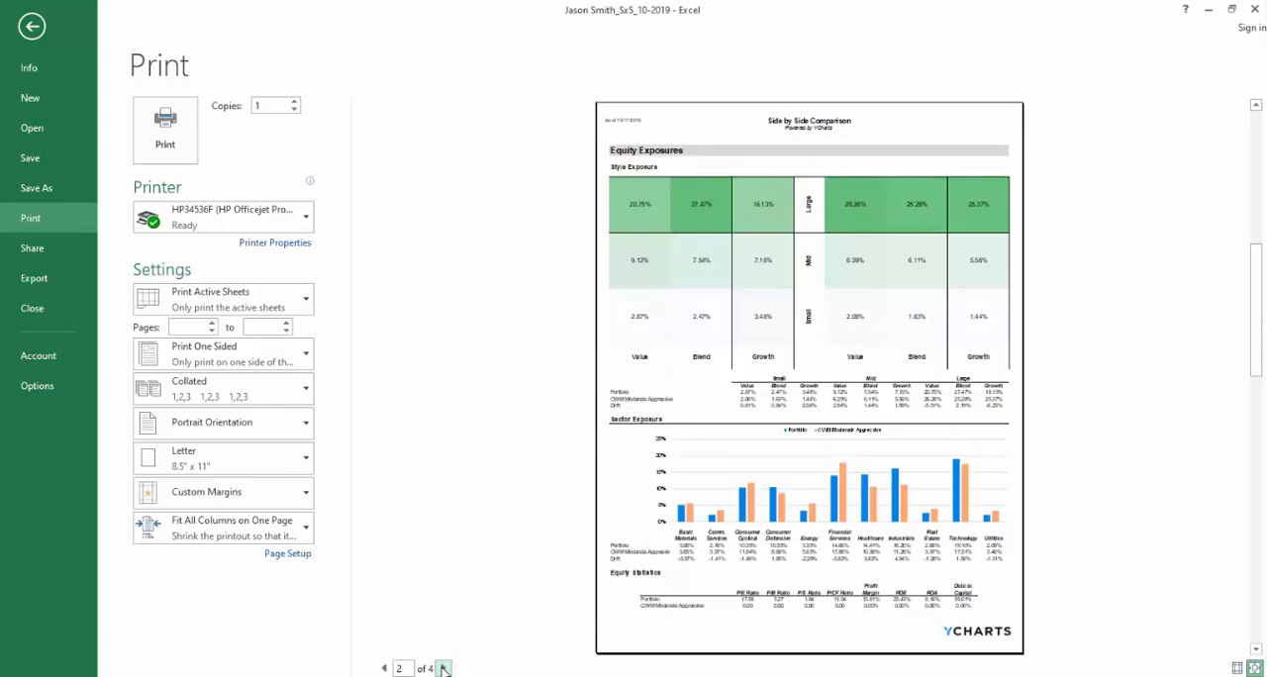
click(442, 668)
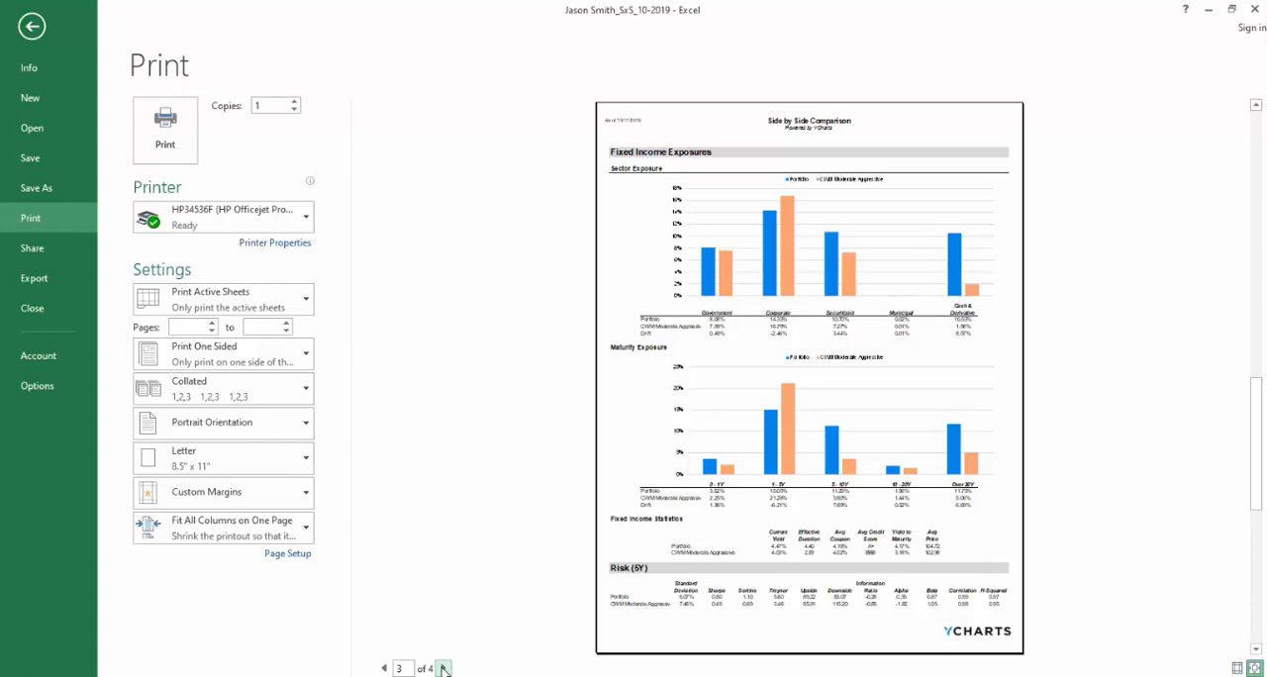
click(443, 668)
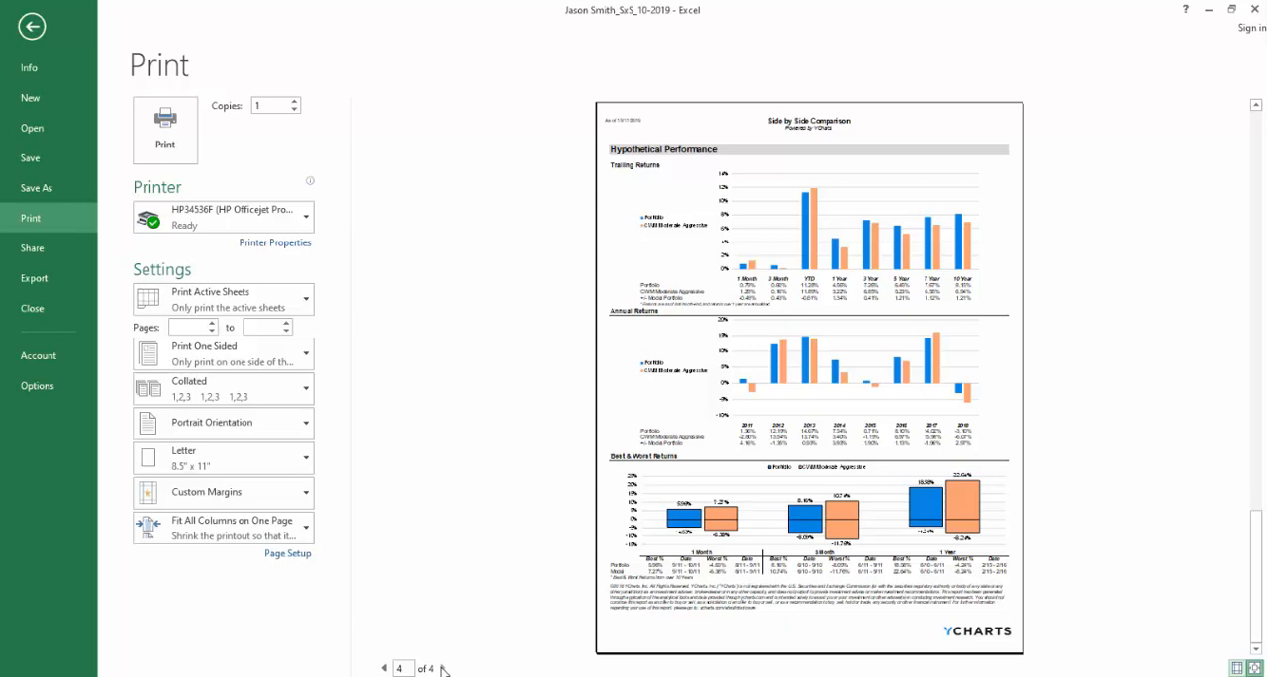
click(31, 25)
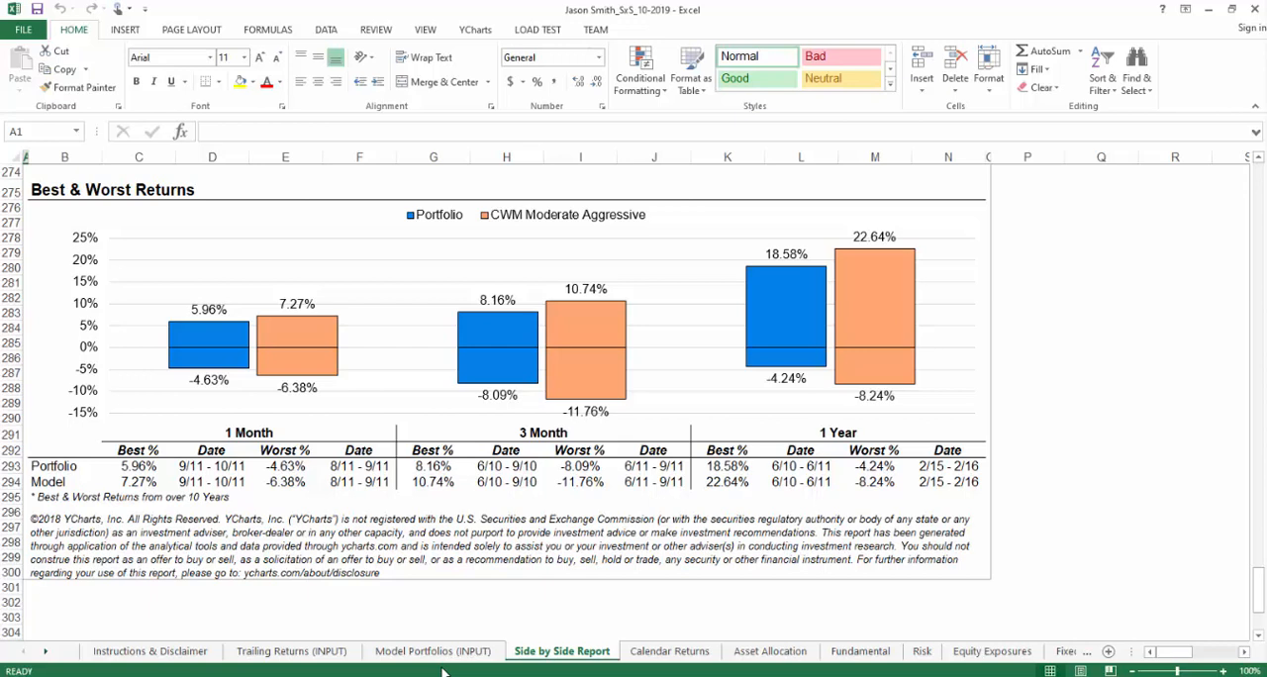
mouse_move(432, 656)
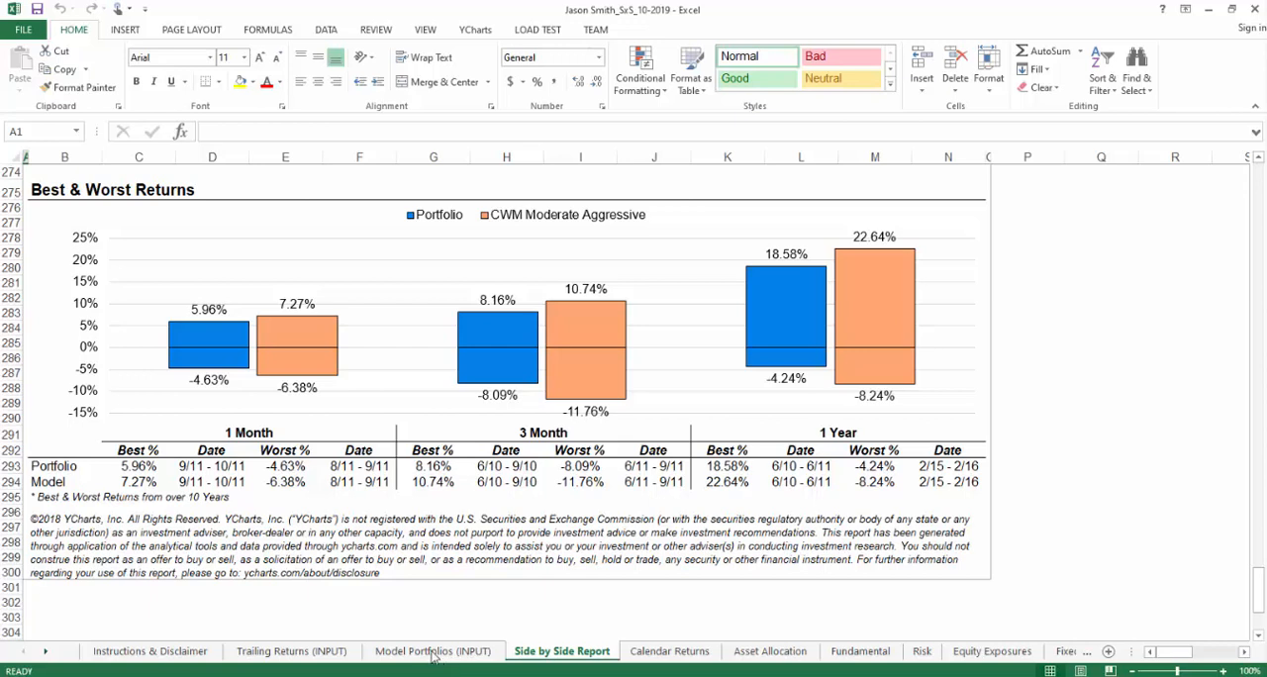
key(alt+tab)
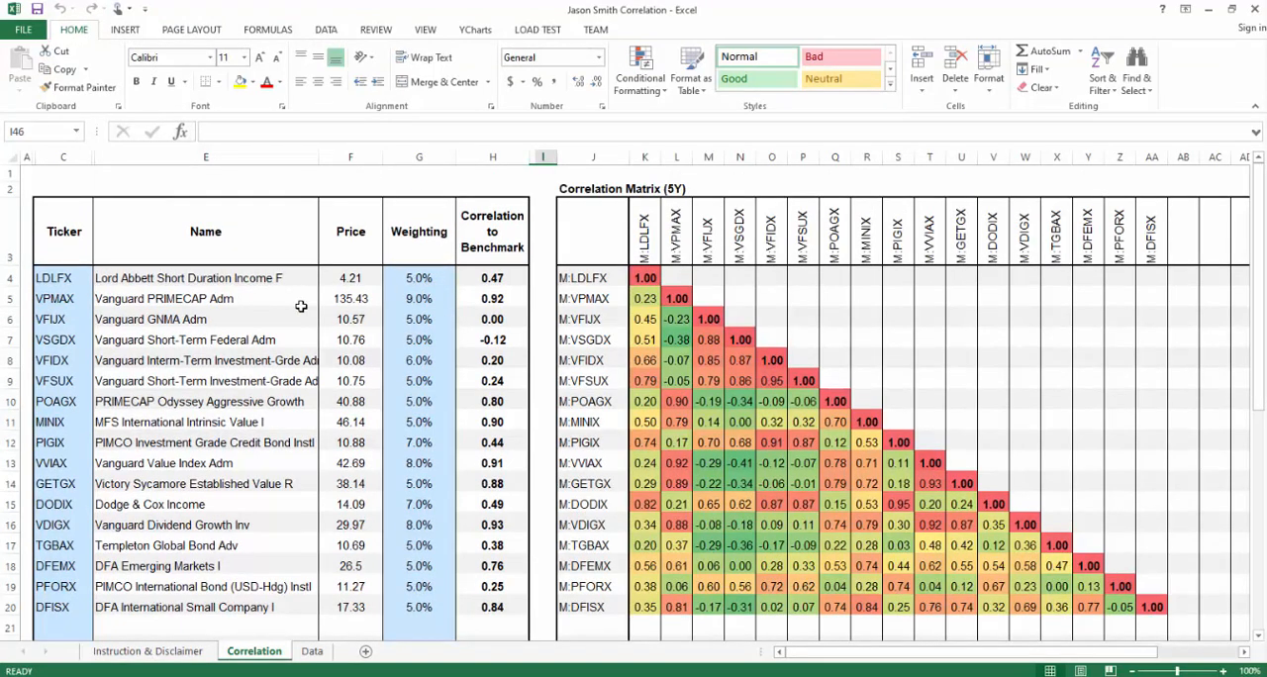
mouse_move(156, 308)
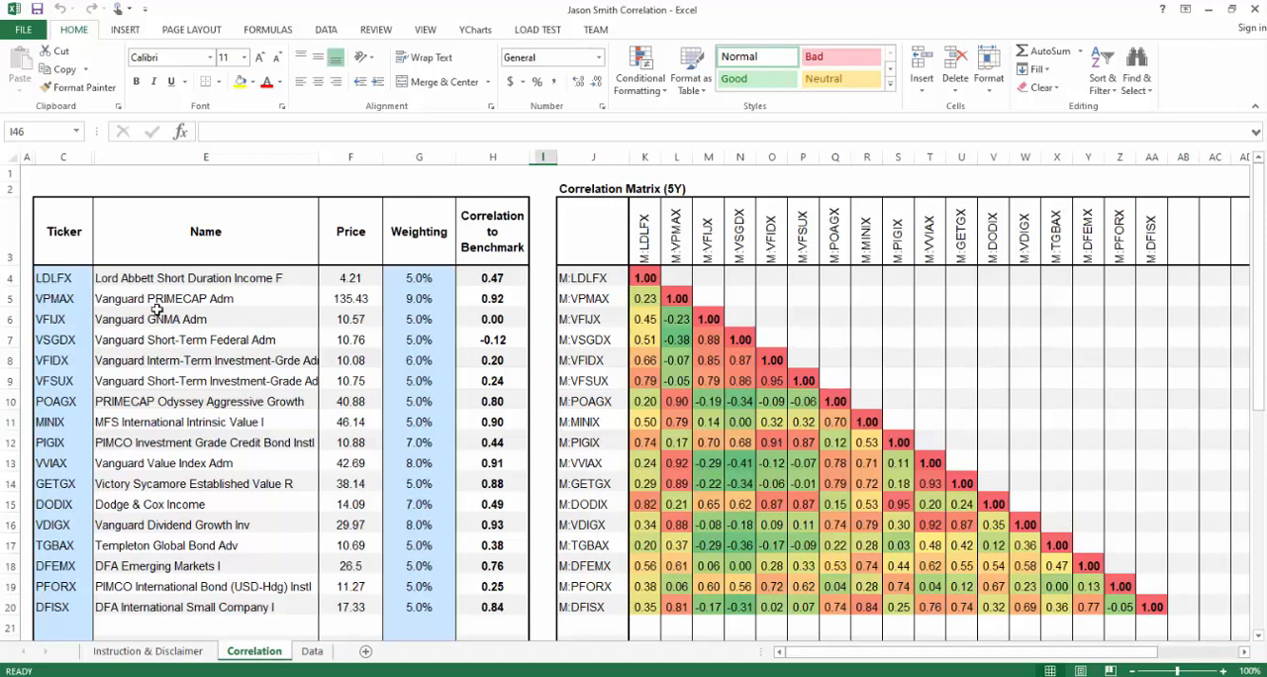
drag(53, 277, 54, 442)
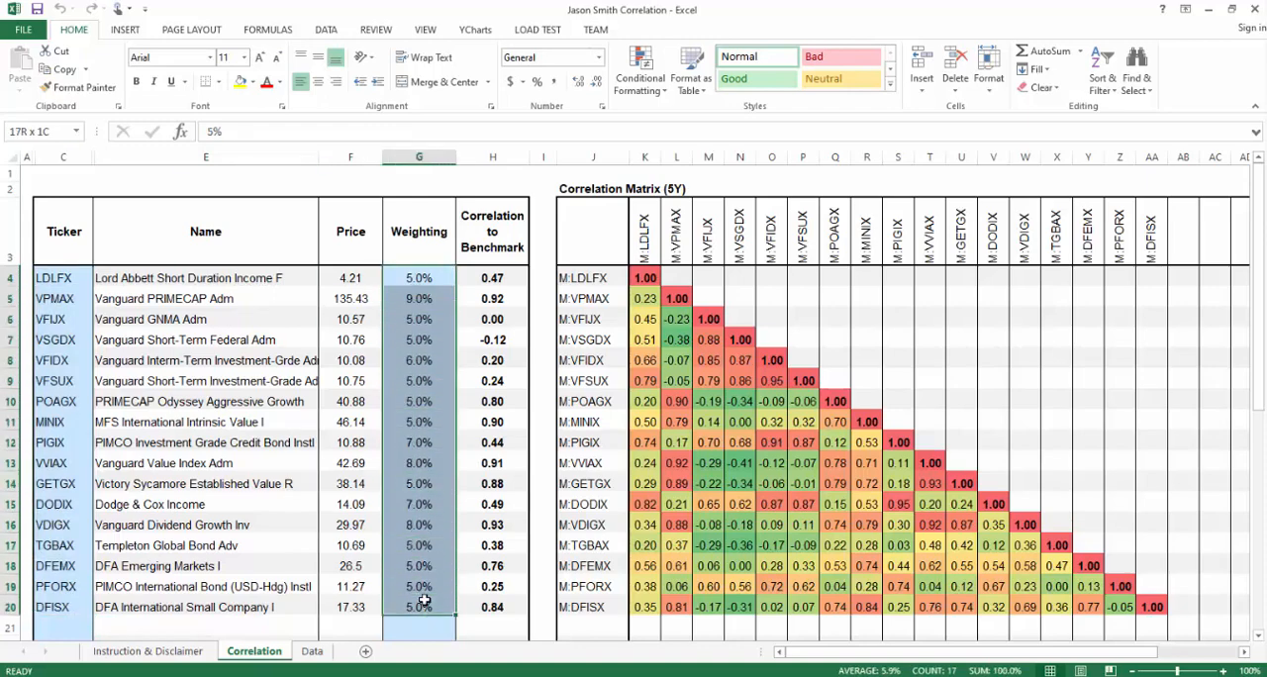
scroll(down, 3)
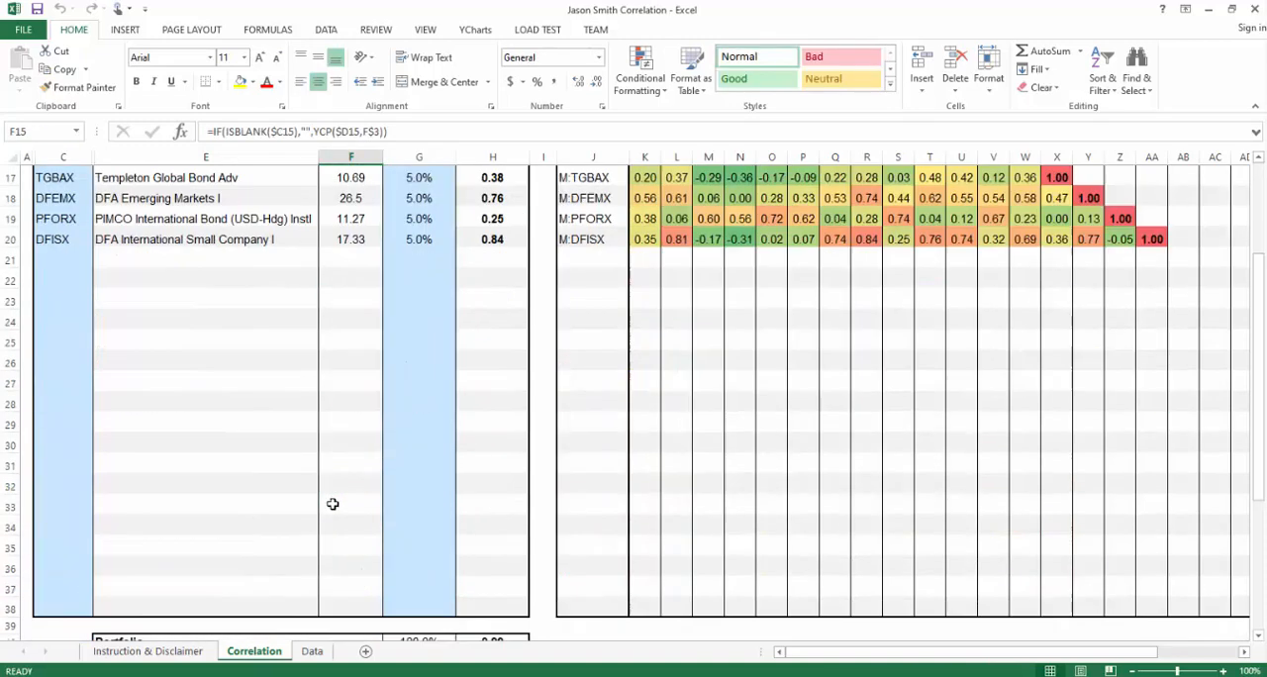
scroll(down, 3)
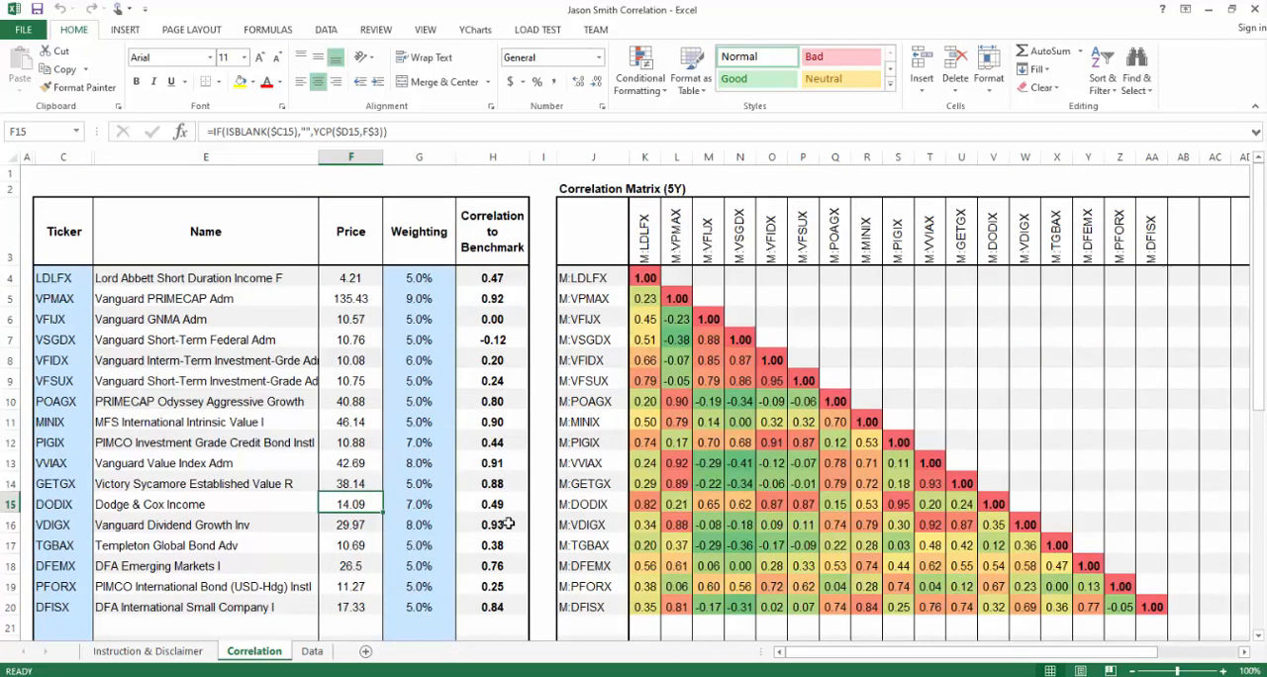
mouse_move(879, 498)
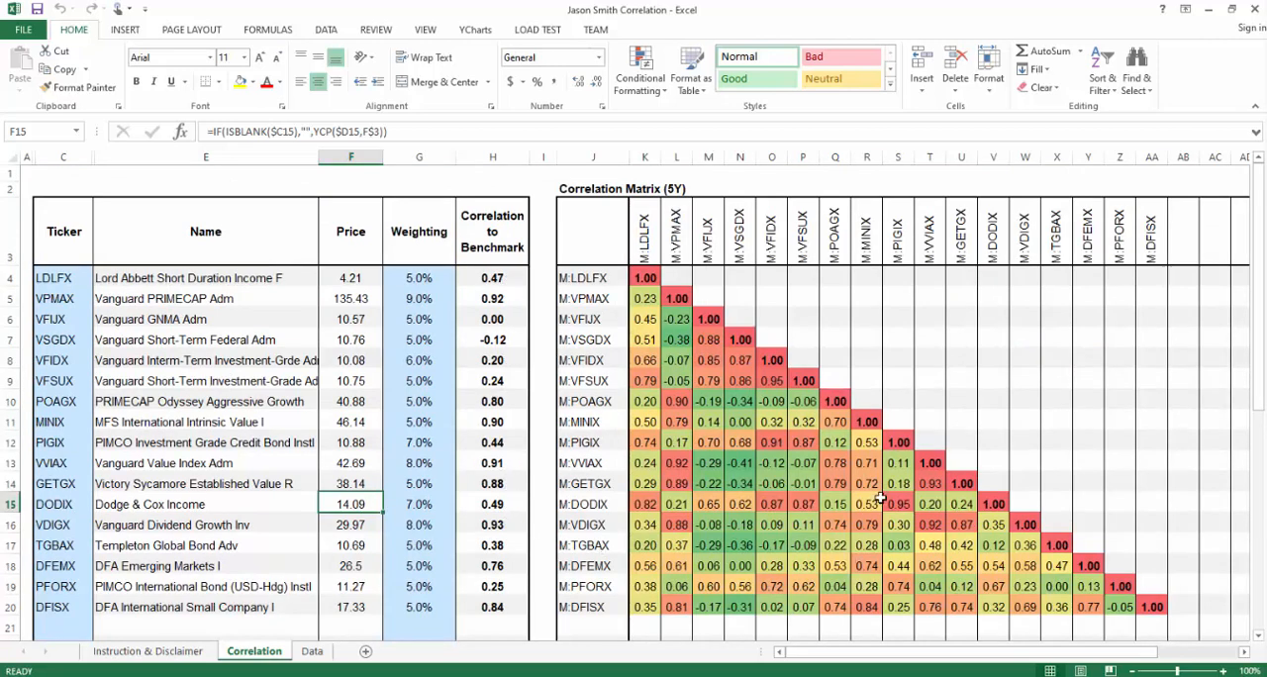
mouse_move(772, 368)
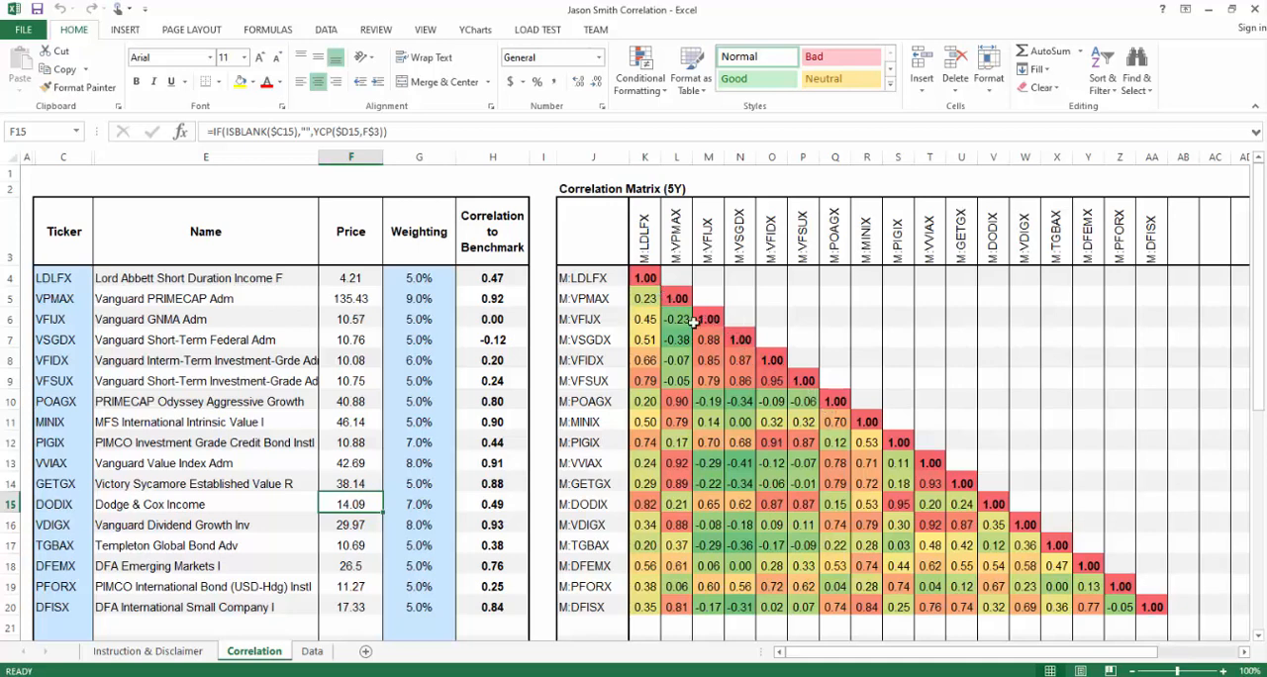
mouse_move(851, 462)
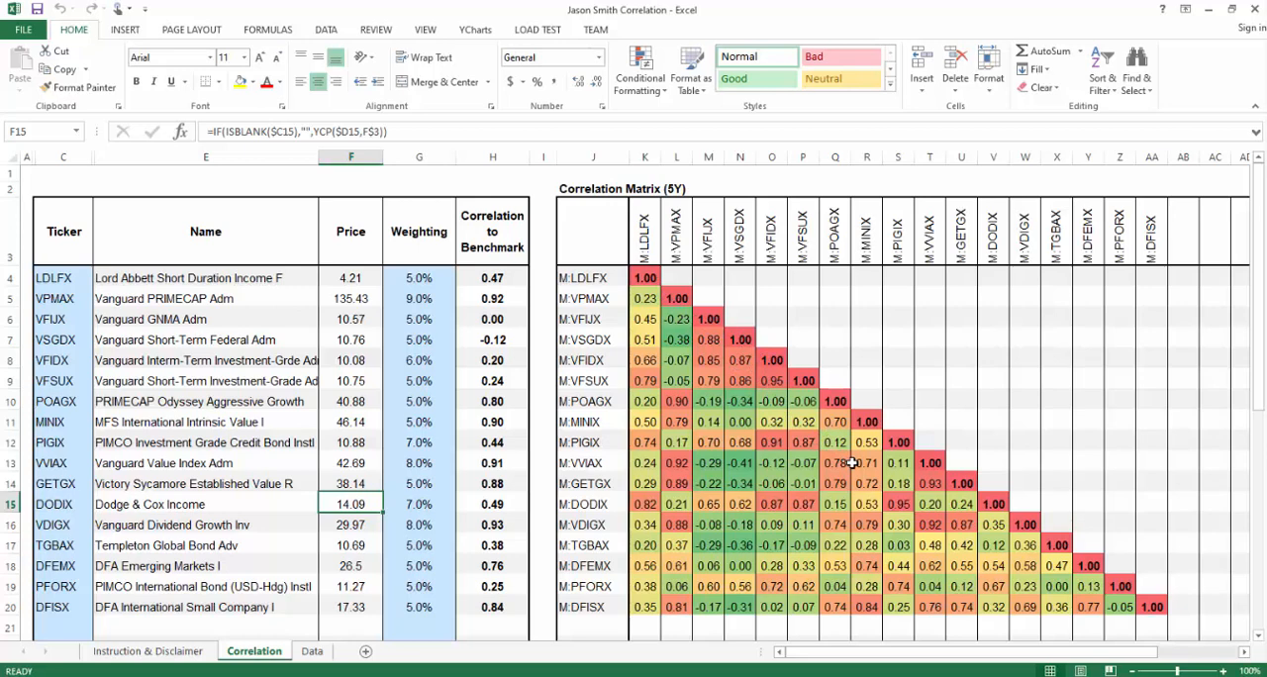
mouse_move(803, 437)
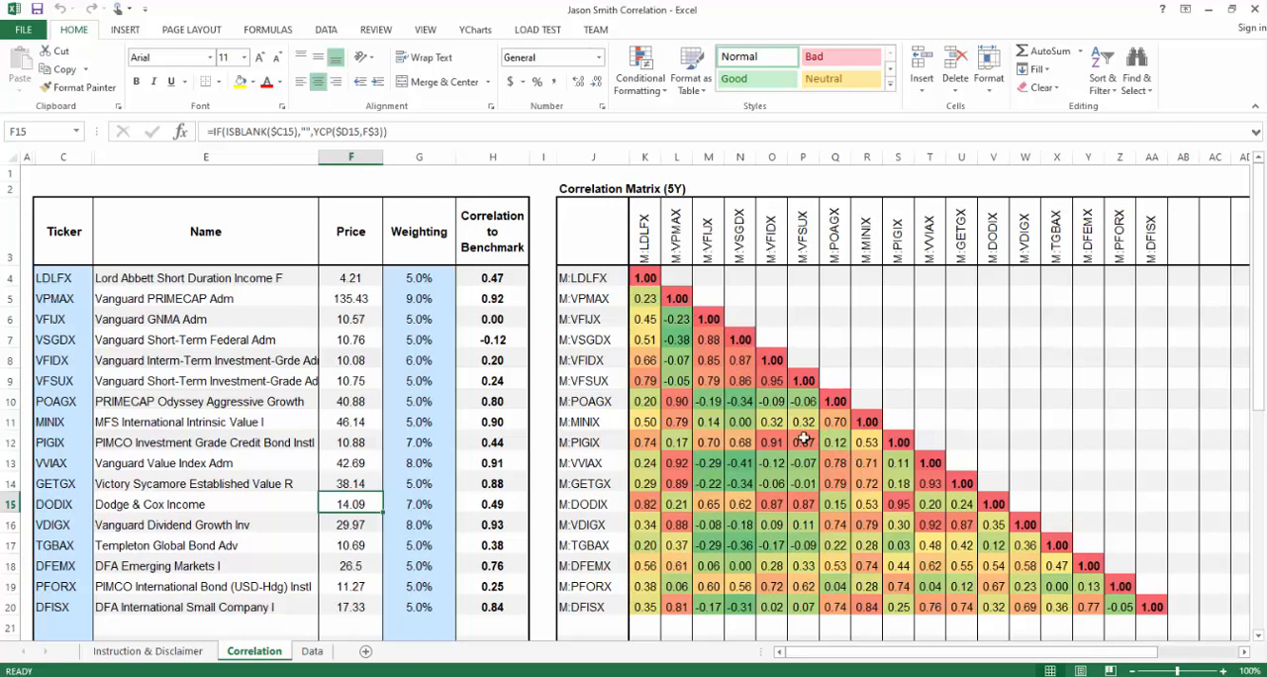
mouse_move(742, 414)
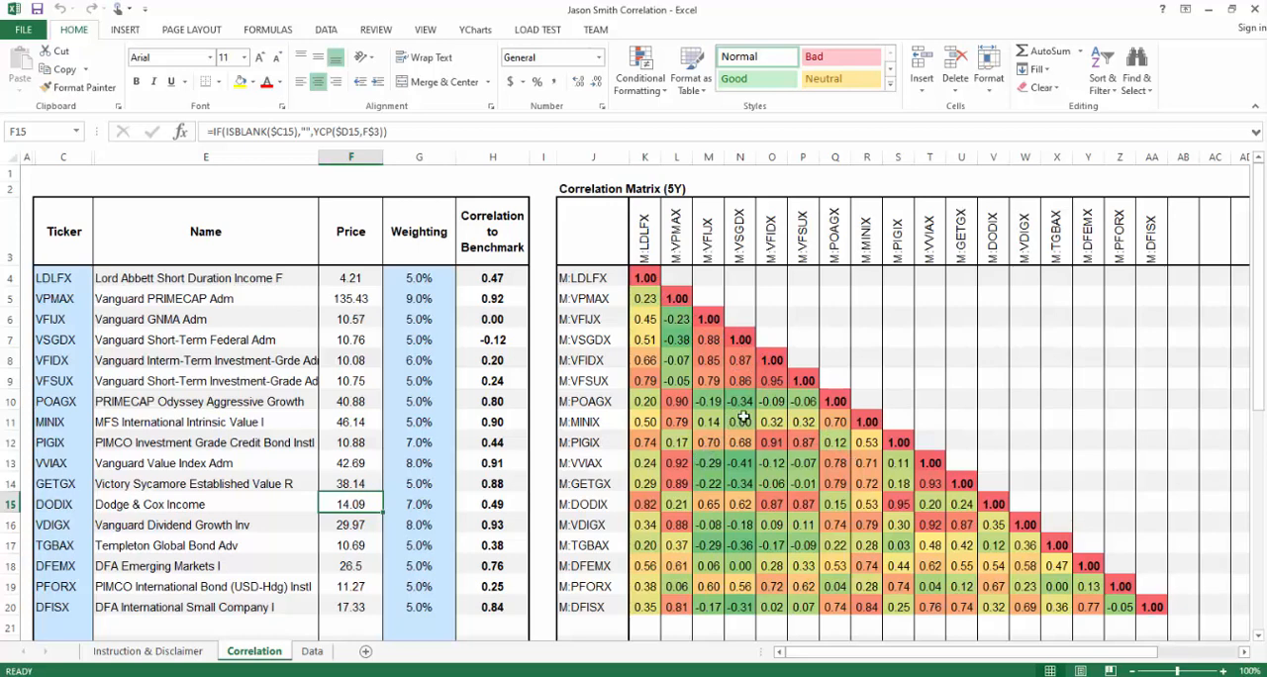
mouse_move(771, 404)
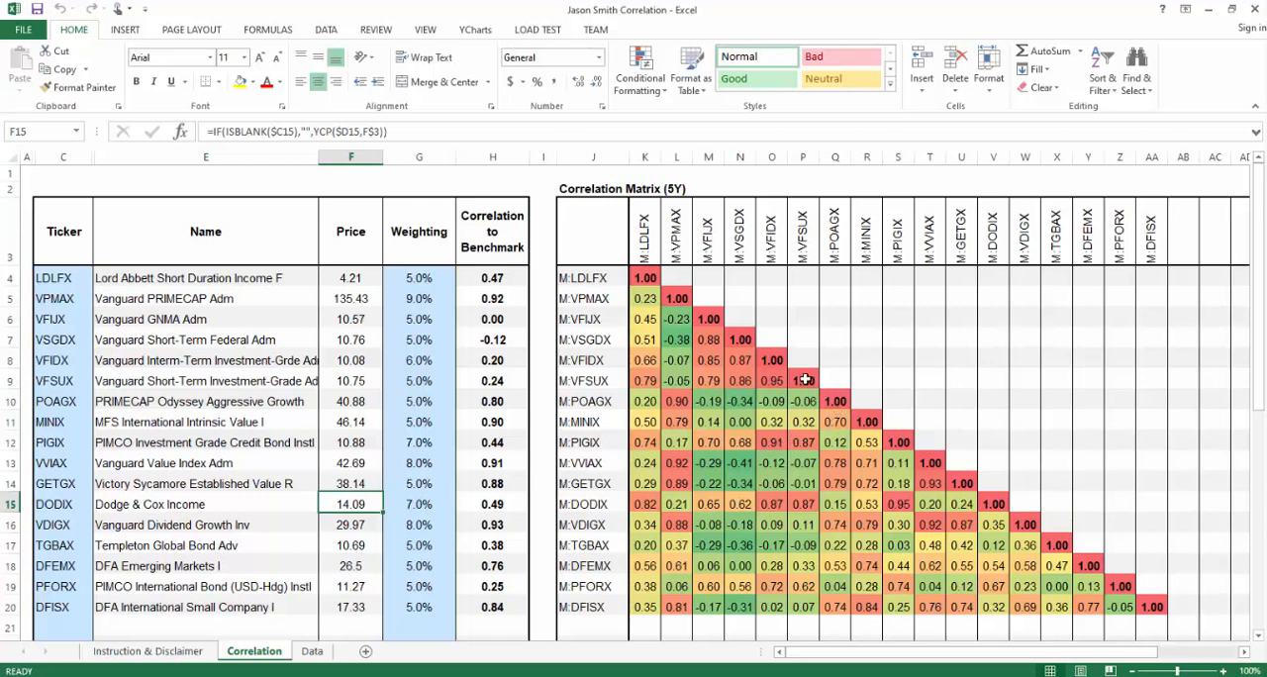
mouse_move(720, 381)
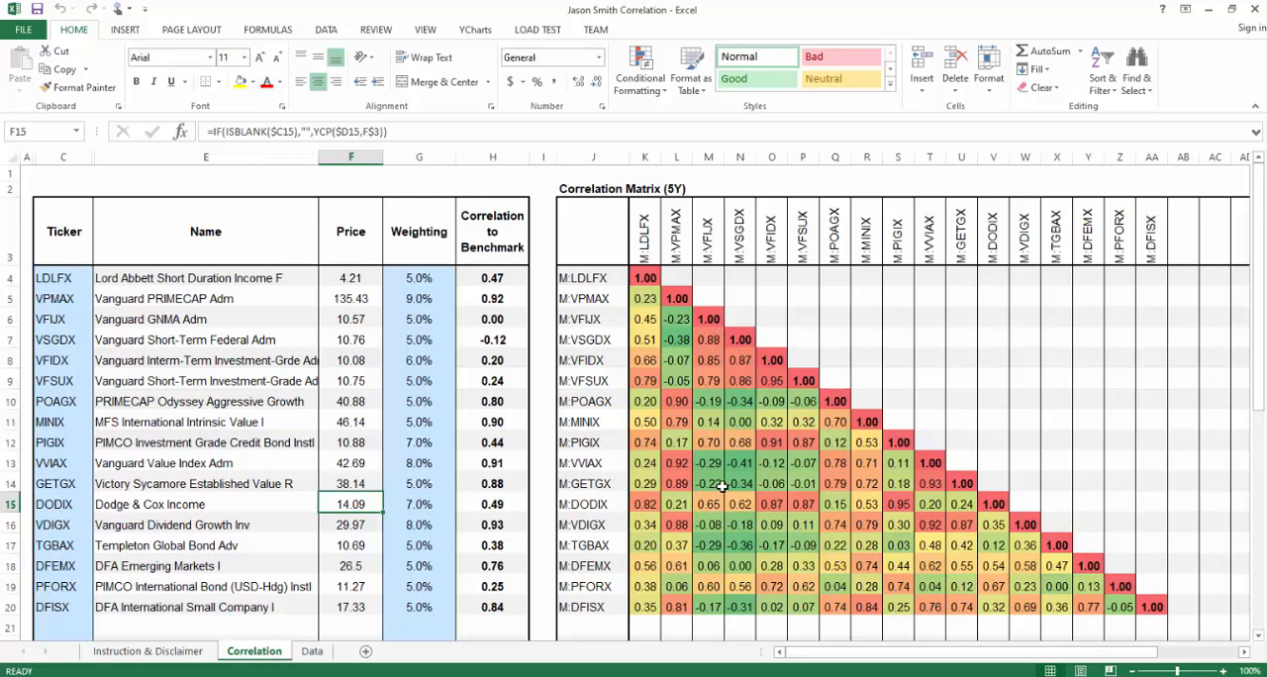
mouse_move(698, 463)
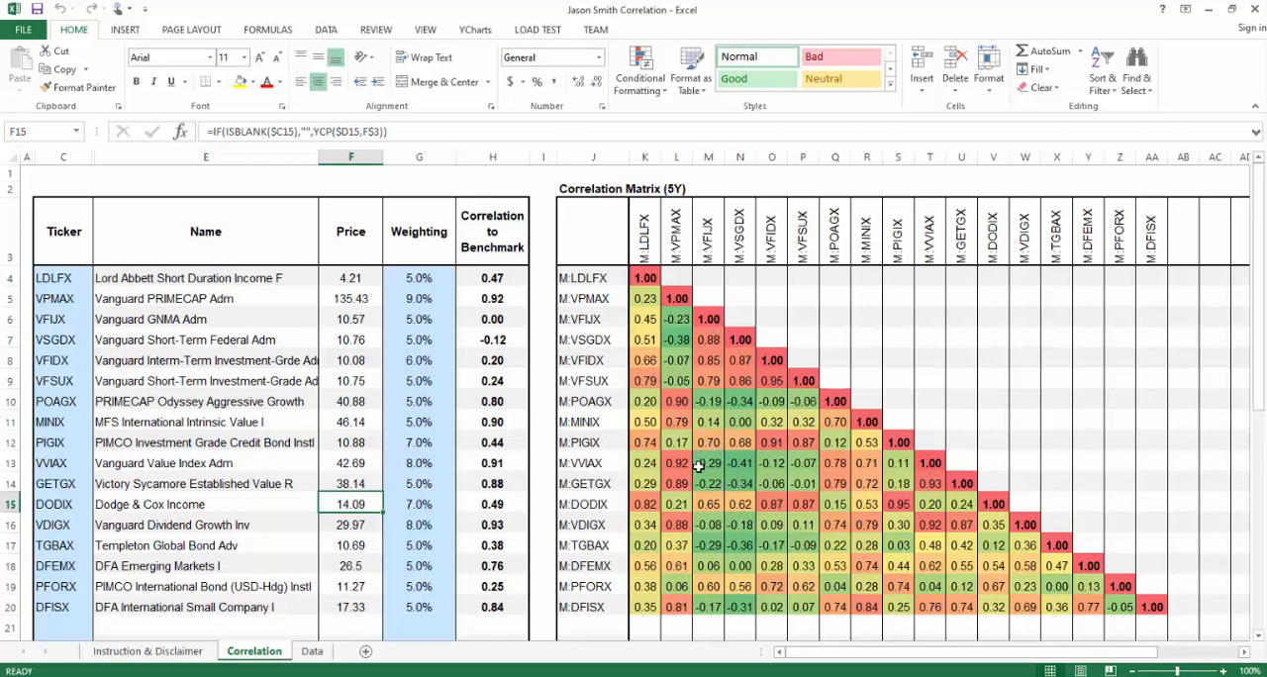
mouse_move(683, 483)
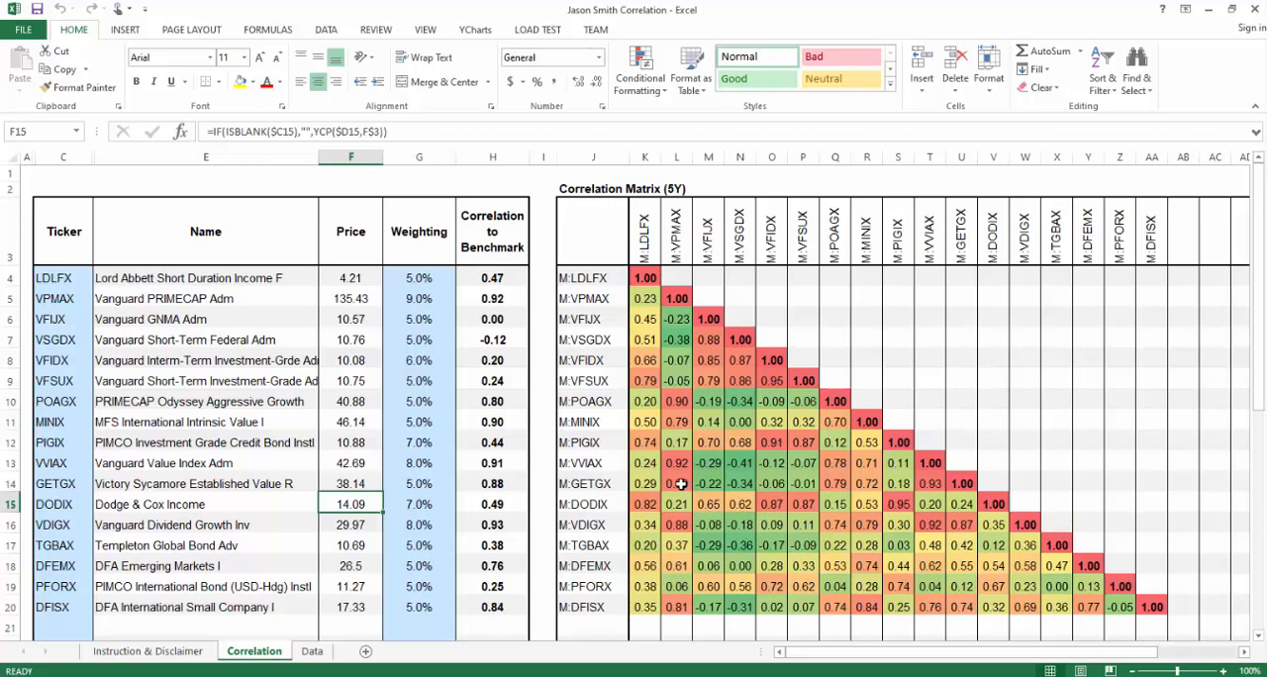
mouse_move(621, 386)
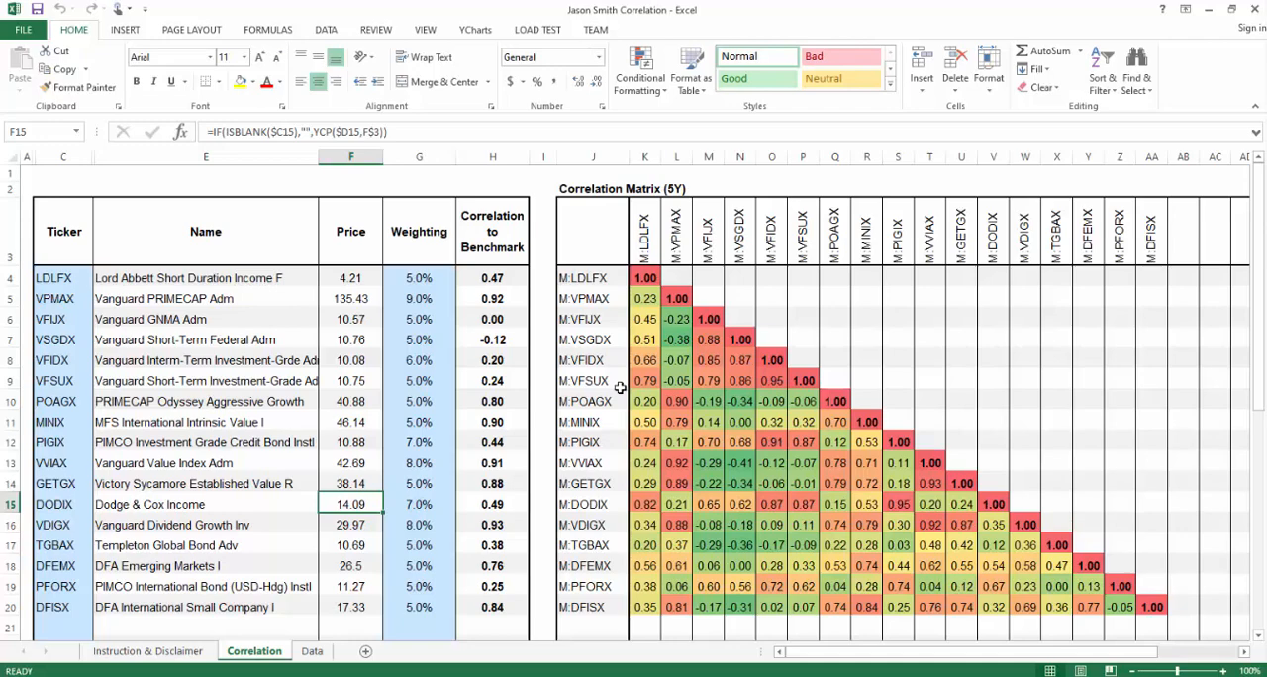
key(alt+tab)
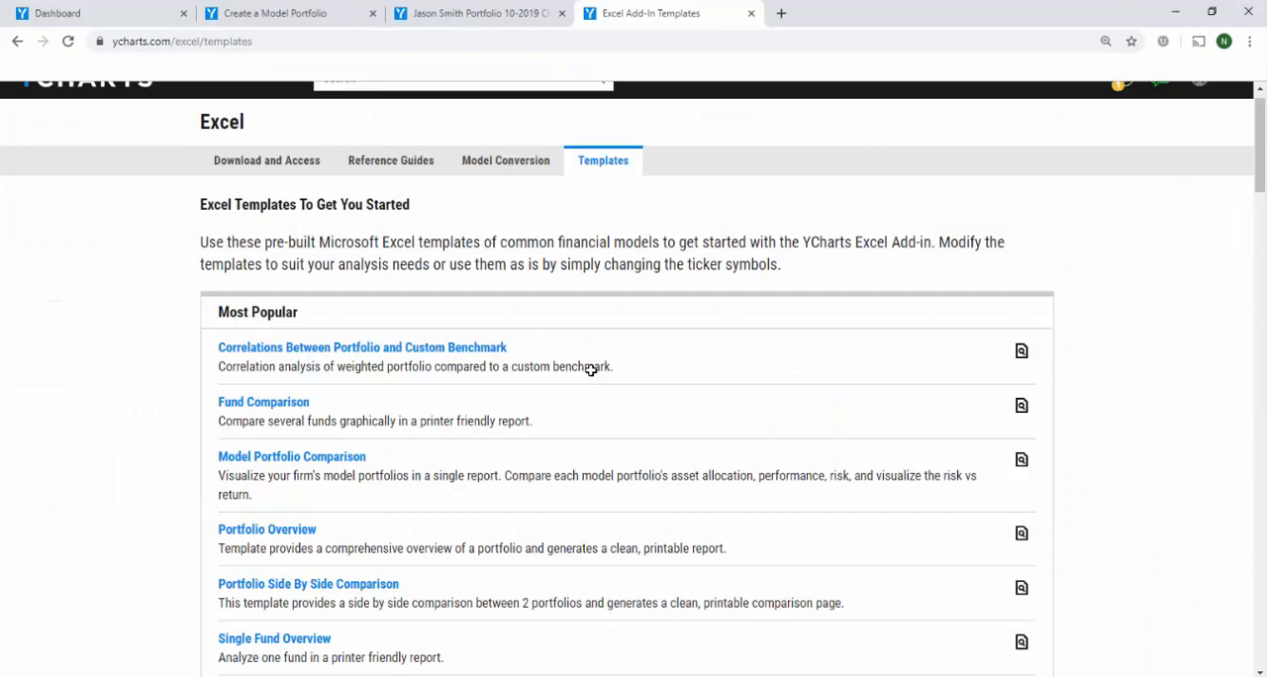
mouse_move(390, 160)
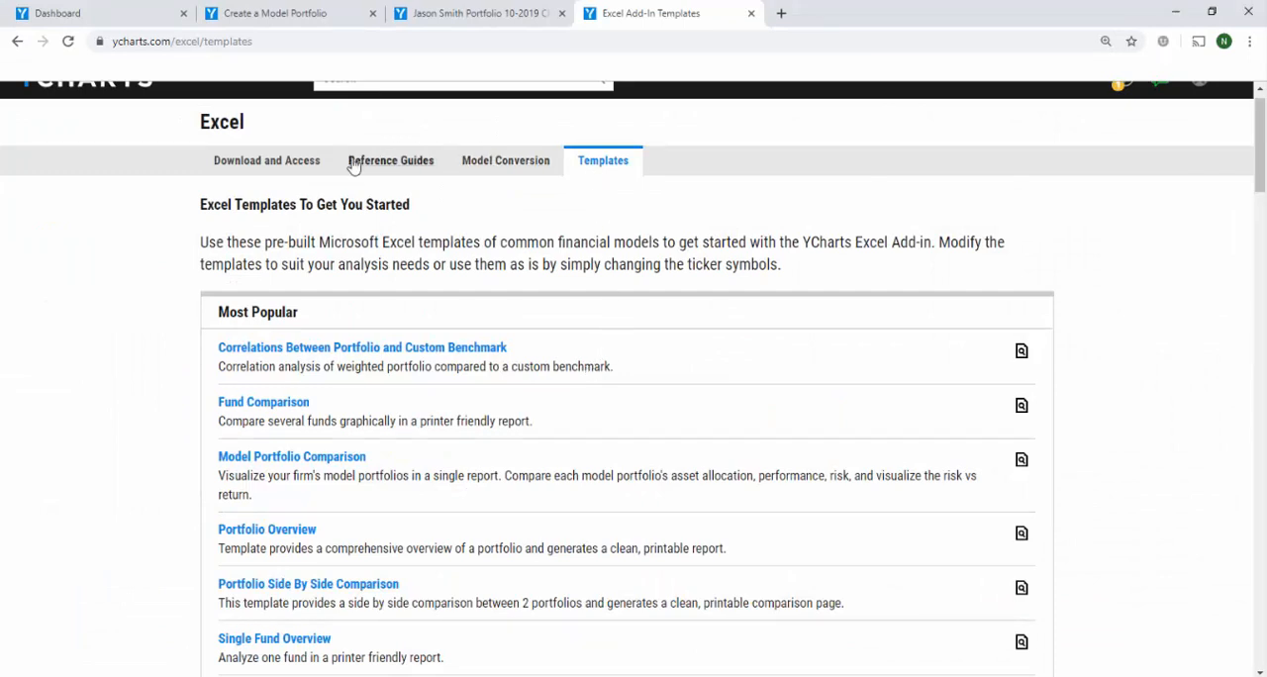
Bring up the YCharts Tools list: Dashboard, Model Portfolios, Stock Screener and Excel
click(710, 101)
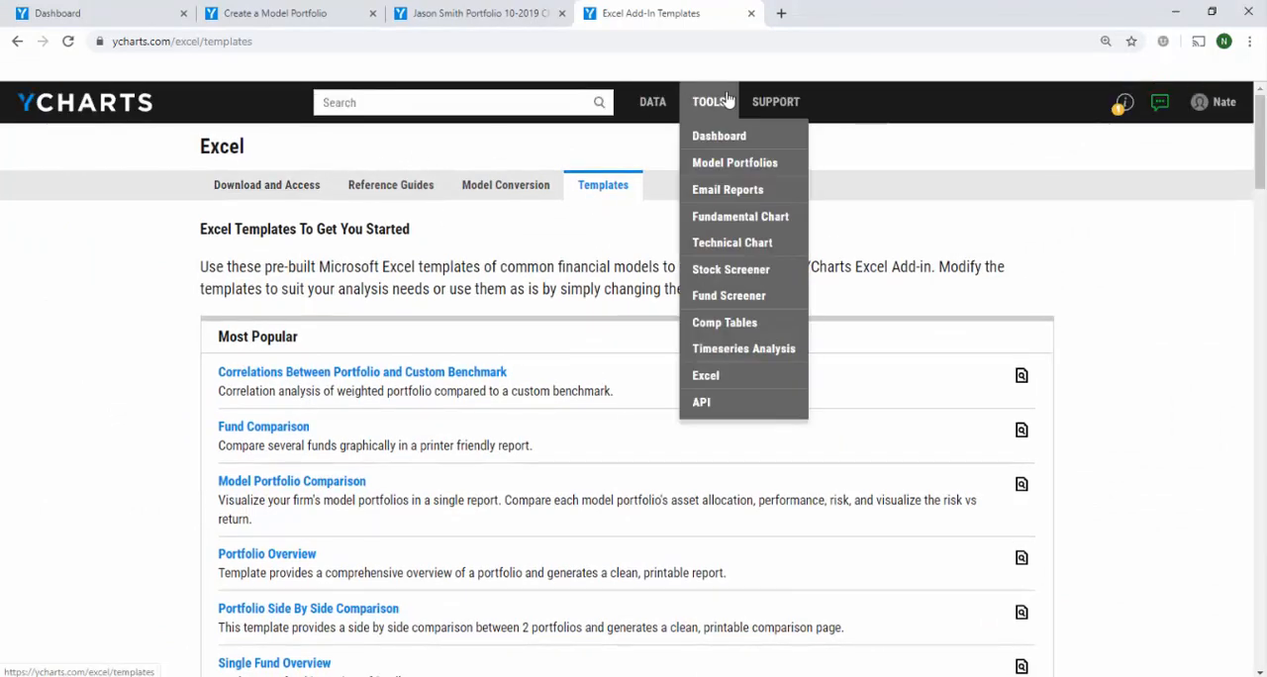
mouse_move(706, 375)
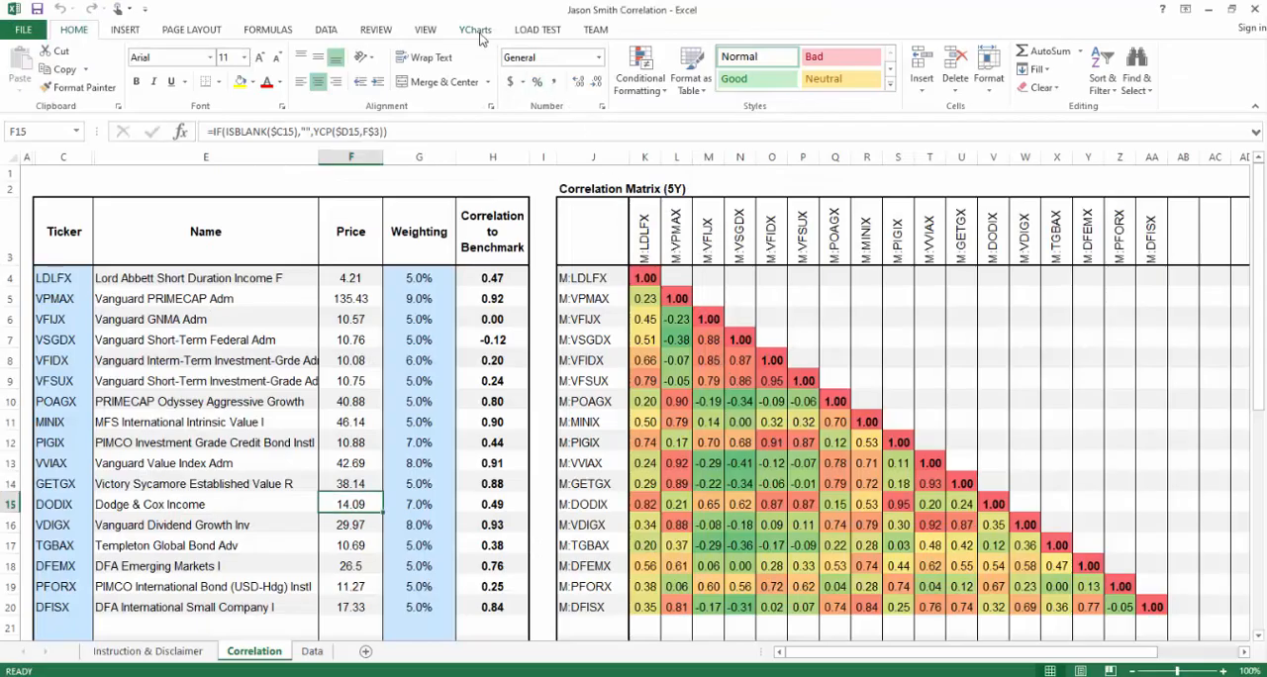
Show the YCharts add-in ribbon, reach its Excel templates page, then return to the Dashboard
click(475, 29)
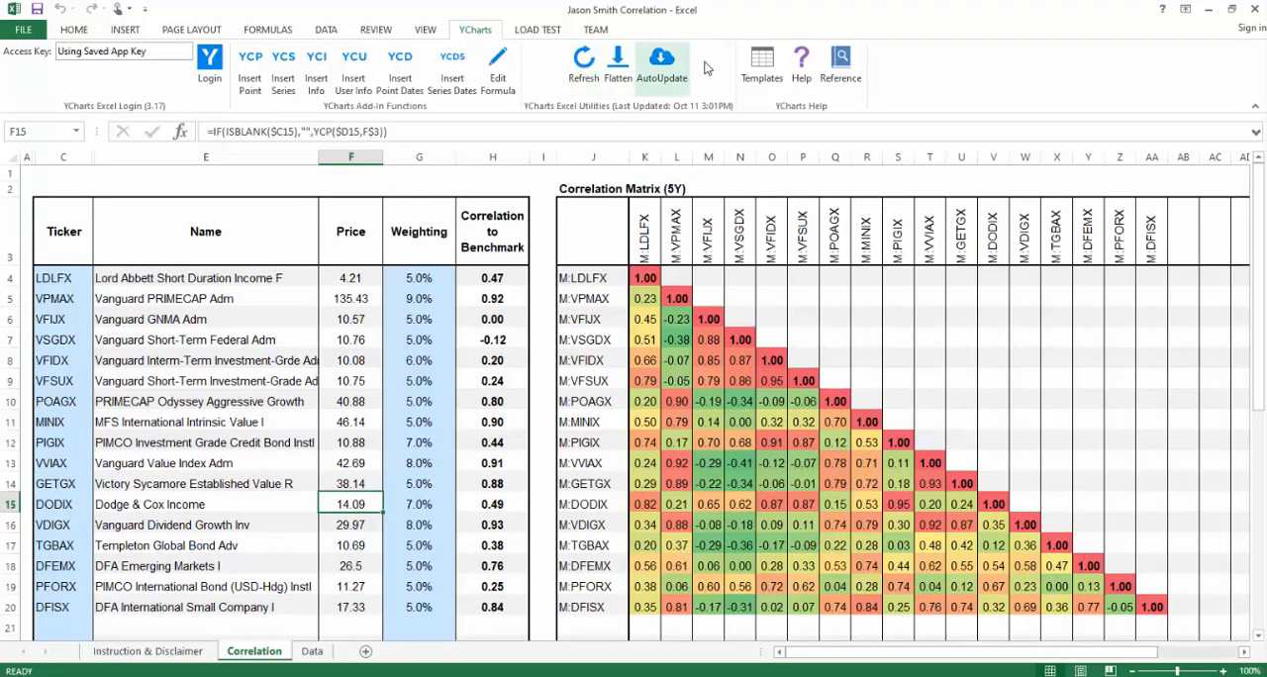
click(761, 64)
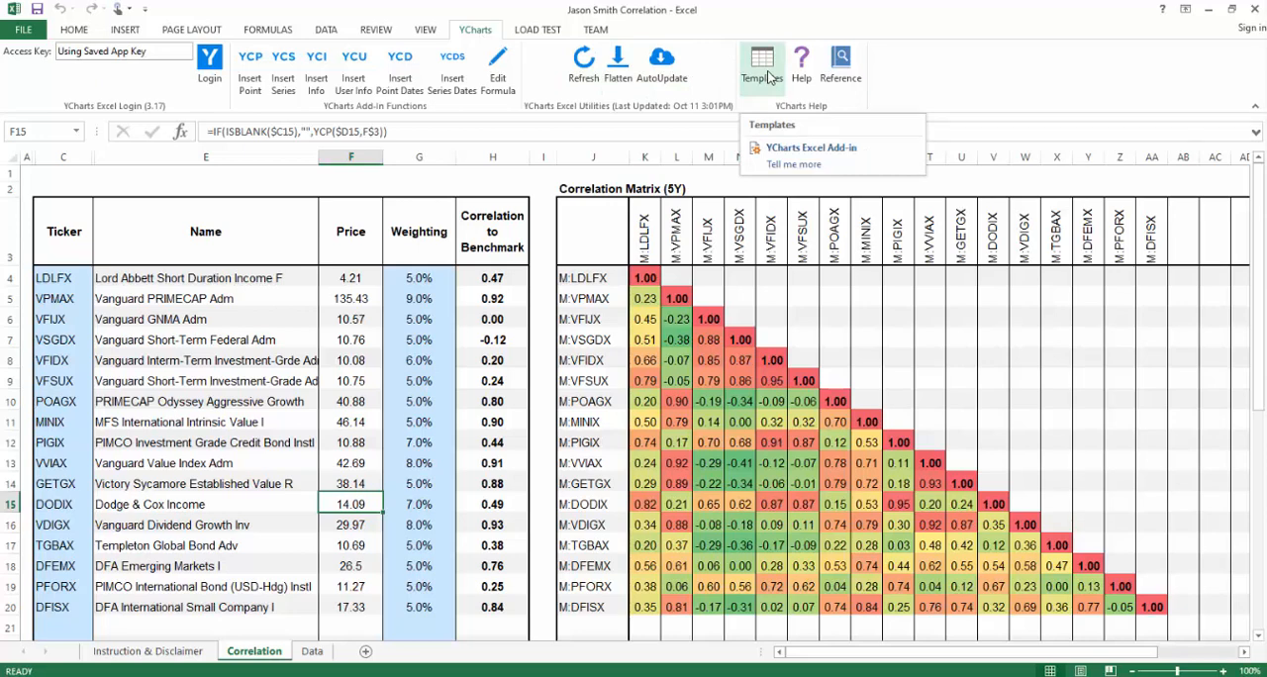
mouse_move(760, 71)
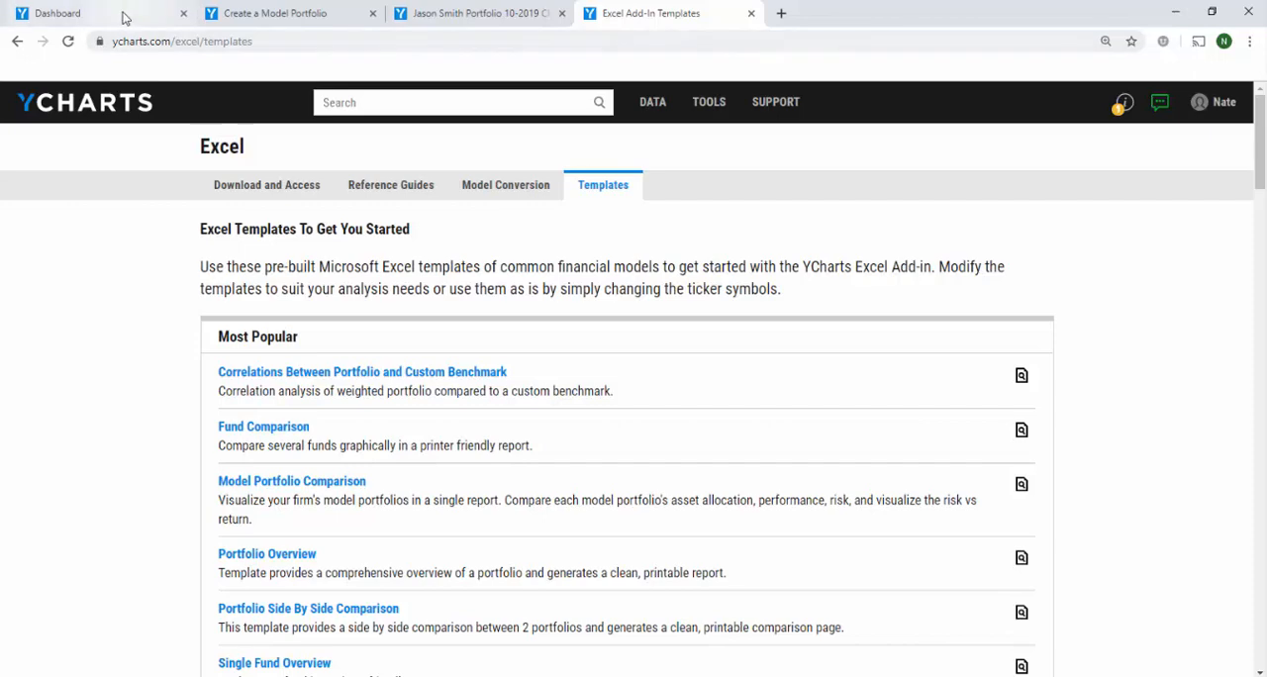
click(56, 13)
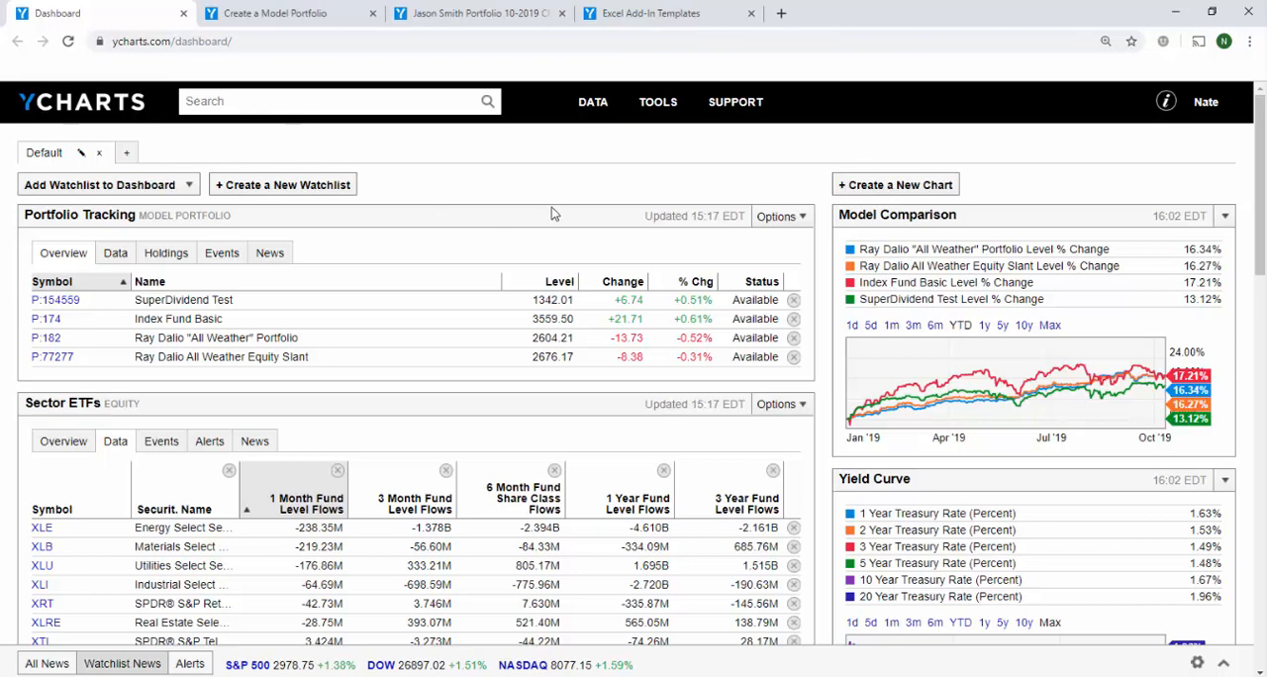
Copy the 17 fund symbols from the holdings workbook and start a new YCharts watchlist
key(alt+tab)
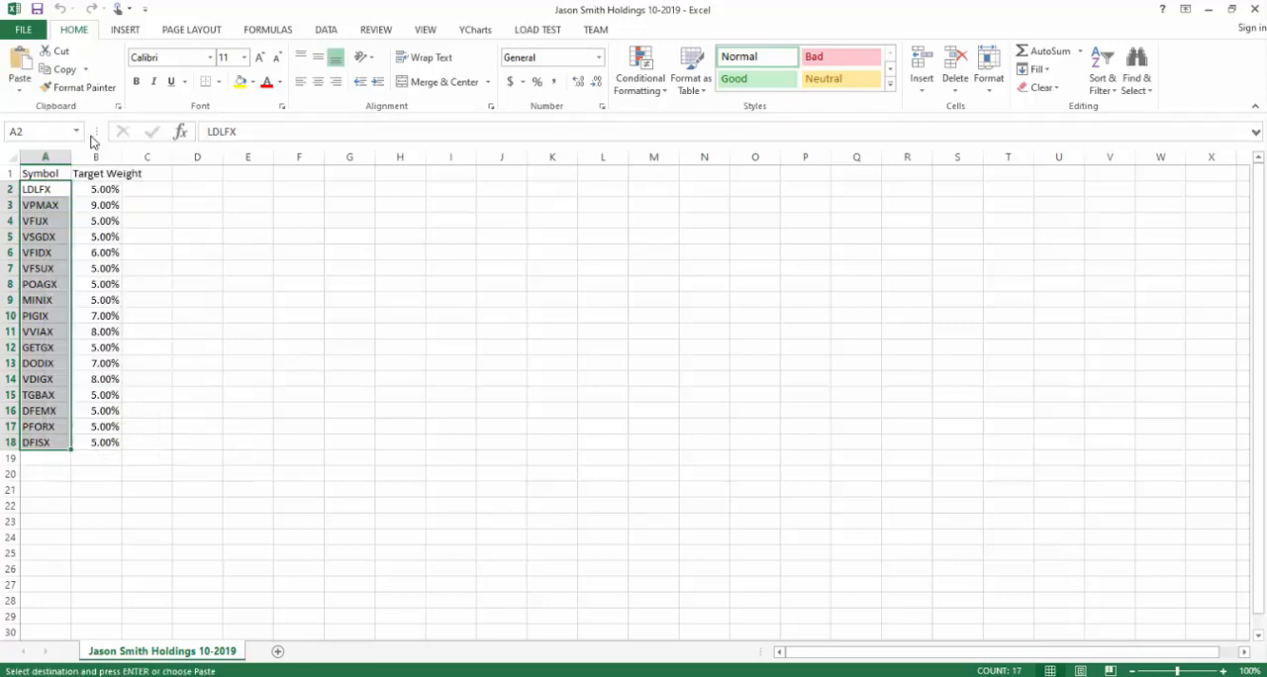
click(55, 13)
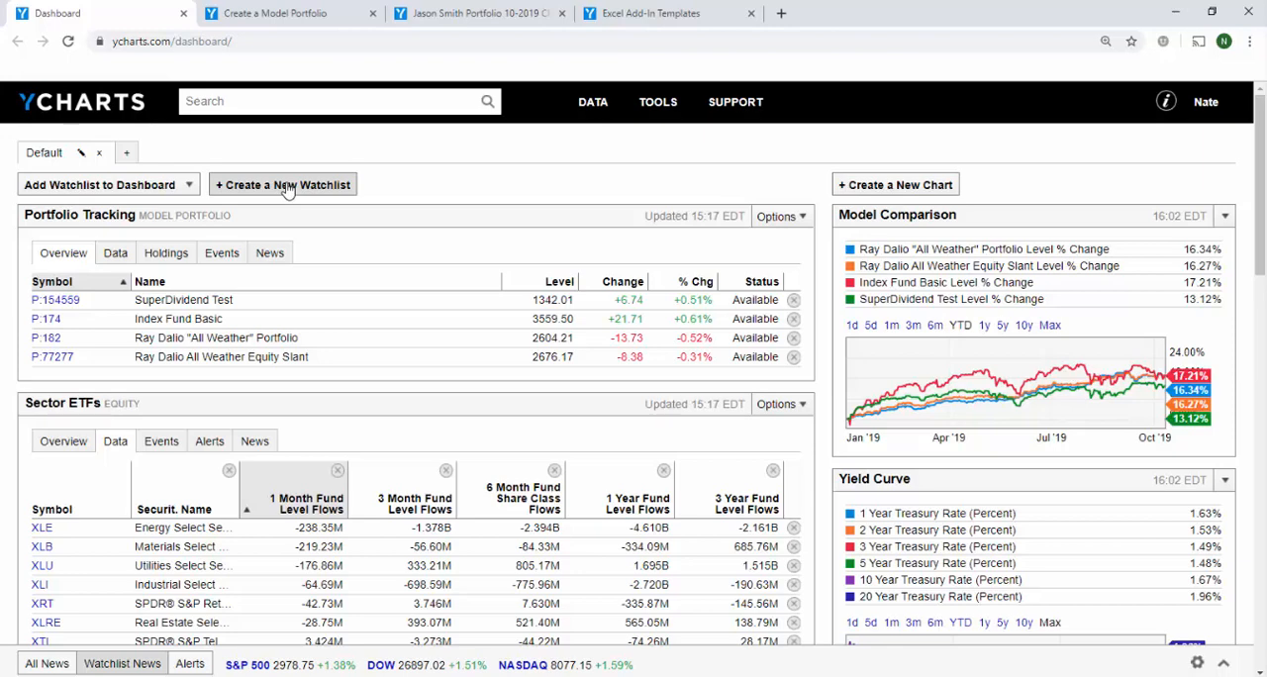
click(282, 185)
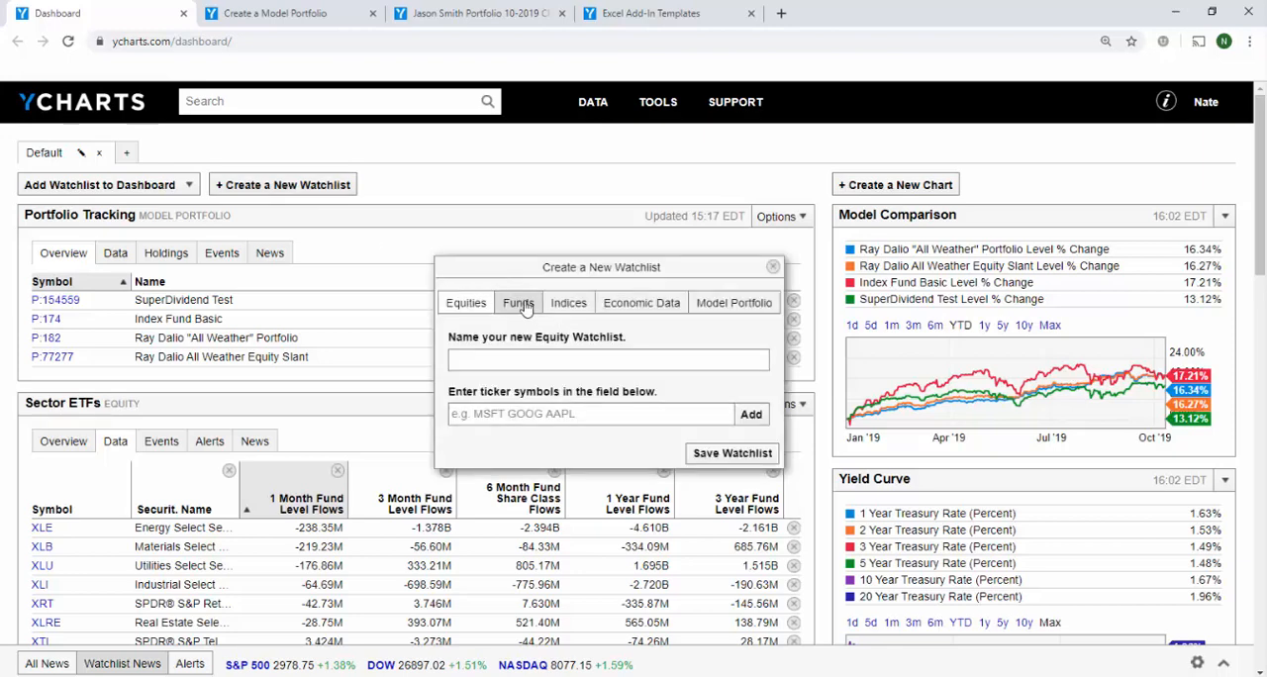
click(518, 302)
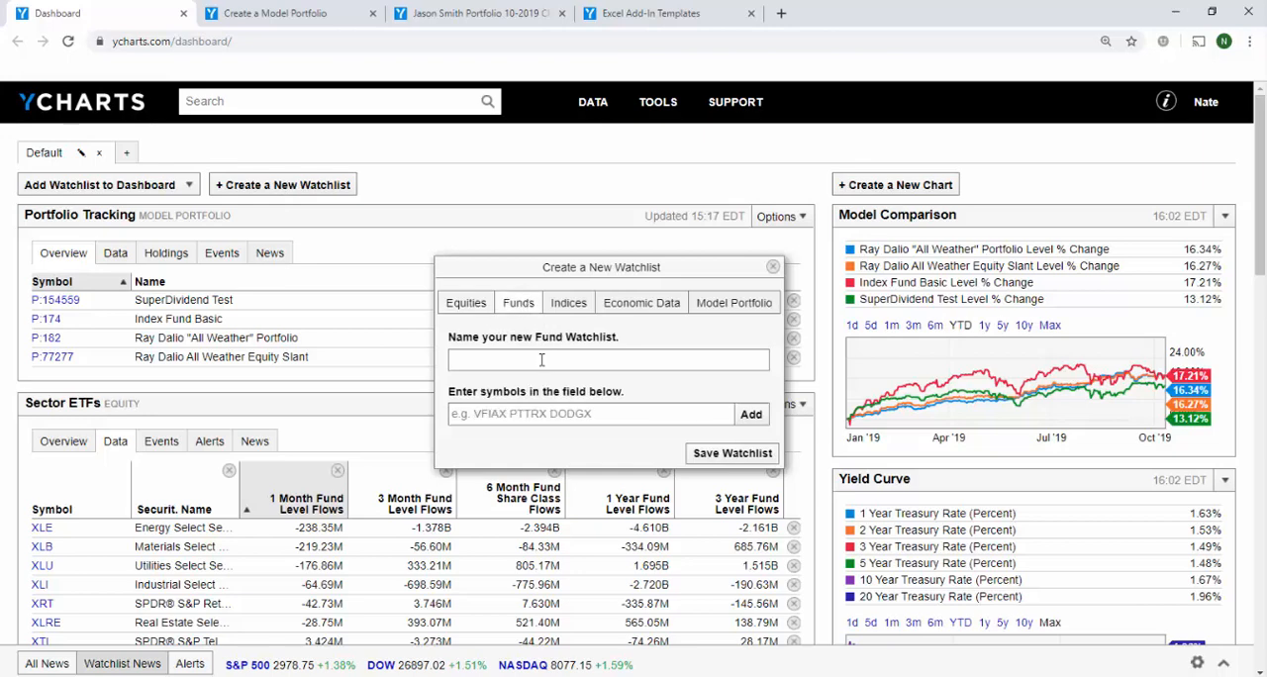
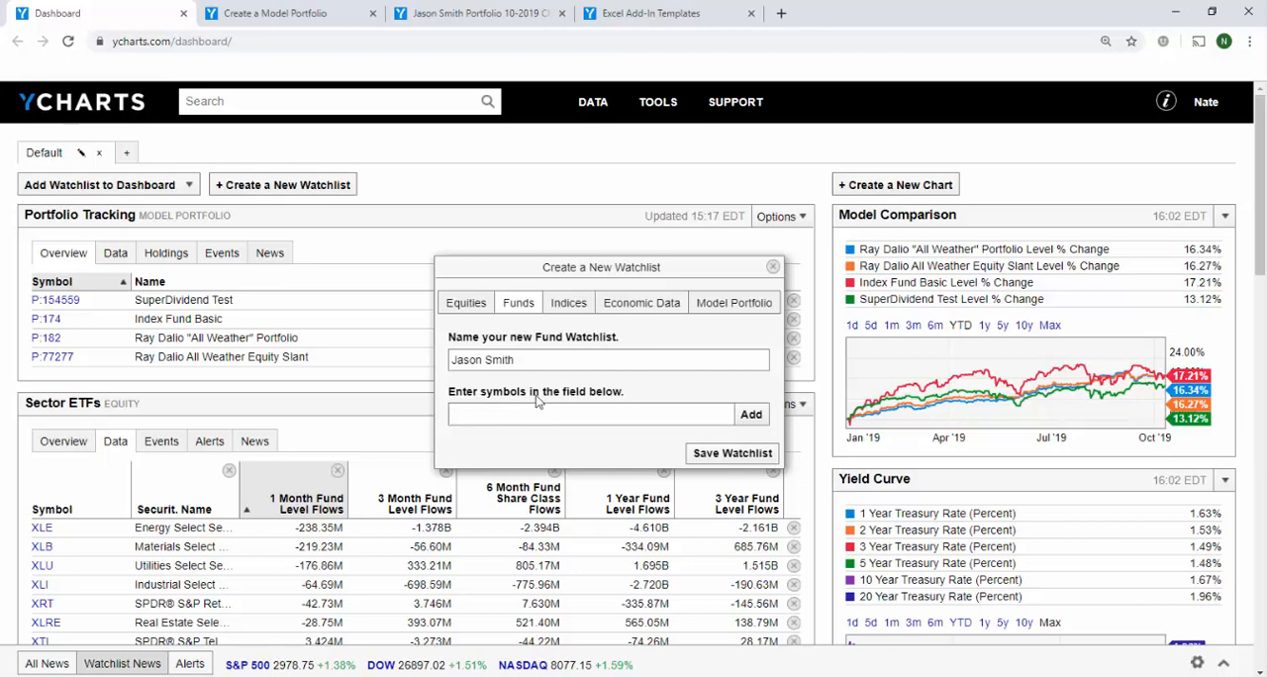
right_click(589, 414)
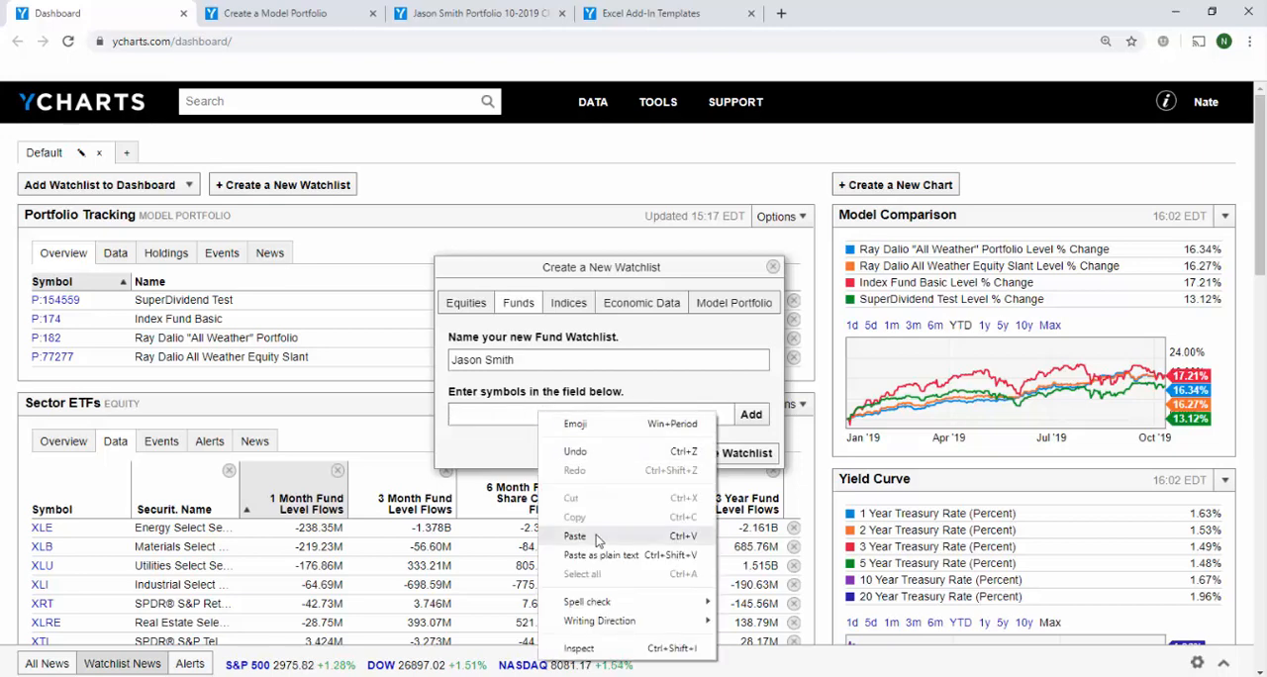
click(575, 535)
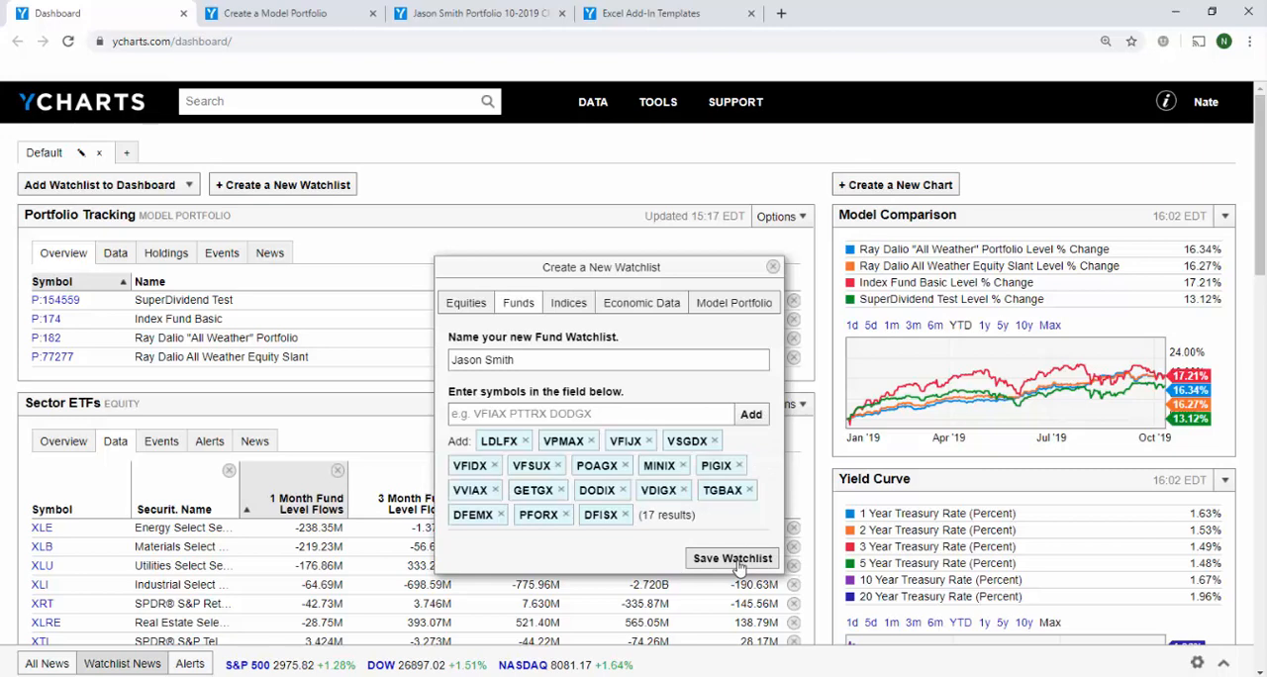
click(733, 559)
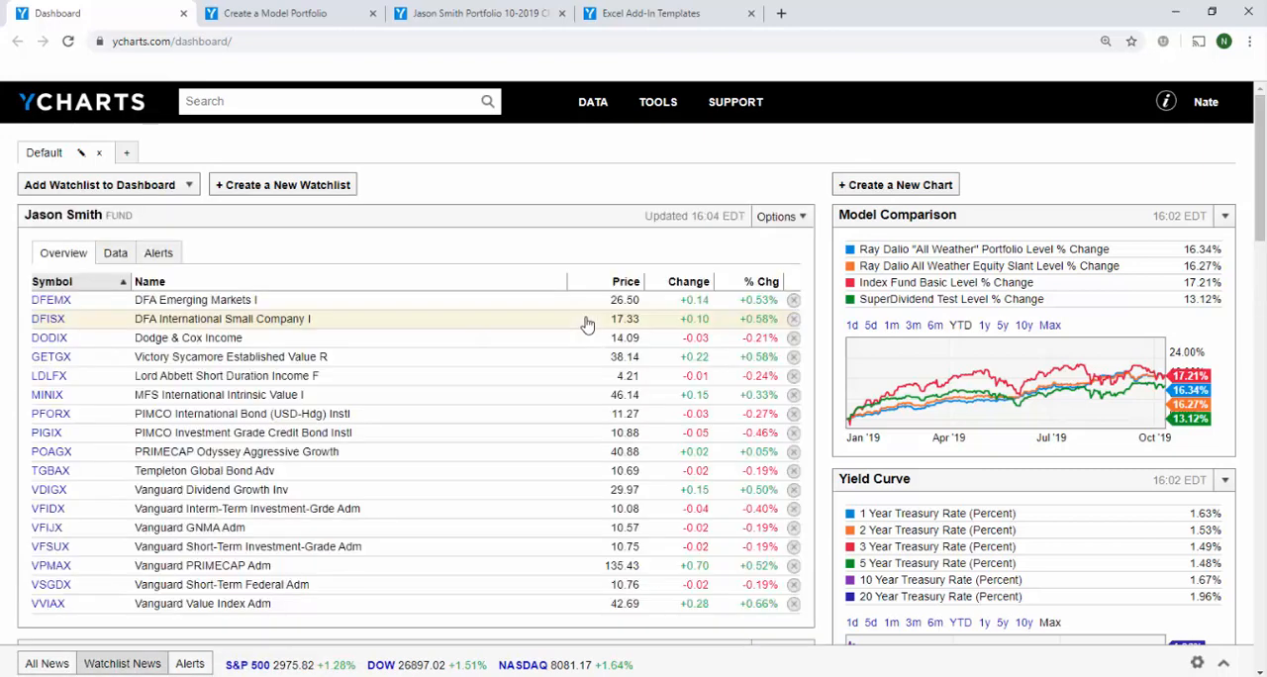
mouse_move(292, 356)
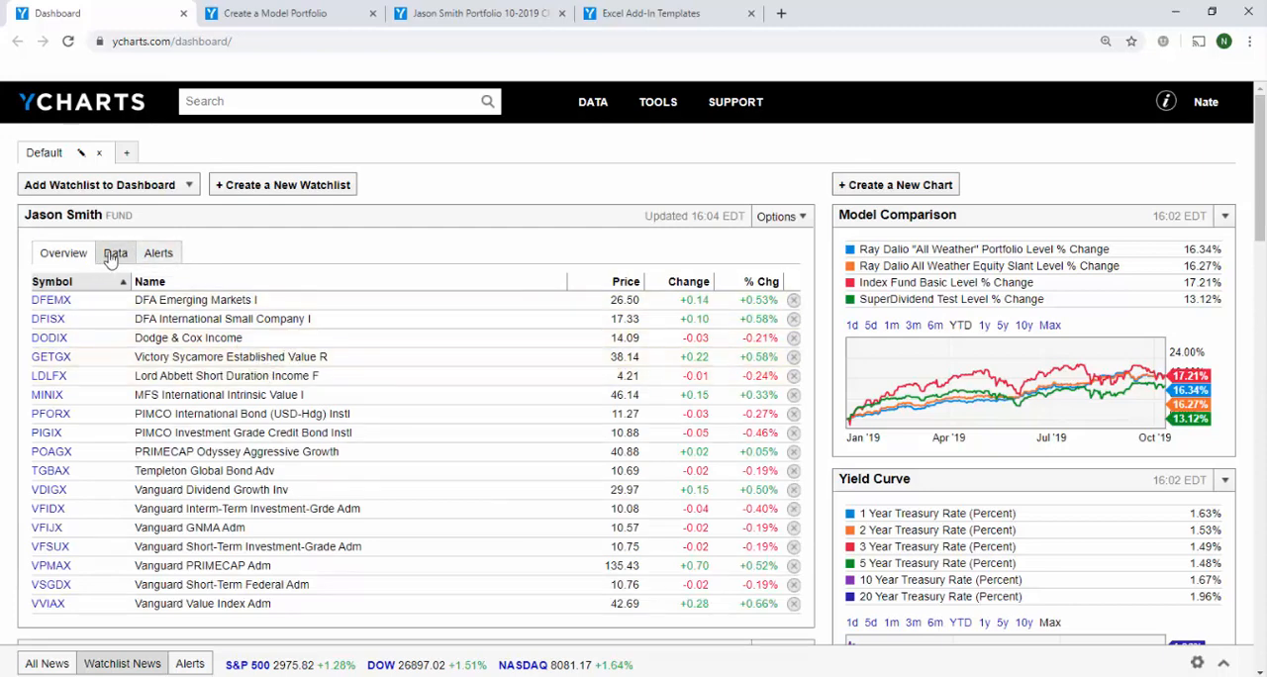
click(115, 253)
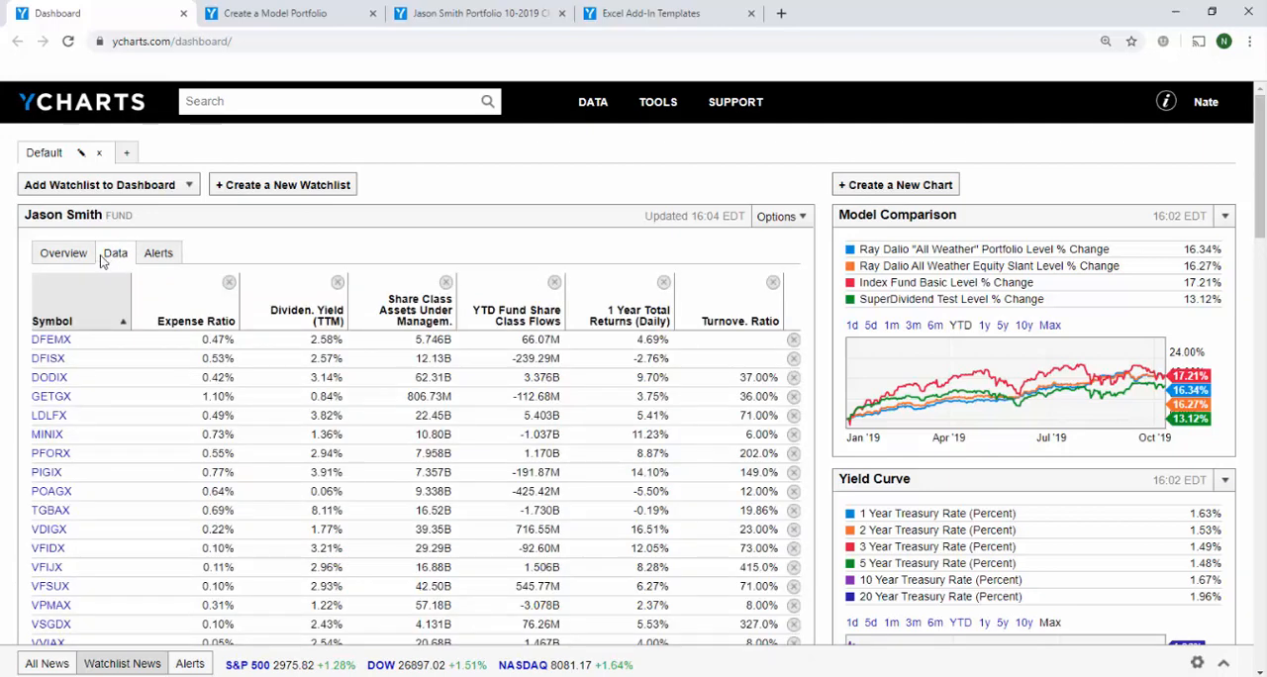
click(159, 252)
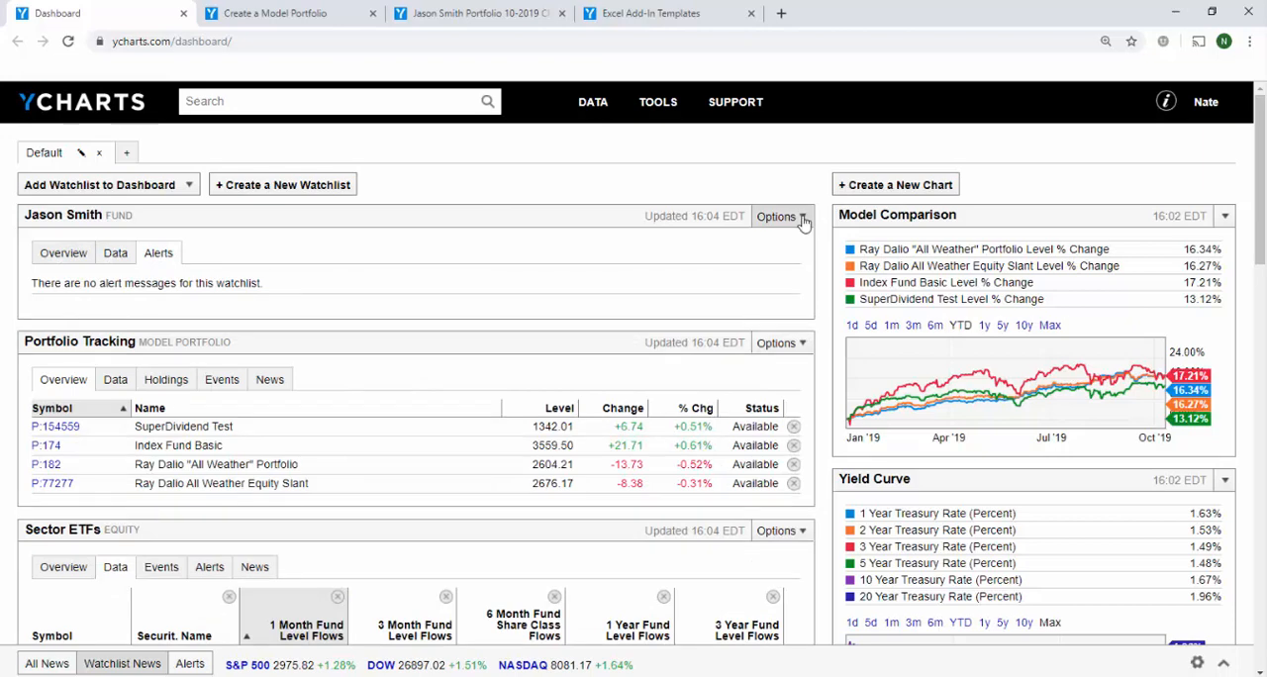
click(781, 216)
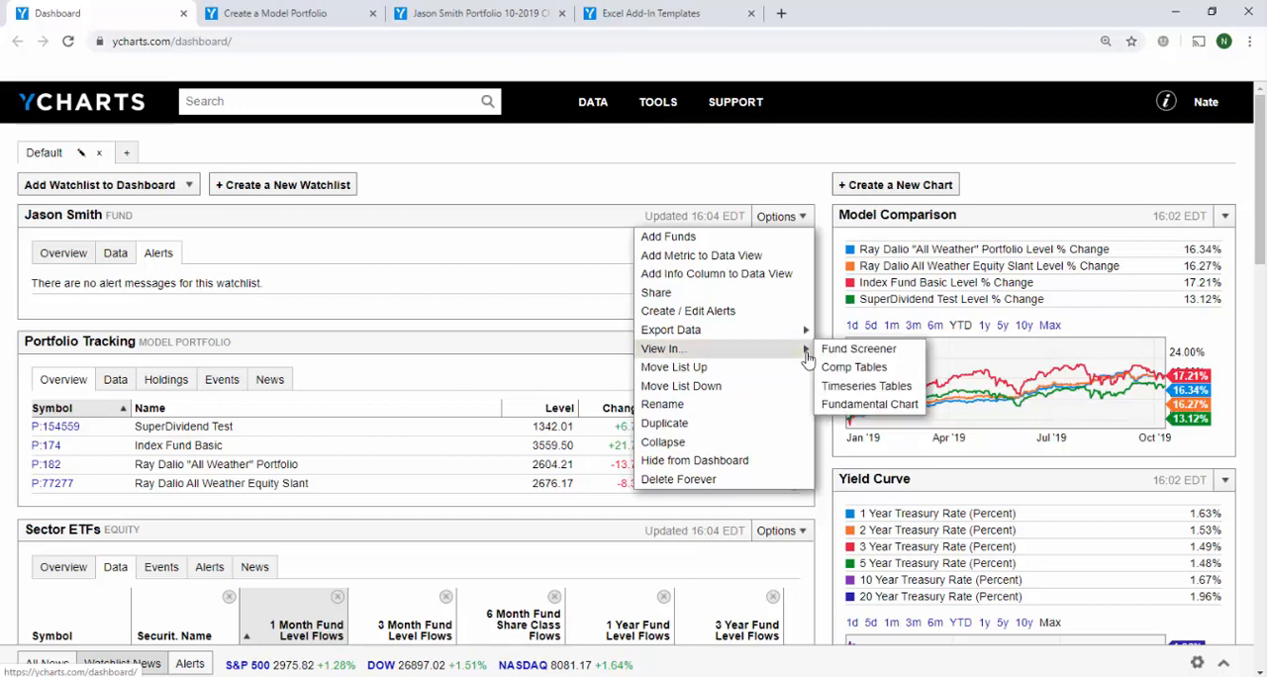
mouse_move(858, 348)
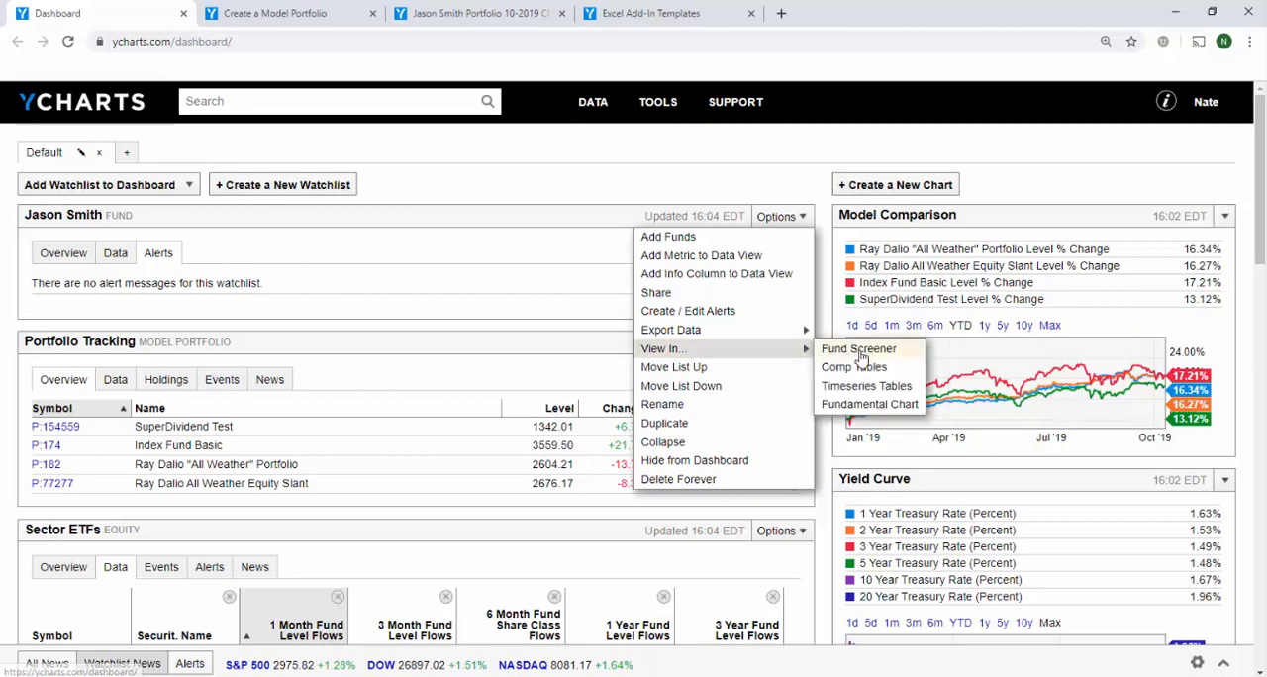
mouse_move(854, 366)
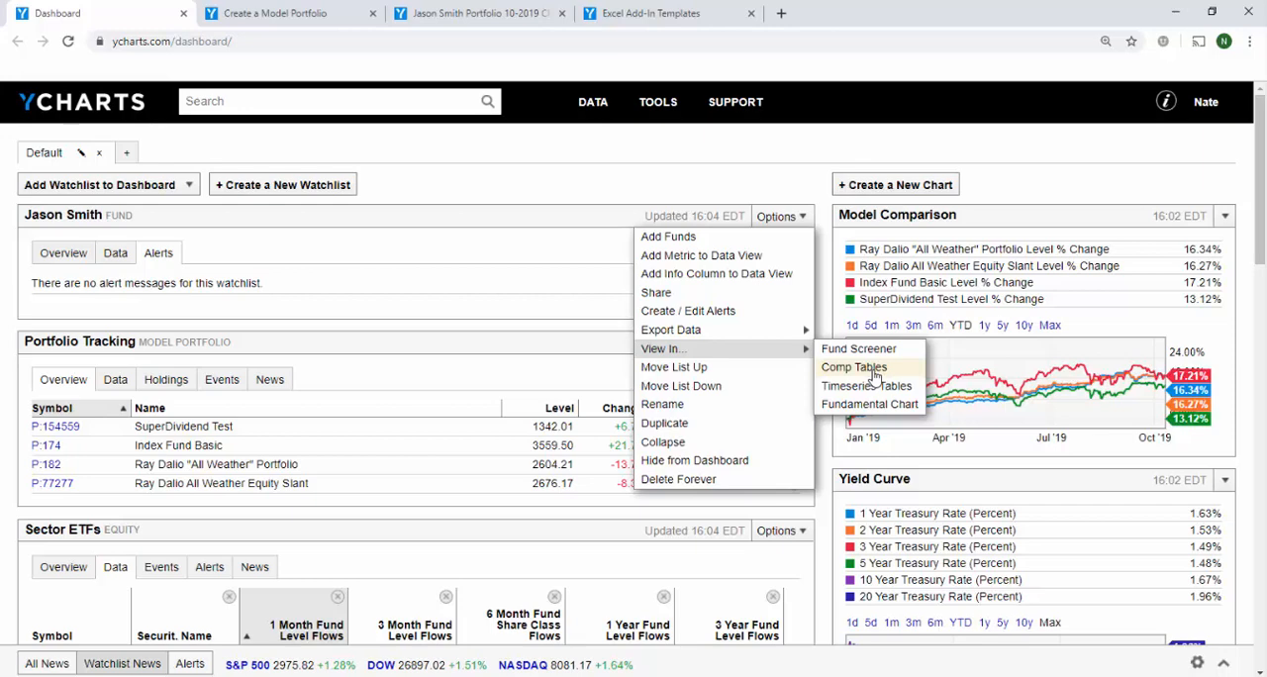
View the watchlist in Comp Tables and load the saved Fund Metrics 10-9 metric set
click(853, 367)
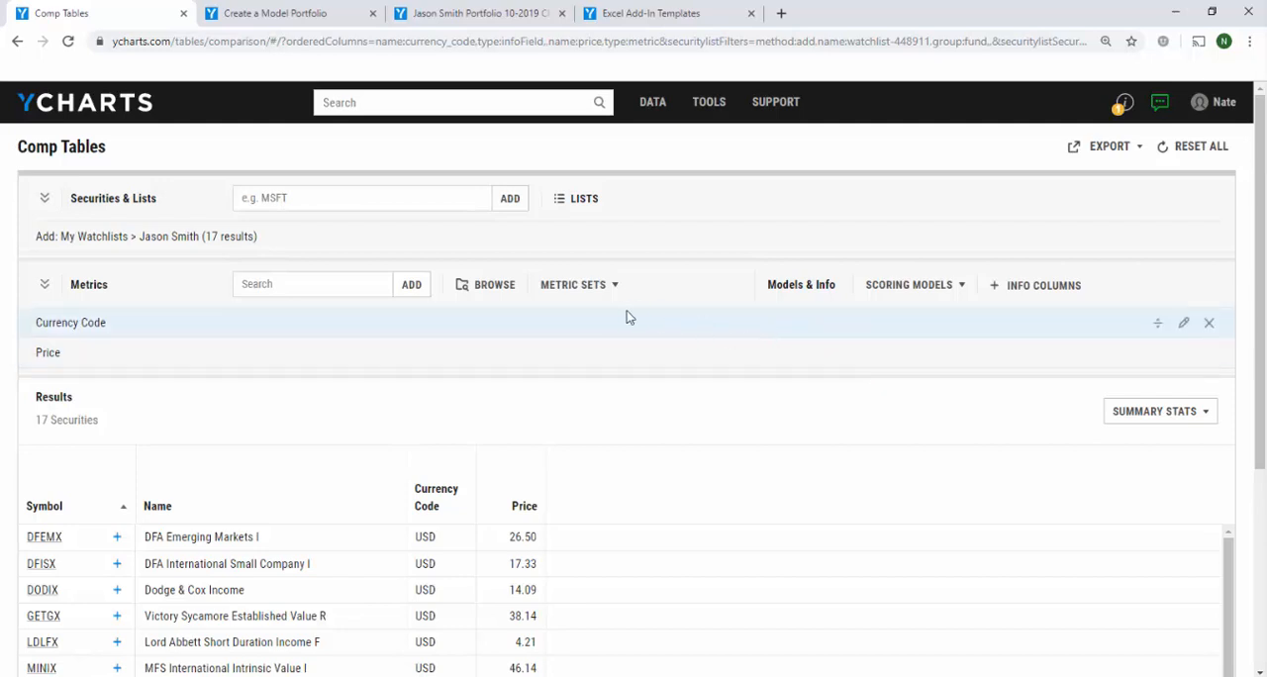
mouse_move(609, 319)
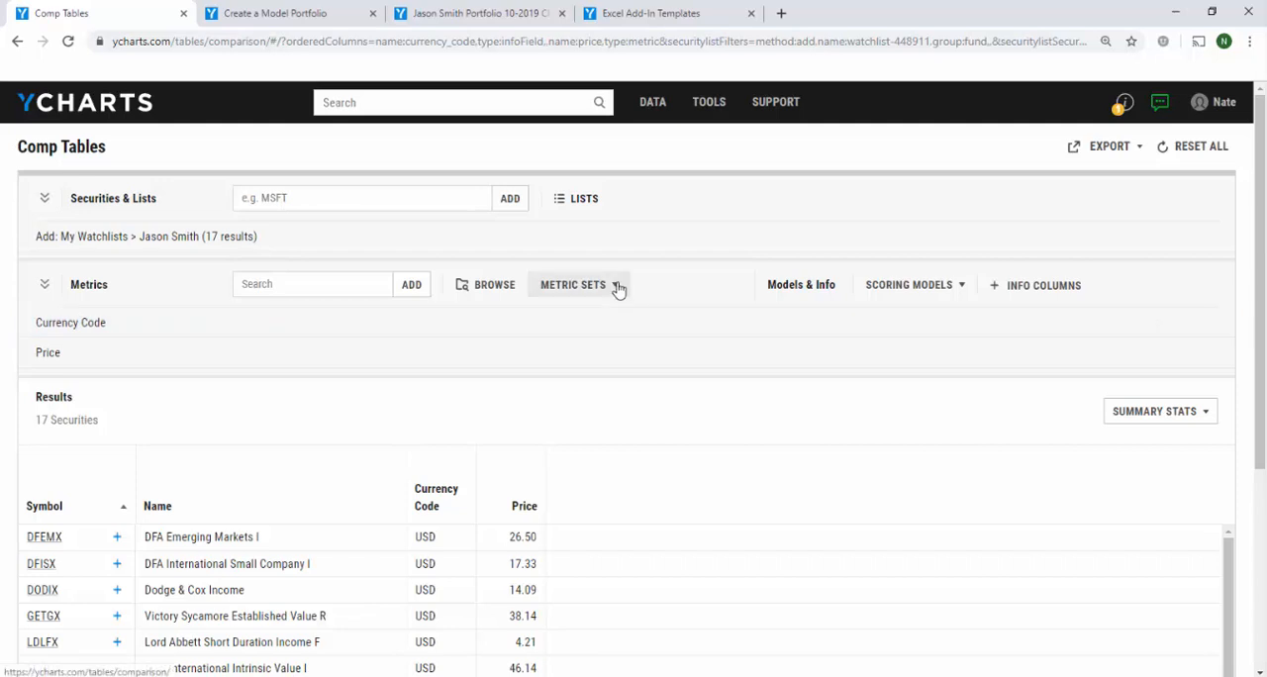
click(579, 284)
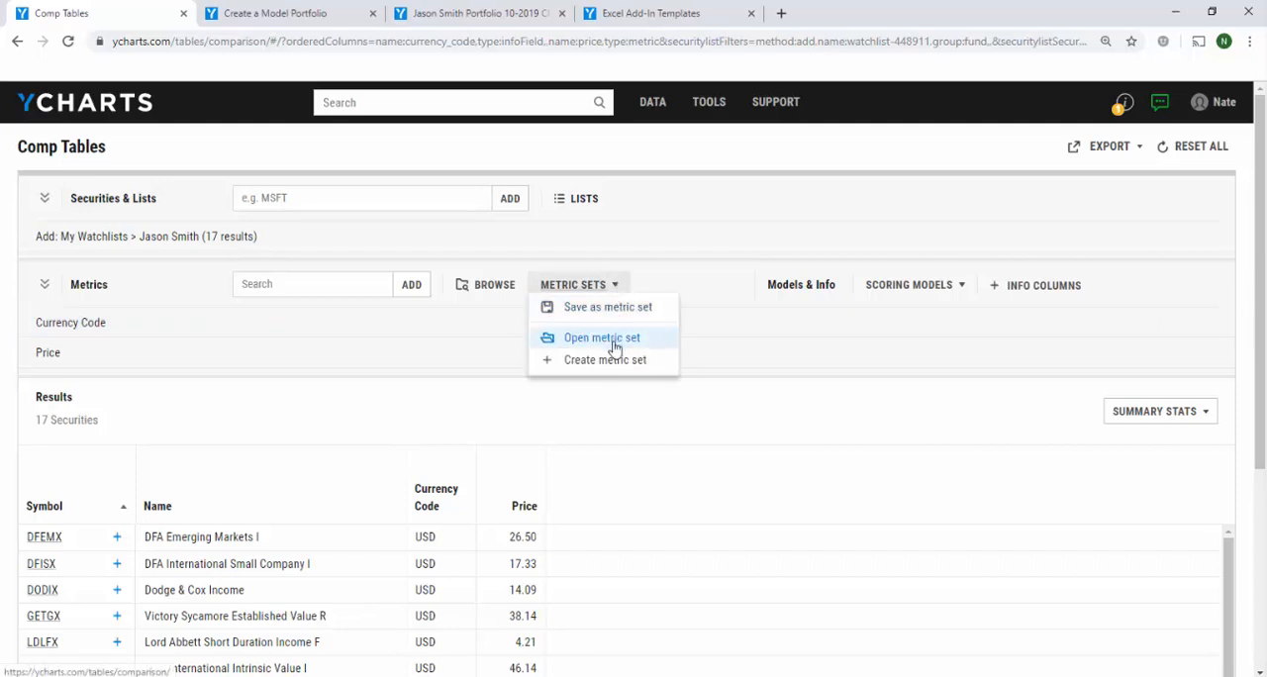
click(600, 337)
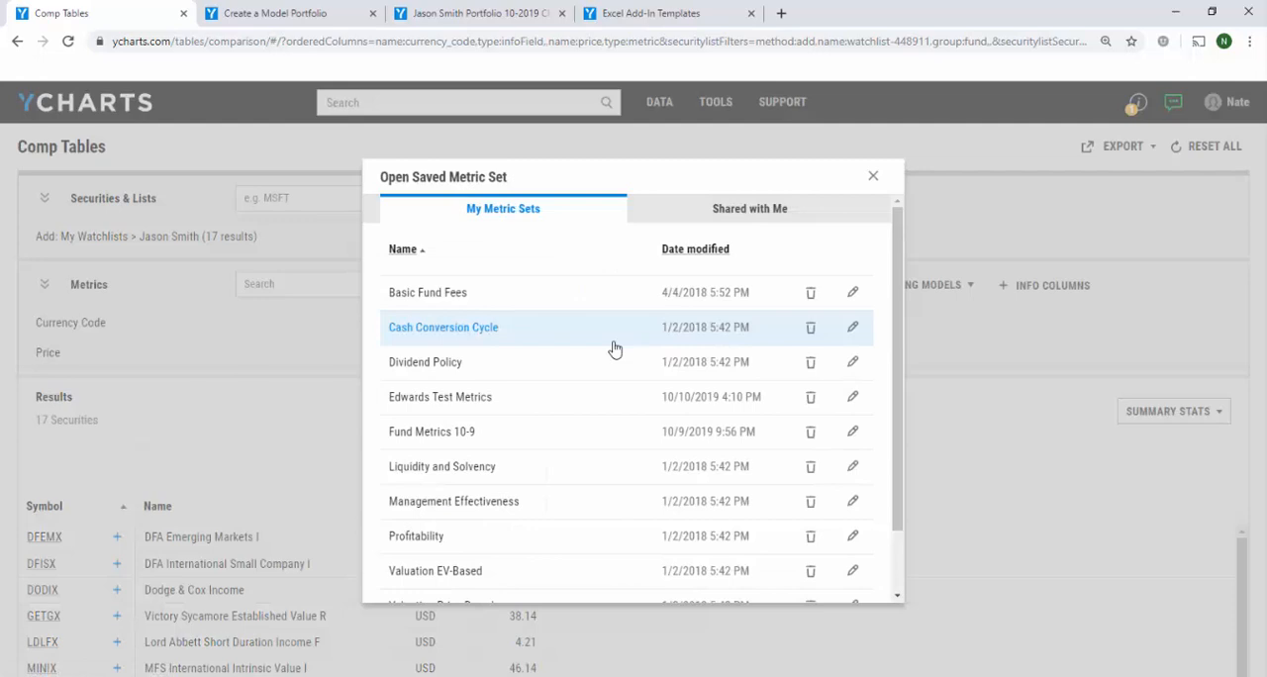
mouse_move(628, 443)
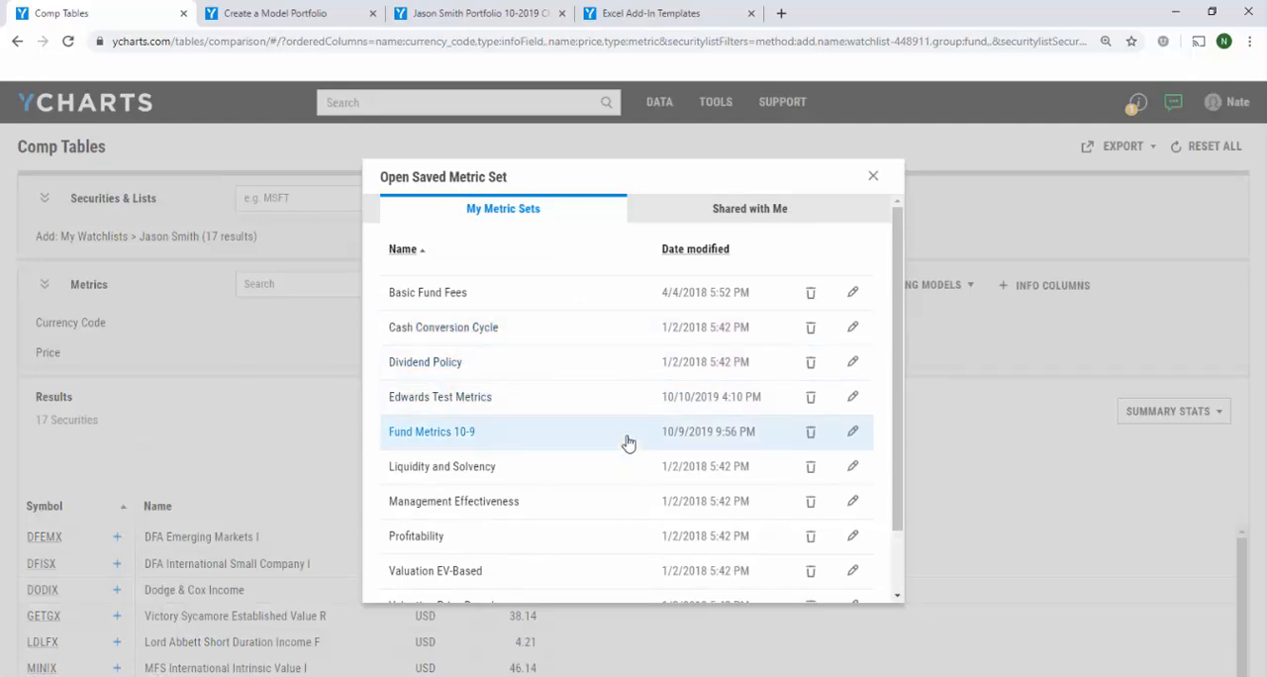
click(431, 430)
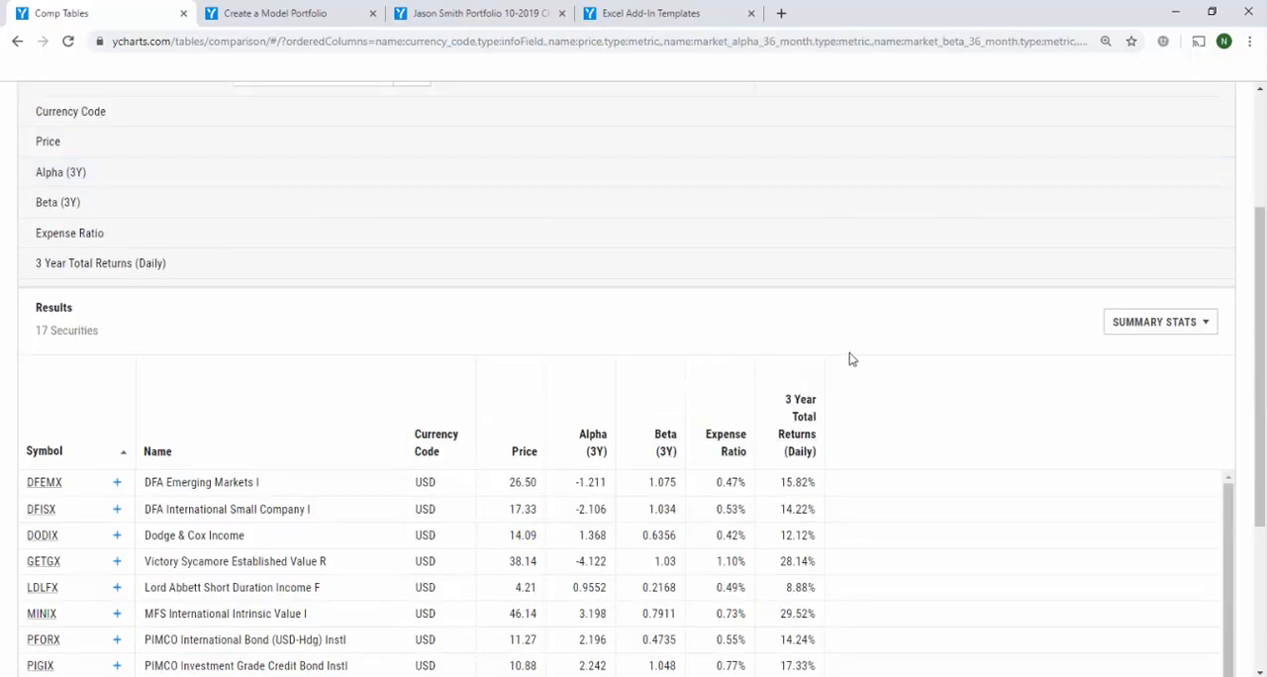
mouse_move(880, 403)
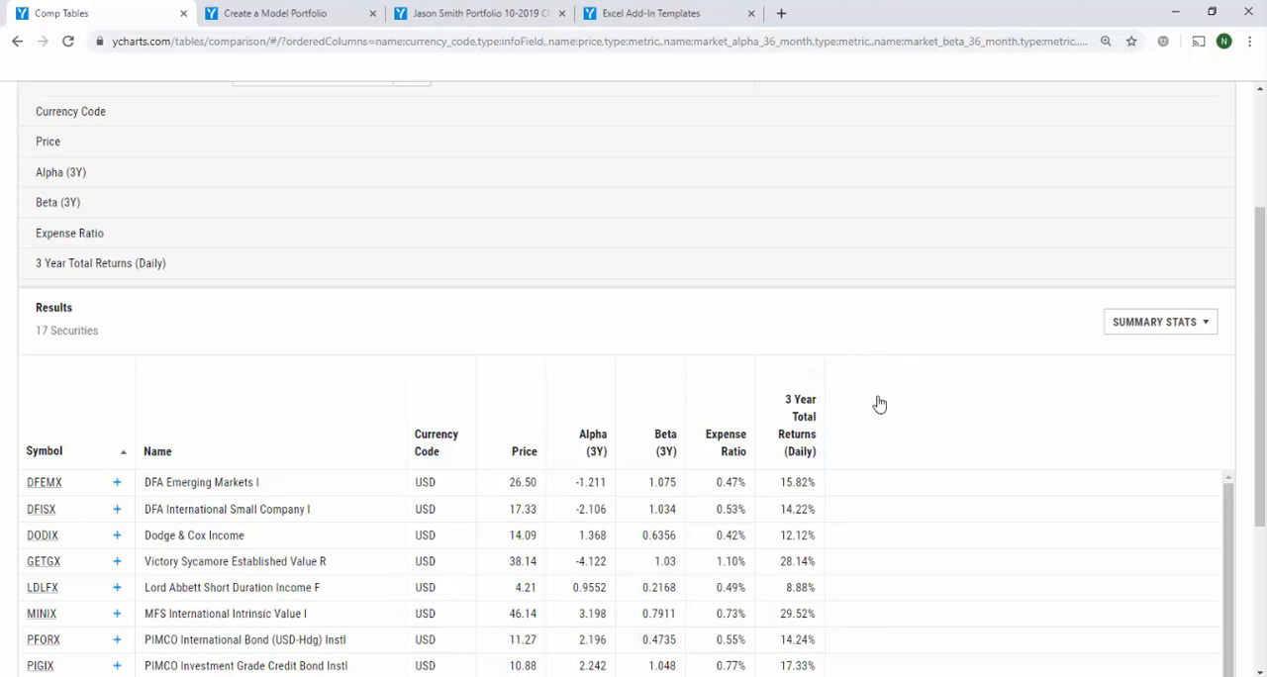
Rank the 17 funds by 3 Year Total Returns, highest first, led by VDIGX
scroll(down, 3)
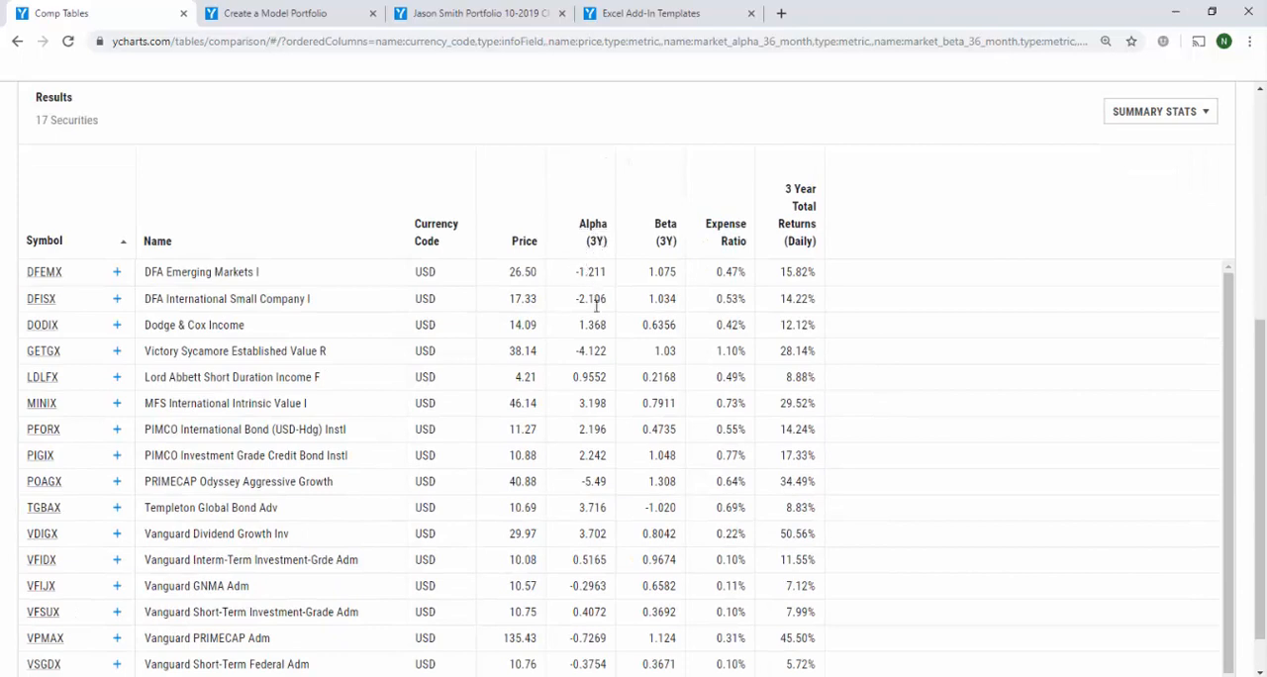
mouse_move(592, 241)
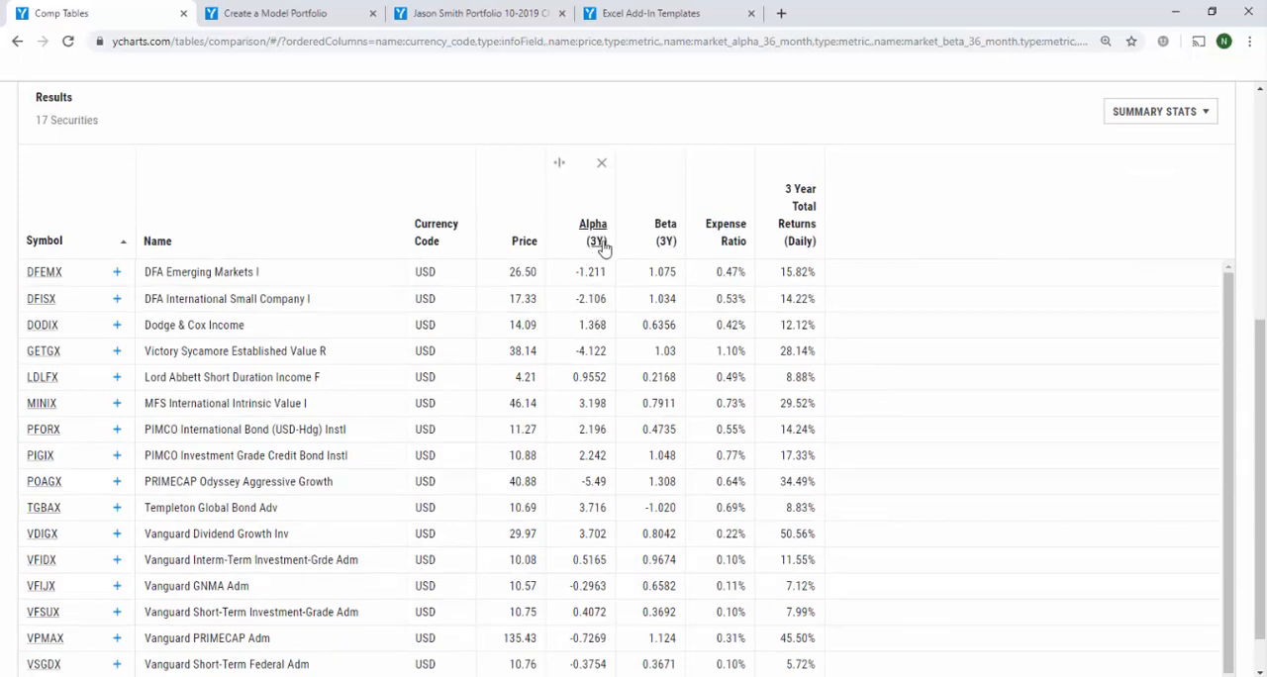
mouse_move(616, 262)
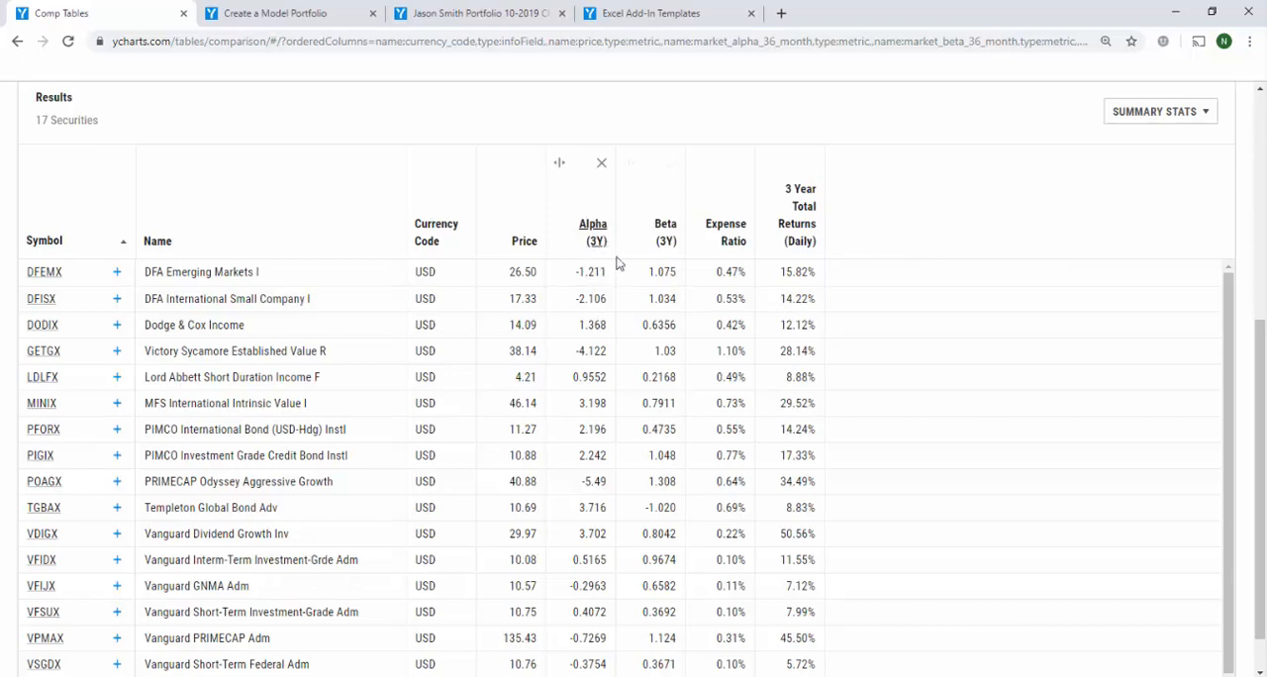
mouse_move(639, 241)
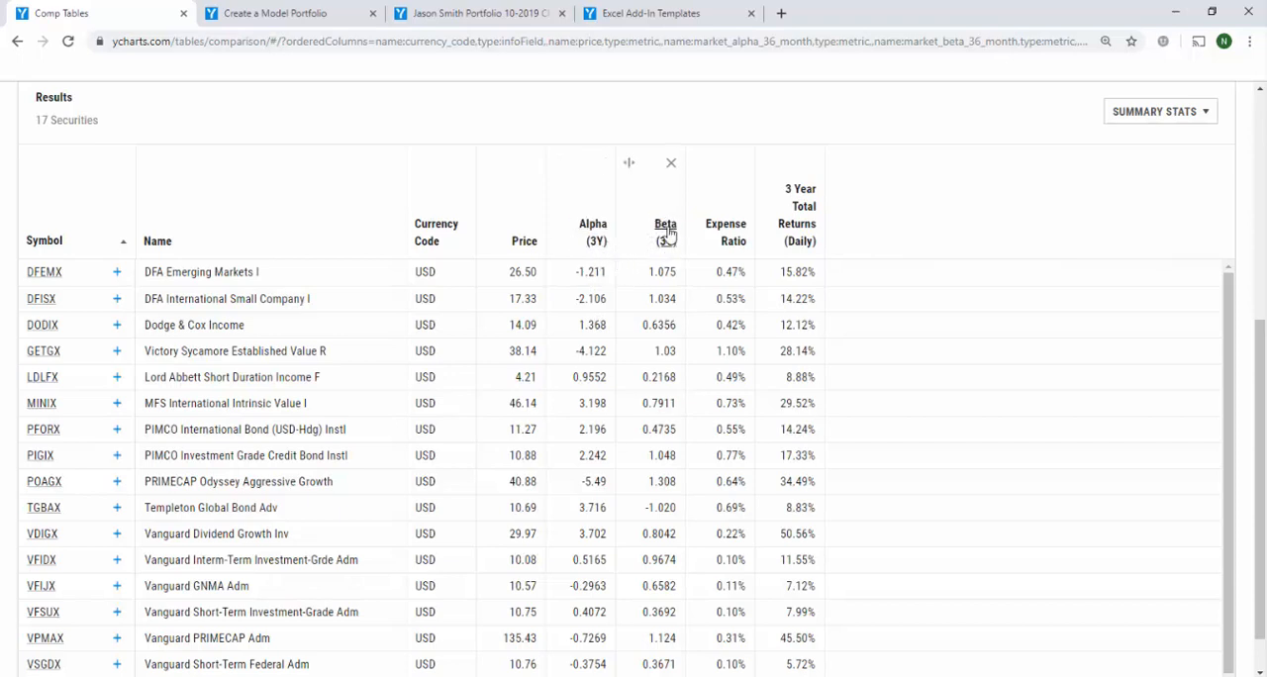
mouse_move(653, 237)
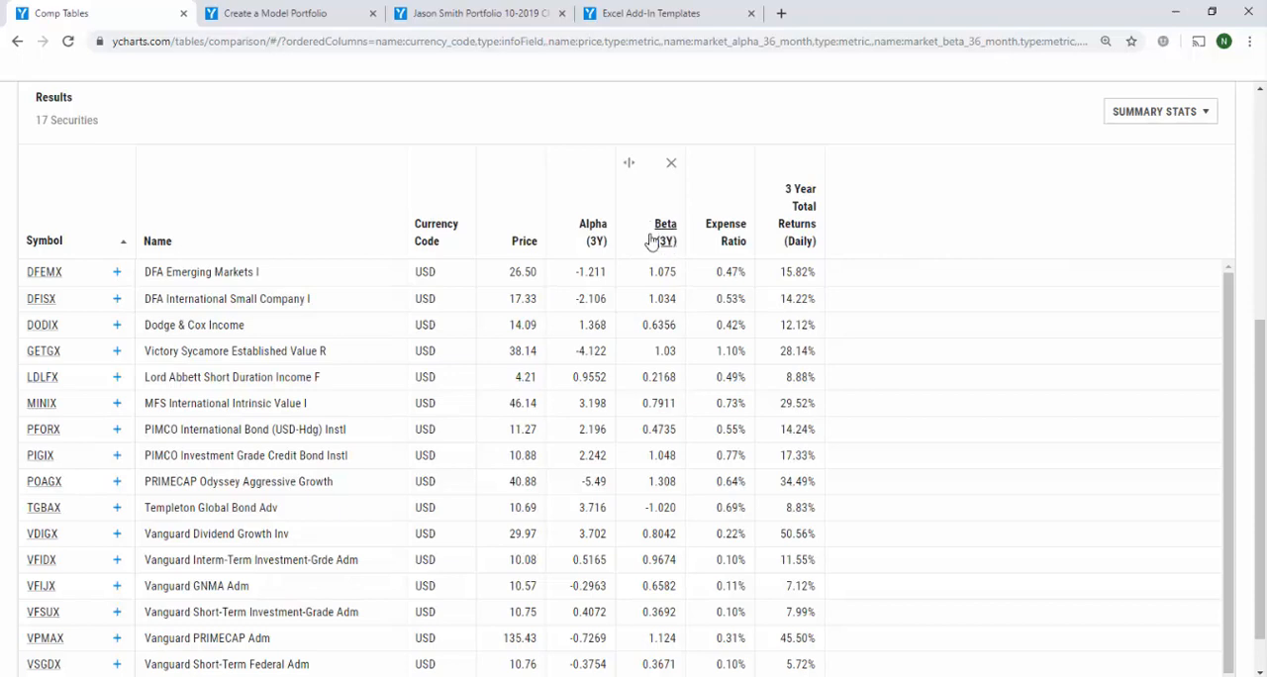
mouse_move(703, 242)
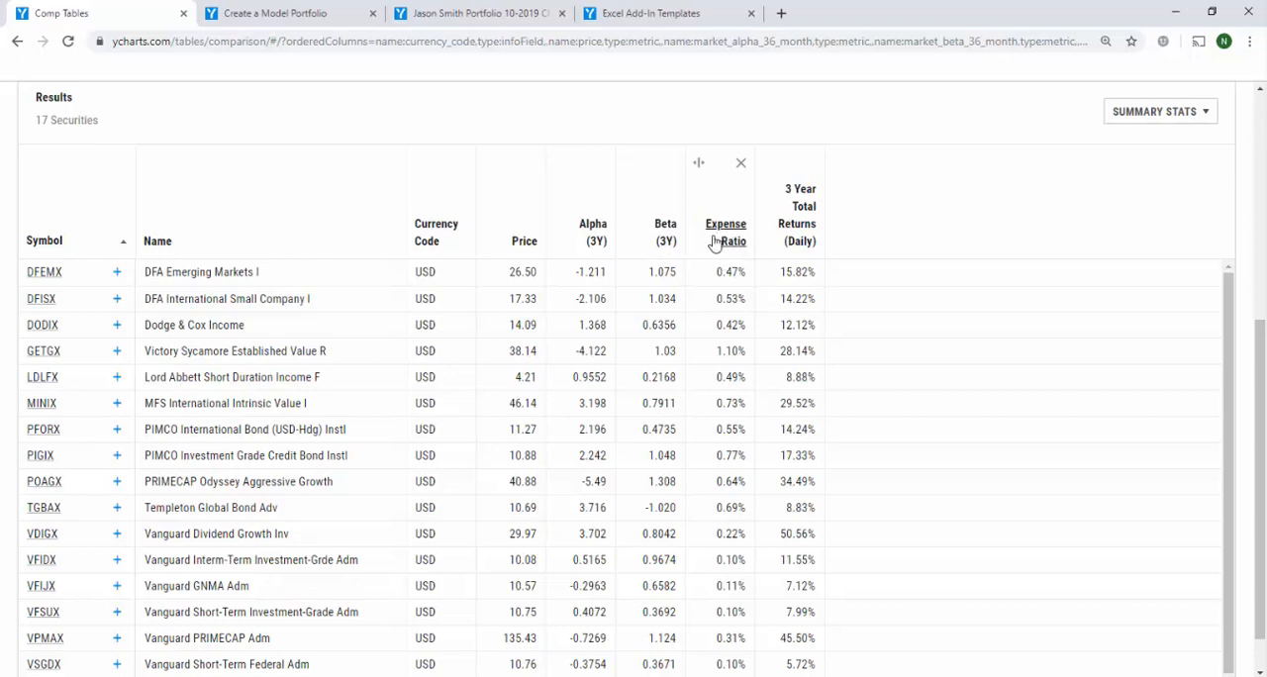
mouse_move(733, 250)
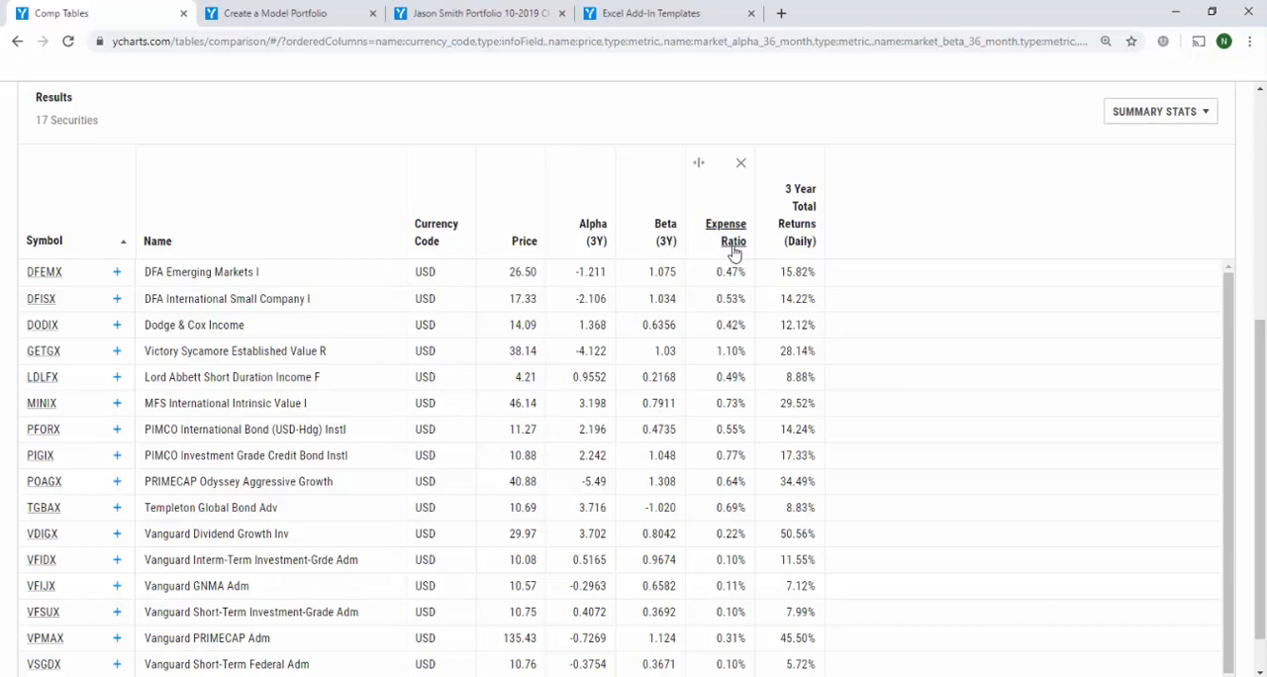
mouse_move(723, 259)
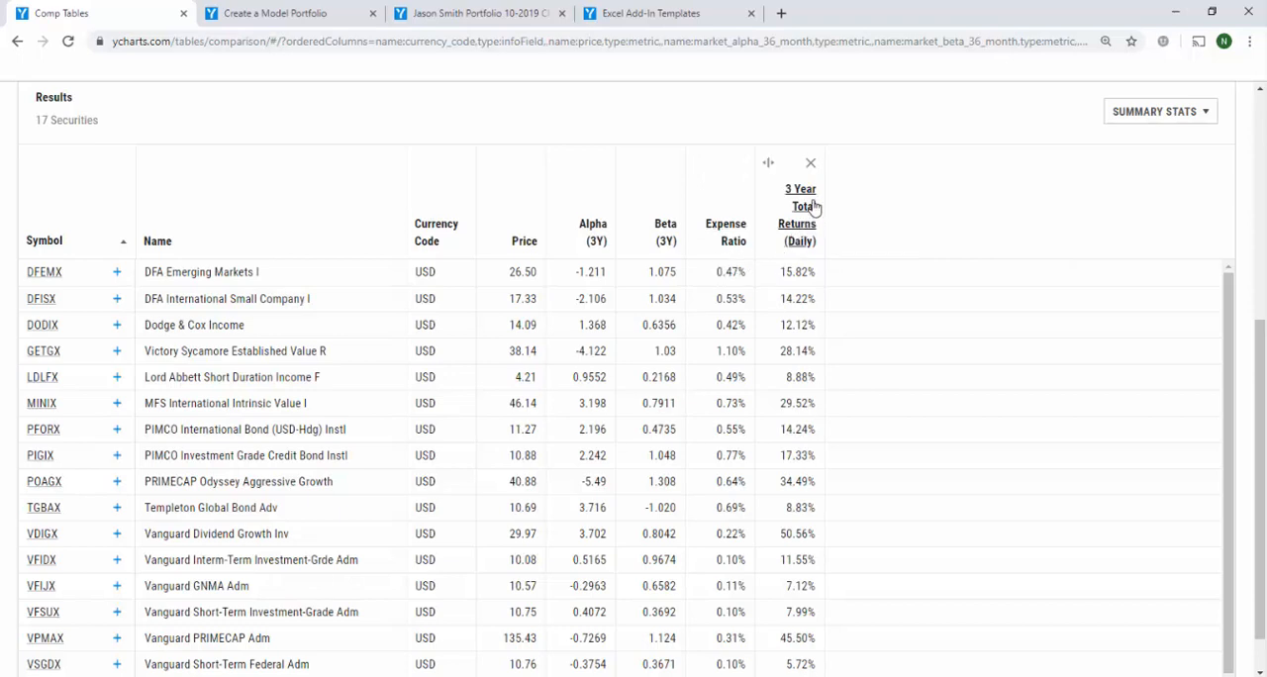
mouse_move(792, 289)
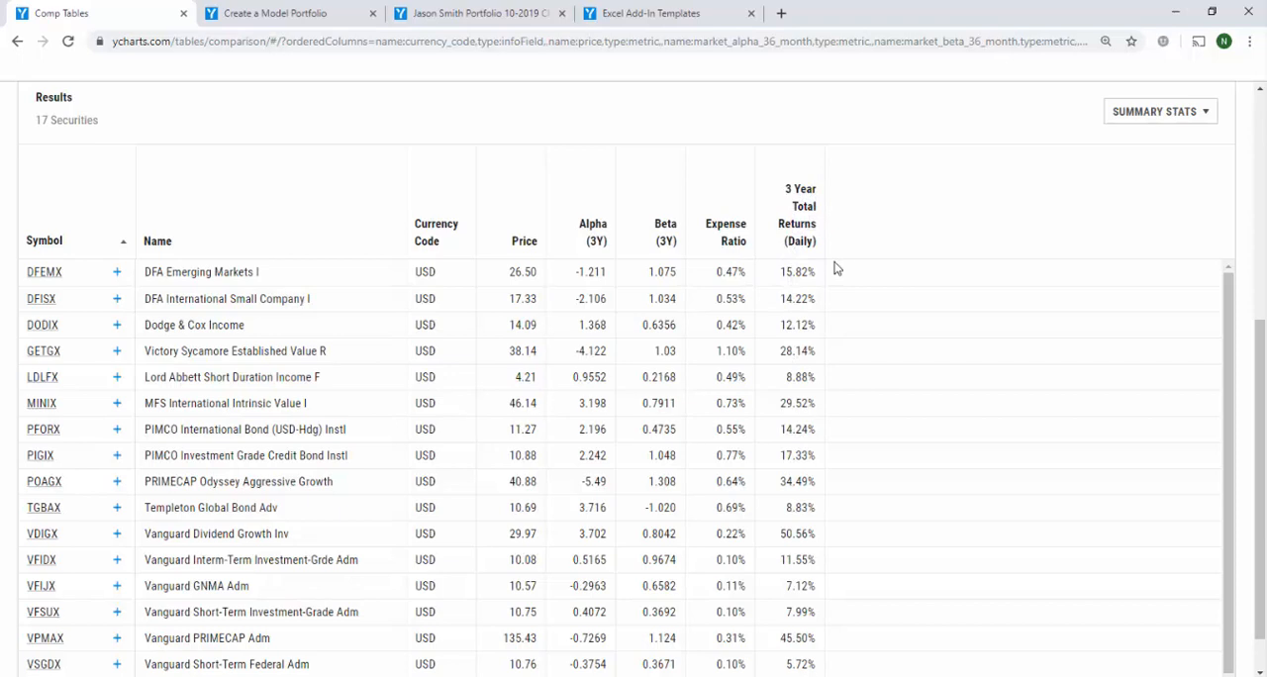
mouse_move(800, 223)
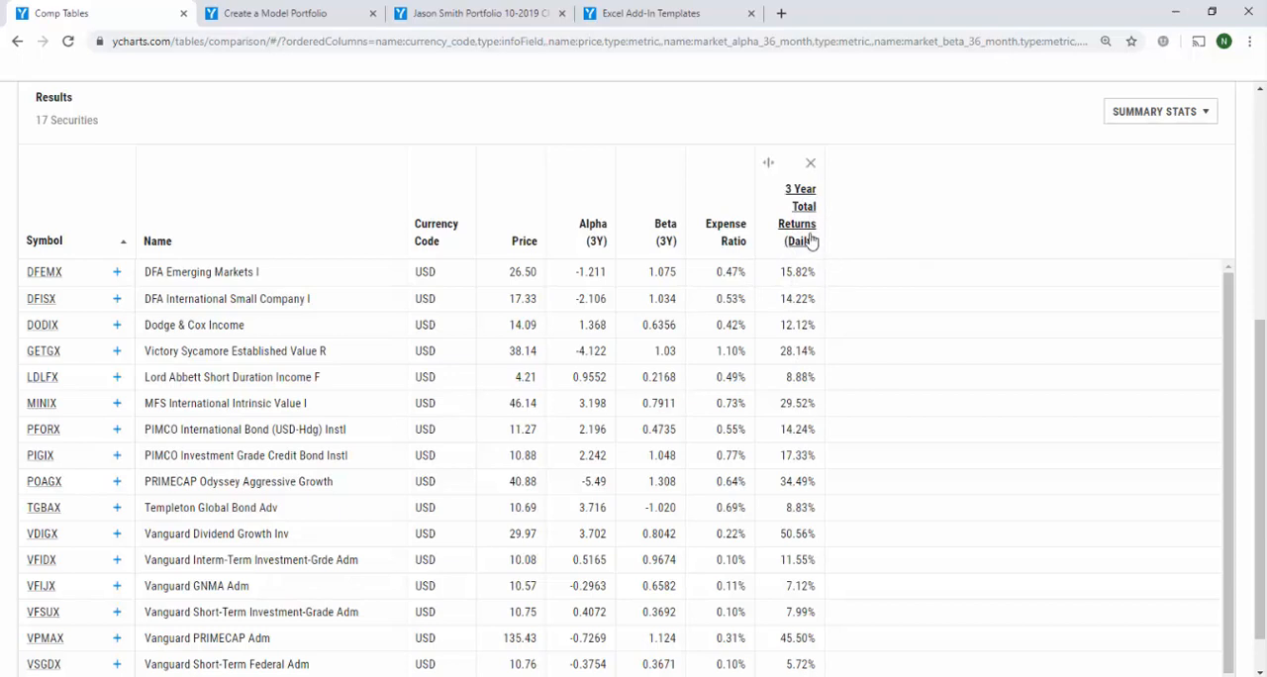
click(798, 215)
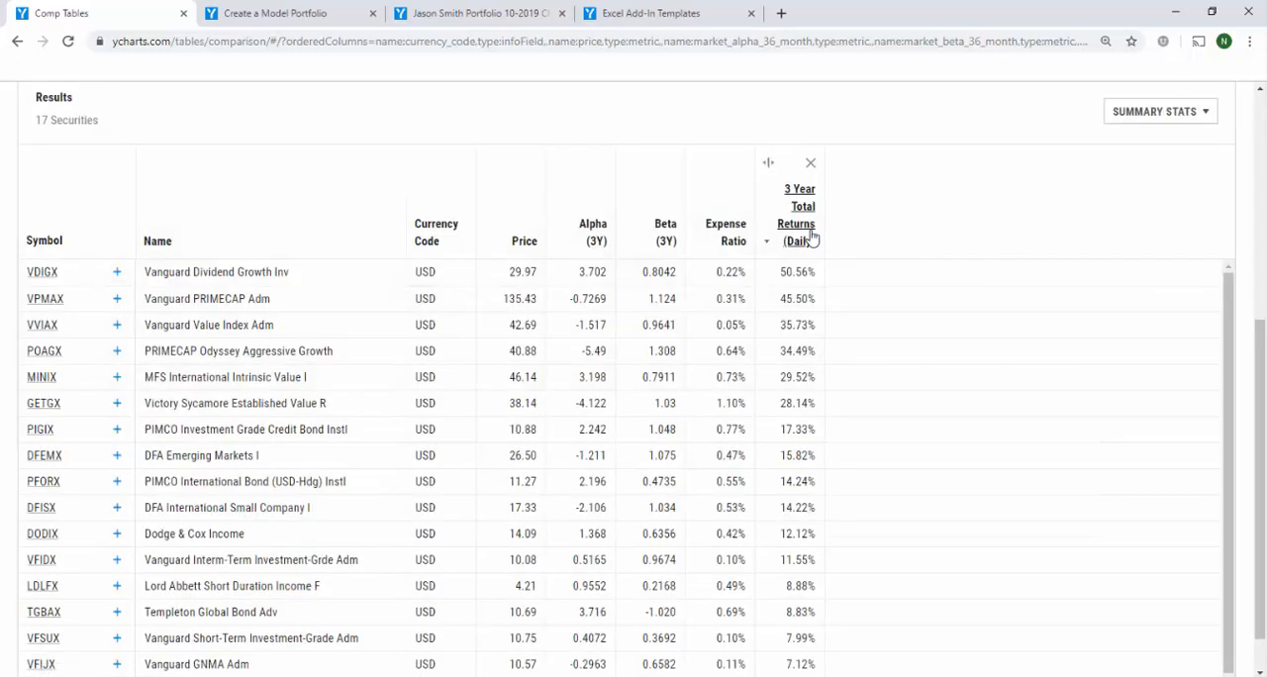
mouse_move(811, 247)
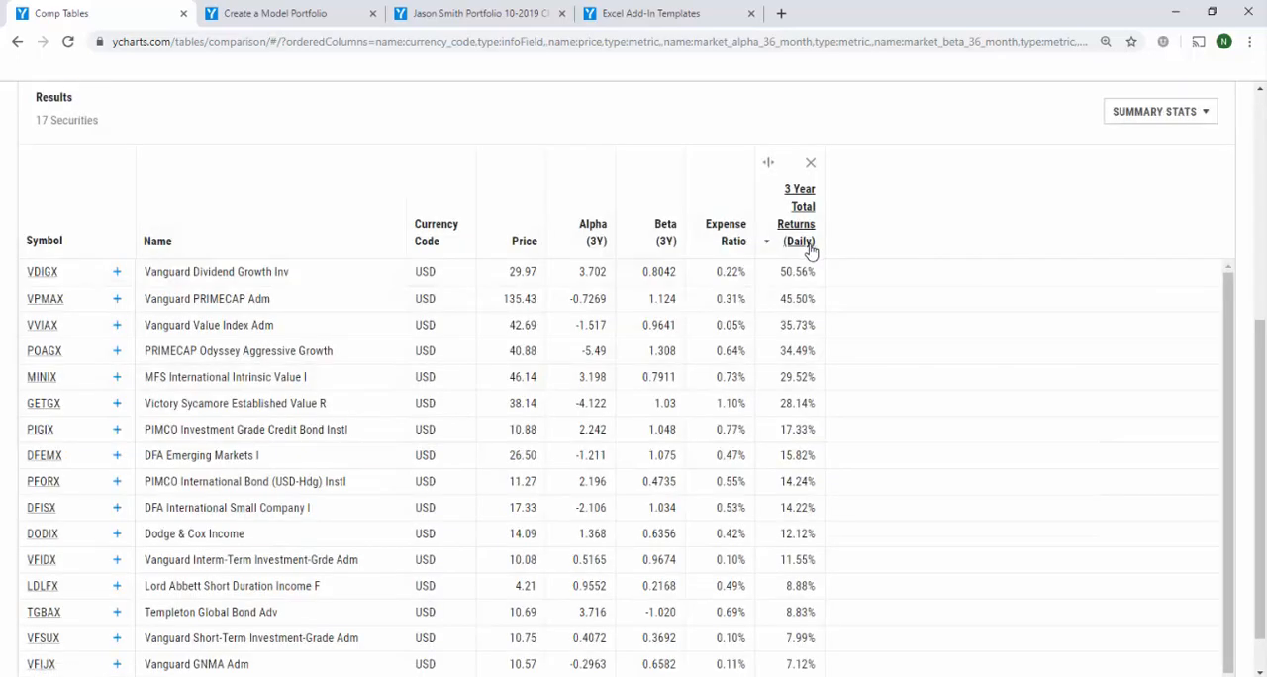
mouse_move(869, 249)
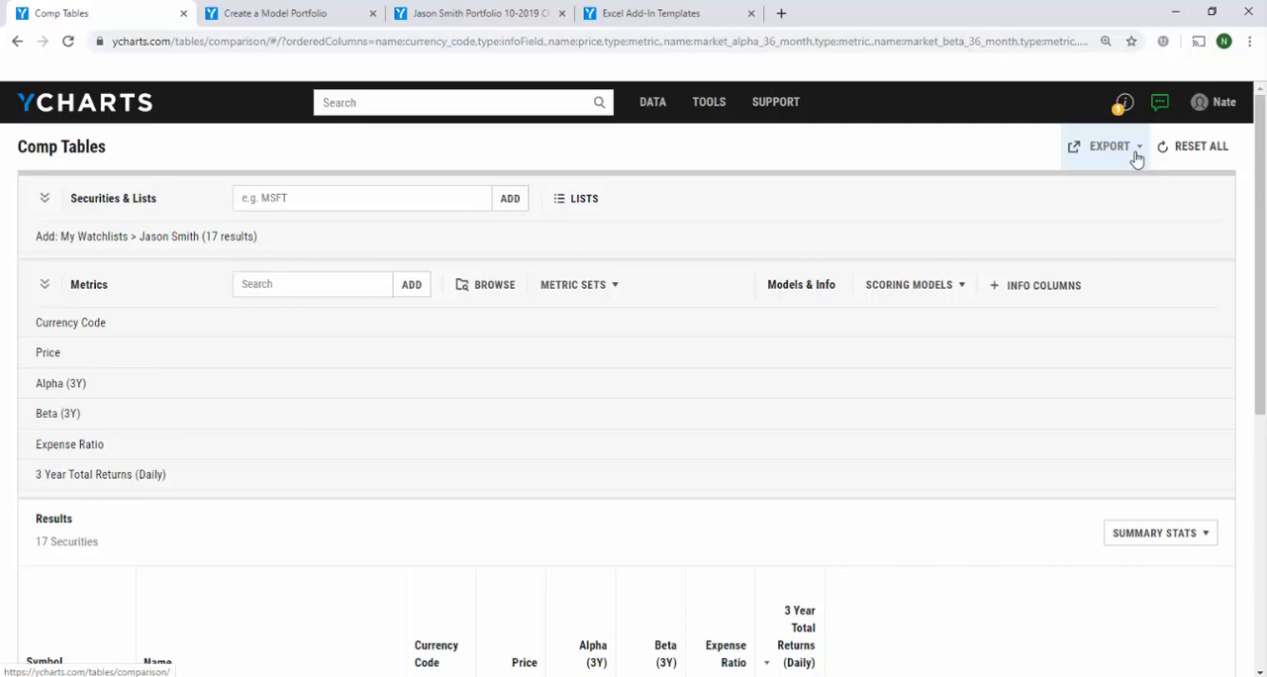
Export the comp table to an Excel Add-In workbook and open the downloaded .xlsx
click(1108, 145)
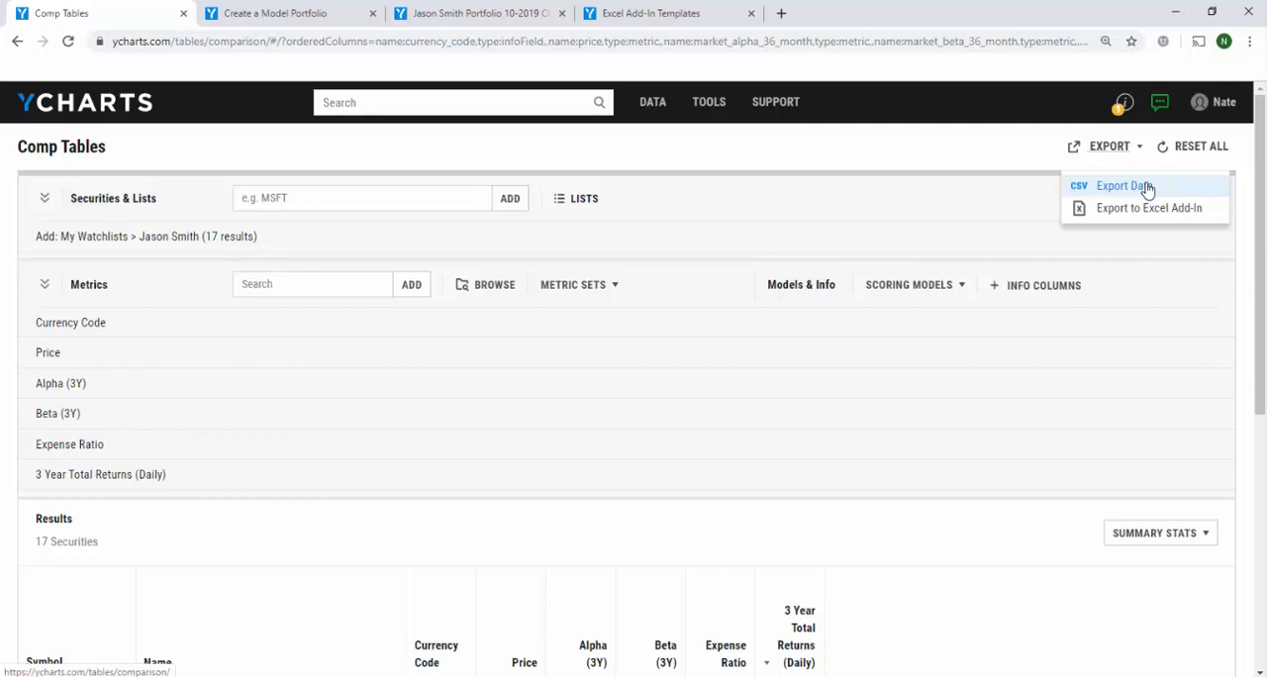
mouse_move(1149, 208)
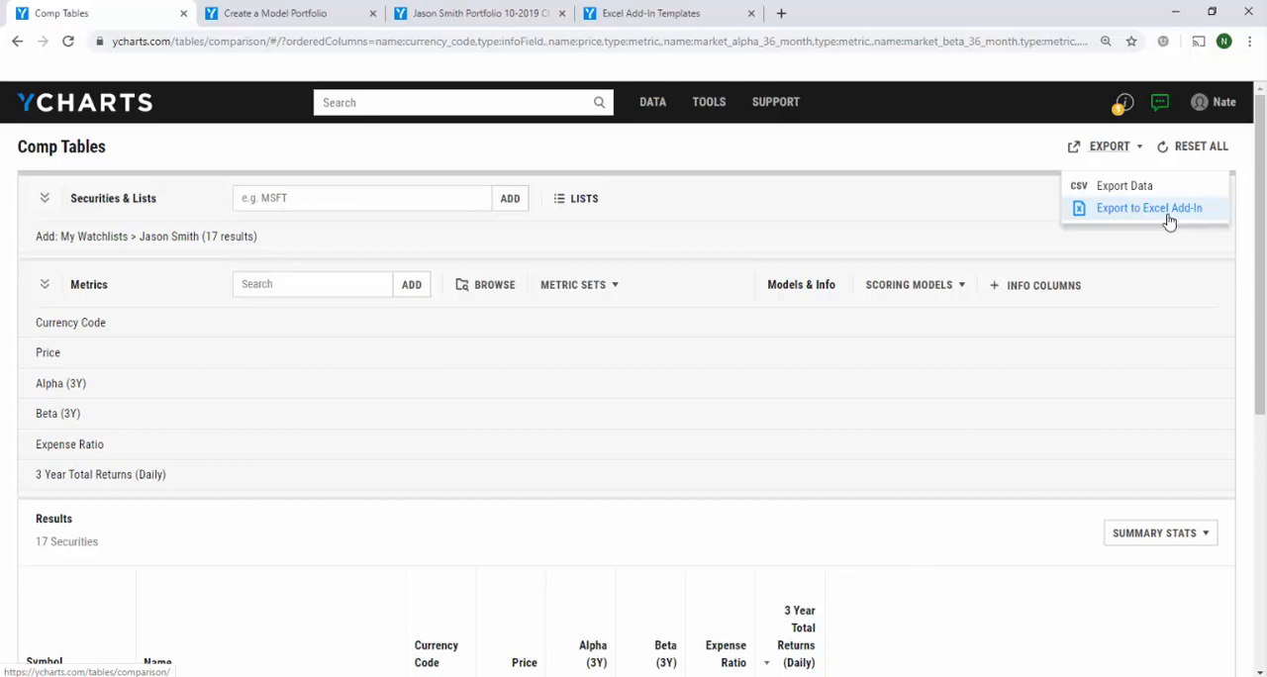
click(1148, 208)
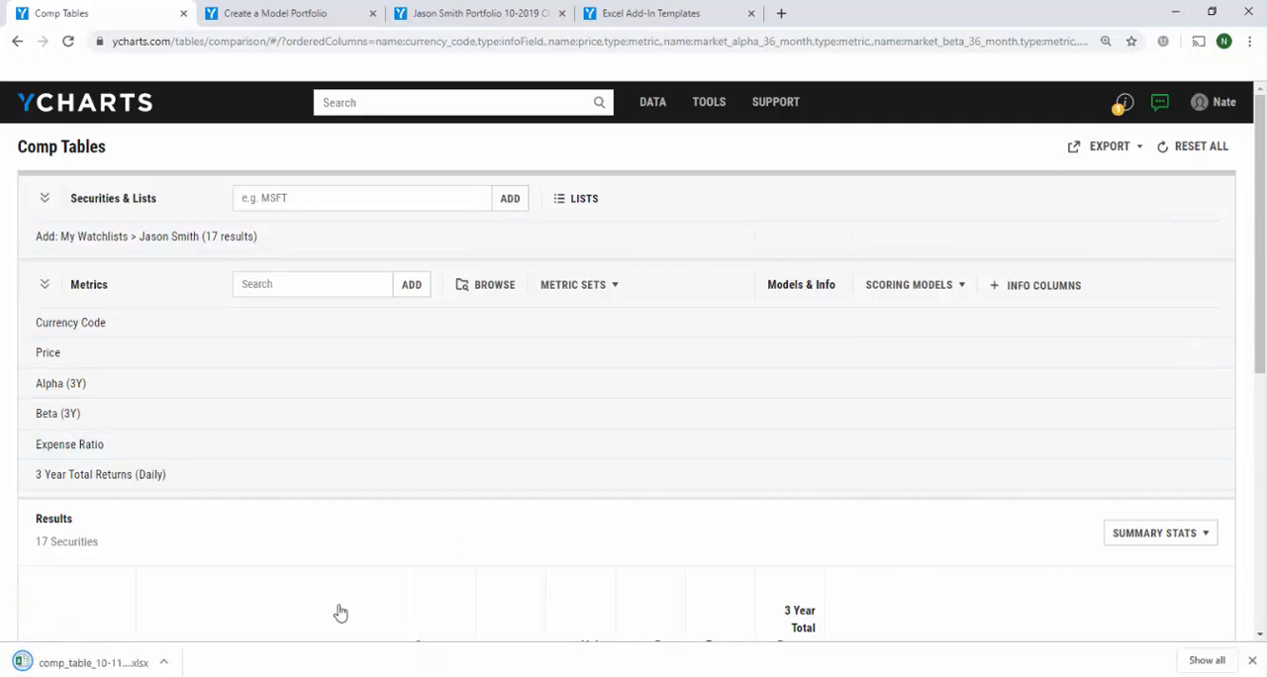
click(94, 662)
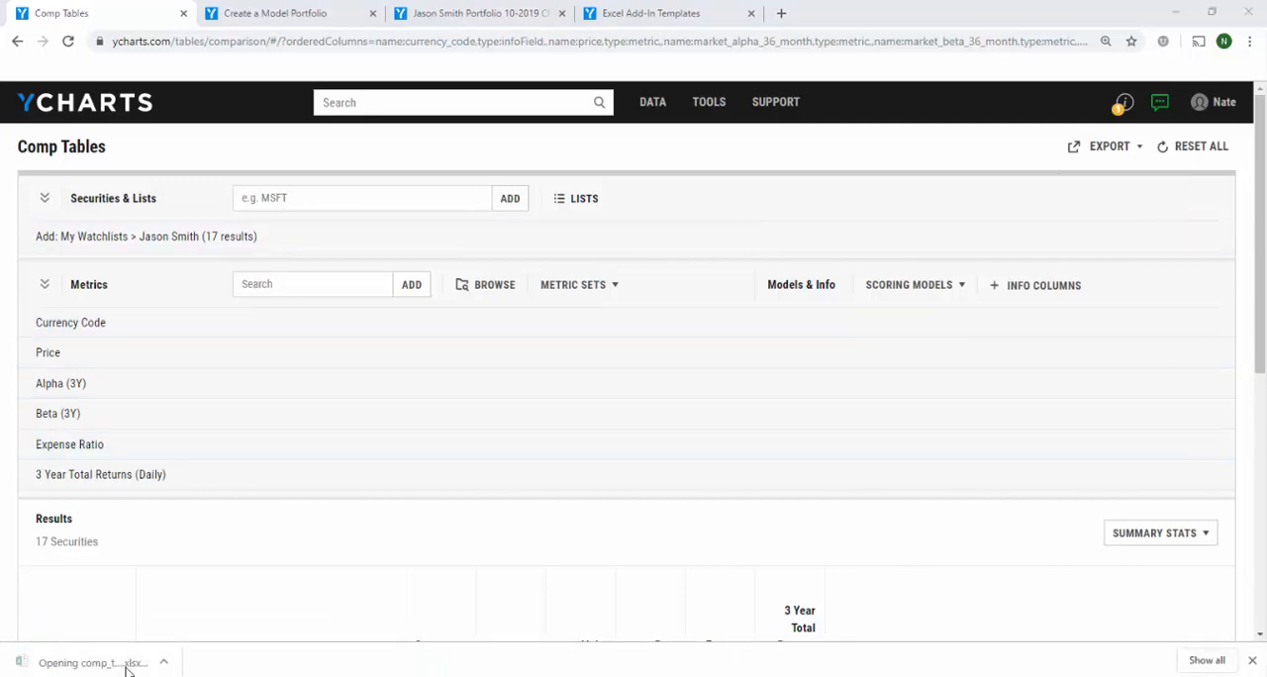
Enable editing in the comp_table workbook so live YCharts values fill the 17 funds
click(89, 662)
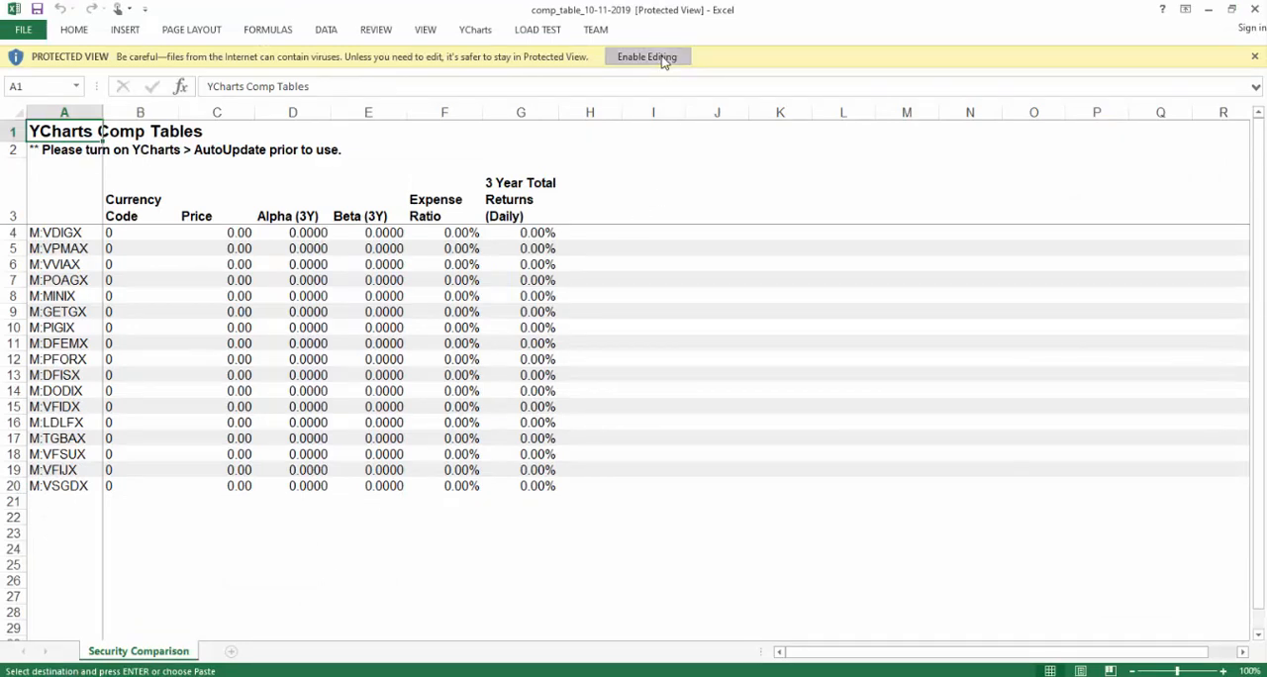
click(646, 56)
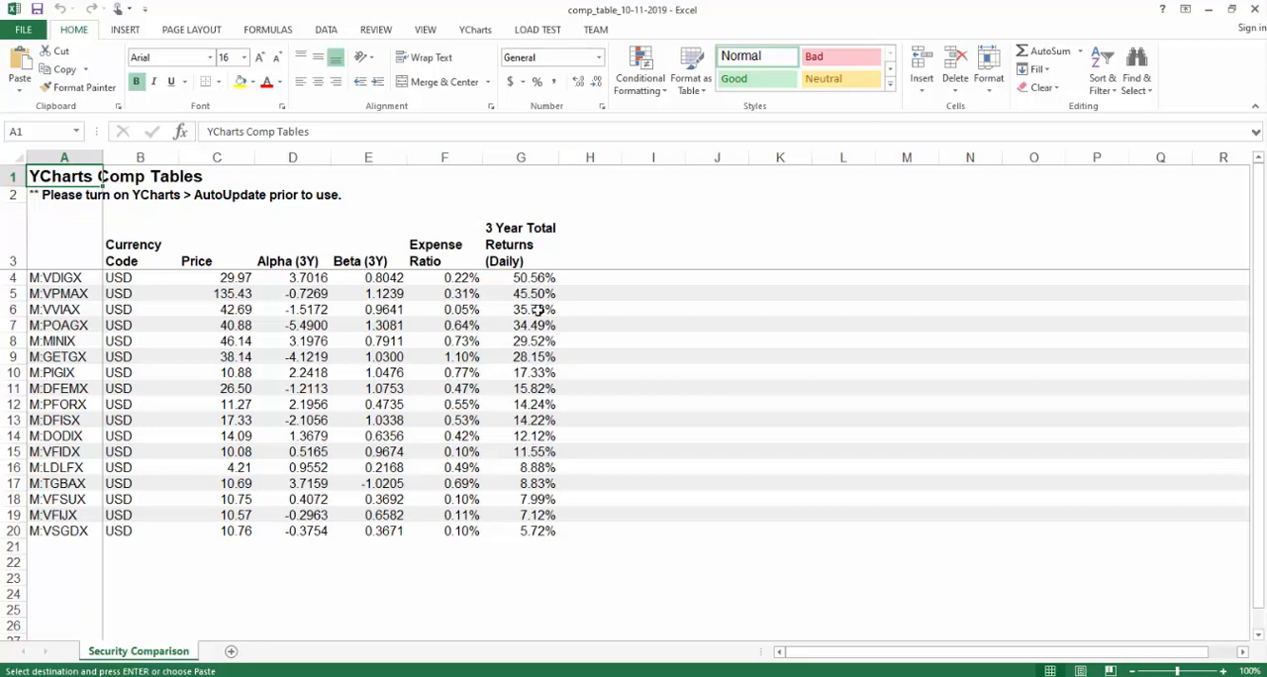
mouse_move(725, 479)
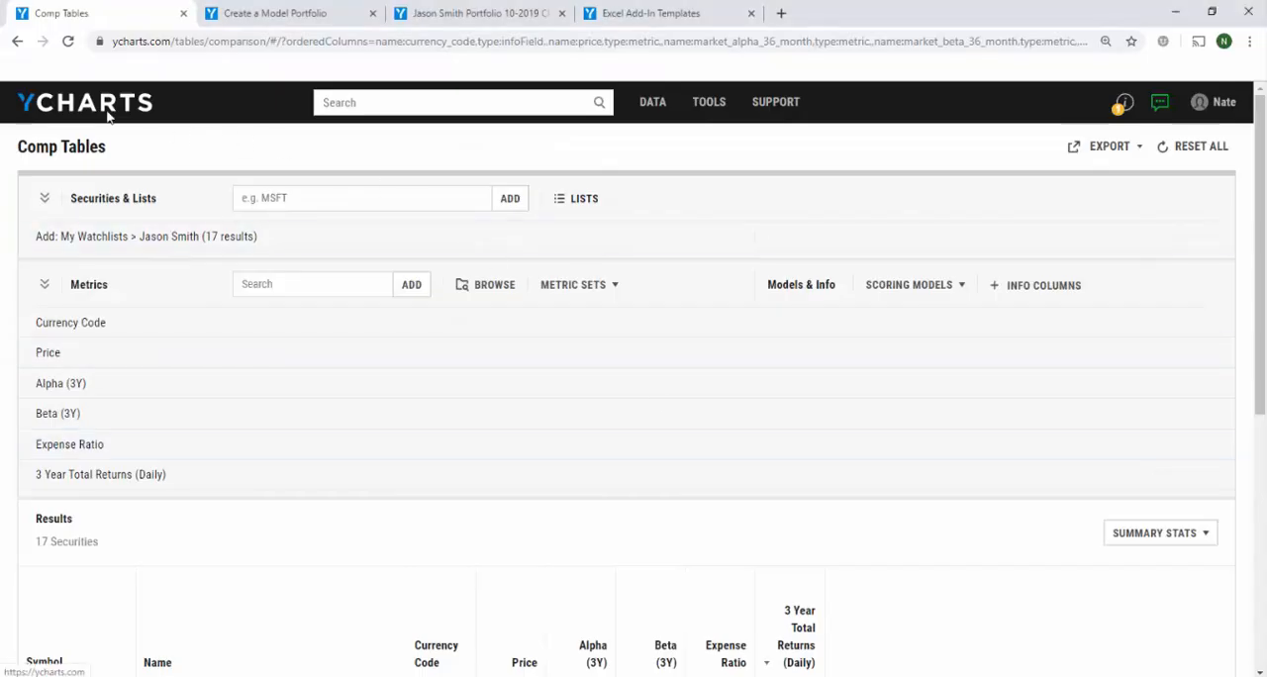
click(84, 102)
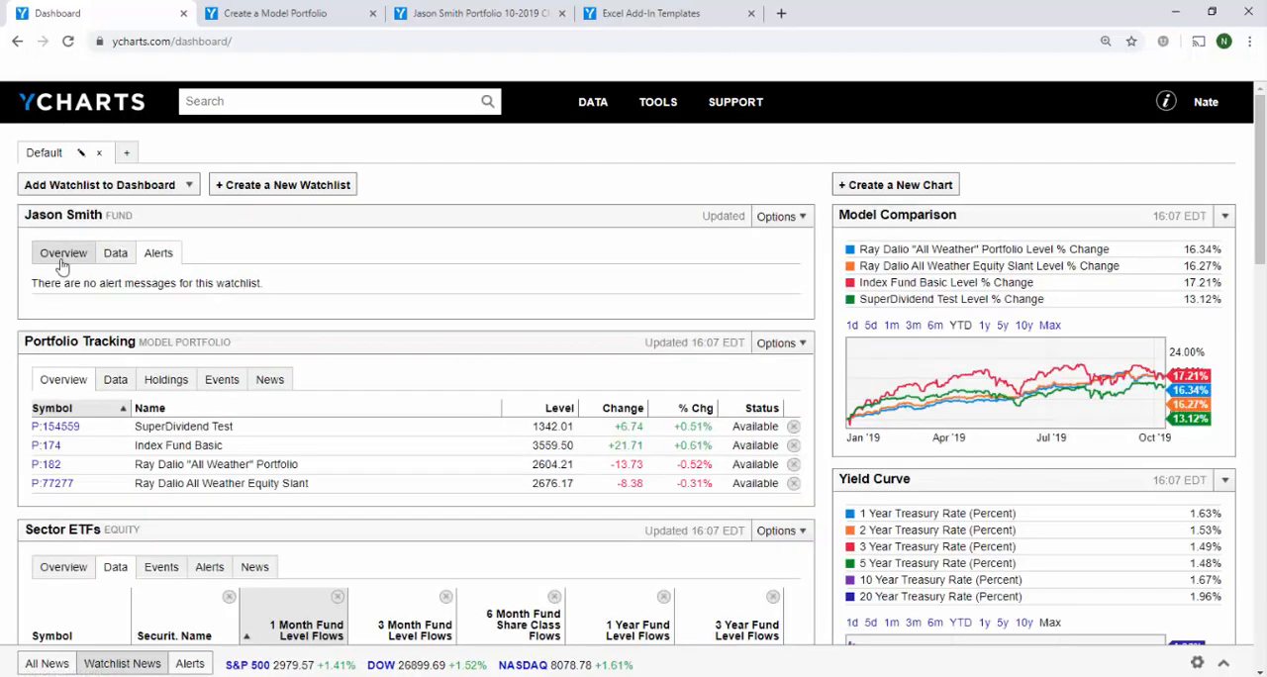
click(115, 253)
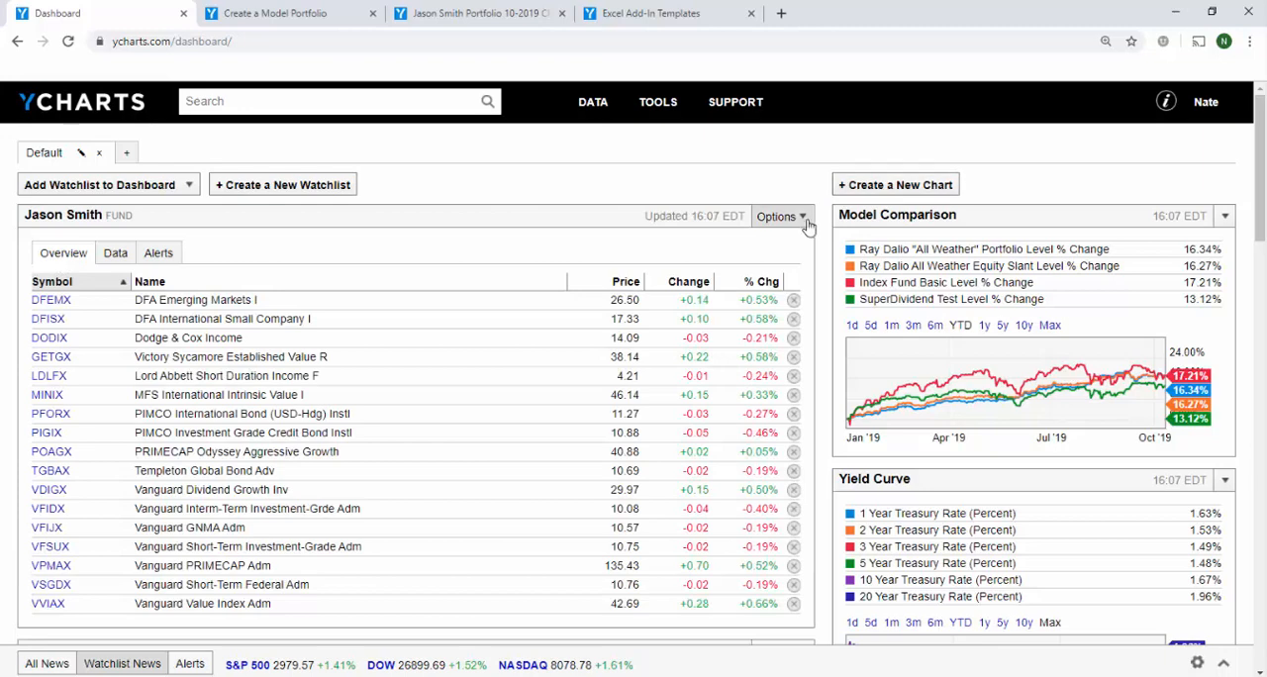
mouse_move(808, 228)
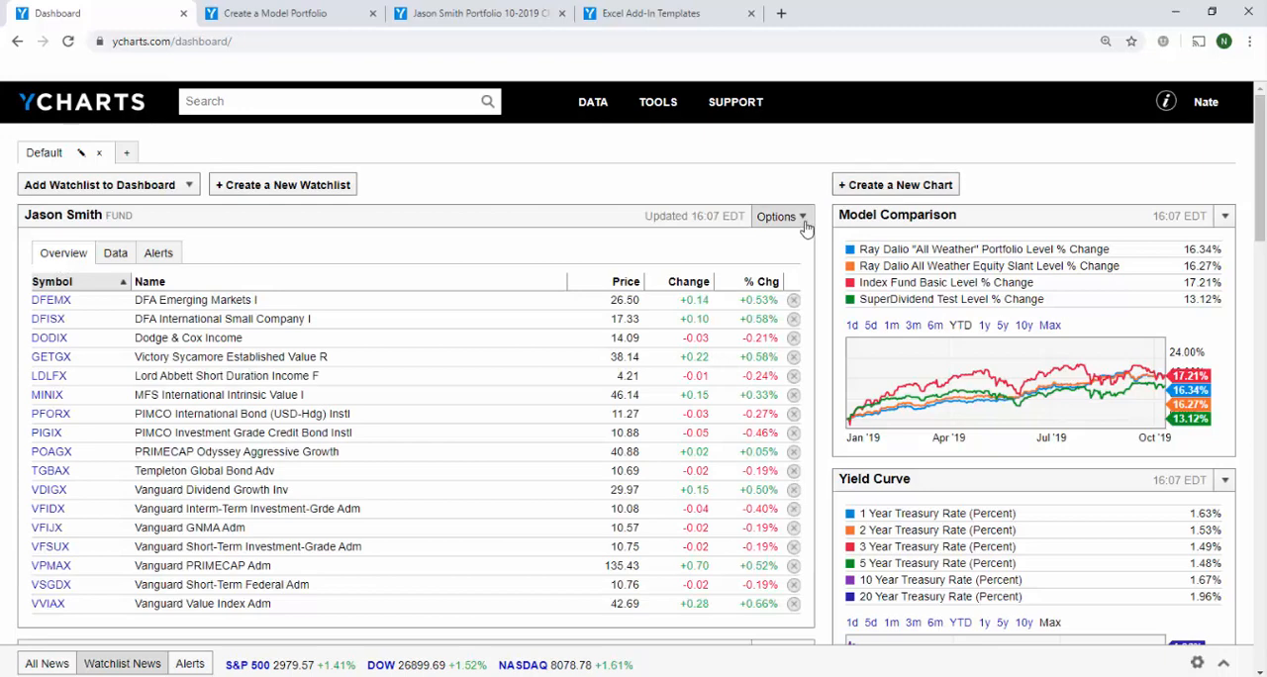
click(781, 215)
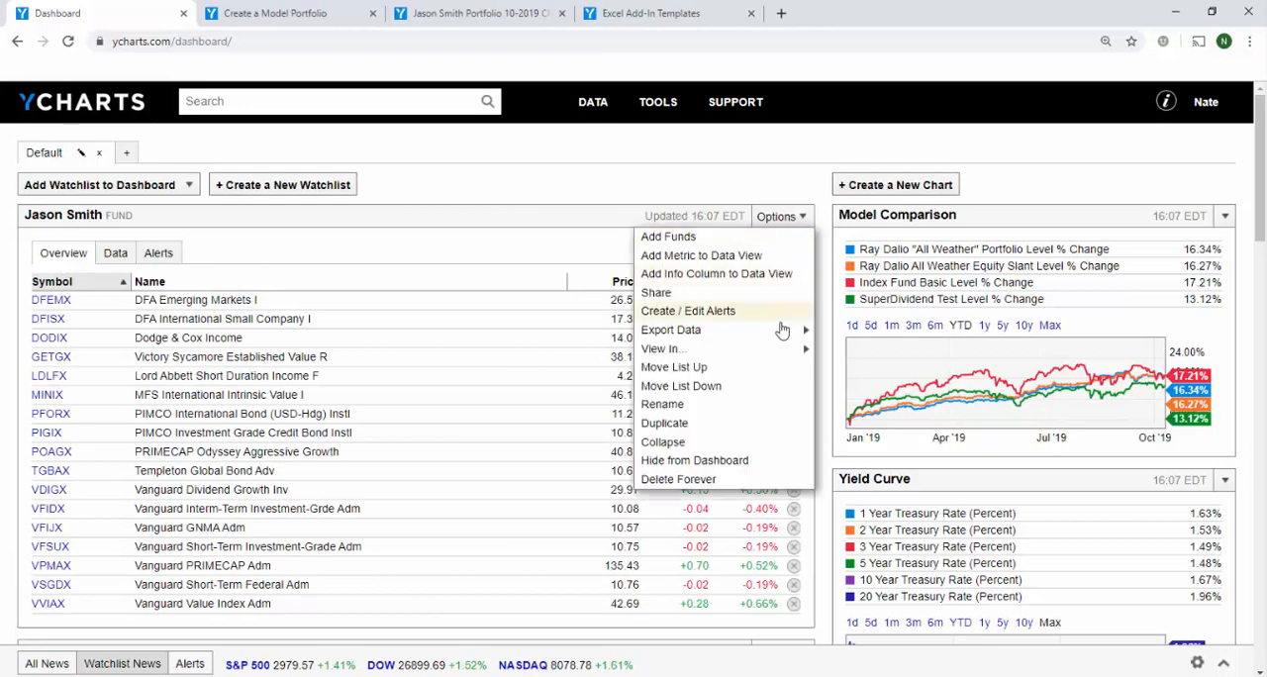
mouse_move(662, 349)
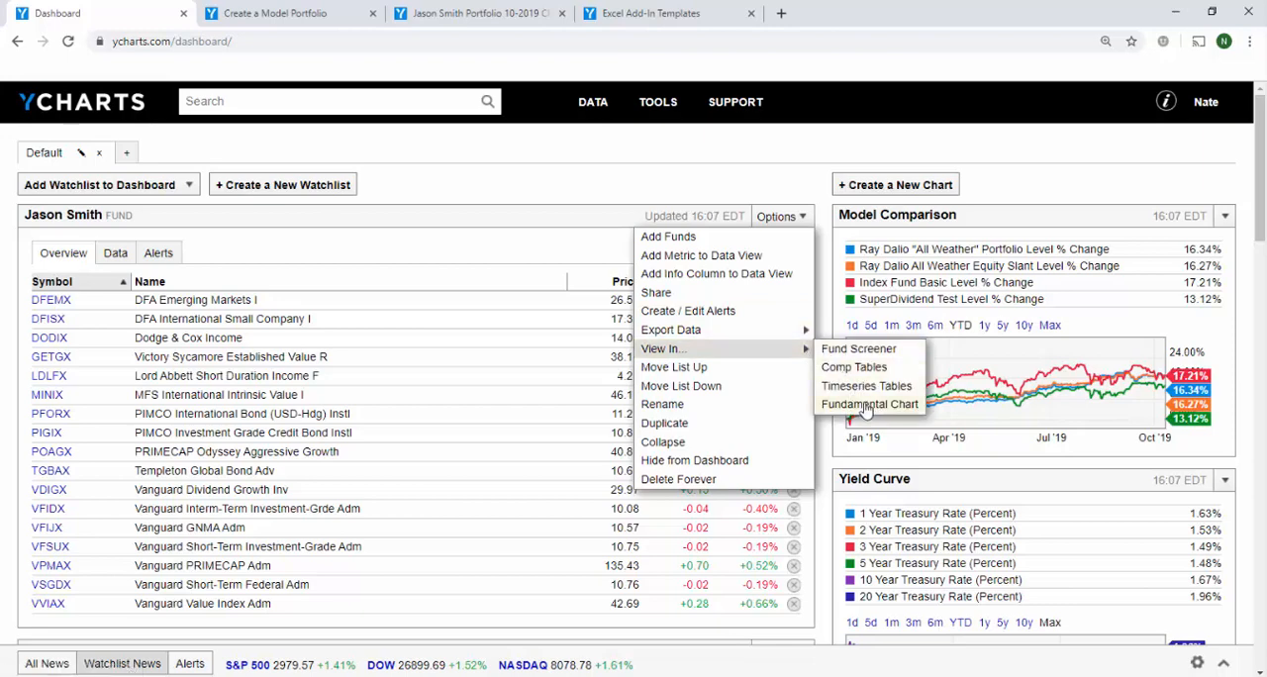
click(868, 404)
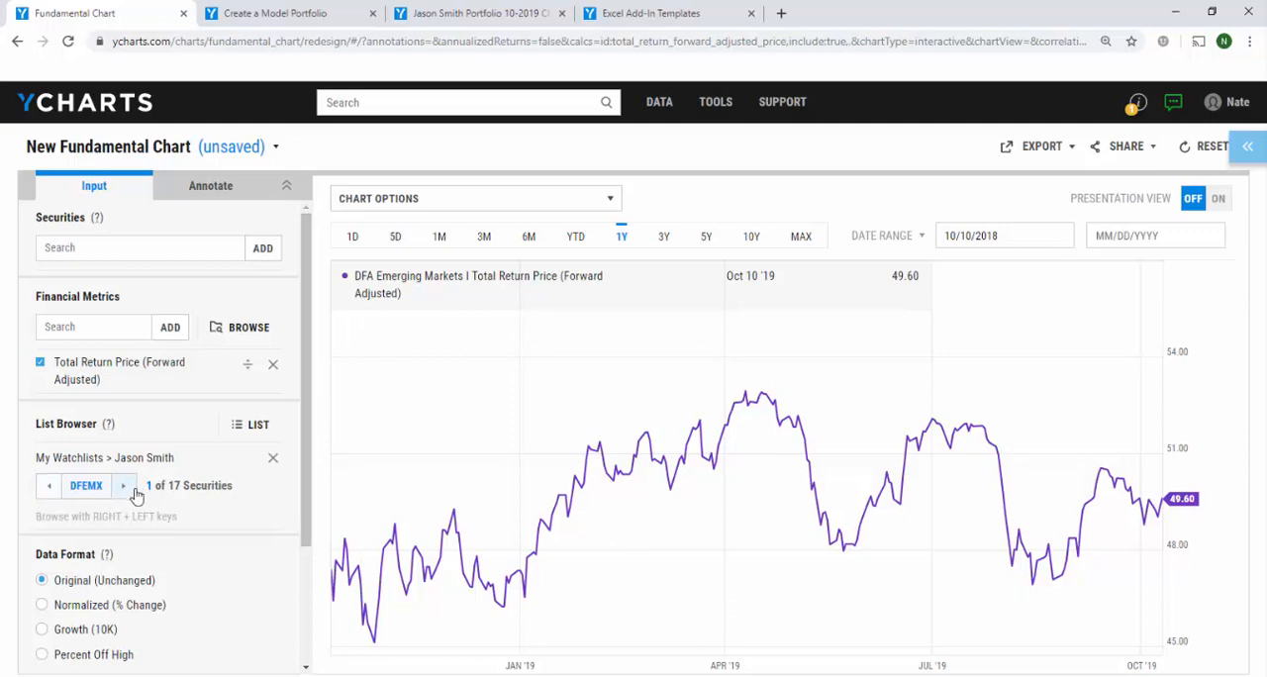
Add SPY via an S&P 500 search, drop the Price metric, and normalize to % change
click(139, 248)
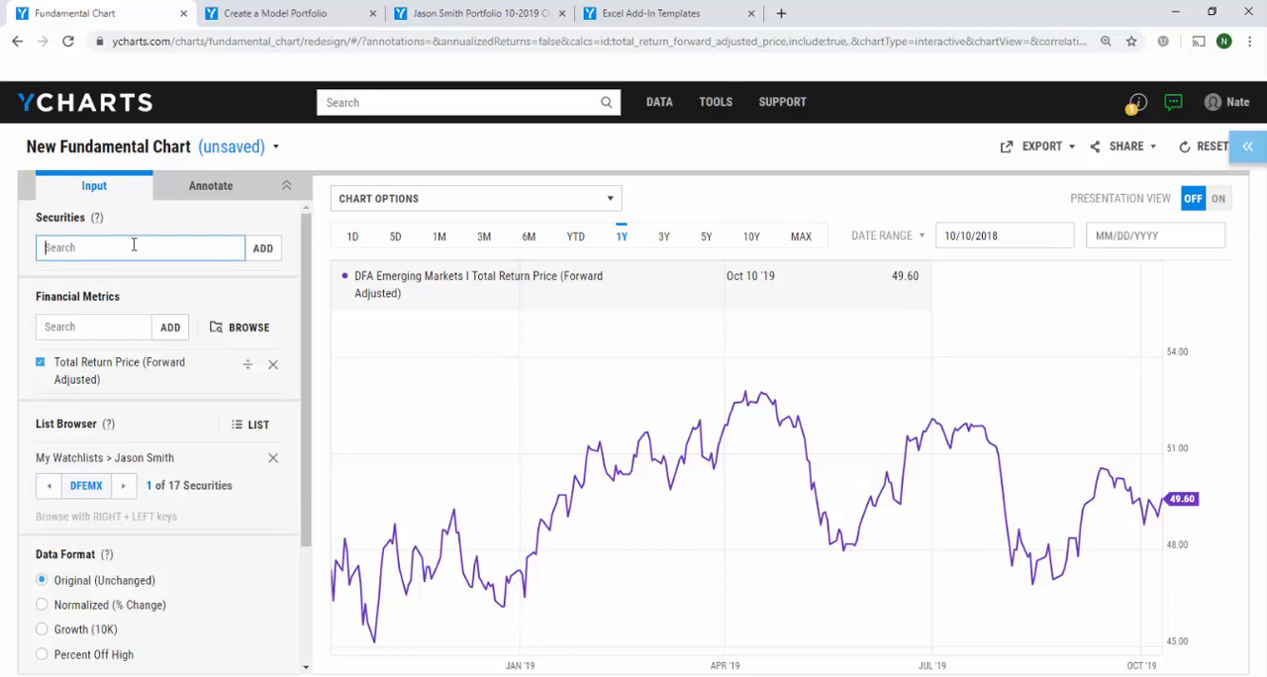
click(141, 248)
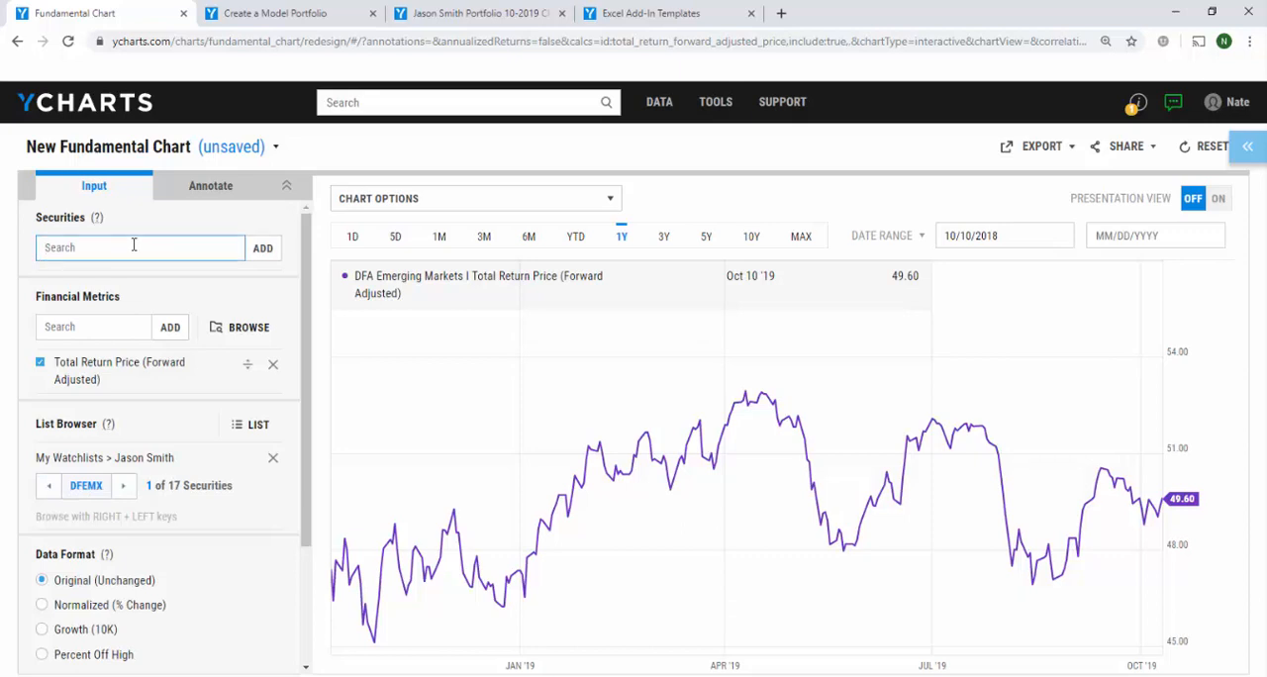
text(S&P 500)
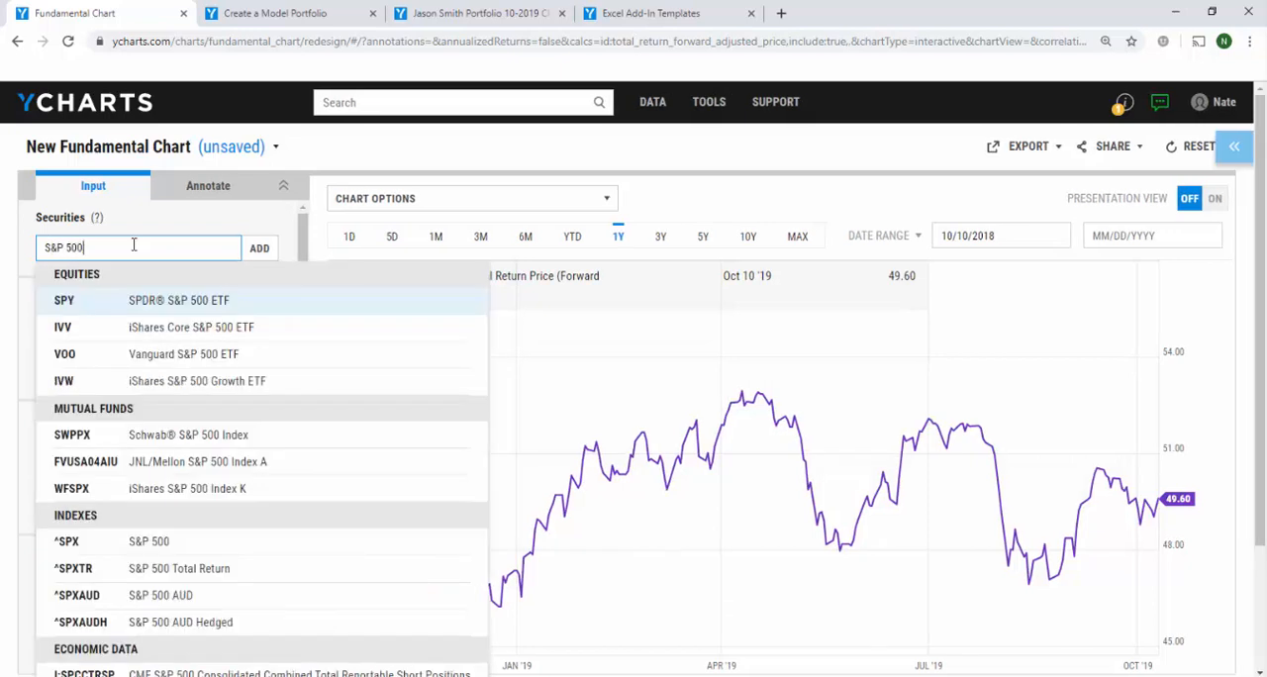
click(64, 300)
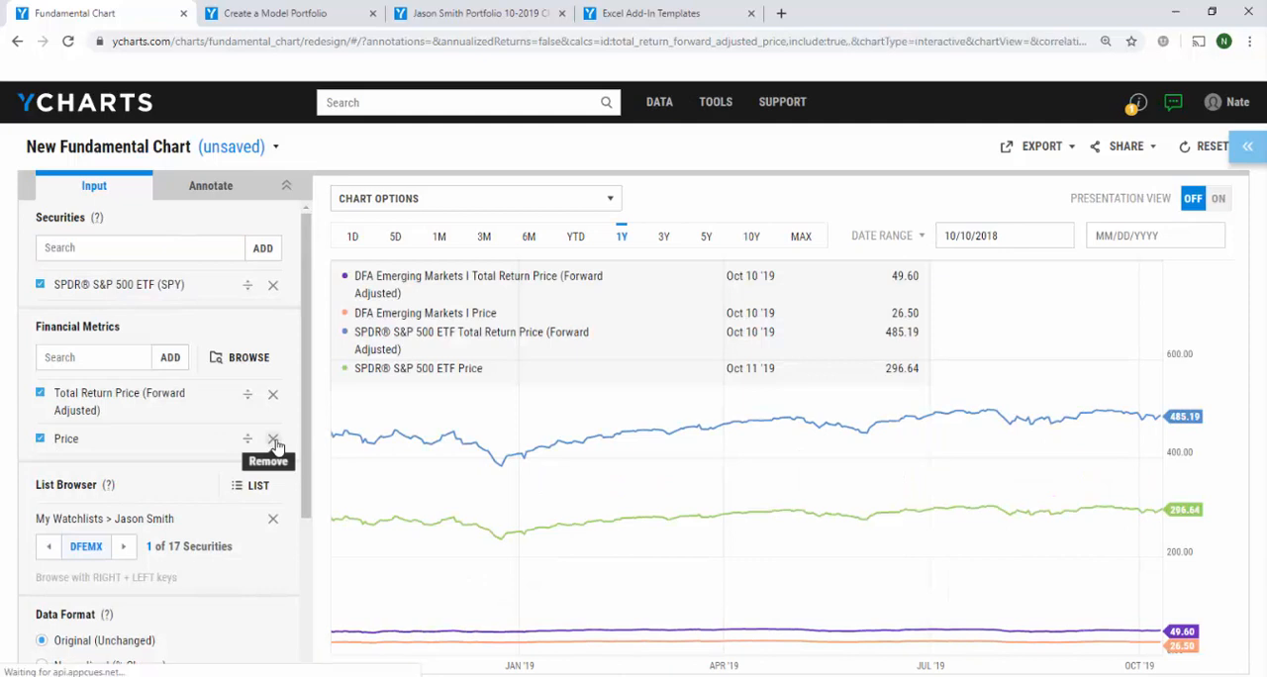
click(273, 439)
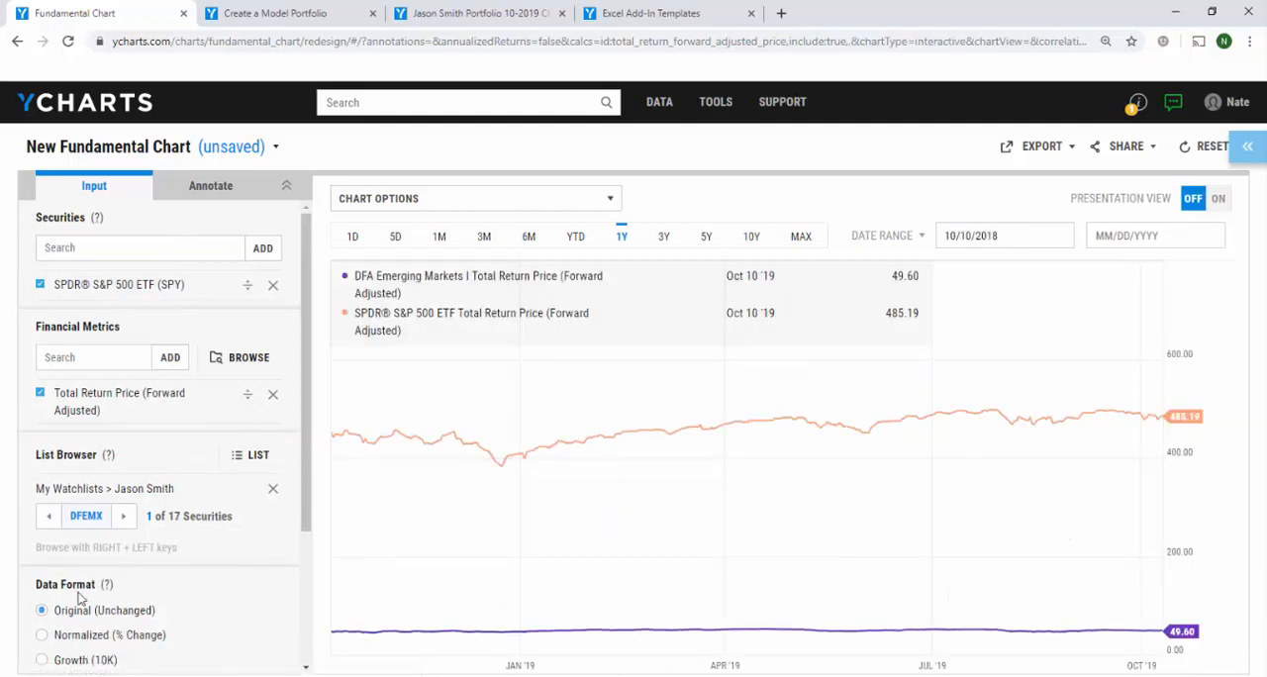
mouse_move(62, 643)
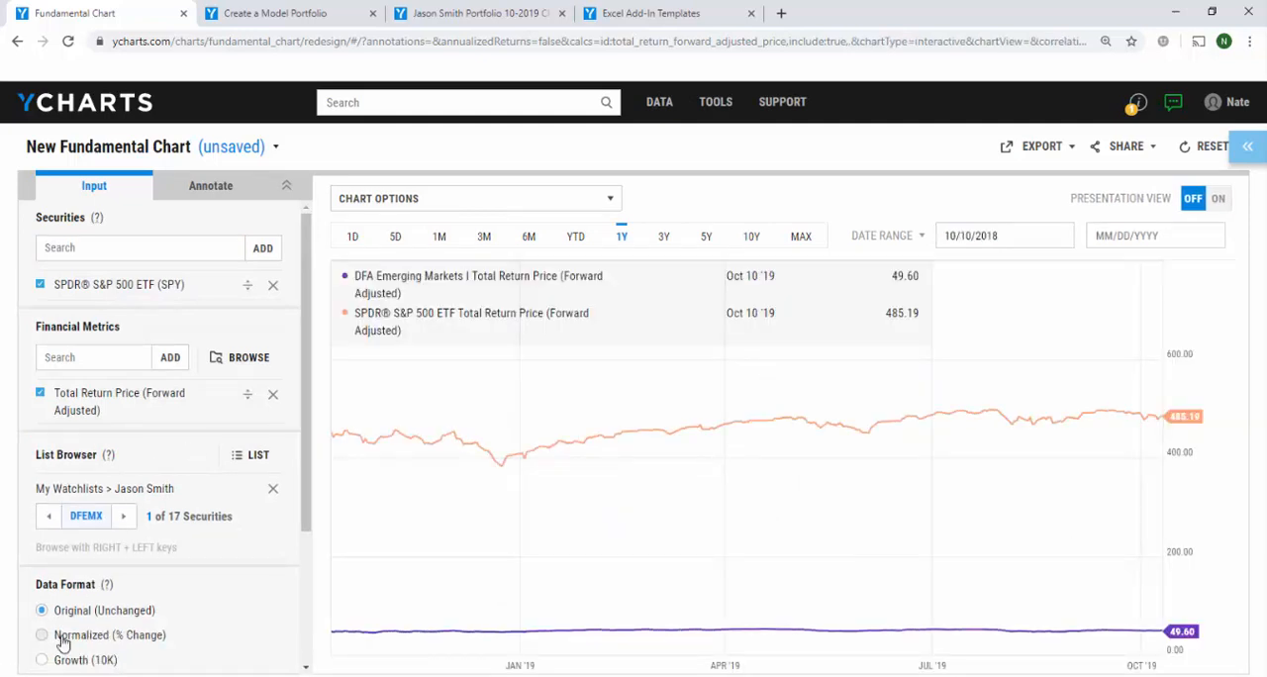
click(41, 634)
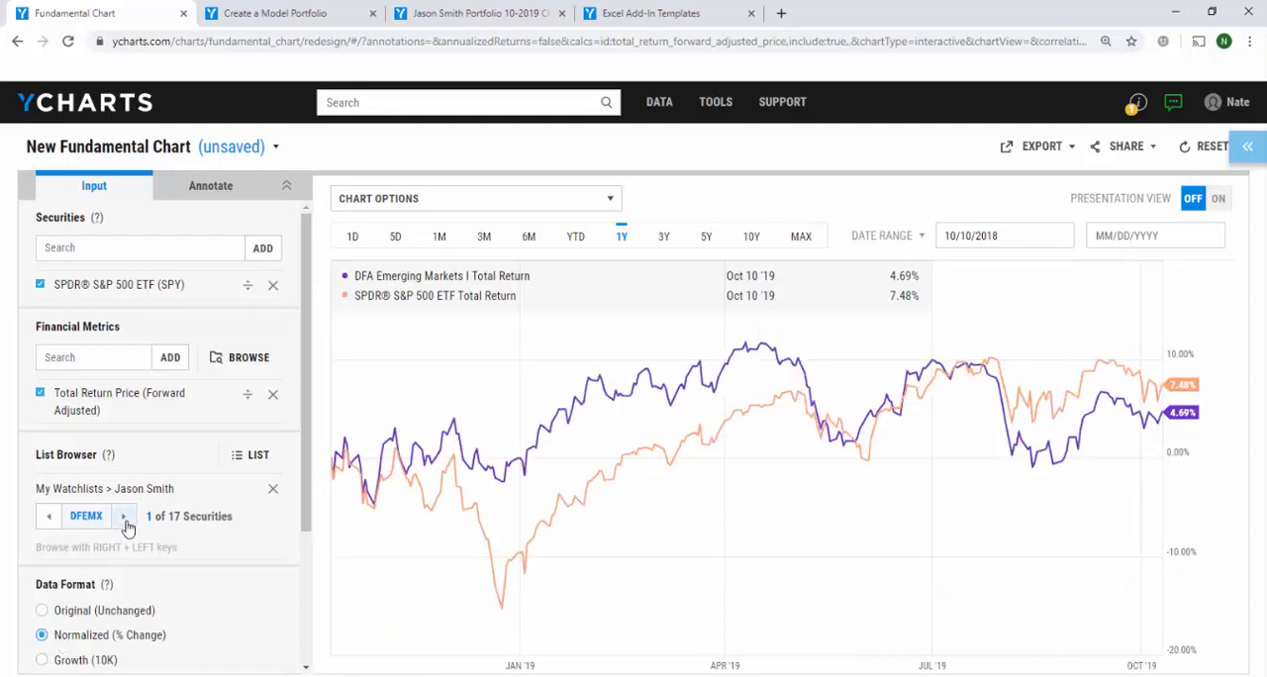
Step through the watchlist funds to PFORX, fund 7 of 17
click(119, 515)
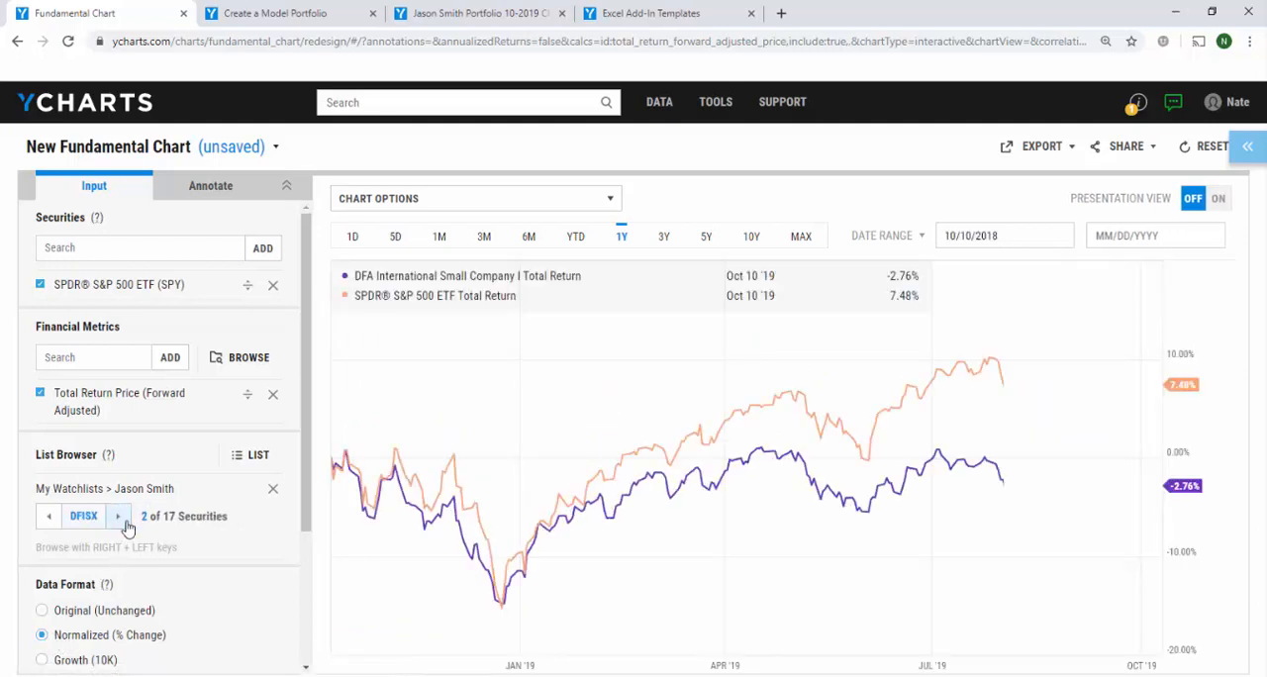
click(119, 515)
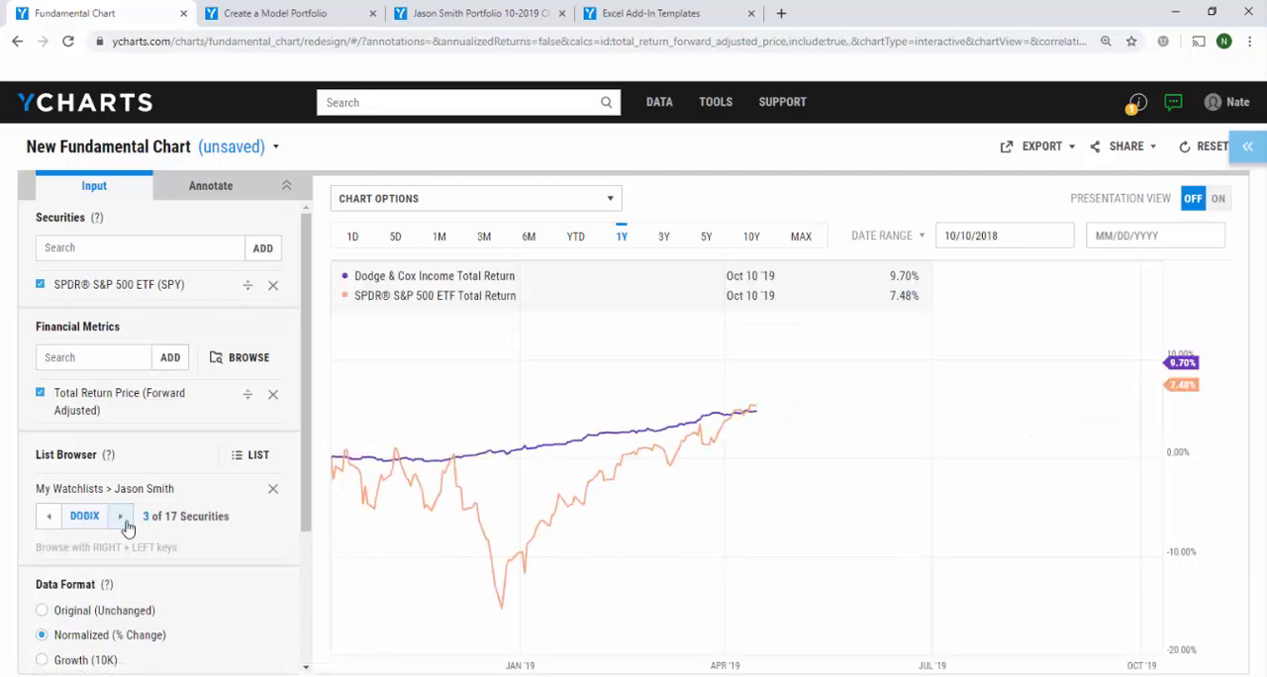
click(120, 516)
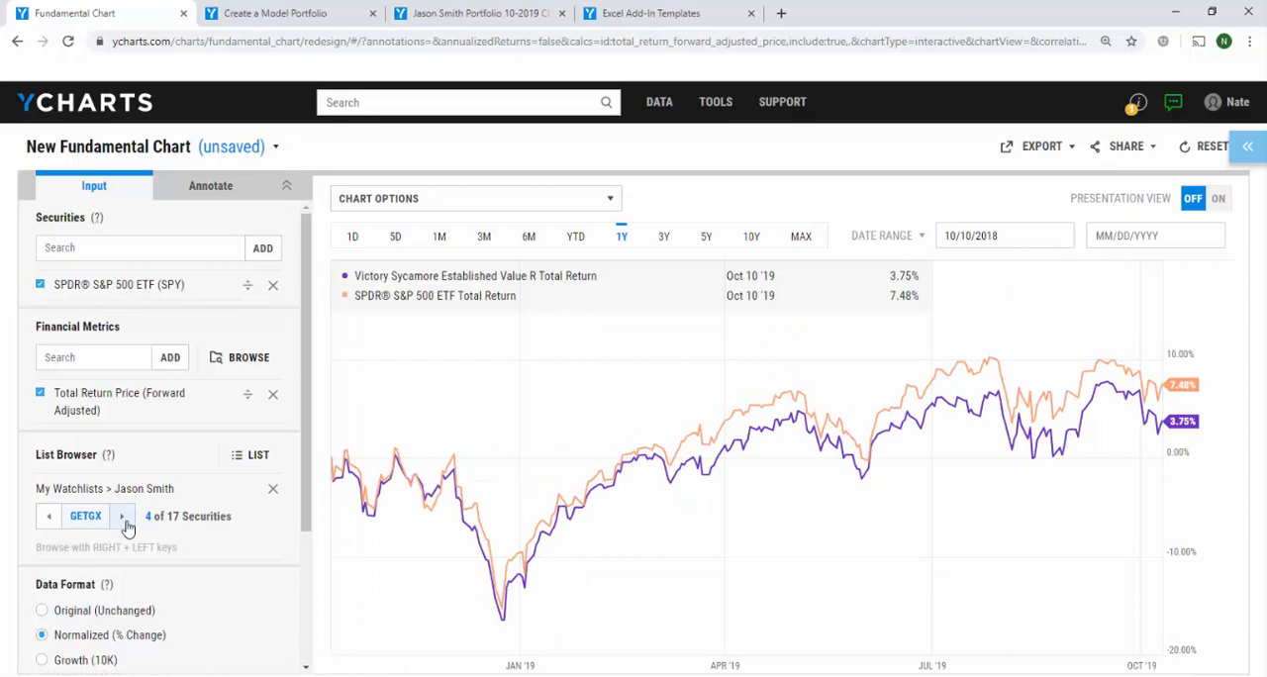
click(122, 516)
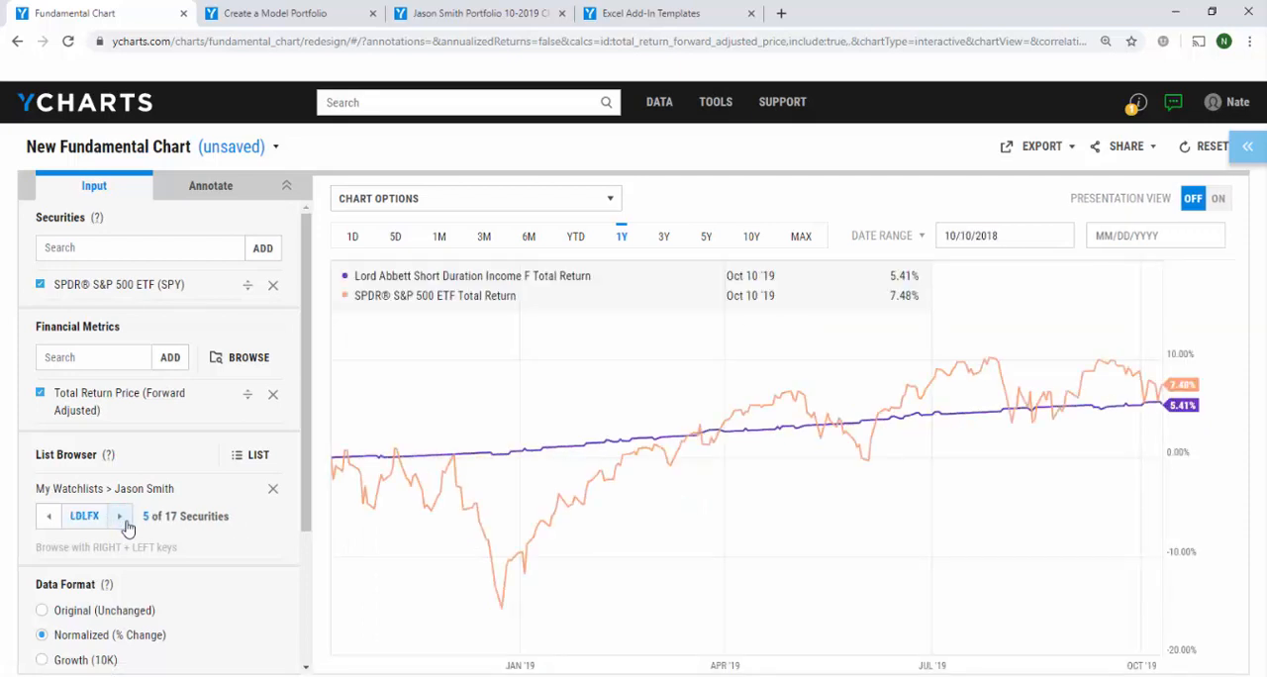
click(119, 516)
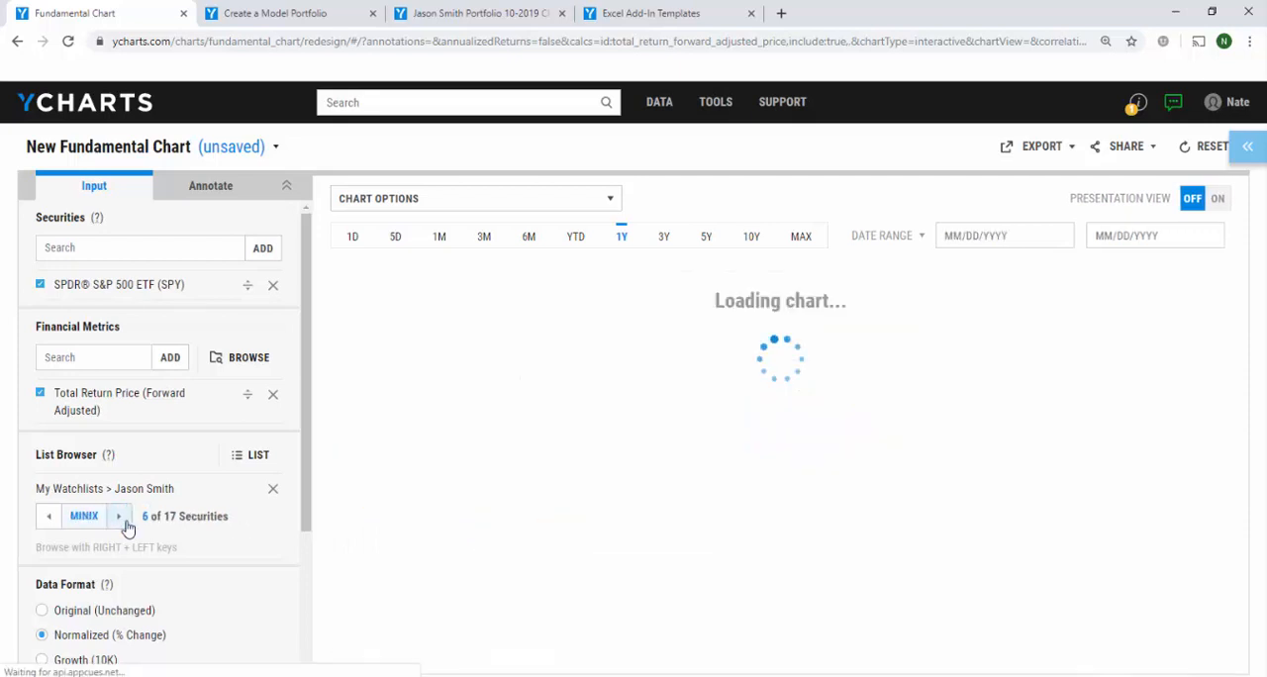
click(119, 515)
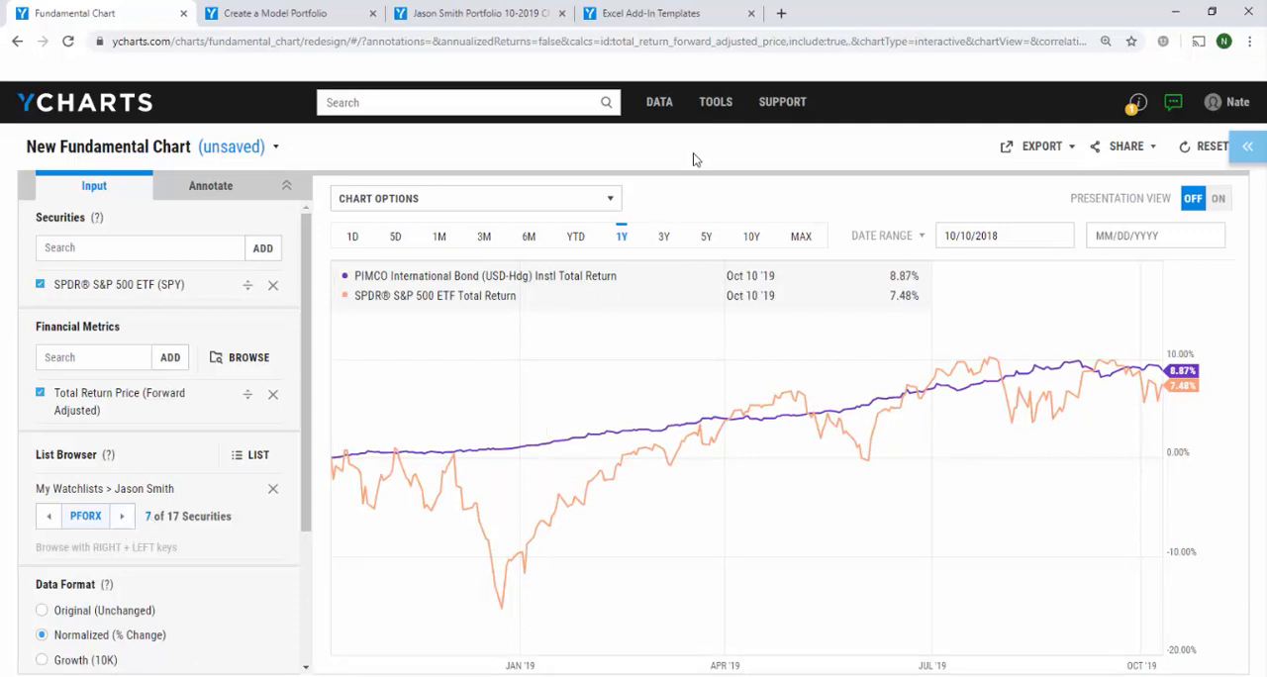
click(715, 101)
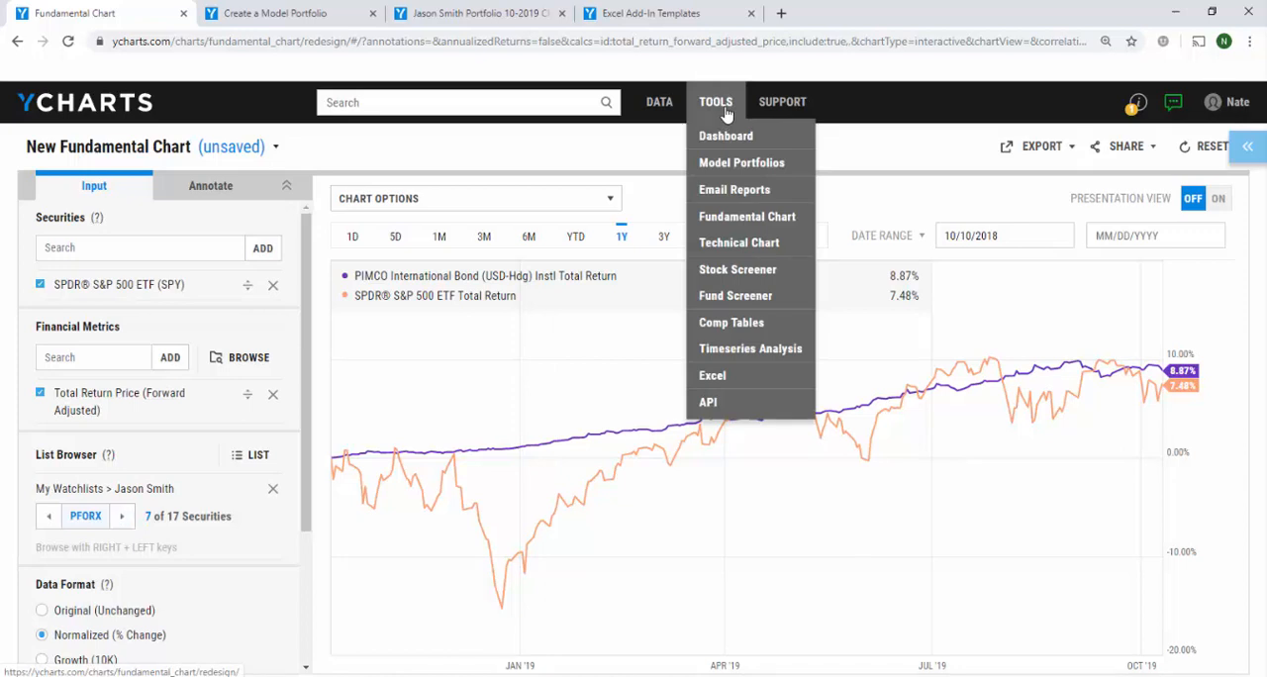
mouse_move(728, 123)
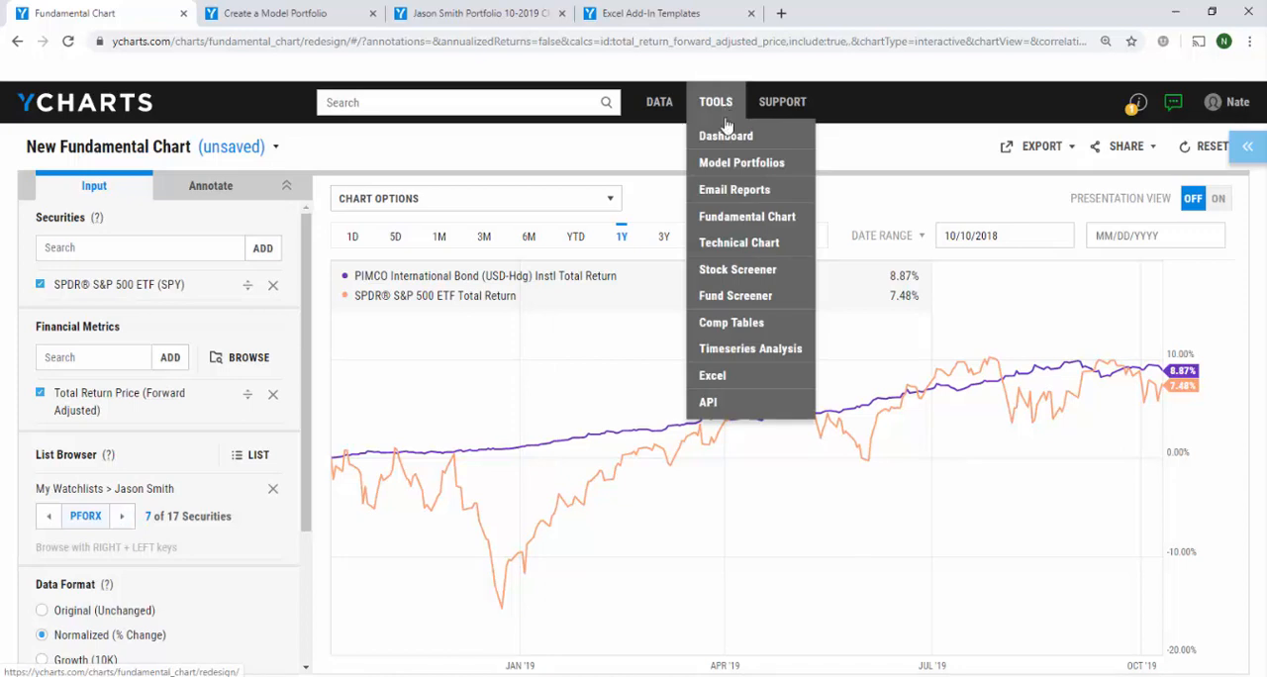
mouse_move(736, 295)
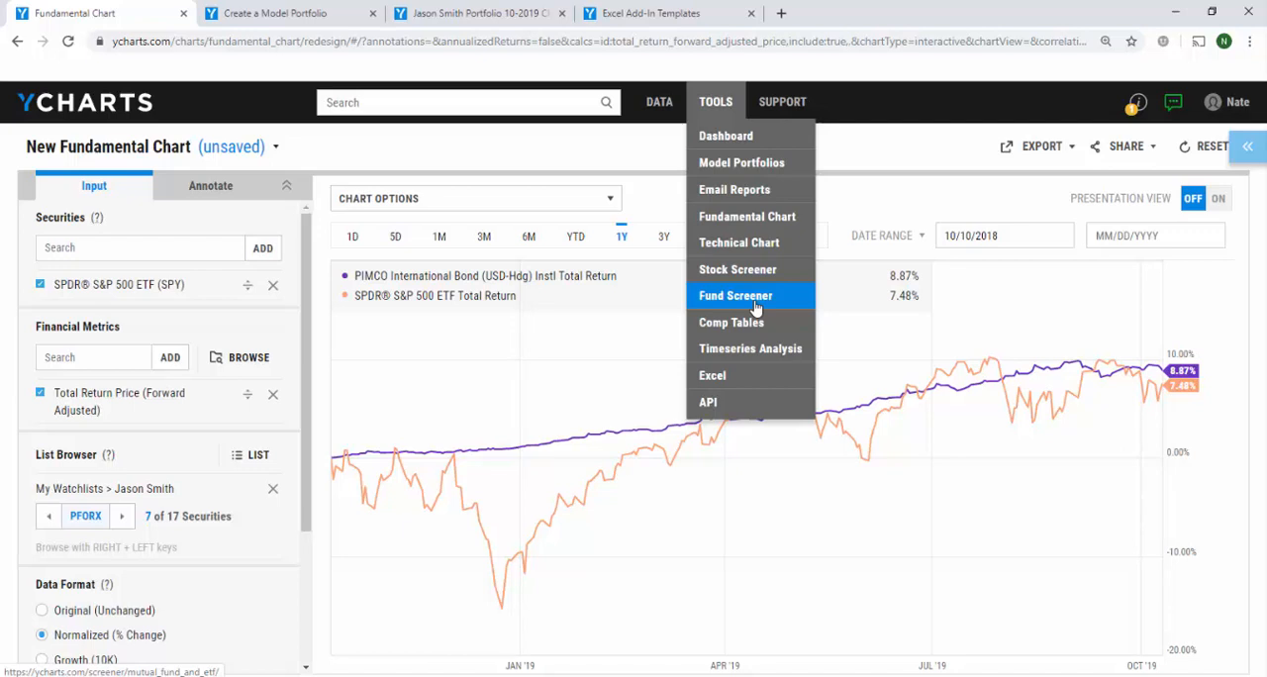
Load the saved 50-70 Low Beta High Return Funds screen in Fund Screener and review its 10 results
click(735, 295)
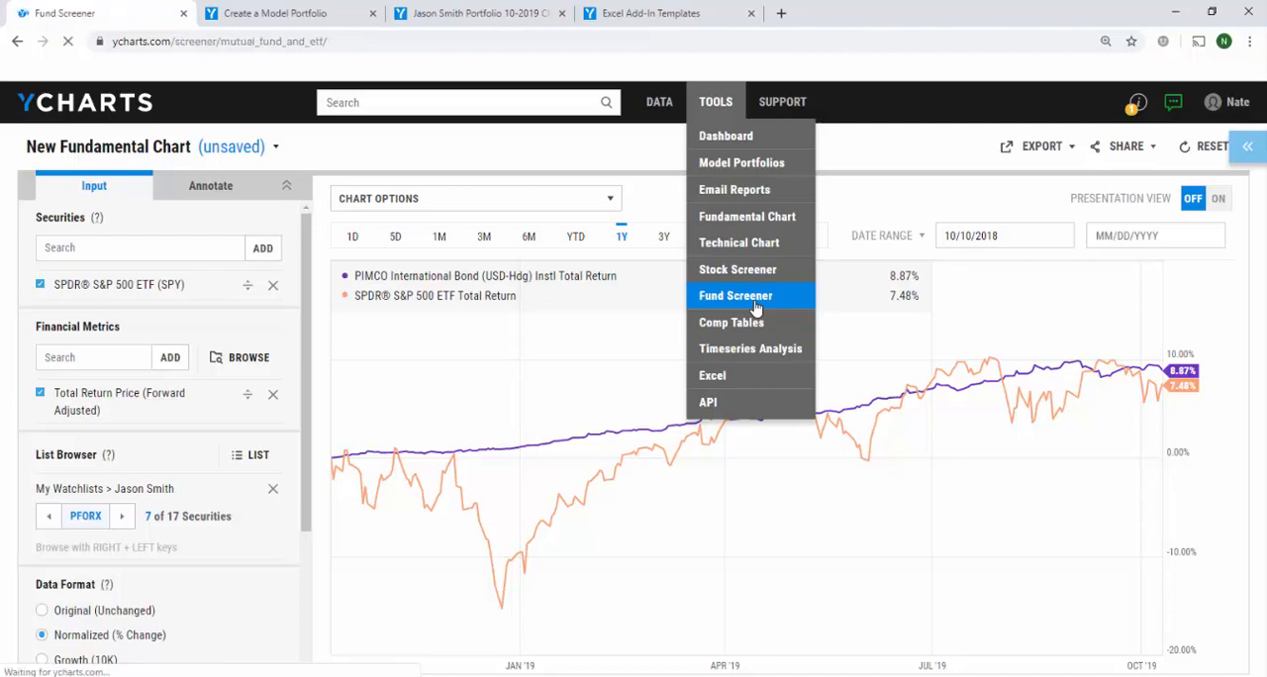
click(735, 295)
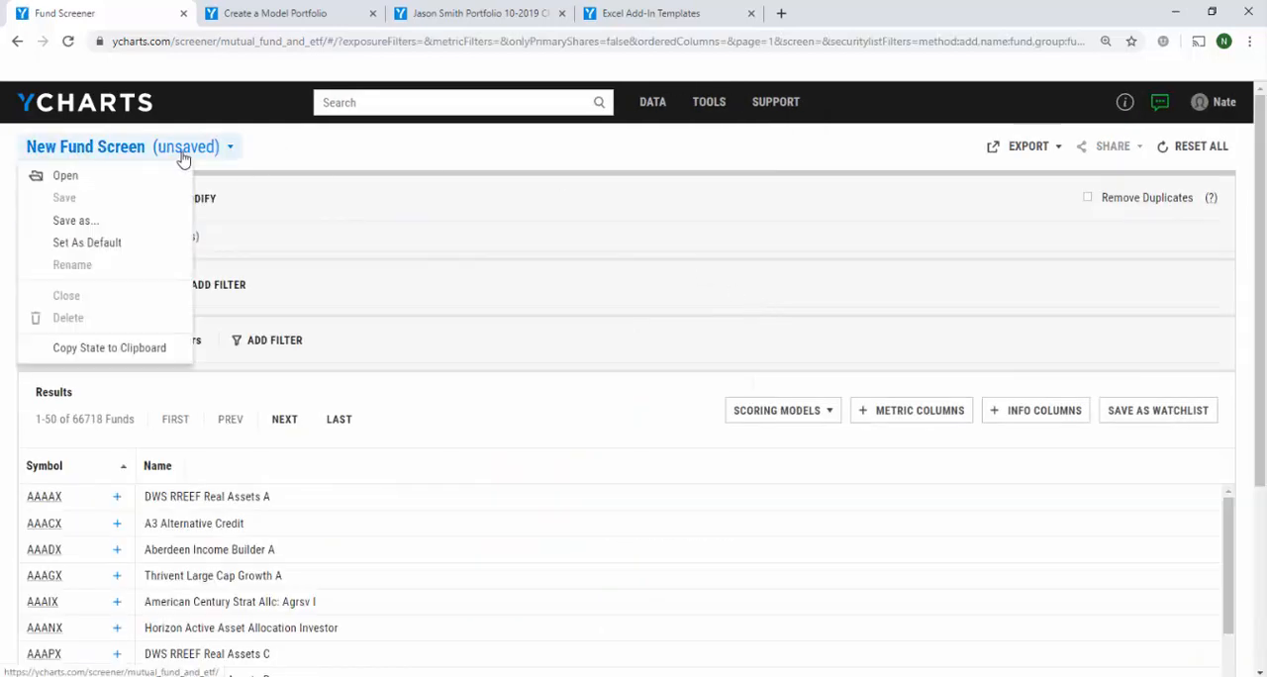
click(64, 175)
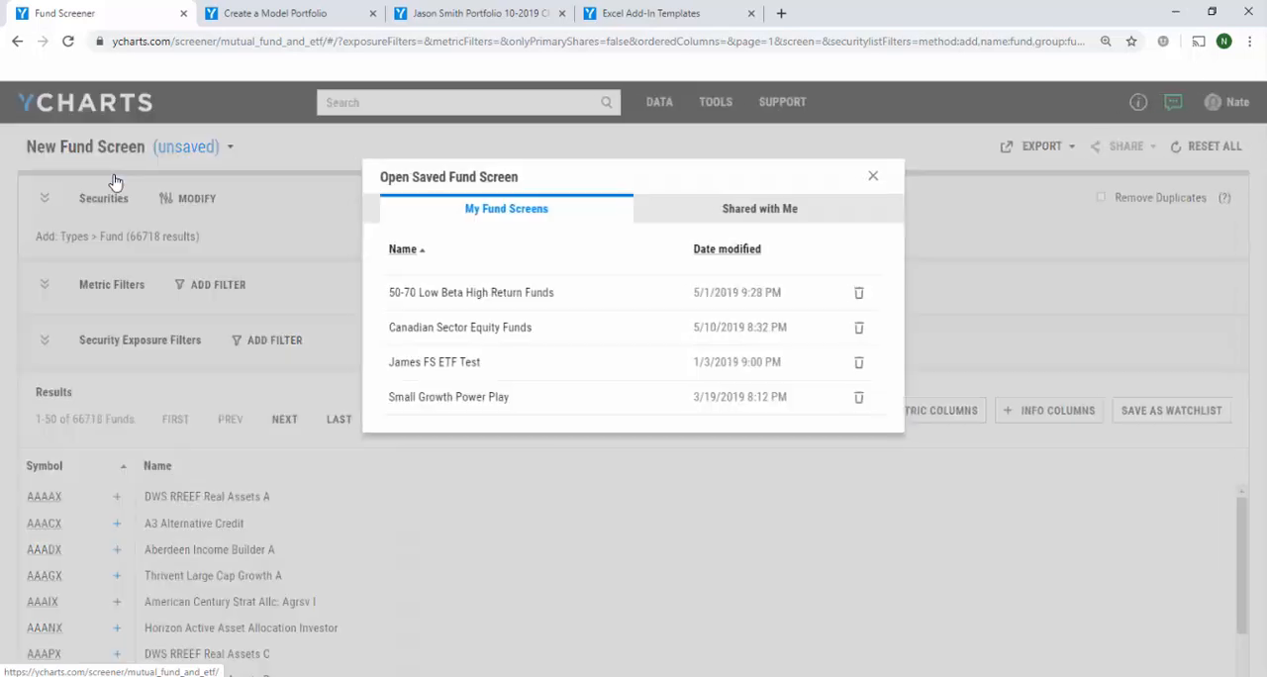
mouse_move(502, 292)
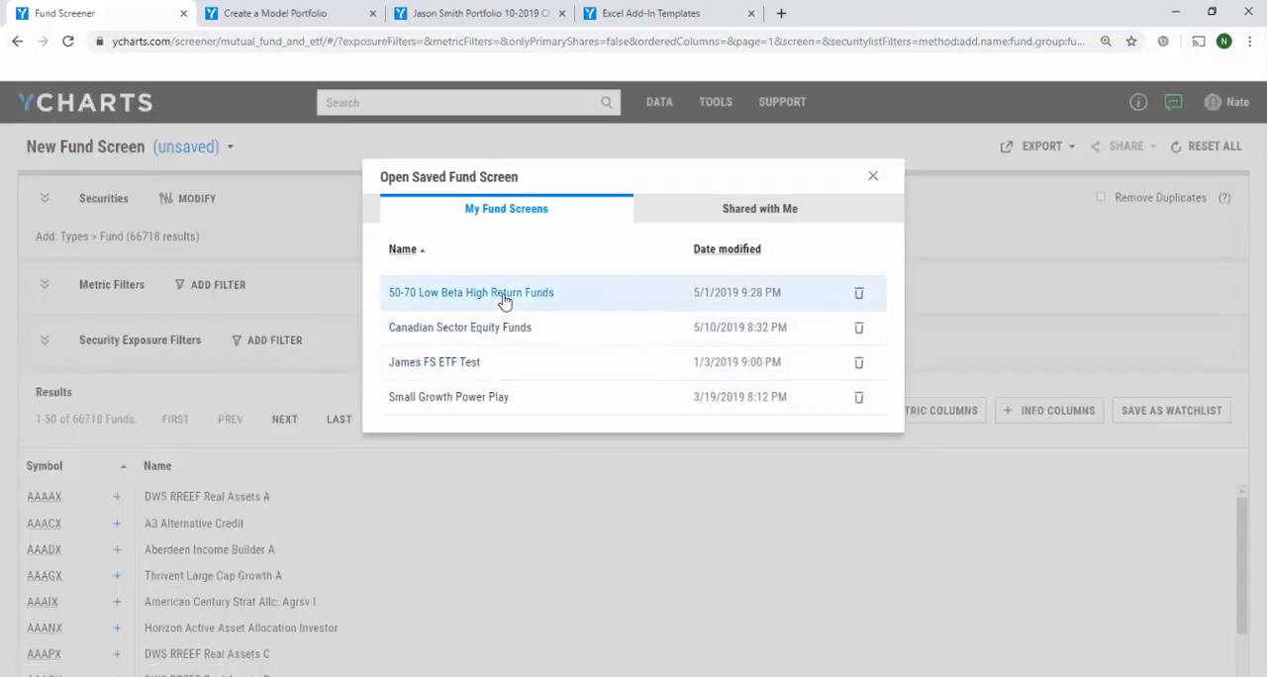
click(470, 292)
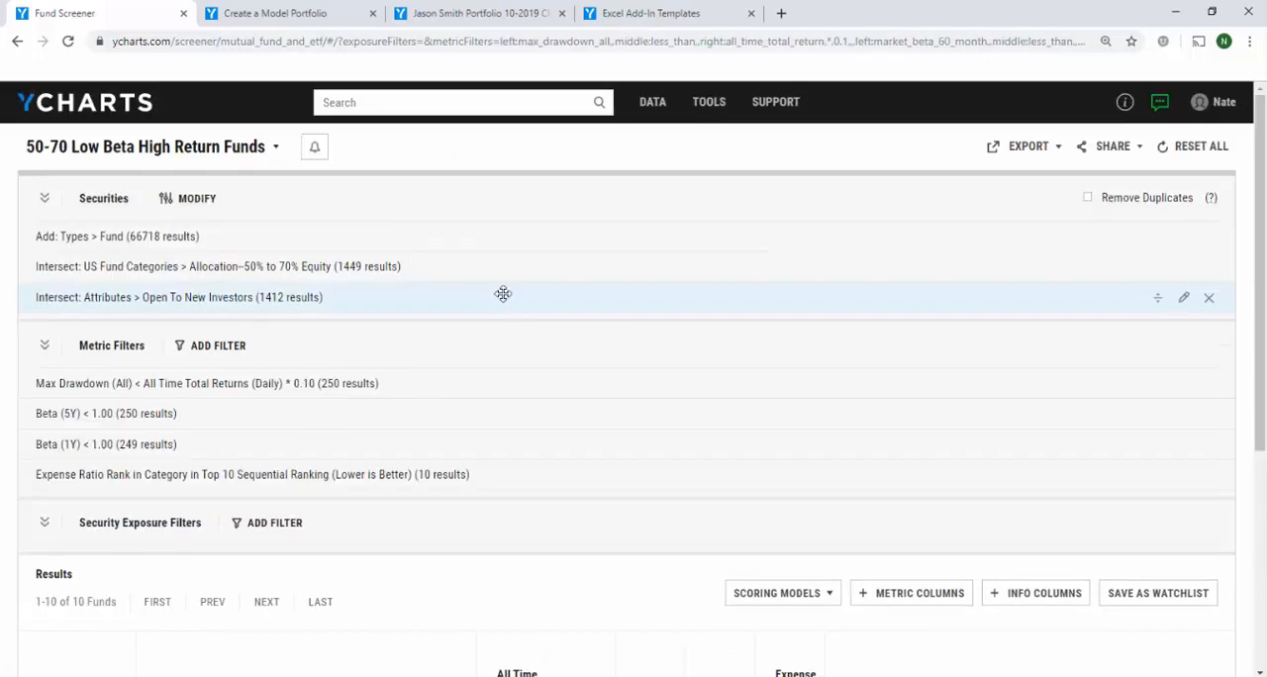
scroll(down, 3)
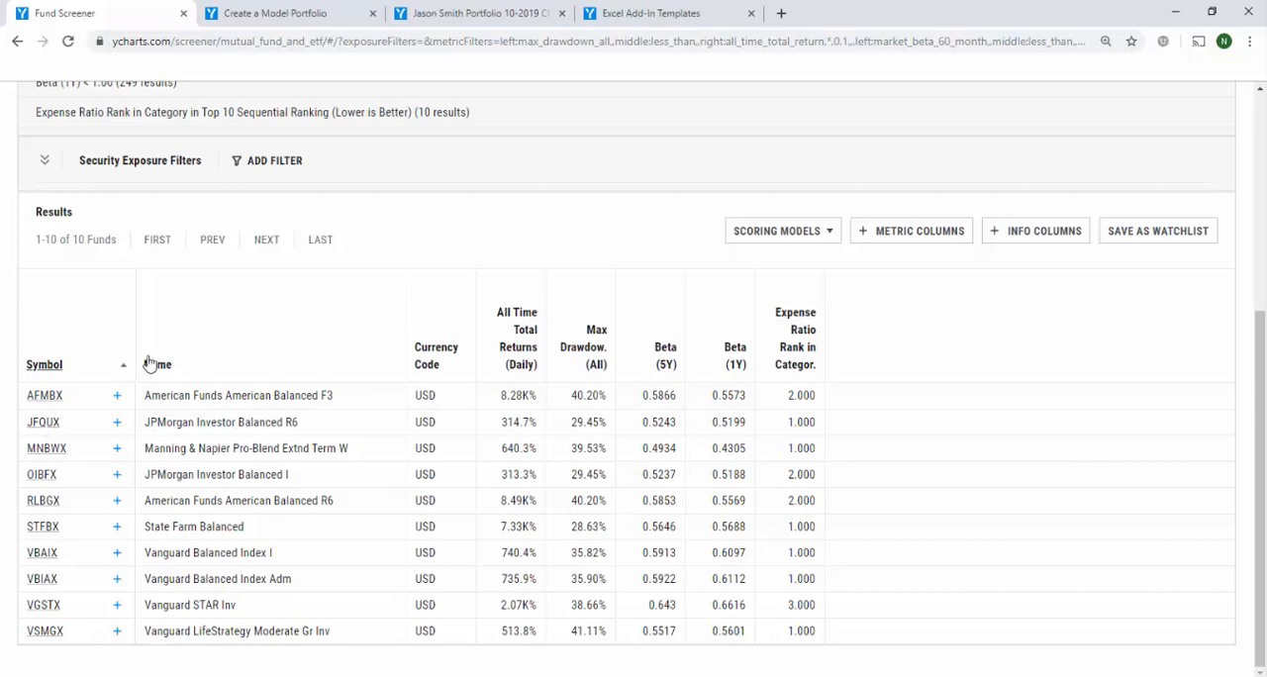
scroll(up, 3)
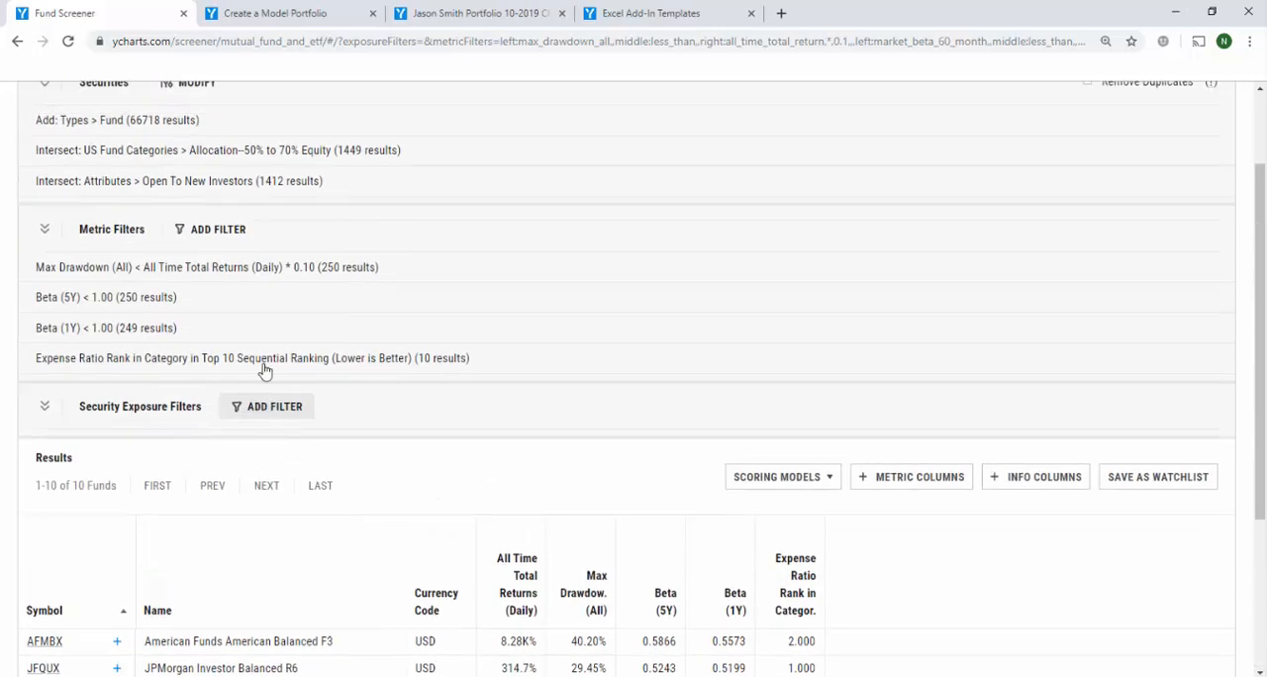
click(708, 101)
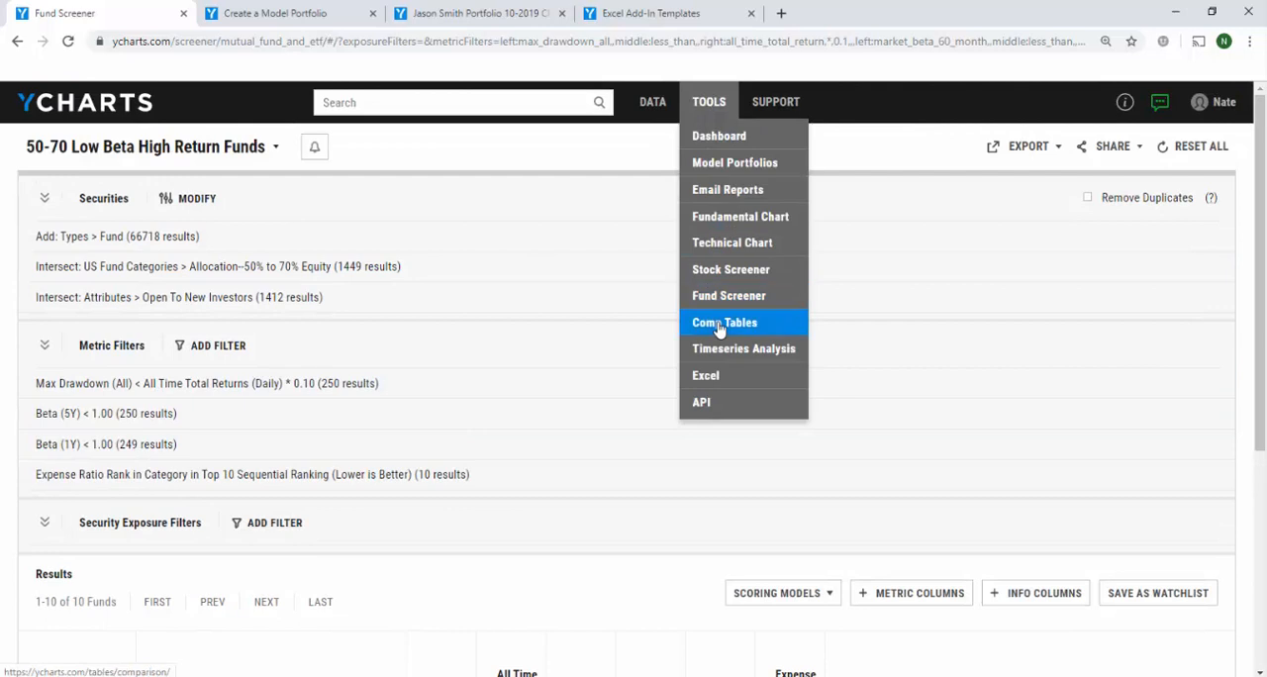
Add the saved 50-70 Low Beta High Return Funds screen as the Comp Tables securities list
click(724, 322)
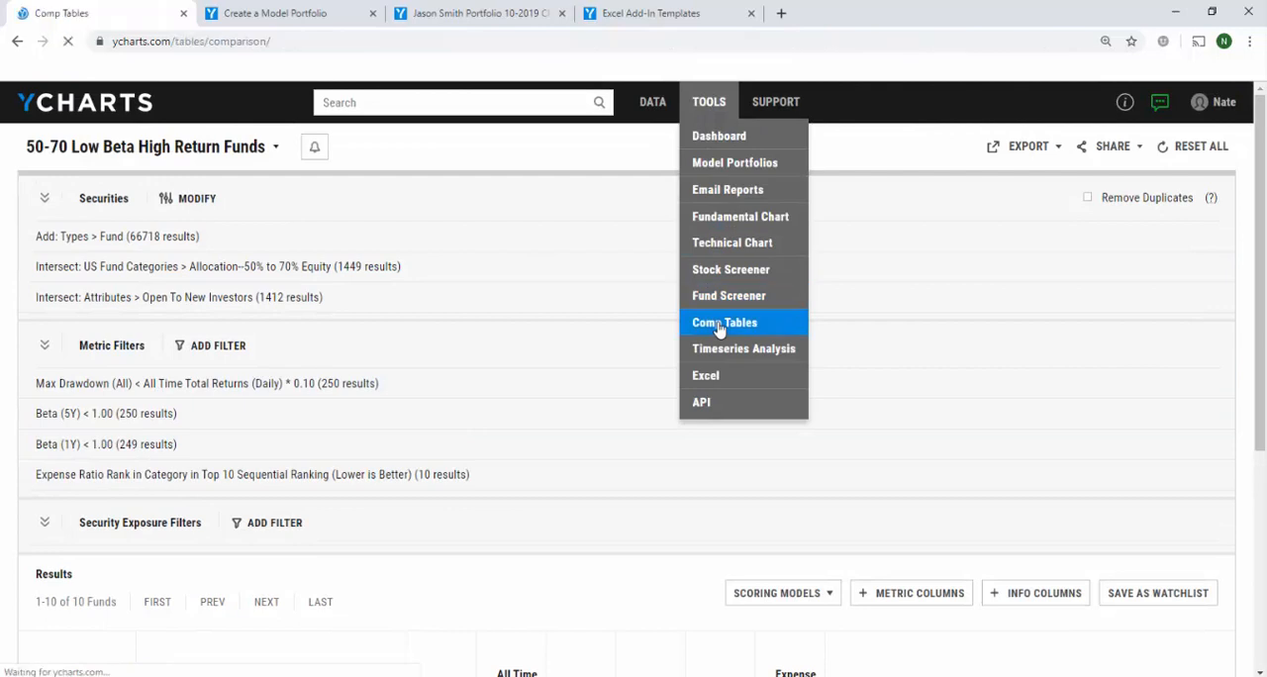
click(724, 322)
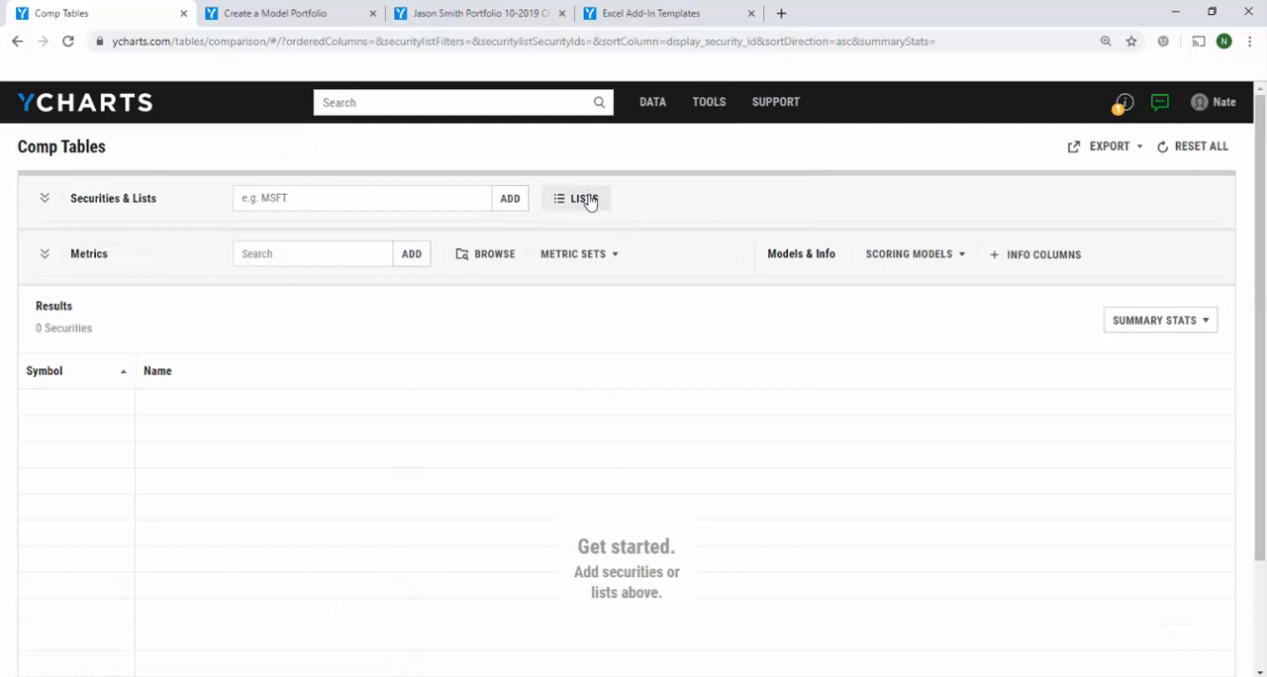
click(576, 198)
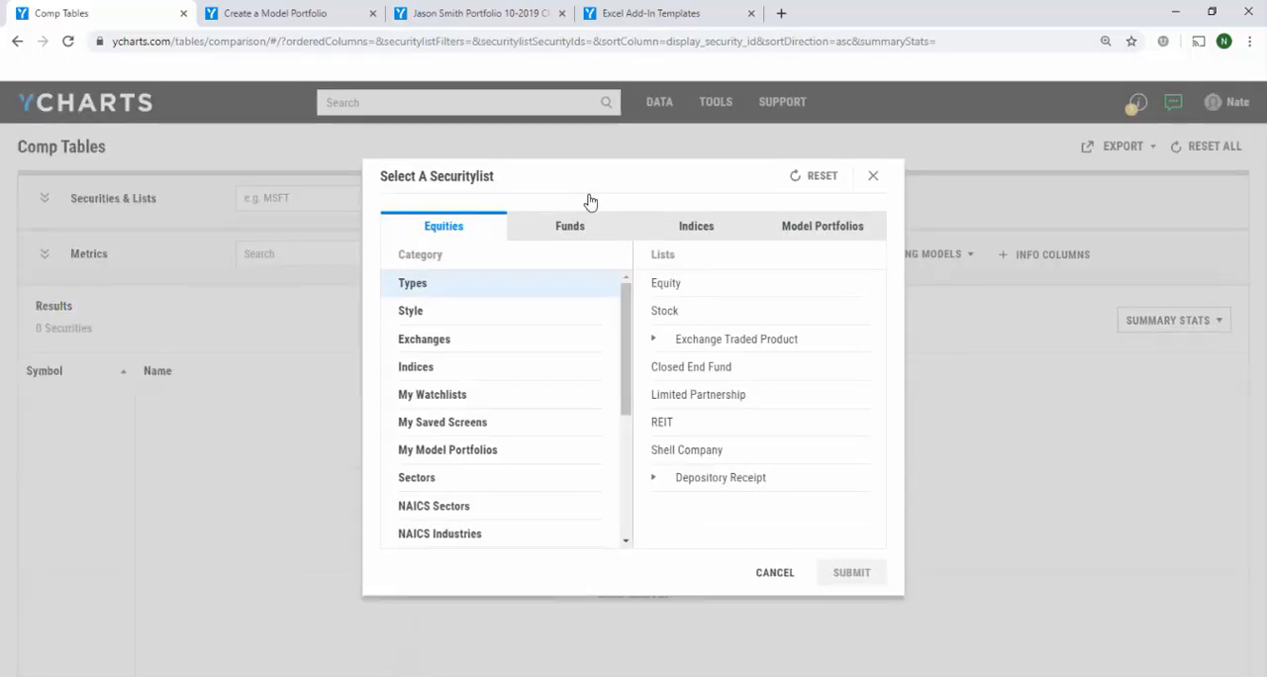
mouse_move(518, 407)
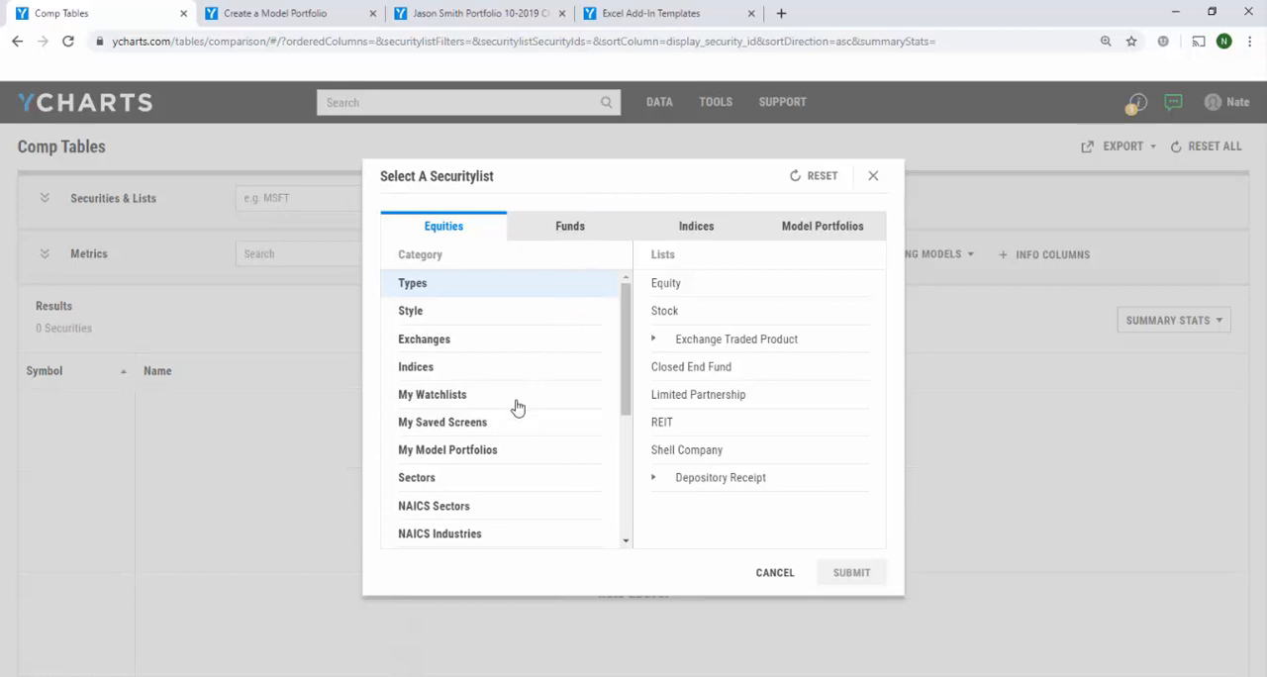
mouse_move(463, 437)
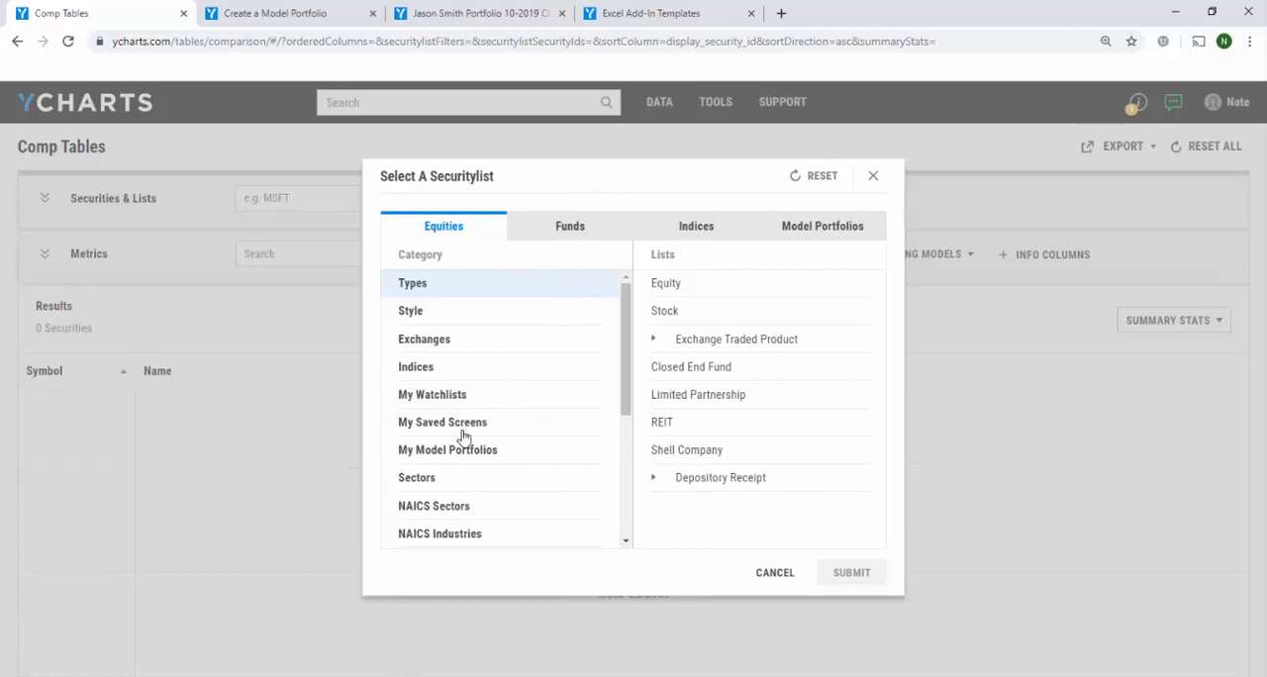
click(569, 226)
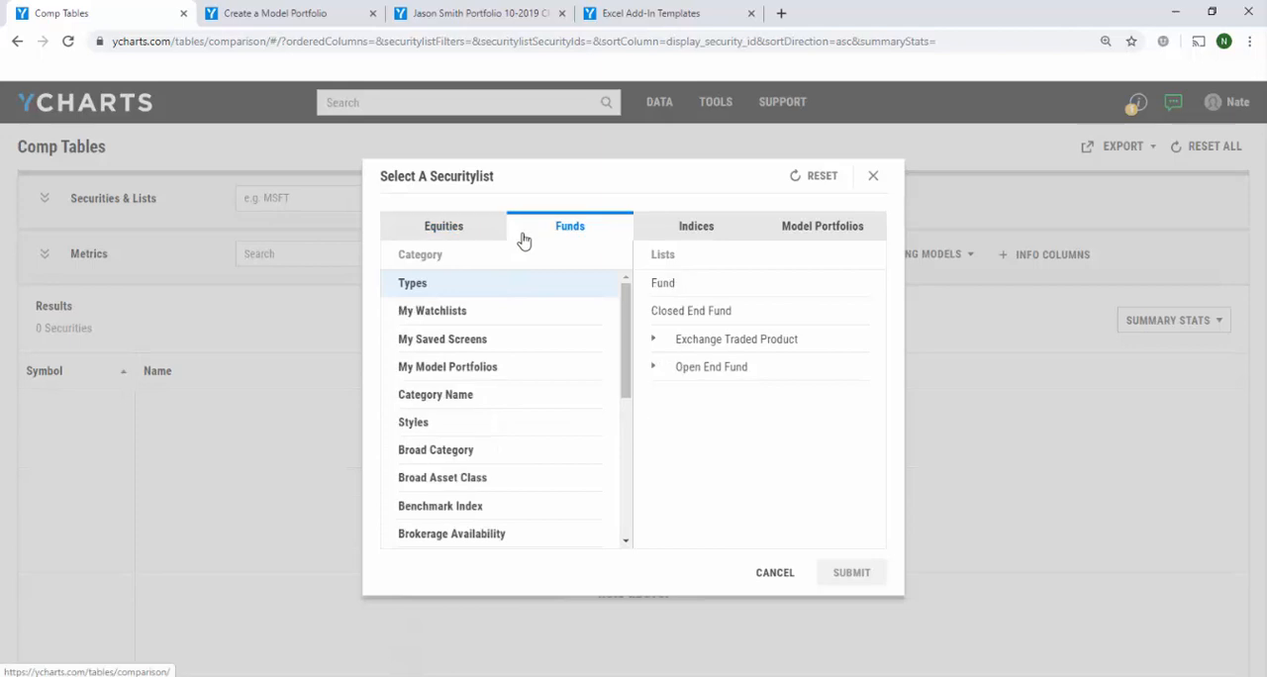
mouse_move(508, 349)
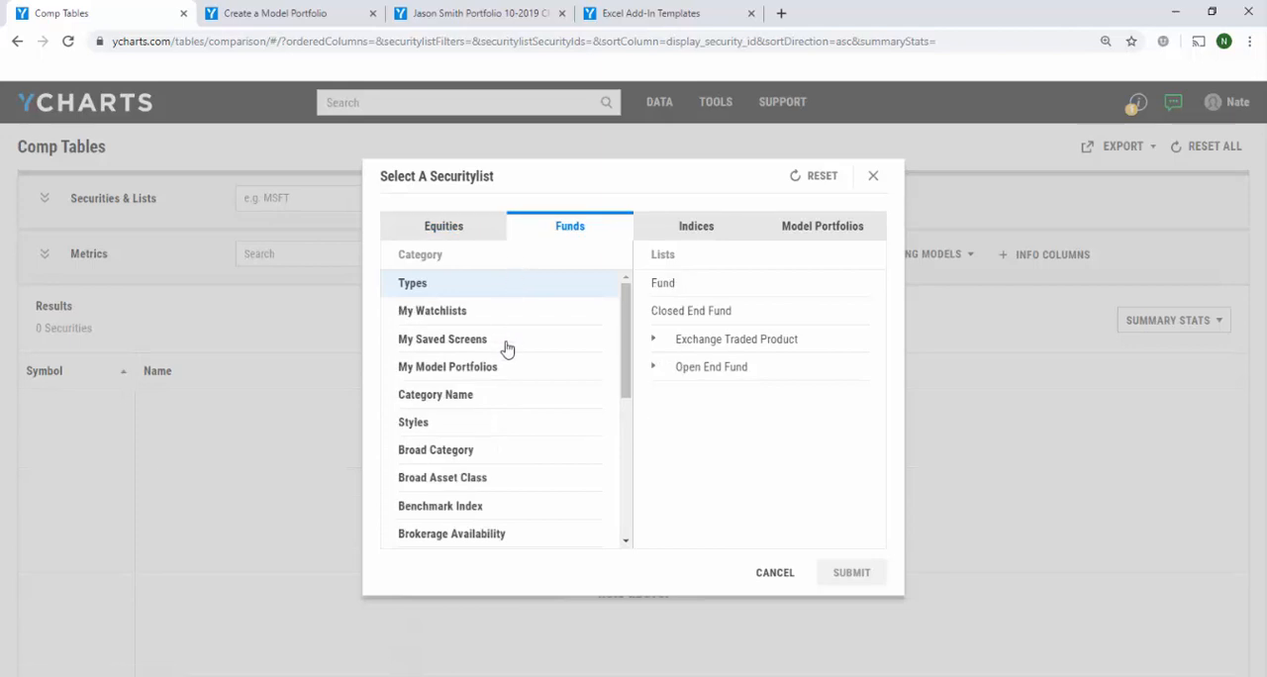
click(443, 338)
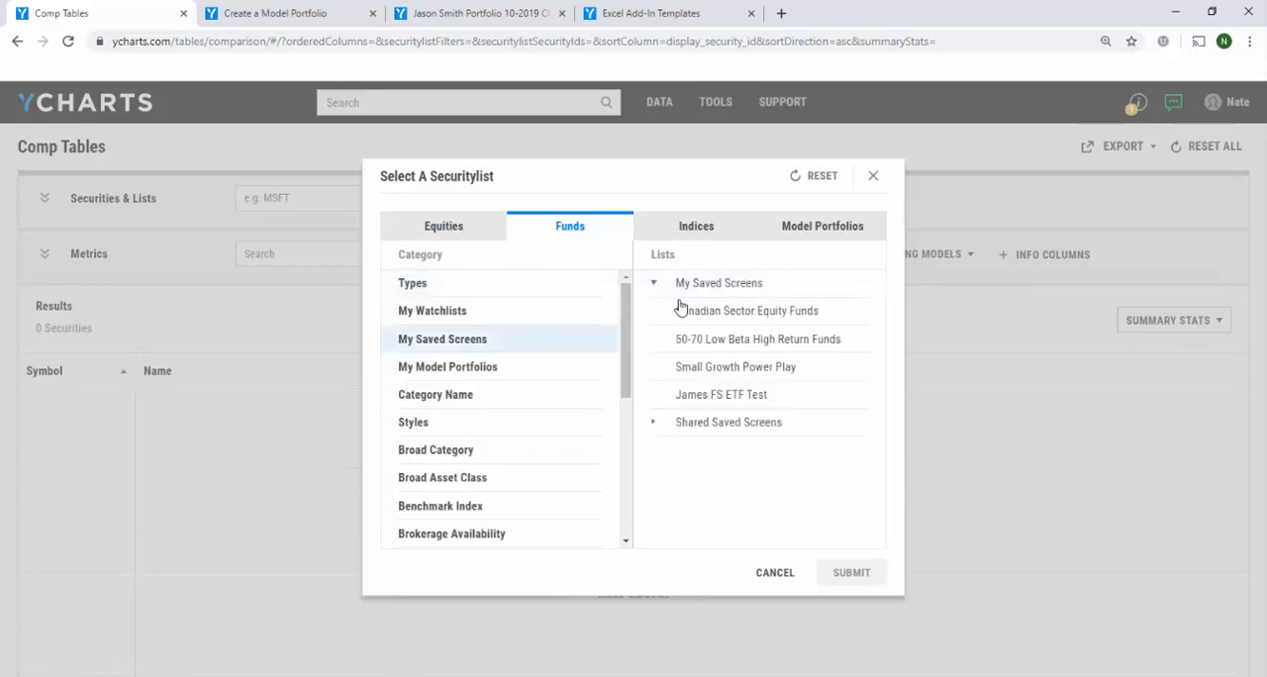
click(757, 340)
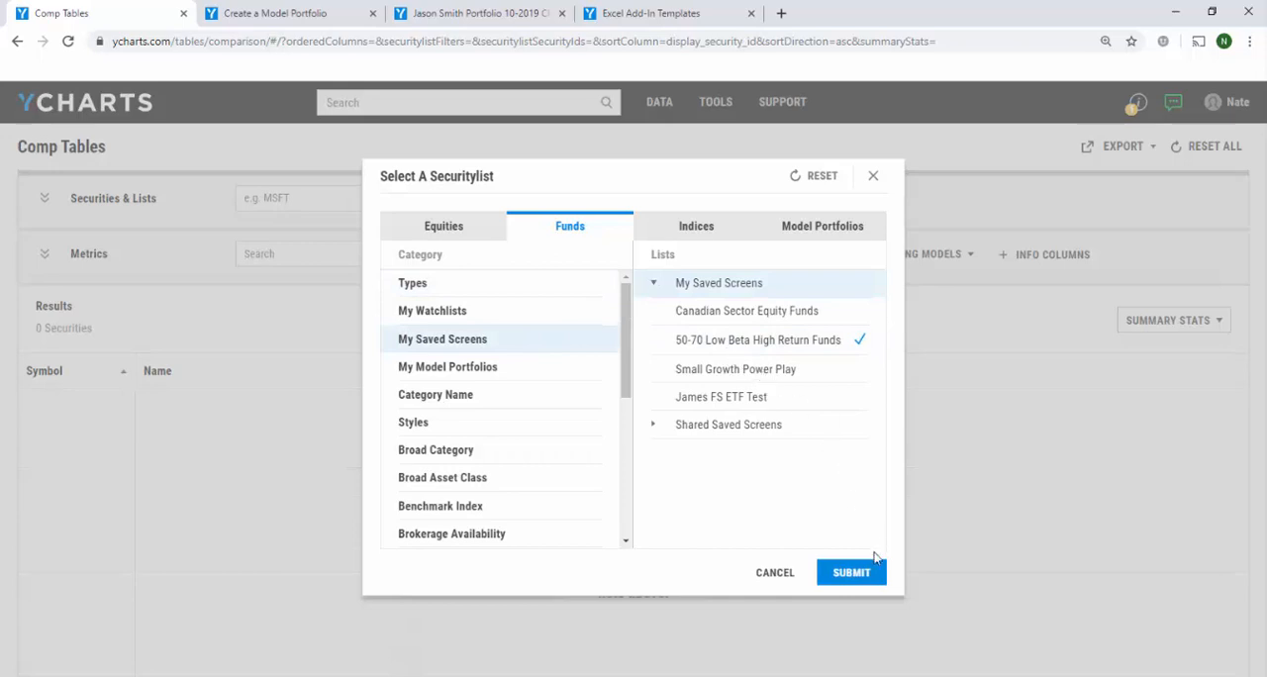
click(850, 572)
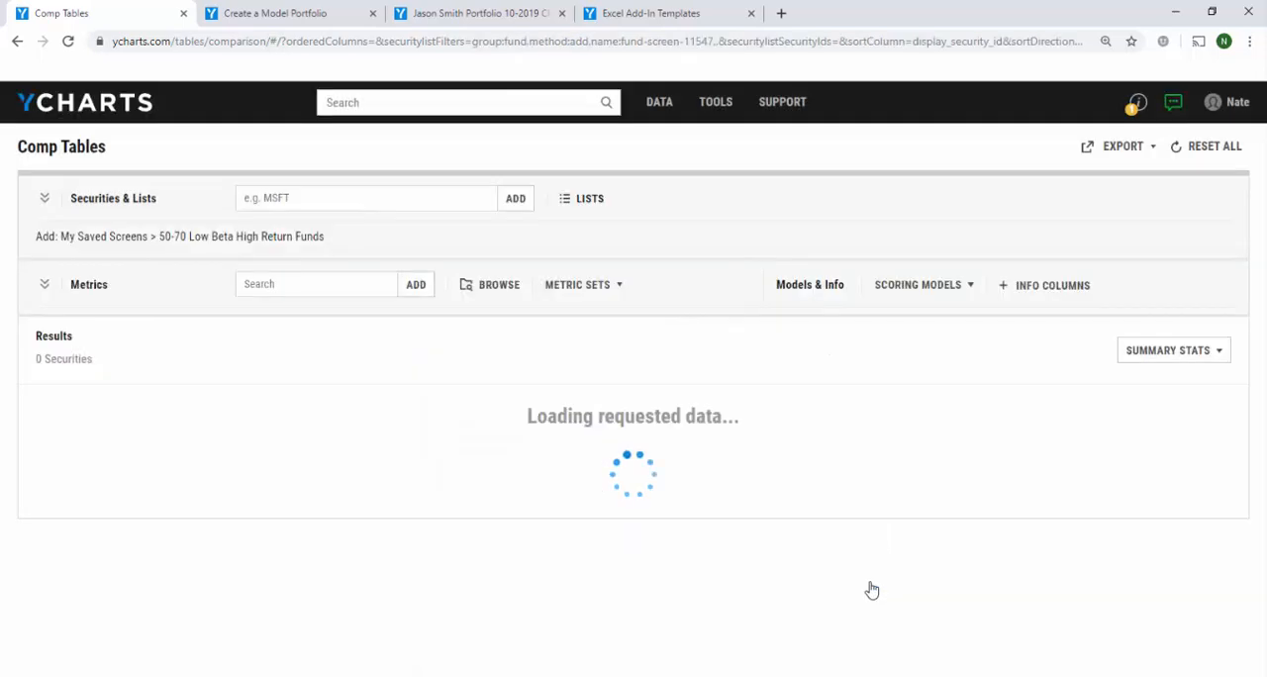
mouse_move(841, 406)
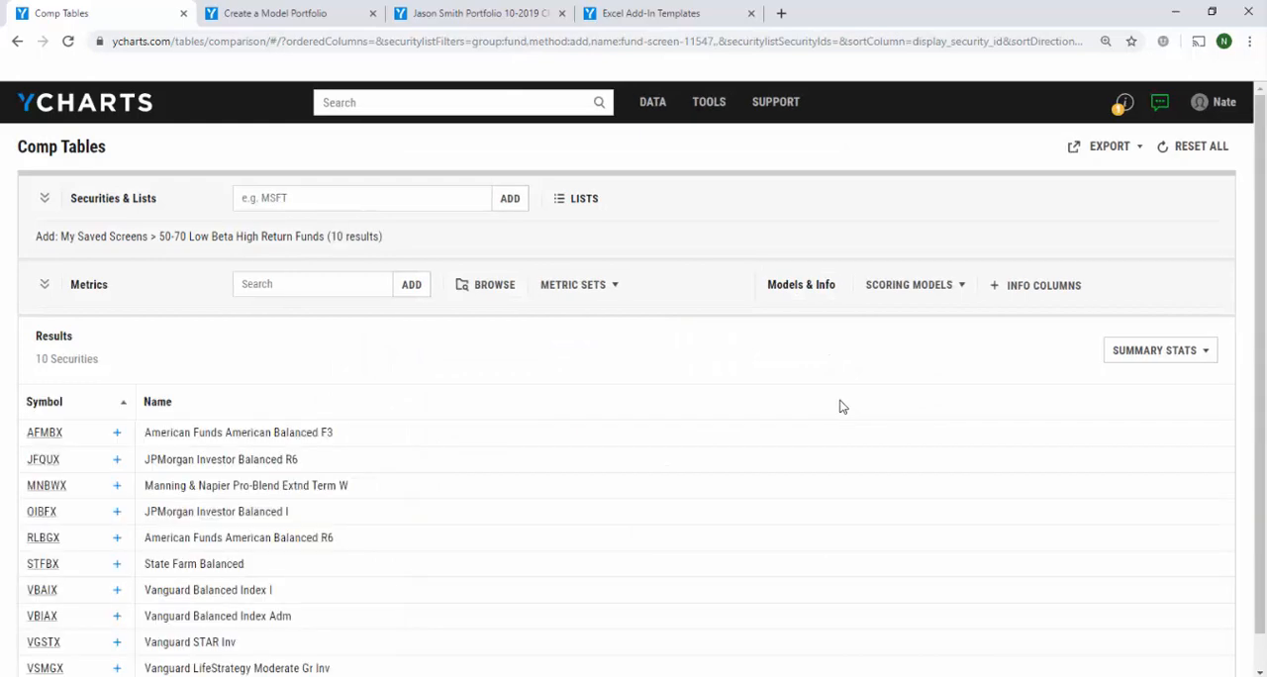
Apply the saved Fund Metrics 10-9 metric set to the comp table
scroll(down, 3)
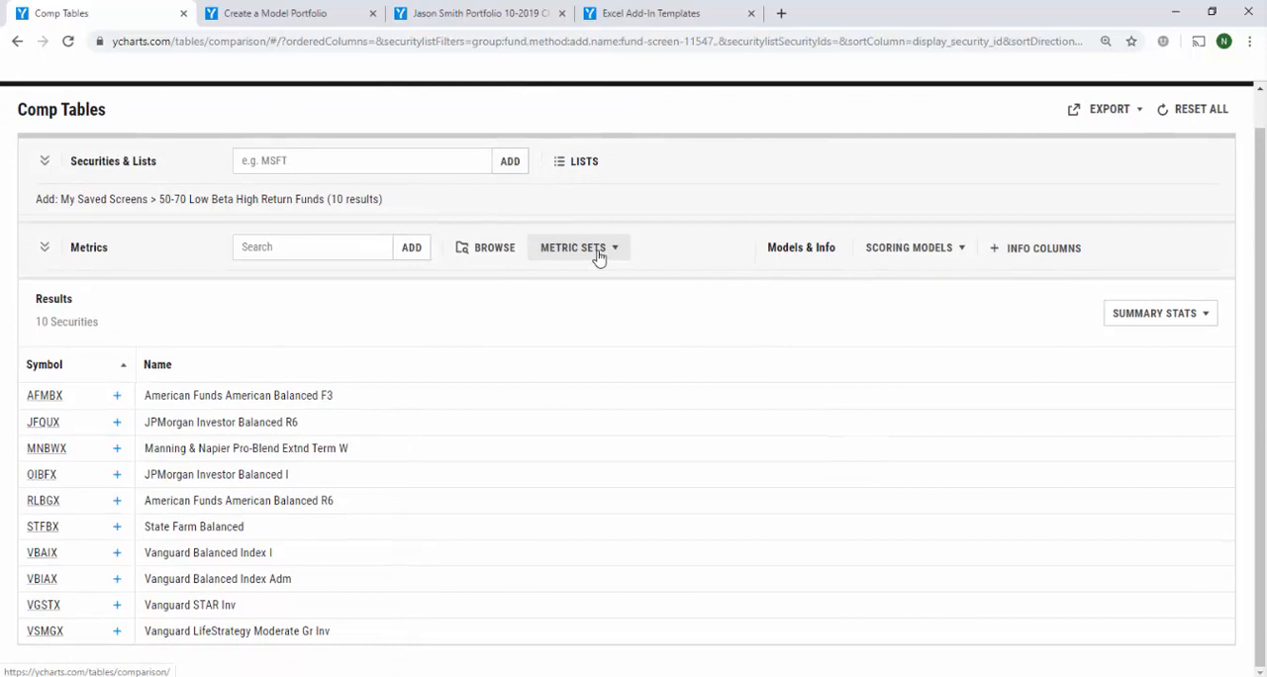
click(577, 247)
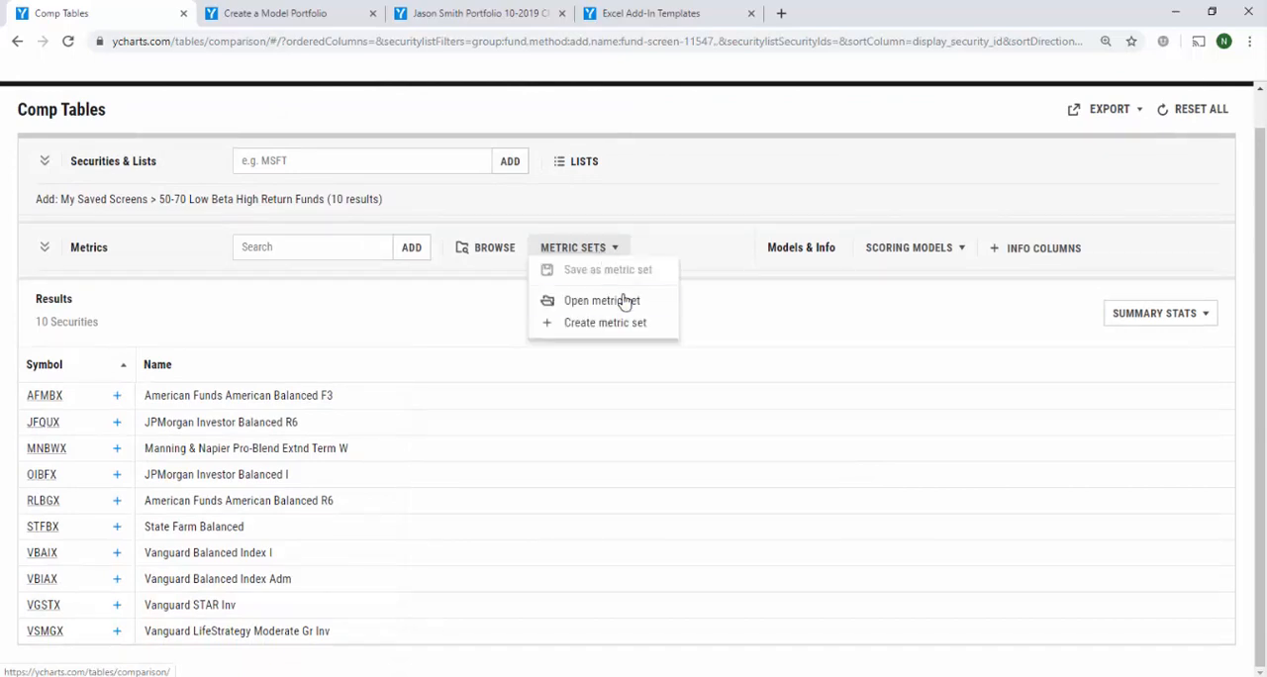
click(601, 300)
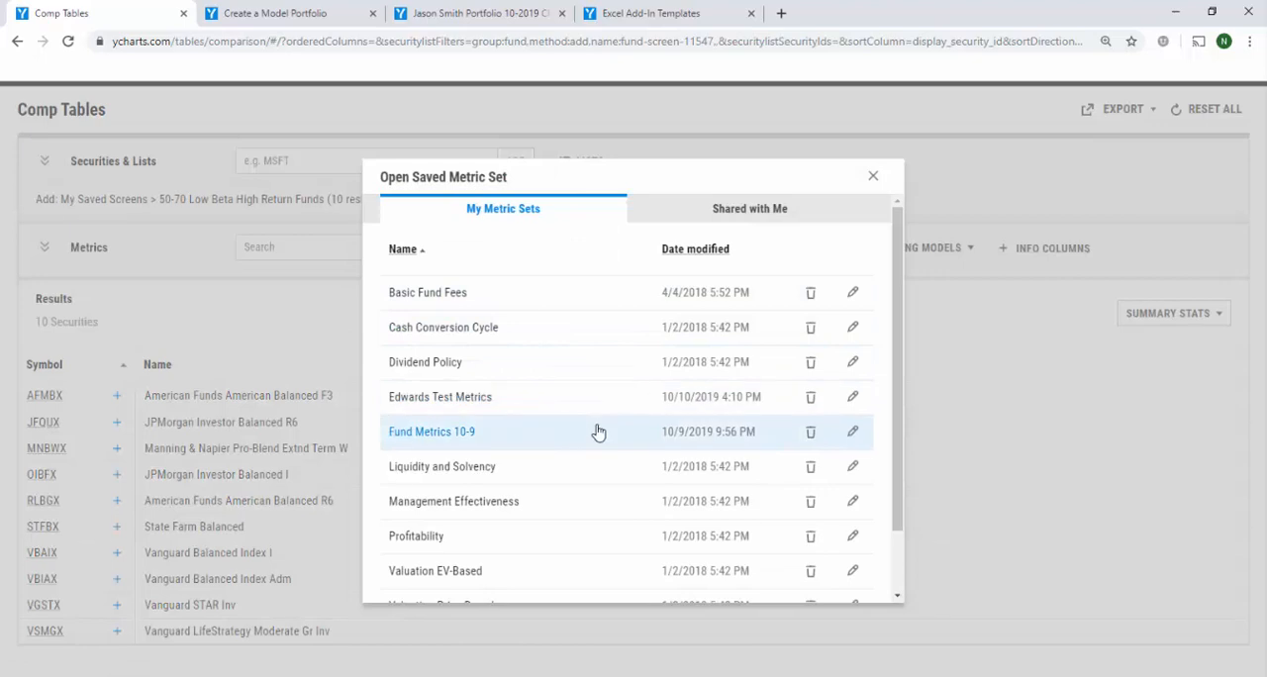
click(432, 431)
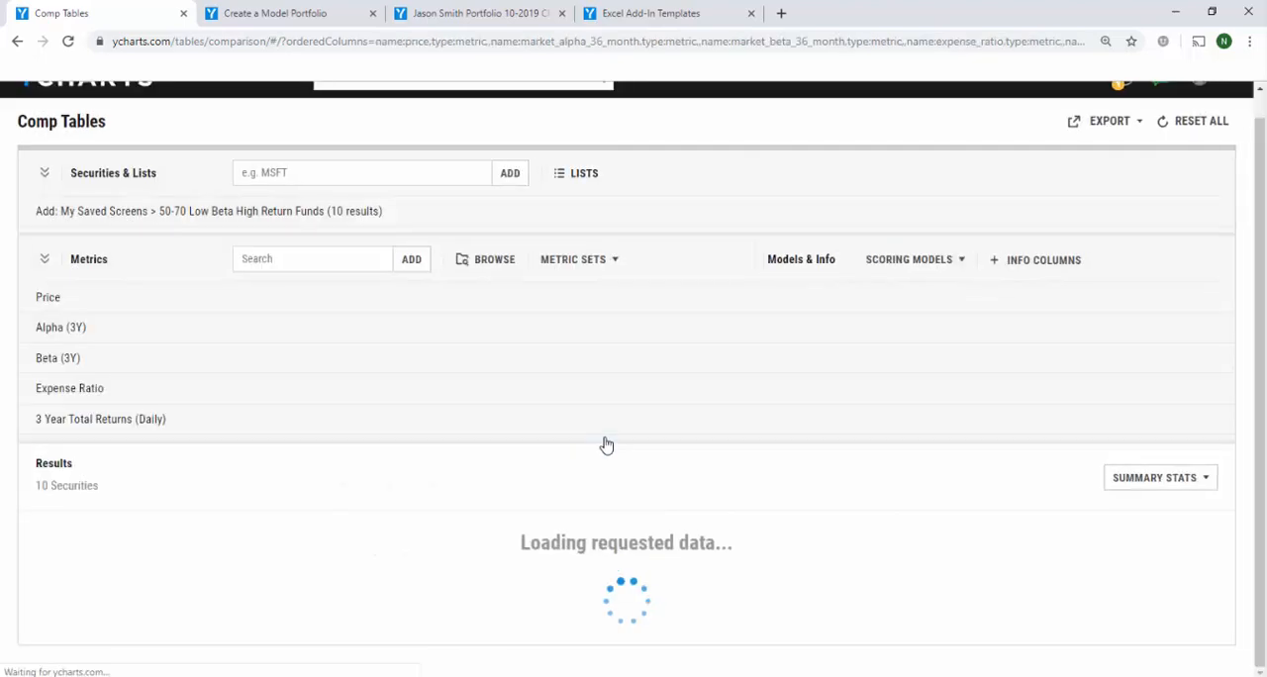